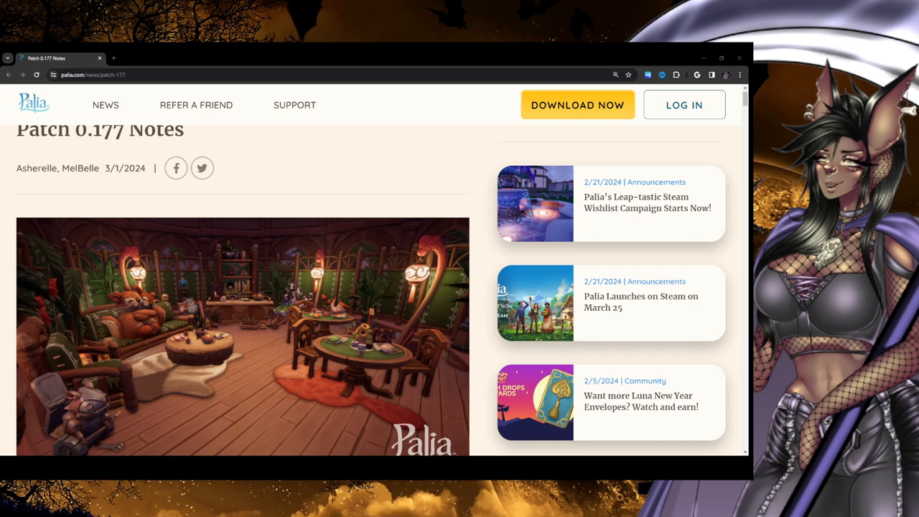
# Scroll past the Patch 0.177 header image to the Bug-Hunting Season intro and At a Glance list
pyautogui.scroll(3)
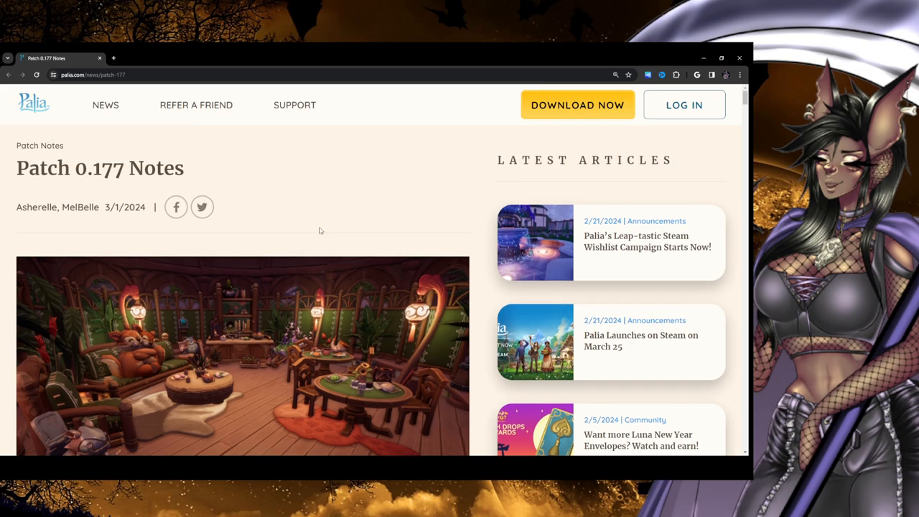
pyautogui.moveTo(318, 202)
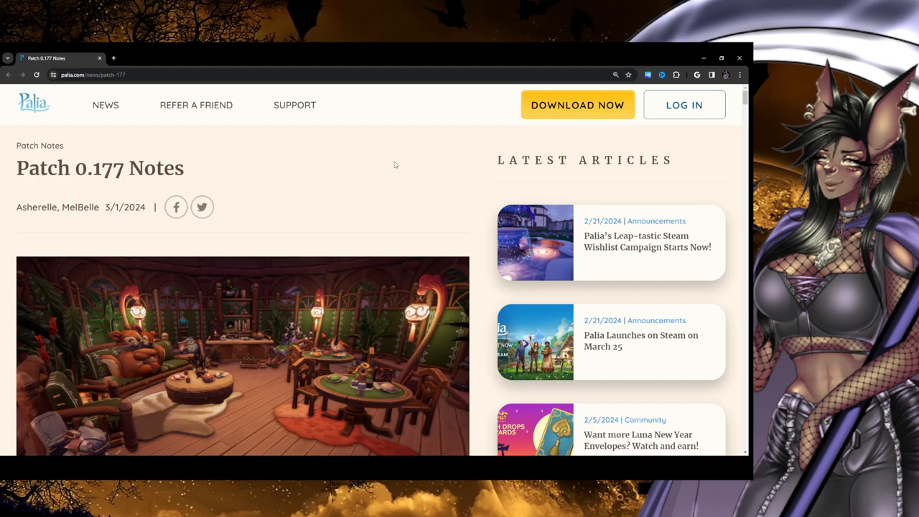
pyautogui.scroll(-3)
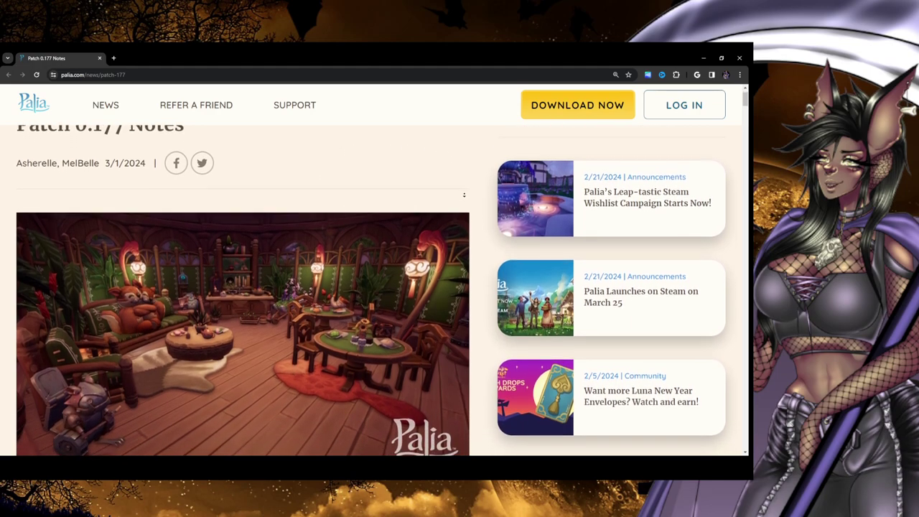
pyautogui.scroll(-3)
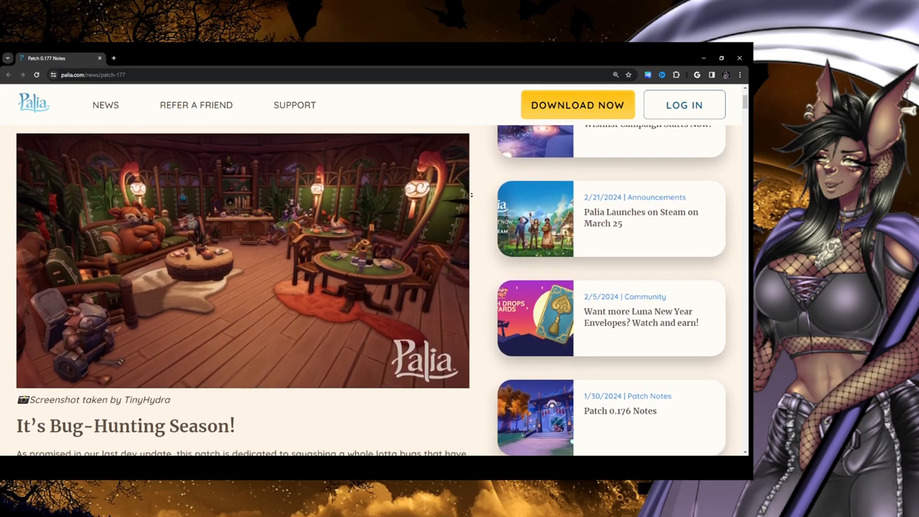
pyautogui.scroll(-3)
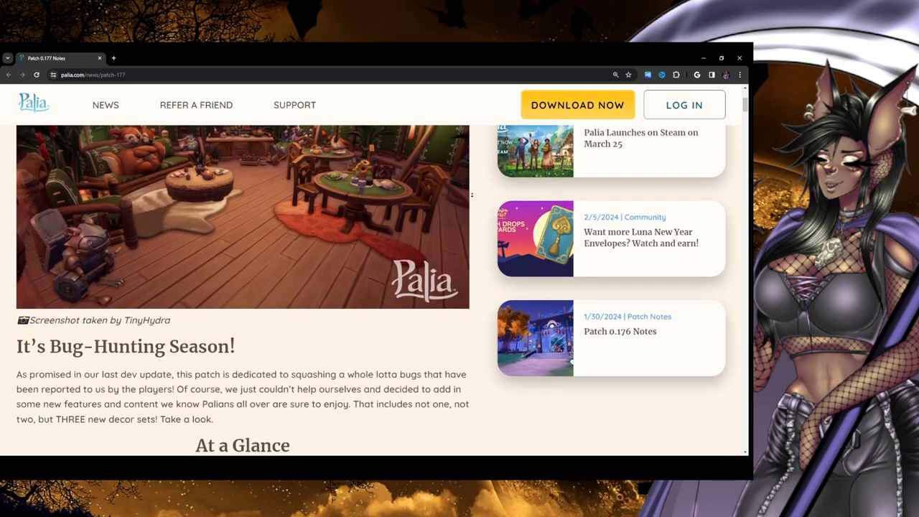
pyautogui.scroll(-3)
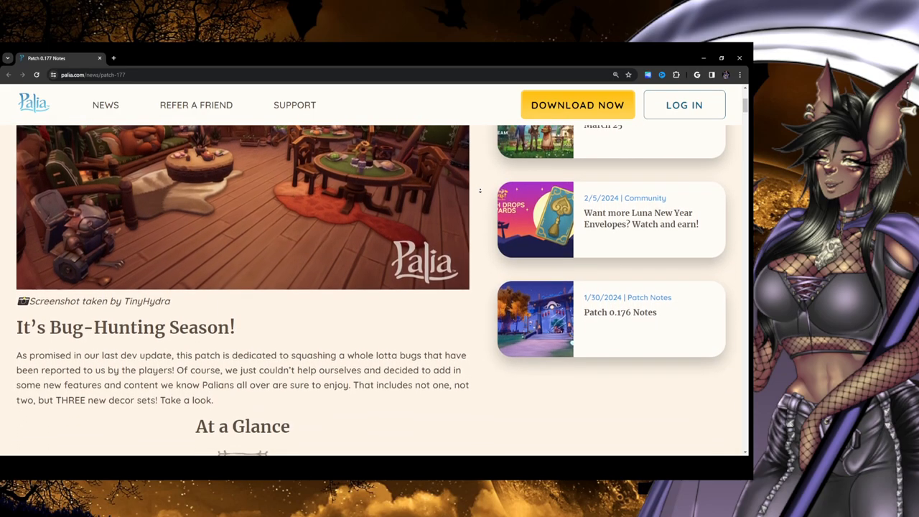
pyautogui.scroll(-3)
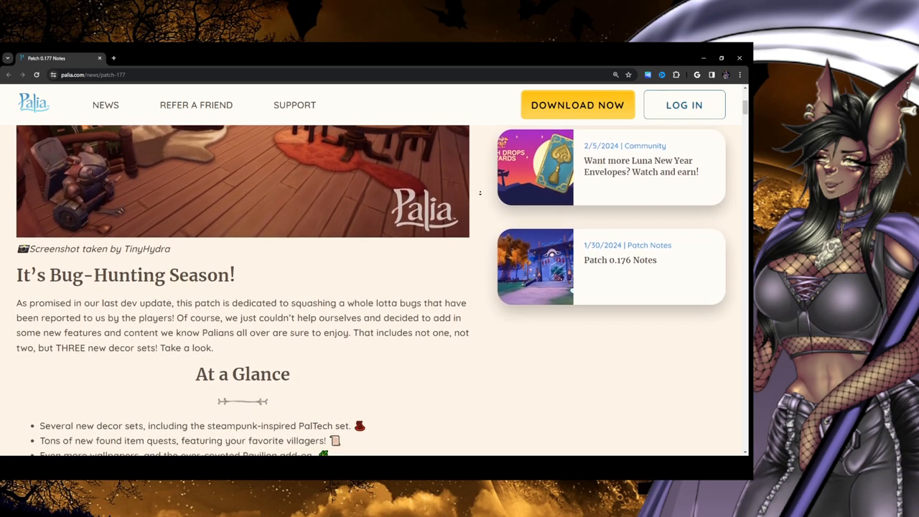
pyautogui.scroll(-3)
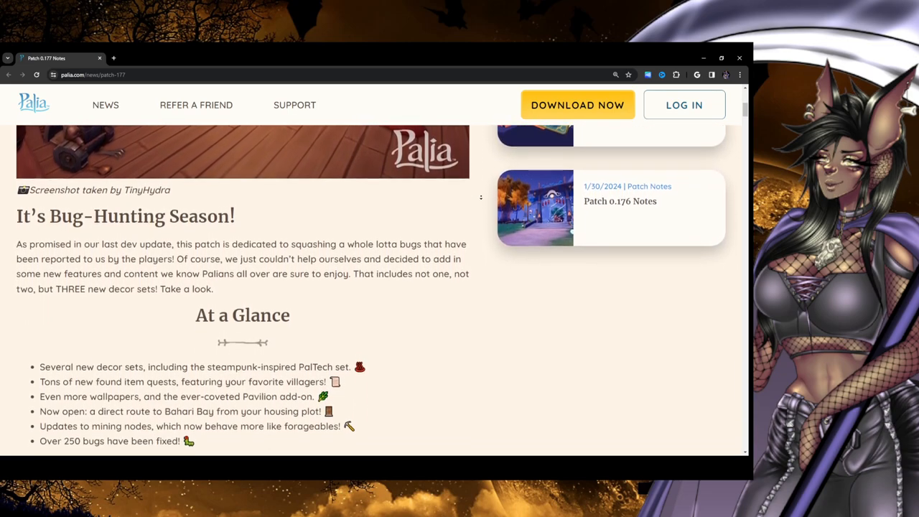
# Scroll through the At a Glance highlights toward the Table of Contents
pyautogui.scroll(-3)
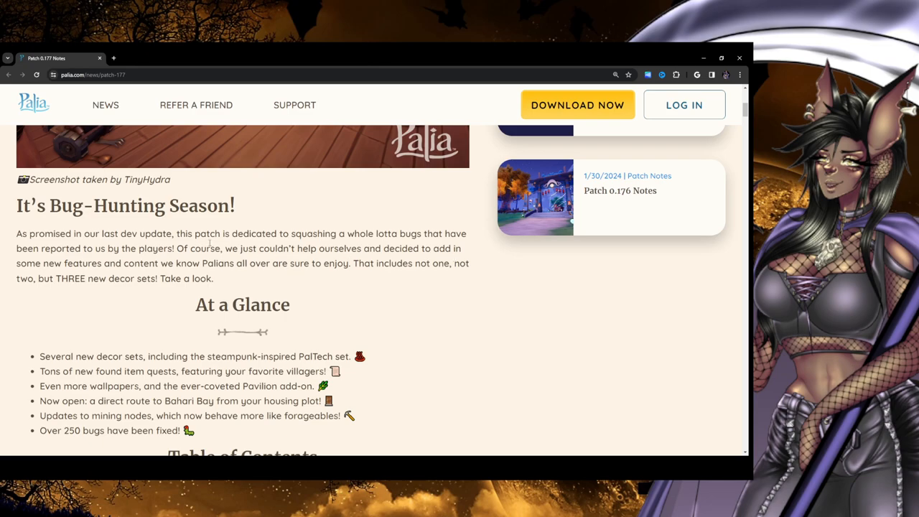
pyautogui.moveTo(380, 296)
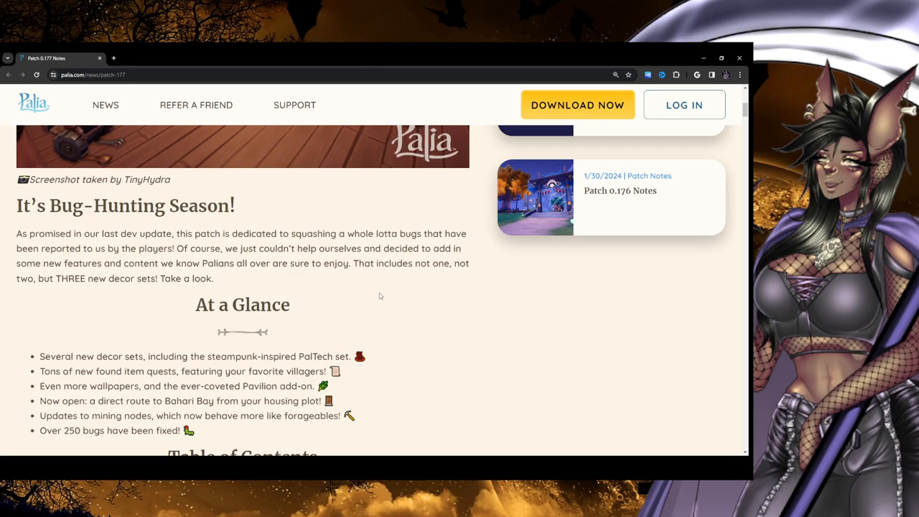
pyautogui.moveTo(512, 285)
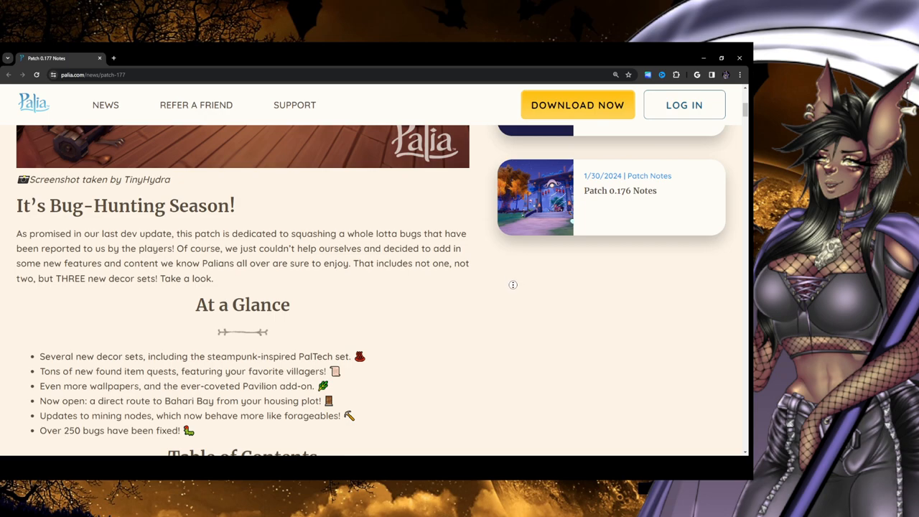
pyautogui.scroll(-3)
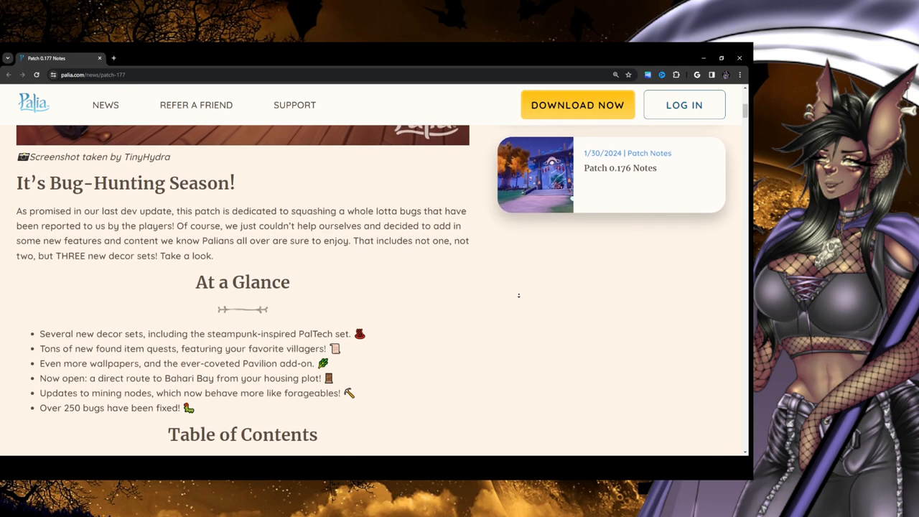
pyautogui.scroll(-3)
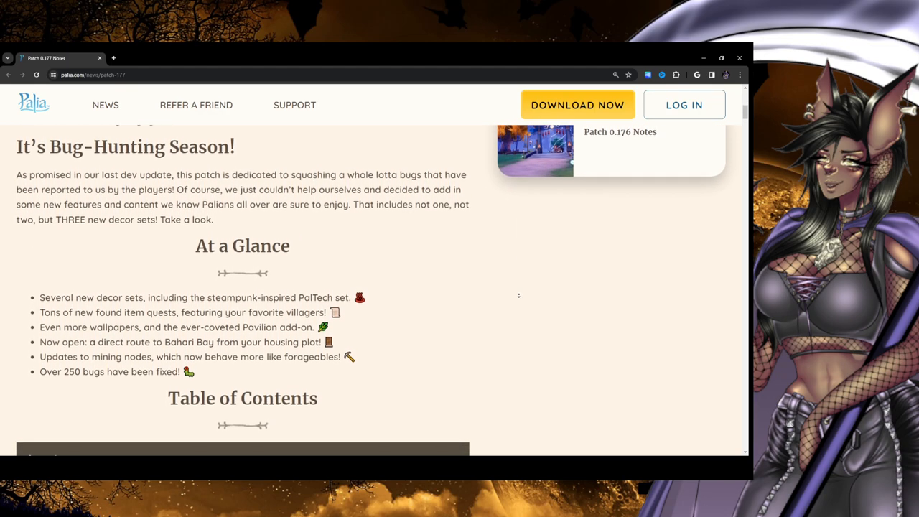
pyautogui.scroll(-3)
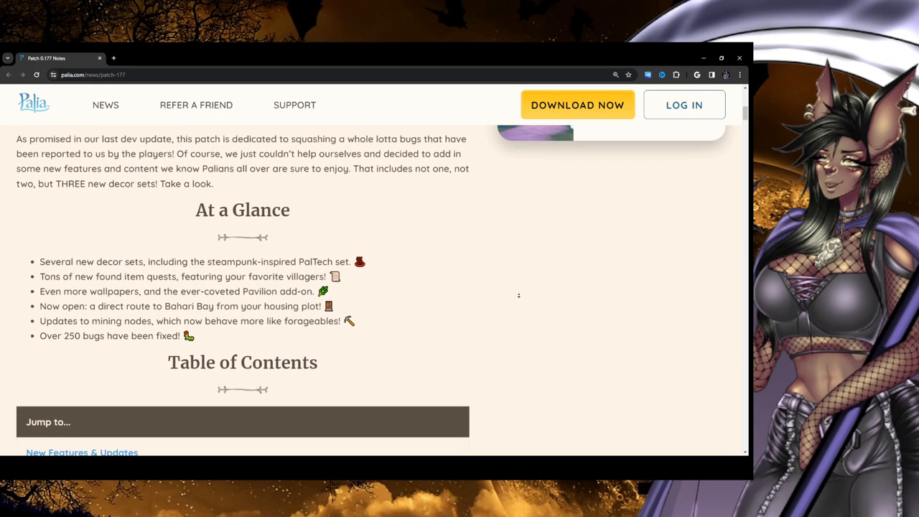
pyautogui.scroll(-3)
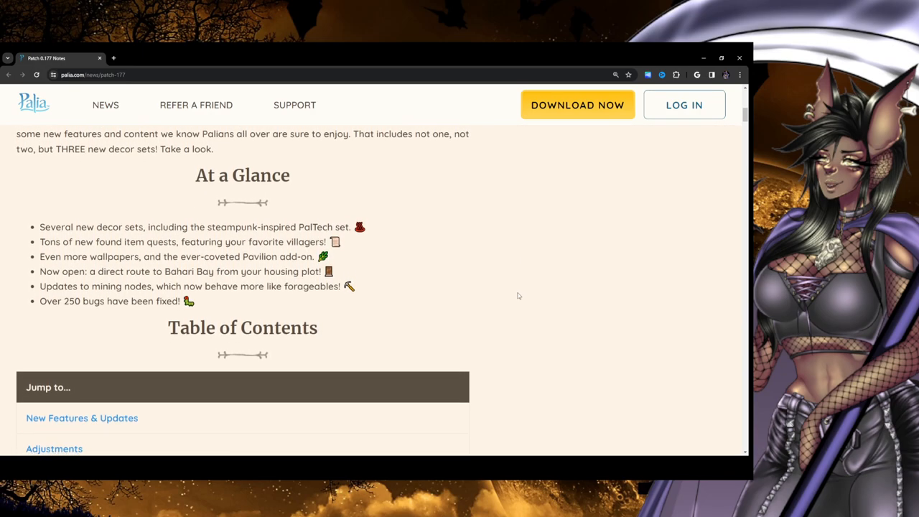
# Highlight the 'THREE new decor sets' phrase and settle on the Table of Contents links
pyautogui.moveTo(55, 149); pyautogui.dragTo(133, 149)
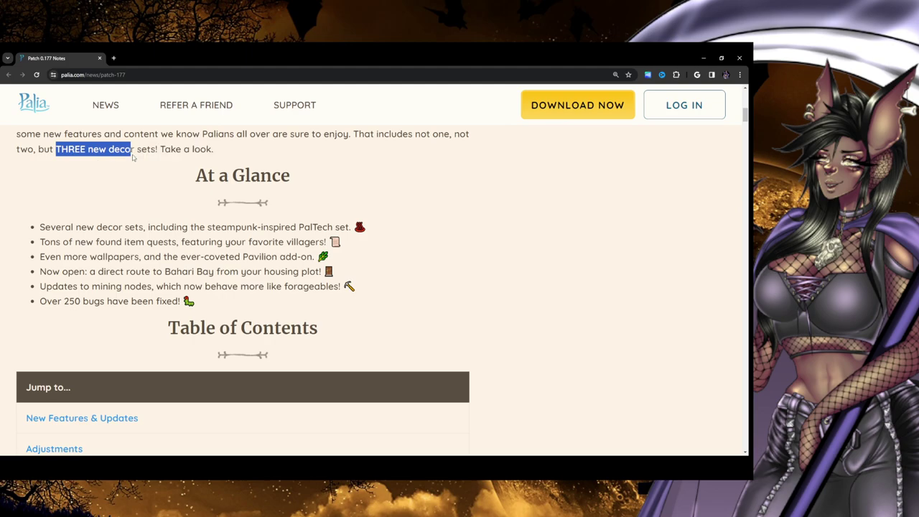
pyautogui.scroll(-3)
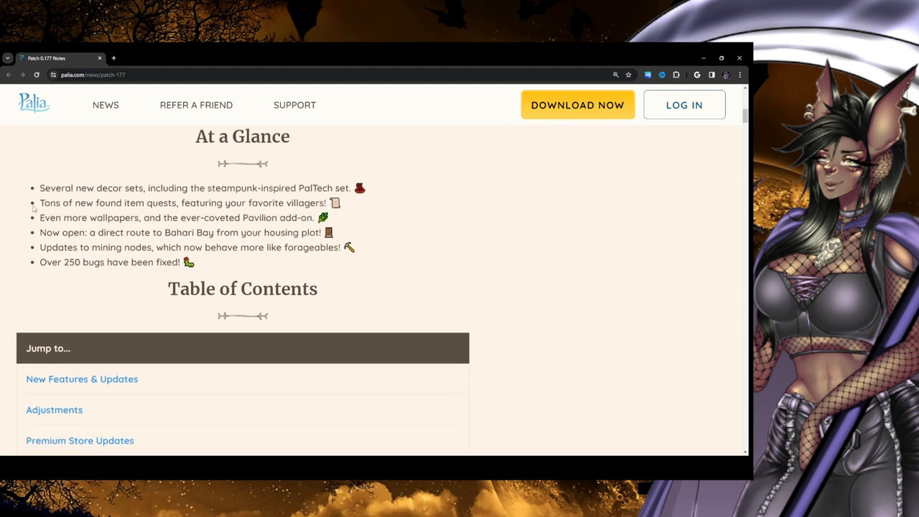
pyautogui.scroll(3)
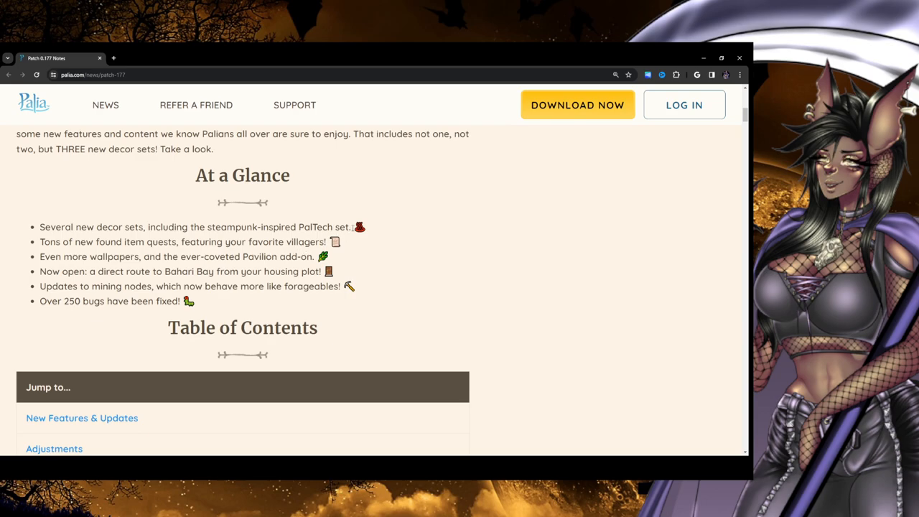
pyautogui.moveTo(147, 227); pyautogui.dragTo(351, 227)
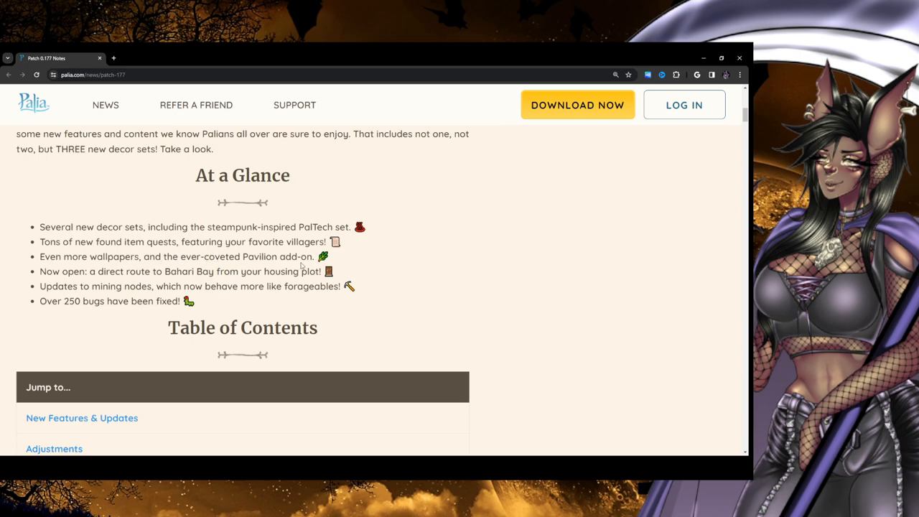
pyautogui.doubleClick(280, 256)
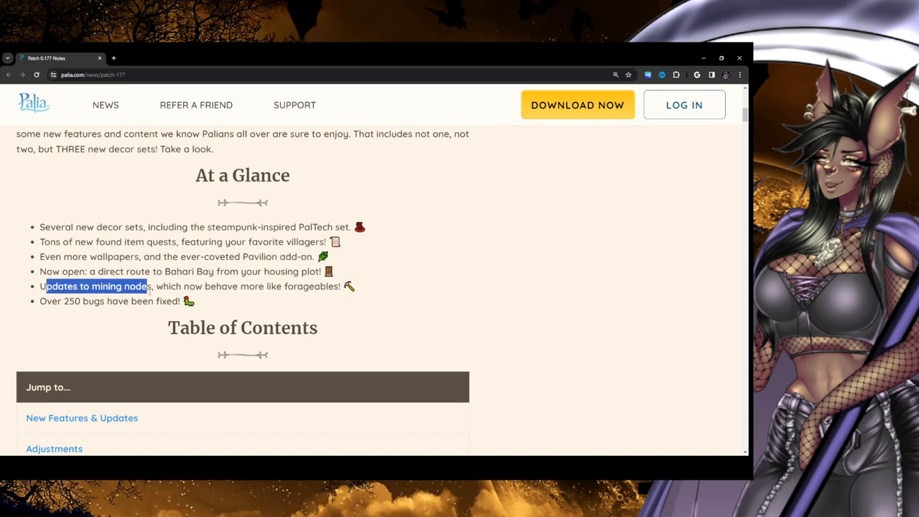
pyautogui.click(303, 297)
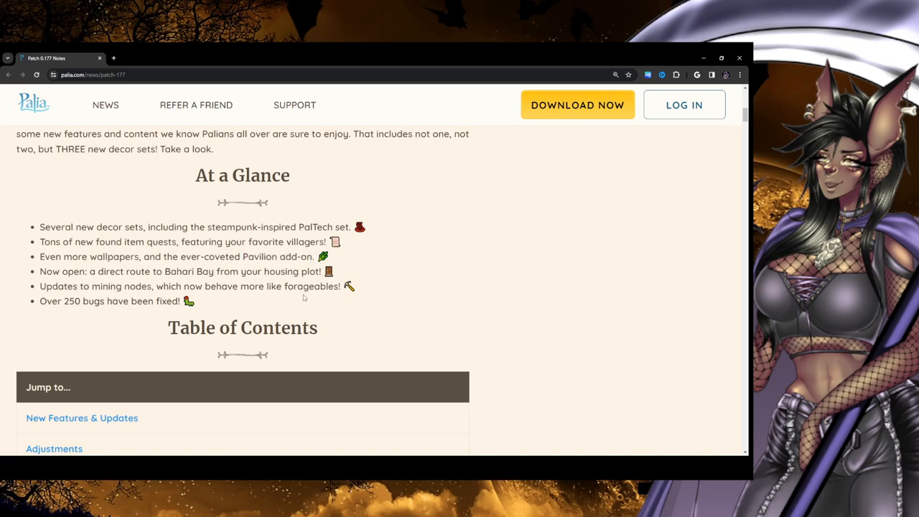
pyautogui.moveTo(37, 303)
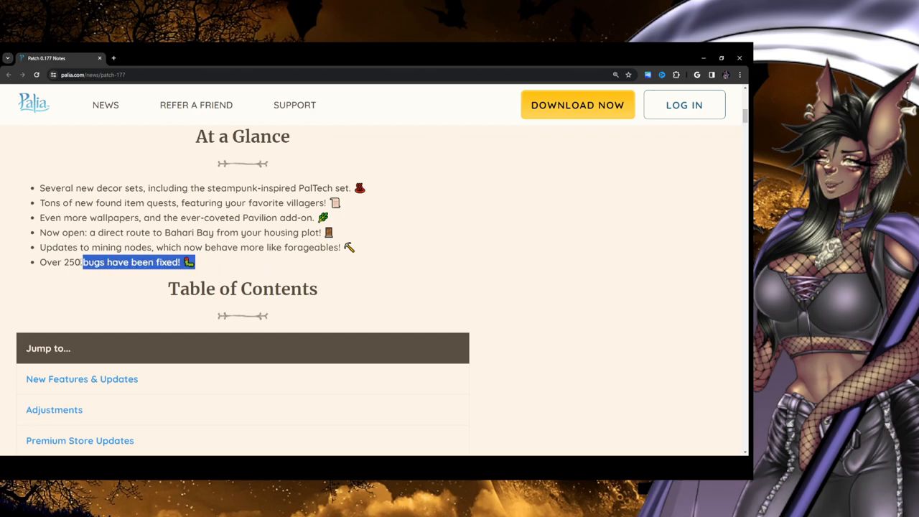
pyautogui.click(67, 273)
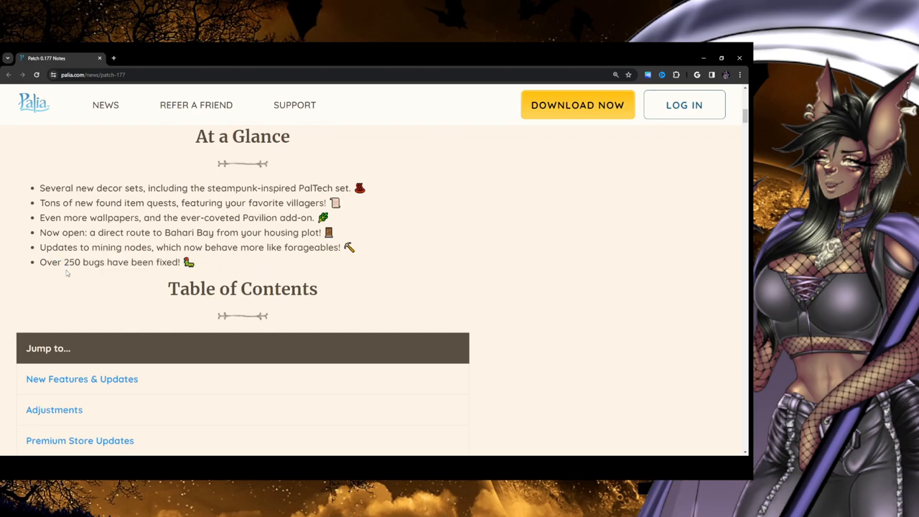
# Scroll down to the New Features & Updates section with the PalTech set banner image
pyautogui.scroll(-3)
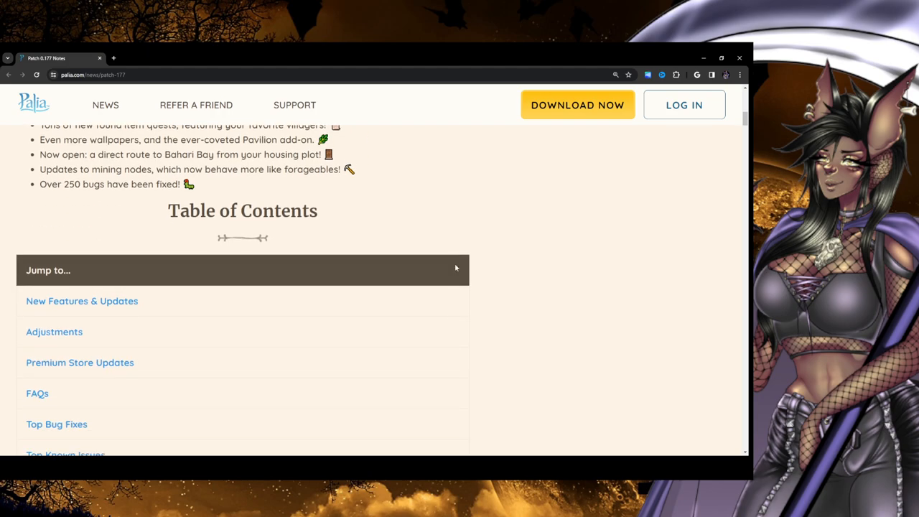
pyautogui.scroll(-3)
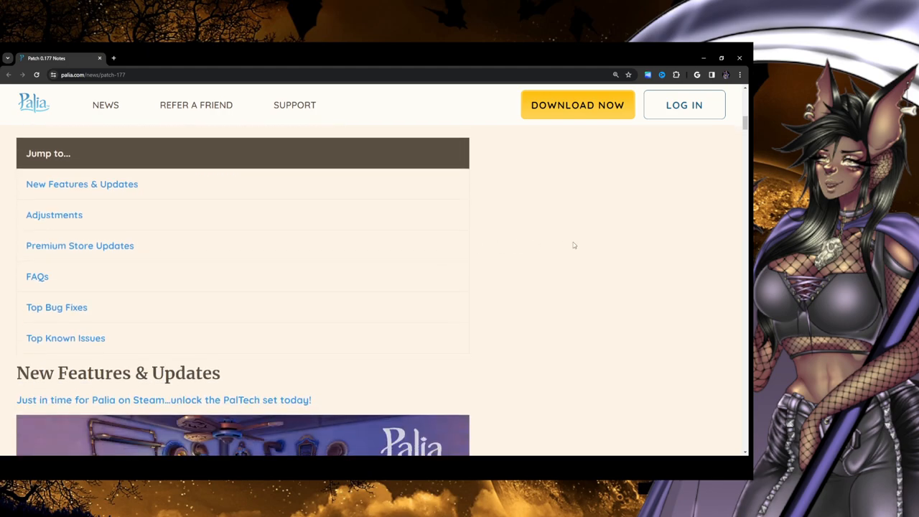
pyautogui.scroll(-3)
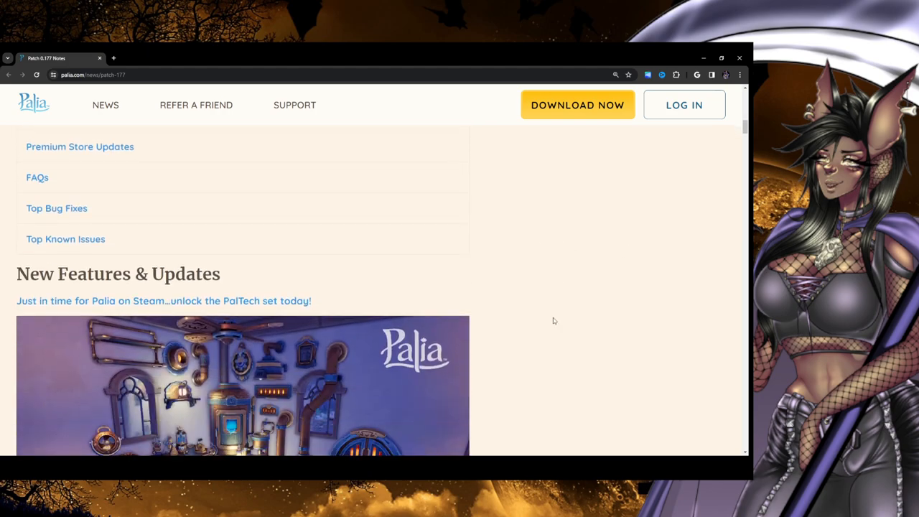
pyautogui.scroll(-3)
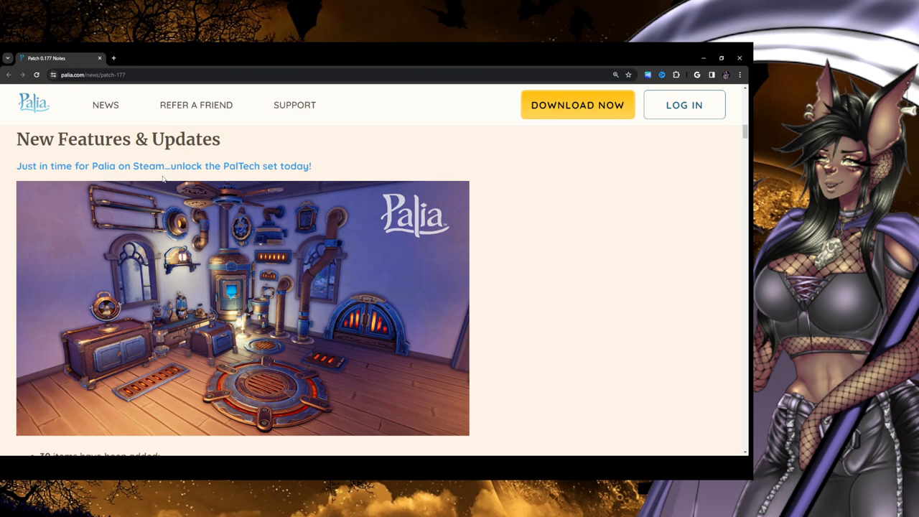
pyautogui.scroll(-3)
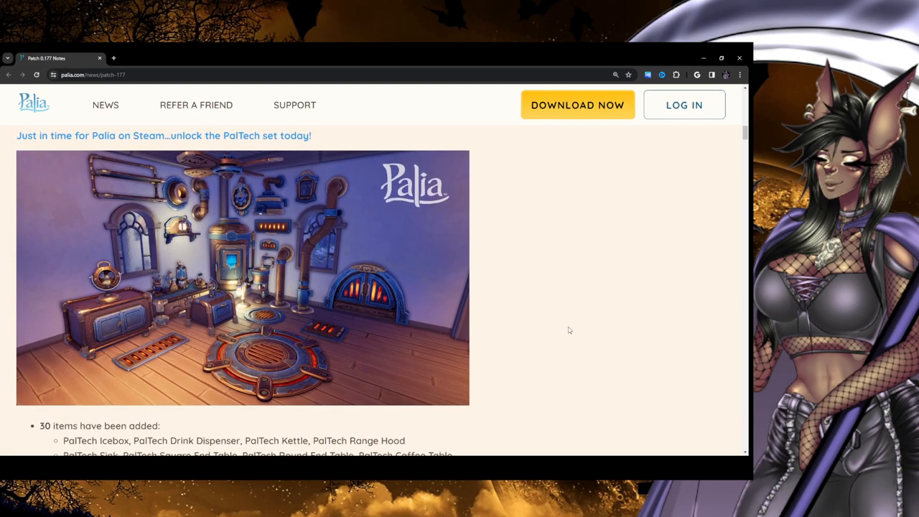
pyautogui.moveTo(574, 330)
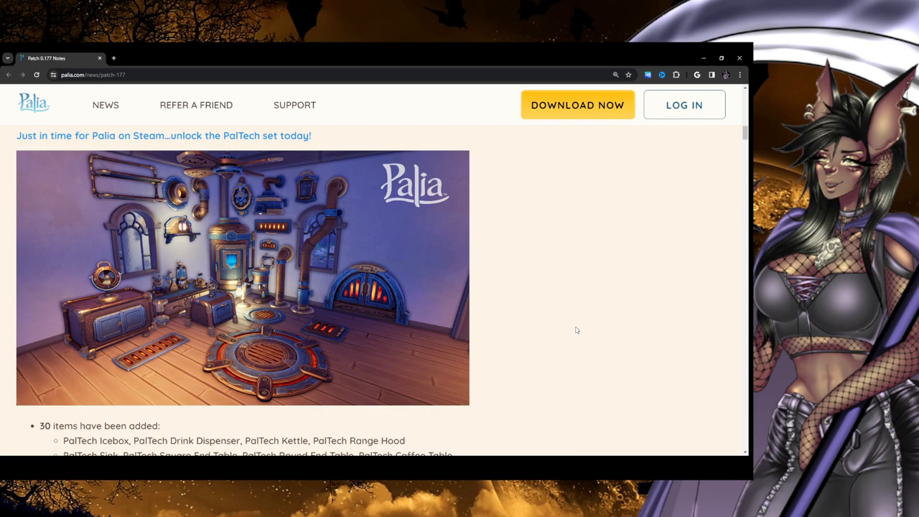
pyautogui.moveTo(537, 322)
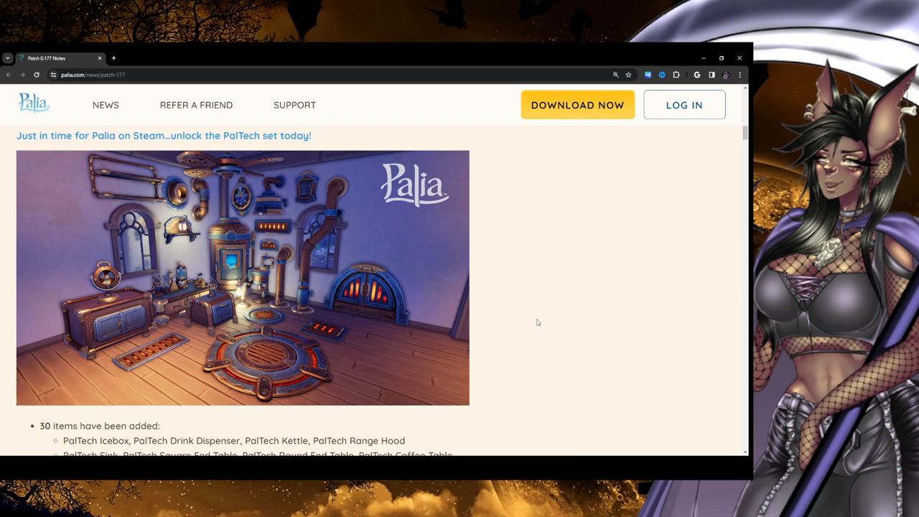
pyautogui.moveTo(208, 305)
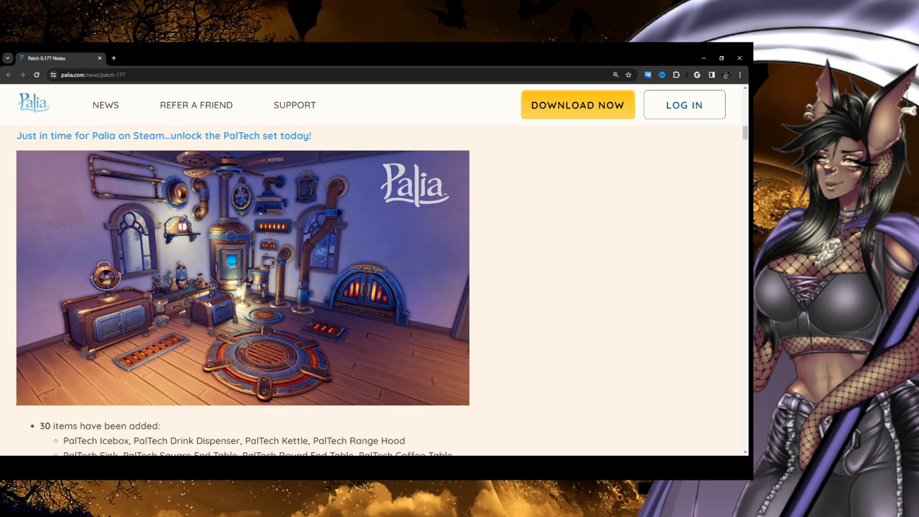
# Scroll the enlarged page past the PalTech banner to the 30-item list and recipe notes
pyautogui.scroll(-3)
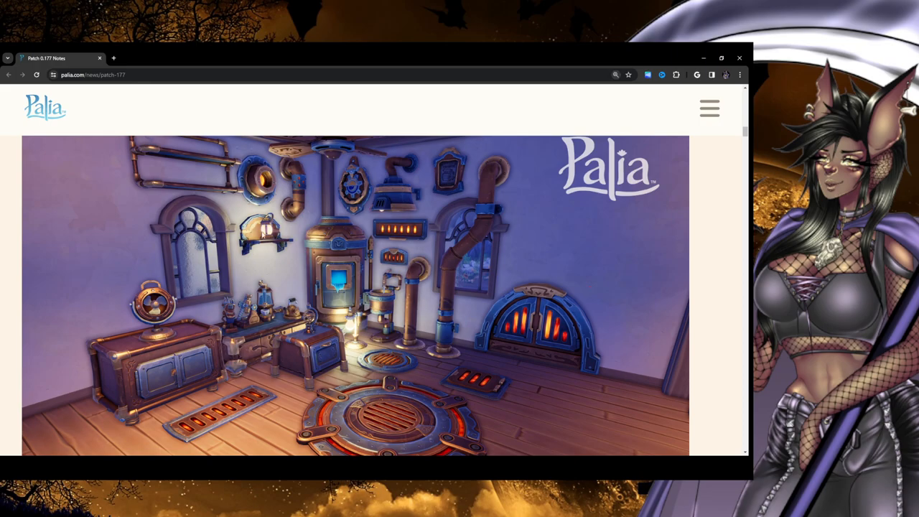
pyautogui.scroll(-3)
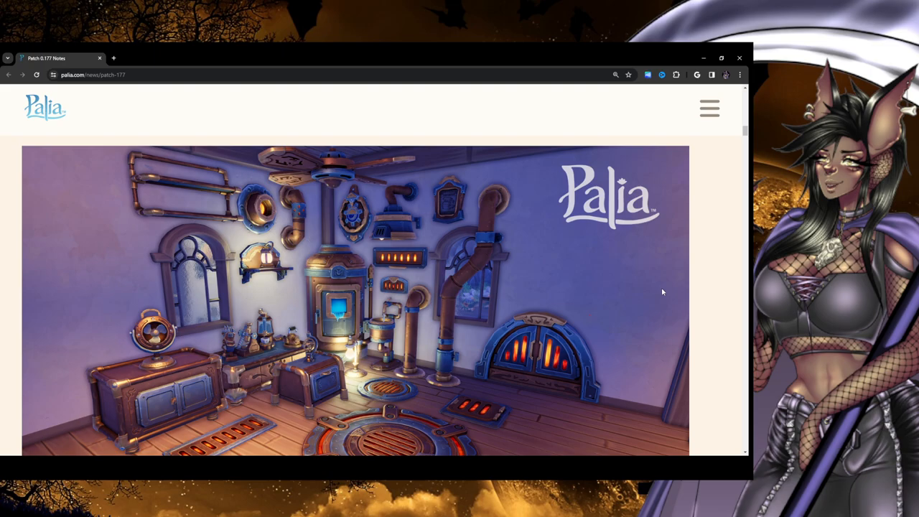
pyautogui.moveTo(596, 260)
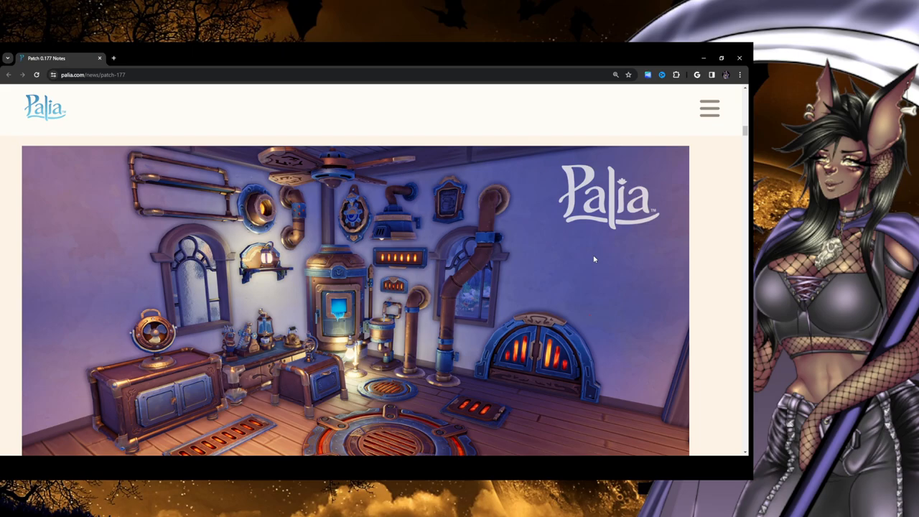
pyautogui.moveTo(311, 158)
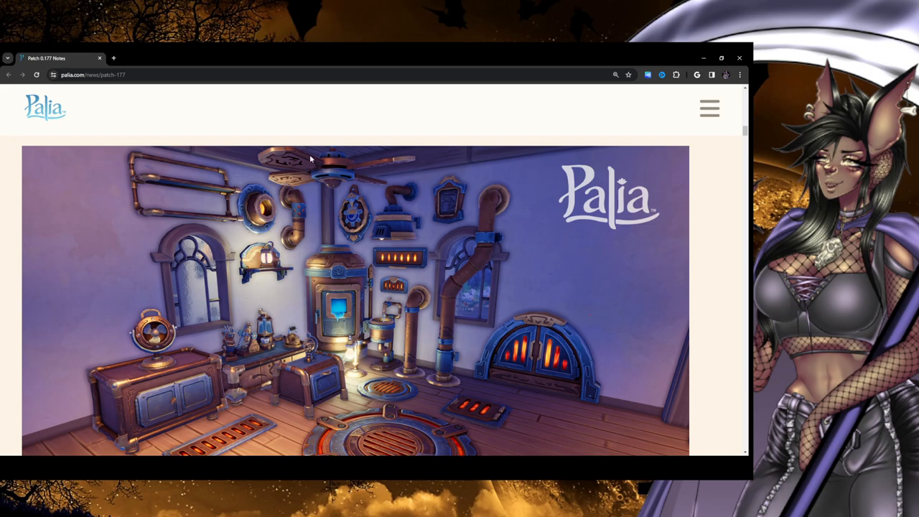
pyautogui.moveTo(367, 192)
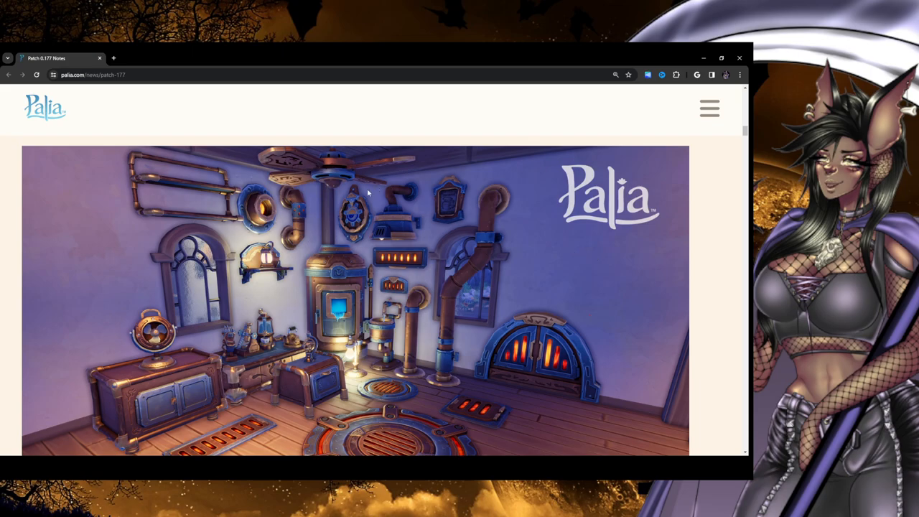
pyautogui.moveTo(182, 281)
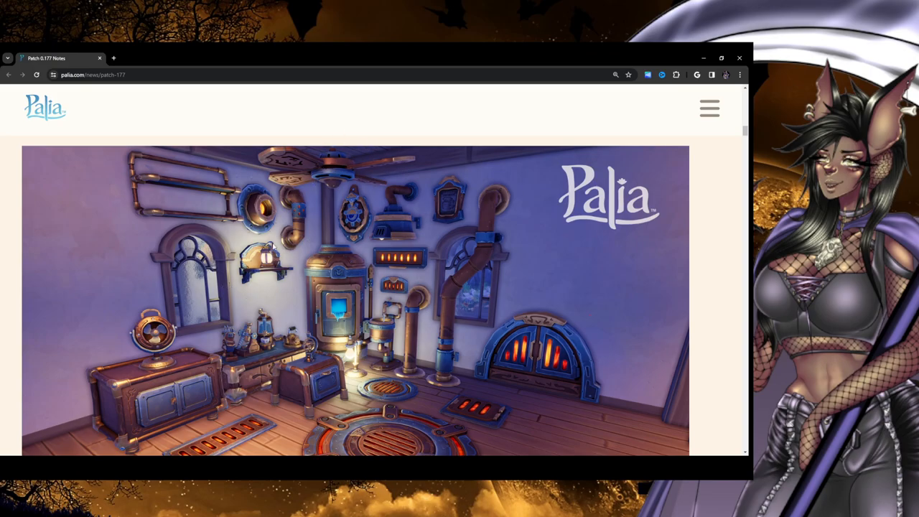
pyautogui.moveTo(192, 174)
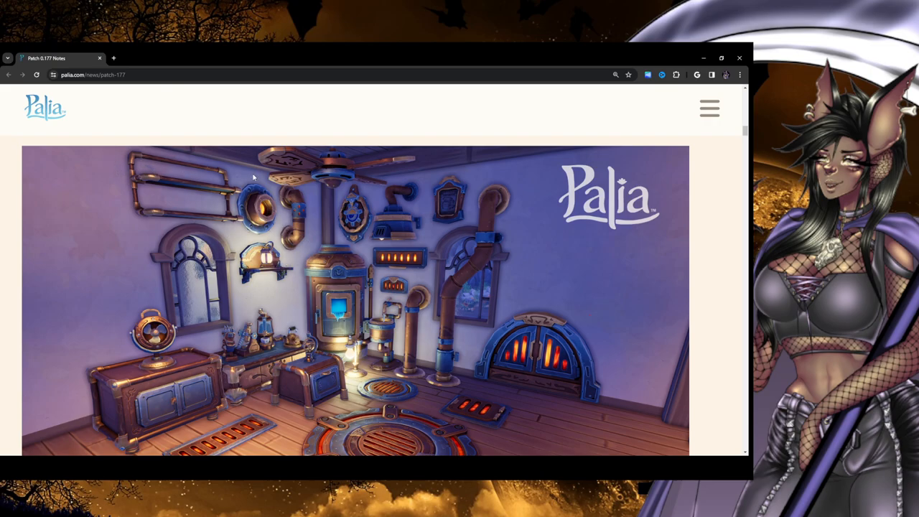
pyautogui.moveTo(76, 429)
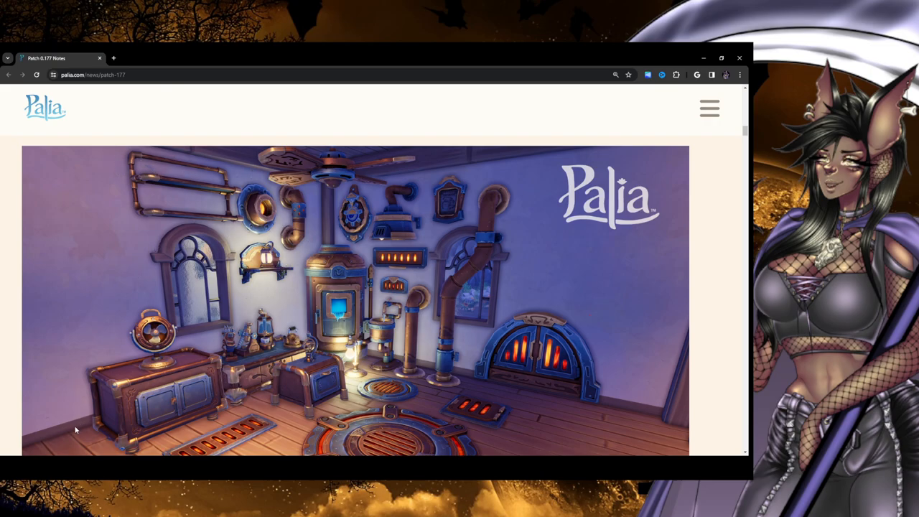
pyautogui.scroll(-3)
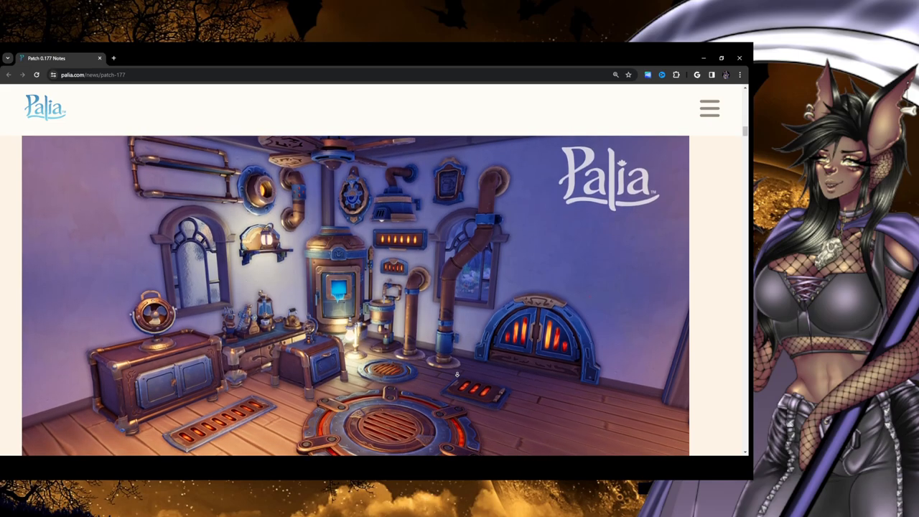
pyautogui.scroll(-3)
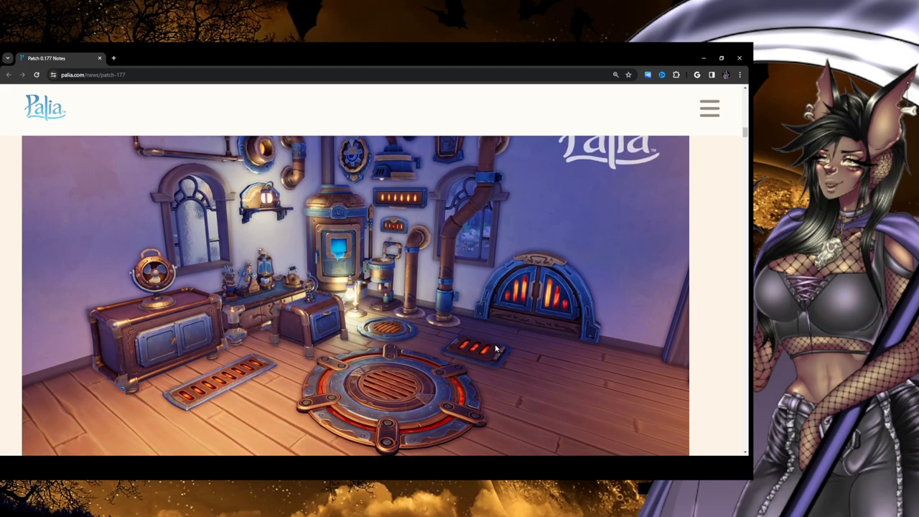
pyautogui.moveTo(599, 343)
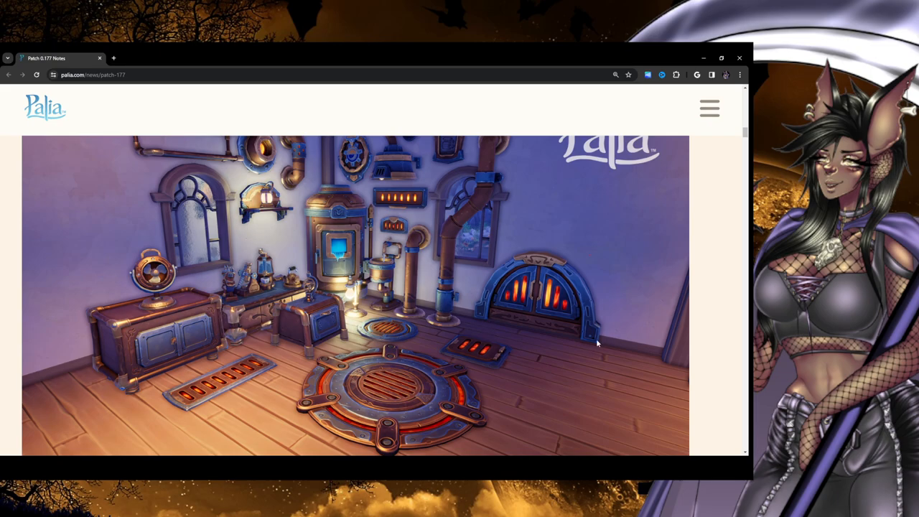
pyautogui.moveTo(585, 337)
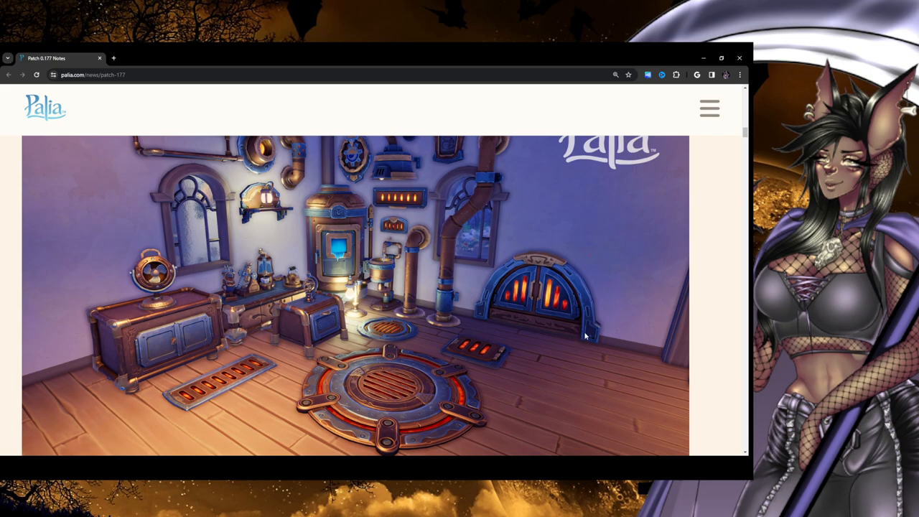
pyautogui.moveTo(466, 329)
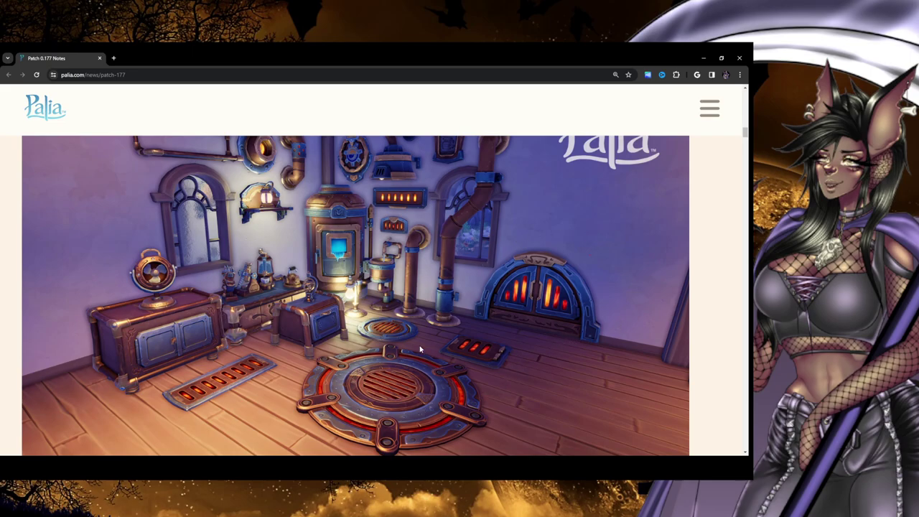
pyautogui.moveTo(387, 332)
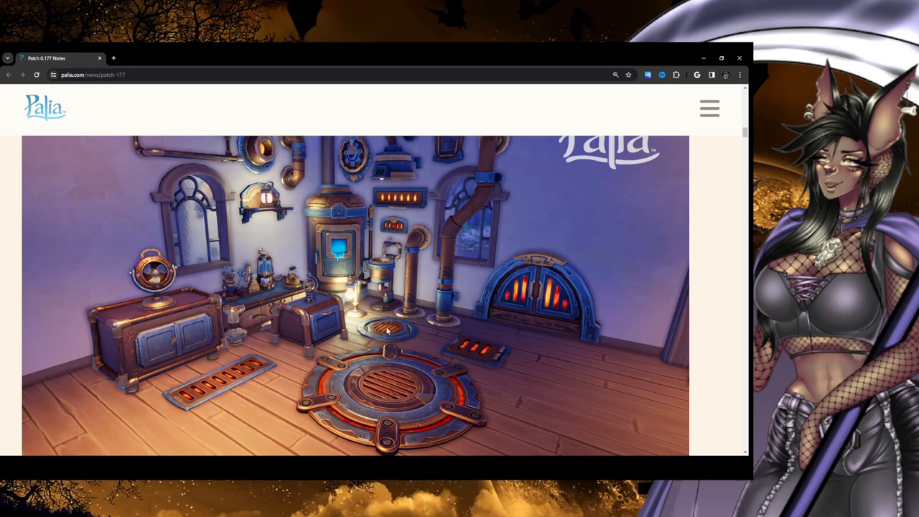
pyautogui.moveTo(323, 304)
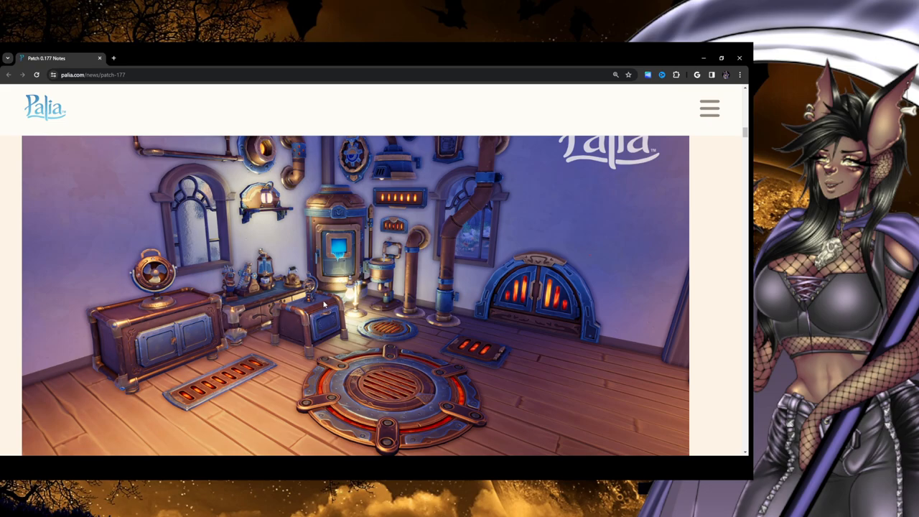
pyautogui.scroll(-3)
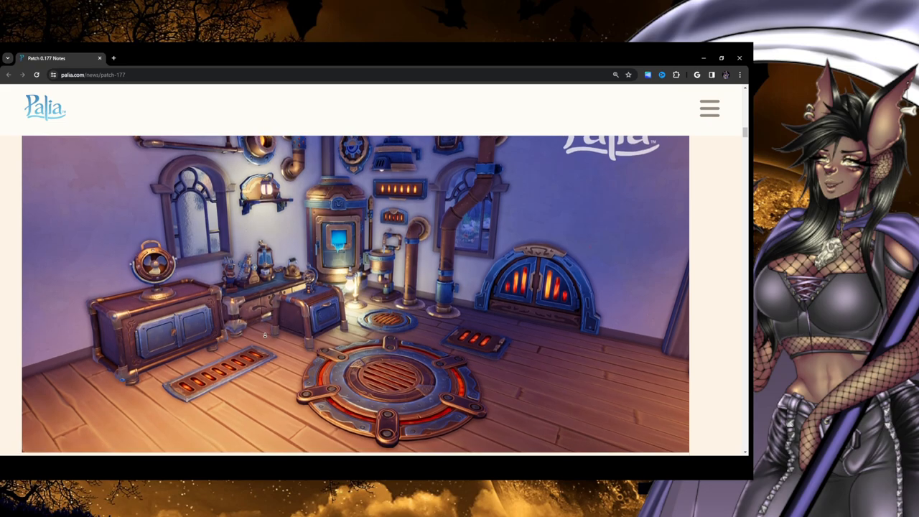
pyautogui.scroll(-3)
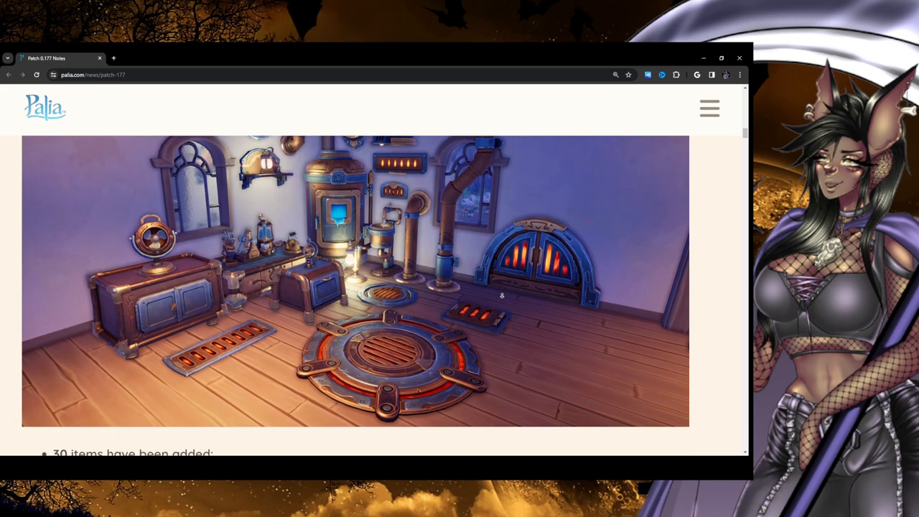
pyautogui.scroll(-3)
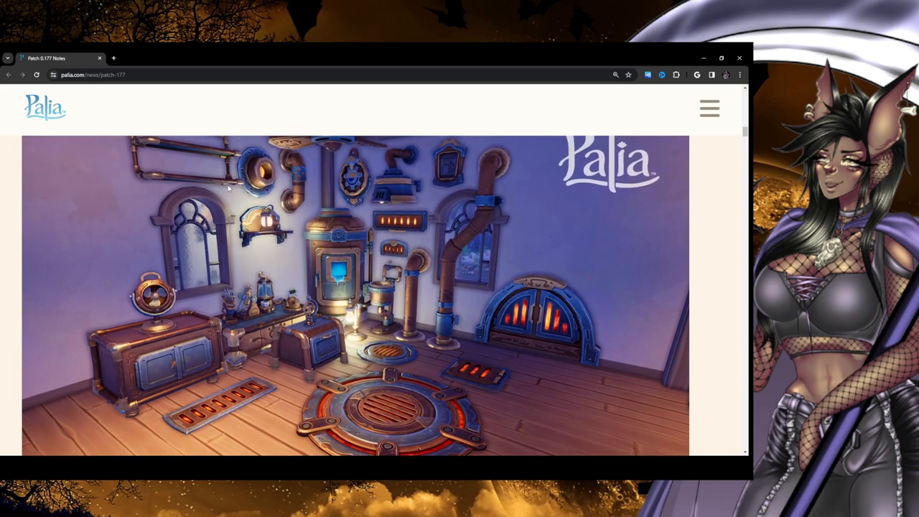
pyautogui.scroll(-3)
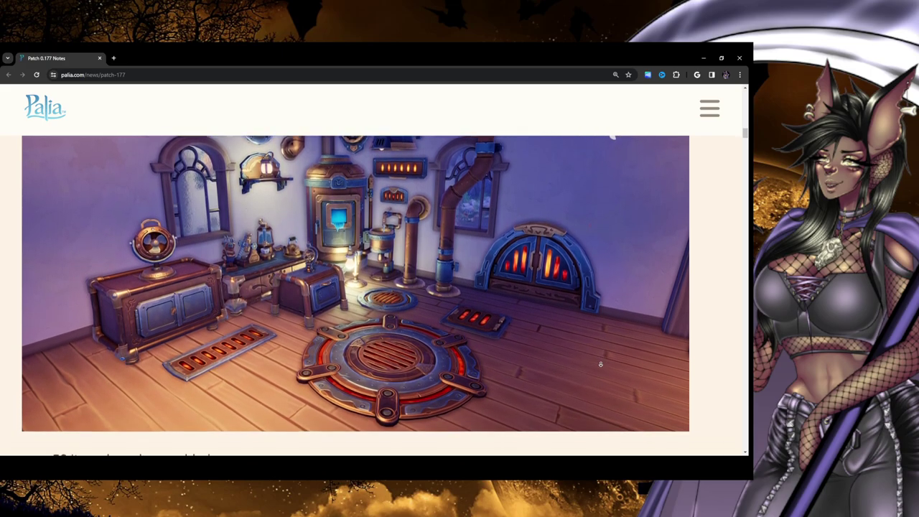
pyautogui.scroll(-3)
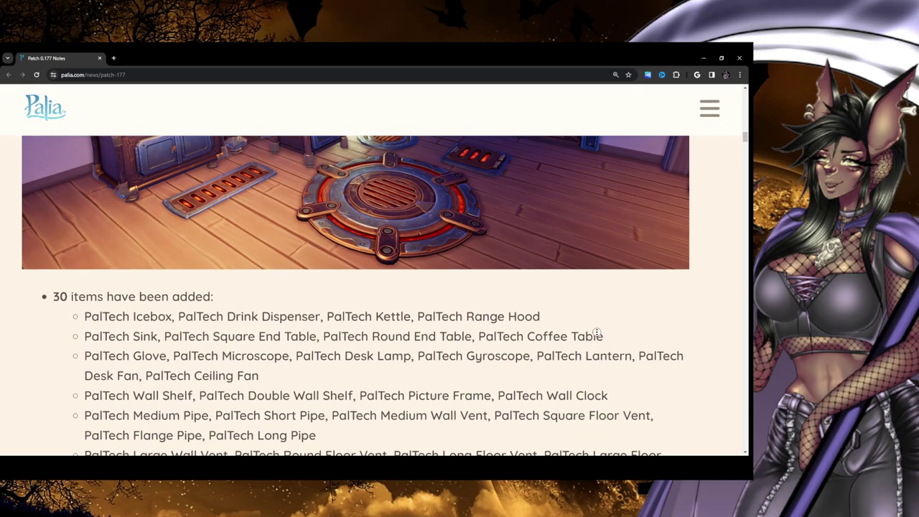
pyautogui.scroll(-3)
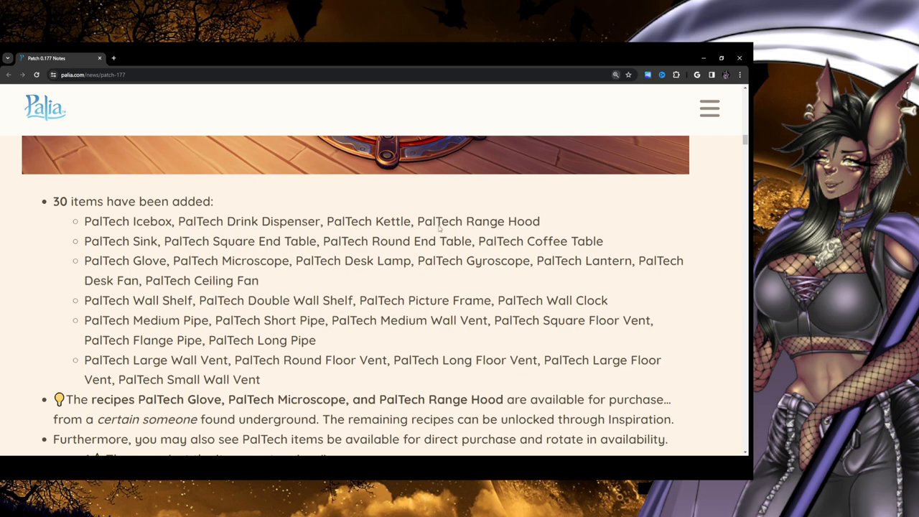
# Reset the browser zoom to regular size and scroll toward the Gourmet set teaser
pyautogui.click(709, 108)
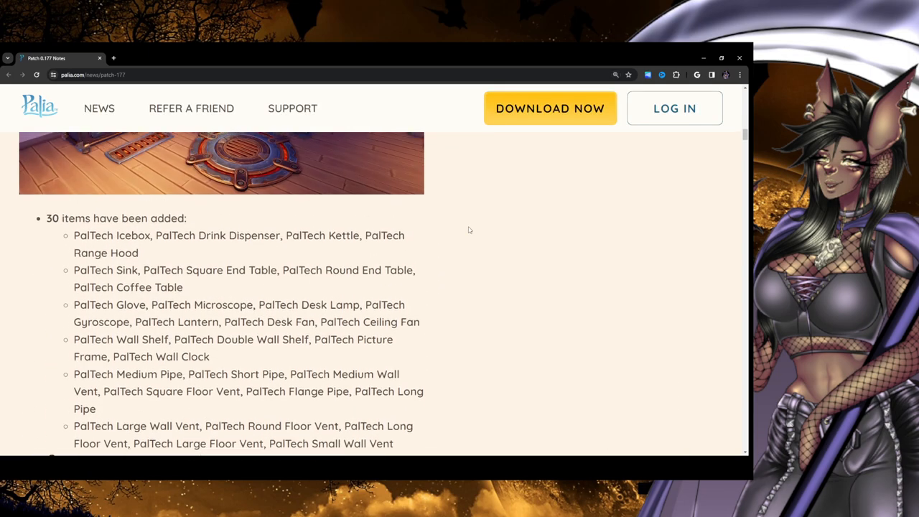
pyautogui.scroll(-3)
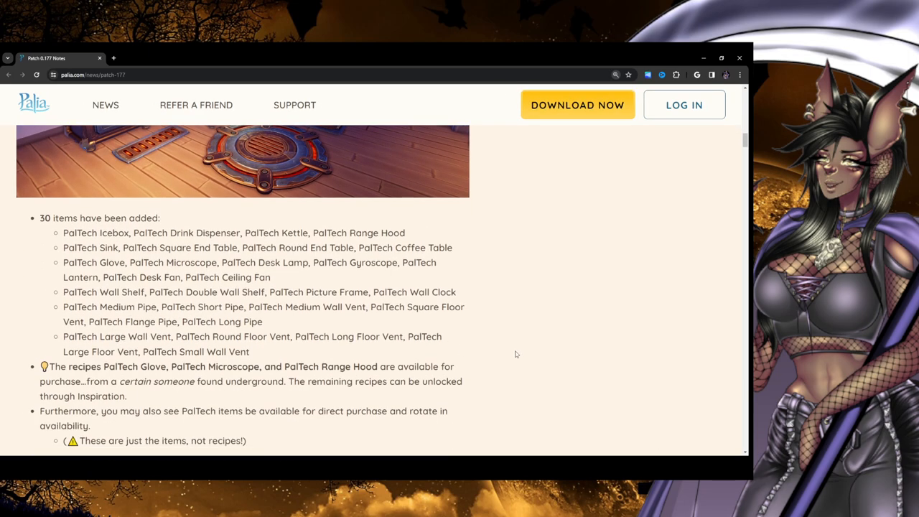
pyautogui.scroll(-3)
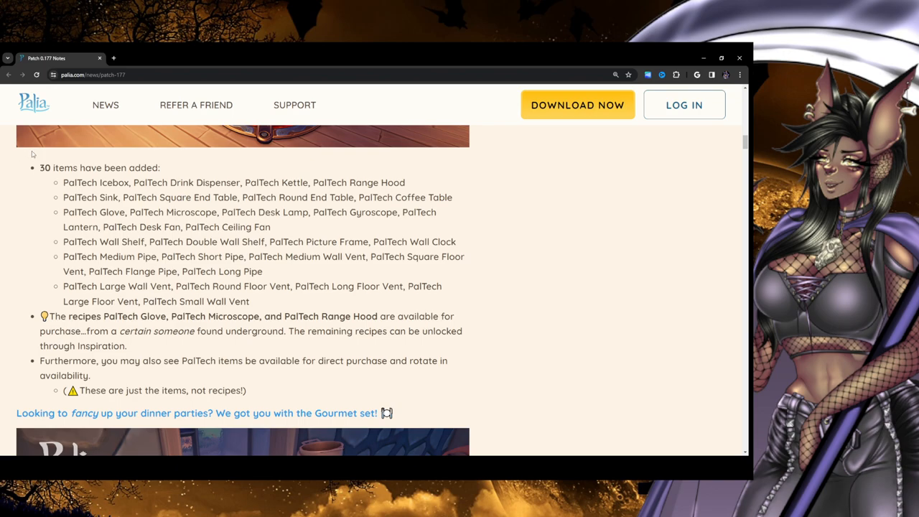
pyautogui.moveTo(318, 202)
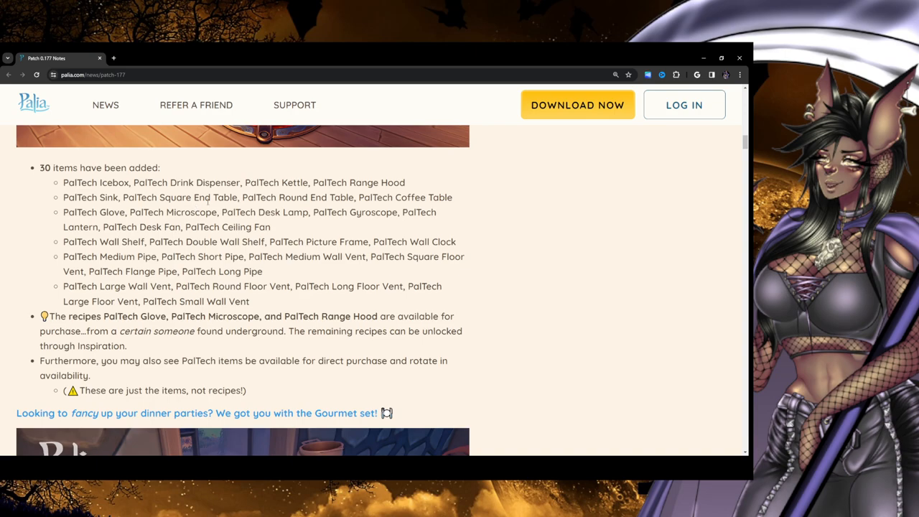
pyautogui.moveTo(102, 221)
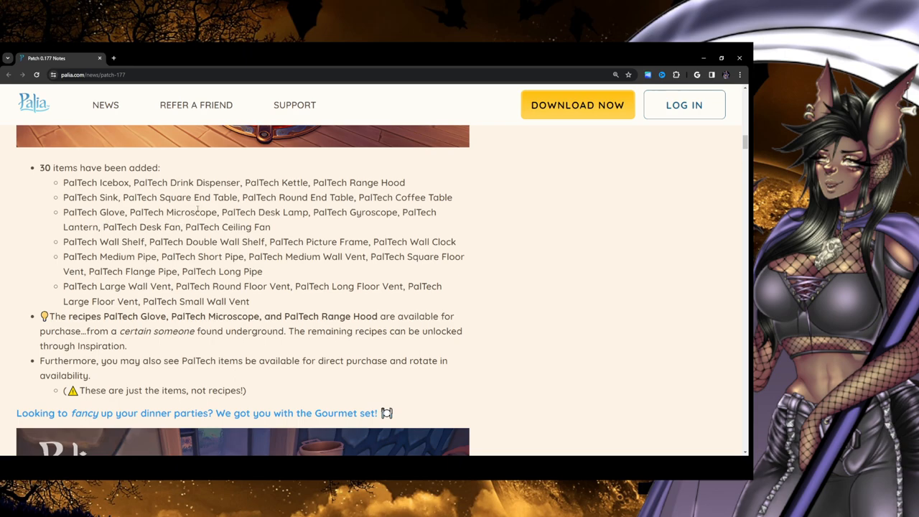
# Select the item names 'Gyroscope' and 'Desk Fan' in the PalTech list
pyautogui.doubleClick(191, 212)
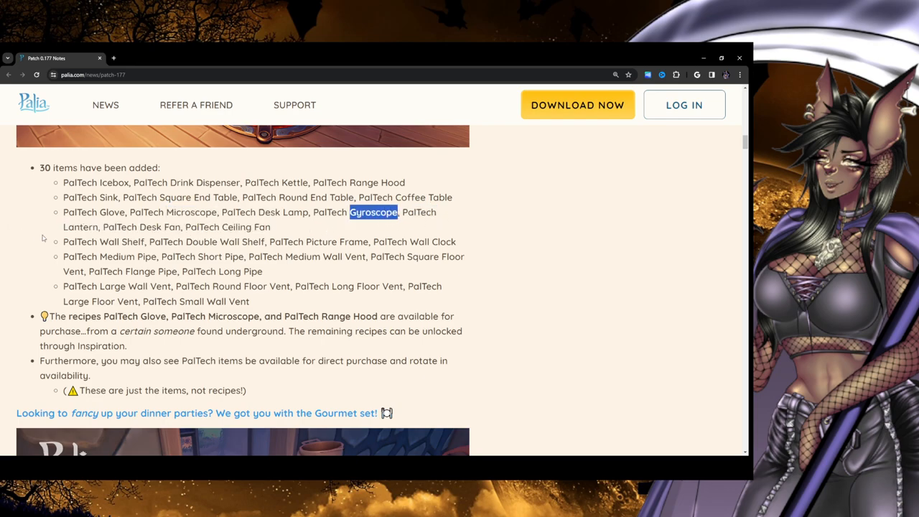
pyautogui.doubleClick(150, 226)
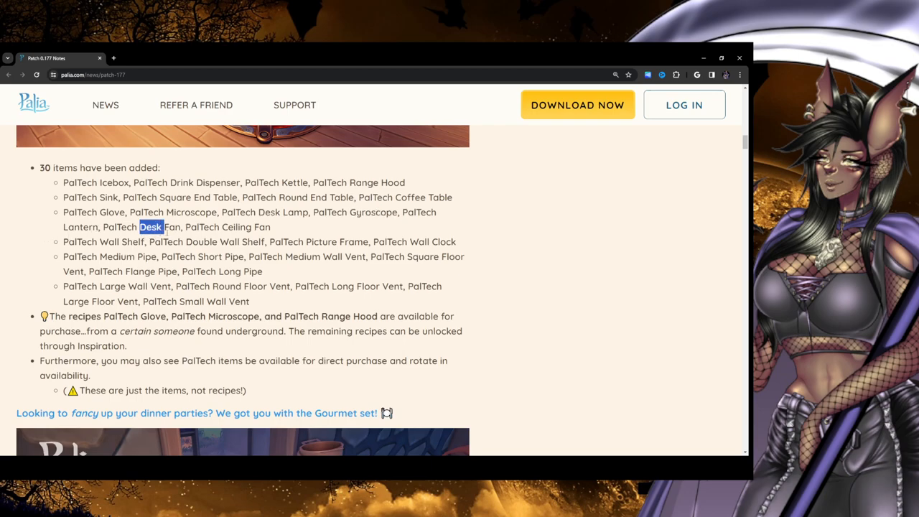
pyautogui.moveTo(151, 226); pyautogui.dragTo(177, 227)
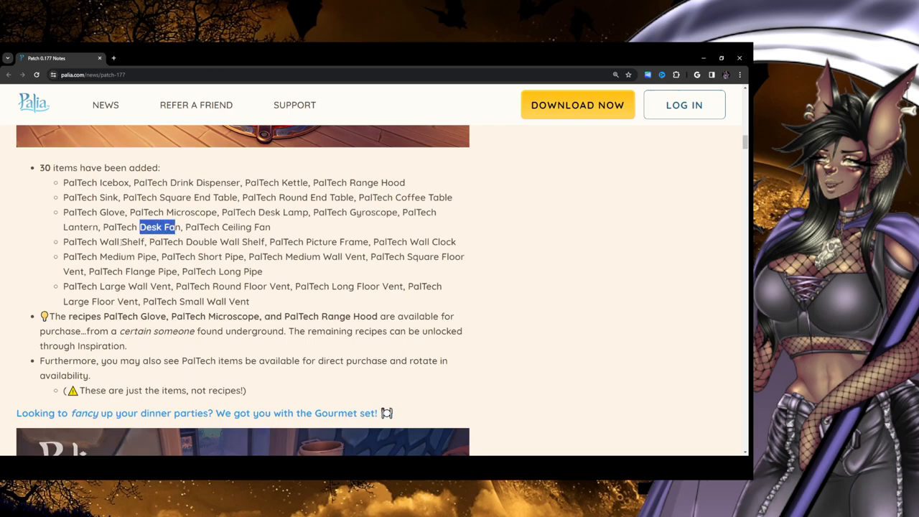
# Scroll back over the PalTech item list and clear the Large Wall Vent highlight
pyautogui.scroll(3)
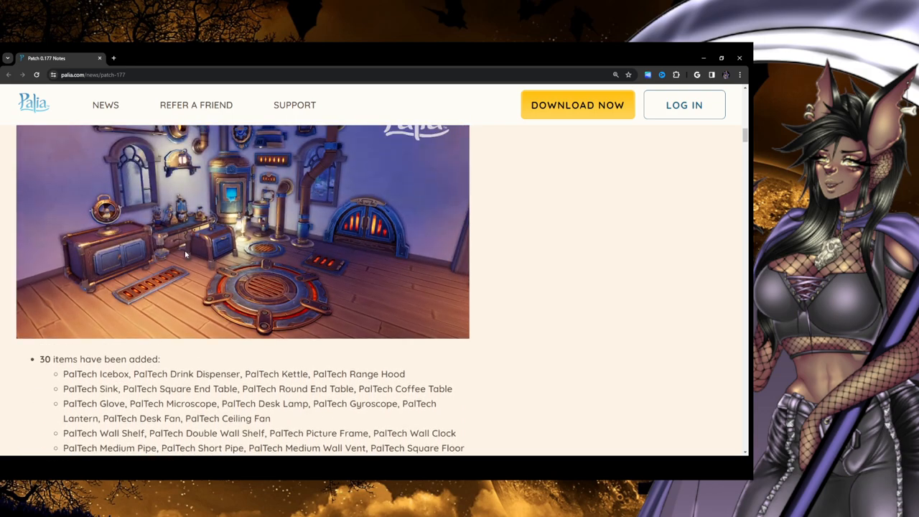
pyautogui.moveTo(109, 172)
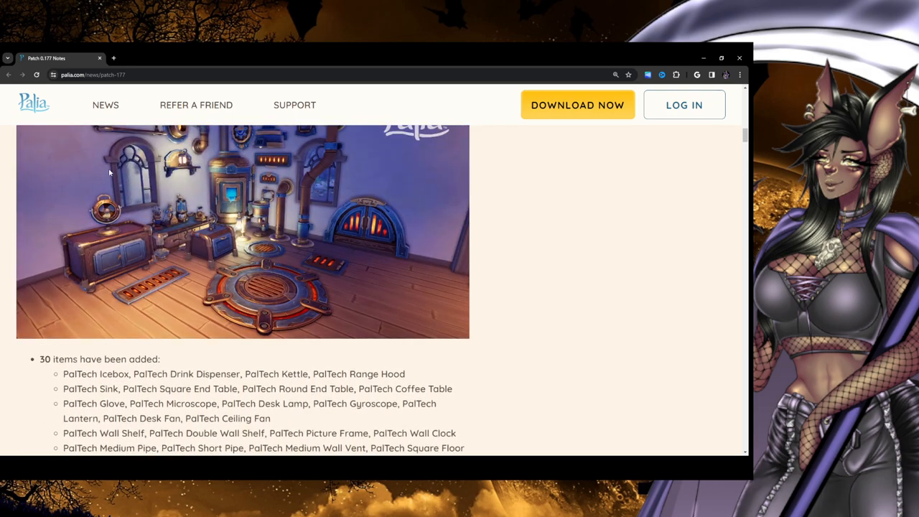
pyautogui.scroll(-3)
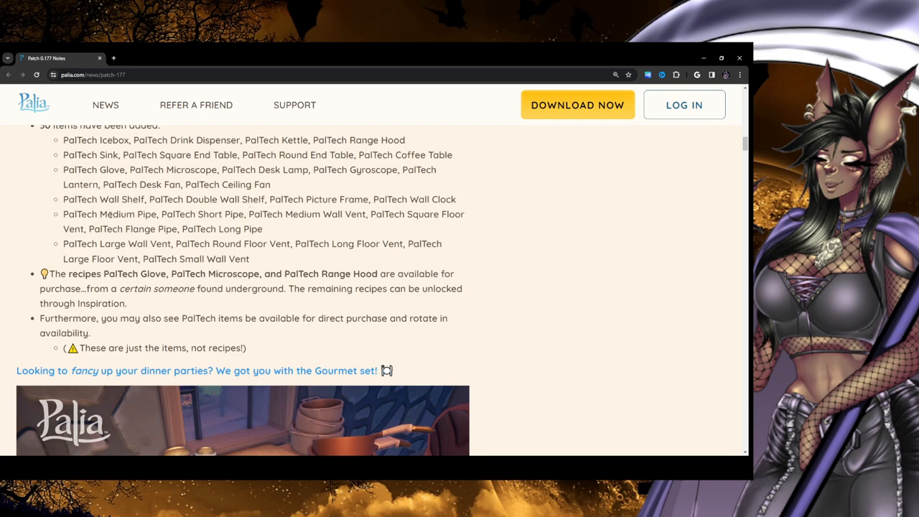
pyautogui.moveTo(335, 224)
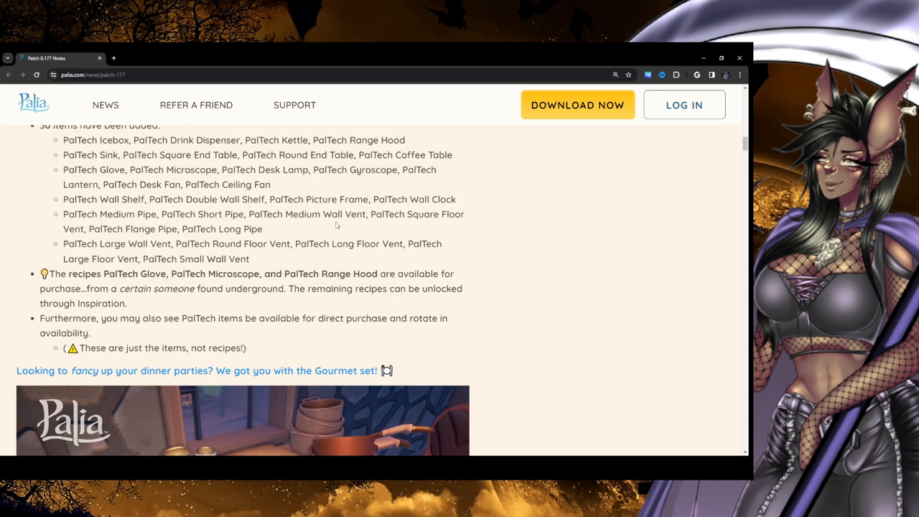
pyautogui.moveTo(391, 226)
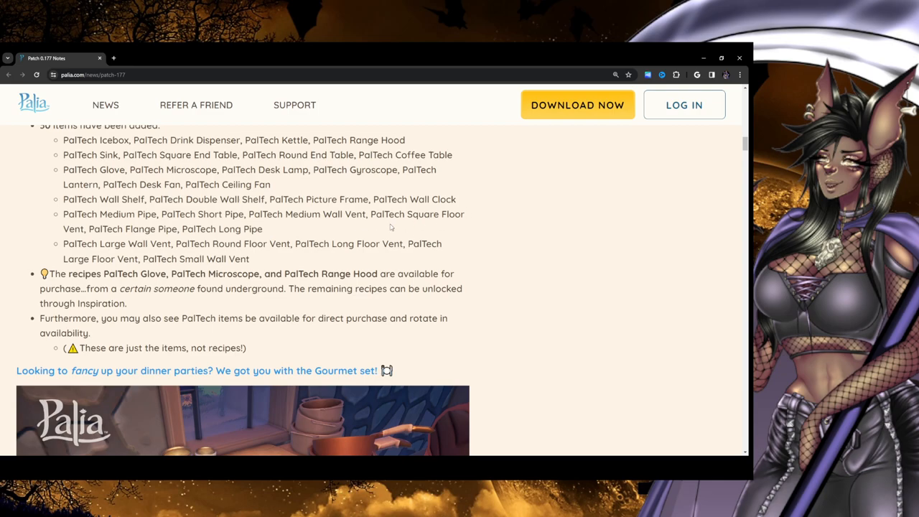
pyautogui.moveTo(127, 239)
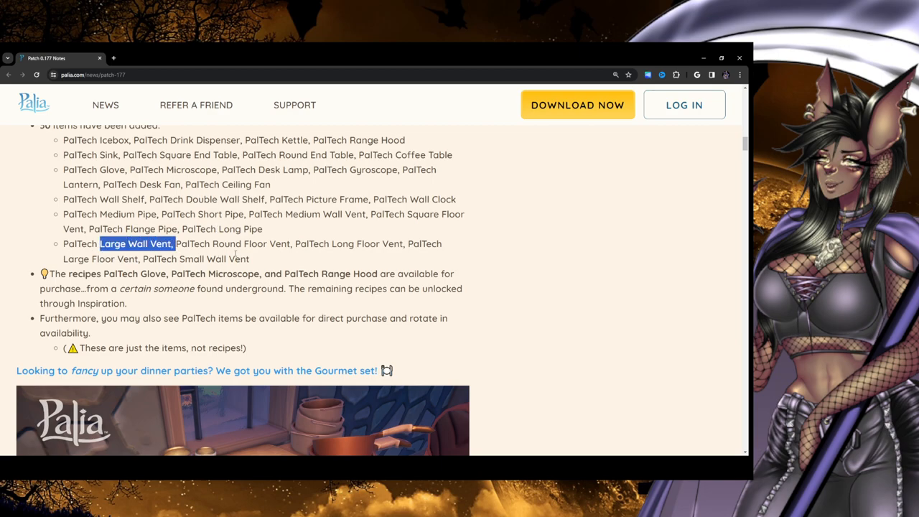
pyautogui.click(343, 259)
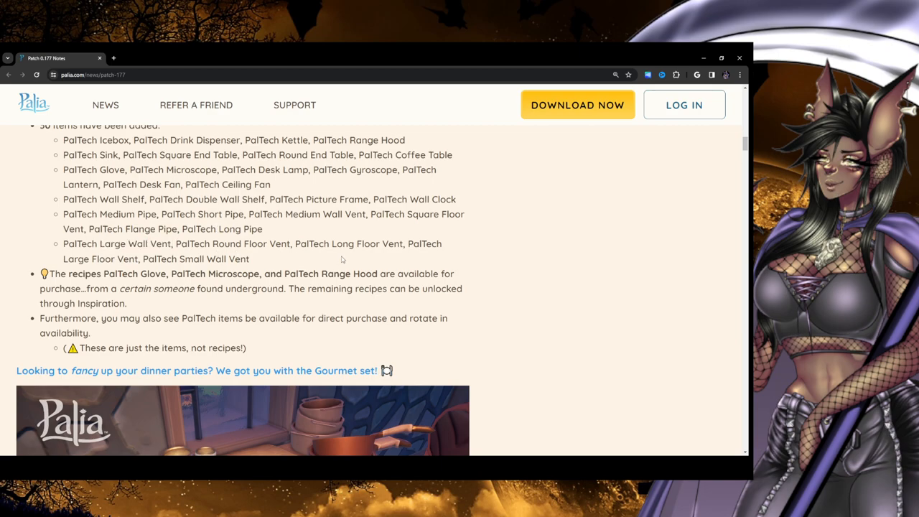
pyautogui.moveTo(448, 257)
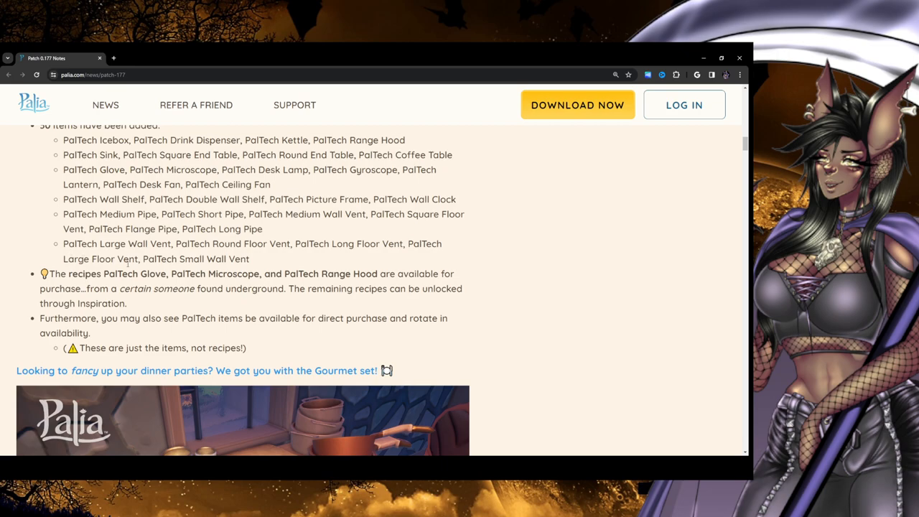
pyautogui.moveTo(329, 301)
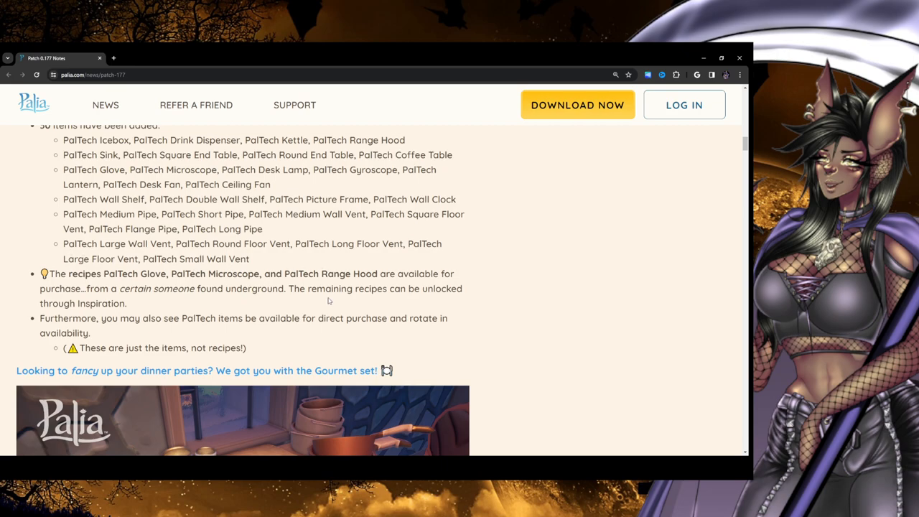
# Highlight, then clear, the phrase about a certain someone underground
pyautogui.scroll(-3)
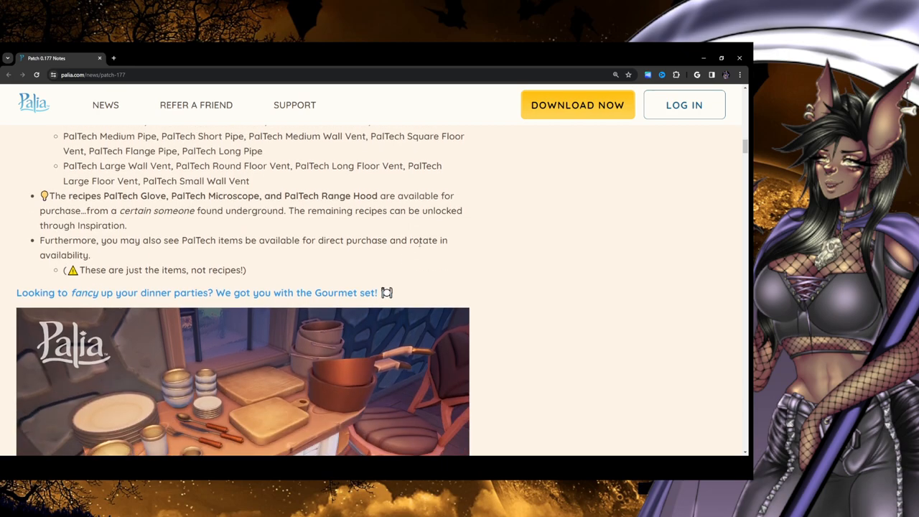
pyautogui.moveTo(528, 213)
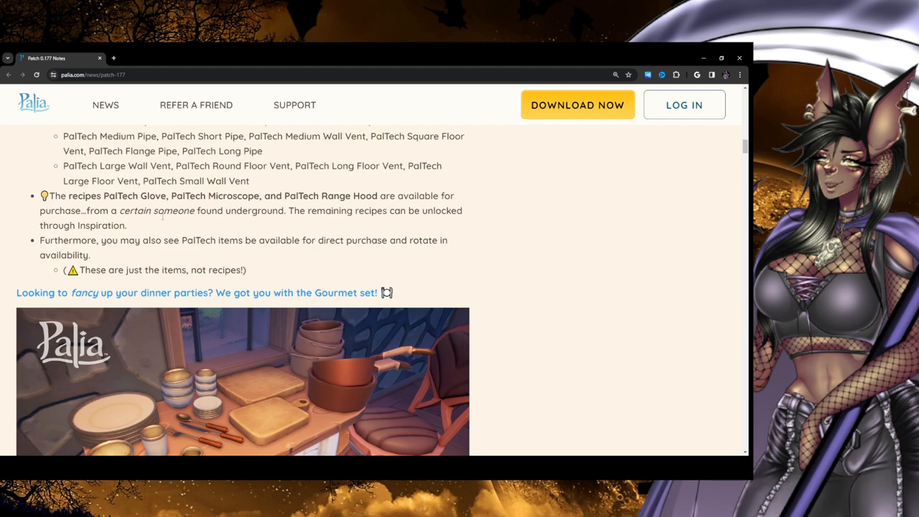
pyautogui.moveTo(143, 210); pyautogui.dragTo(244, 210)
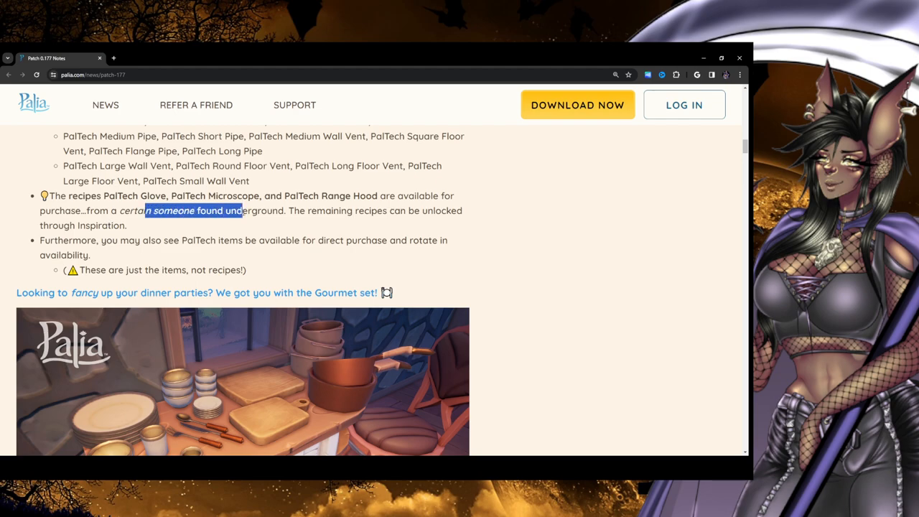
pyautogui.click(282, 222)
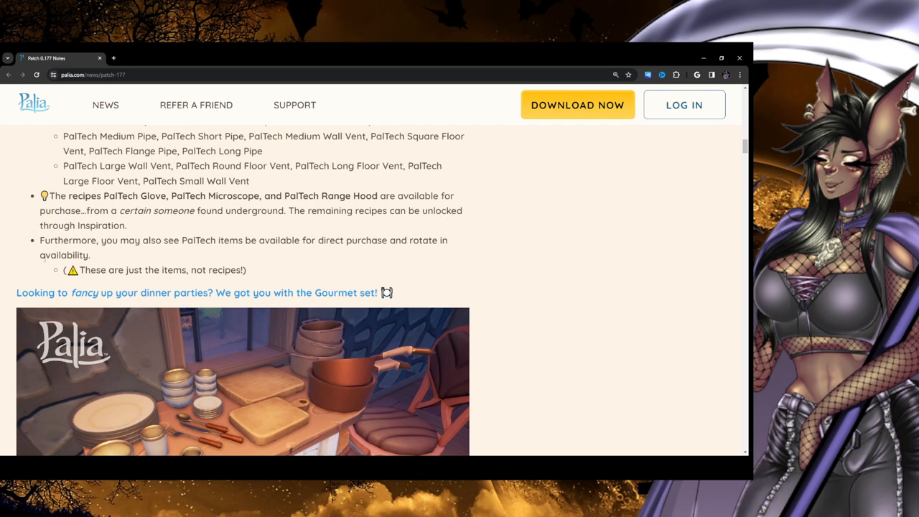
pyautogui.moveTo(236, 259)
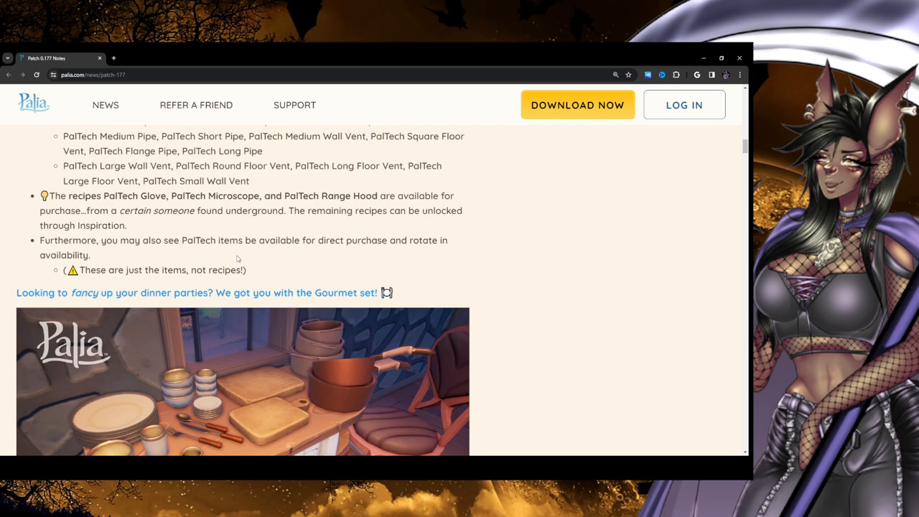
pyautogui.moveTo(393, 256)
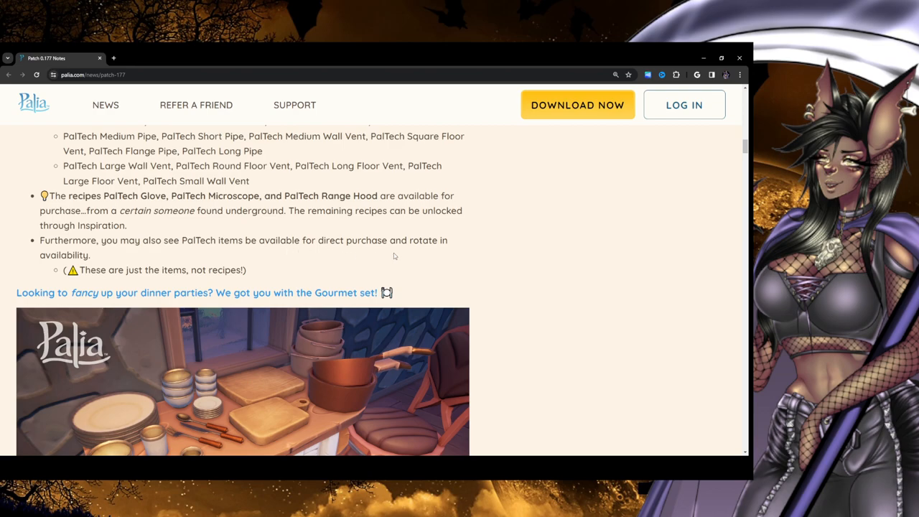
pyautogui.moveTo(522, 258)
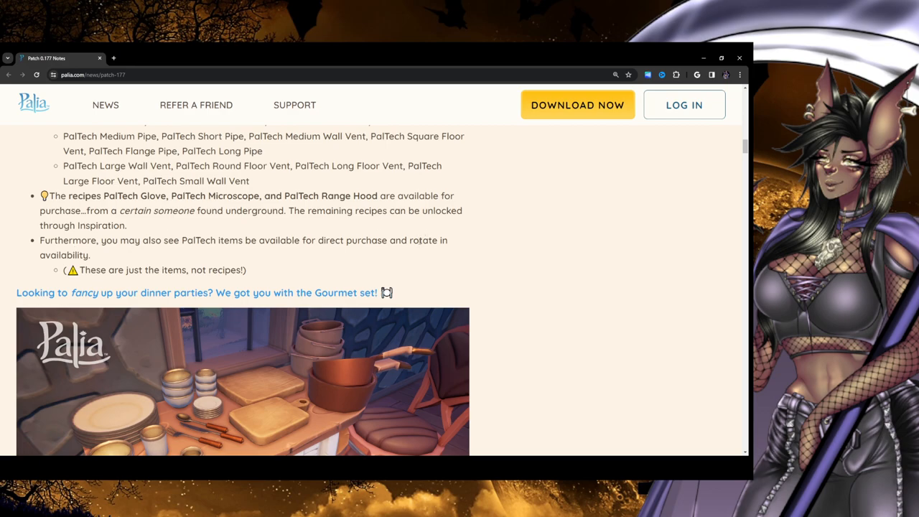
pyautogui.moveTo(26, 246)
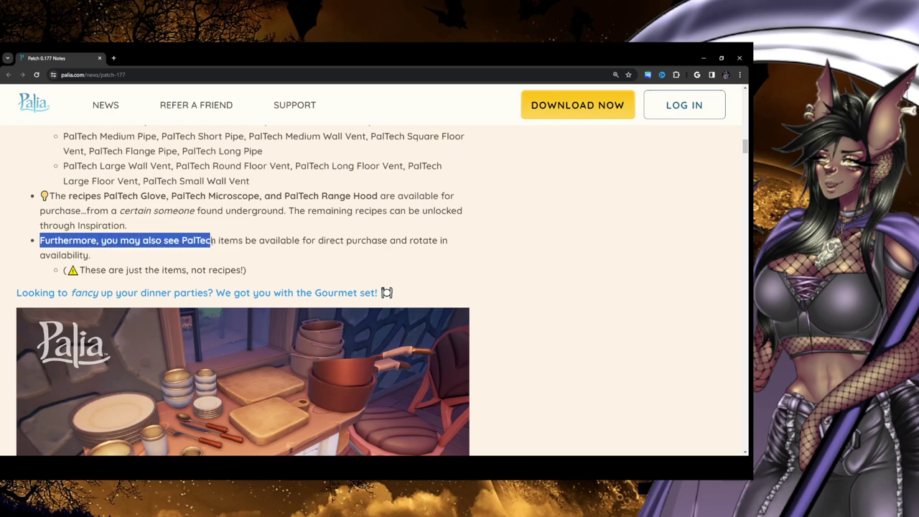
# Highlight the direct-purchase sentence, then the note that these are items, not recipes
pyautogui.moveTo(210, 239); pyautogui.dragTo(357, 240)
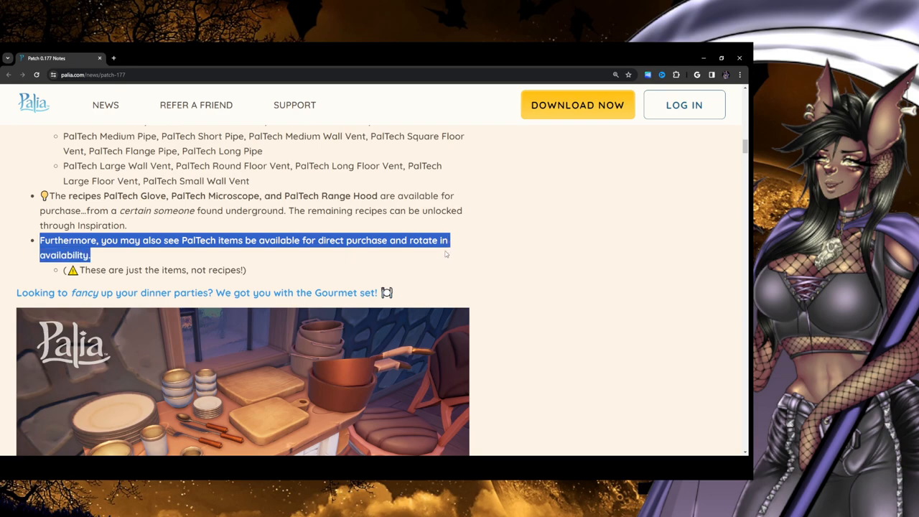
pyautogui.click(112, 263)
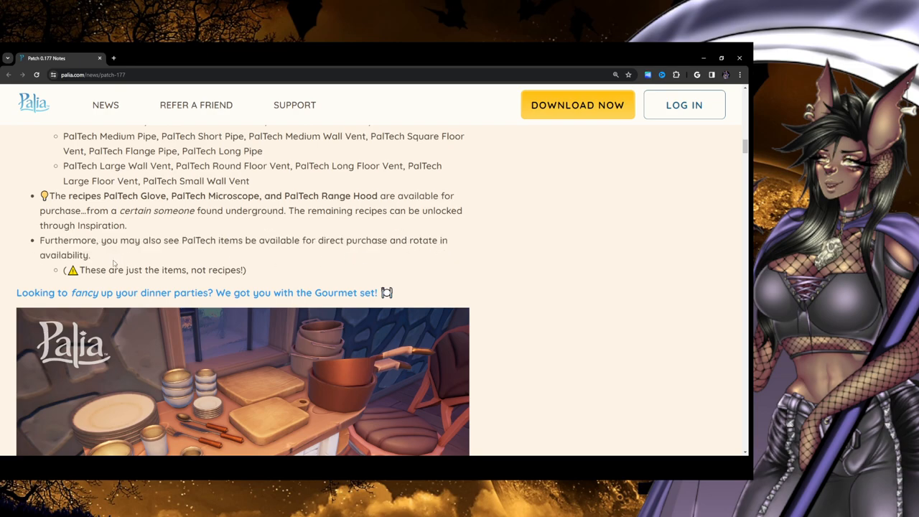
pyautogui.doubleClick(161, 269)
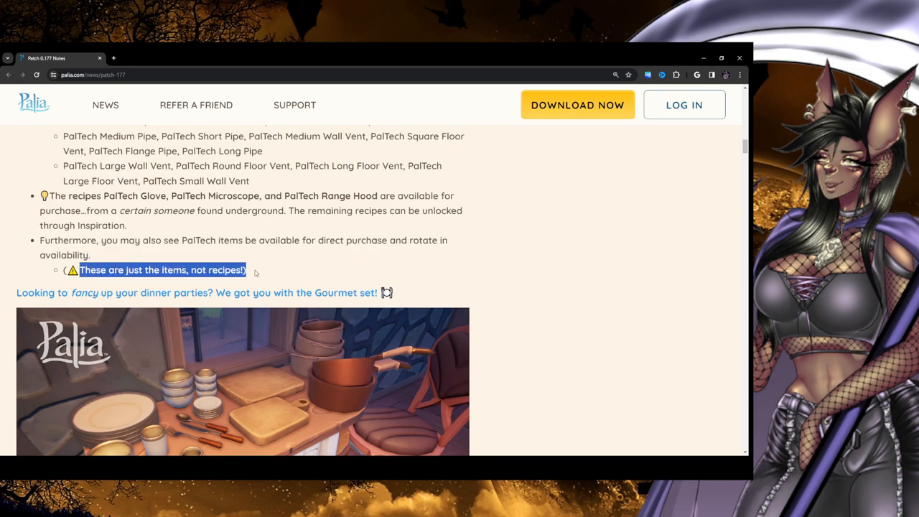
# Scroll past the Gourmet 17-item list and recipe note to the Bahari Bay Rummage Piles section
pyautogui.scroll(-3)
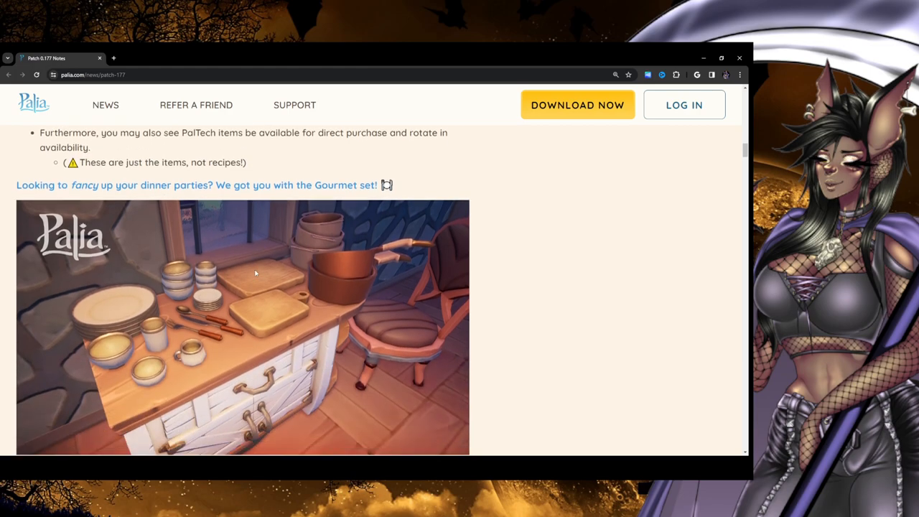
pyautogui.scroll(3)
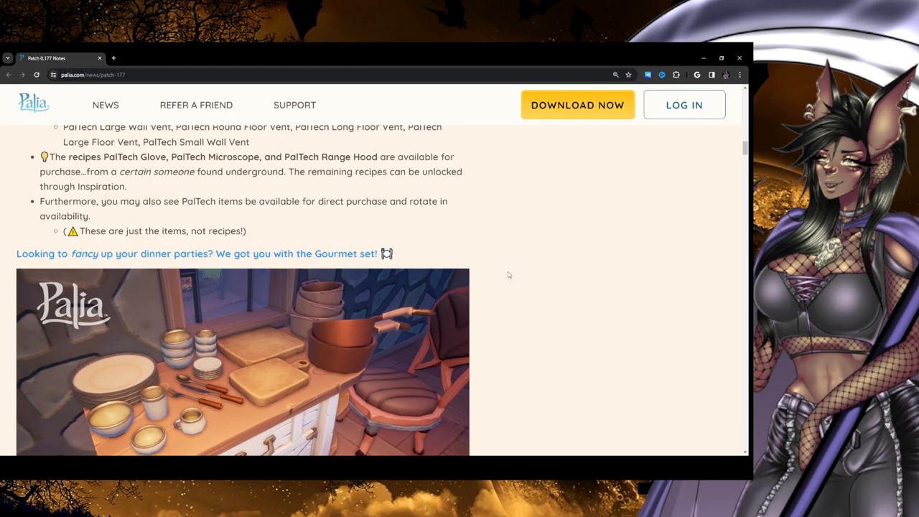
pyautogui.moveTo(215, 211)
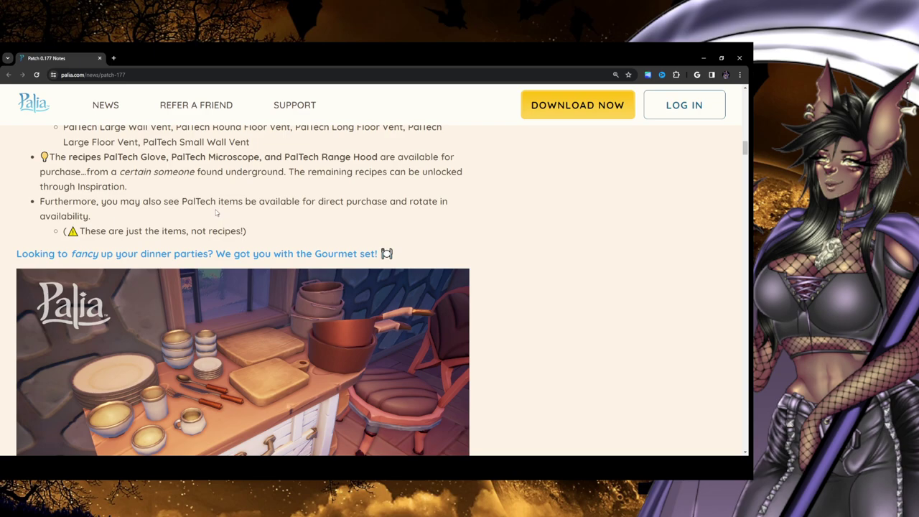
pyautogui.moveTo(216, 198)
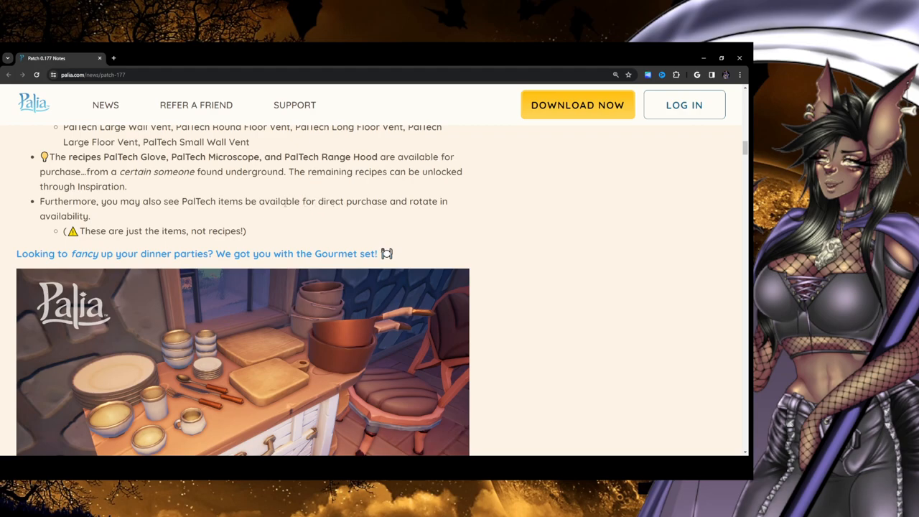
pyautogui.scroll(-3)
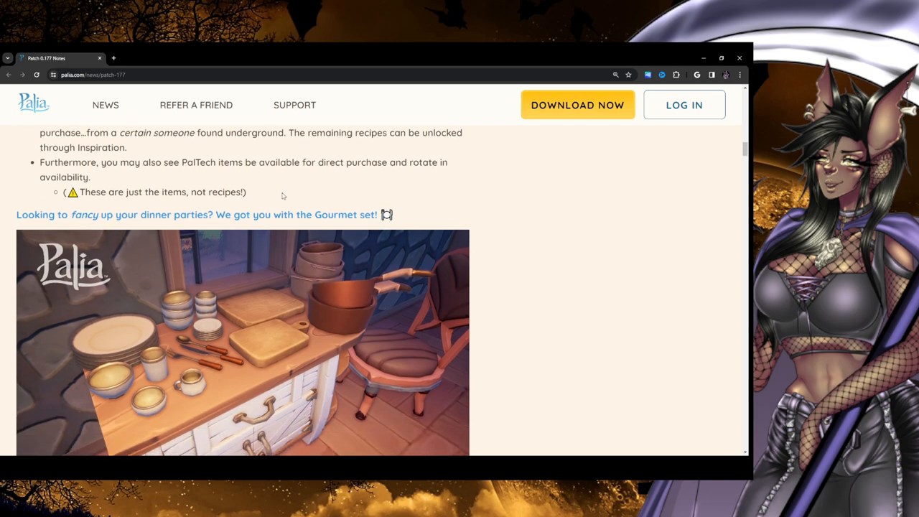
pyautogui.scroll(-3)
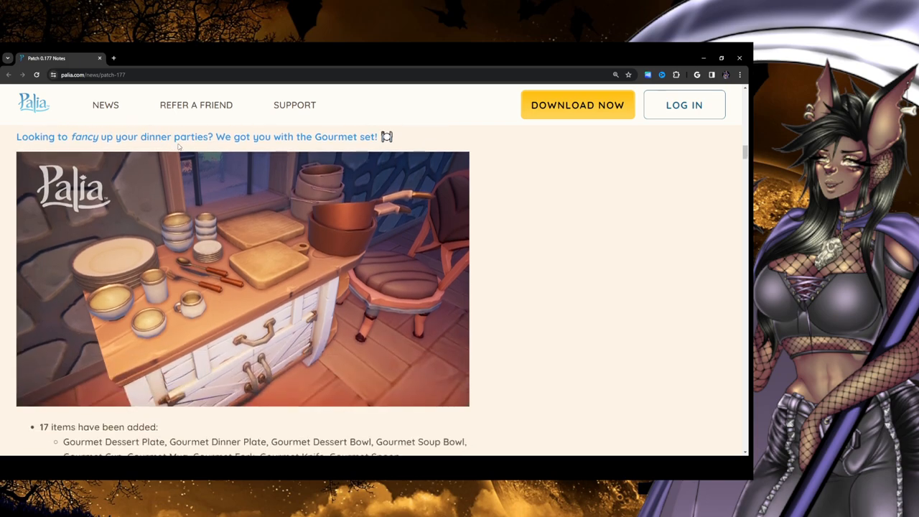
pyautogui.moveTo(332, 146)
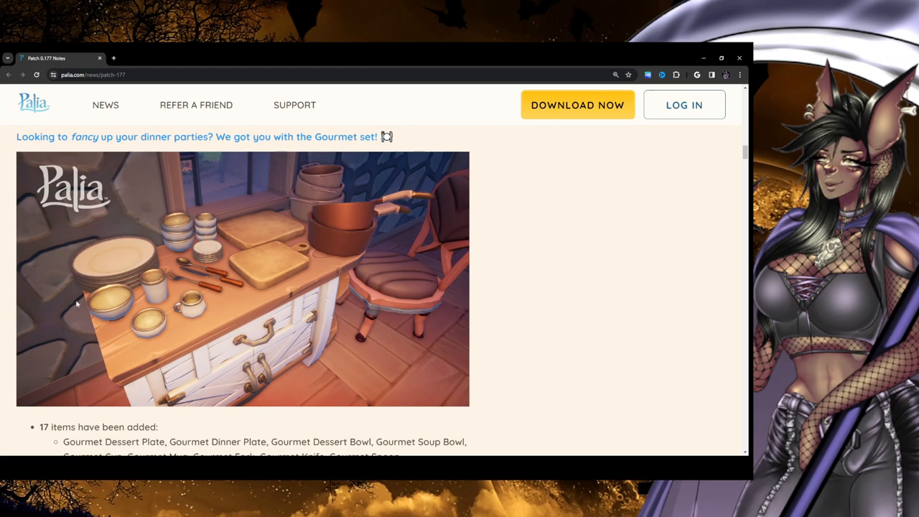
pyautogui.moveTo(387, 193)
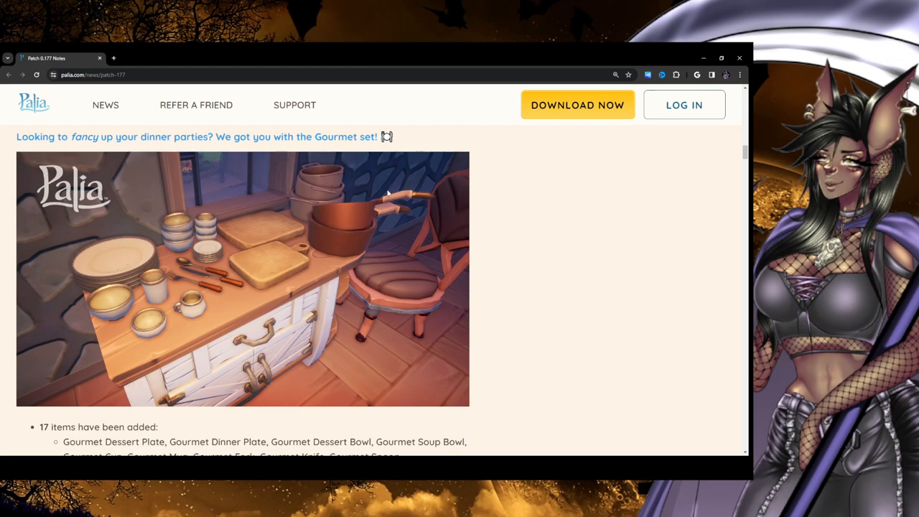
pyautogui.moveTo(256, 255)
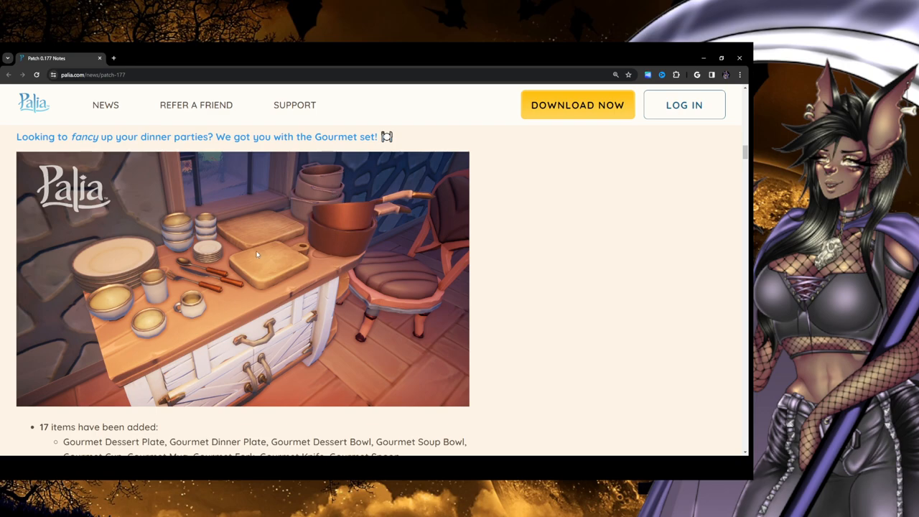
pyautogui.moveTo(267, 213)
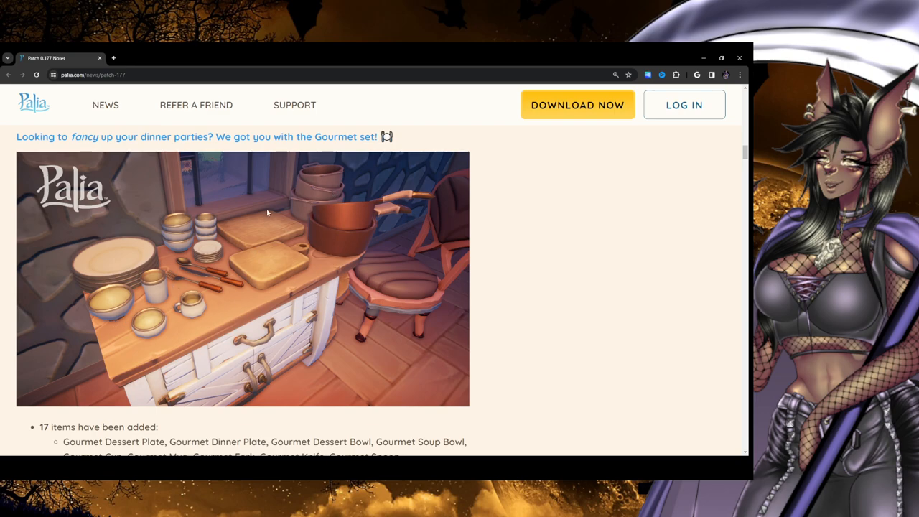
pyautogui.moveTo(272, 293)
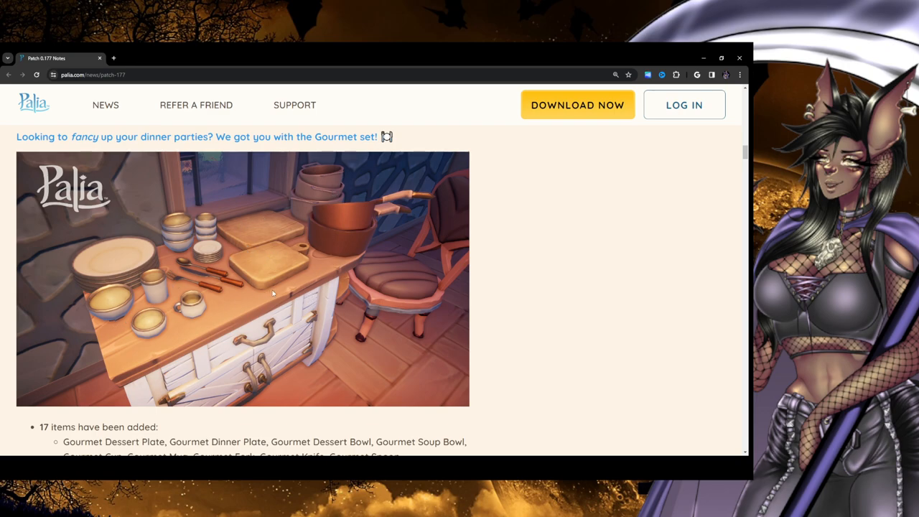
pyautogui.moveTo(228, 235)
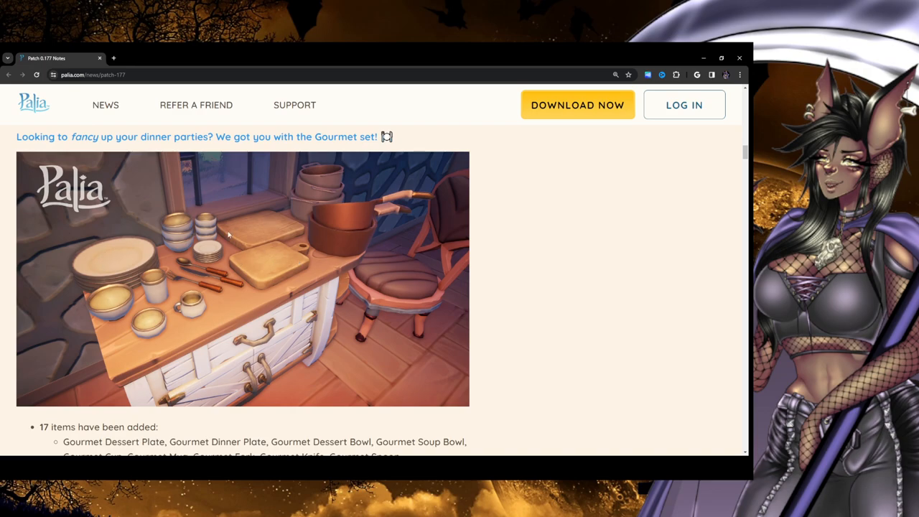
pyautogui.scroll(-3)
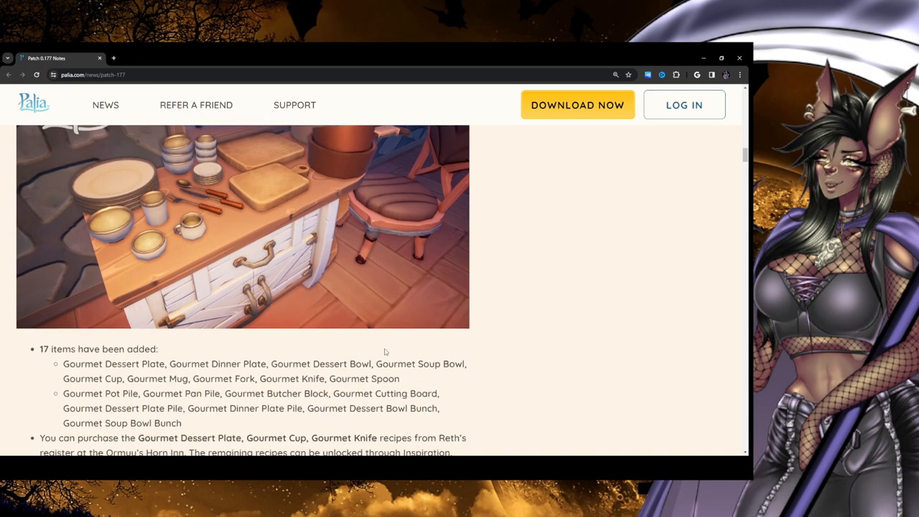
pyautogui.scroll(-3)
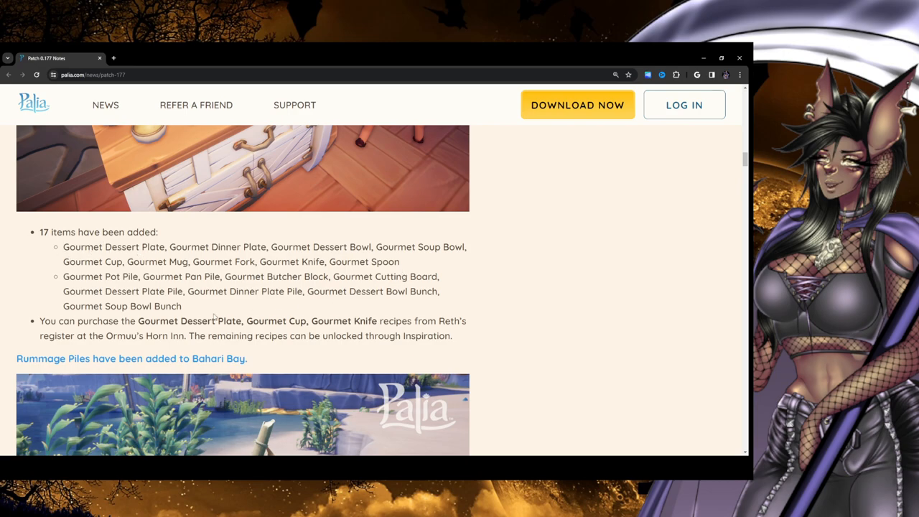
pyautogui.scroll(3)
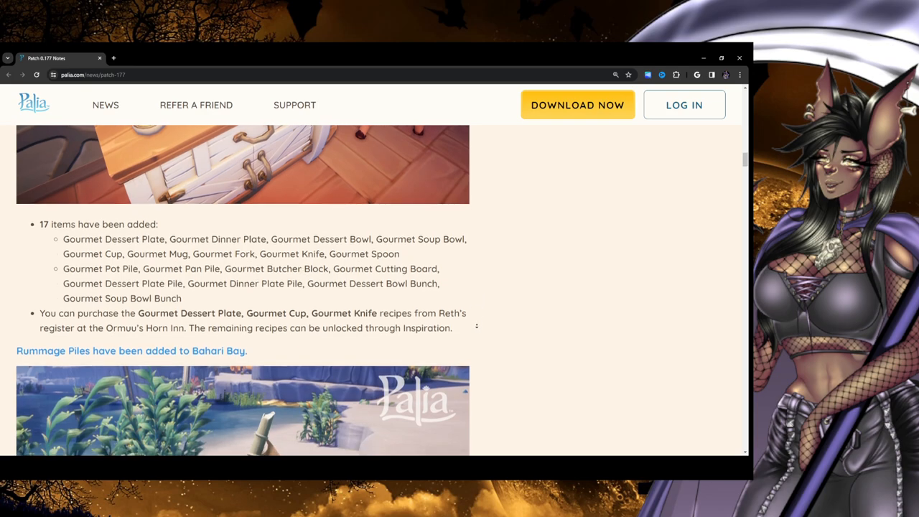
pyautogui.scroll(-3)
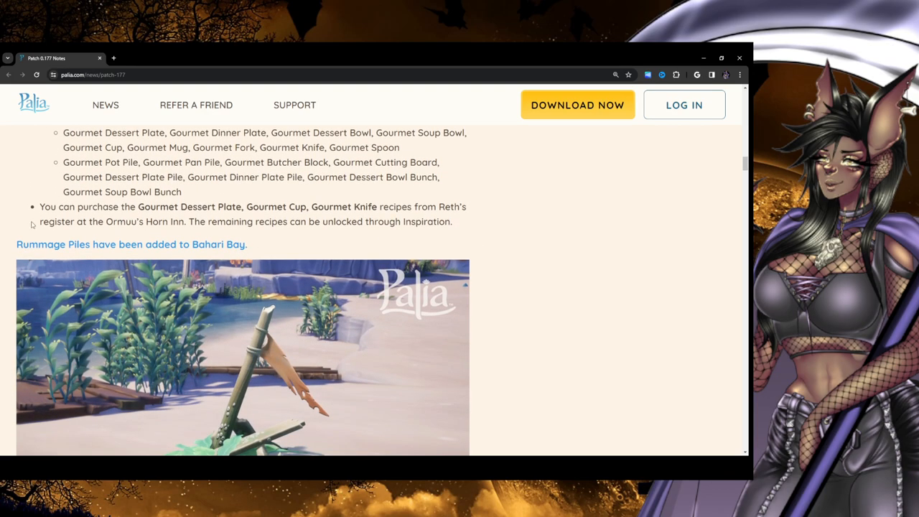
pyautogui.moveTo(277, 206)
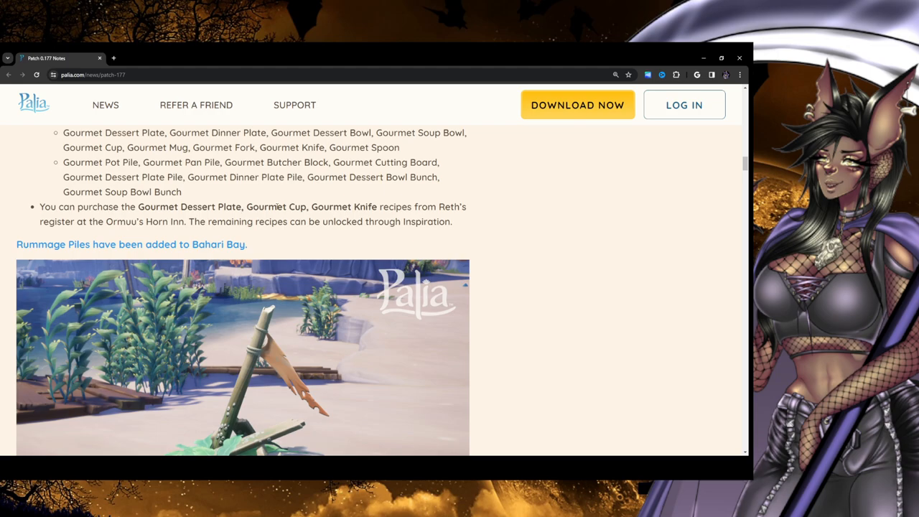
pyautogui.moveTo(455, 217)
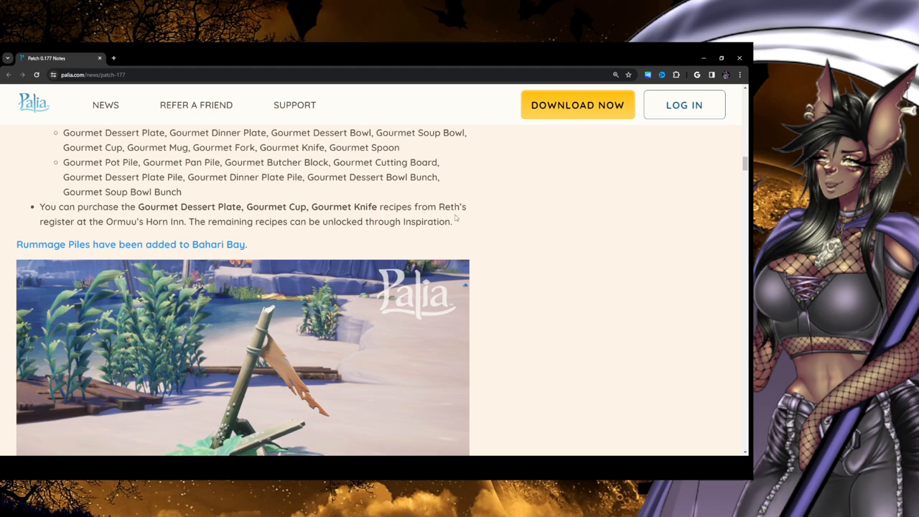
pyautogui.moveTo(477, 215)
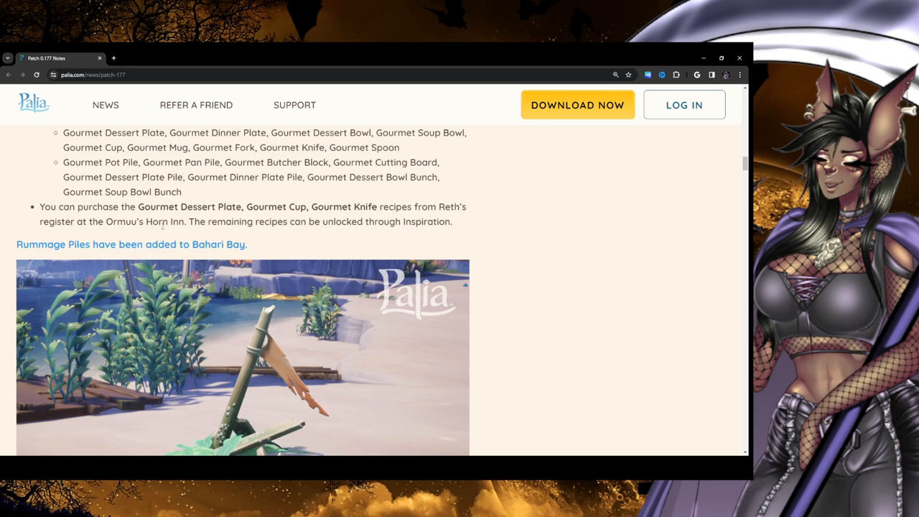
pyautogui.moveTo(242, 236)
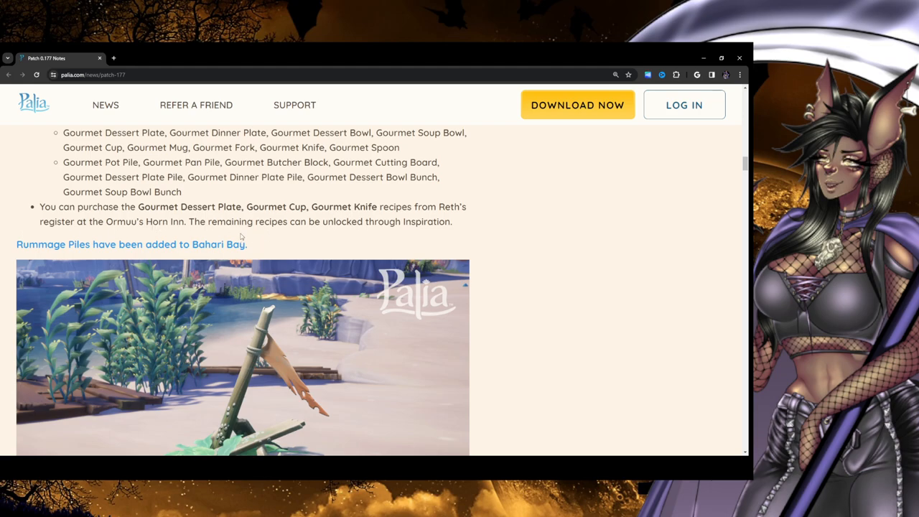
pyautogui.moveTo(566, 209)
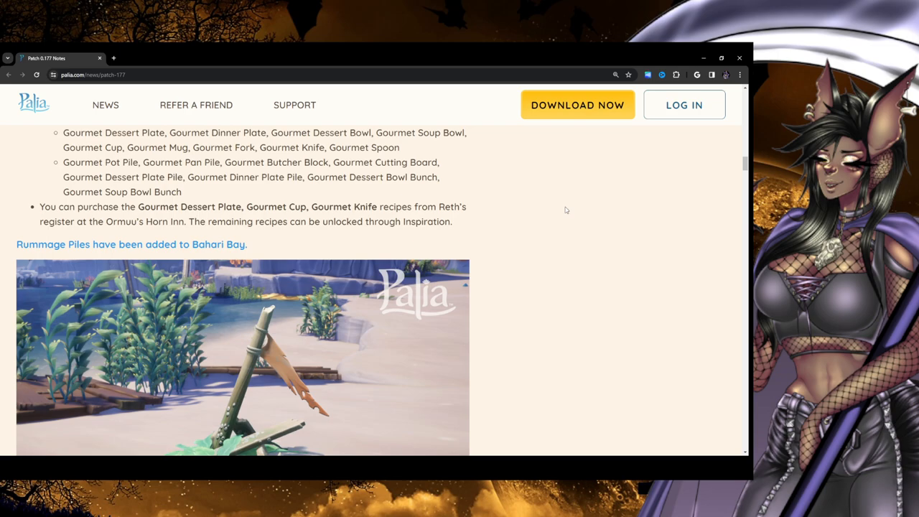
pyautogui.scroll(-3)
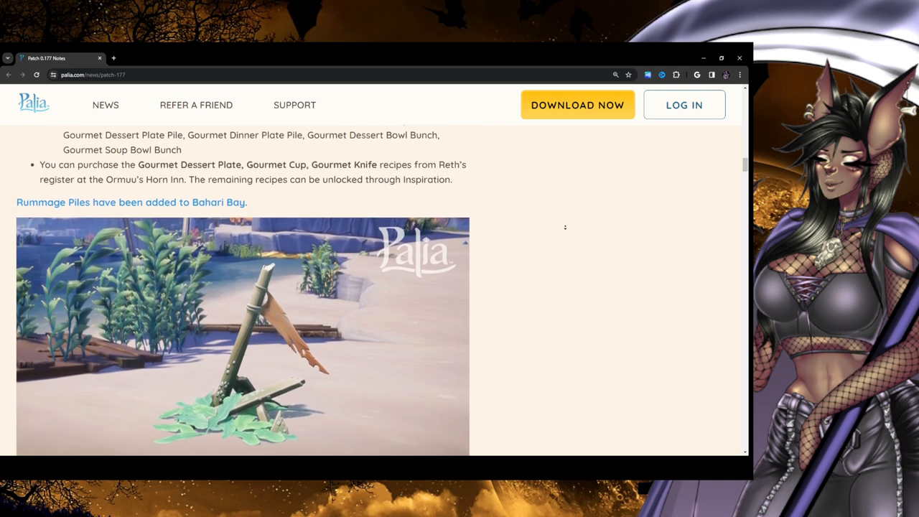
# Scroll slightly to show the Rummage Piles image and Flotsam decor bullet points
pyautogui.scroll(-3)
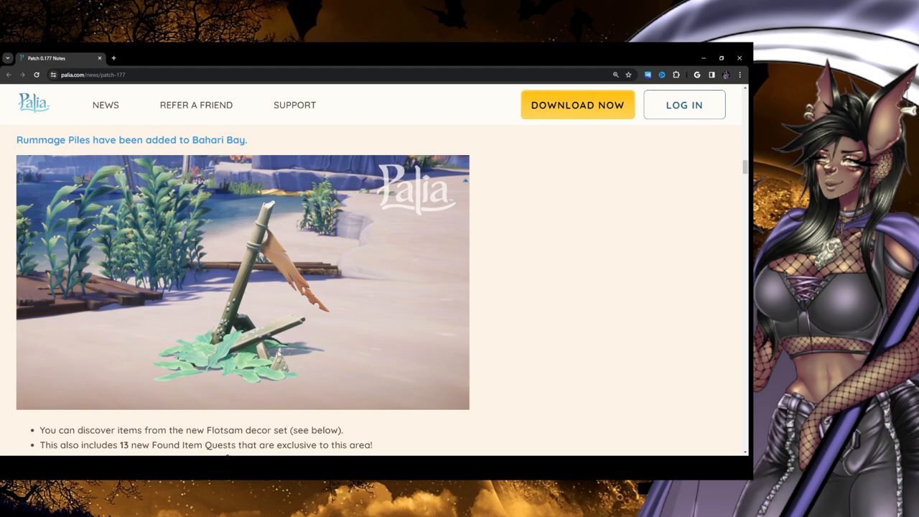
pyautogui.moveTo(287, 201)
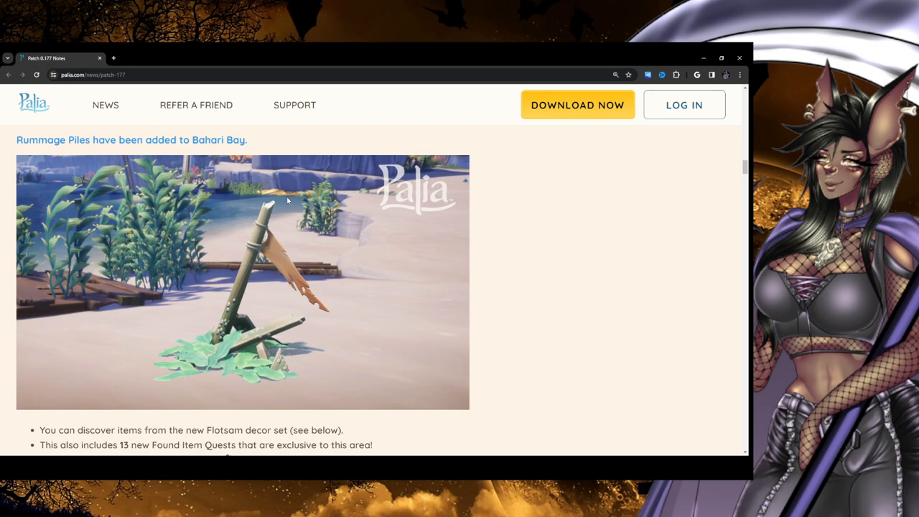
pyautogui.moveTo(108, 239)
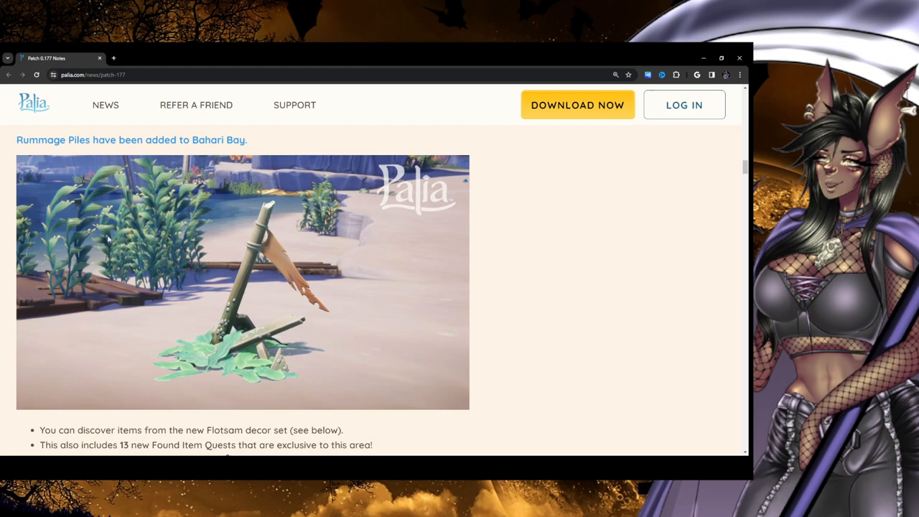
pyautogui.moveTo(158, 336)
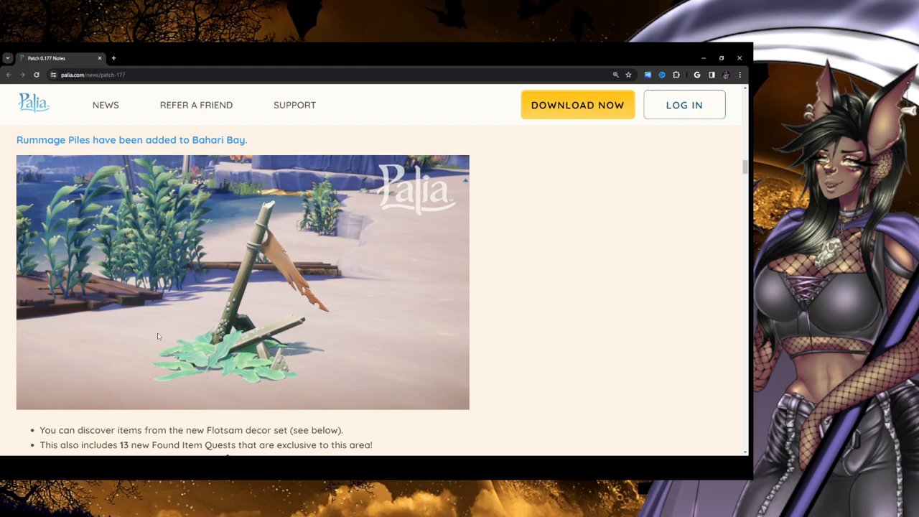
pyautogui.moveTo(239, 364)
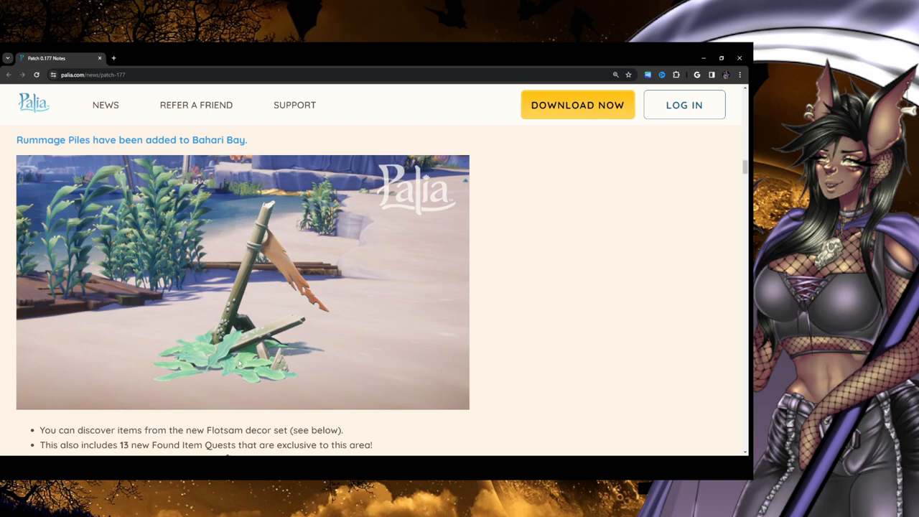
pyautogui.moveTo(502, 353)
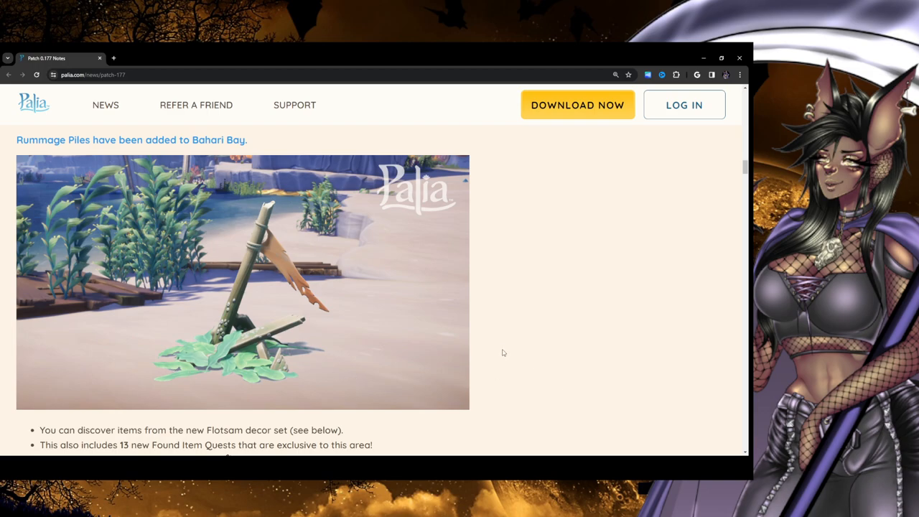
pyautogui.moveTo(497, 353)
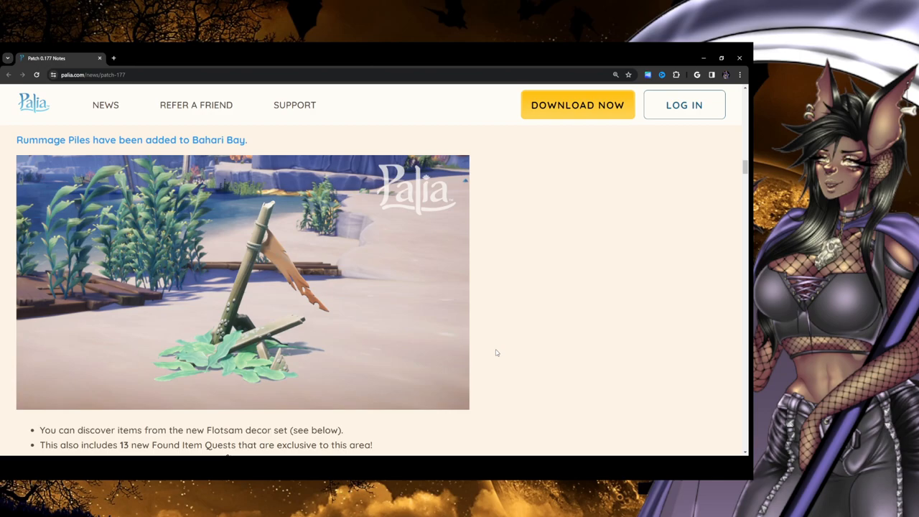
pyautogui.moveTo(155, 325)
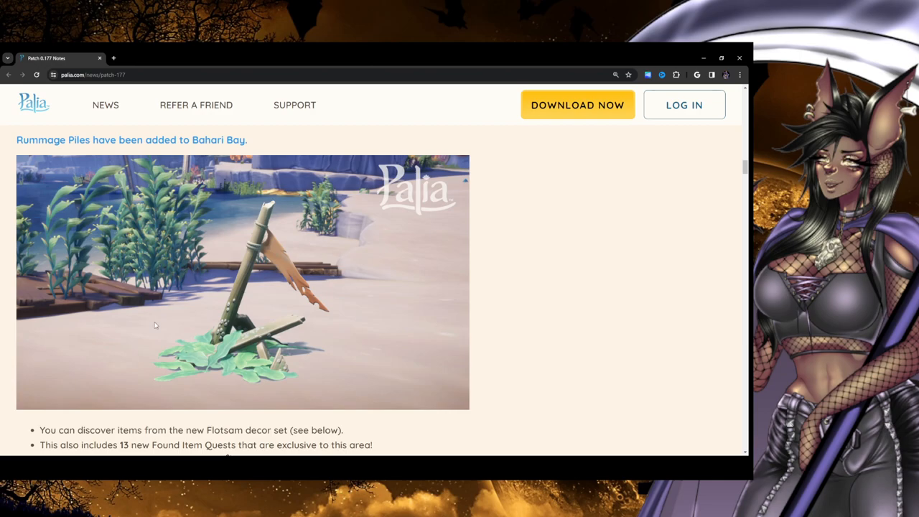
pyautogui.moveTo(265, 323)
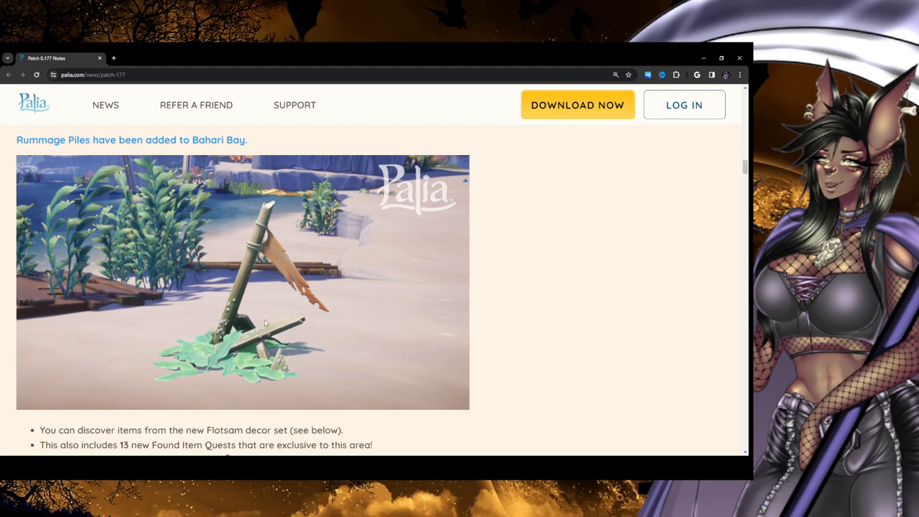
pyautogui.moveTo(546, 305)
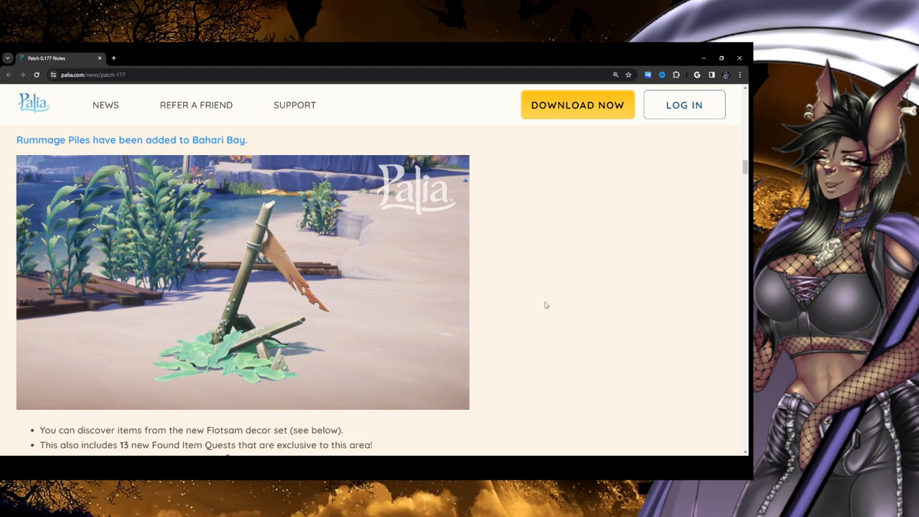
# Scroll to the Featured Found Item note, Hodari's Grill, and the Flotsam decor set image
pyautogui.scroll(-3)
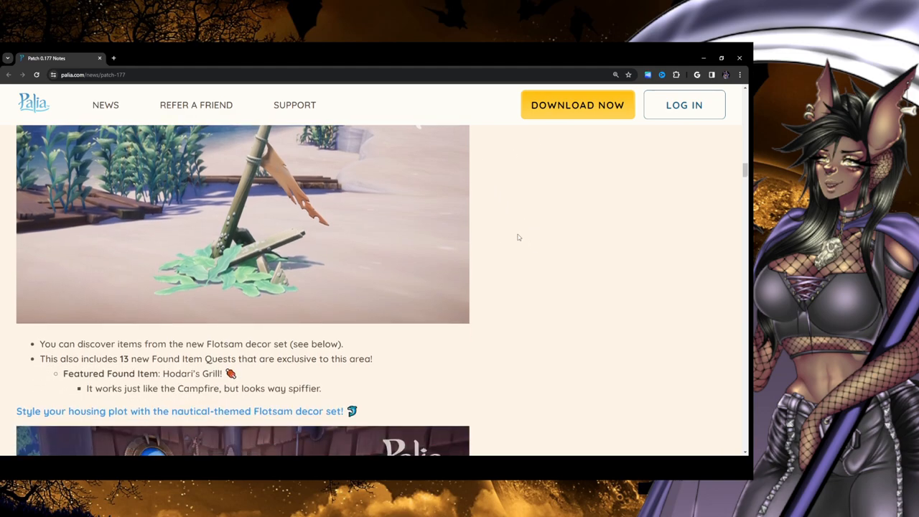
pyautogui.scroll(-3)
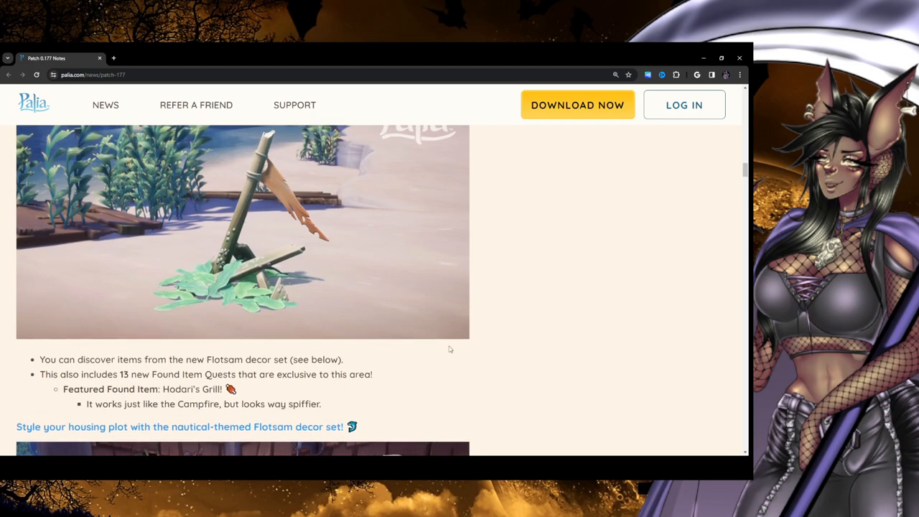
pyautogui.scroll(-3)
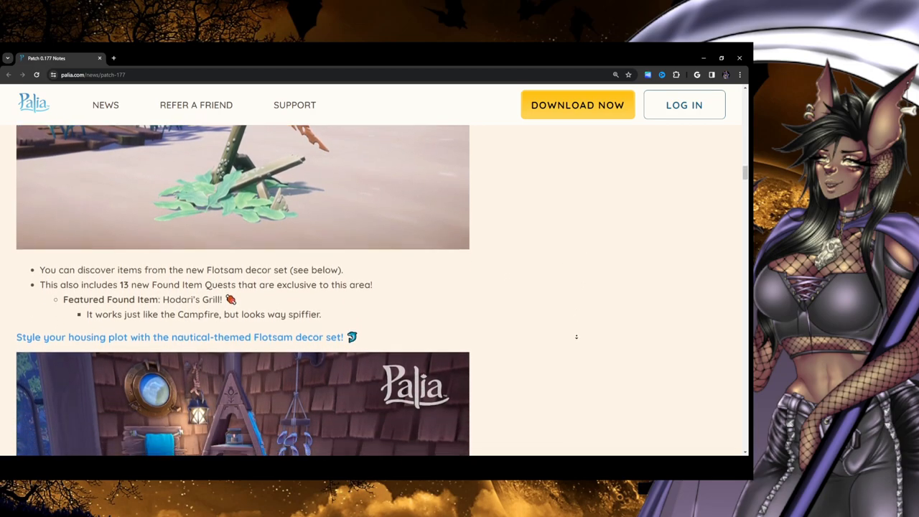
pyautogui.scroll(-3)
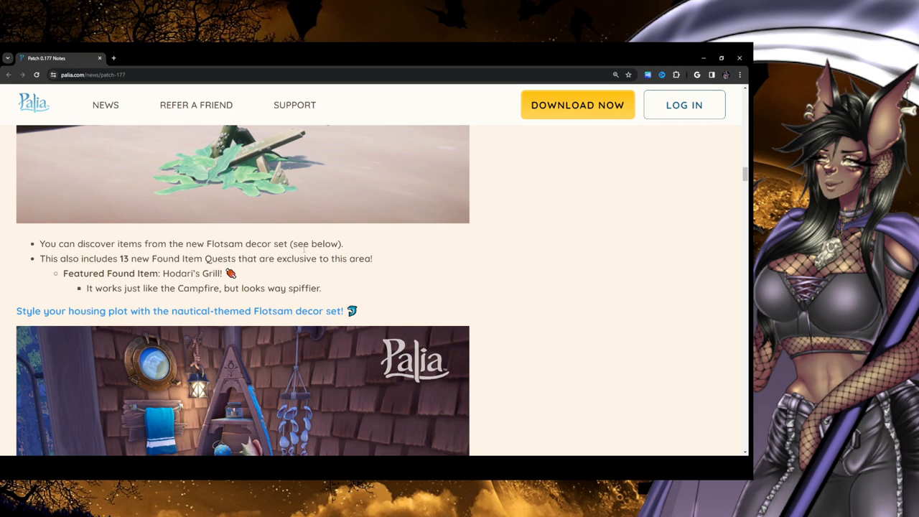
pyautogui.scroll(-3)
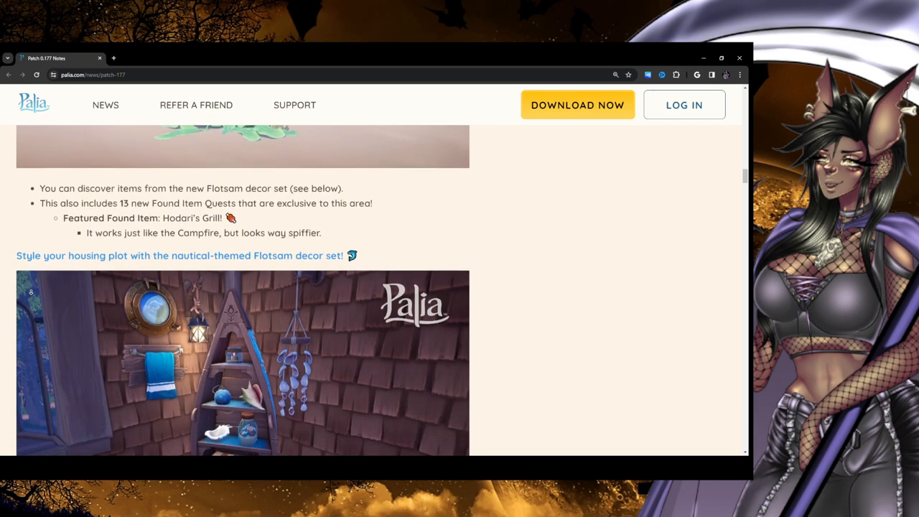
pyautogui.scroll(-3)
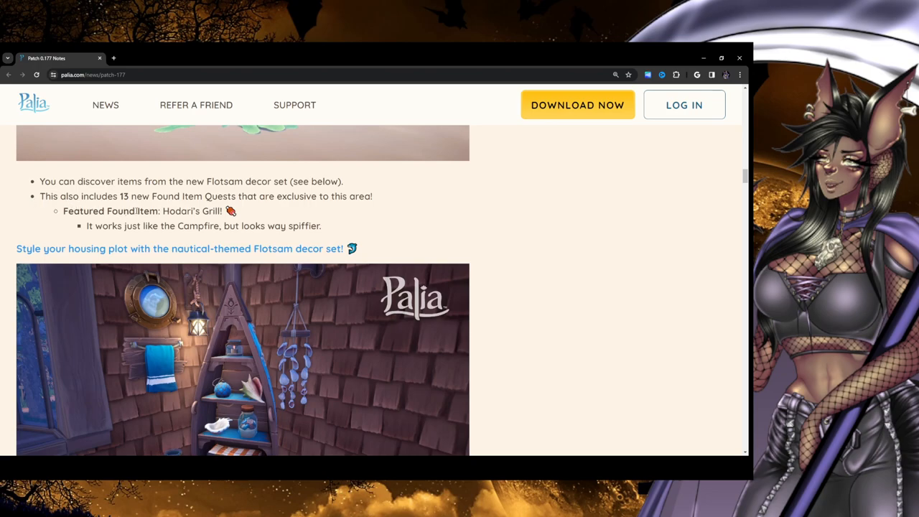
pyautogui.moveTo(375, 209)
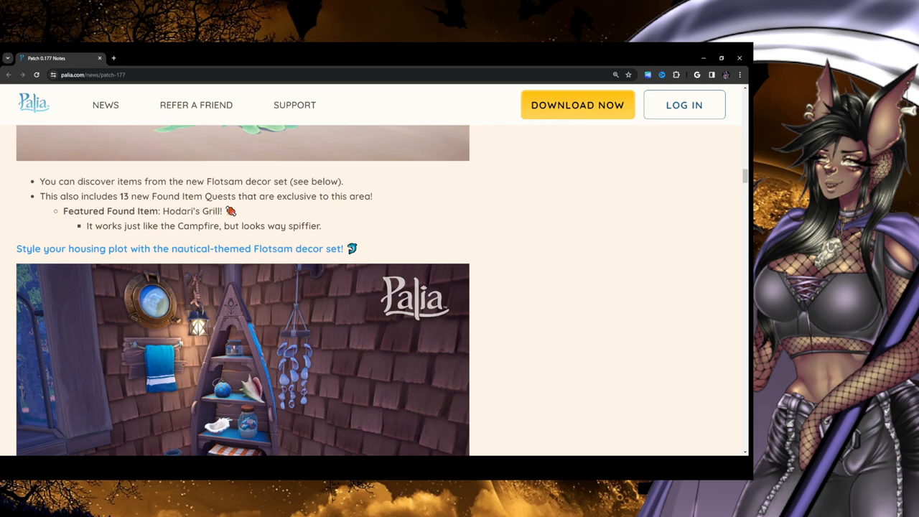
pyautogui.moveTo(487, 241)
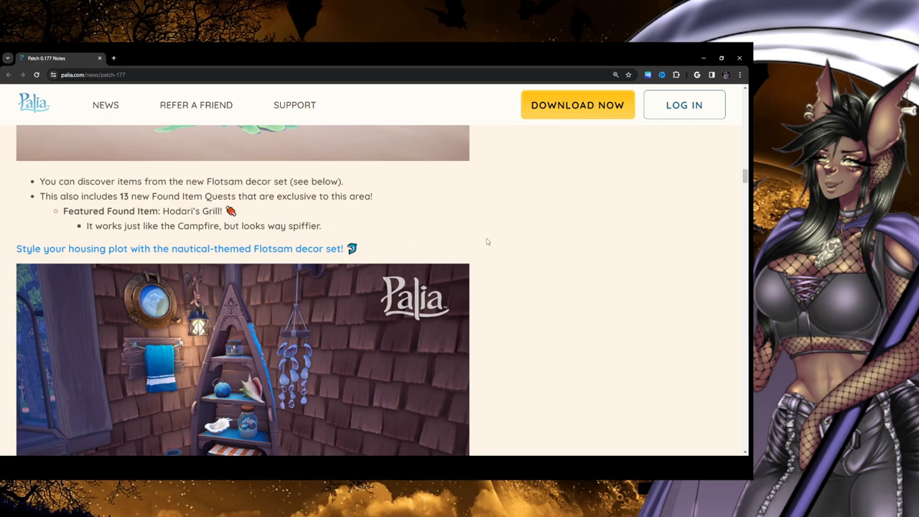
# Scroll past the Flotsam decor room image to show its list of 11 added items
pyautogui.scroll(-3)
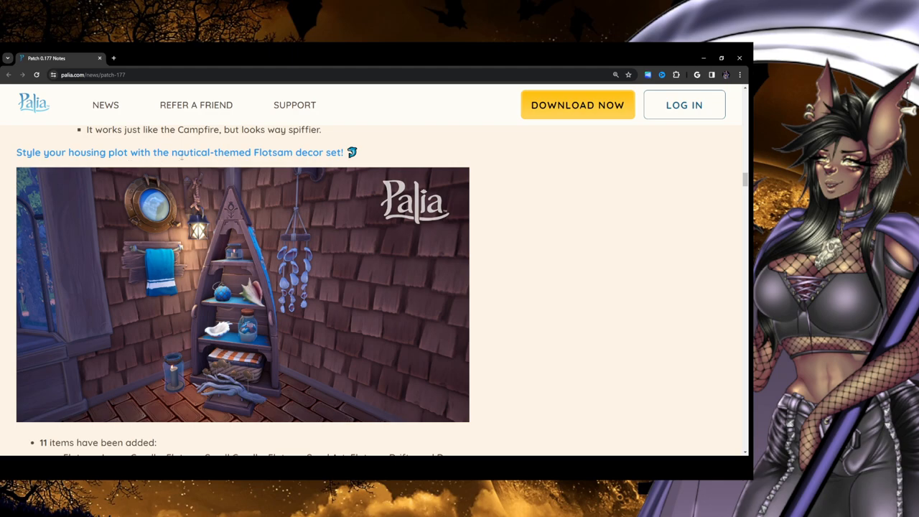
pyautogui.moveTo(547, 216)
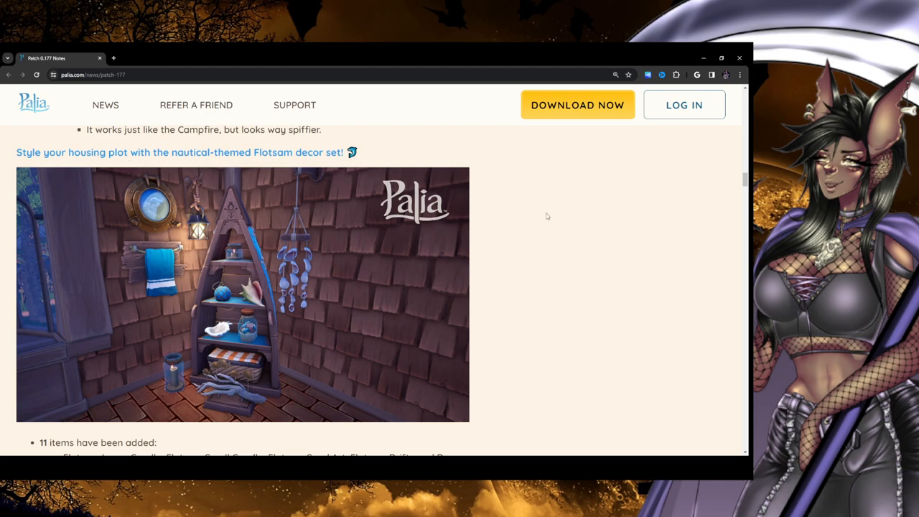
pyautogui.scroll(-3)
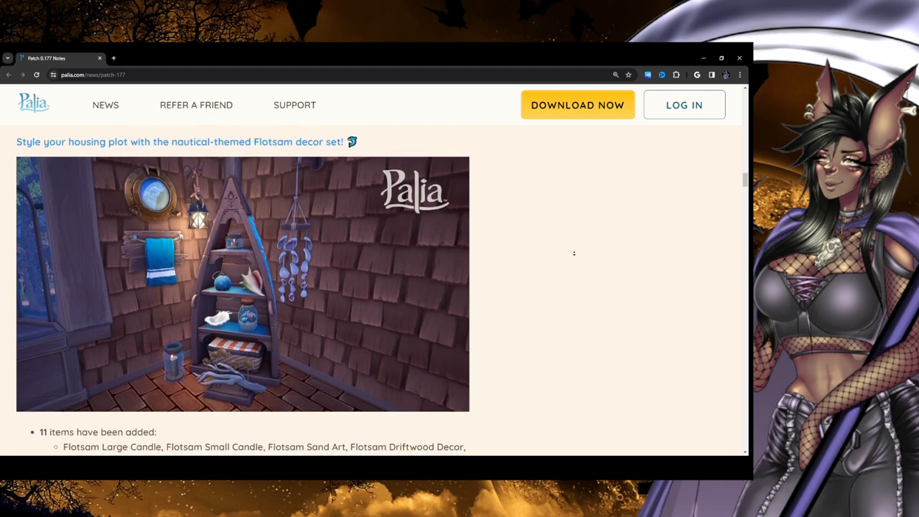
pyautogui.scroll(-3)
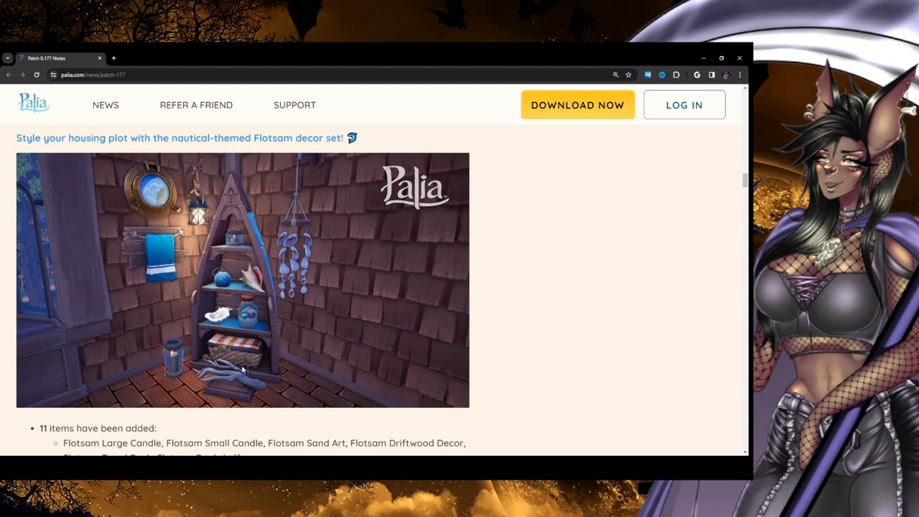
pyautogui.moveTo(232, 245)
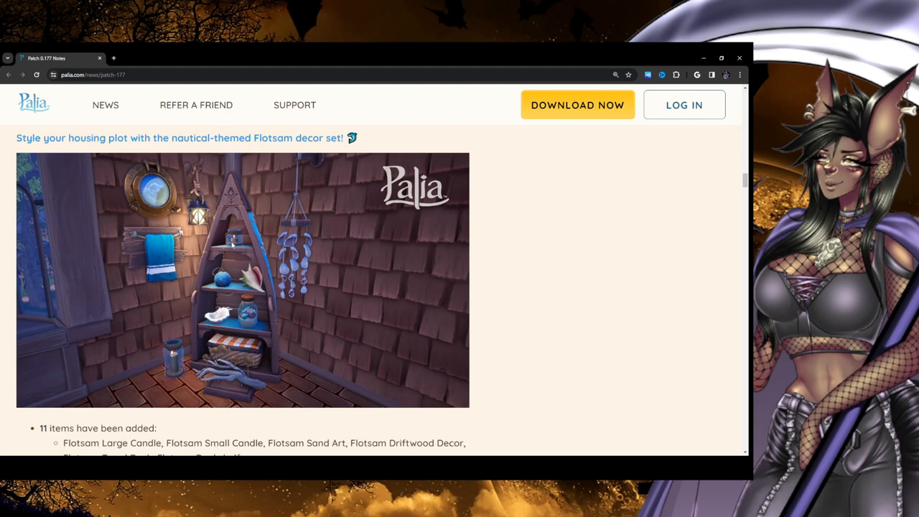
pyautogui.moveTo(179, 357)
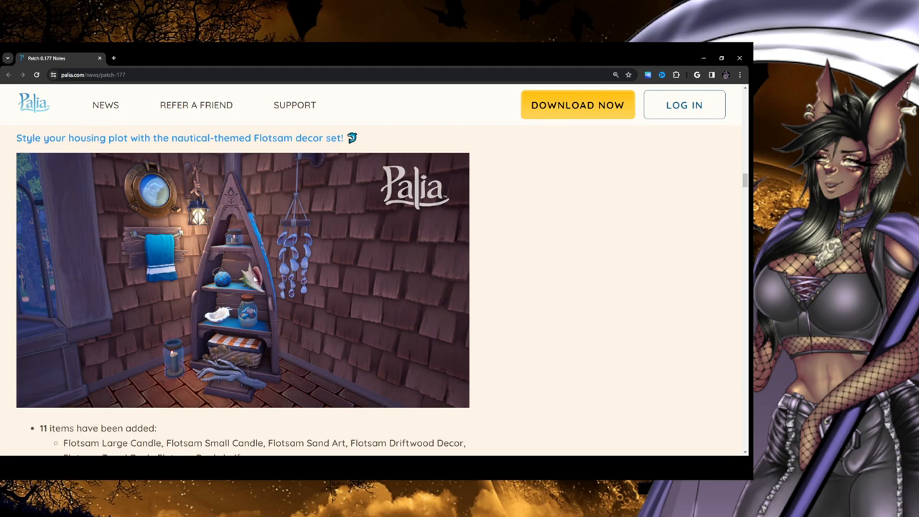
pyautogui.moveTo(391, 354)
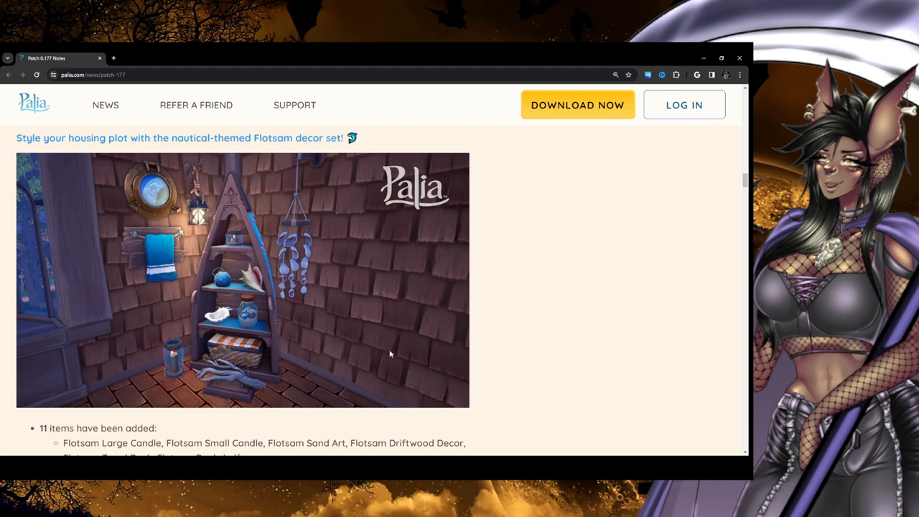
pyautogui.moveTo(158, 220)
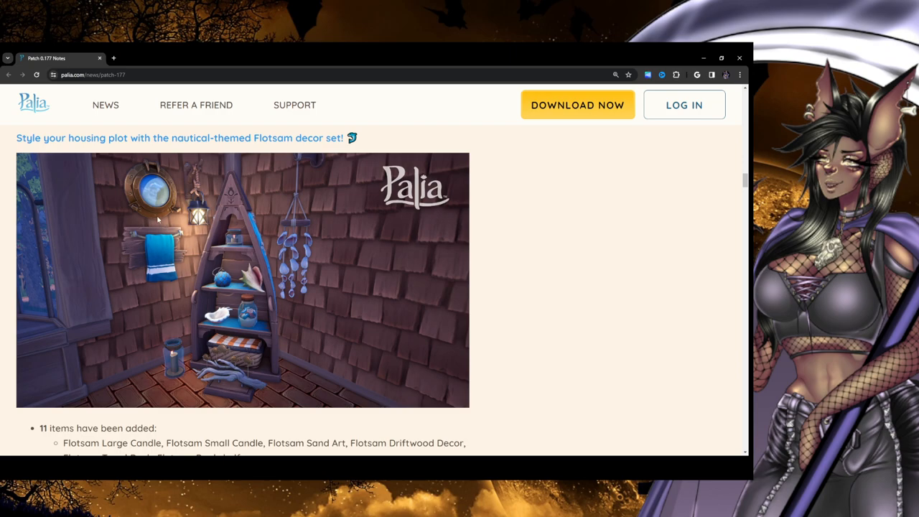
pyautogui.moveTo(161, 165)
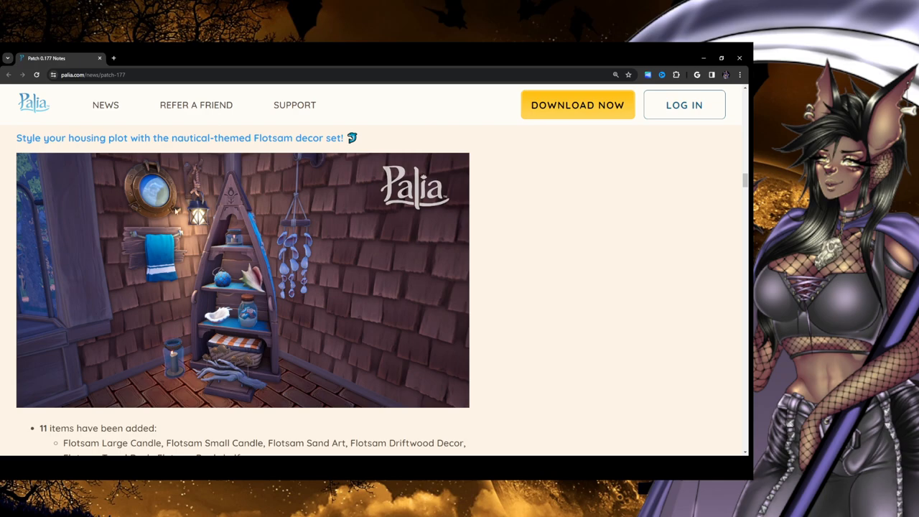
pyautogui.moveTo(185, 320)
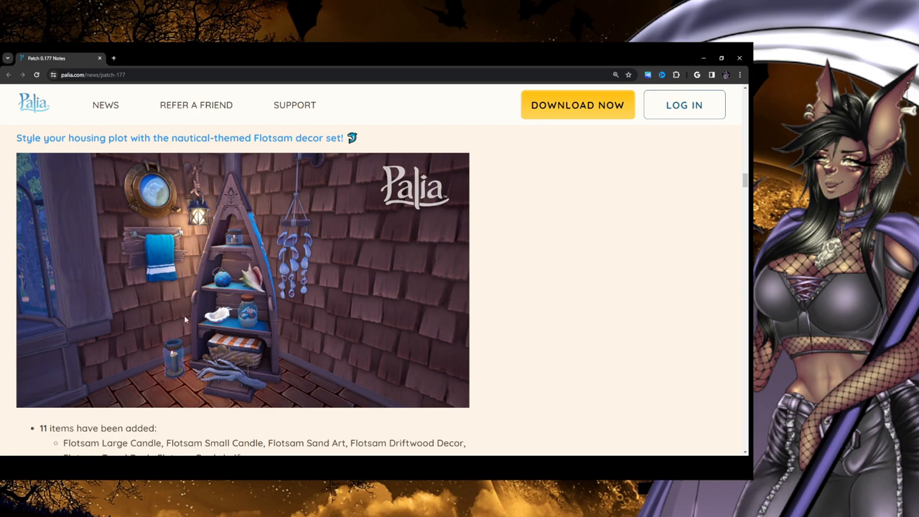
pyautogui.moveTo(420, 279)
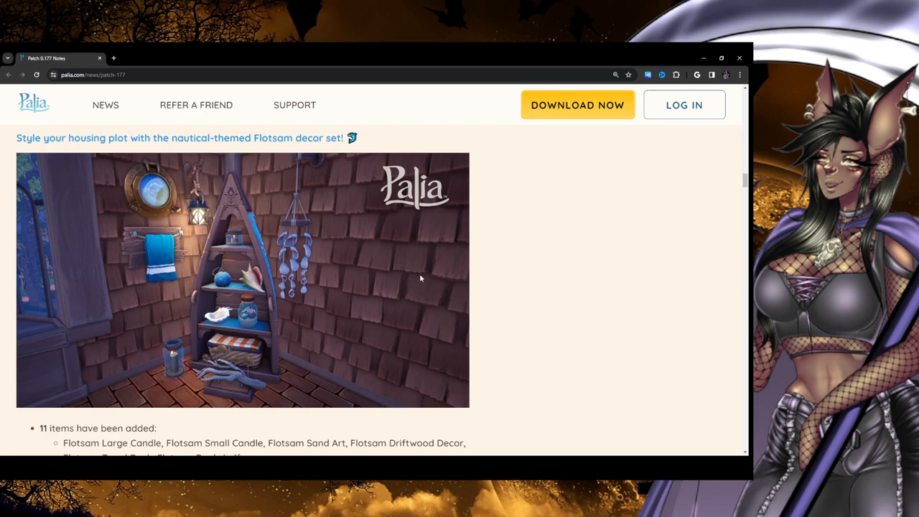
pyautogui.scroll(-3)
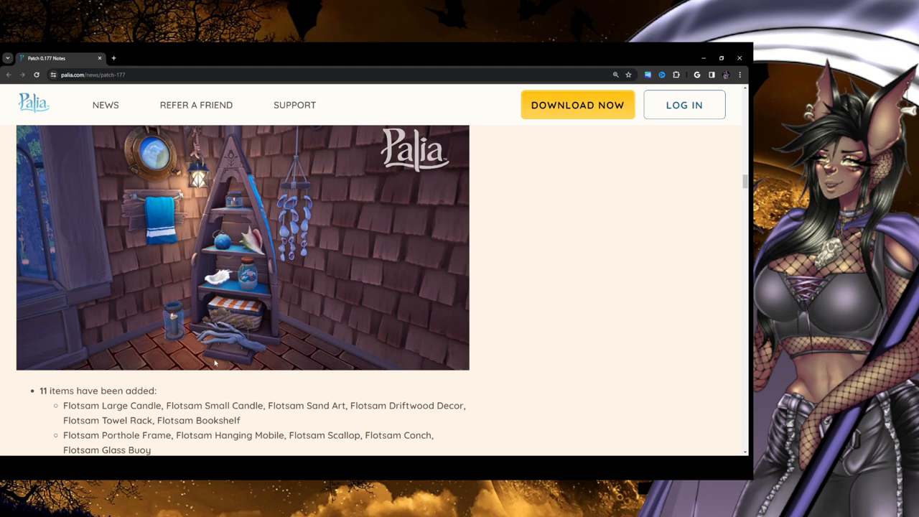
pyautogui.moveTo(281, 332)
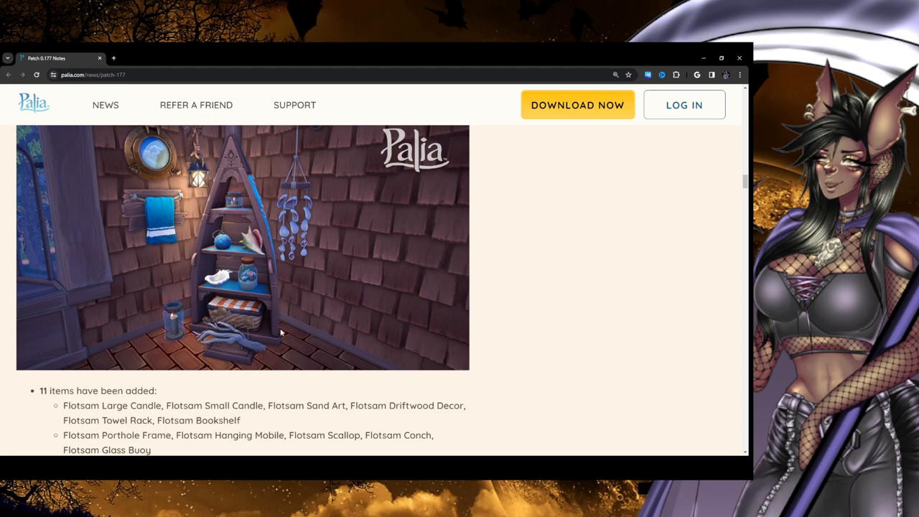
pyautogui.moveTo(291, 331)
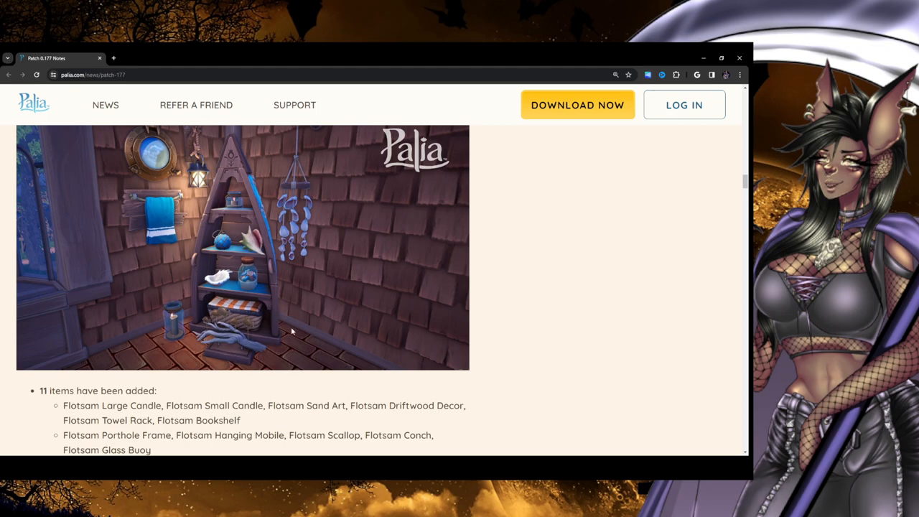
pyautogui.moveTo(404, 381)
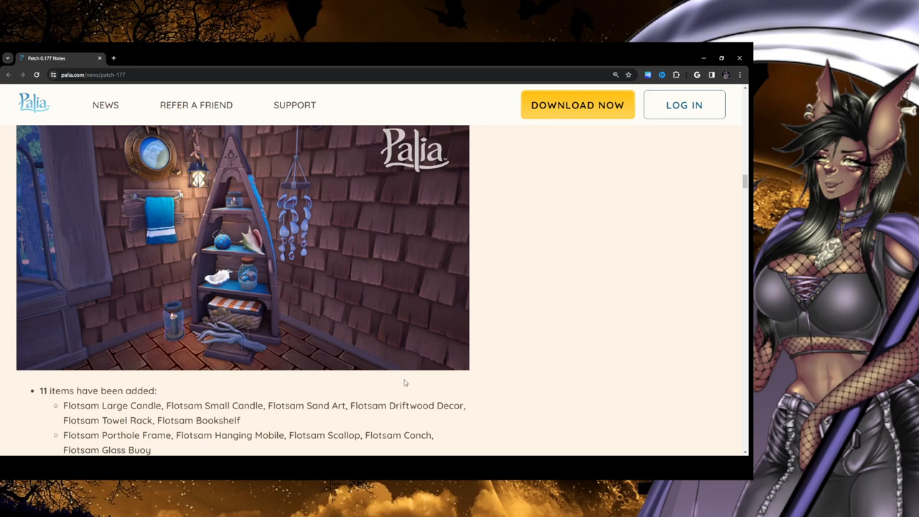
# Scroll past the Flotsam list to the Pavilion note about City Hall and its screenshot
pyautogui.scroll(-3)
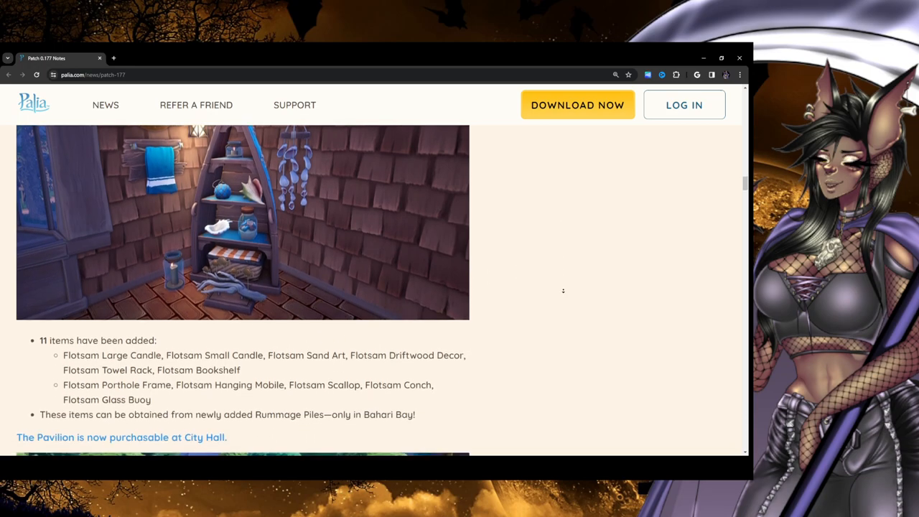
pyautogui.scroll(-3)
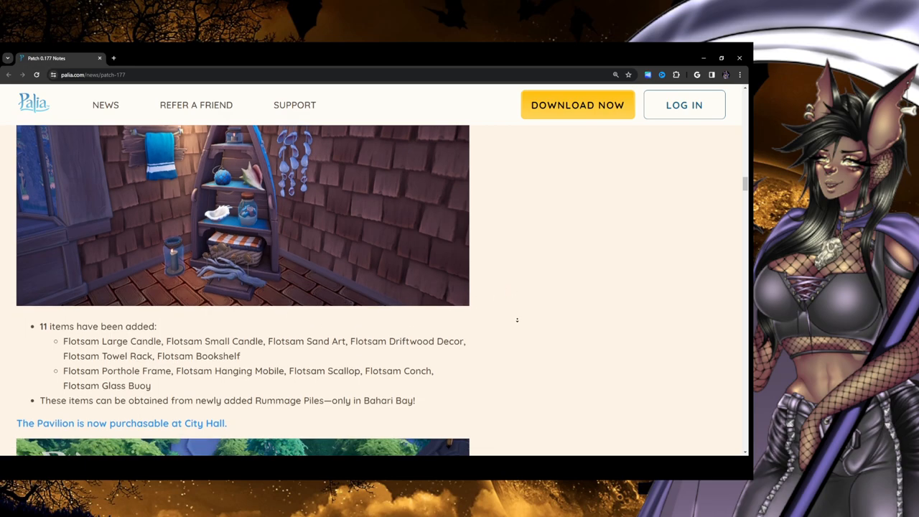
pyautogui.scroll(-3)
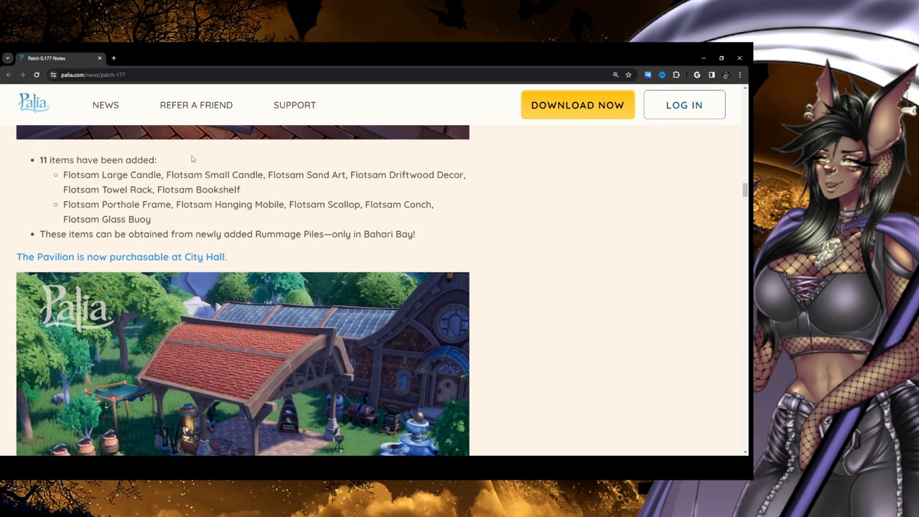
pyautogui.moveTo(428, 180)
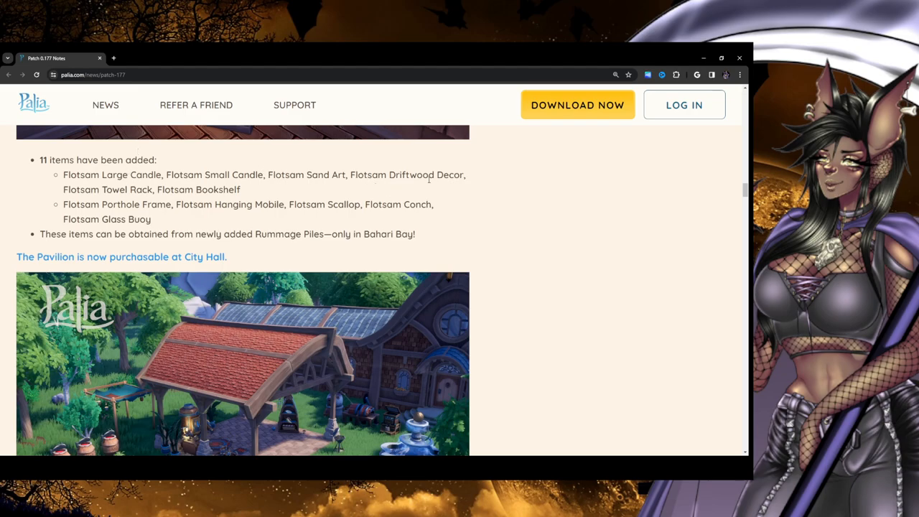
pyautogui.moveTo(495, 216)
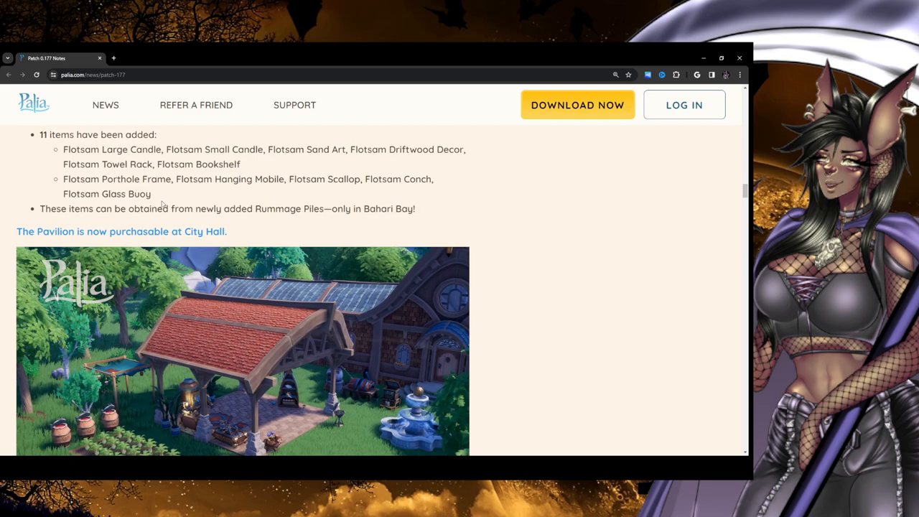
pyautogui.moveTo(384, 224)
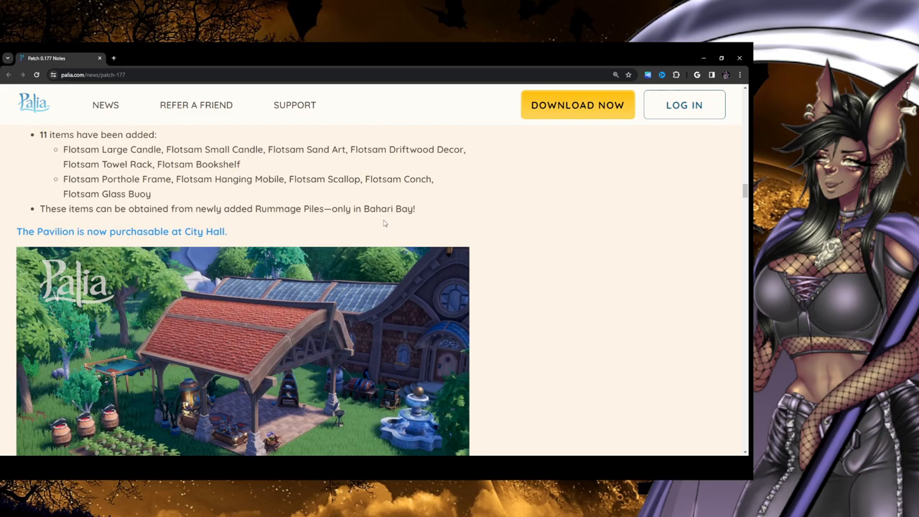
pyautogui.moveTo(517, 207)
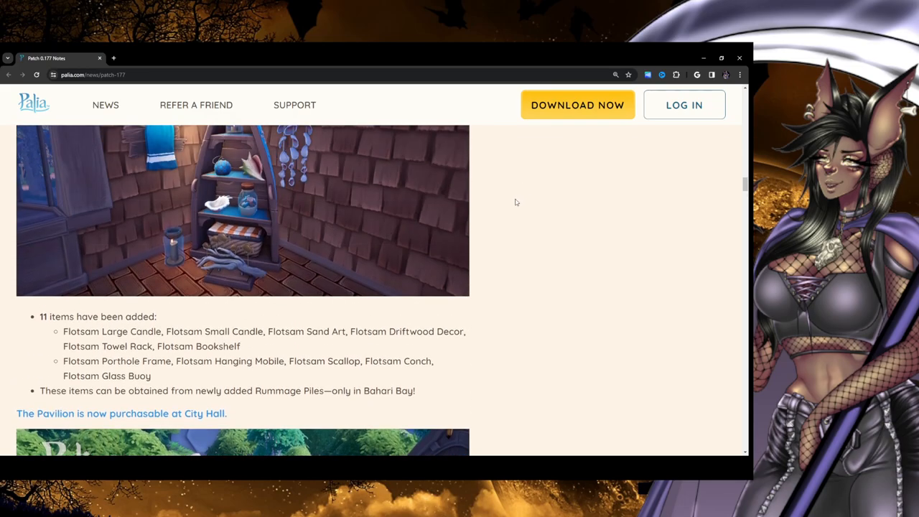
pyautogui.scroll(-3)
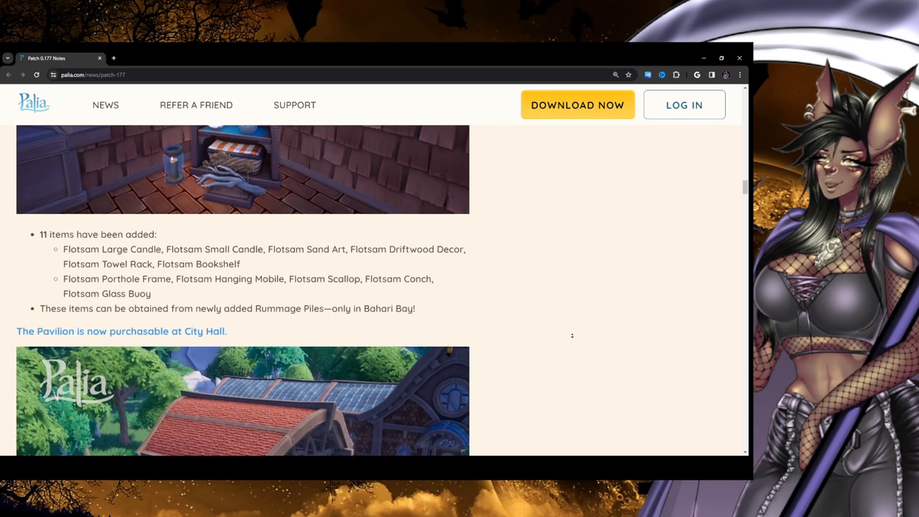
pyautogui.scroll(-3)
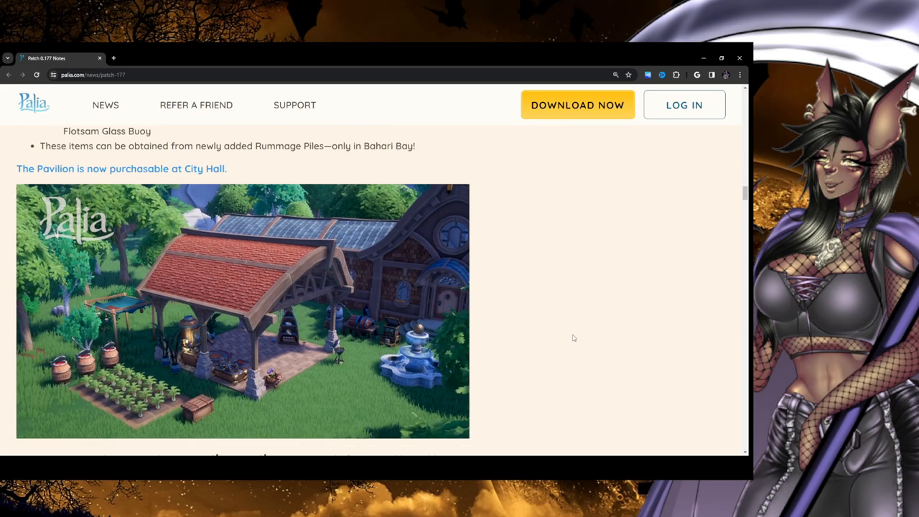
# Scroll to the announcement of 12 new wallpapers purchasable at Tish's store
pyautogui.scroll(-3)
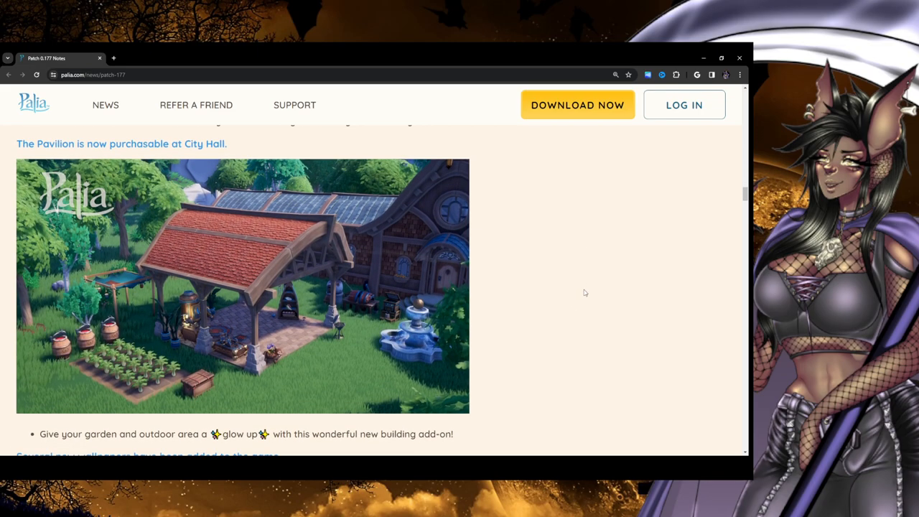
pyautogui.moveTo(302, 355)
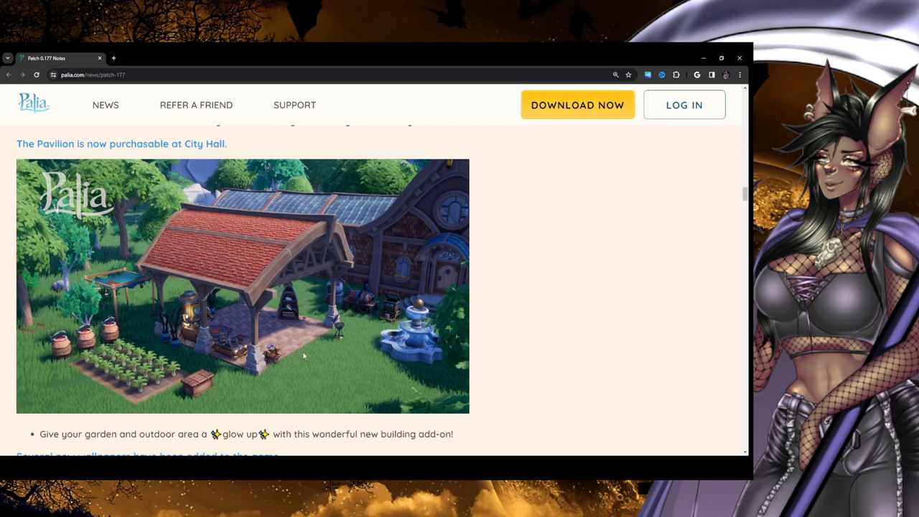
pyautogui.moveTo(180, 323)
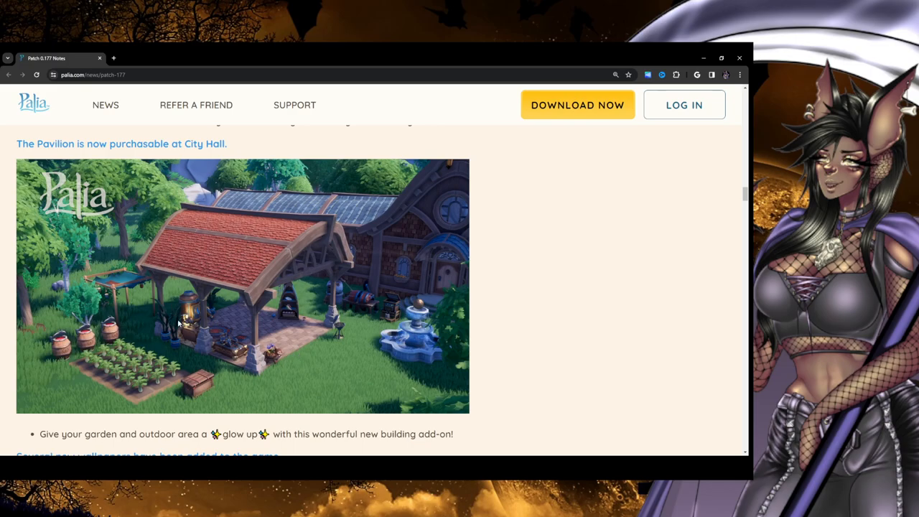
pyautogui.moveTo(343, 353)
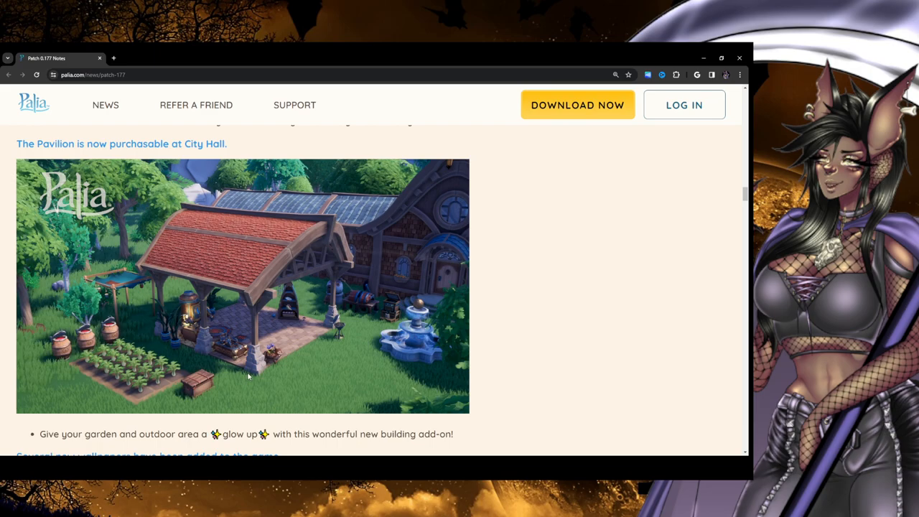
pyautogui.moveTo(143, 274)
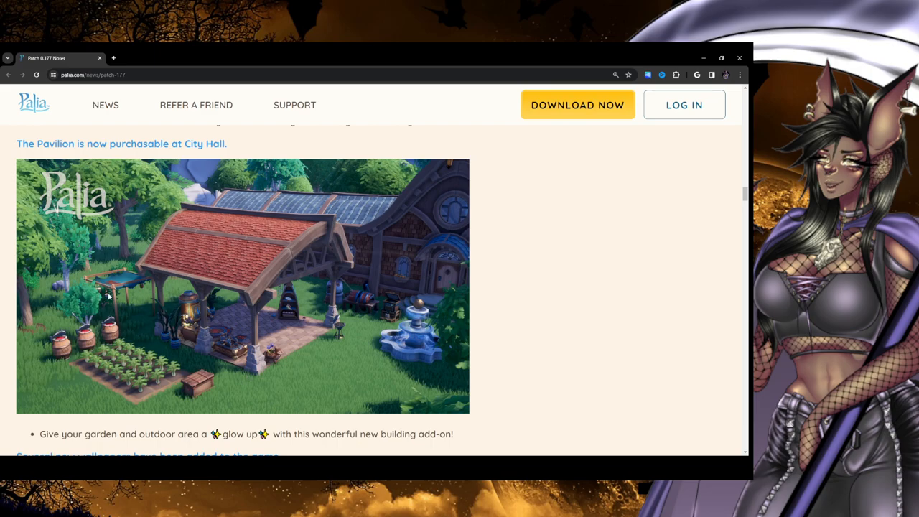
pyautogui.moveTo(159, 284)
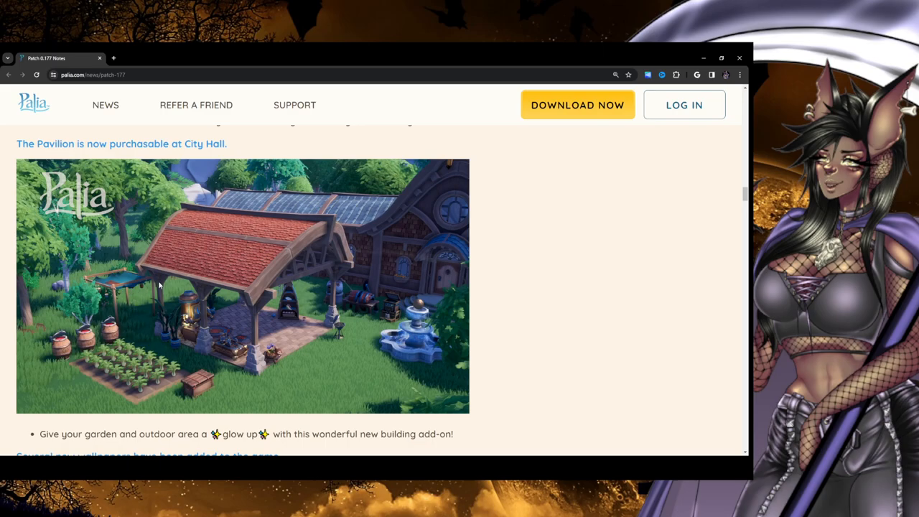
pyautogui.moveTo(157, 281)
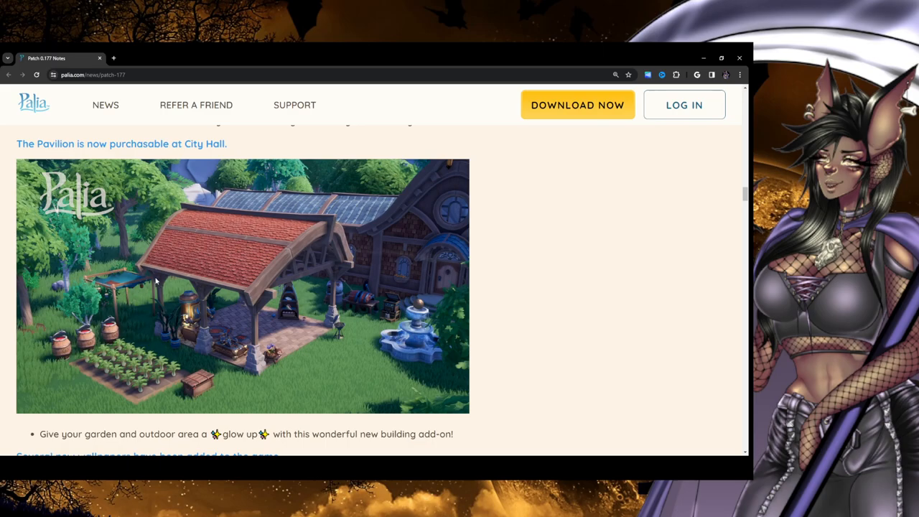
pyautogui.moveTo(92, 260)
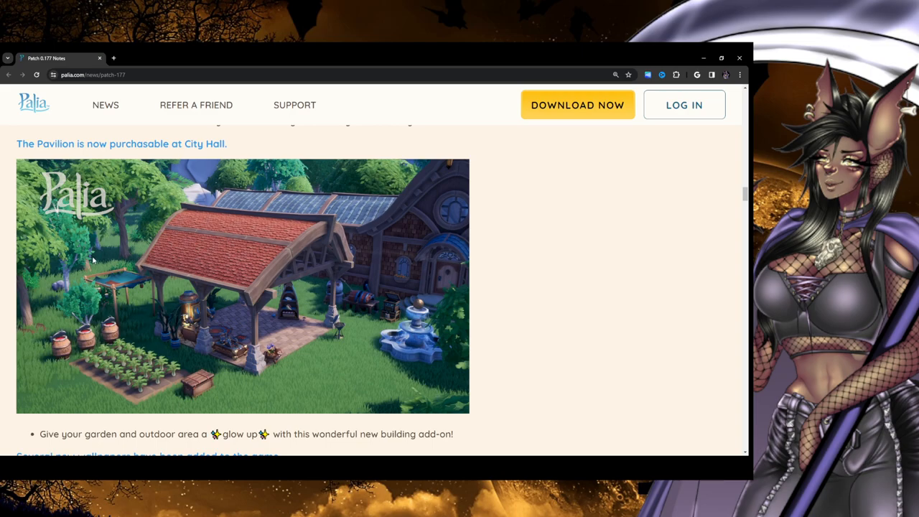
pyautogui.moveTo(98, 289)
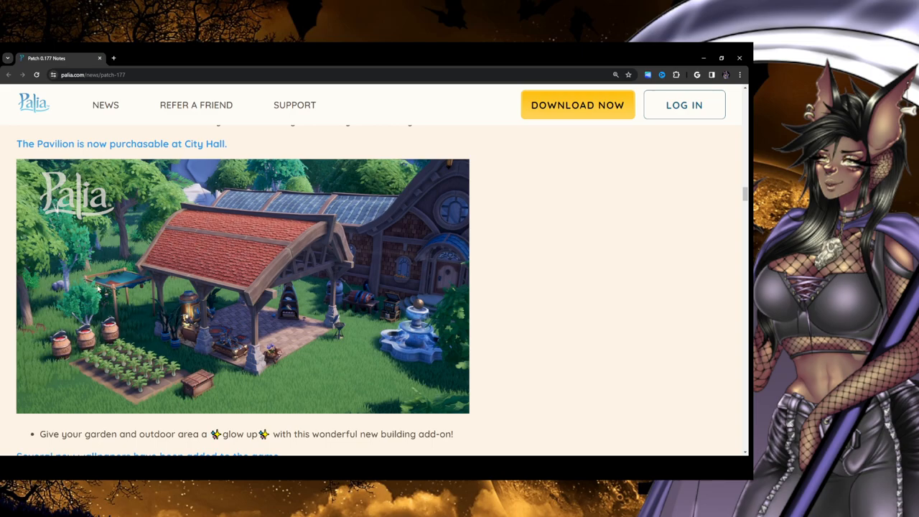
pyautogui.moveTo(394, 375)
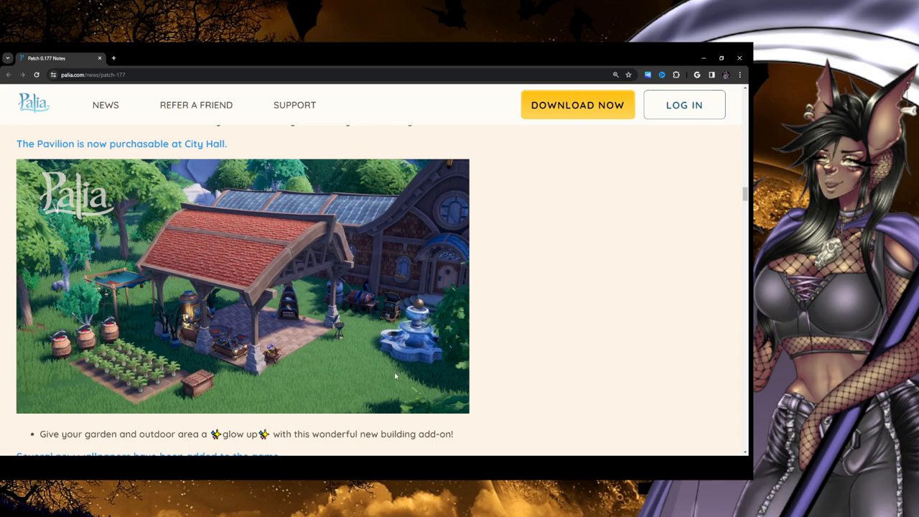
pyautogui.scroll(-3)
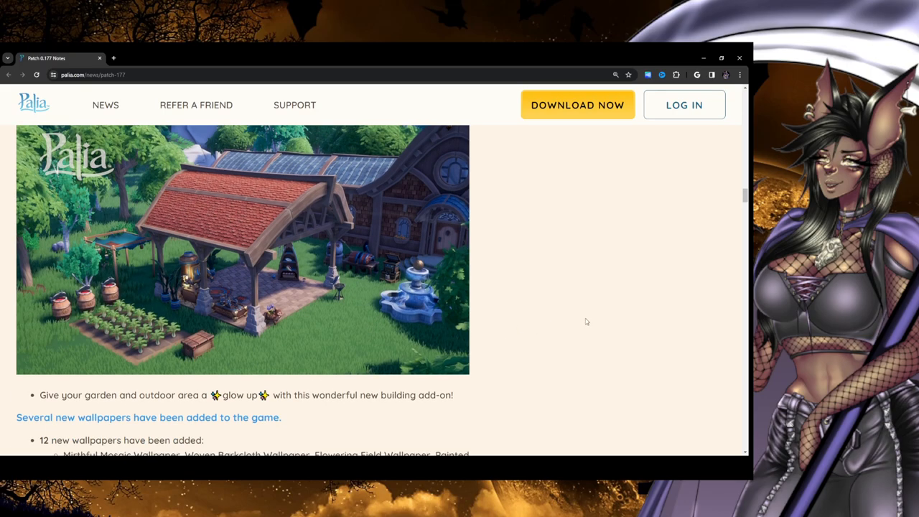
pyautogui.moveTo(601, 259)
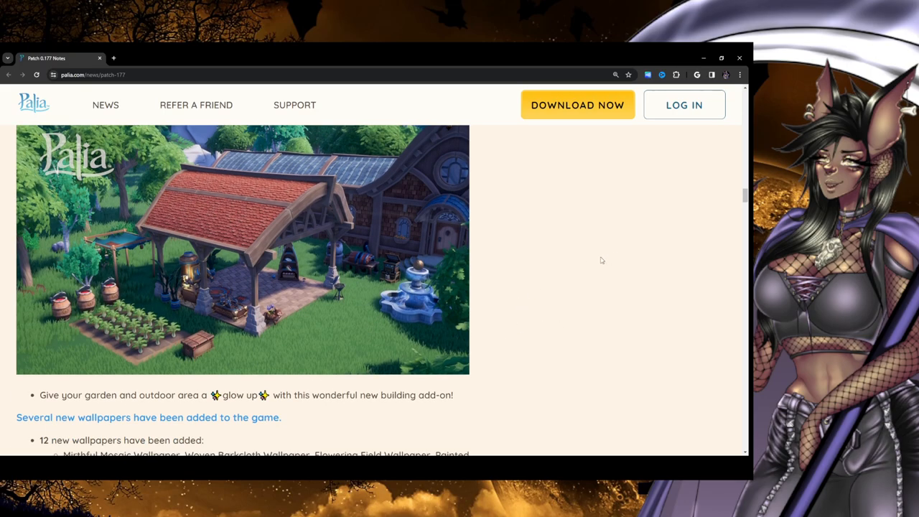
pyautogui.moveTo(573, 257)
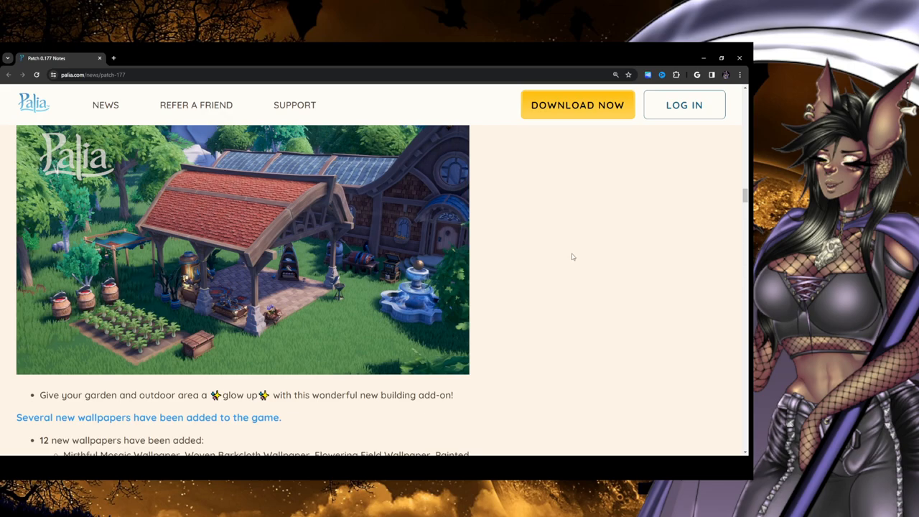
pyautogui.scroll(-3)
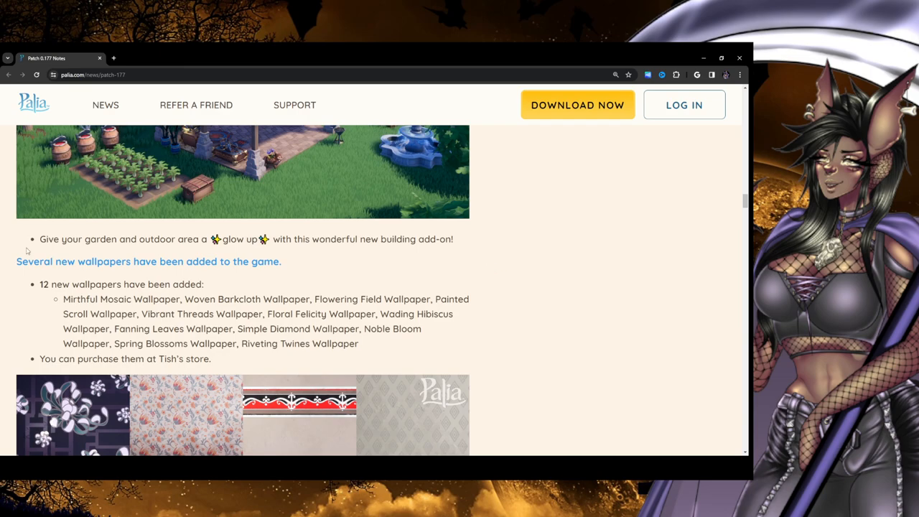
# Scroll through all 12 wallpaper samples down to the Adjustments heading
pyautogui.scroll(-3)
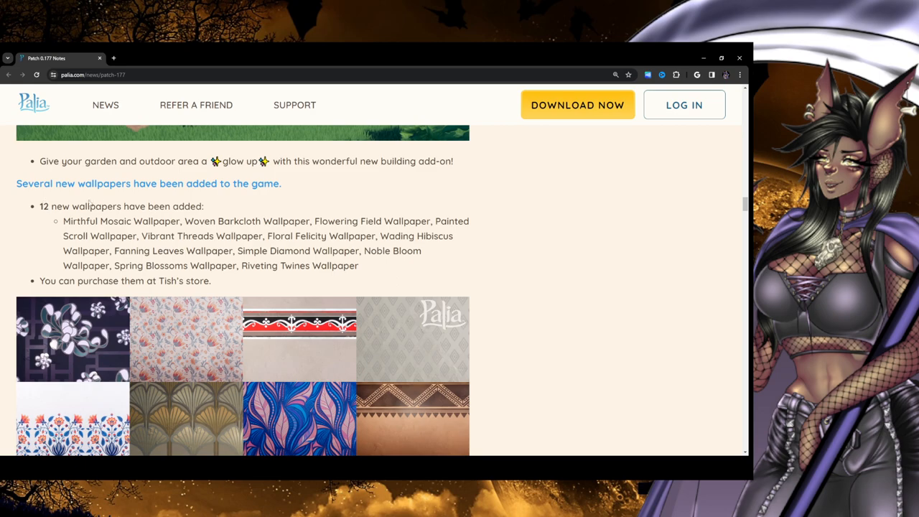
pyautogui.scroll(-3)
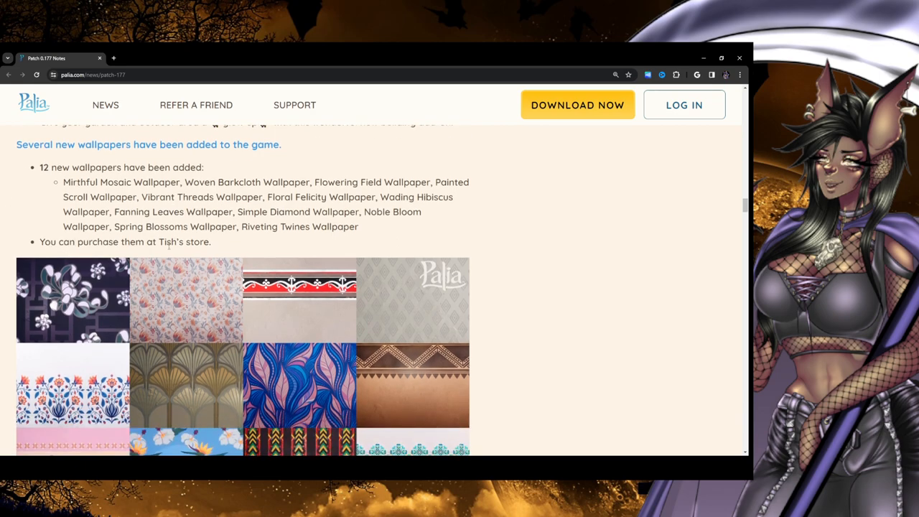
pyautogui.scroll(-3)
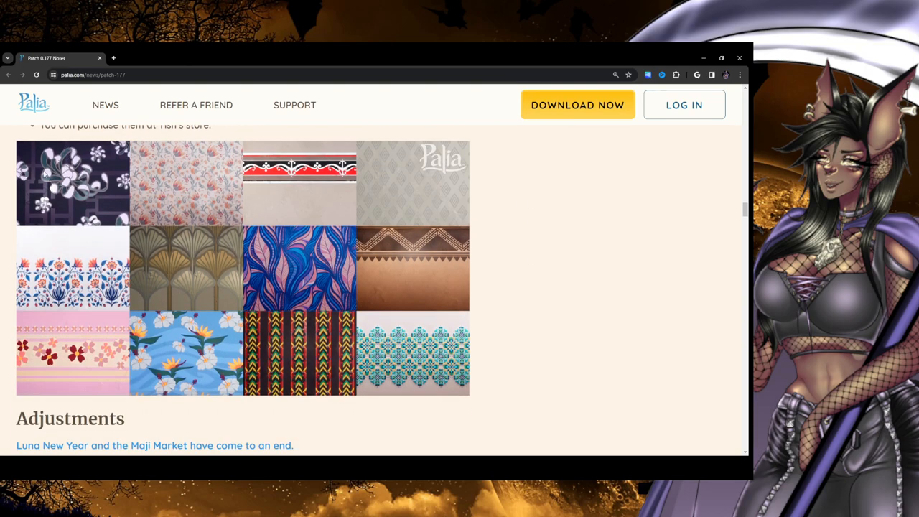
pyautogui.scroll(3)
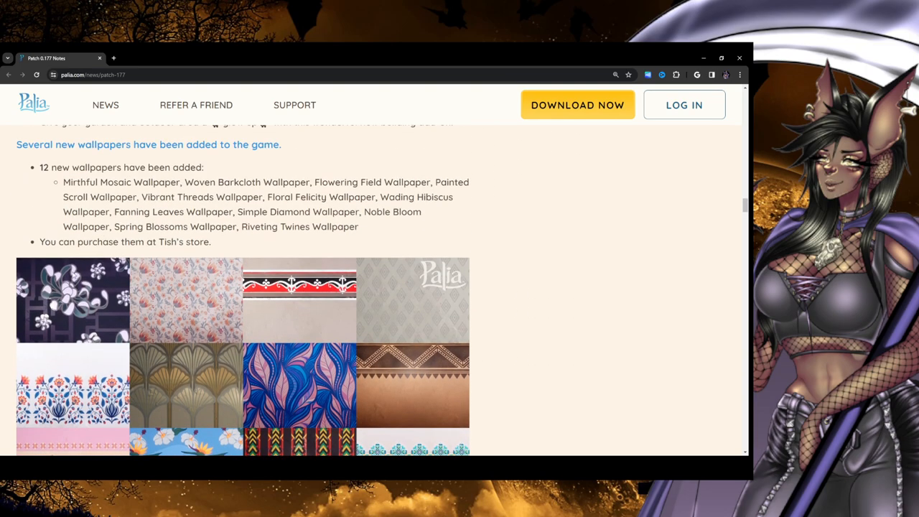
pyautogui.scroll(-3)
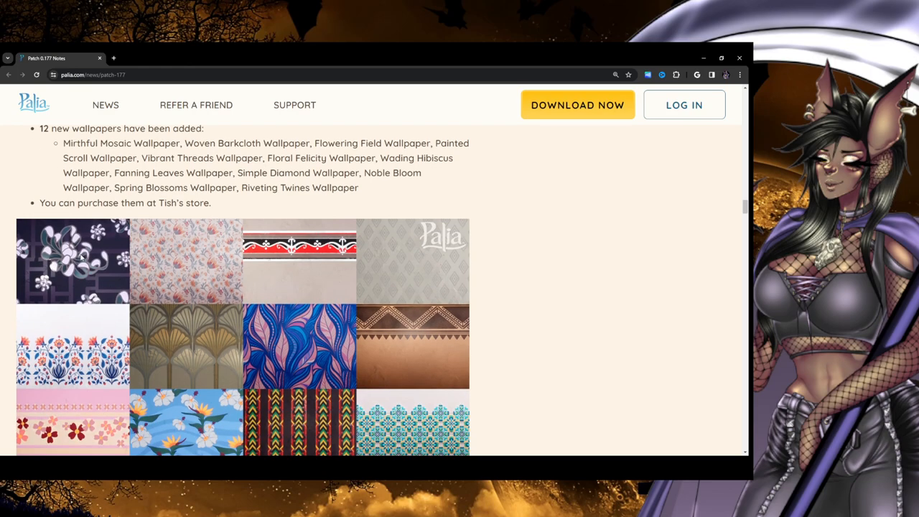
pyautogui.scroll(-3)
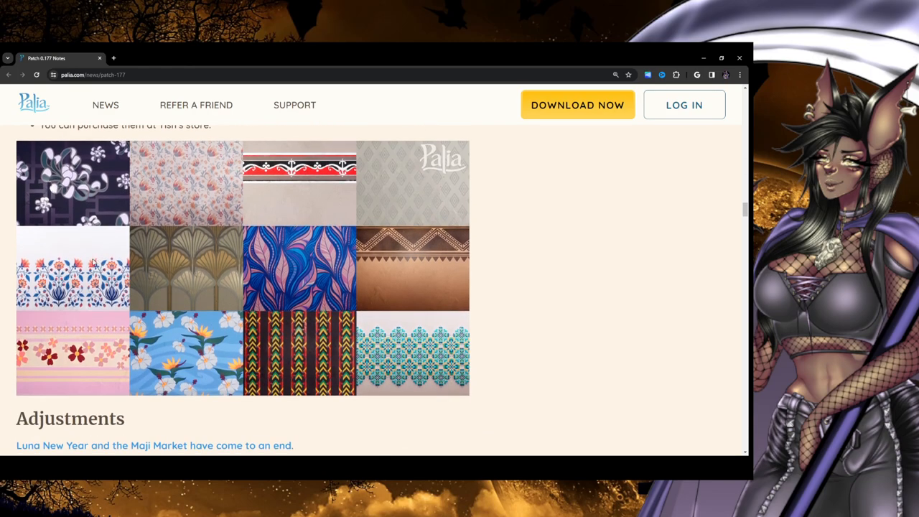
pyautogui.moveTo(155, 221)
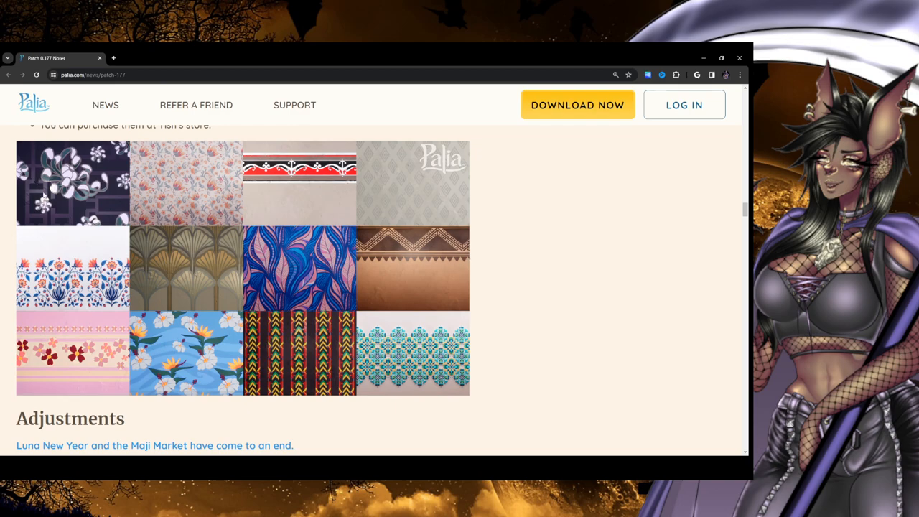
pyautogui.moveTo(198, 266)
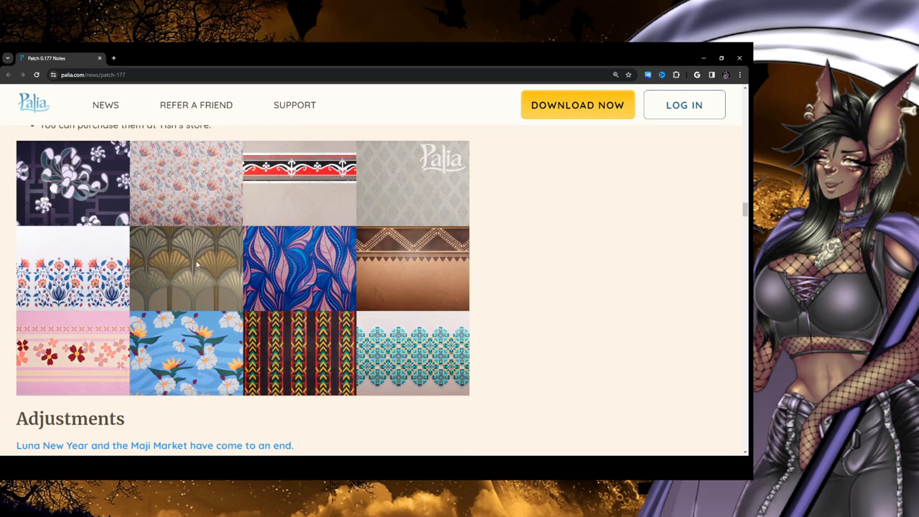
pyautogui.moveTo(434, 383)
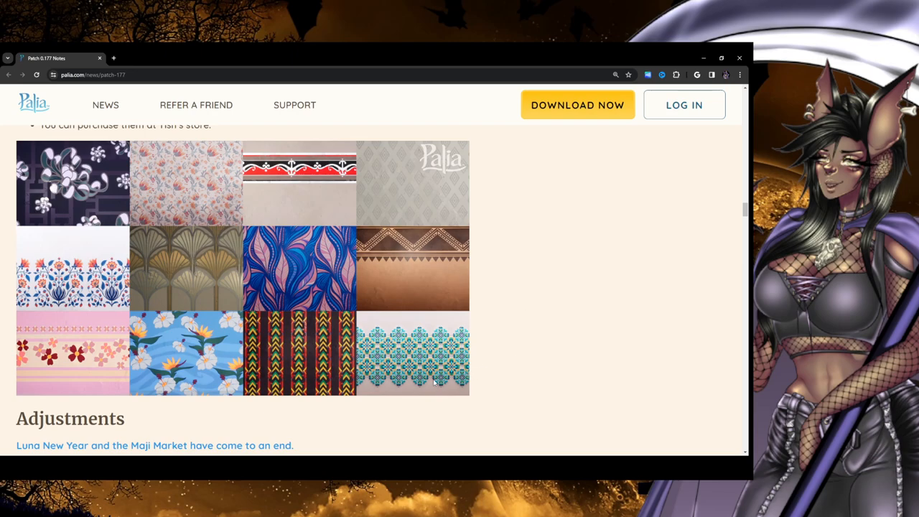
pyautogui.moveTo(509, 231)
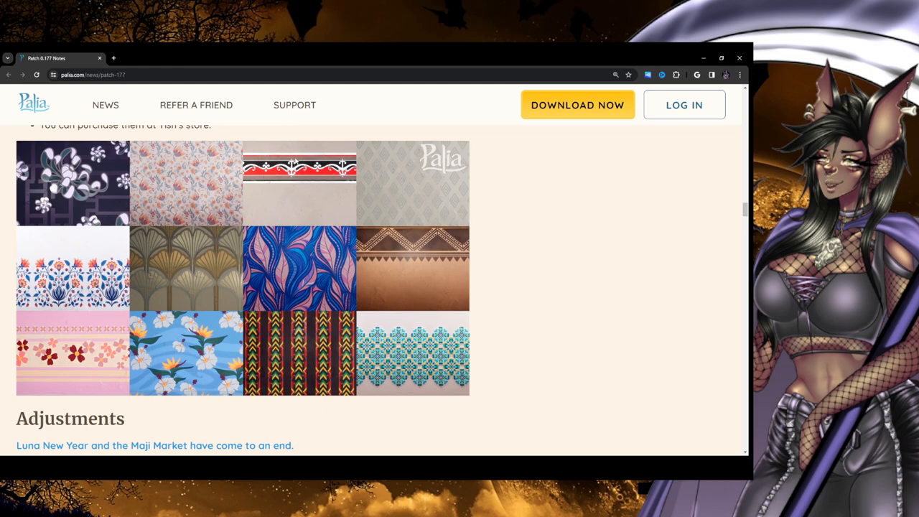
pyautogui.moveTo(370, 211)
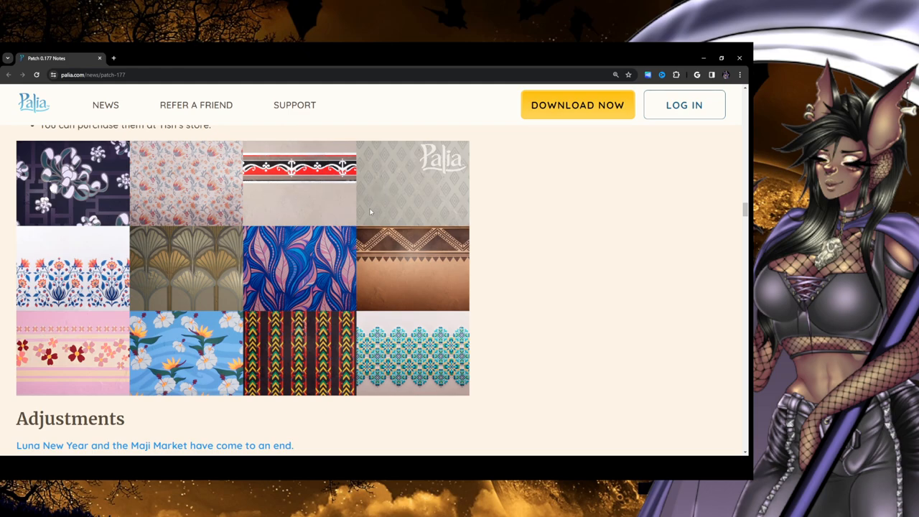
pyautogui.moveTo(451, 276)
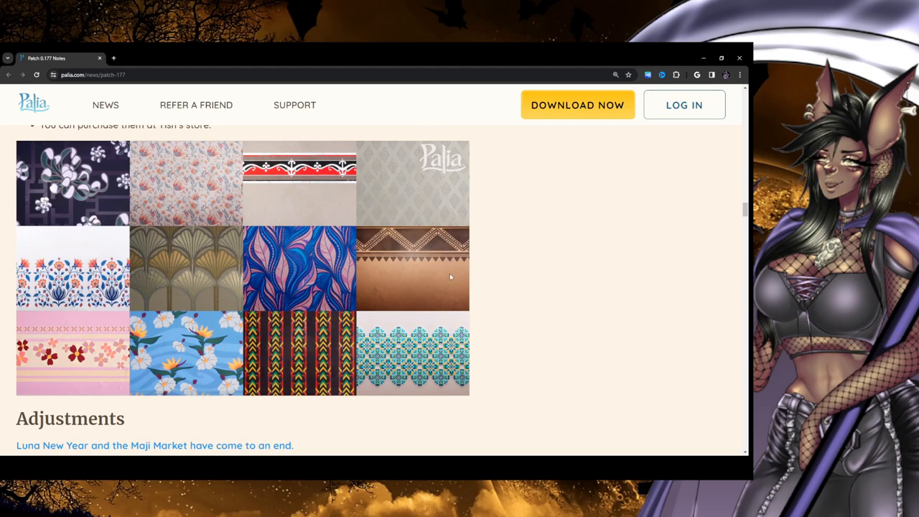
pyautogui.moveTo(358, 384)
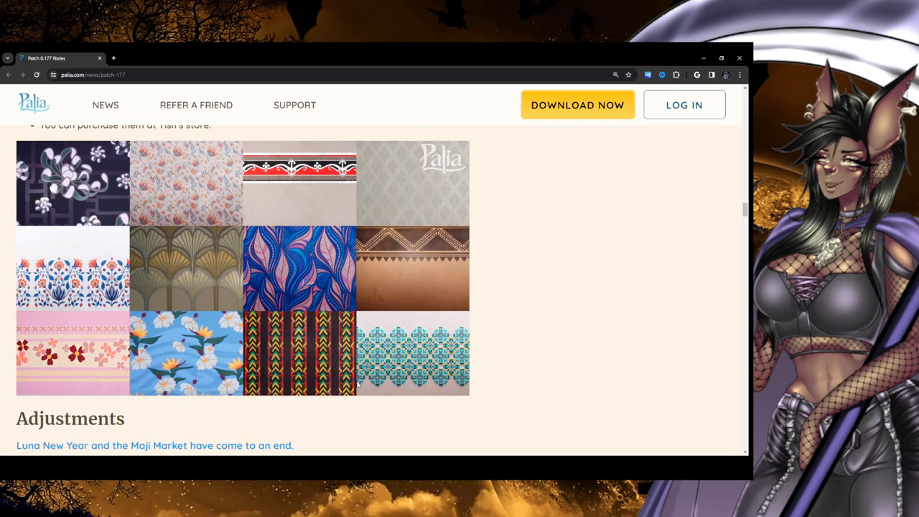
pyautogui.moveTo(56, 212)
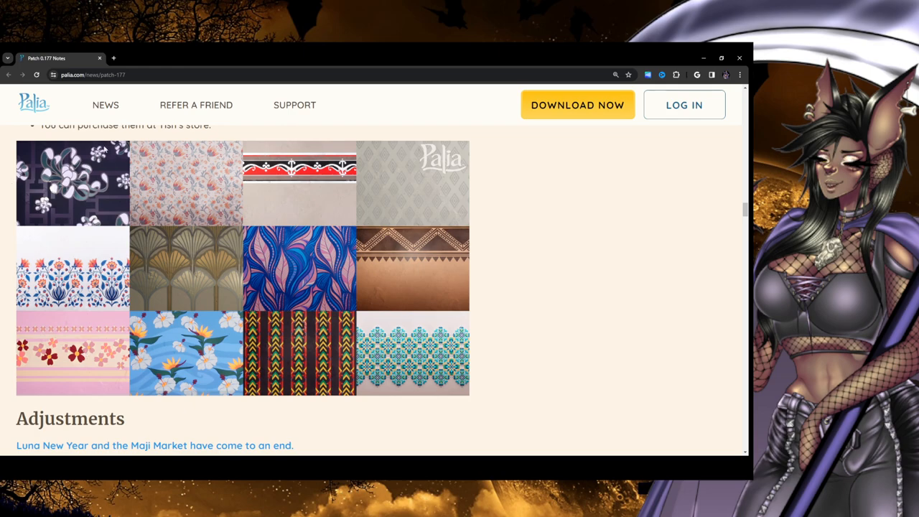
pyautogui.moveTo(278, 243)
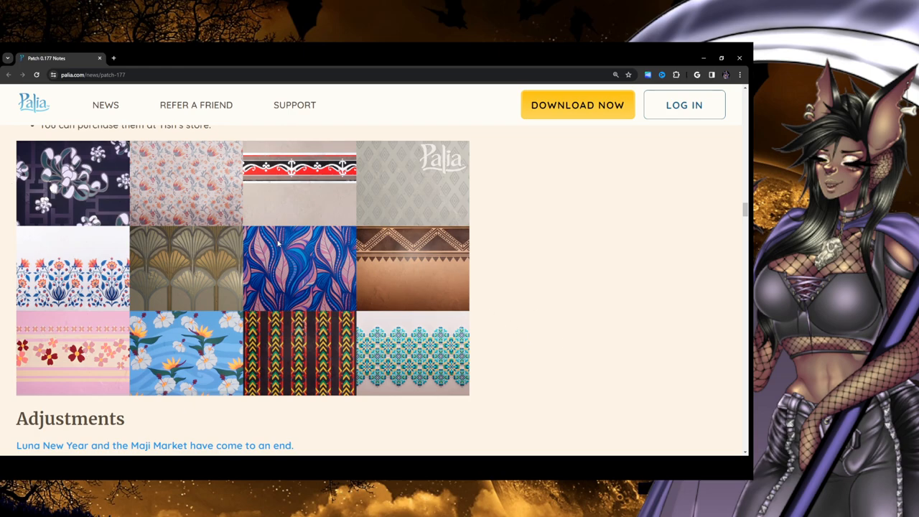
pyautogui.moveTo(337, 295)
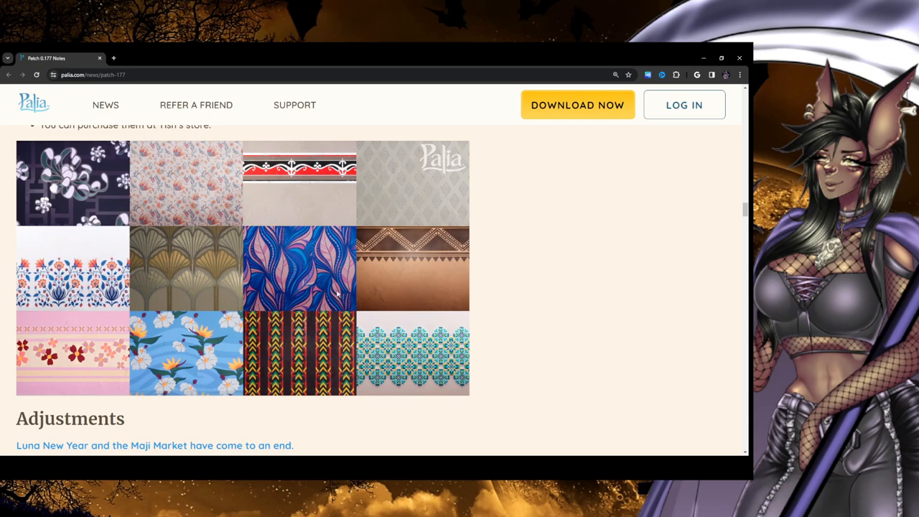
pyautogui.scroll(-3)
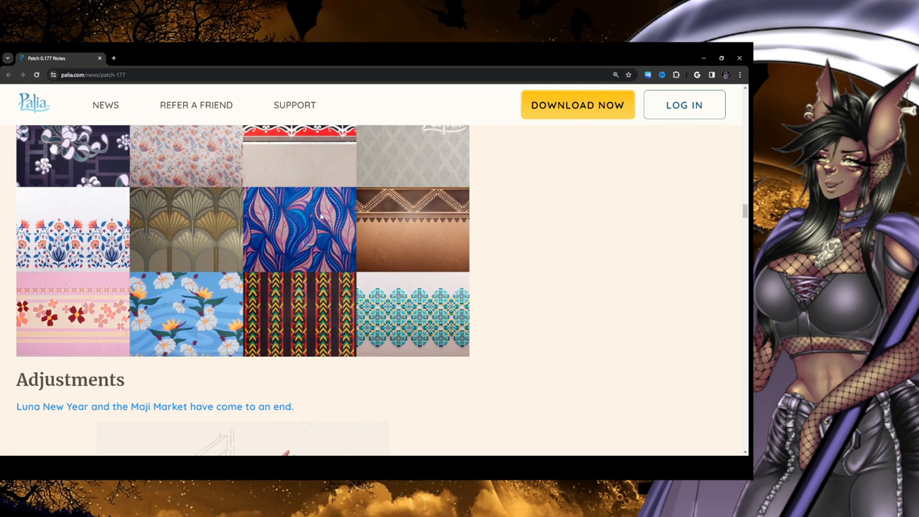
# Scroll down to the Zeki's Store crop additions note
pyautogui.scroll(-3)
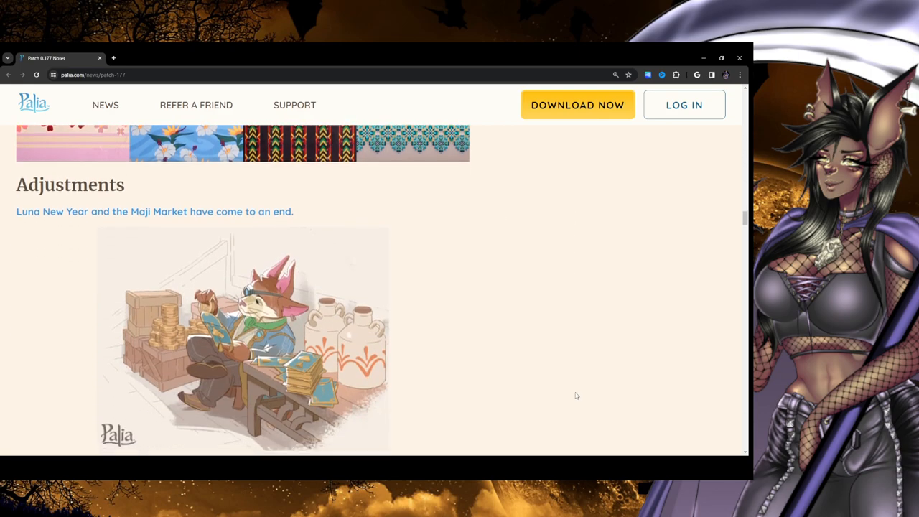
pyautogui.scroll(-3)
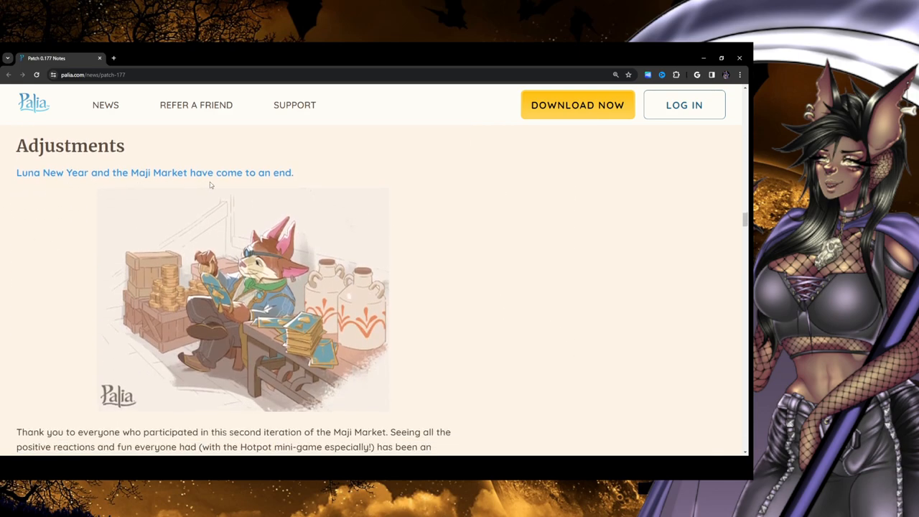
pyautogui.scroll(-3)
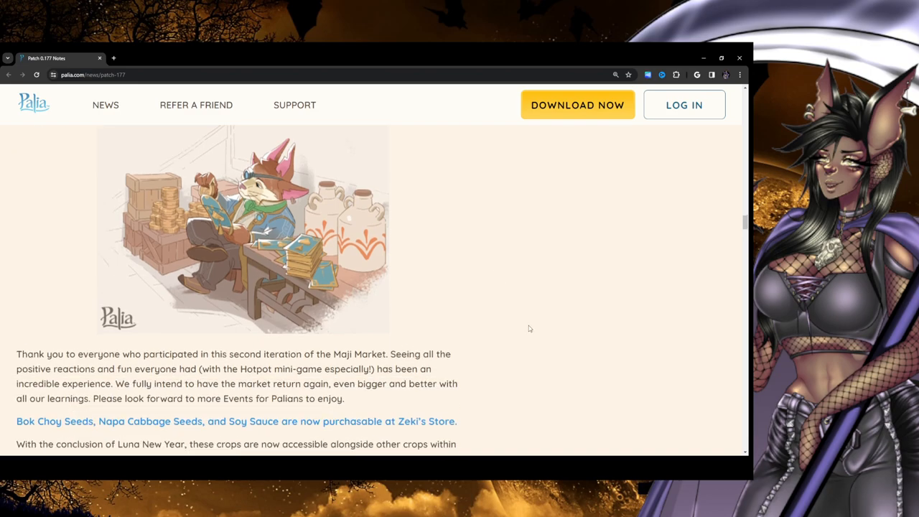
pyautogui.scroll(-3)
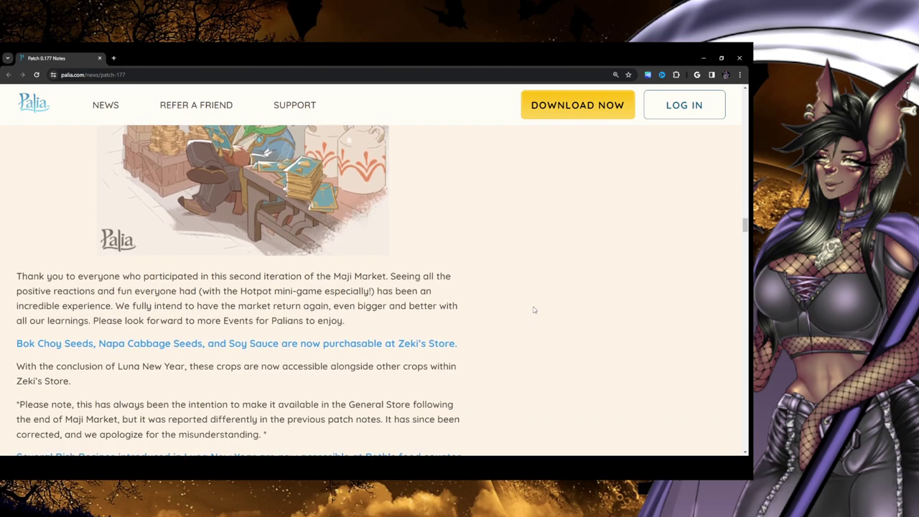
pyautogui.scroll(-3)
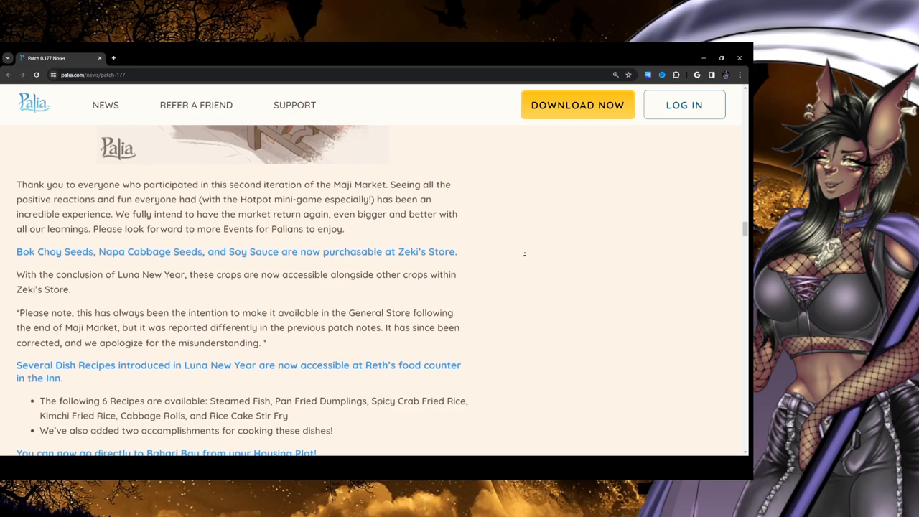
pyautogui.scroll(-3)
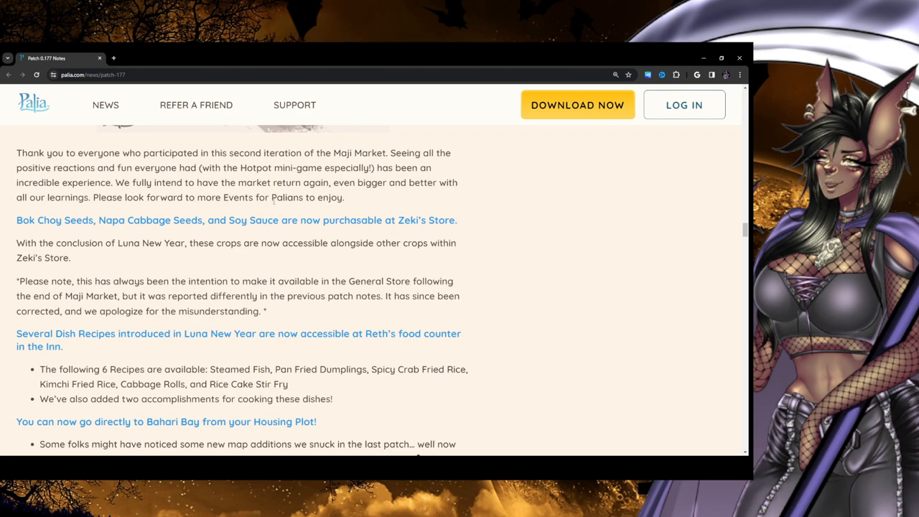
# Scroll to the six Luna New Year recipes at Reth's Inn and clear their highlight
pyautogui.scroll(-3)
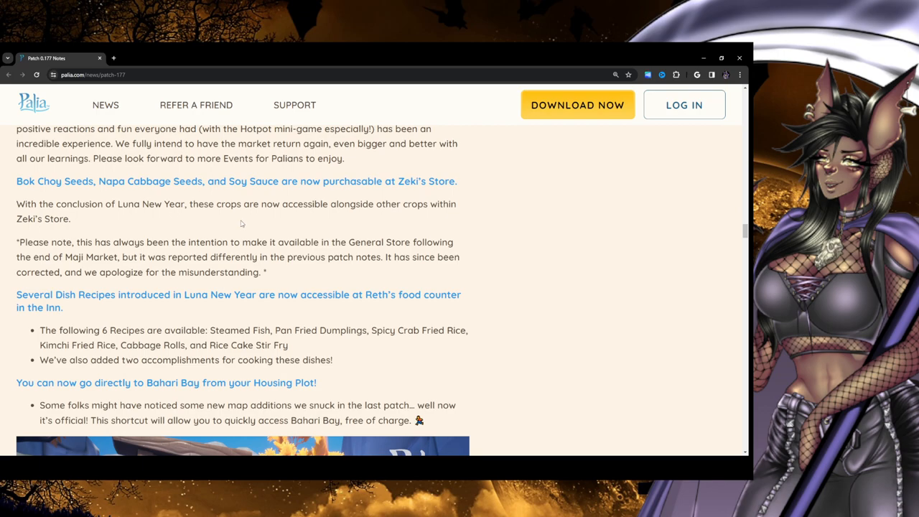
pyautogui.moveTo(436, 221)
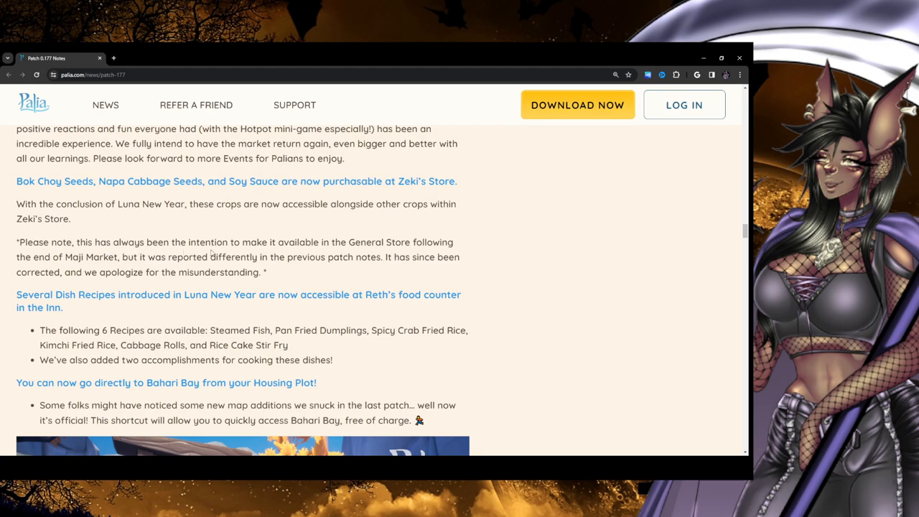
pyautogui.moveTo(300, 263)
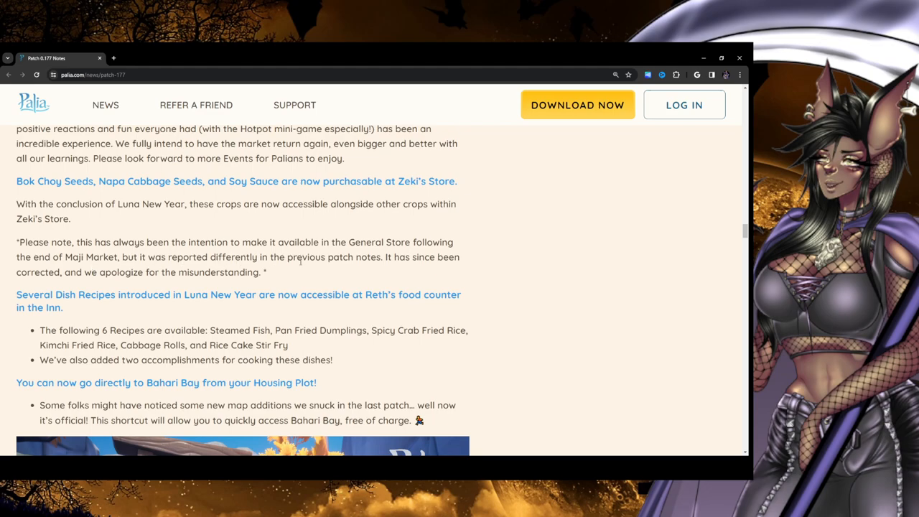
pyautogui.moveTo(451, 278)
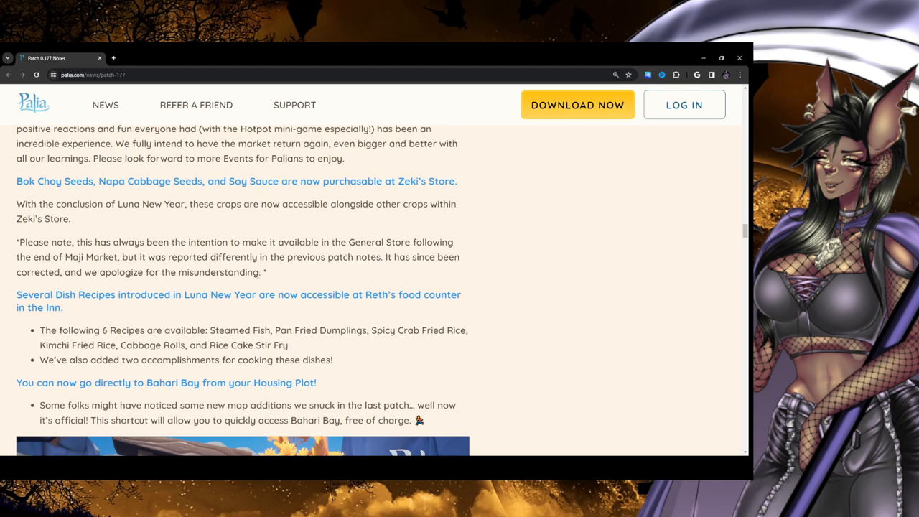
pyautogui.moveTo(2, 309)
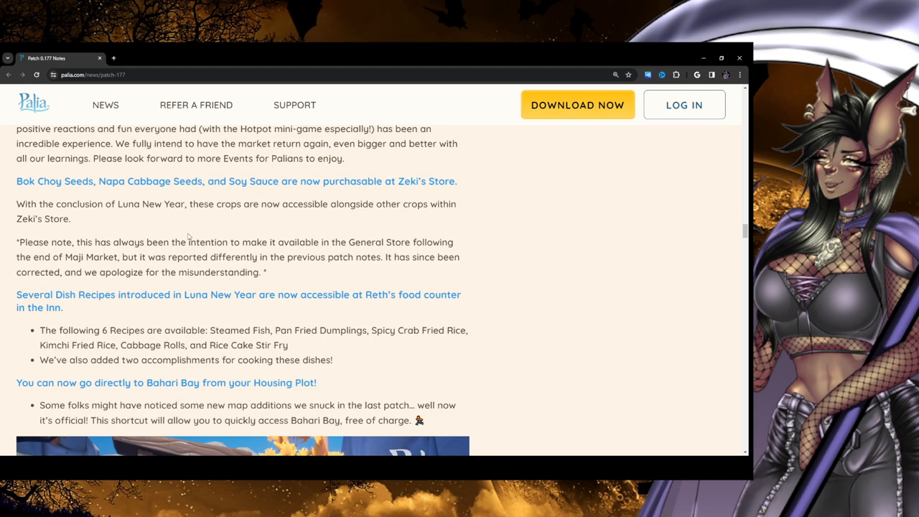
pyautogui.moveTo(467, 246)
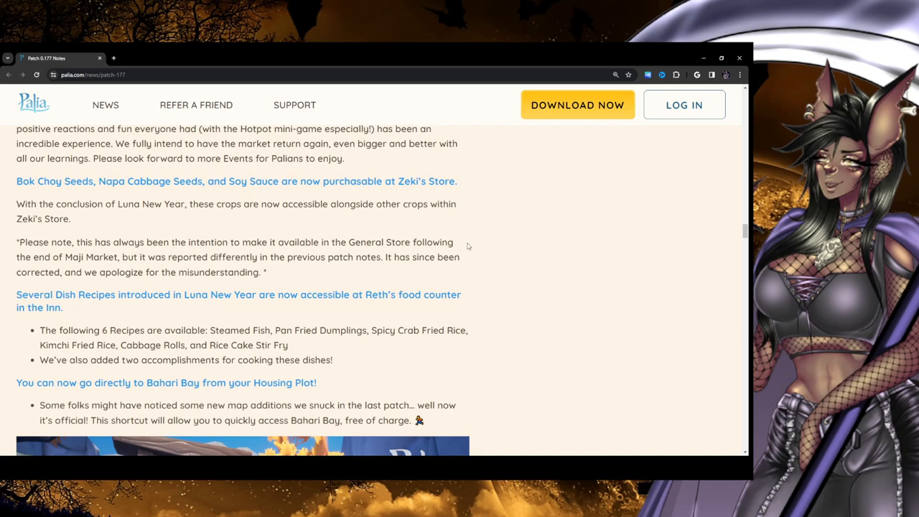
pyautogui.scroll(-3)
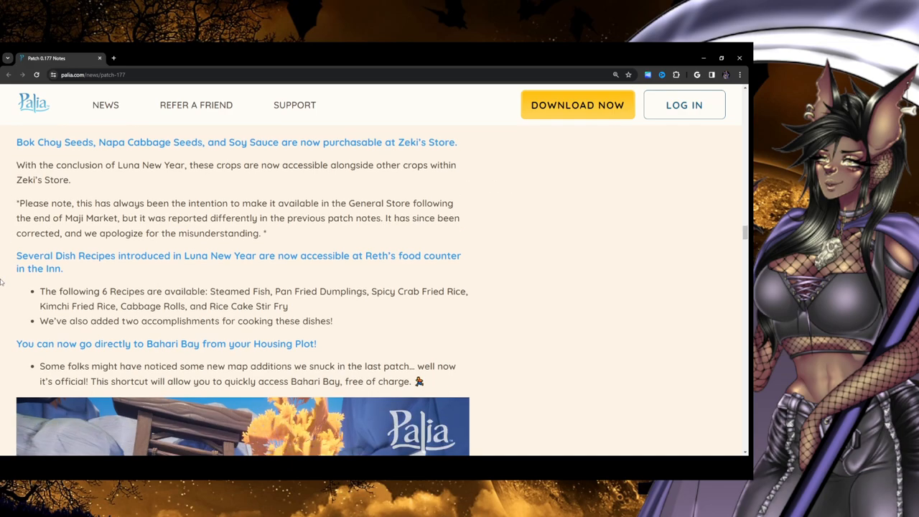
pyautogui.moveTo(13, 264)
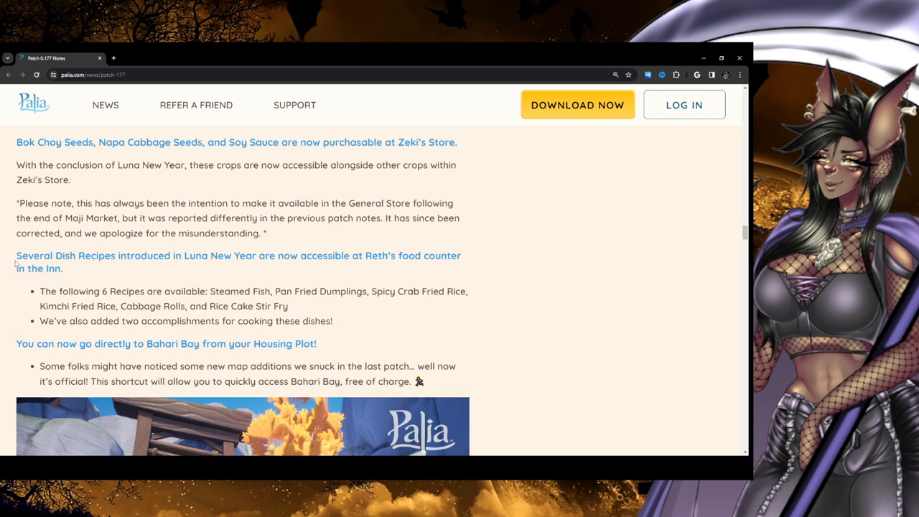
pyautogui.moveTo(11, 260)
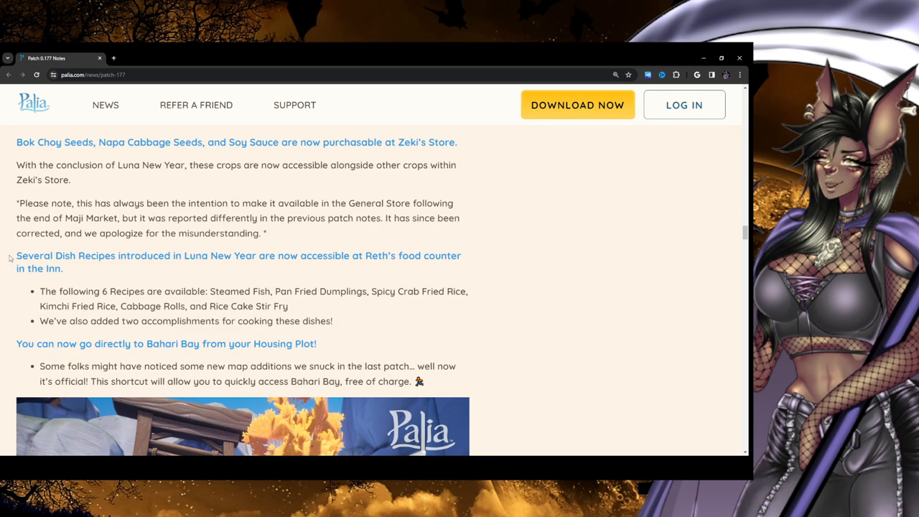
pyautogui.moveTo(18, 255)
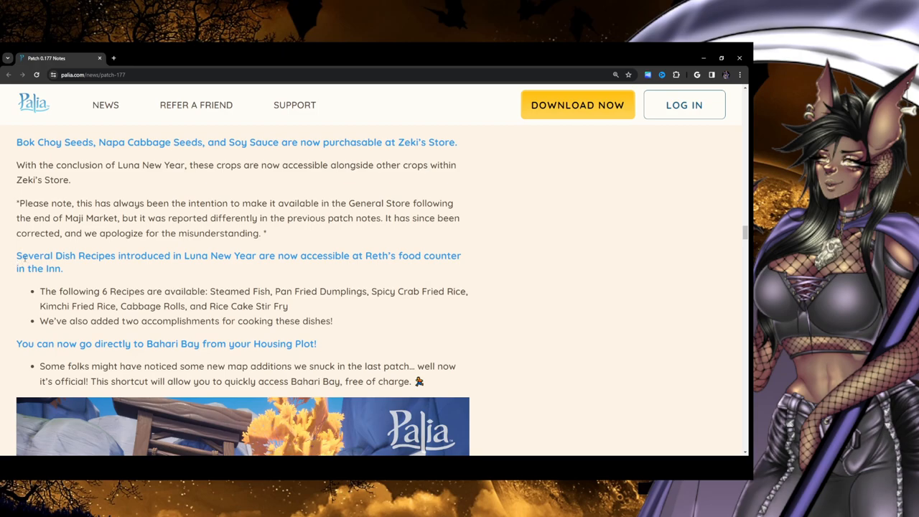
pyautogui.moveTo(179, 275)
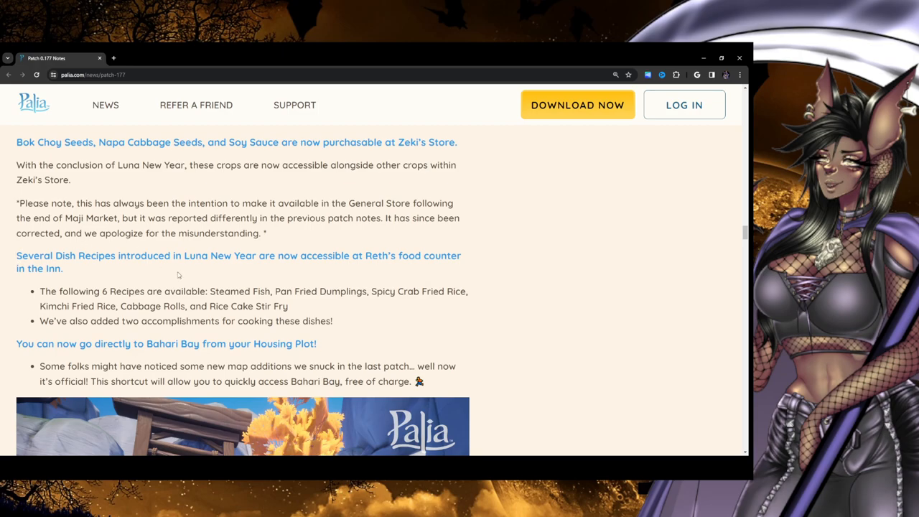
pyautogui.moveTo(292, 267)
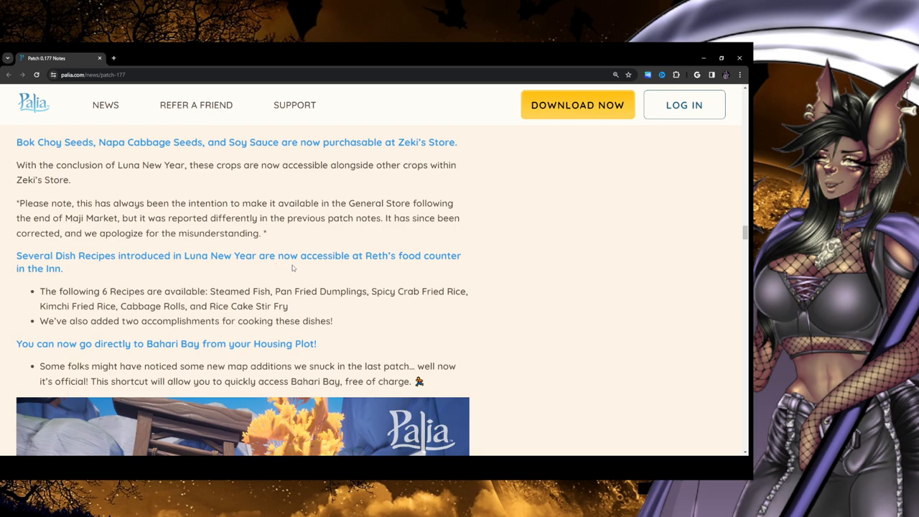
pyautogui.moveTo(454, 272)
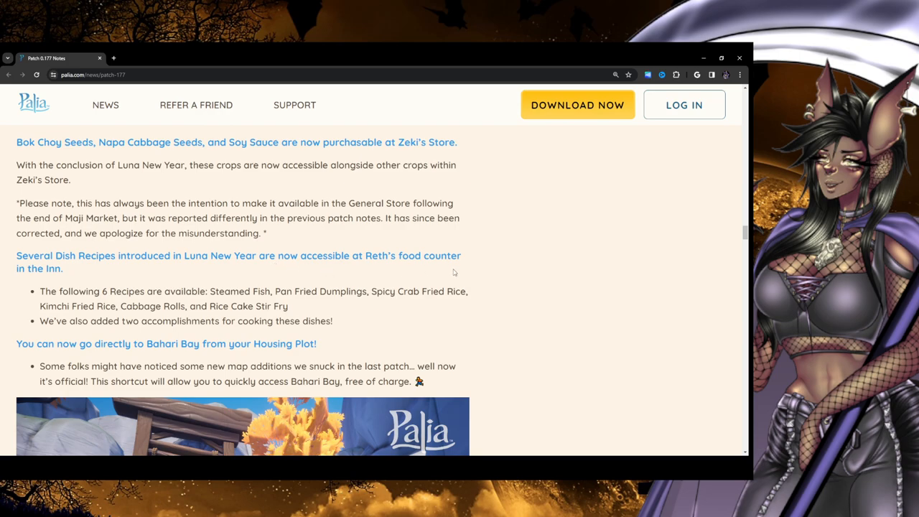
pyautogui.moveTo(4, 282)
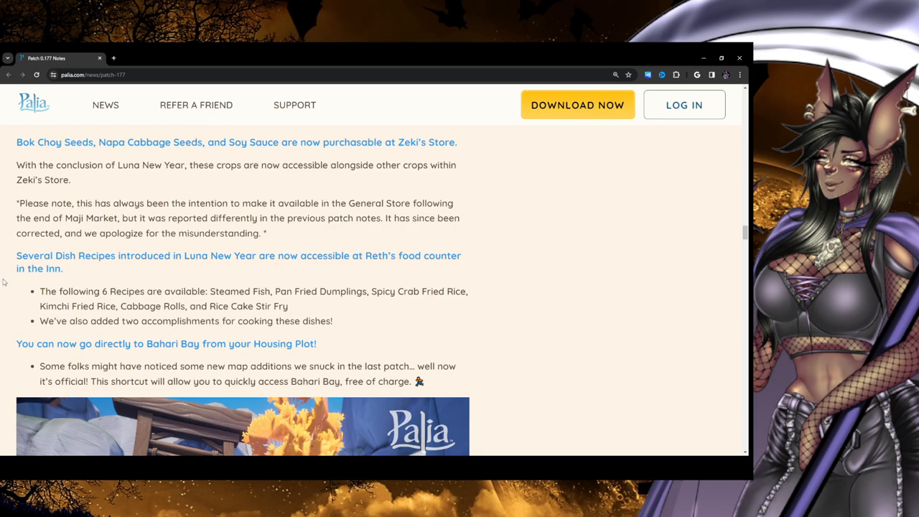
pyautogui.moveTo(133, 291)
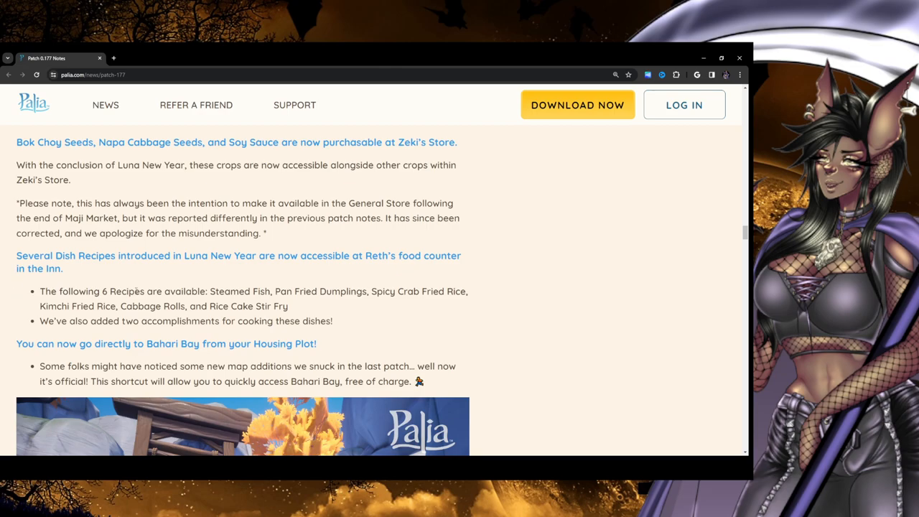
pyautogui.moveTo(329, 300)
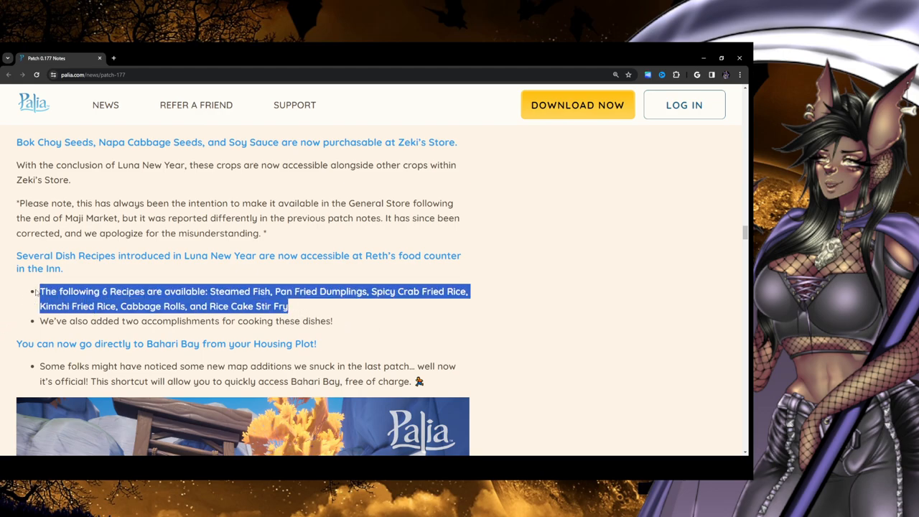
pyautogui.click(261, 329)
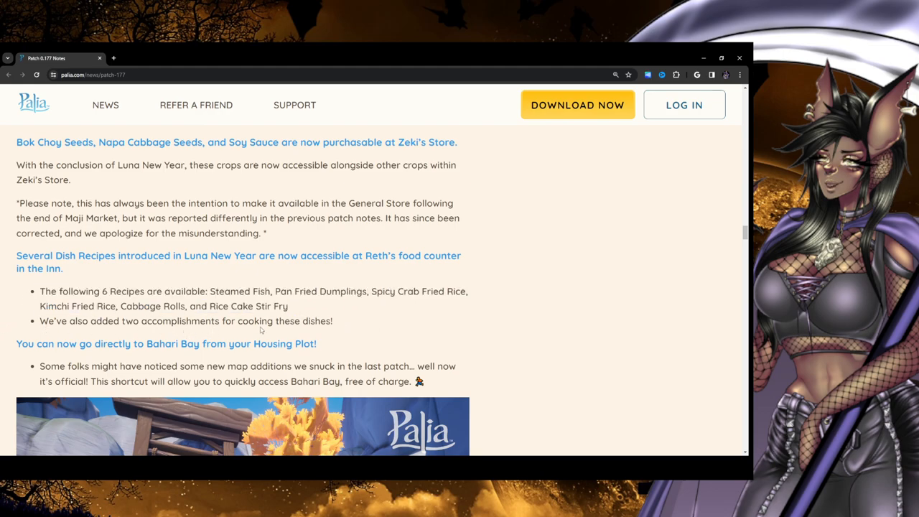
pyautogui.moveTo(38, 294)
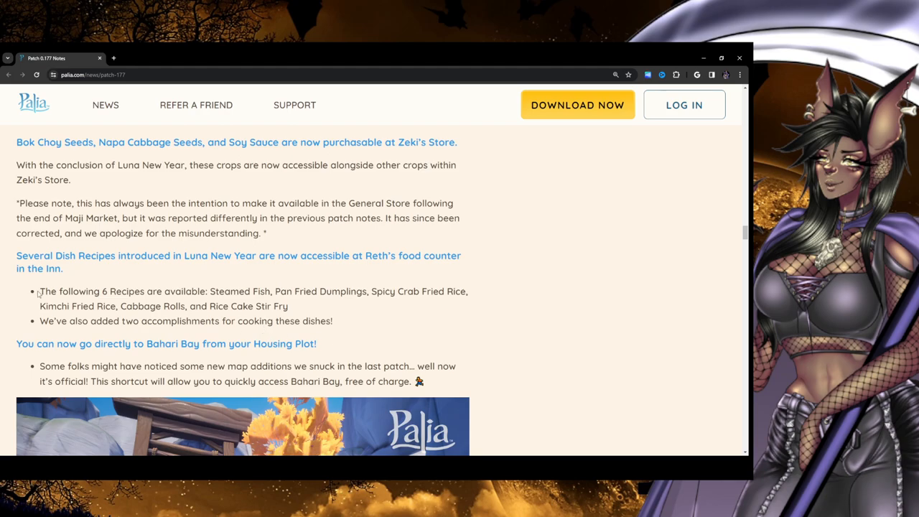
# View the Bahari Bay shortcut screenshot of the wooden gateway, then scroll back slightly
pyautogui.scroll(-3)
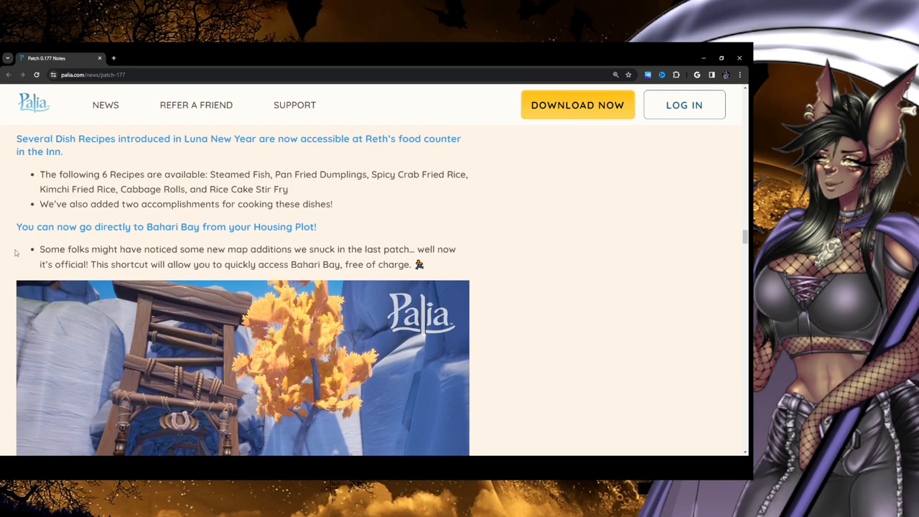
pyautogui.moveTo(245, 237)
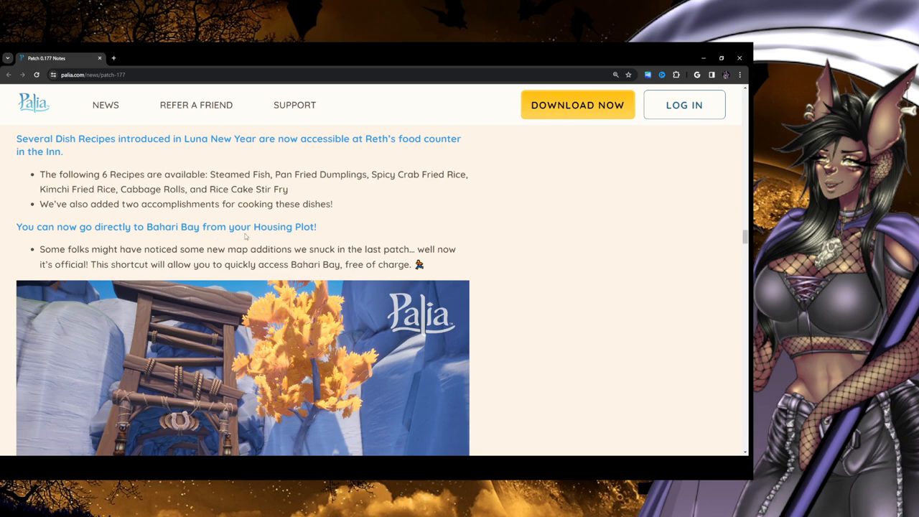
pyautogui.scroll(-3)
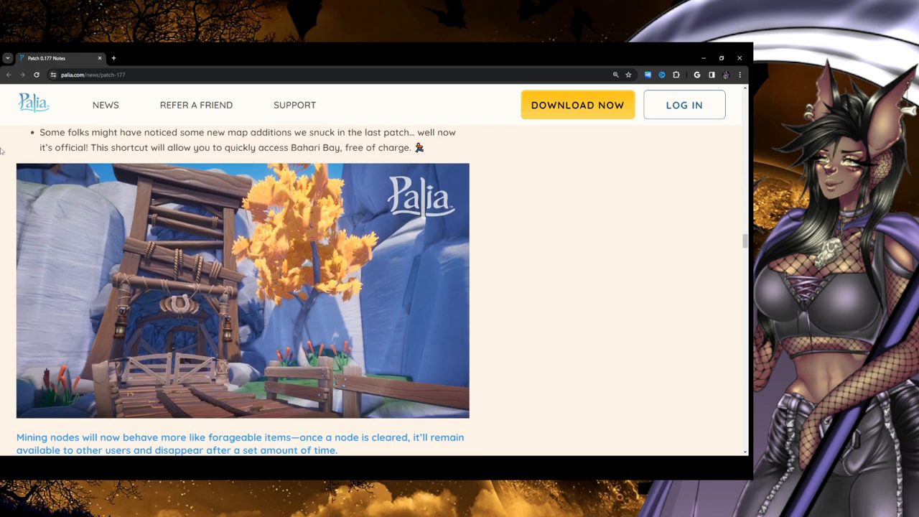
pyautogui.moveTo(181, 388)
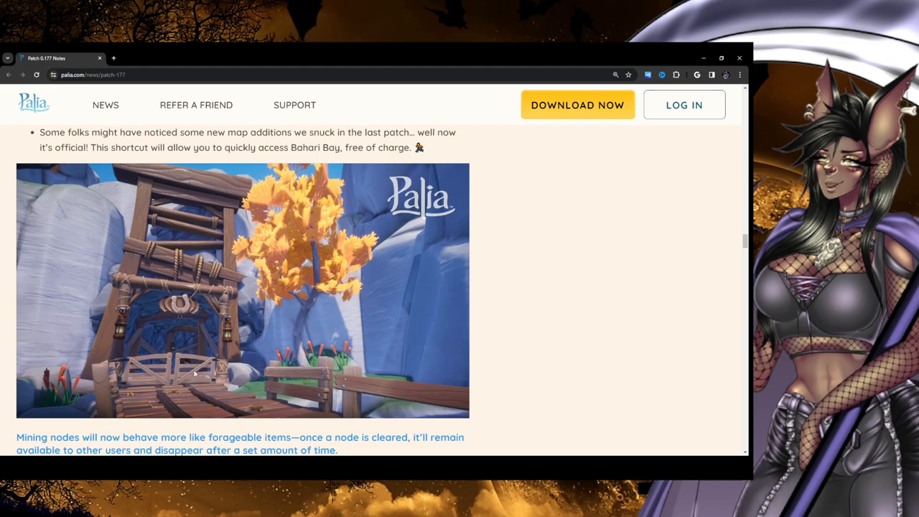
pyautogui.scroll(3)
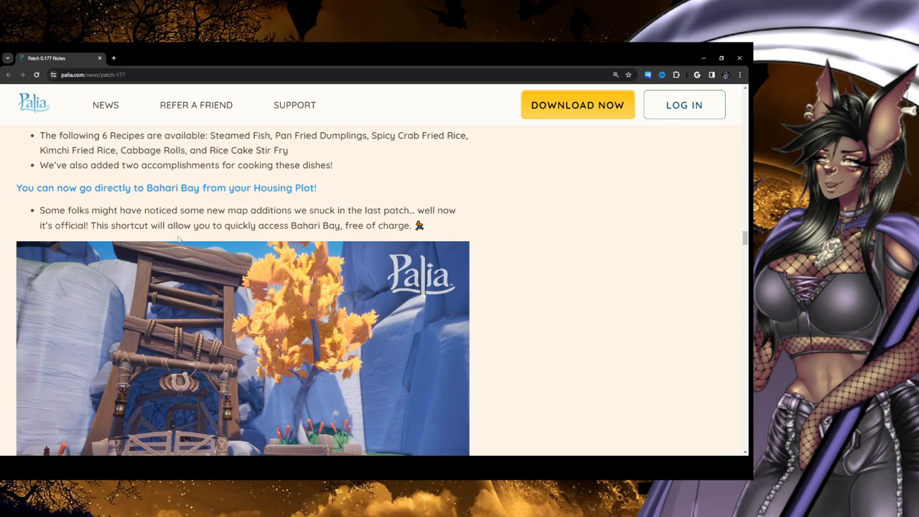
# Scroll to the mining nodes change explaining cleared nodes stay available before despawning
pyautogui.scroll(-3)
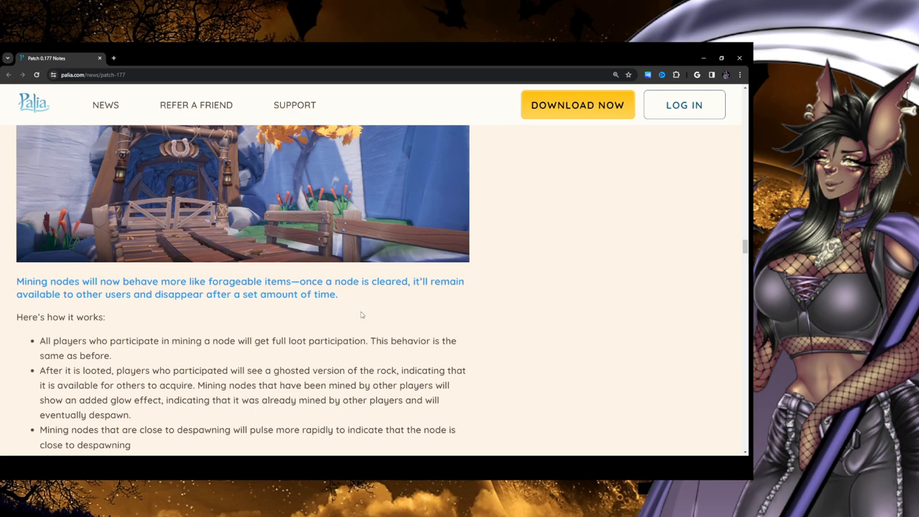
pyautogui.moveTo(206, 286)
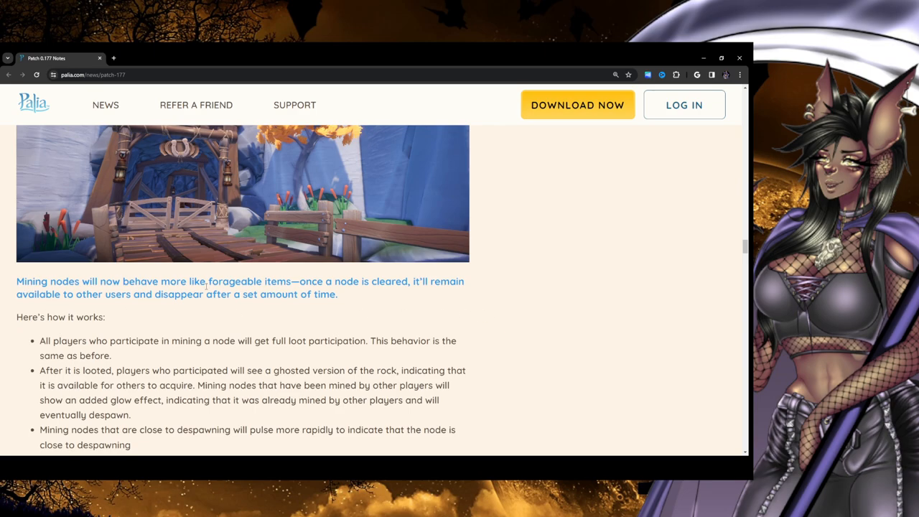
pyautogui.moveTo(402, 292)
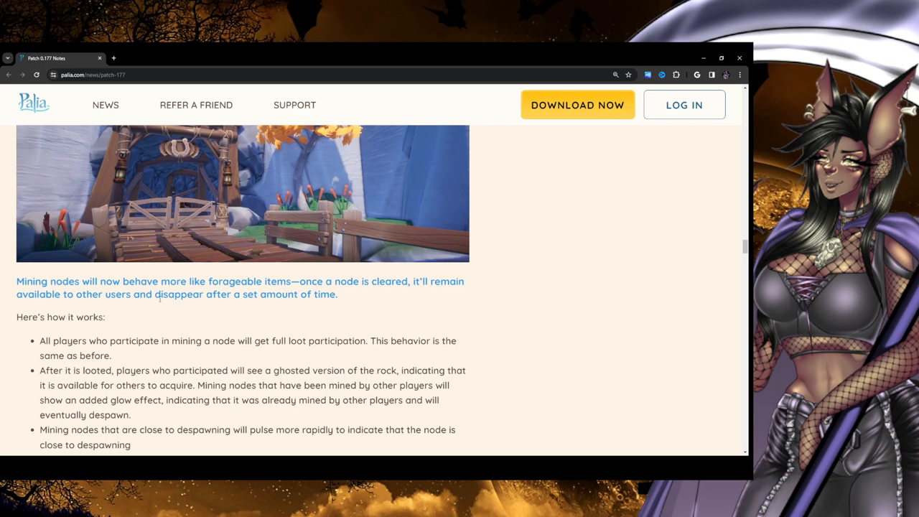
pyautogui.moveTo(346, 298)
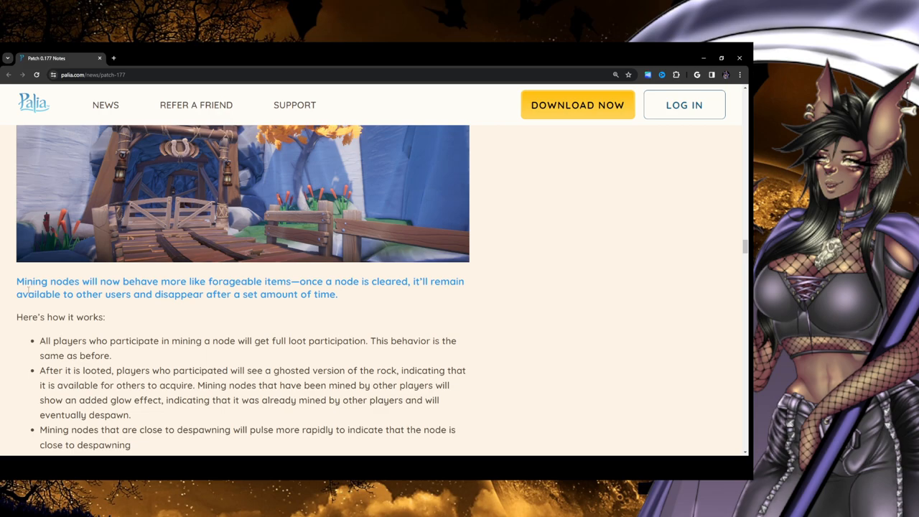
# Scroll to the Palium nodes quote and despawn glow notes, clearing the despawning highlight
pyautogui.scroll(-3)
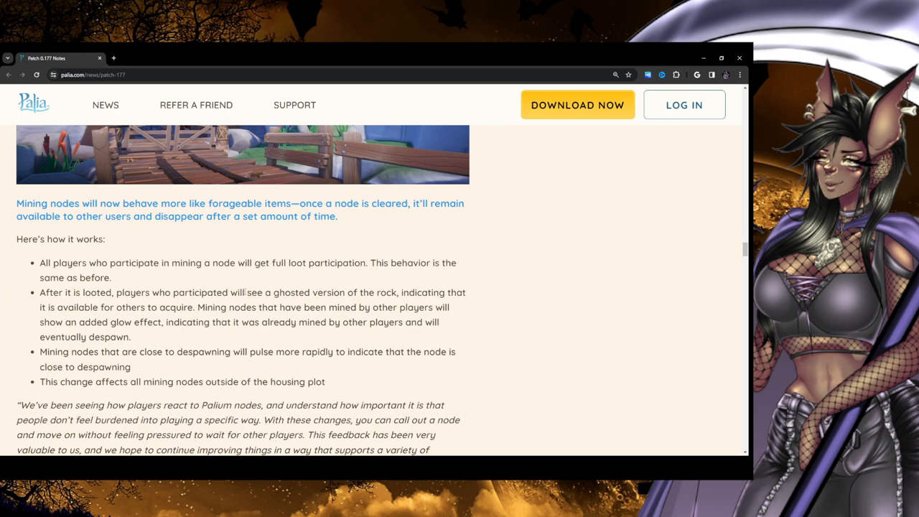
pyautogui.moveTo(485, 303)
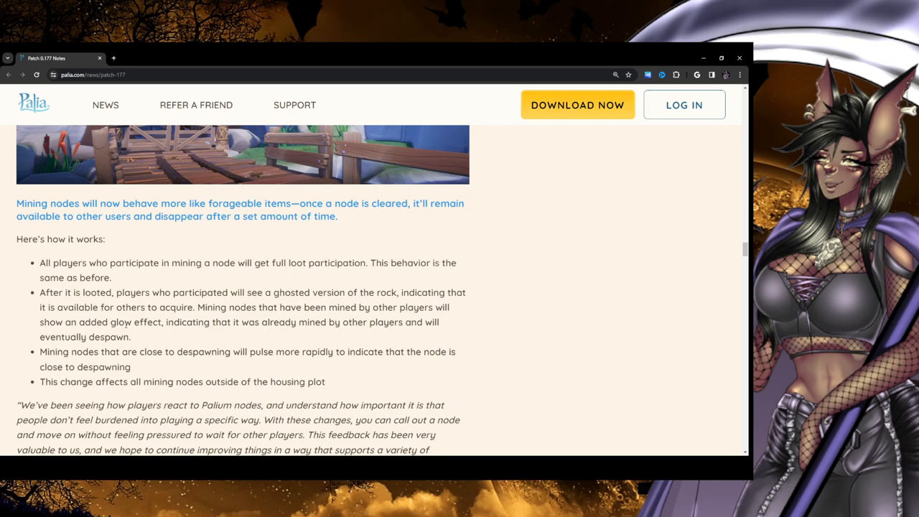
pyautogui.moveTo(439, 337)
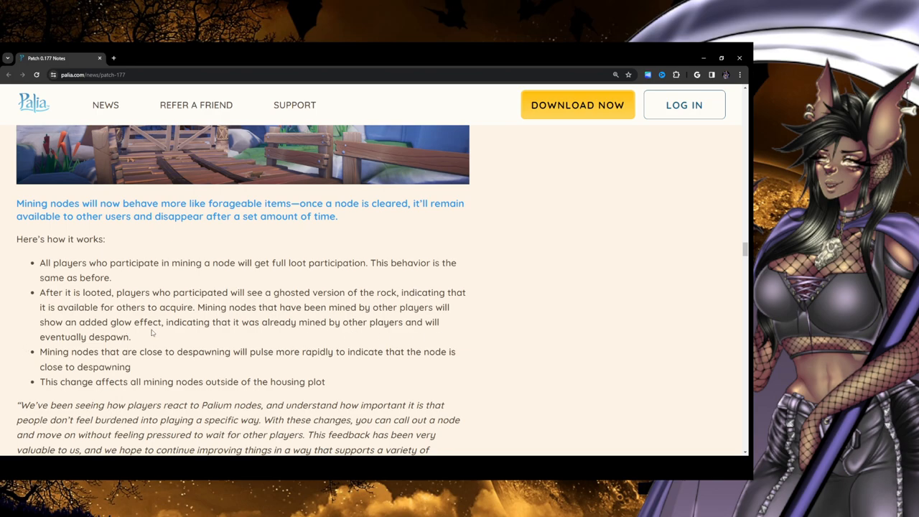
pyautogui.moveTo(38, 358)
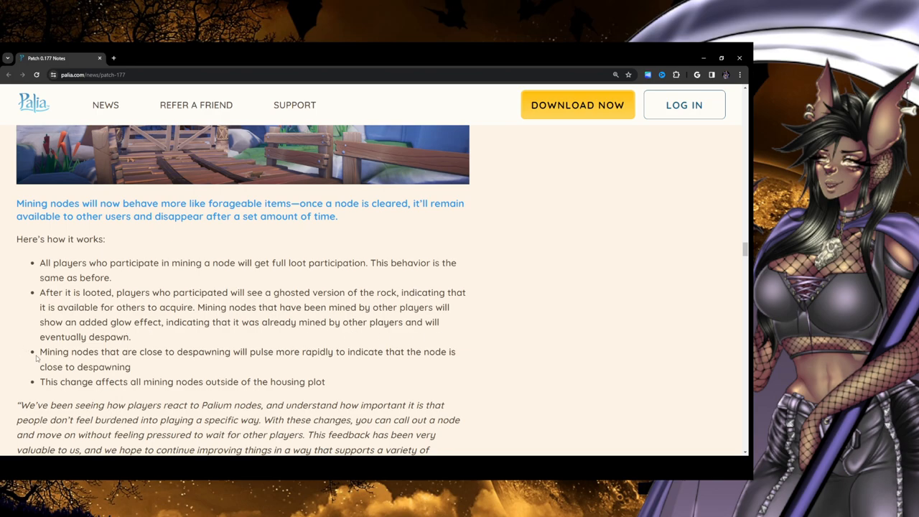
pyautogui.moveTo(378, 398)
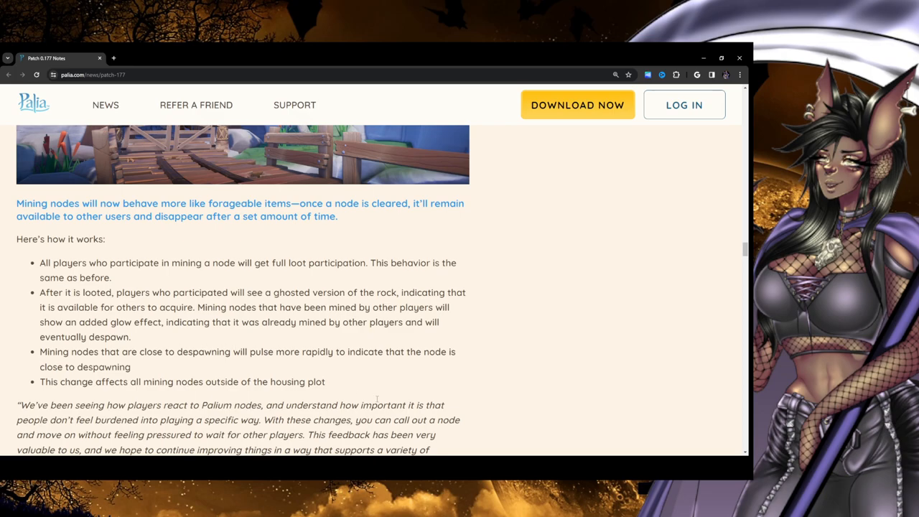
pyautogui.scroll(-3)
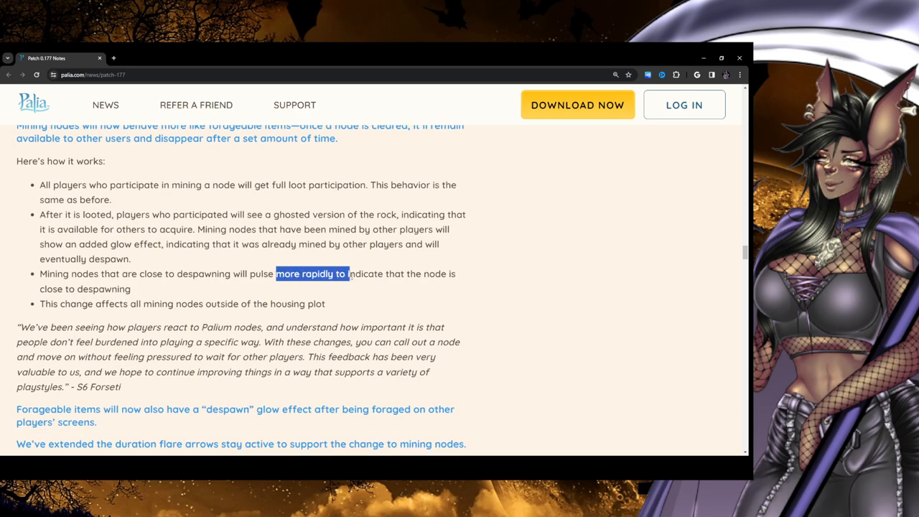
pyautogui.moveTo(322, 285)
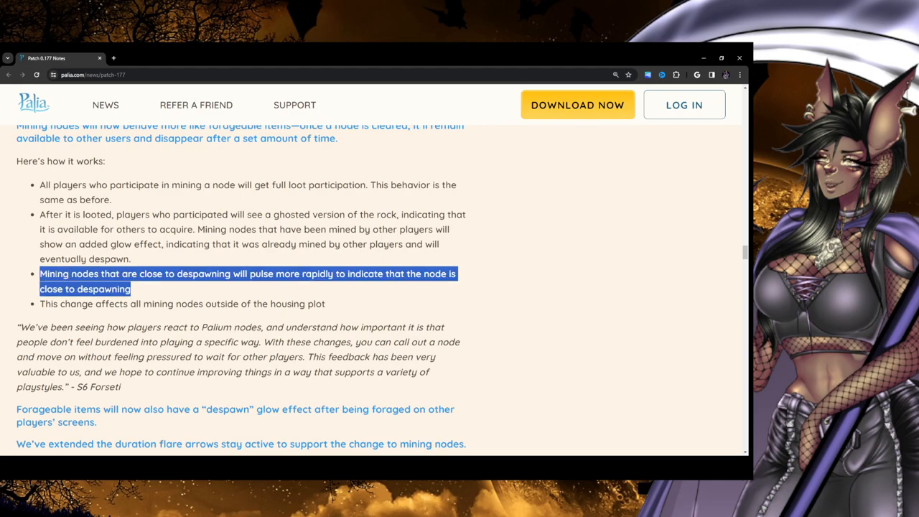
pyautogui.click(246, 303)
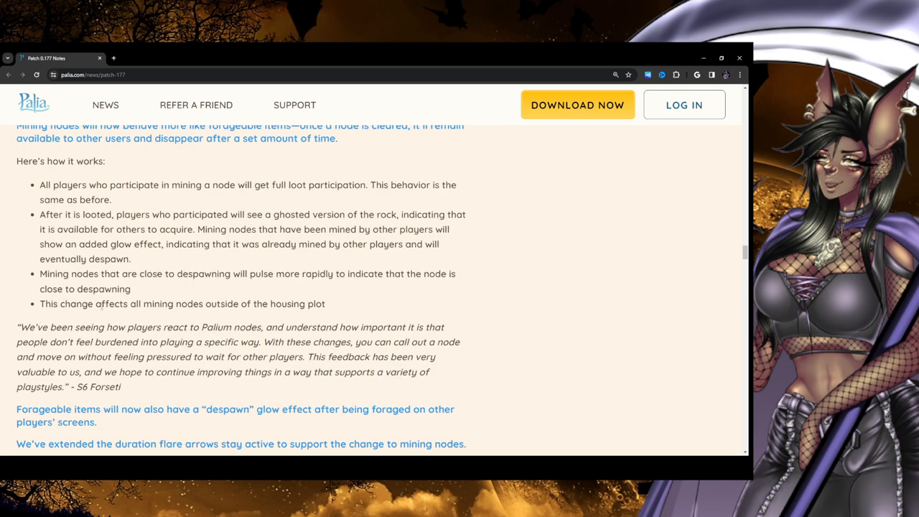
pyautogui.moveTo(272, 314)
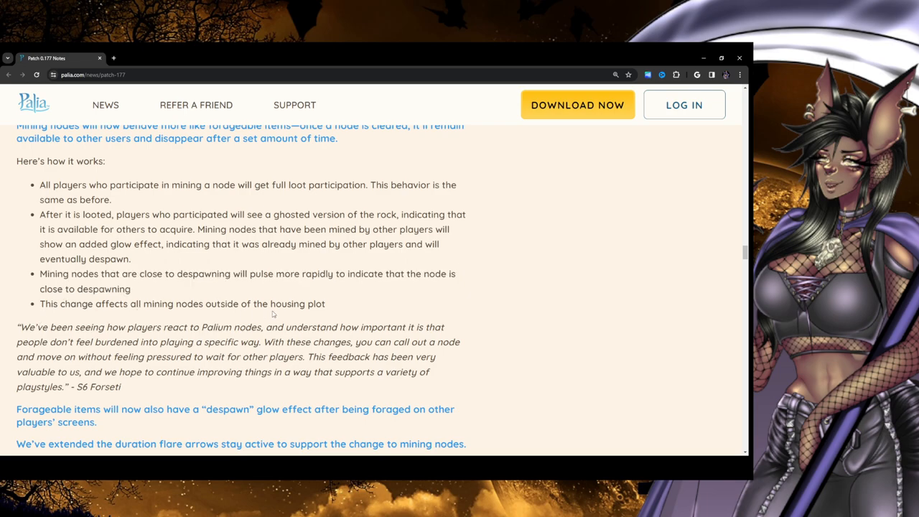
pyautogui.moveTo(559, 313)
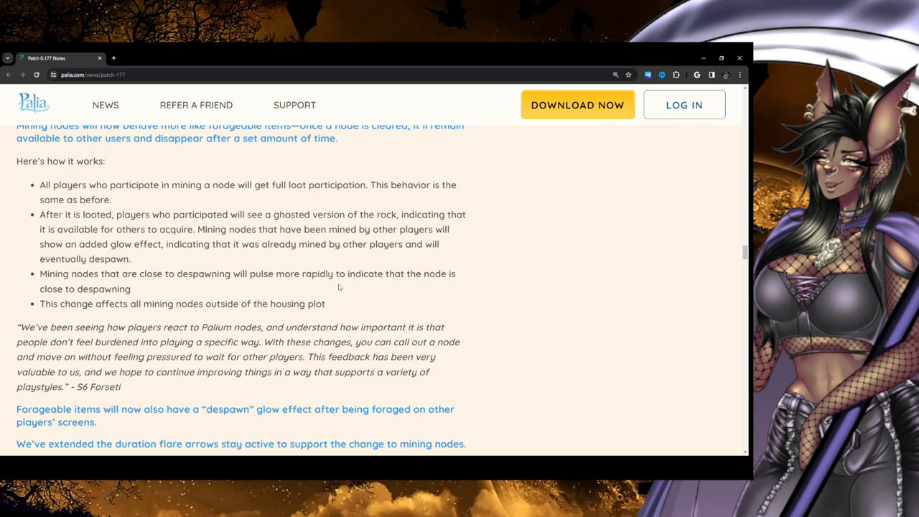
# Highlight 'specific way' and the node call-out sentence in the quote, then deselect
pyautogui.scroll(-3)
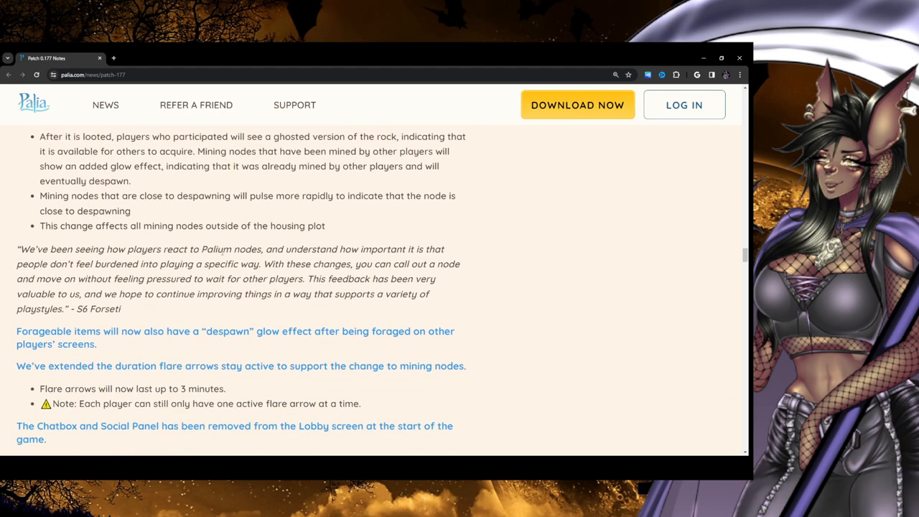
pyautogui.moveTo(452, 258)
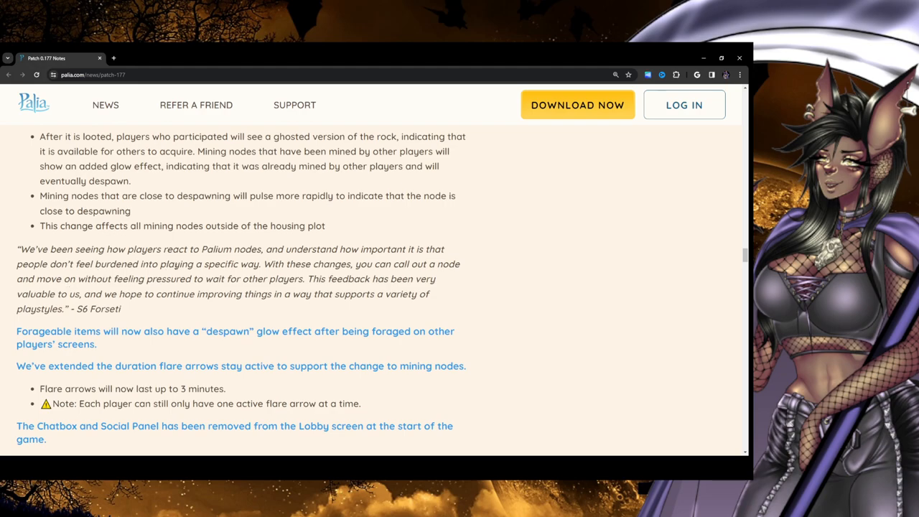
pyautogui.doubleClick(252, 263)
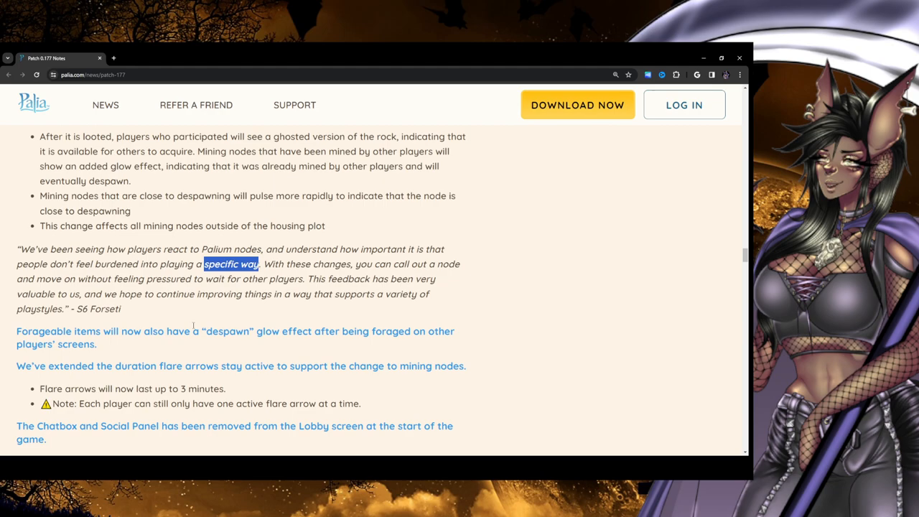
pyautogui.moveTo(210, 289)
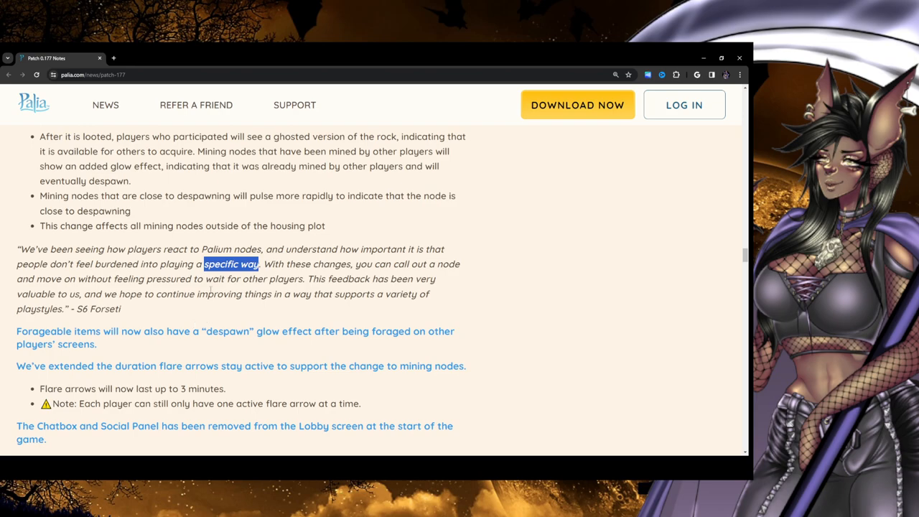
pyautogui.moveTo(462, 269)
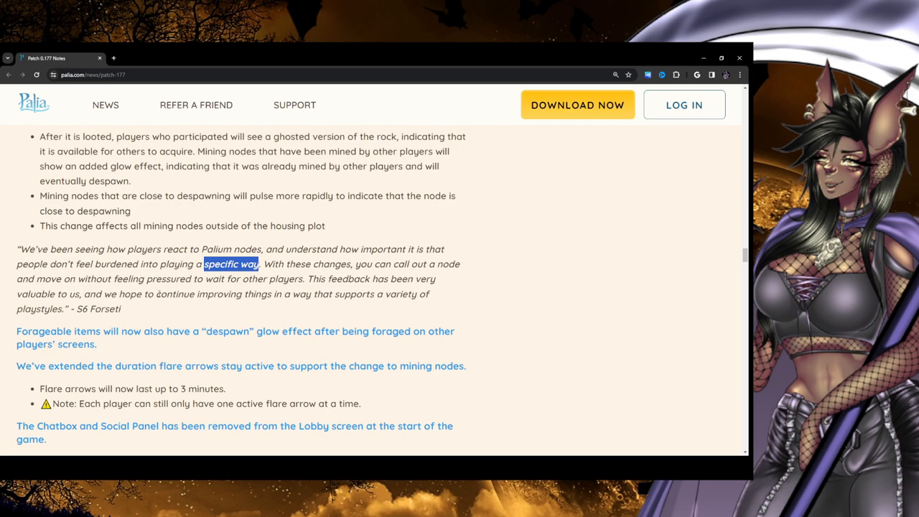
pyautogui.click(304, 279)
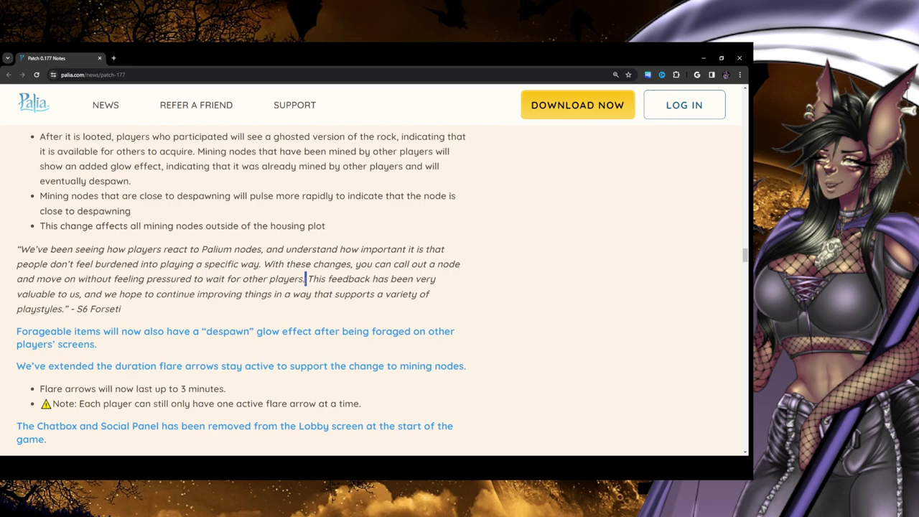
pyautogui.moveTo(264, 263); pyautogui.dragTo(304, 278)
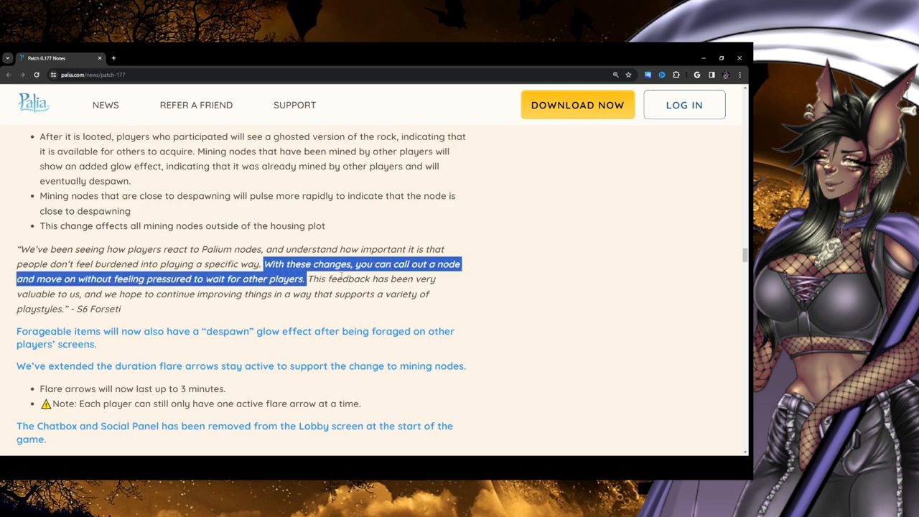
pyautogui.click(97, 293)
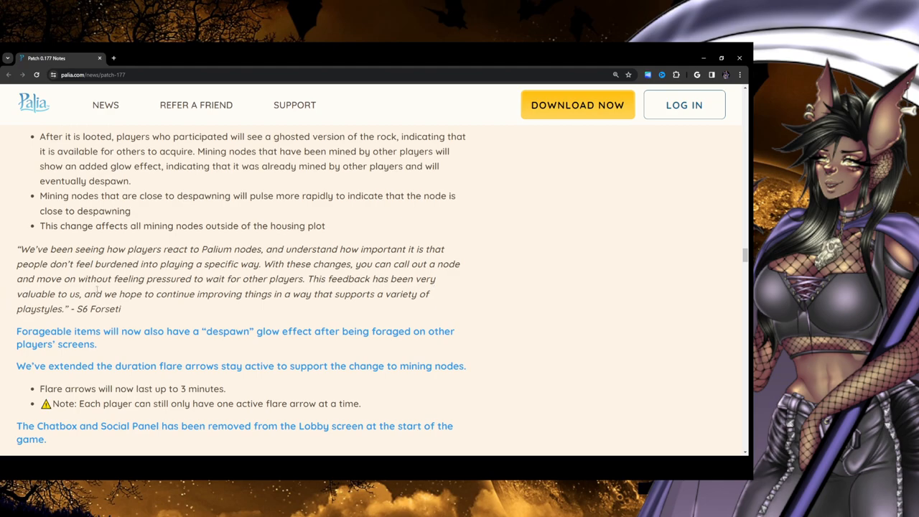
pyautogui.moveTo(422, 308)
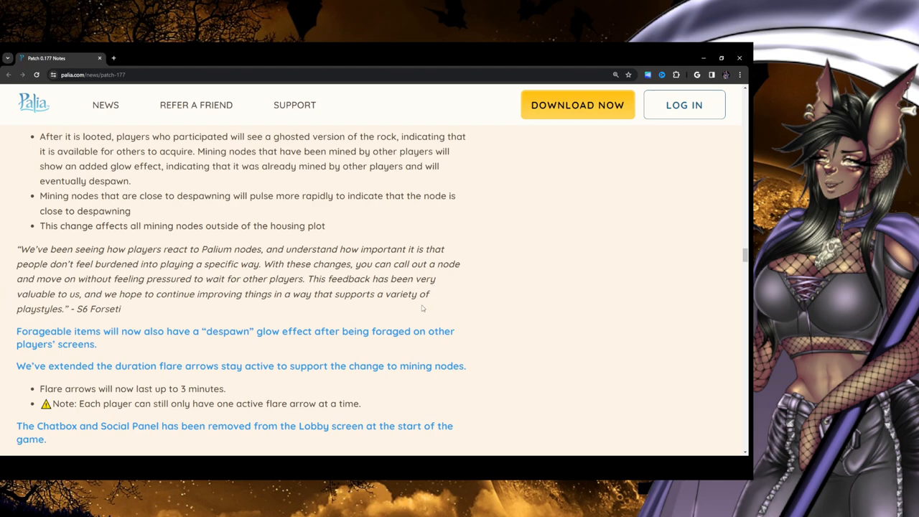
pyautogui.moveTo(132, 316)
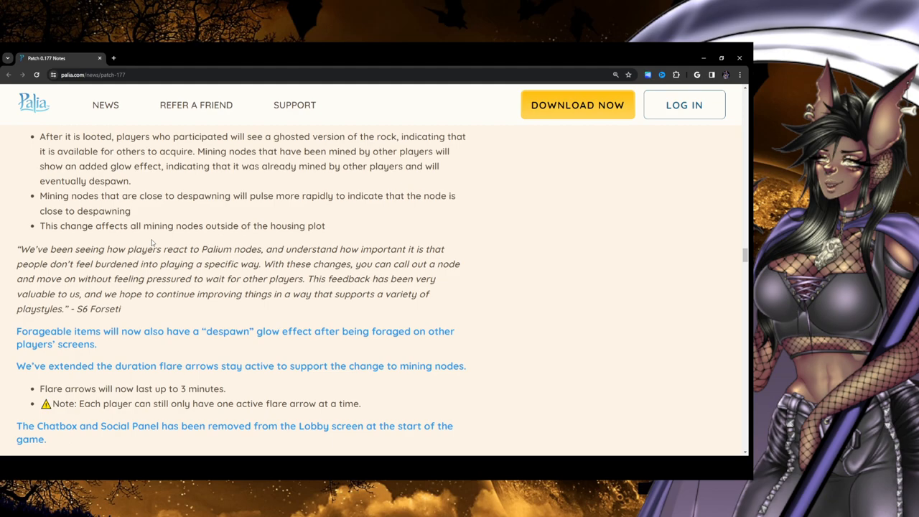
# Scroll to the three-minute flare arrows bullet and clear its highlight
pyautogui.scroll(-3)
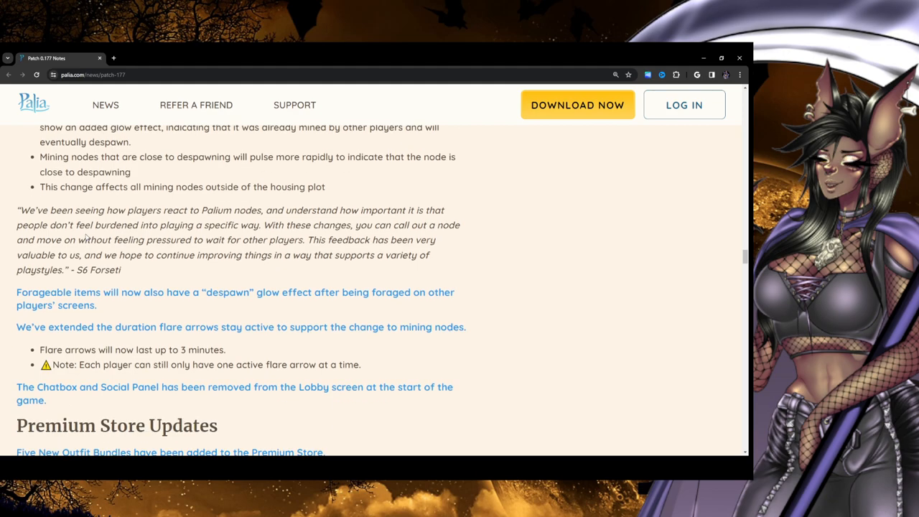
pyautogui.scroll(-3)
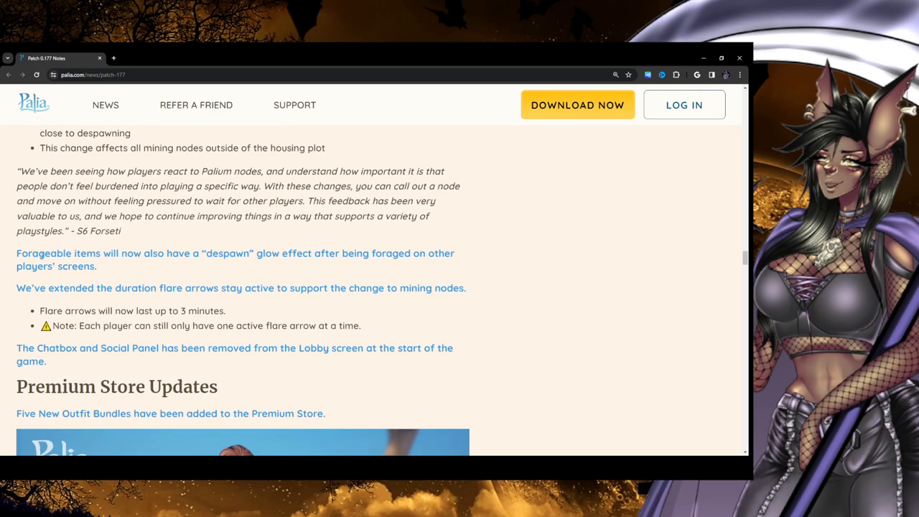
pyautogui.moveTo(293, 267)
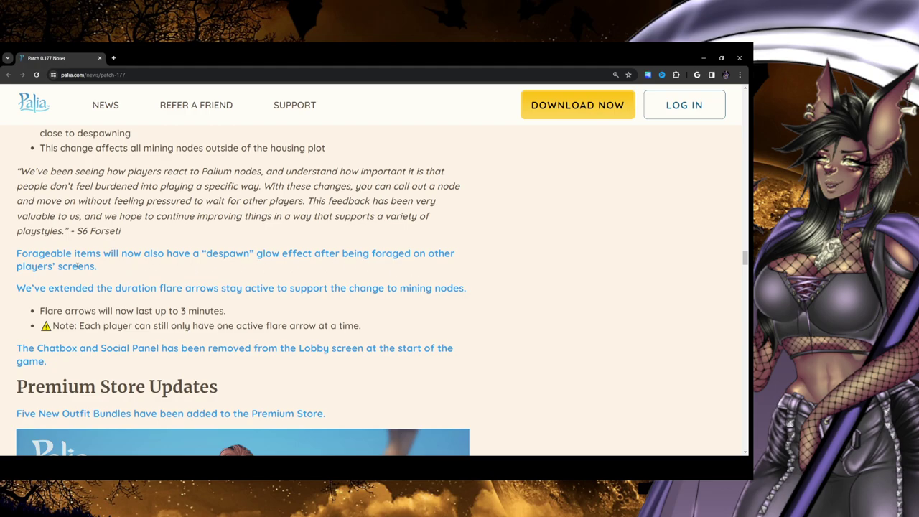
pyautogui.moveTo(15, 257)
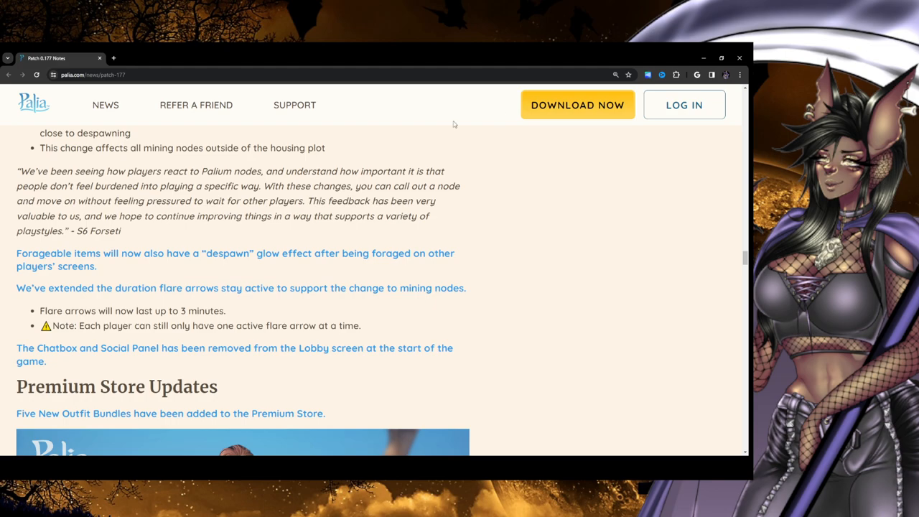
pyautogui.moveTo(70, 260)
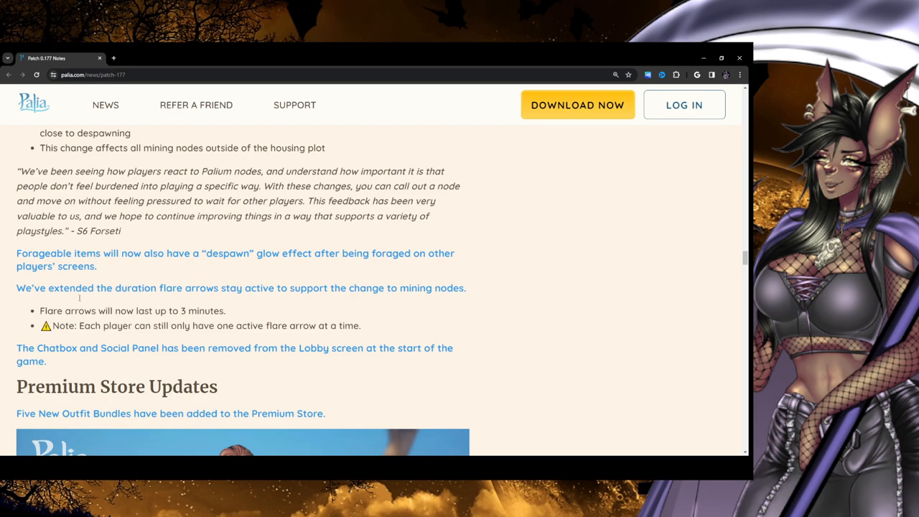
pyautogui.moveTo(22, 302)
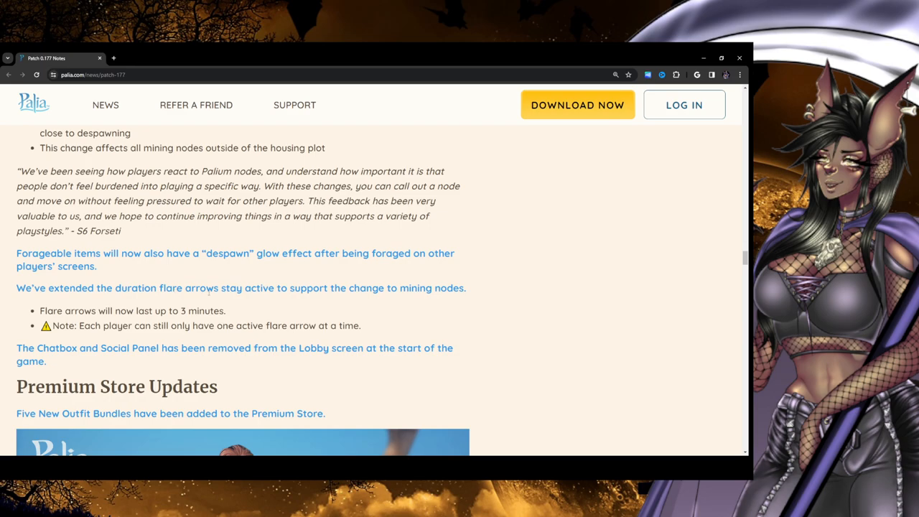
pyautogui.moveTo(393, 298)
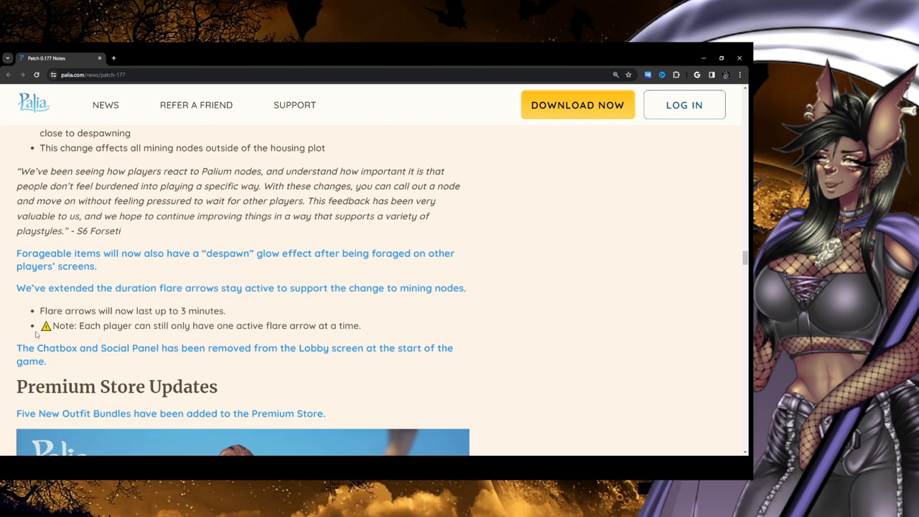
pyautogui.moveTo(380, 326)
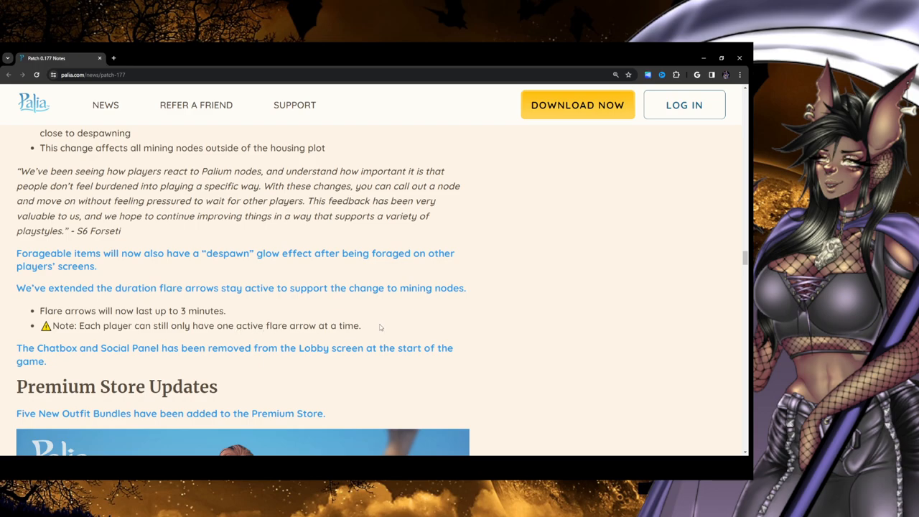
pyautogui.moveTo(31, 318)
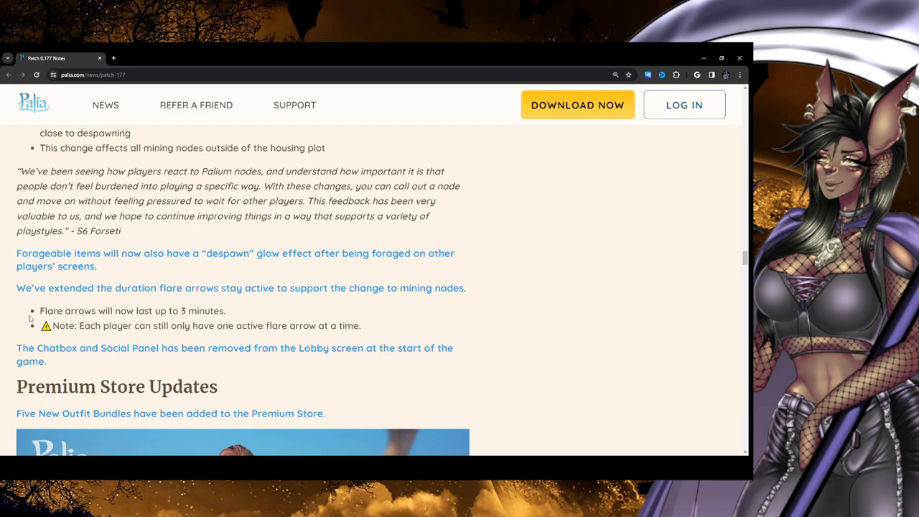
pyautogui.moveTo(33, 317)
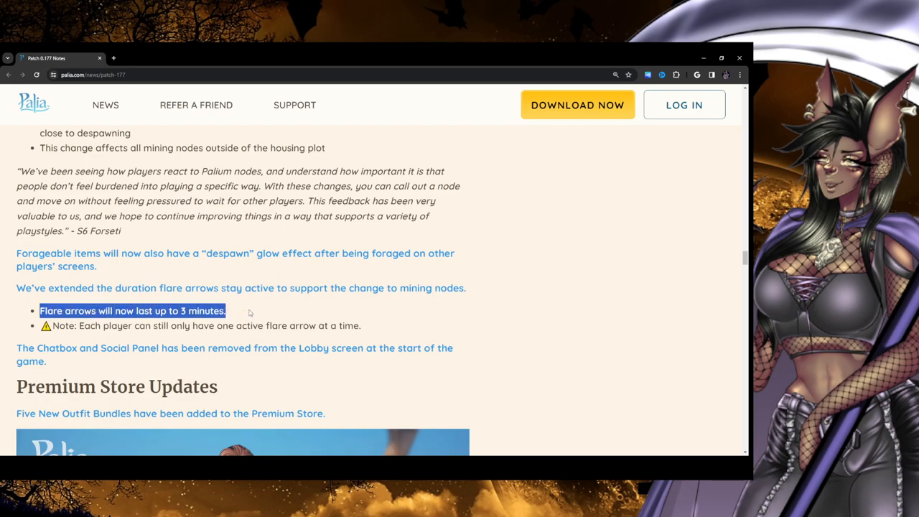
pyautogui.click(239, 305)
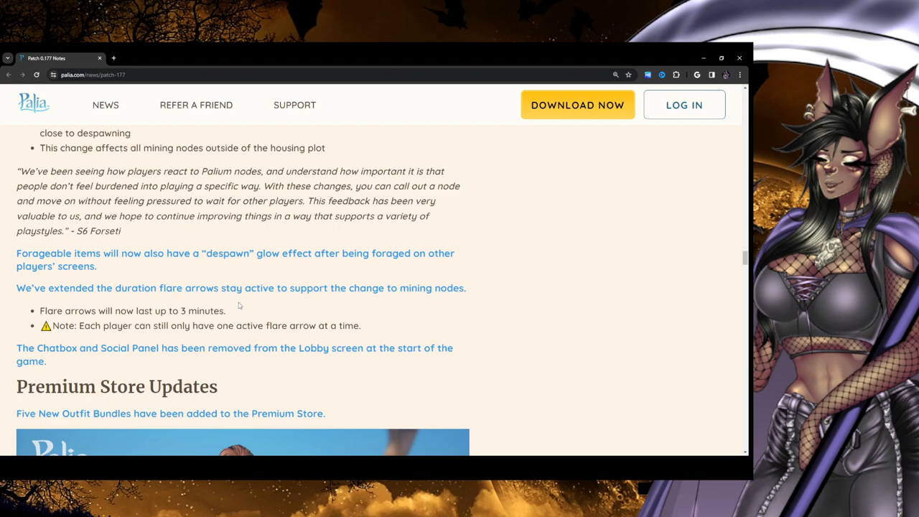
# Scroll down to Premium Store Updates and the five-character outfit banner
pyautogui.scroll(-3)
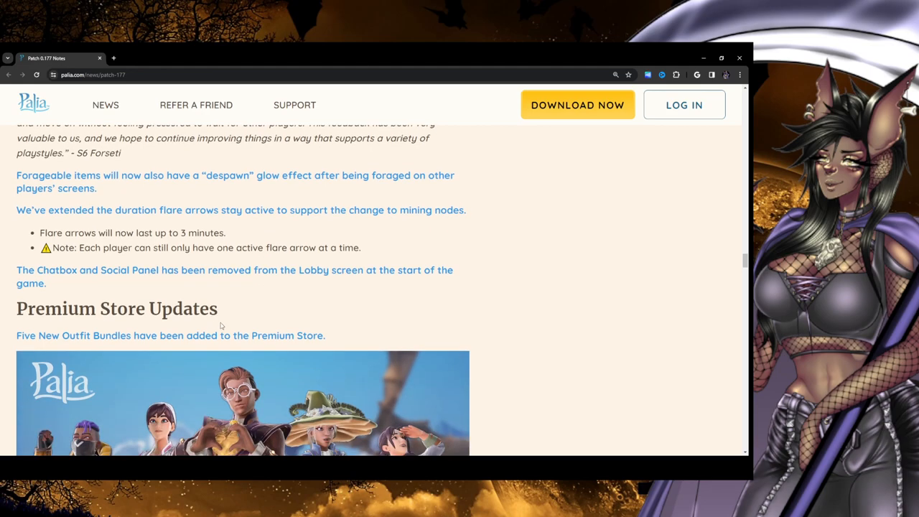
pyautogui.moveTo(345, 243)
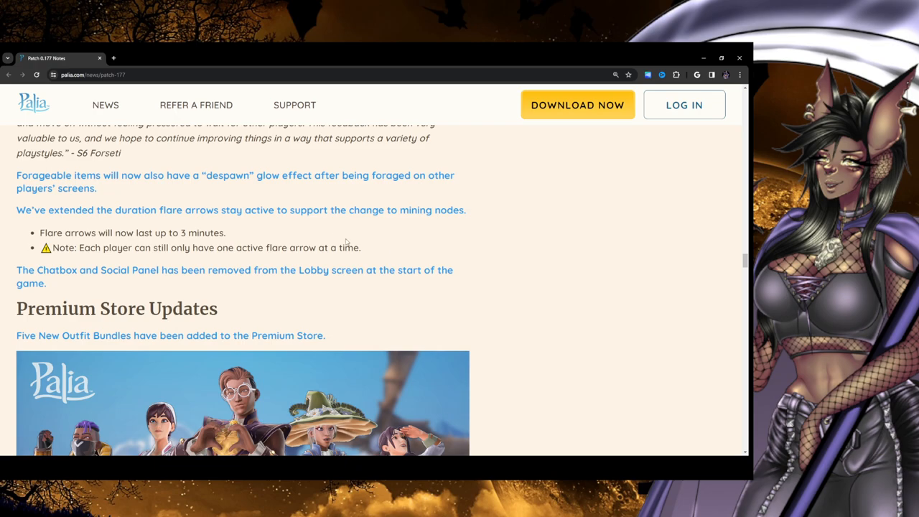
pyautogui.moveTo(10, 229)
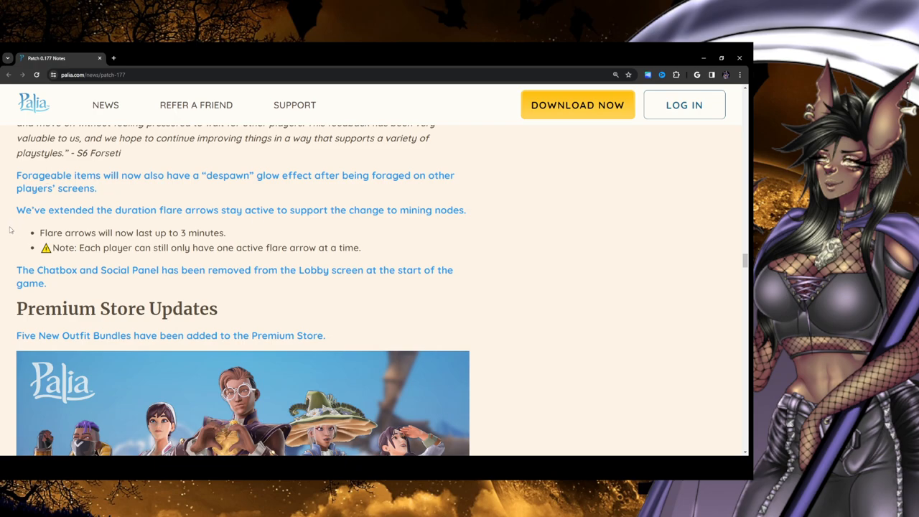
pyautogui.moveTo(78, 227)
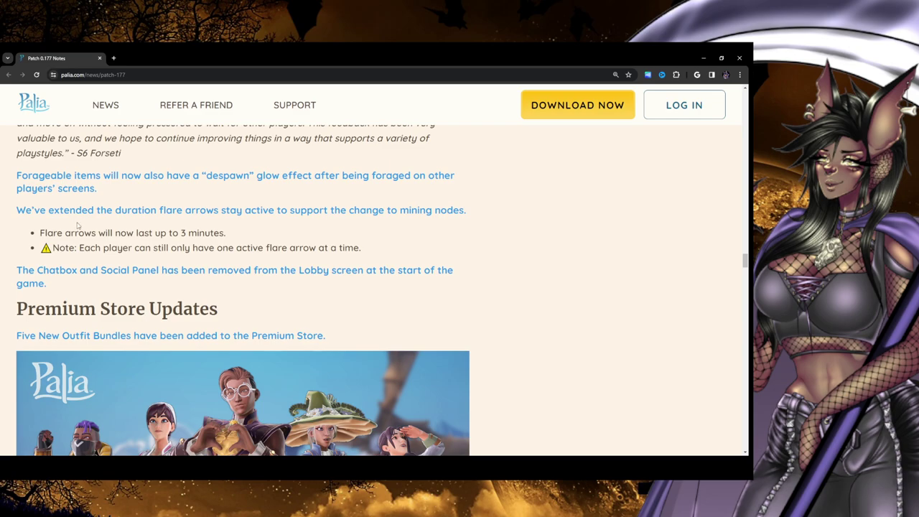
pyautogui.scroll(-3)
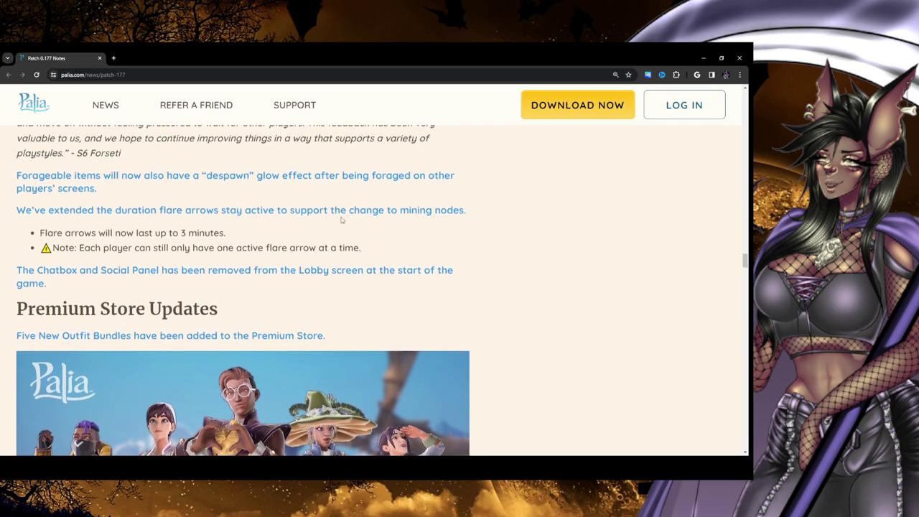
pyautogui.moveTo(501, 227)
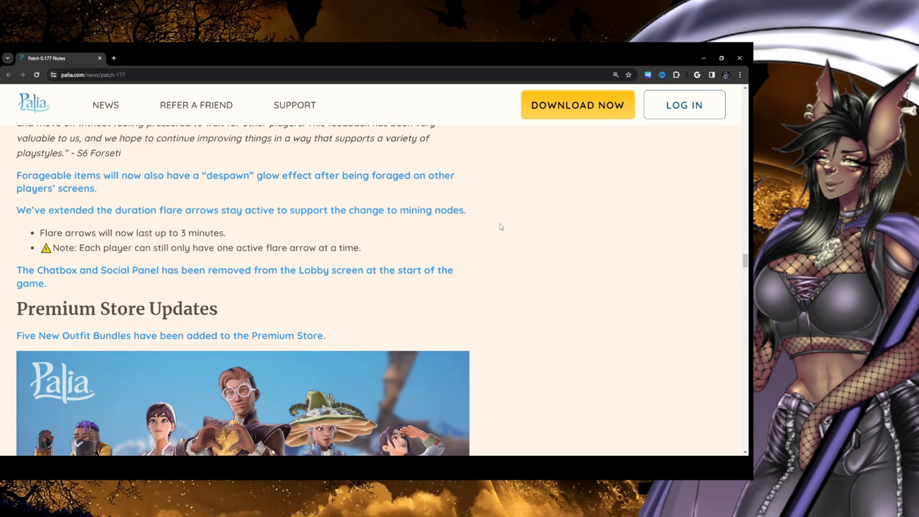
pyautogui.moveTo(486, 226)
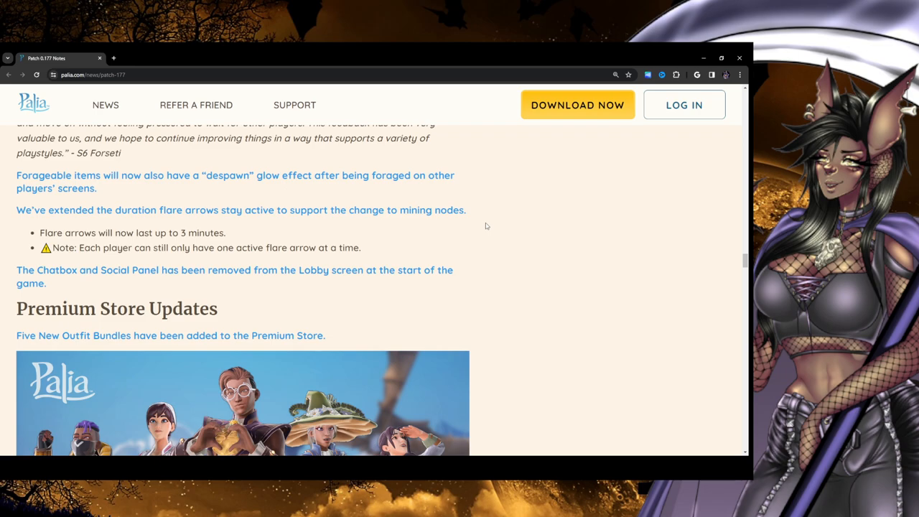
pyautogui.moveTo(299, 275)
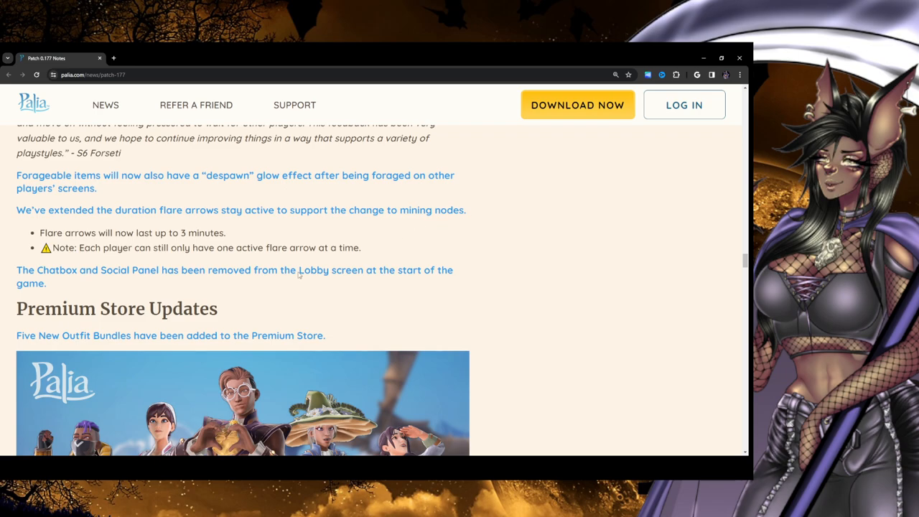
pyautogui.scroll(-3)
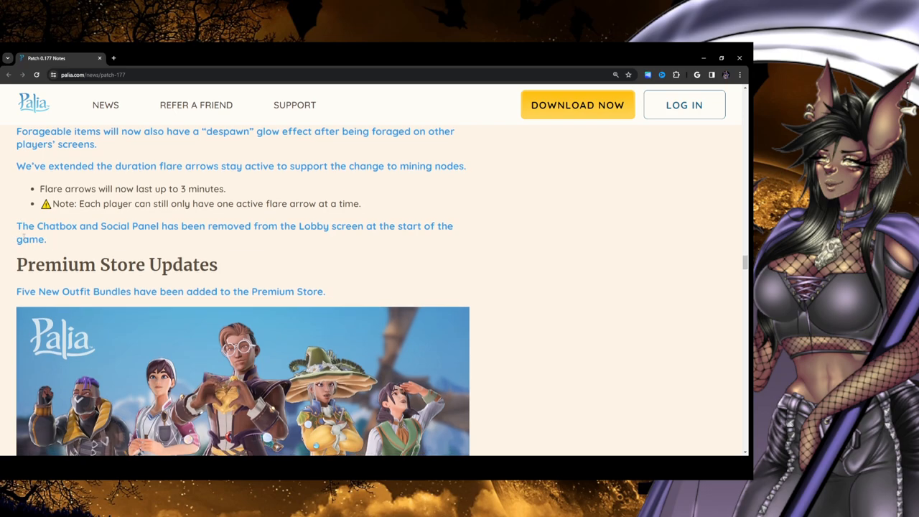
pyautogui.scroll(-3)
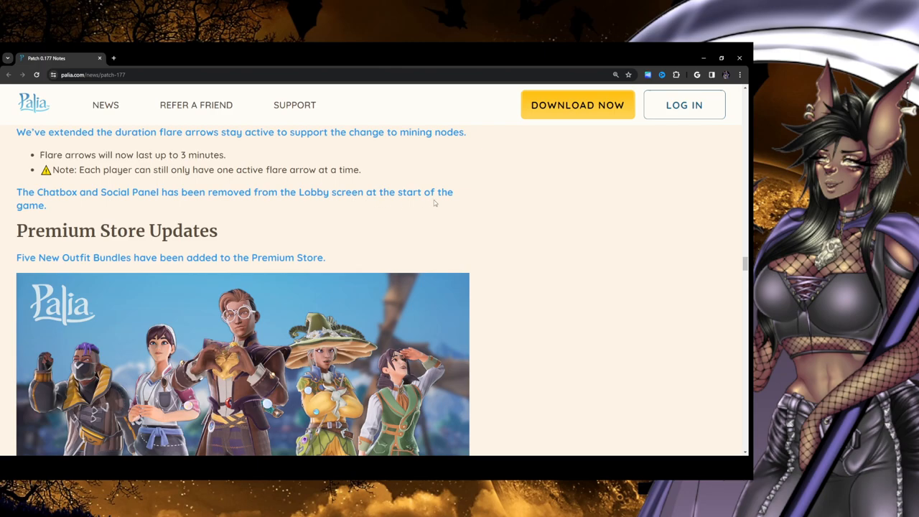
pyautogui.moveTo(60, 213)
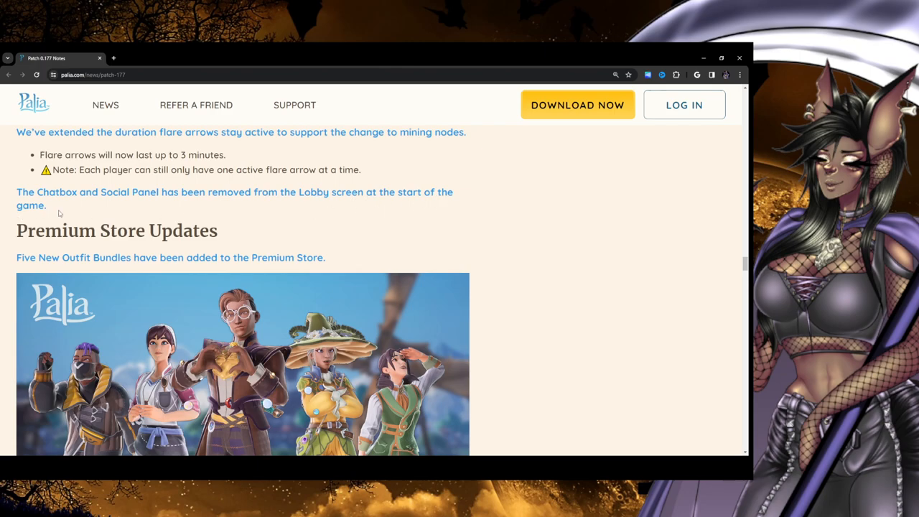
# Highlight the Chatbox and Social Panel removal sentence
pyautogui.moveTo(15, 191); pyautogui.dragTo(47, 205)
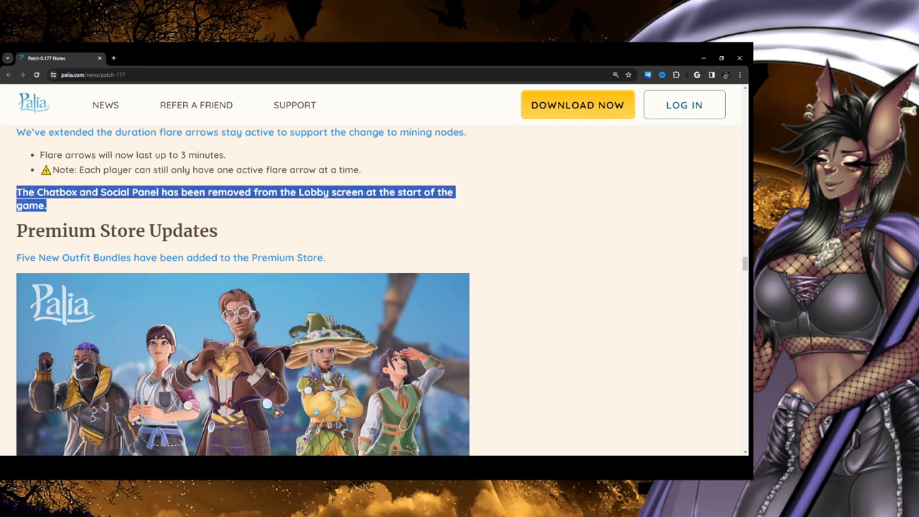
pyautogui.scroll(-3)
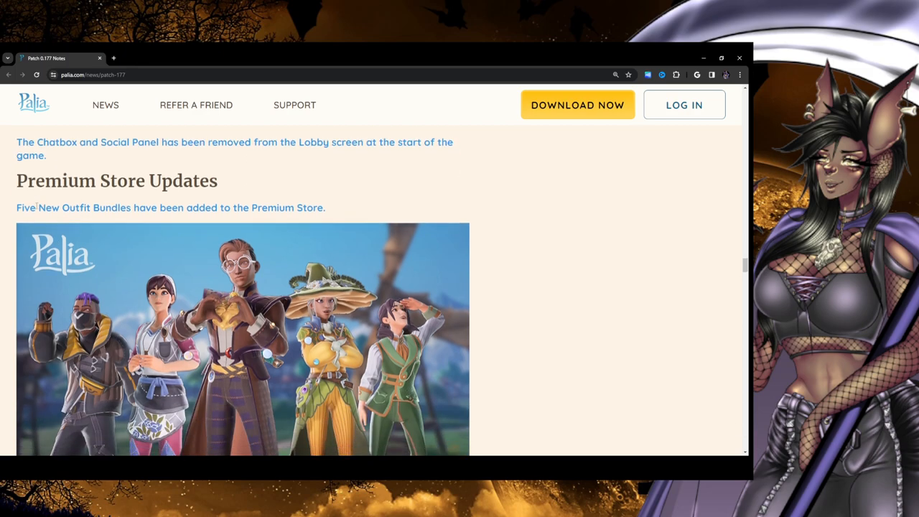
pyautogui.scroll(3)
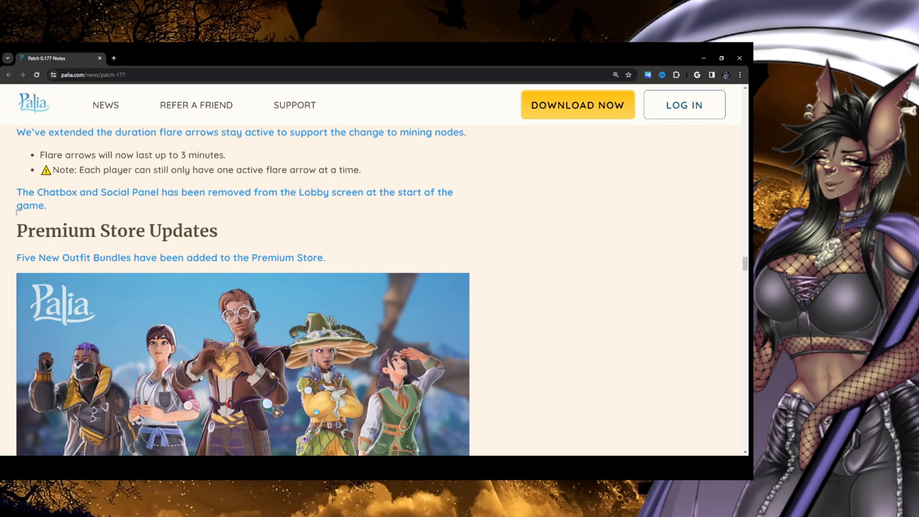
# Scroll past the bundle artwork to the Featured Outfit: Astronomer bullet and its three screenshots
pyautogui.scroll(-3)
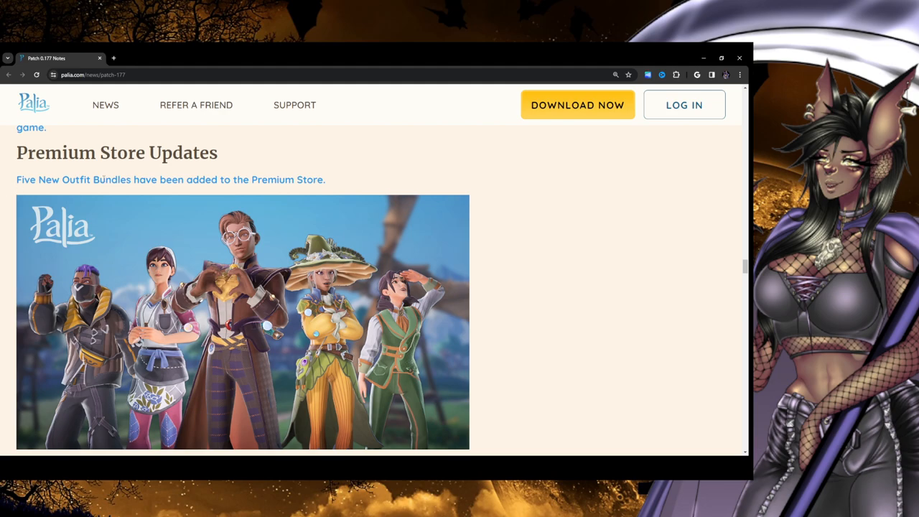
pyautogui.moveTo(472, 190)
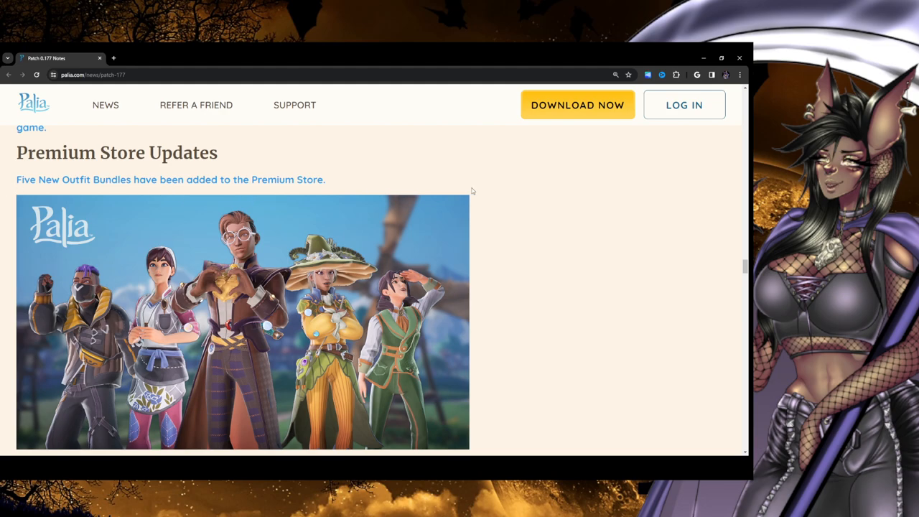
pyautogui.scroll(-3)
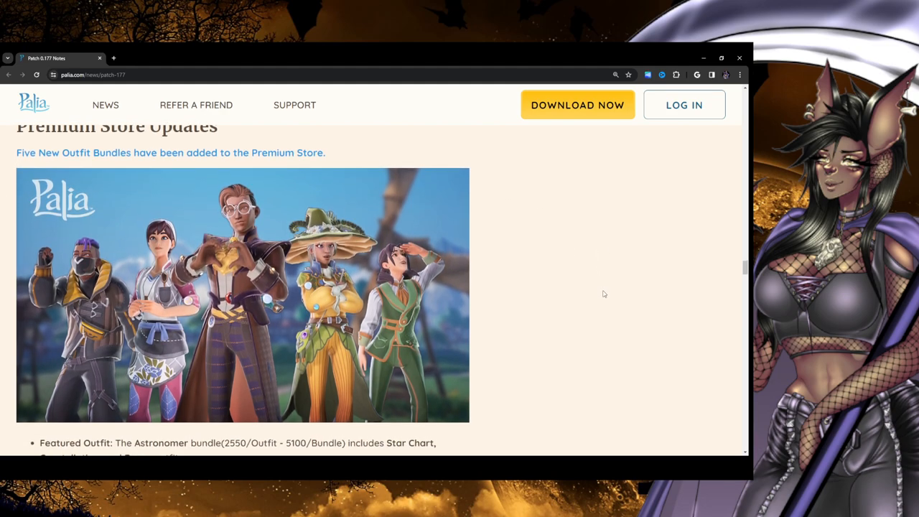
pyautogui.moveTo(104, 234)
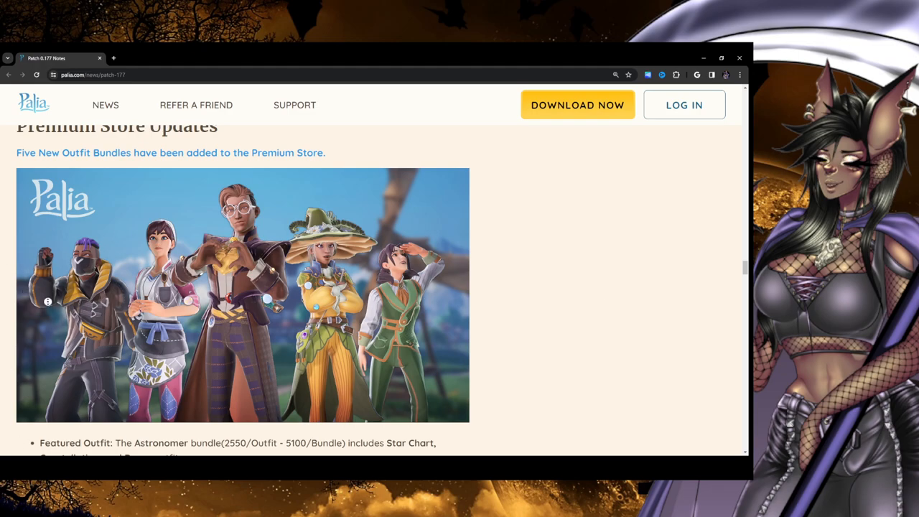
pyautogui.scroll(-3)
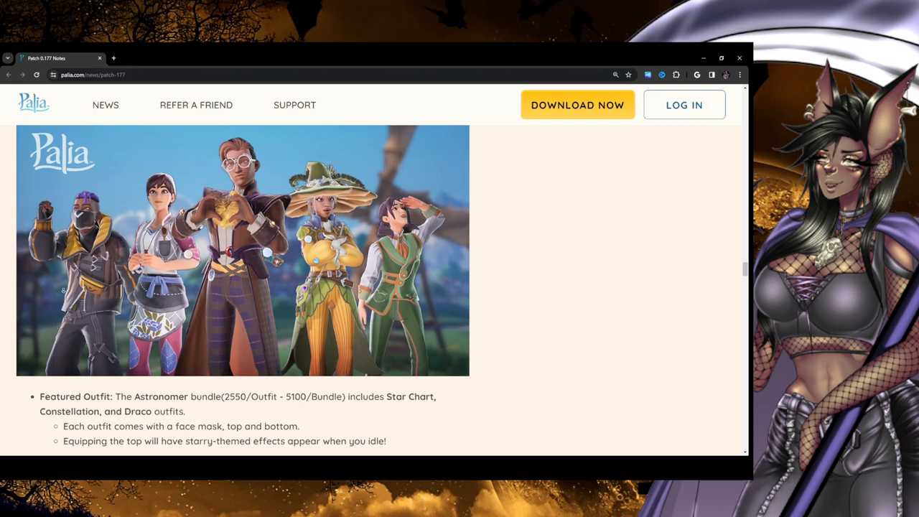
pyautogui.scroll(-3)
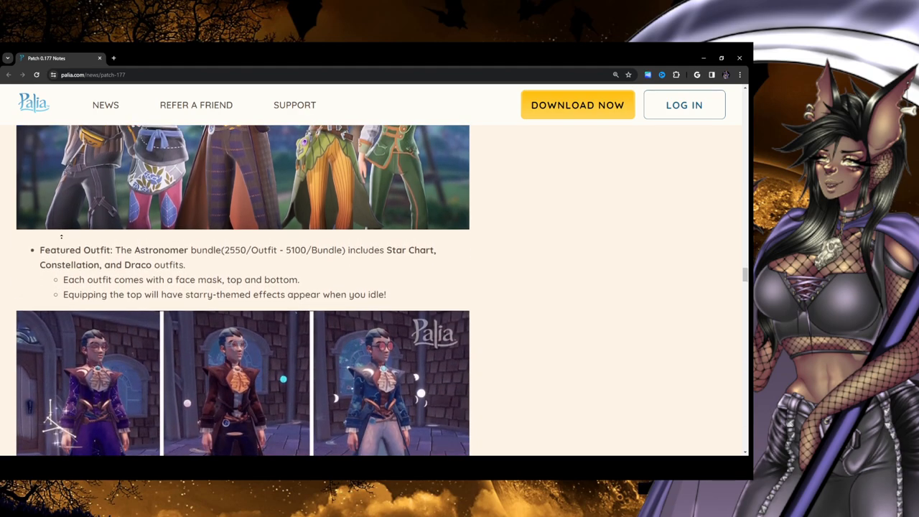
pyautogui.scroll(3)
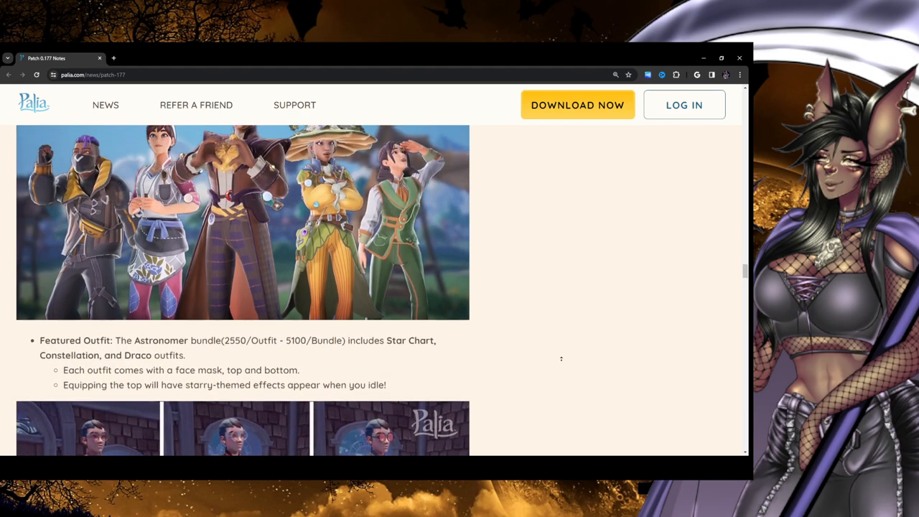
pyautogui.scroll(3)
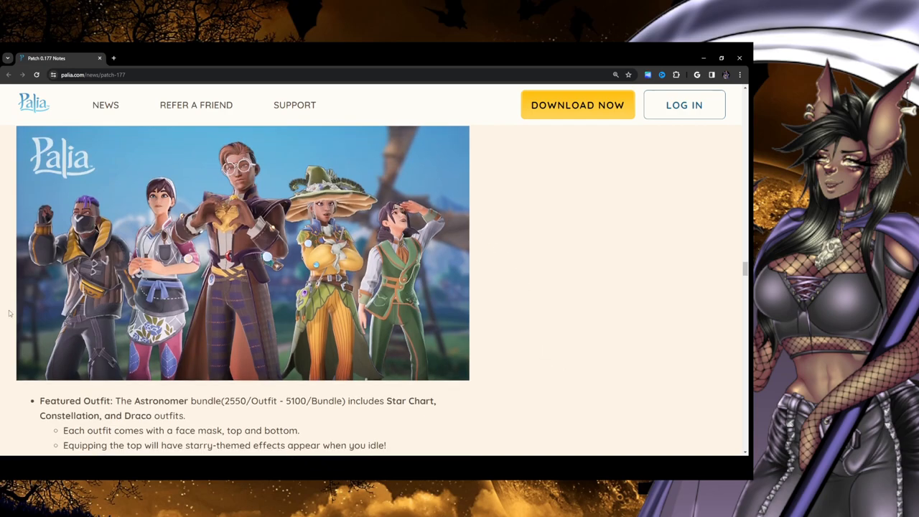
pyautogui.moveTo(363, 199)
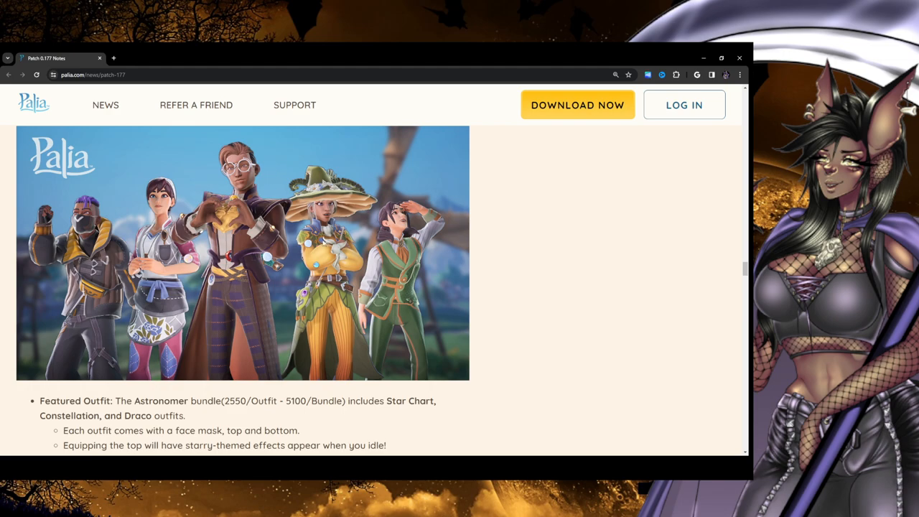
pyautogui.moveTo(353, 366)
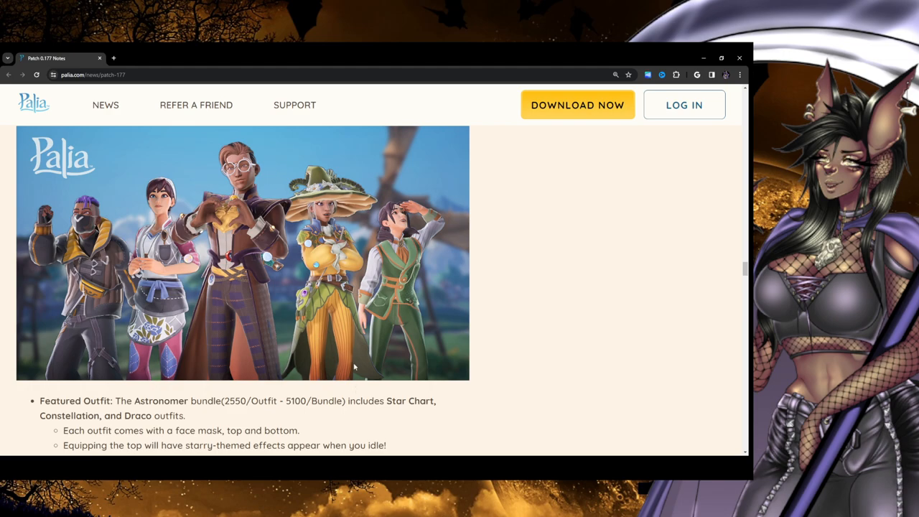
pyautogui.moveTo(347, 192)
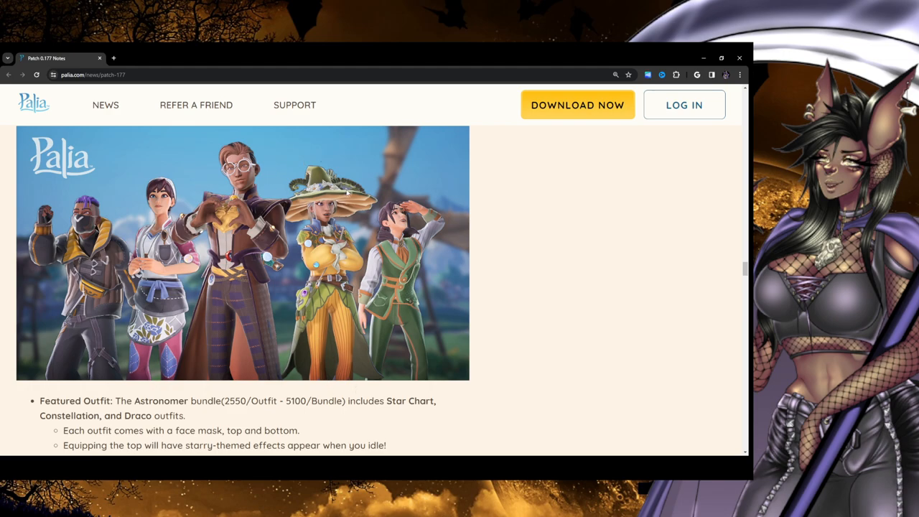
pyautogui.moveTo(16, 318)
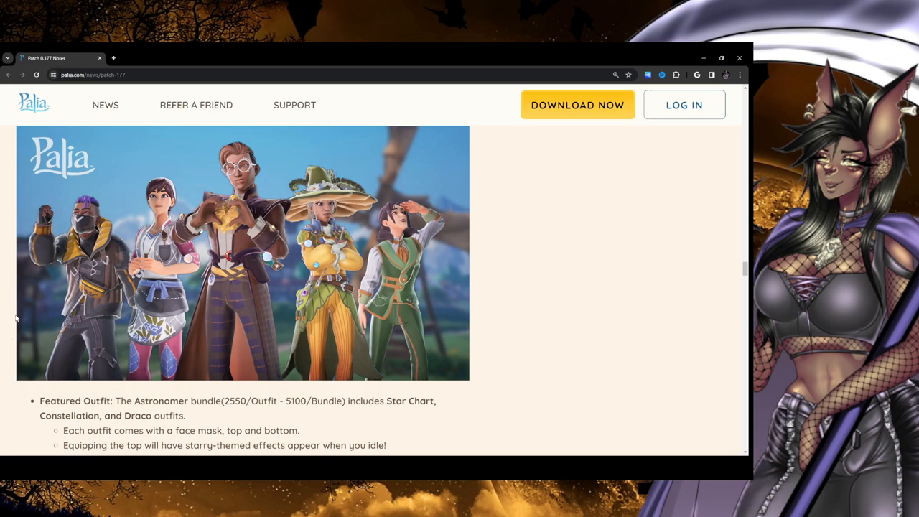
pyautogui.moveTo(437, 291)
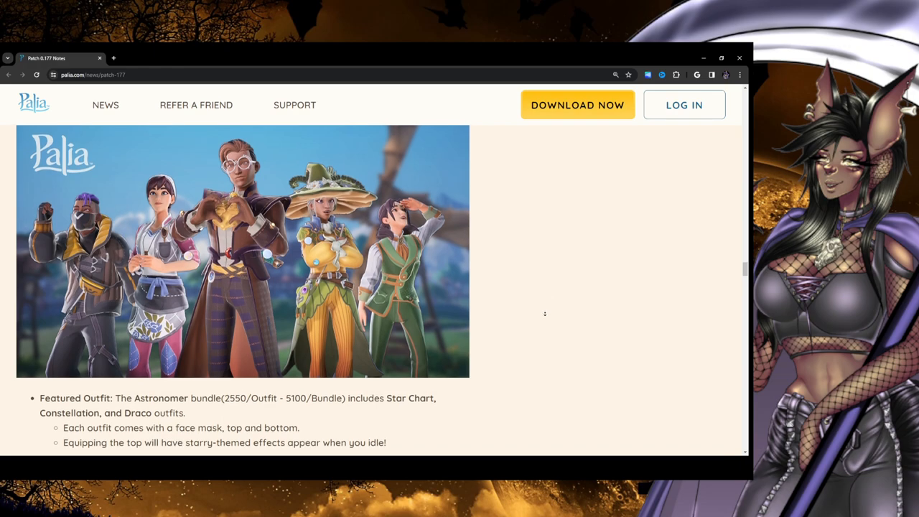
pyautogui.scroll(-3)
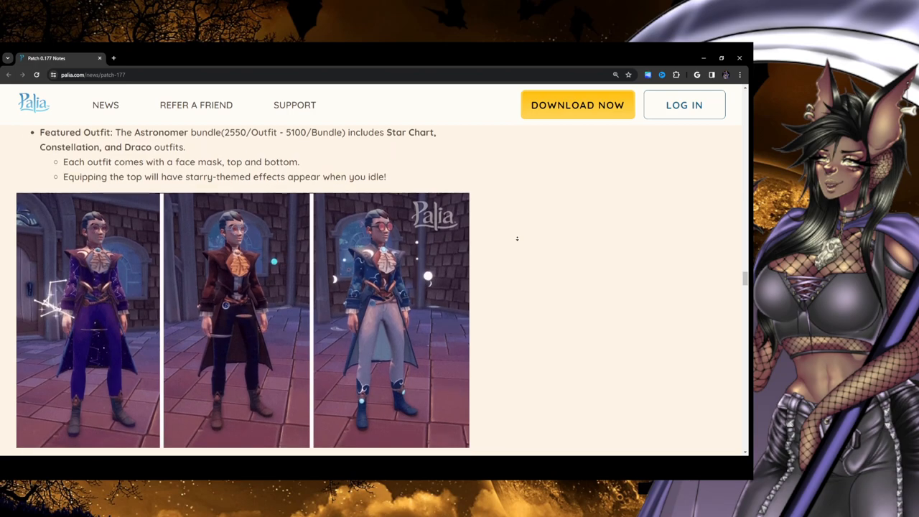
# Scroll slightly further to reveal the Cottage Witch bundle entry with its three outfits
pyautogui.scroll(-3)
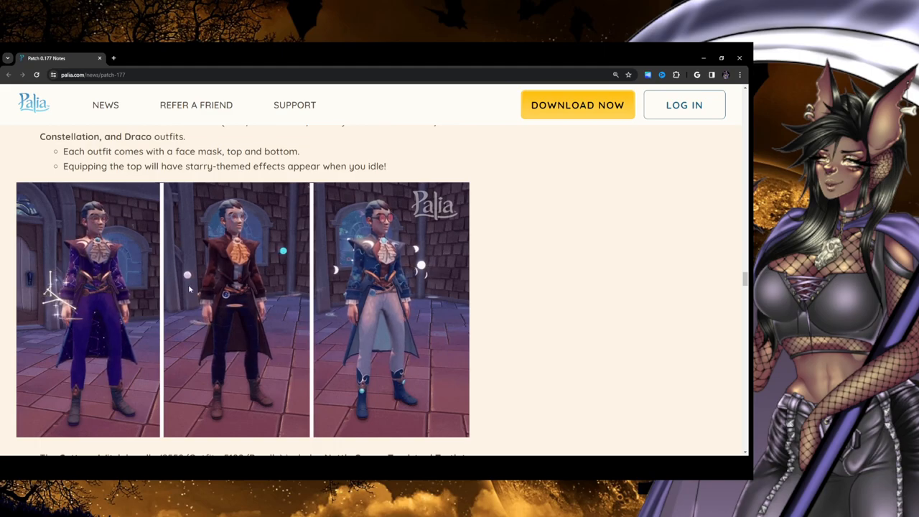
pyautogui.moveTo(193, 340)
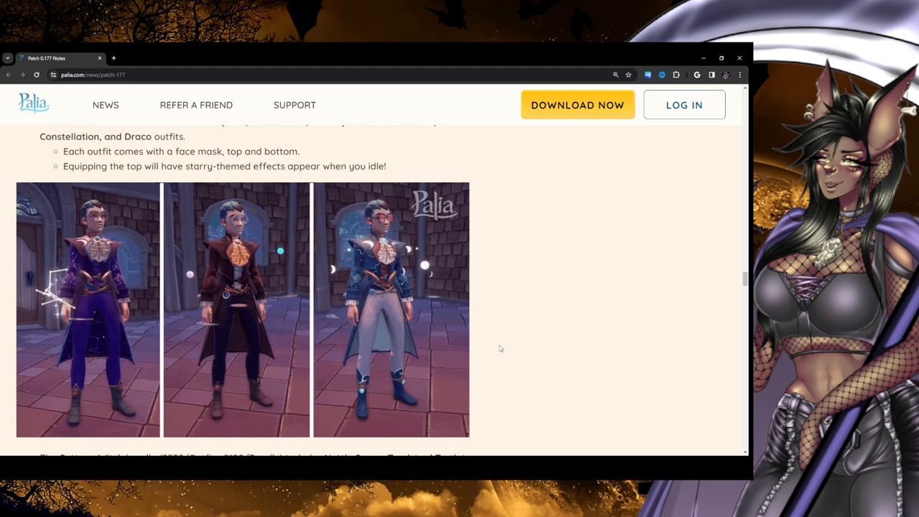
pyautogui.scroll(-3)
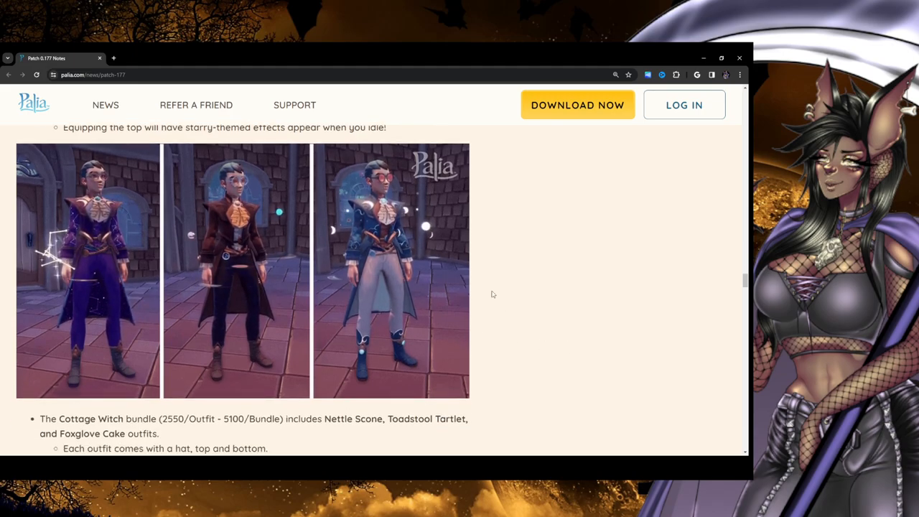
# Scroll past the Timely Tailor, Kilima Cook and Strapped In bundles to Top Bug Fixes
pyautogui.scroll(-3)
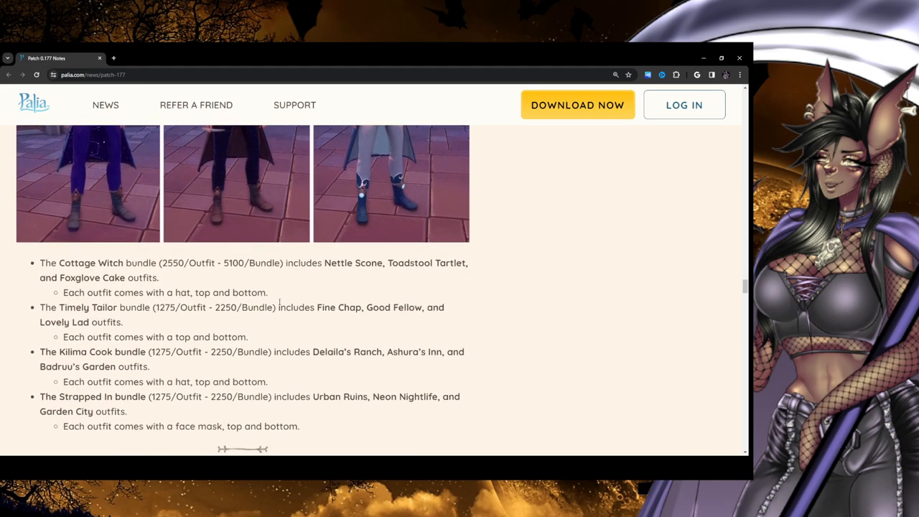
pyautogui.scroll(-3)
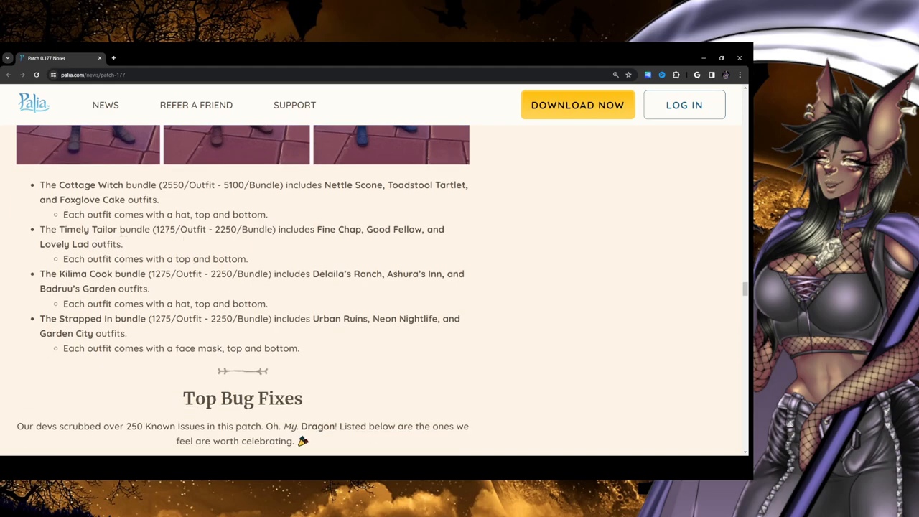
pyautogui.doubleClick(90, 185)
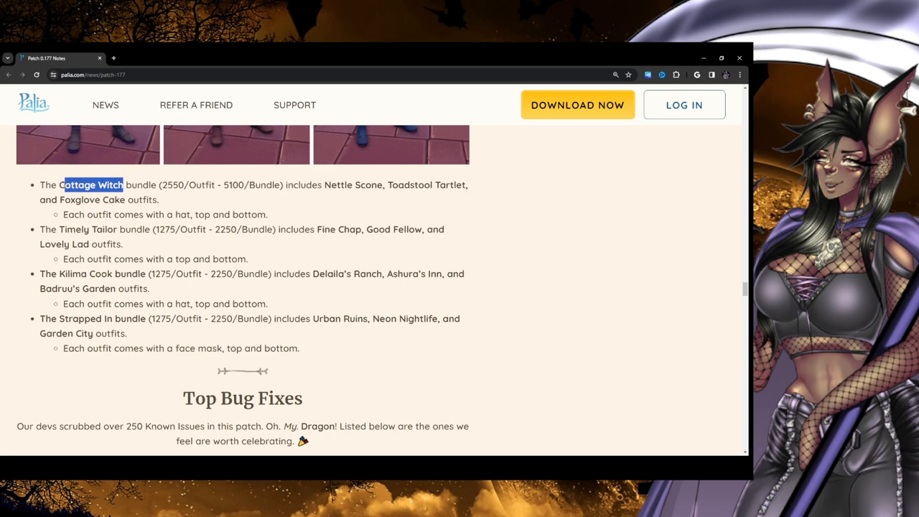
pyautogui.scroll(-3)
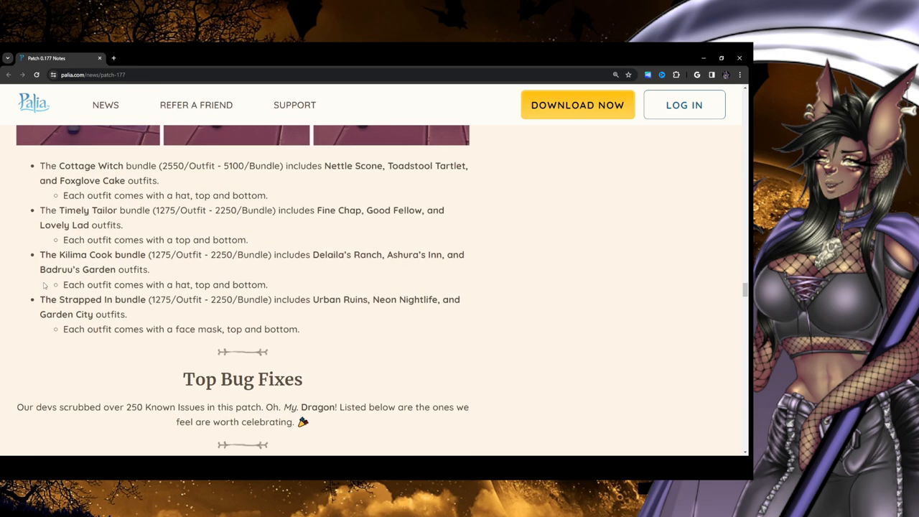
pyautogui.scroll(3)
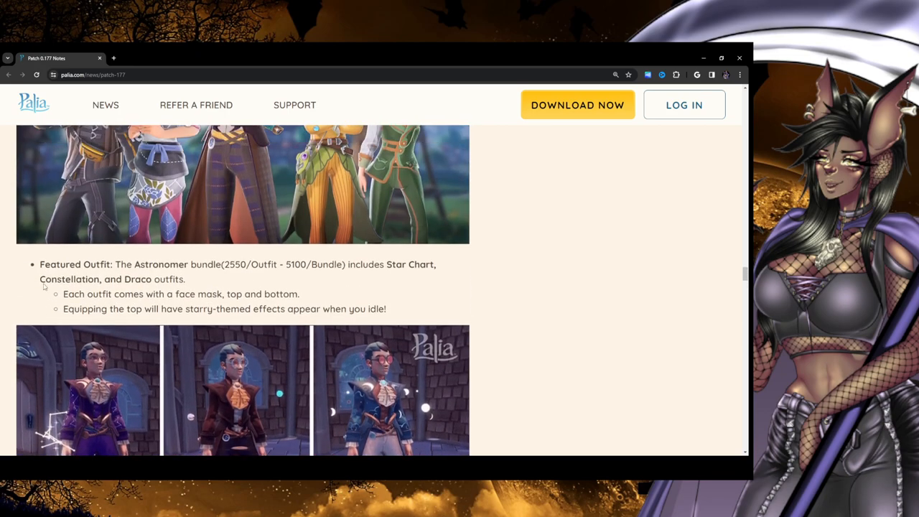
pyautogui.scroll(3)
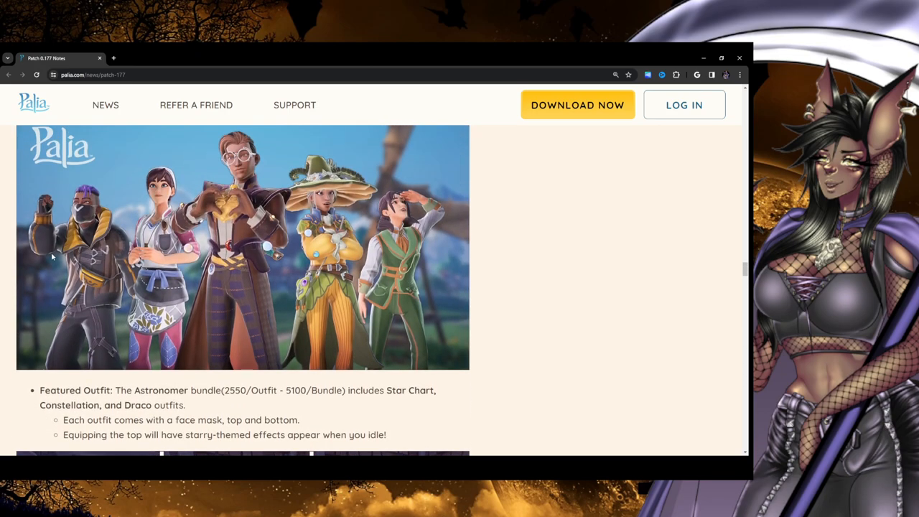
pyautogui.scroll(-3)
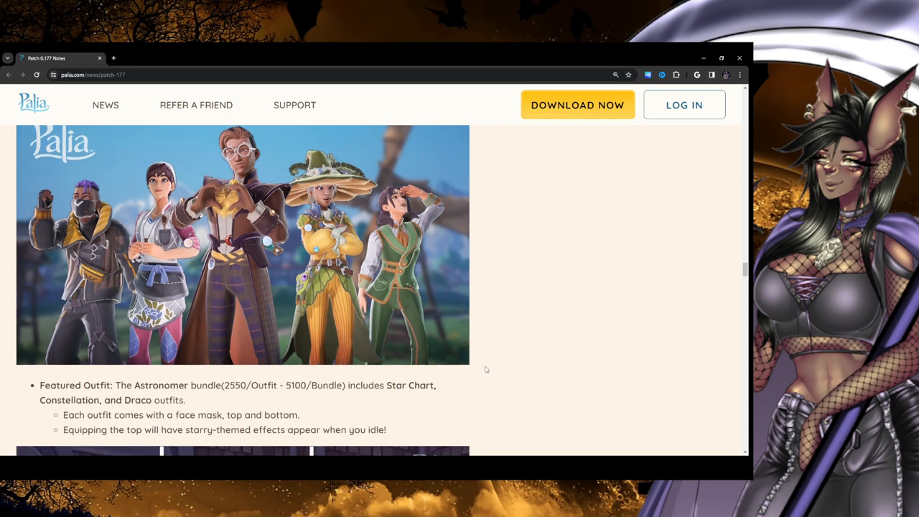
pyautogui.scroll(-3)
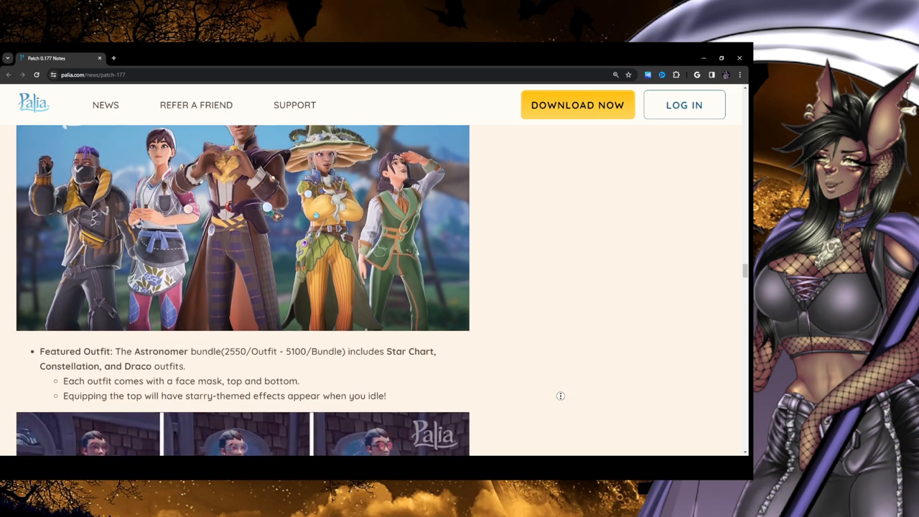
pyautogui.scroll(-3)
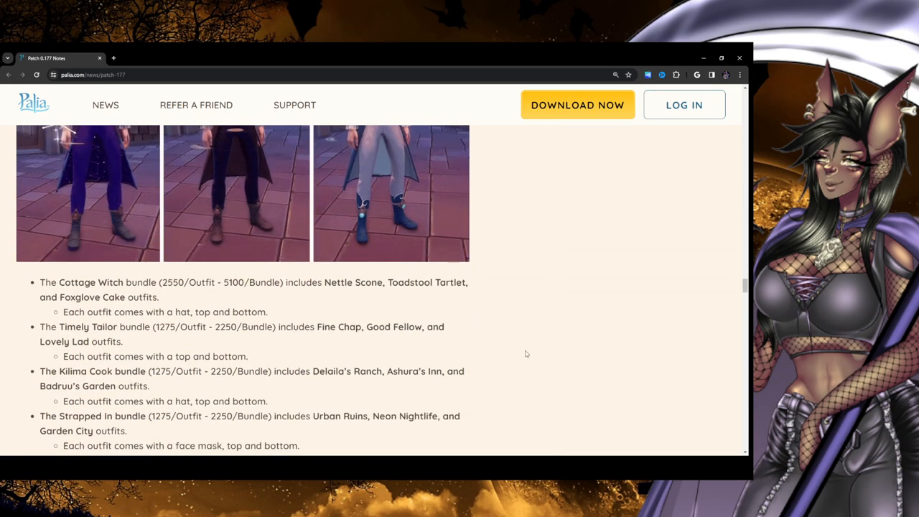
pyautogui.scroll(-3)
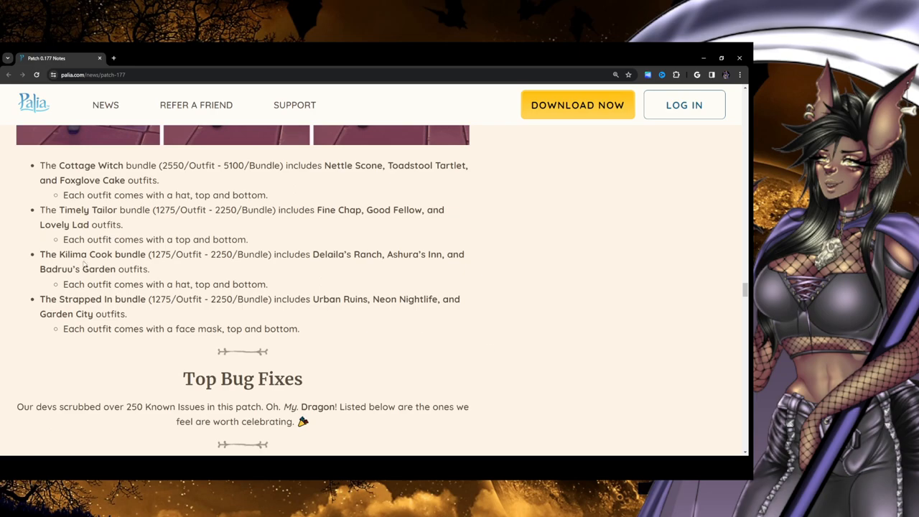
pyautogui.moveTo(171, 384)
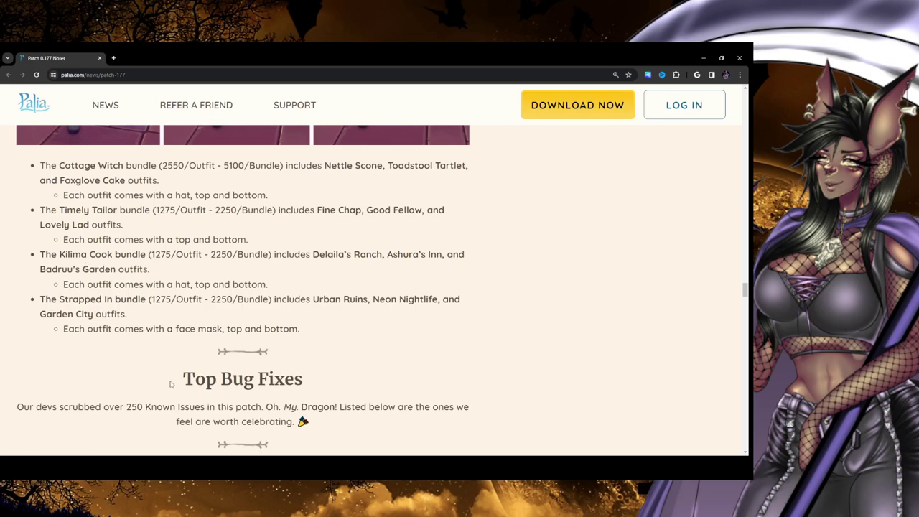
pyautogui.scroll(-3)
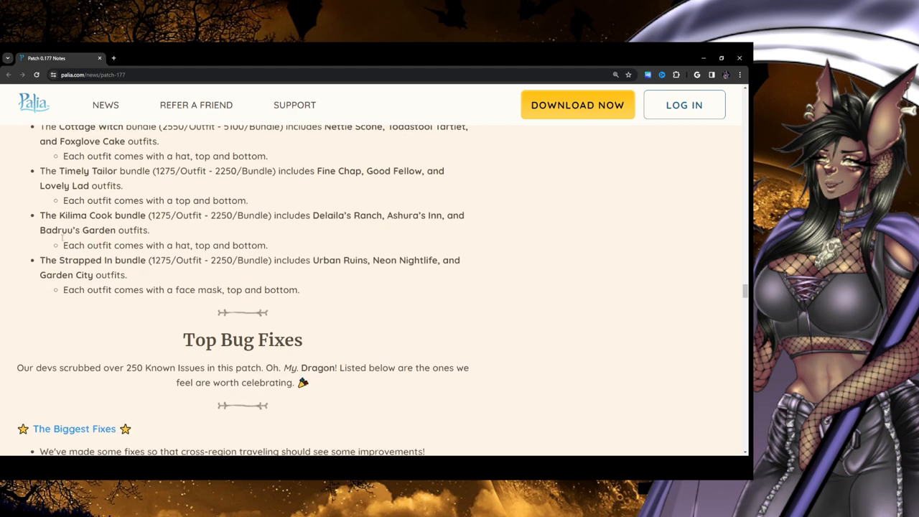
pyautogui.moveTo(481, 259)
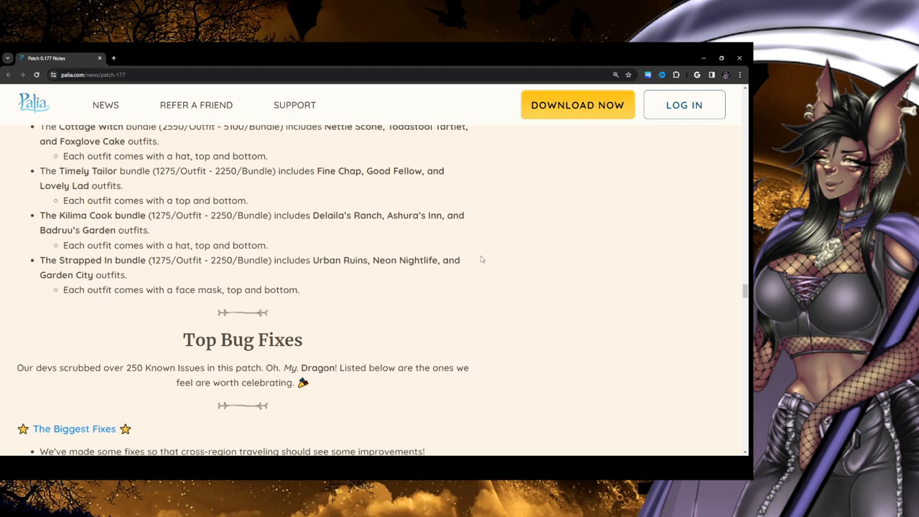
pyautogui.moveTo(168, 217)
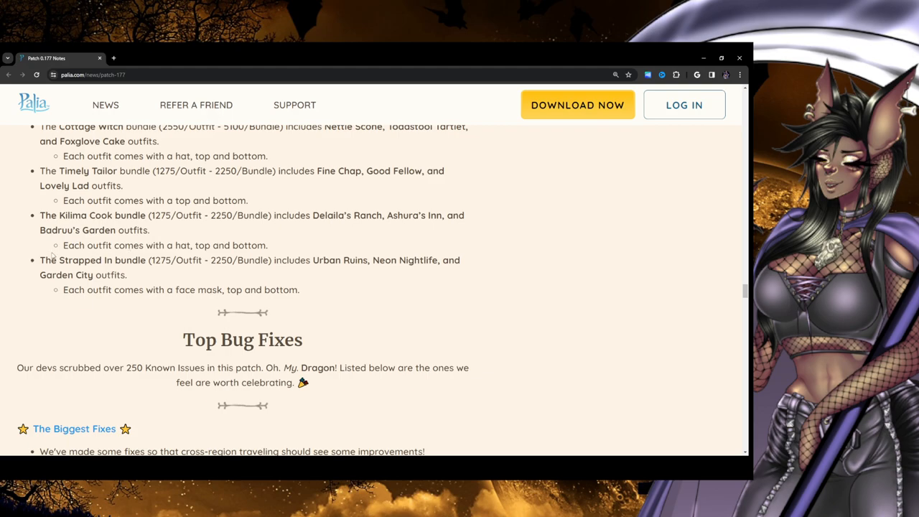
# Scroll to The Biggest Fixes list covering cross-region travel, Zeki's quest, fishing reticle and Tish
pyautogui.scroll(-3)
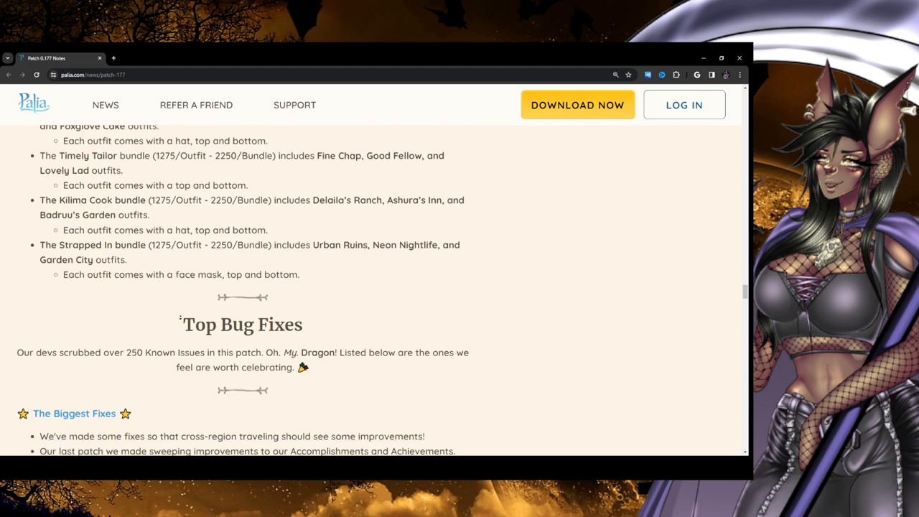
pyautogui.scroll(-3)
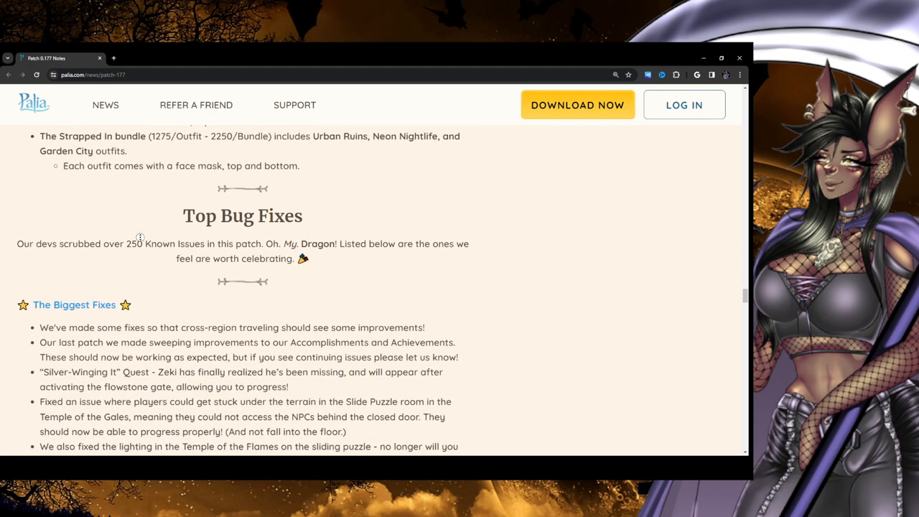
pyautogui.scroll(-3)
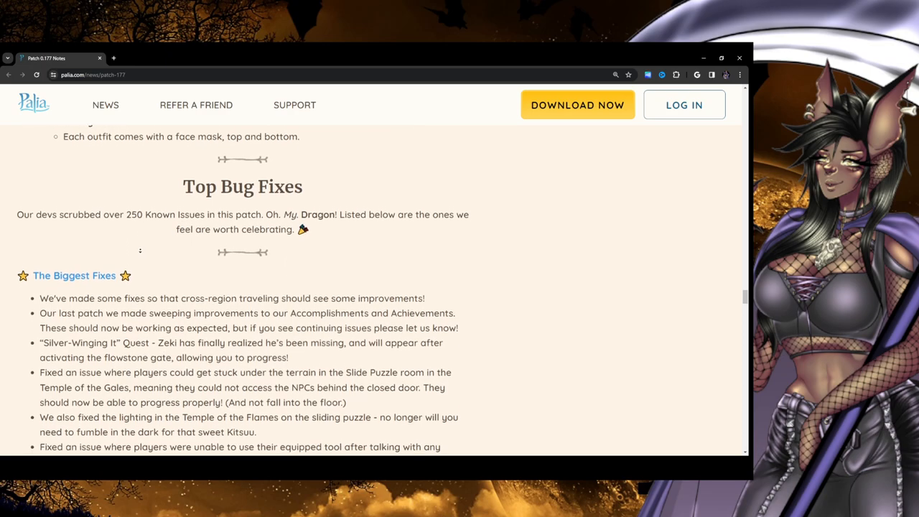
pyautogui.scroll(-3)
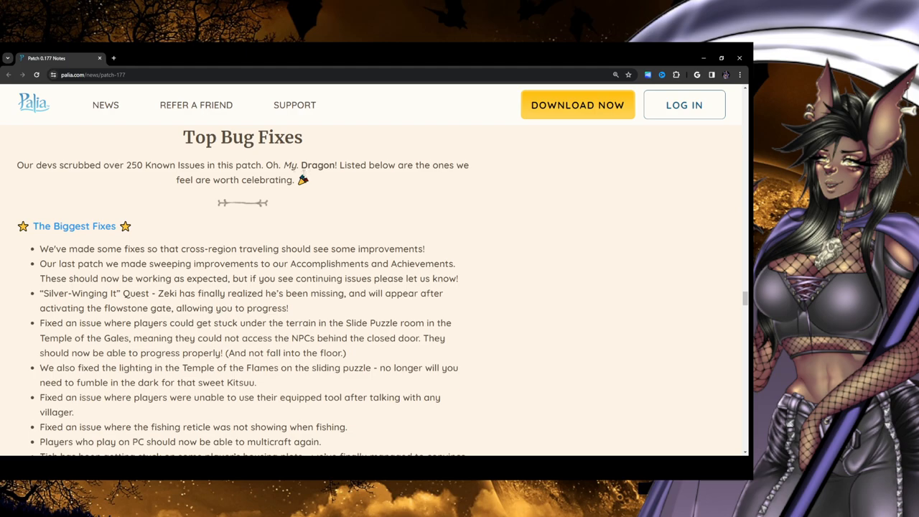
pyautogui.doubleClick(345, 164)
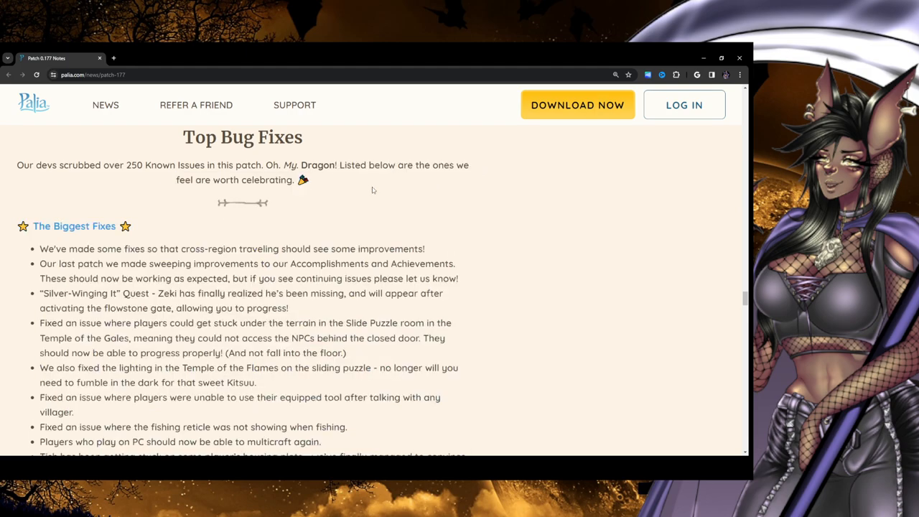
pyautogui.scroll(-3)
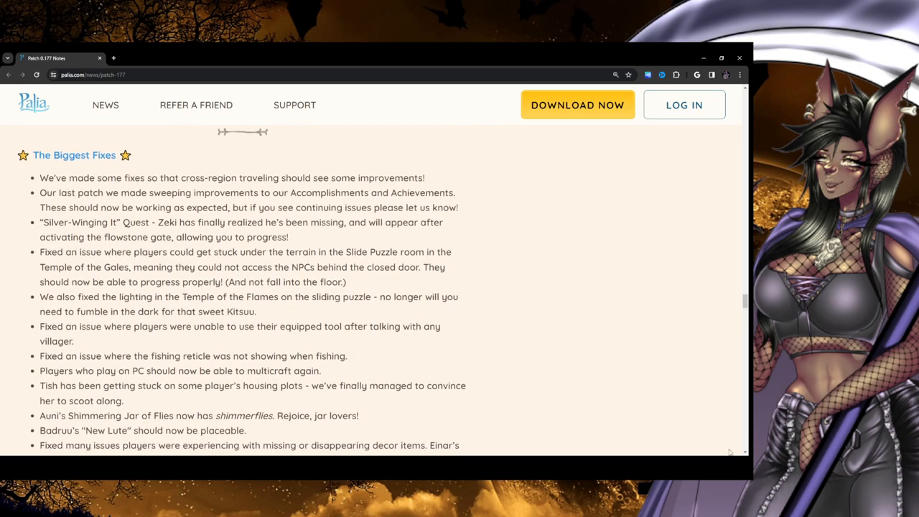
pyautogui.moveTo(569, 269)
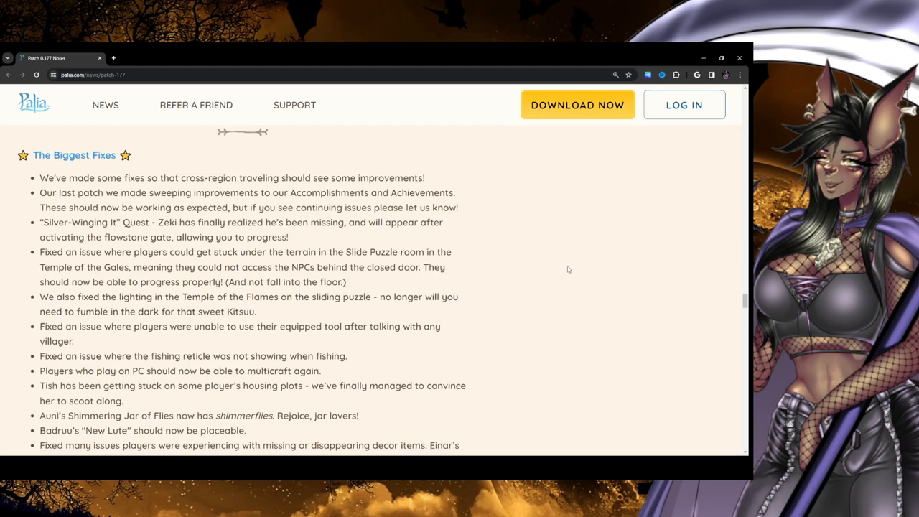
pyautogui.moveTo(654, 295)
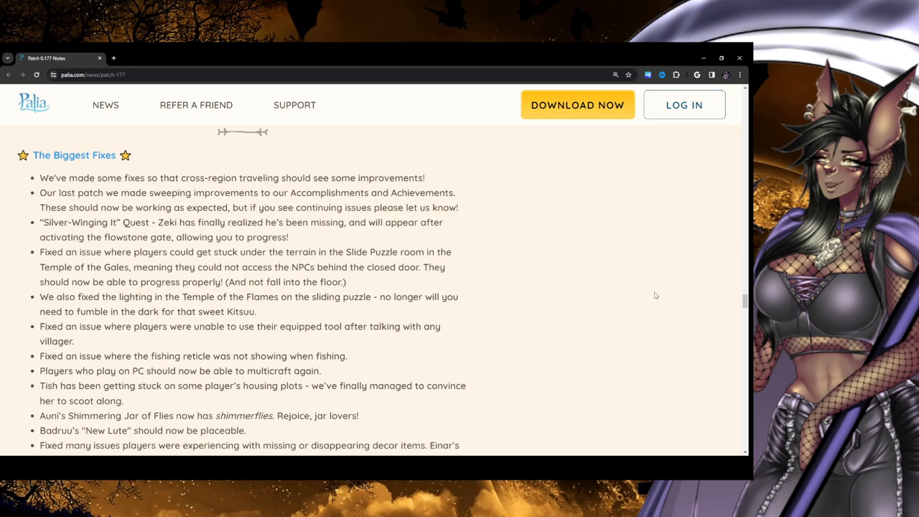
pyautogui.moveTo(591, 303)
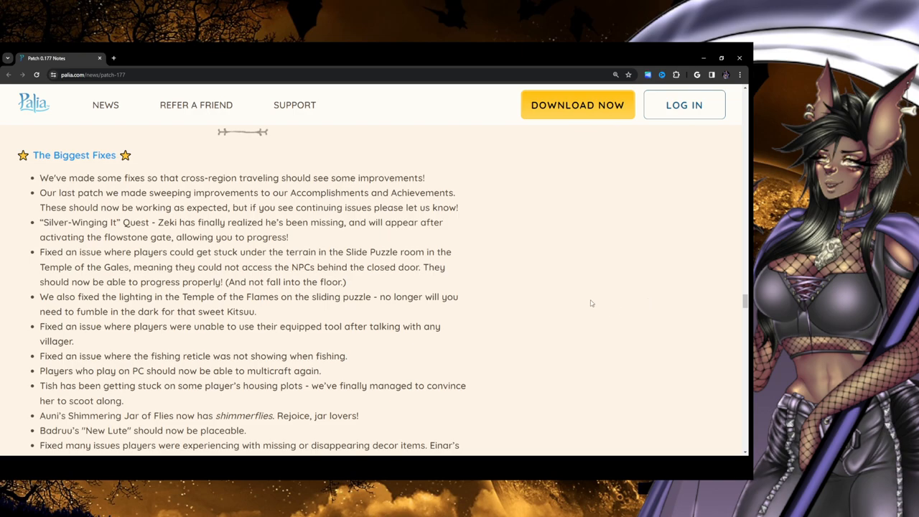
pyautogui.moveTo(2, 225)
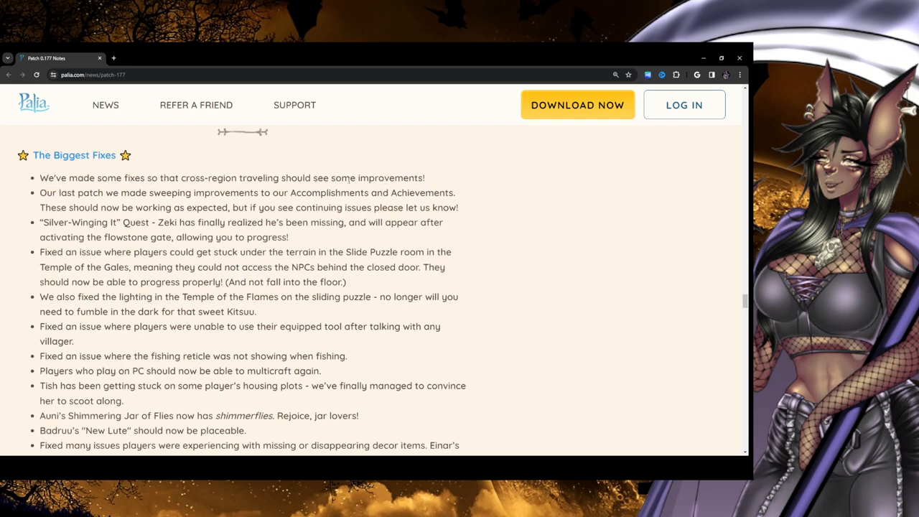
pyautogui.moveTo(34, 211)
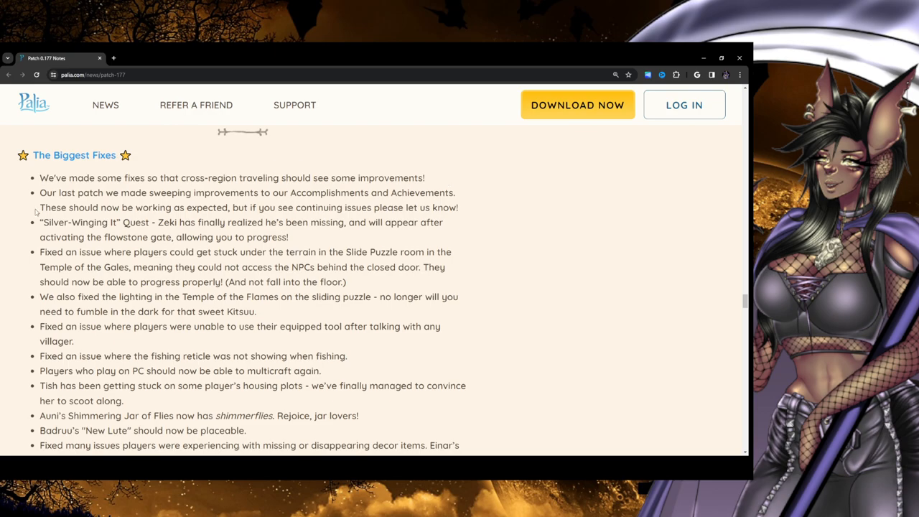
pyautogui.moveTo(295, 202)
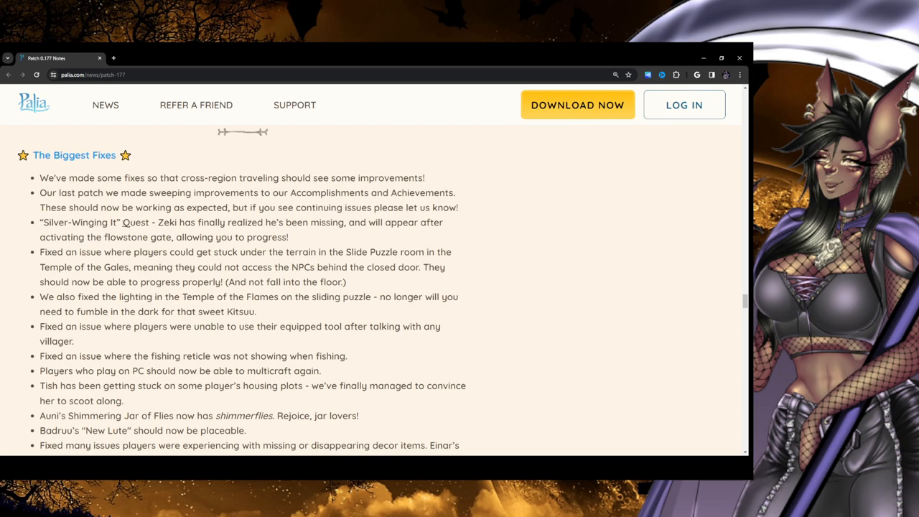
pyautogui.moveTo(359, 237)
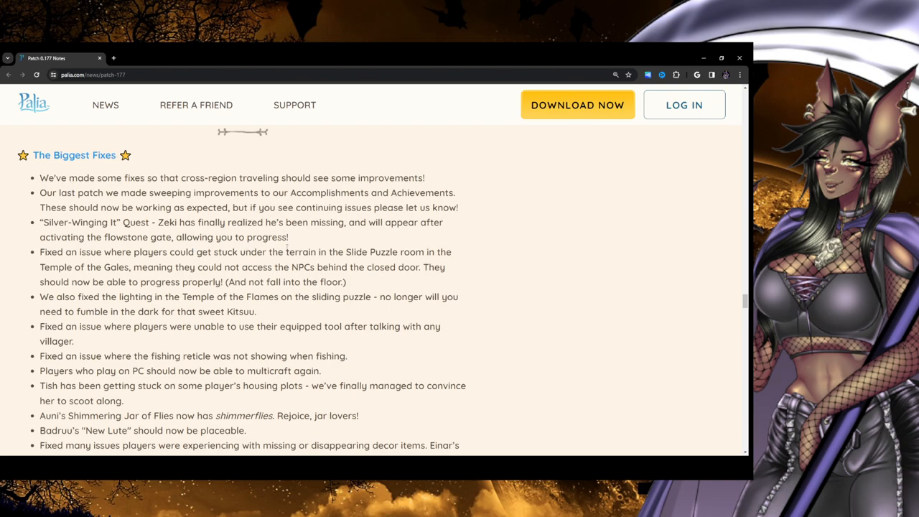
# Highlight the Silver-Winging It quest fix, then scroll to the cooking minigame input-lock fix
pyautogui.moveTo(60, 222); pyautogui.dragTo(288, 237)
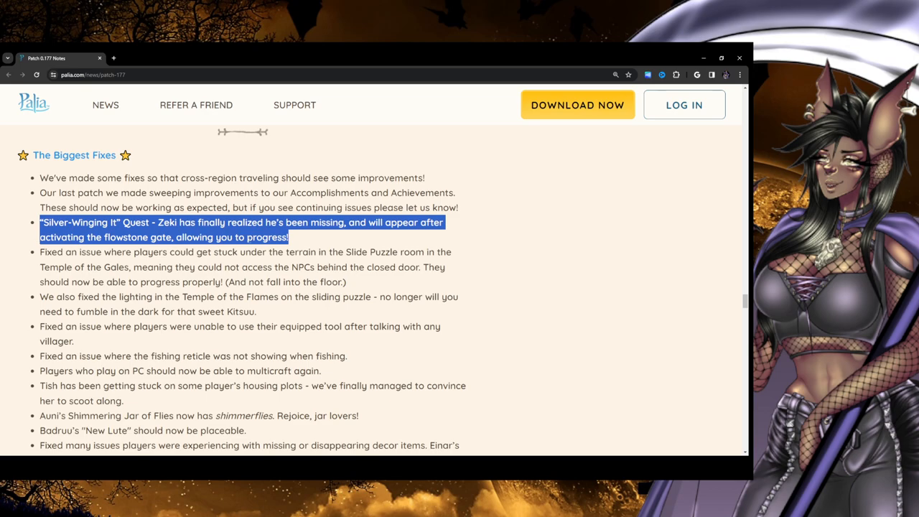
pyautogui.click(299, 244)
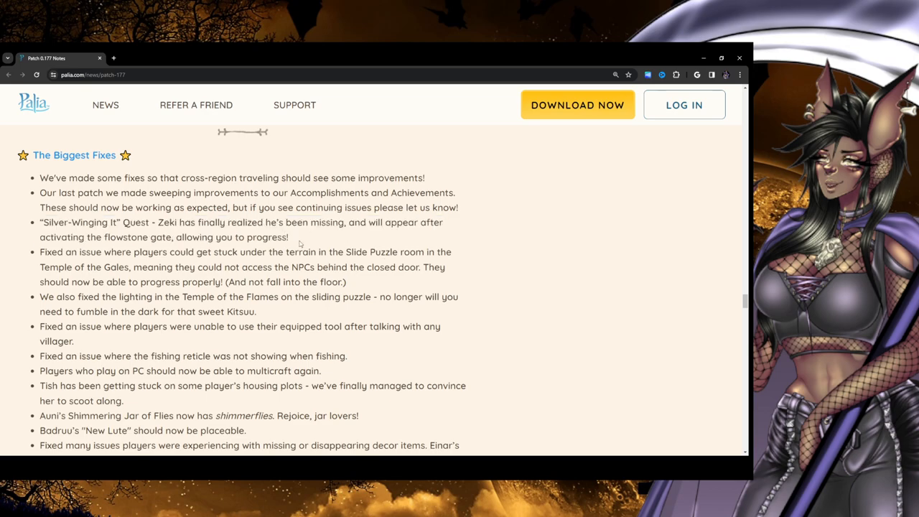
pyautogui.moveTo(41, 222); pyautogui.dragTo(289, 237)
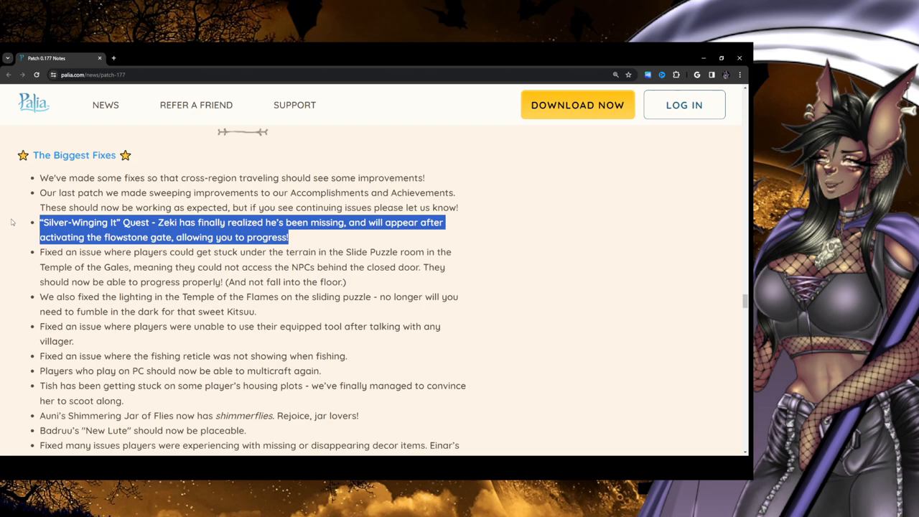
pyautogui.click(305, 247)
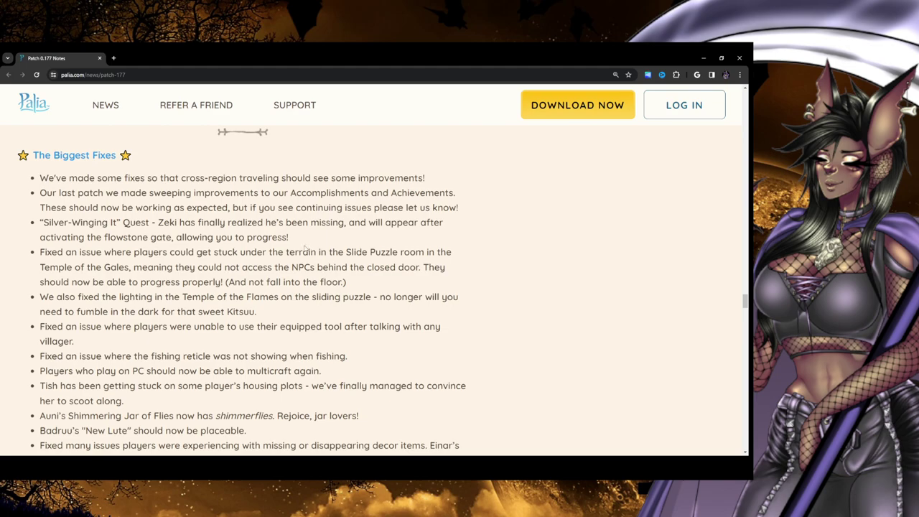
pyautogui.moveTo(40, 222); pyautogui.dragTo(289, 237)
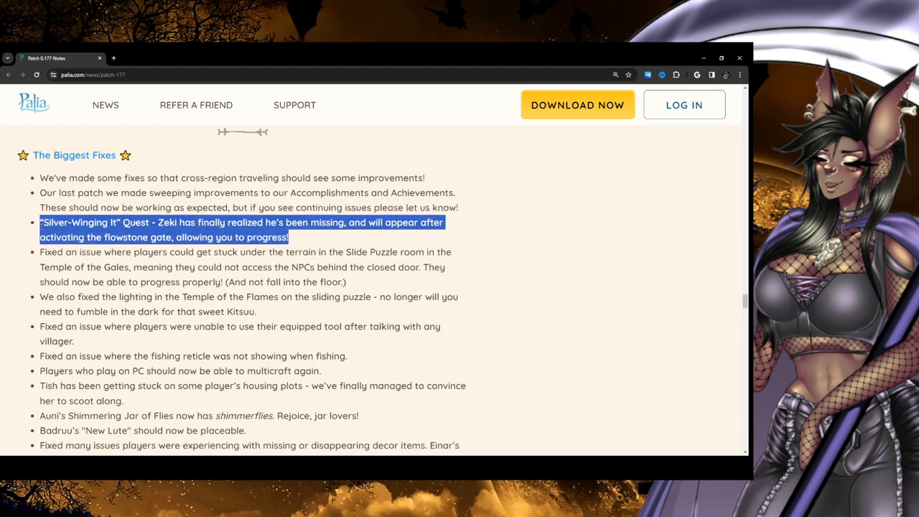
pyautogui.scroll(-3)
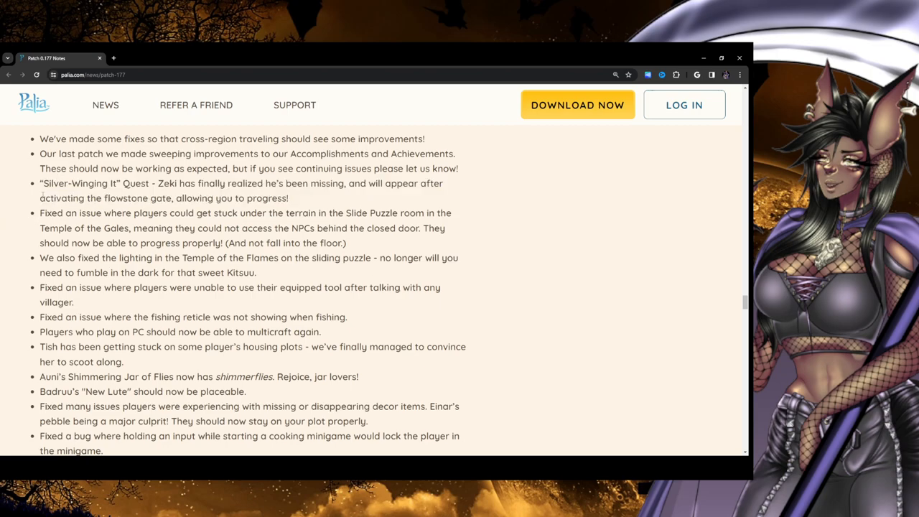
pyautogui.moveTo(298, 199)
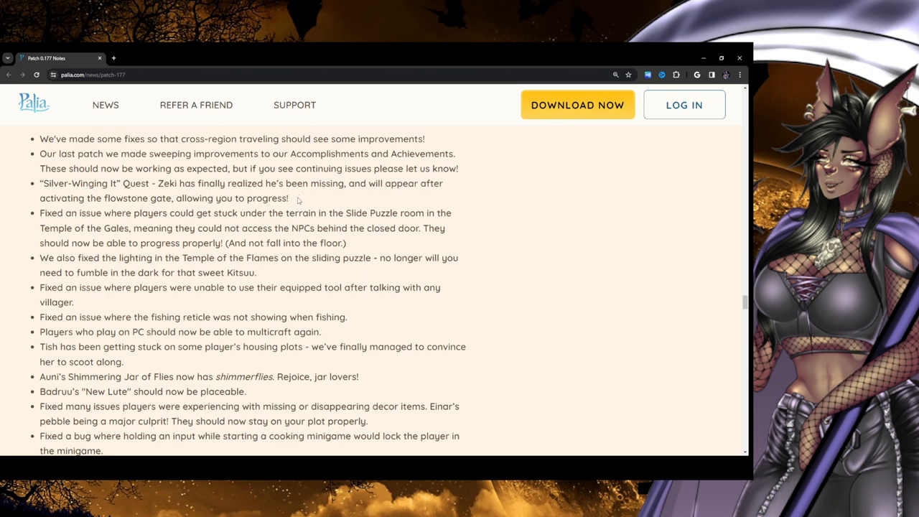
pyautogui.moveTo(43, 222)
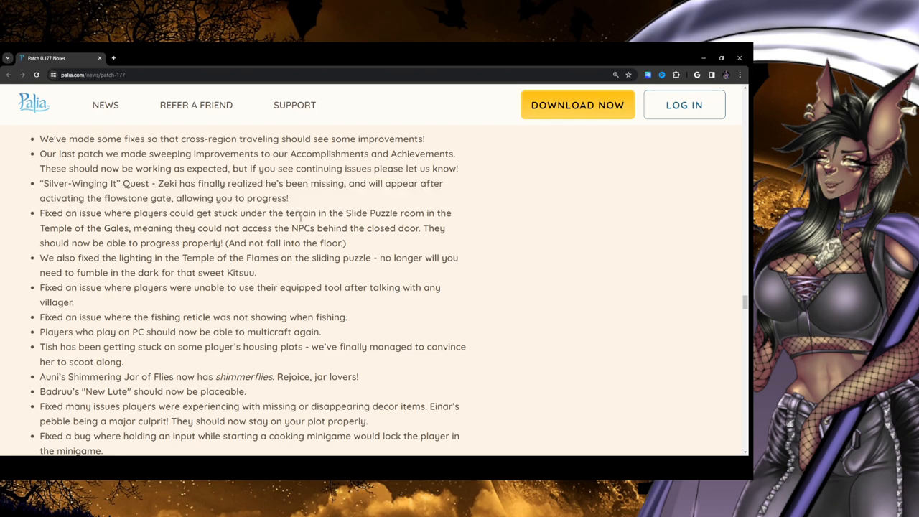
pyautogui.moveTo(456, 221)
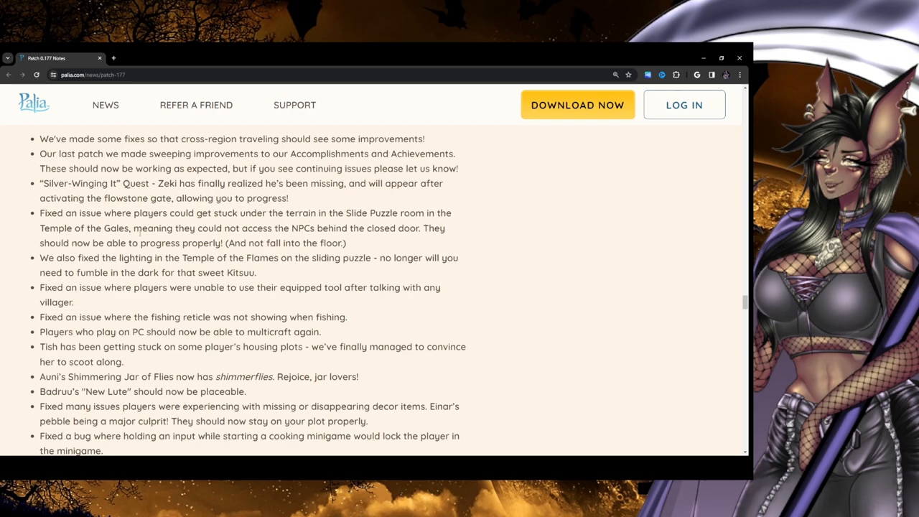
pyautogui.moveTo(383, 239)
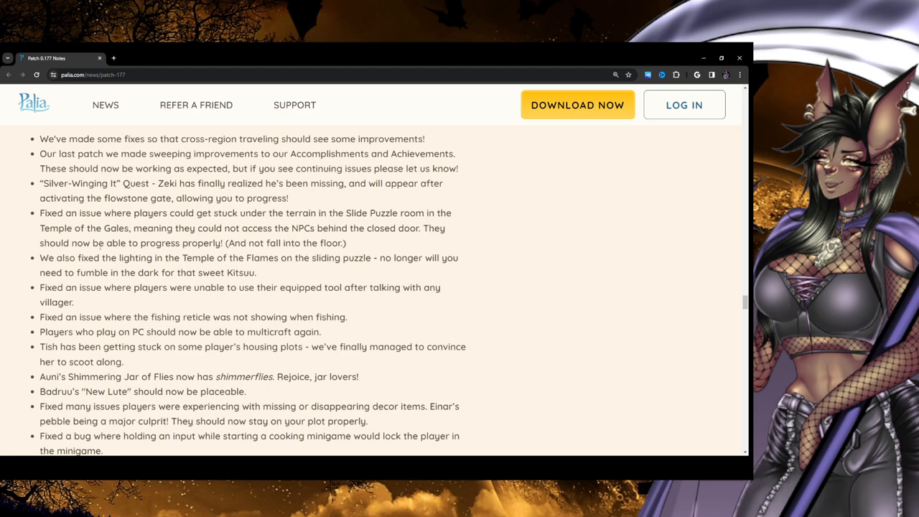
pyautogui.moveTo(39, 213); pyautogui.dragTo(346, 243)
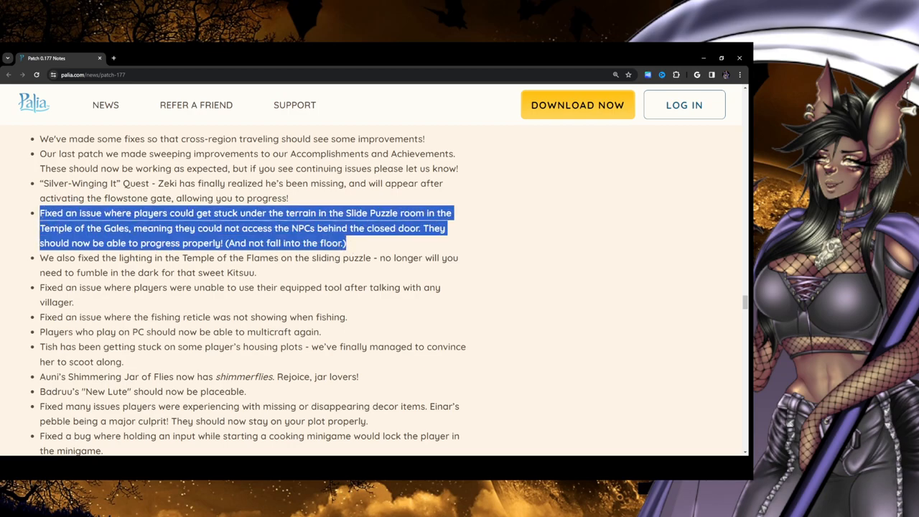
pyautogui.scroll(-3)
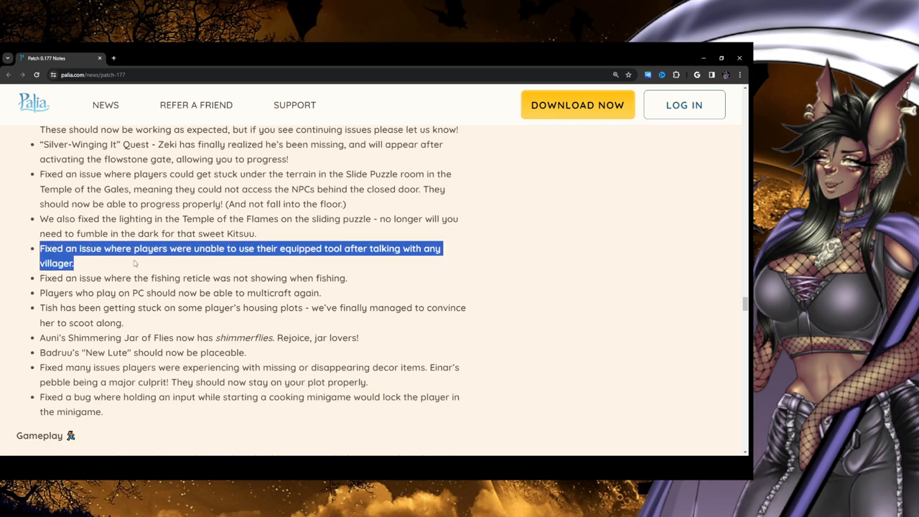
pyautogui.click(133, 263)
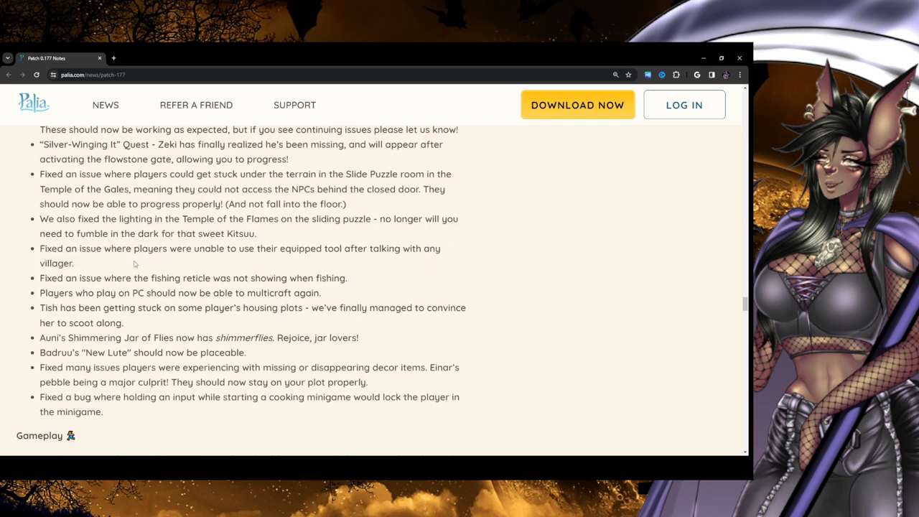
pyautogui.moveTo(468, 270)
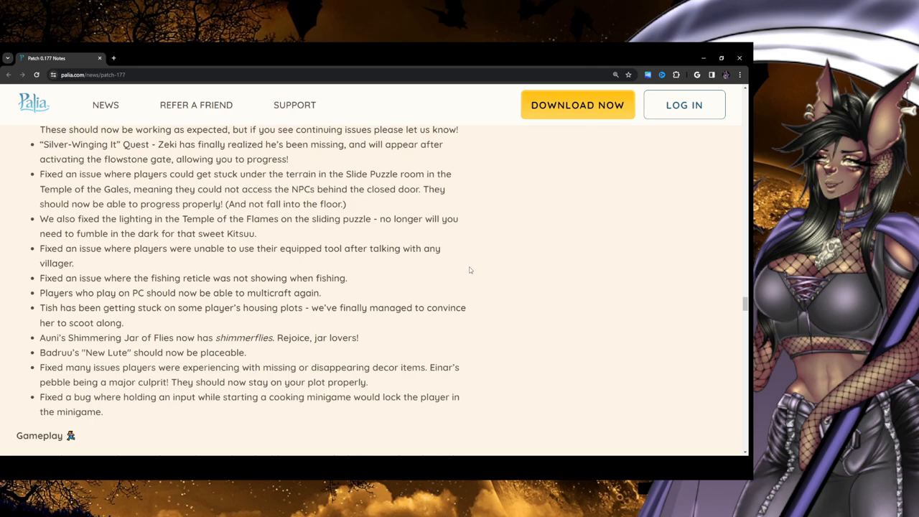
pyautogui.moveTo(116, 269)
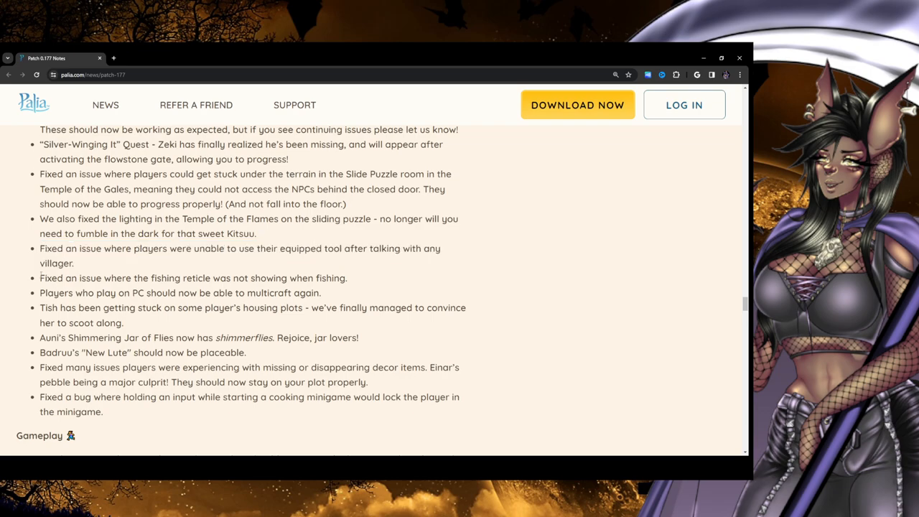
# Select the fishing reticle and Tish fix sentences while scrolling to the first Gameplay fixes
pyautogui.tripleClick(193, 277)
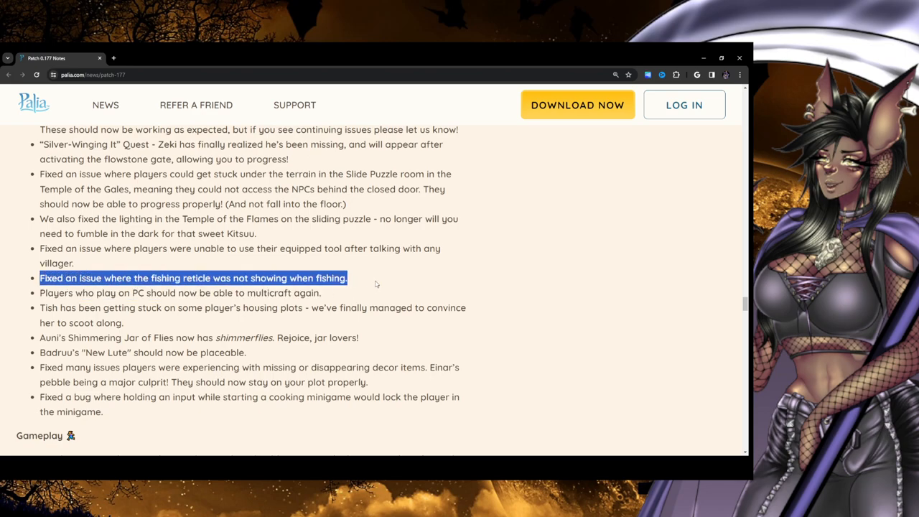
pyautogui.scroll(-3)
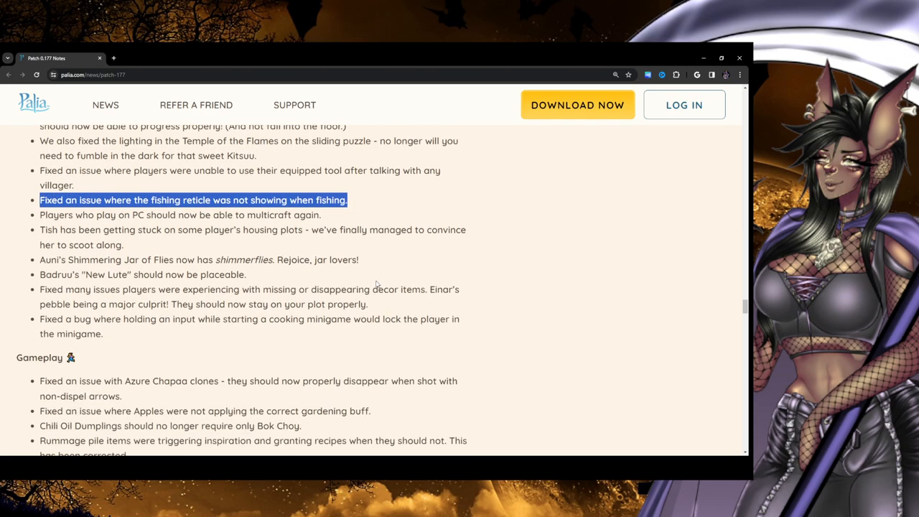
pyautogui.click(352, 210)
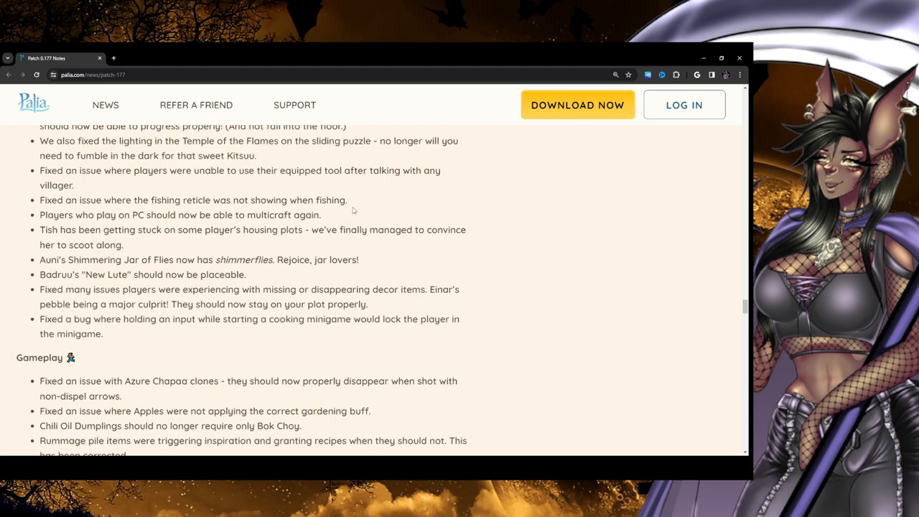
pyautogui.moveTo(345, 217)
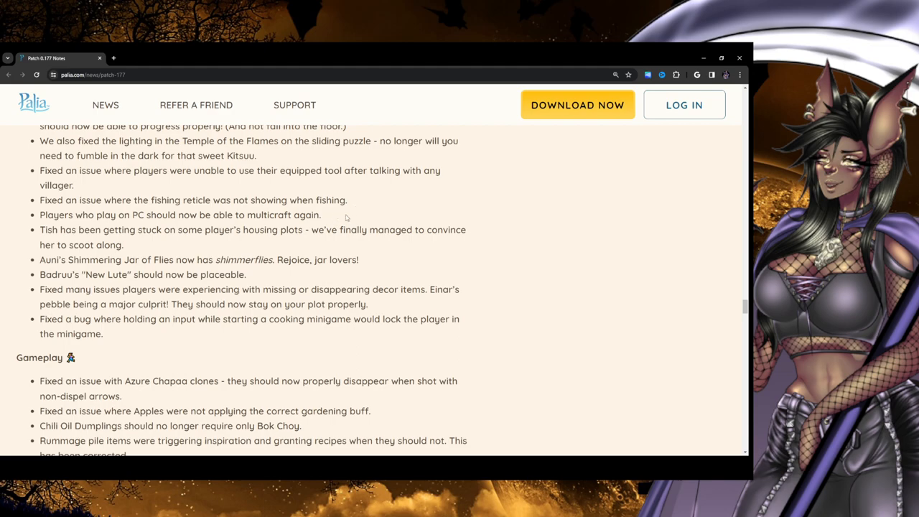
pyautogui.moveTo(346, 218)
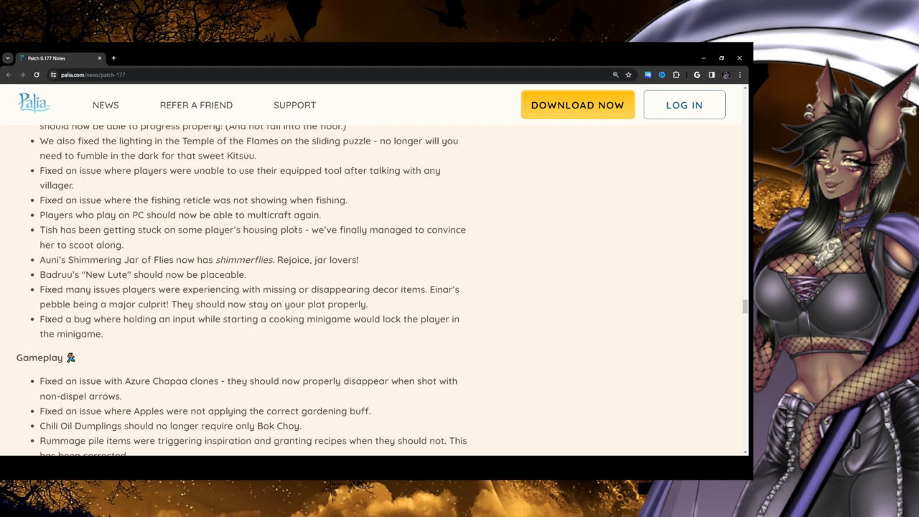
pyautogui.moveTo(338, 212)
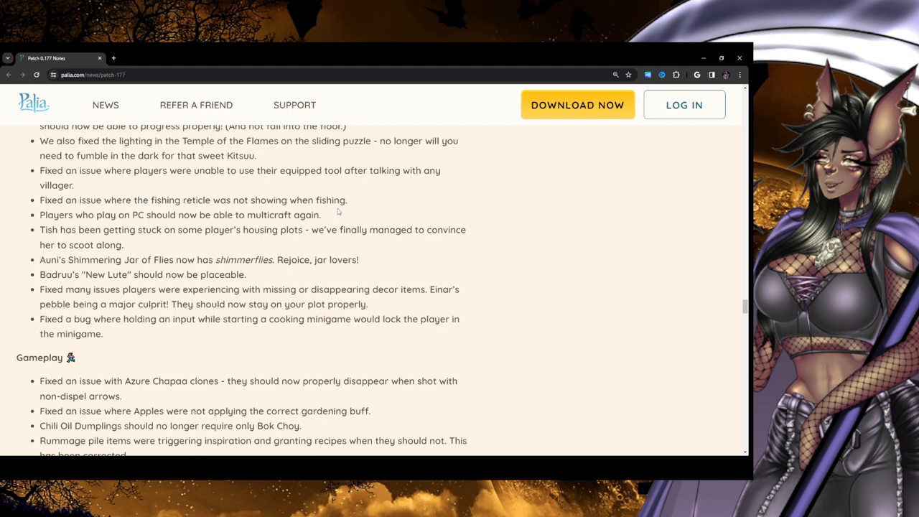
pyautogui.moveTo(41, 201)
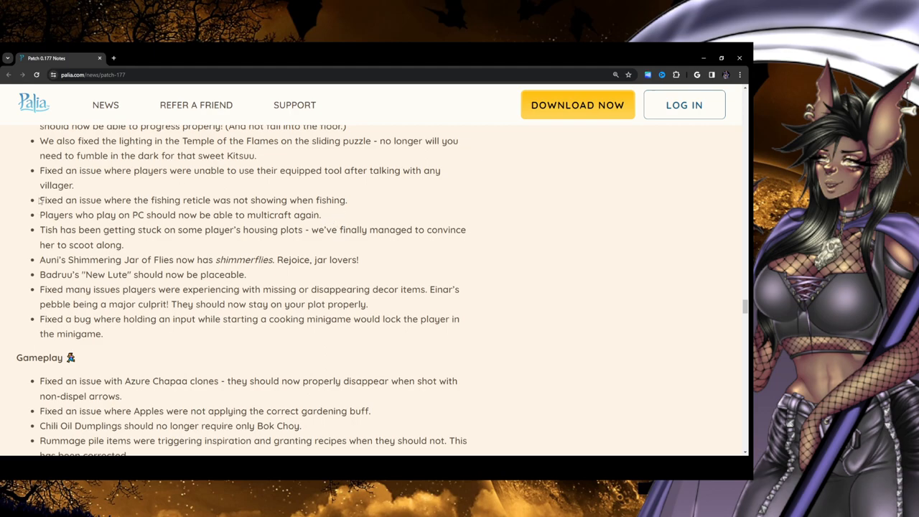
pyautogui.moveTo(384, 203)
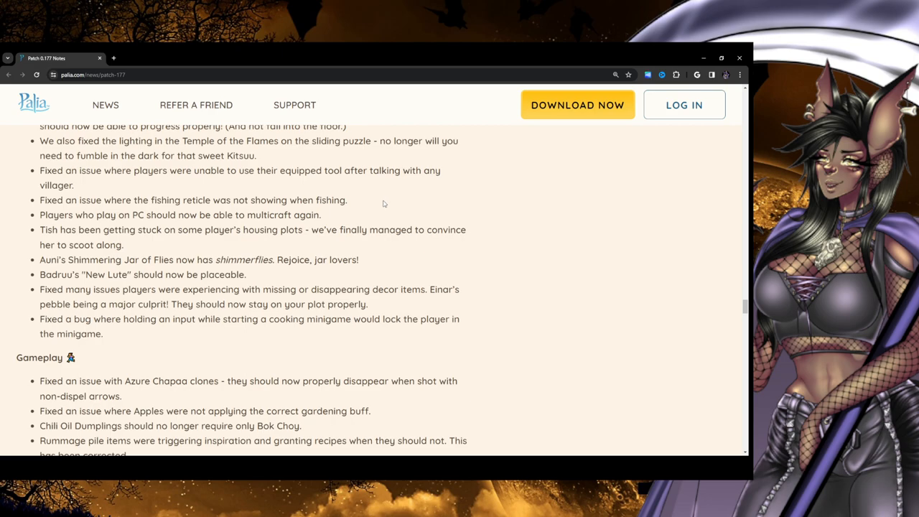
pyautogui.moveTo(43, 203)
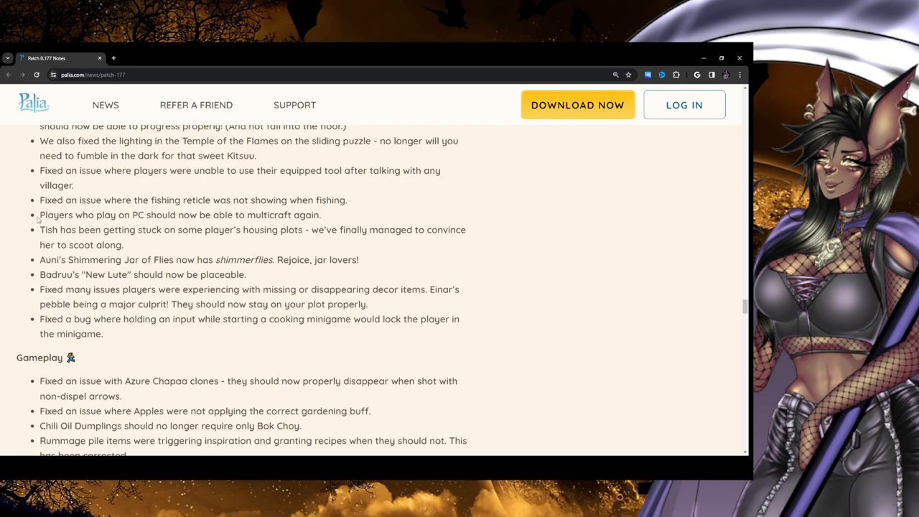
pyautogui.moveTo(307, 235)
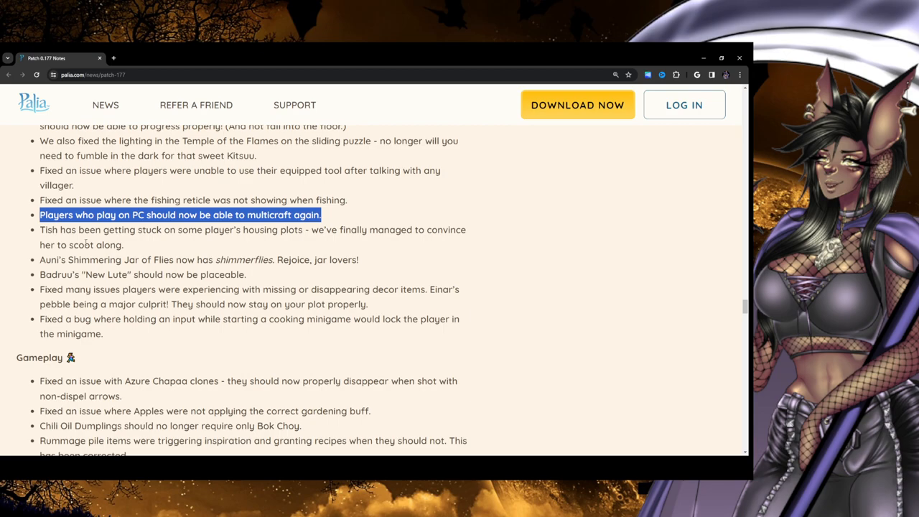
pyautogui.moveTo(10, 260)
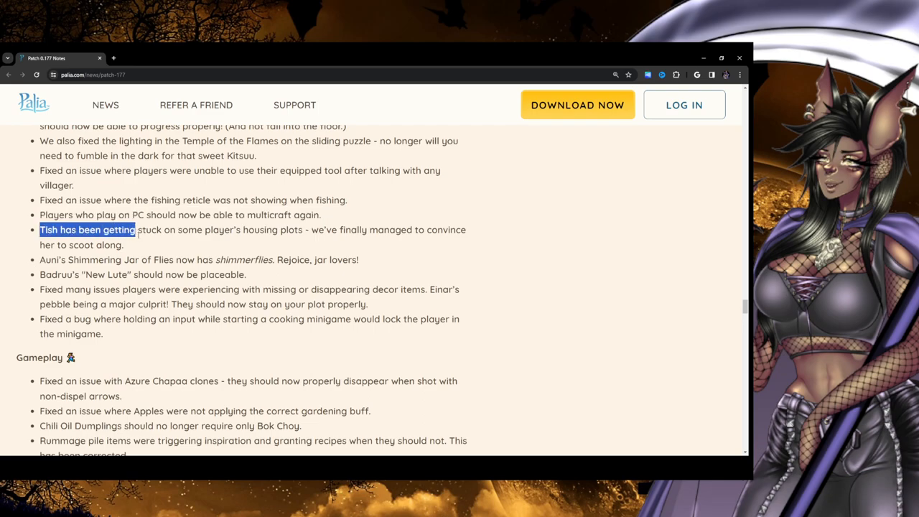
pyautogui.moveTo(122, 229); pyautogui.dragTo(124, 244)
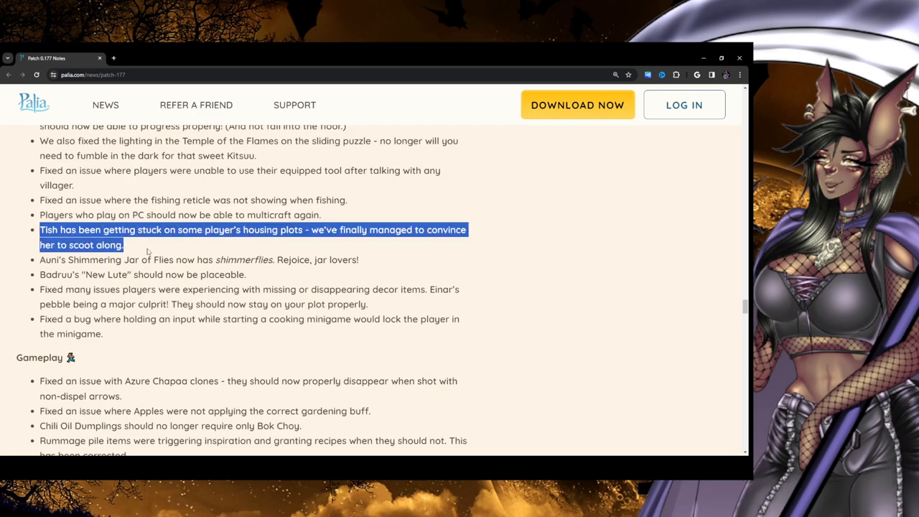
pyautogui.moveTo(131, 246)
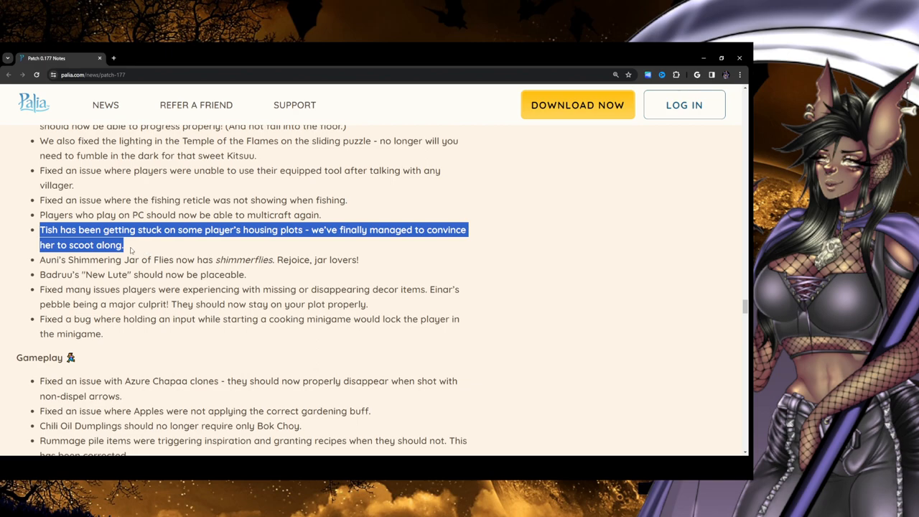
pyautogui.click(130, 245)
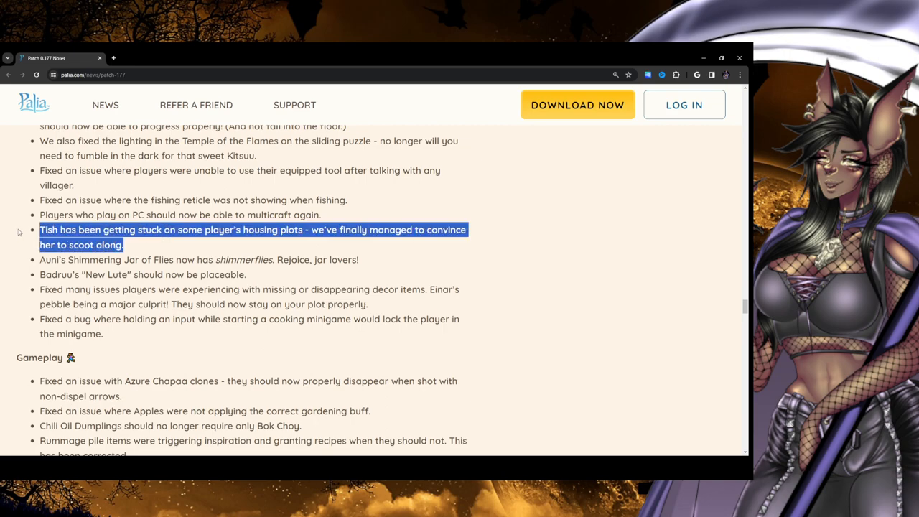
pyautogui.moveTo(137, 247)
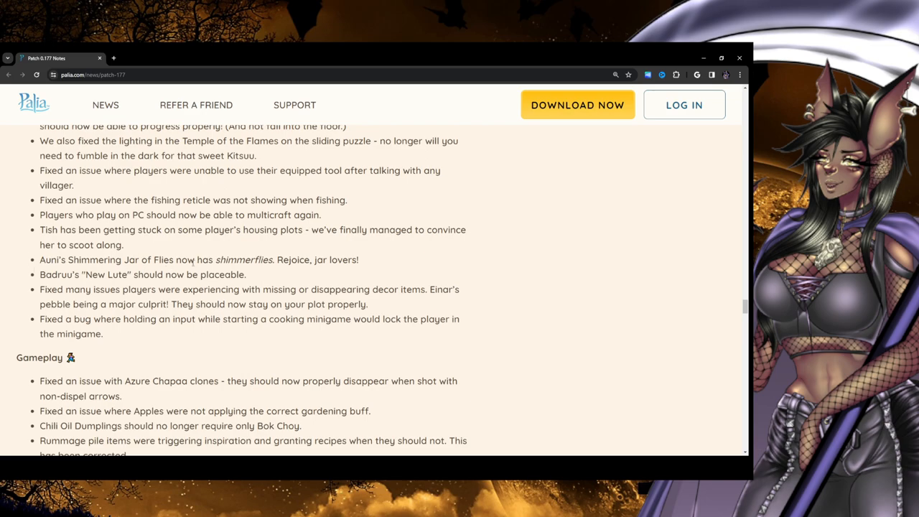
pyautogui.doubleClick(317, 260)
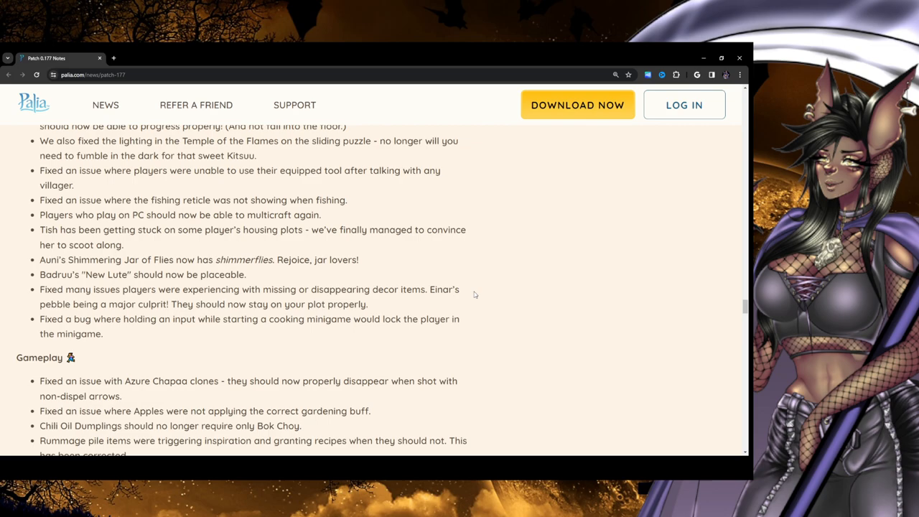
pyautogui.moveTo(427, 292)
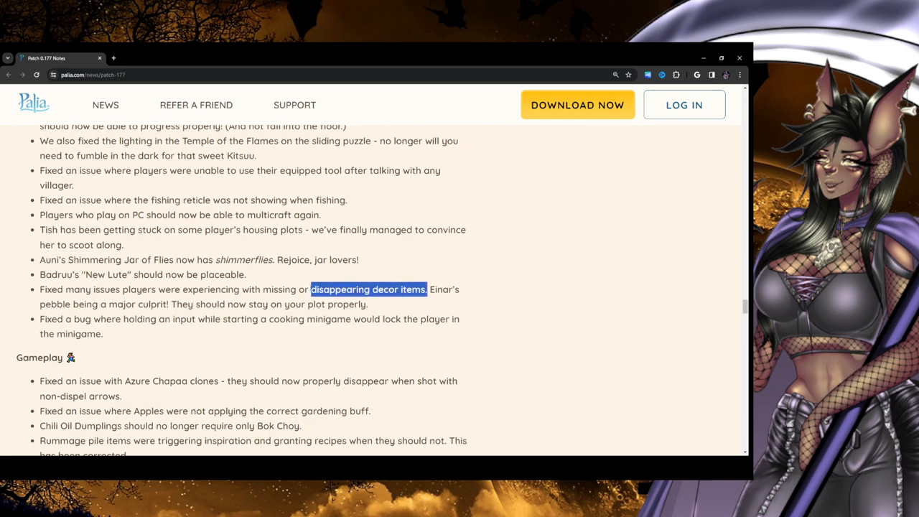
pyautogui.moveTo(396, 272)
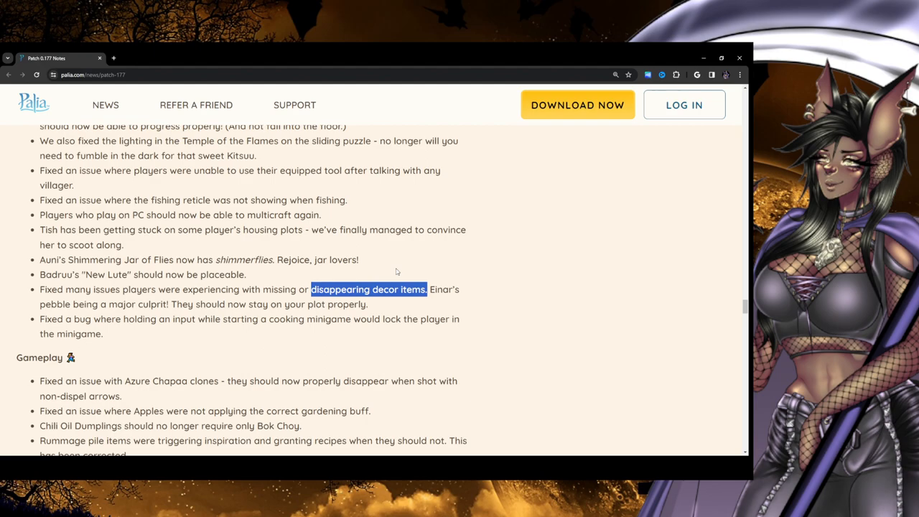
pyautogui.moveTo(526, 280)
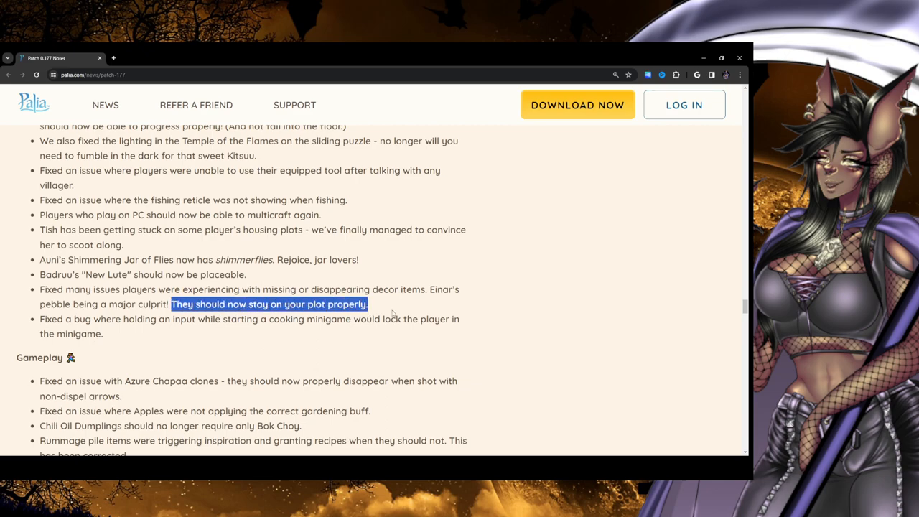
pyautogui.click(392, 313)
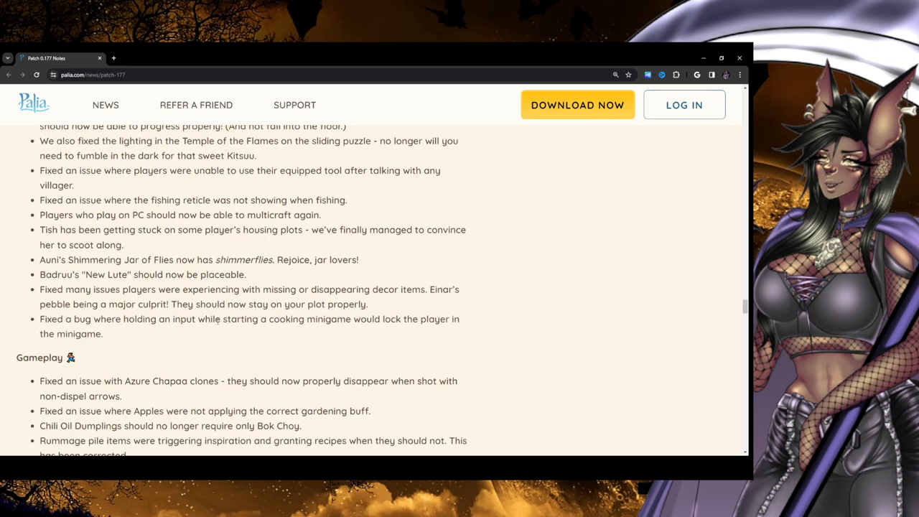
pyautogui.moveTo(491, 330)
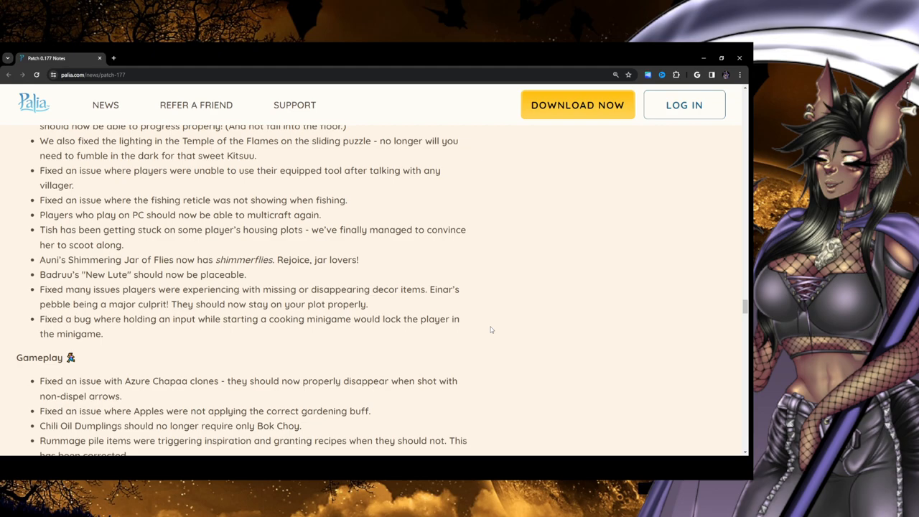
pyautogui.scroll(-3)
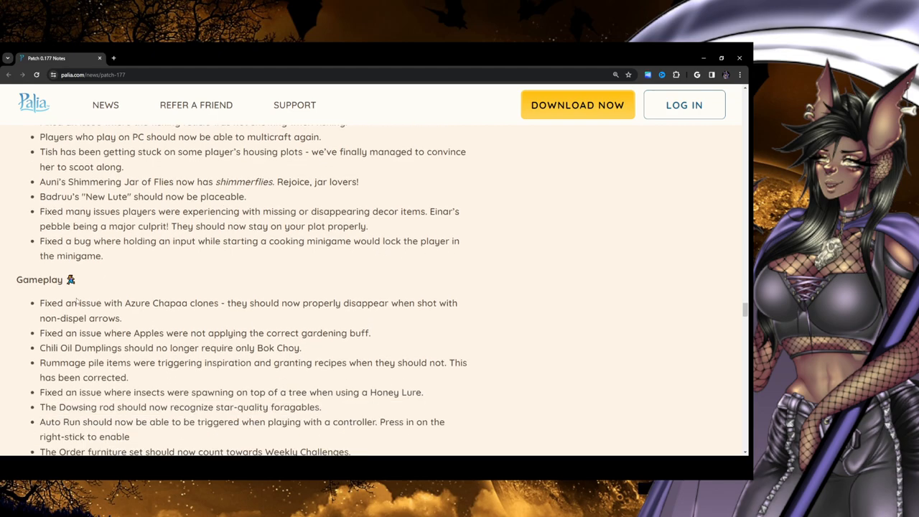
pyautogui.scroll(-3)
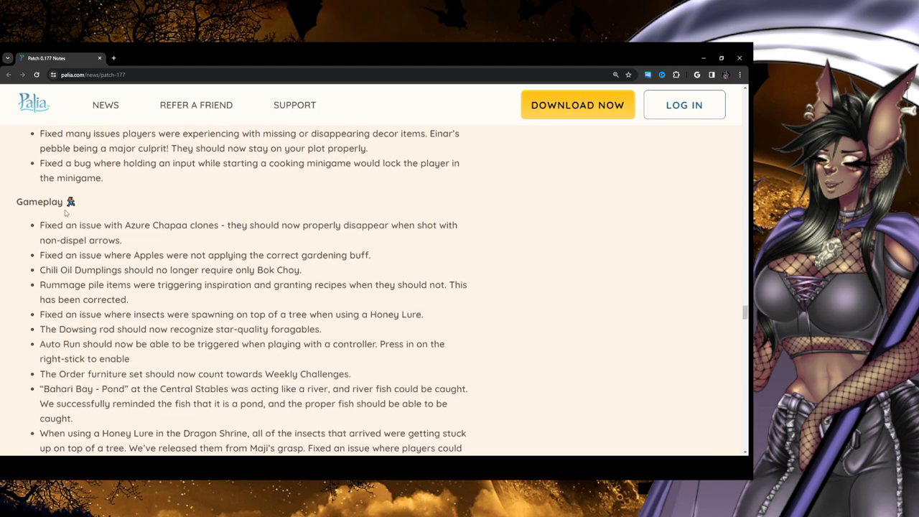
pyautogui.scroll(-3)
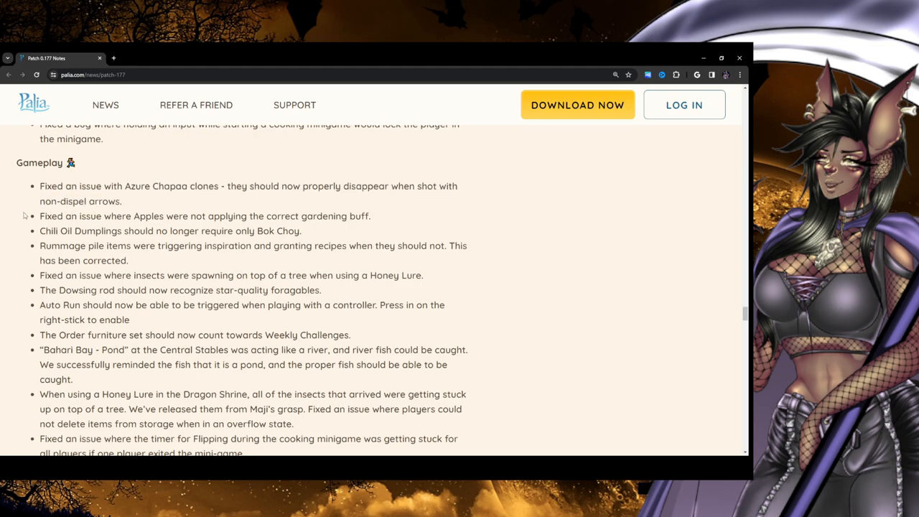
pyautogui.moveTo(229, 225)
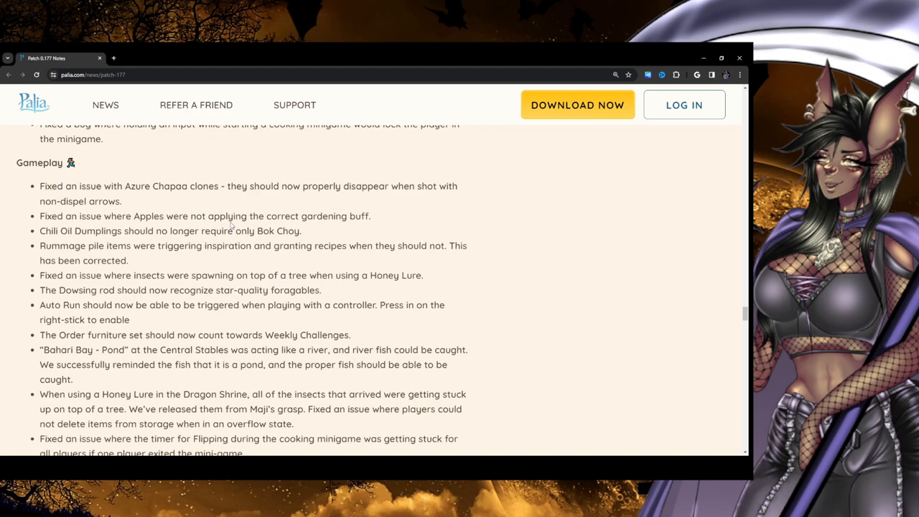
pyautogui.moveTo(366, 225)
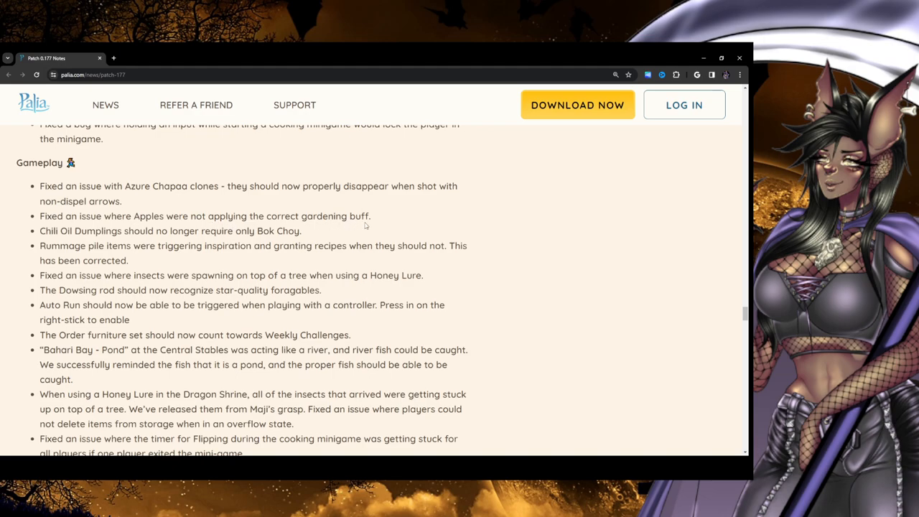
pyautogui.moveTo(376, 223)
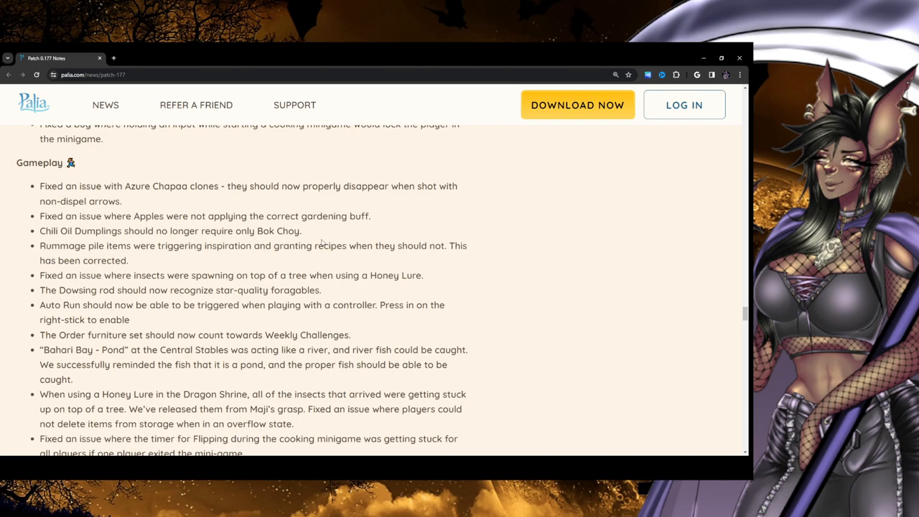
pyautogui.tripleClick(170, 230)
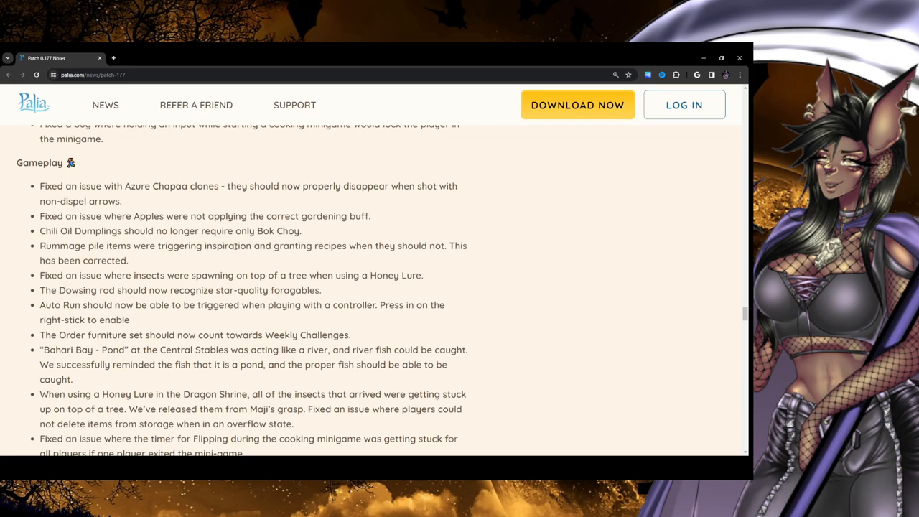
pyautogui.moveTo(440, 262)
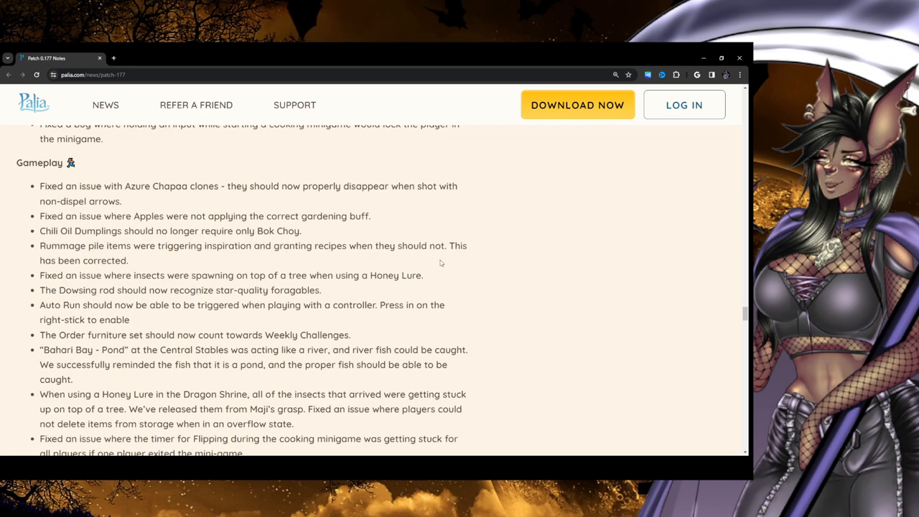
pyautogui.moveTo(334, 259)
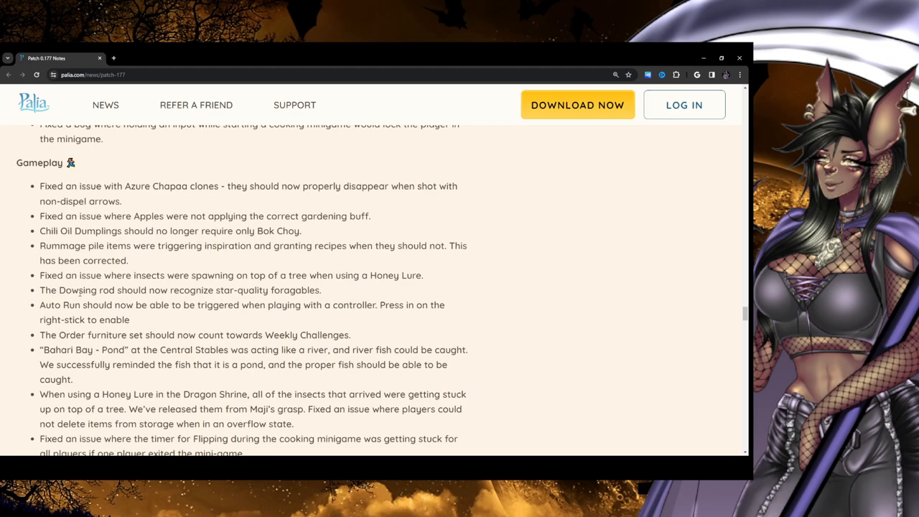
pyautogui.moveTo(162, 285)
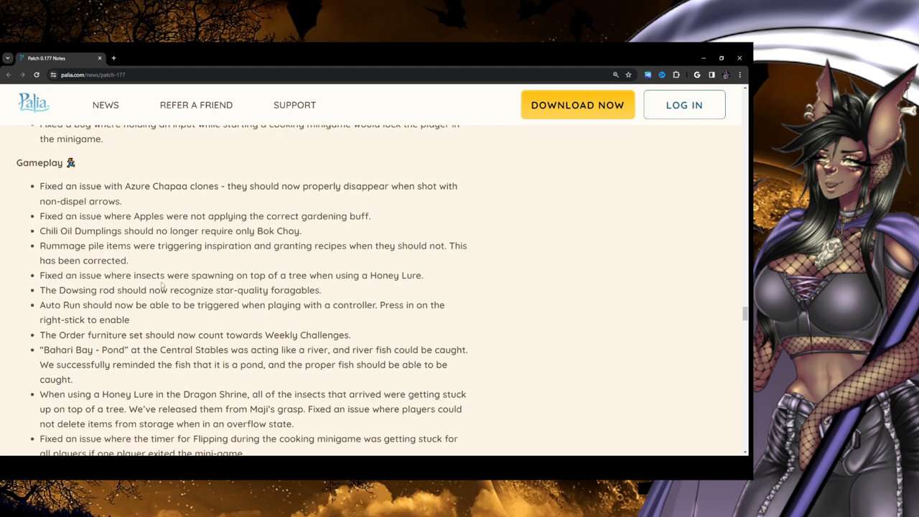
pyautogui.moveTo(323, 285)
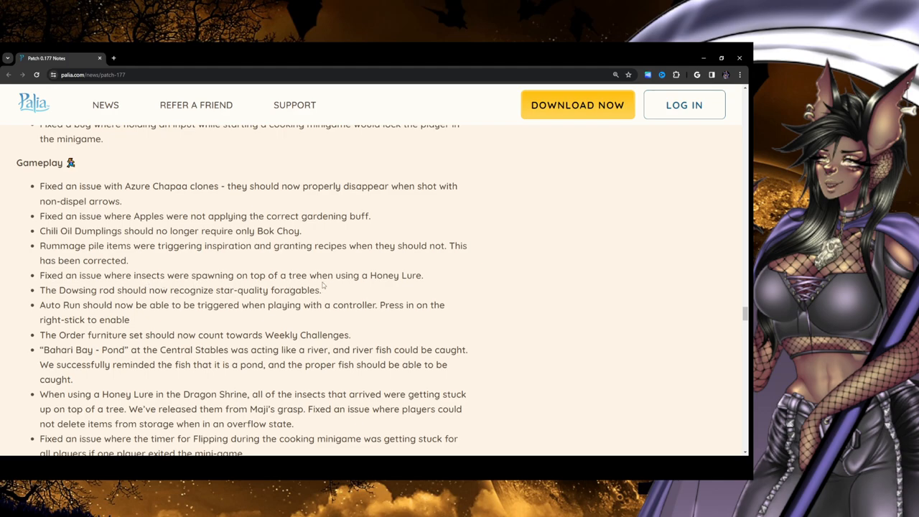
pyautogui.moveTo(398, 287)
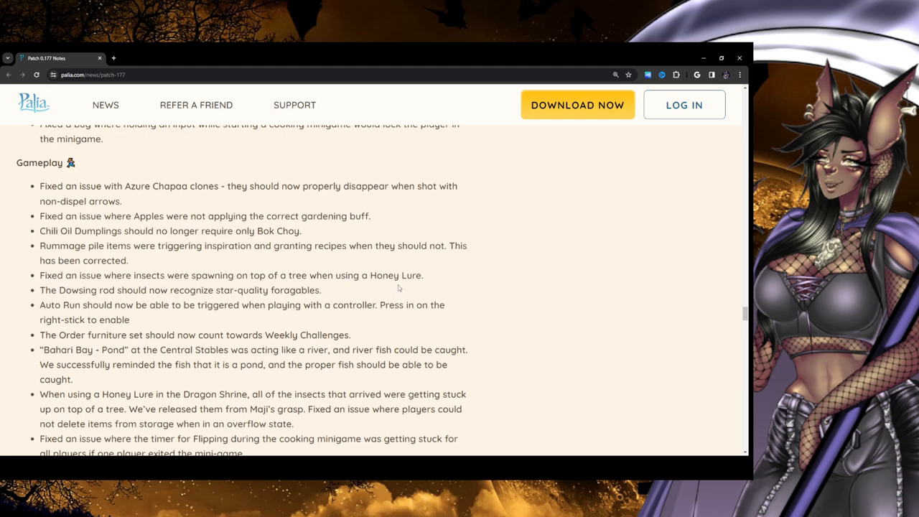
pyautogui.moveTo(407, 287)
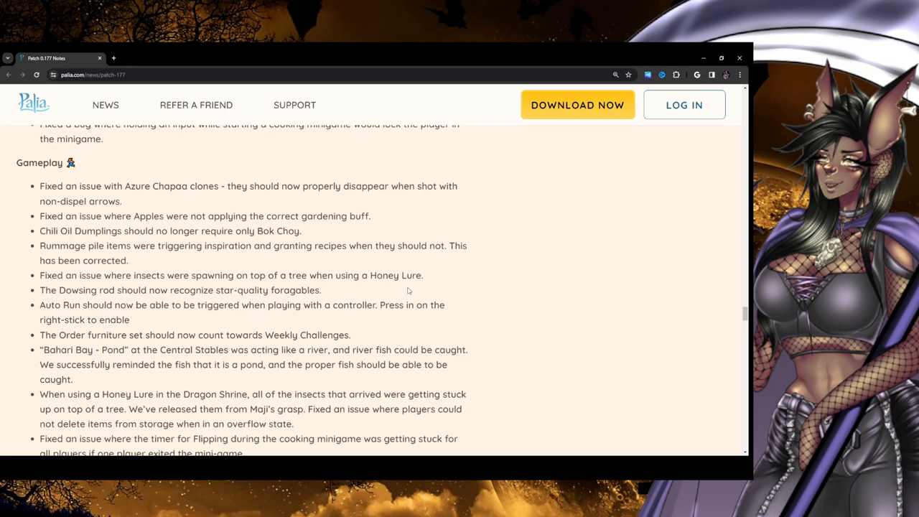
pyautogui.moveTo(44, 299)
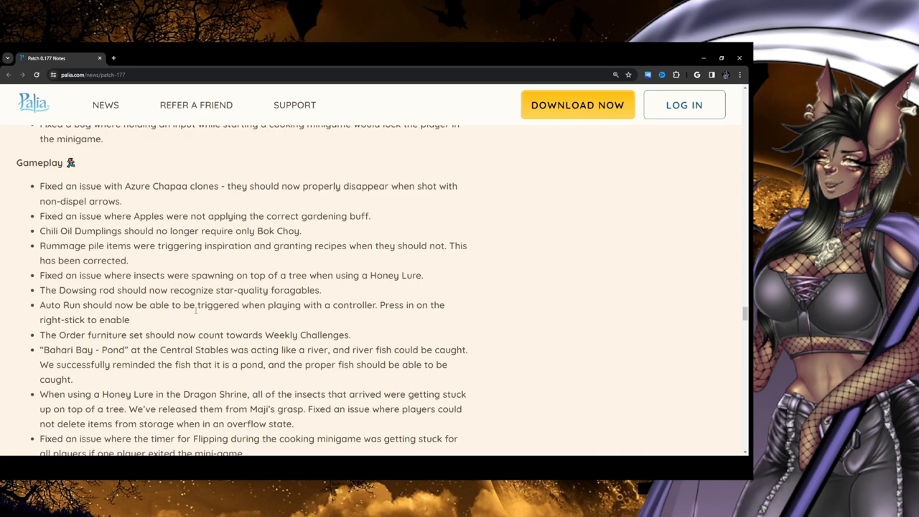
pyautogui.moveTo(384, 316)
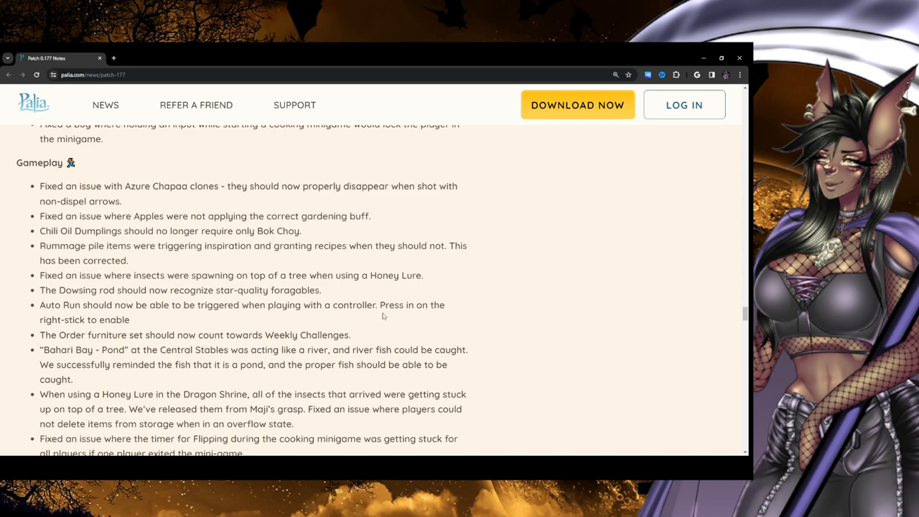
pyautogui.moveTo(473, 314)
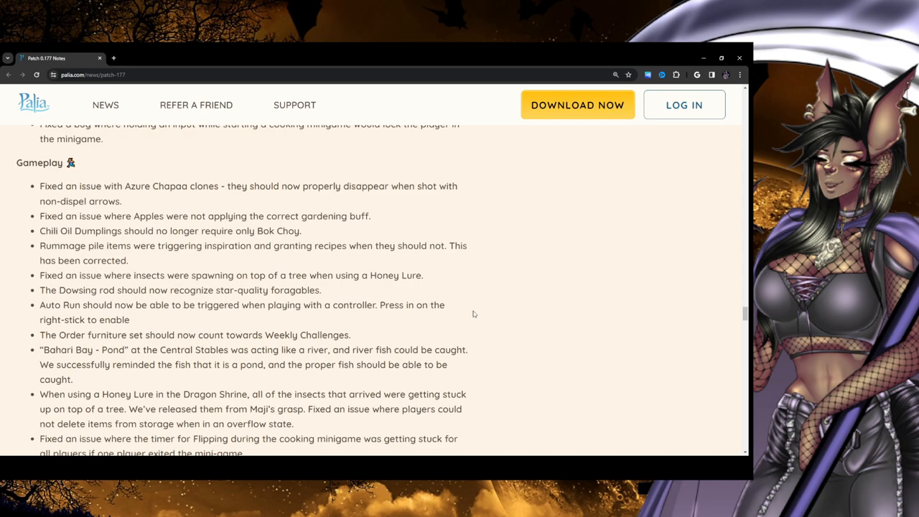
pyautogui.moveTo(199, 316)
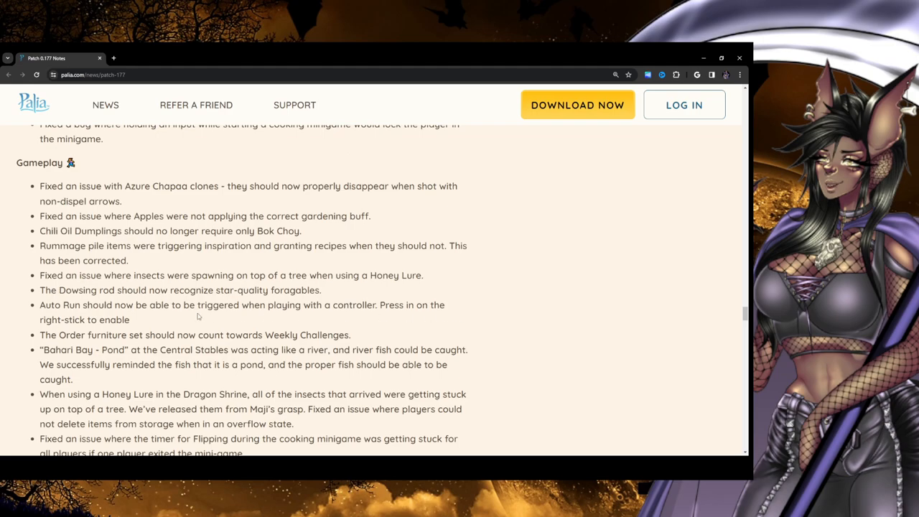
# Scroll to the Grilled Meat fix and Quests heading, briefly highlighting 'Honey Lure in the Dragon Shrine'
pyautogui.scroll(-3)
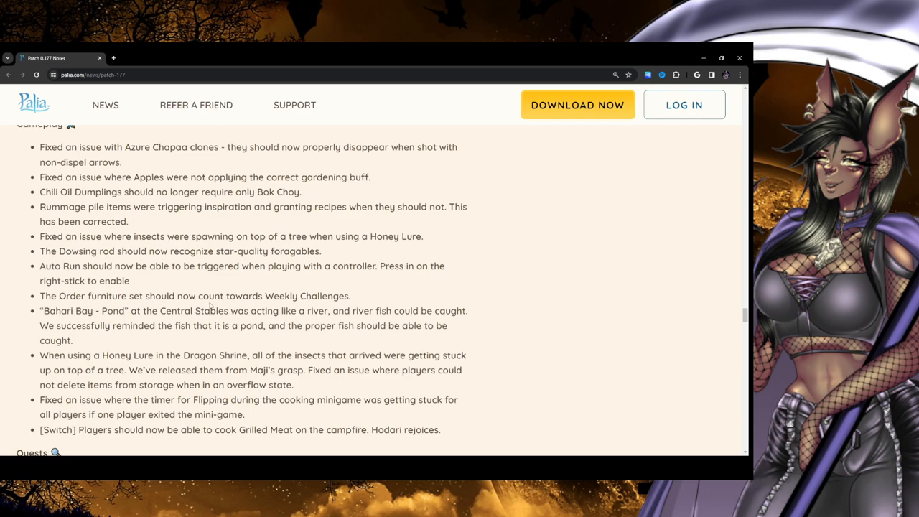
pyautogui.scroll(-3)
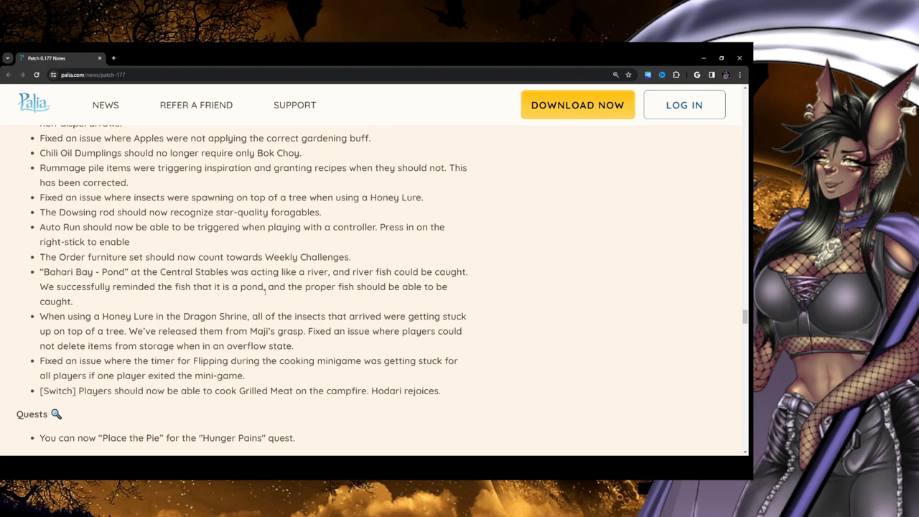
pyautogui.moveTo(401, 419)
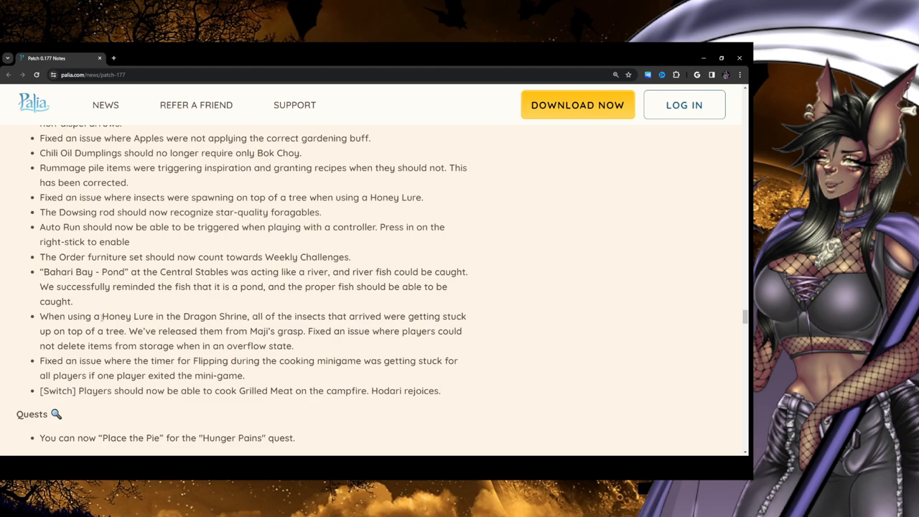
pyautogui.doubleClick(68, 316)
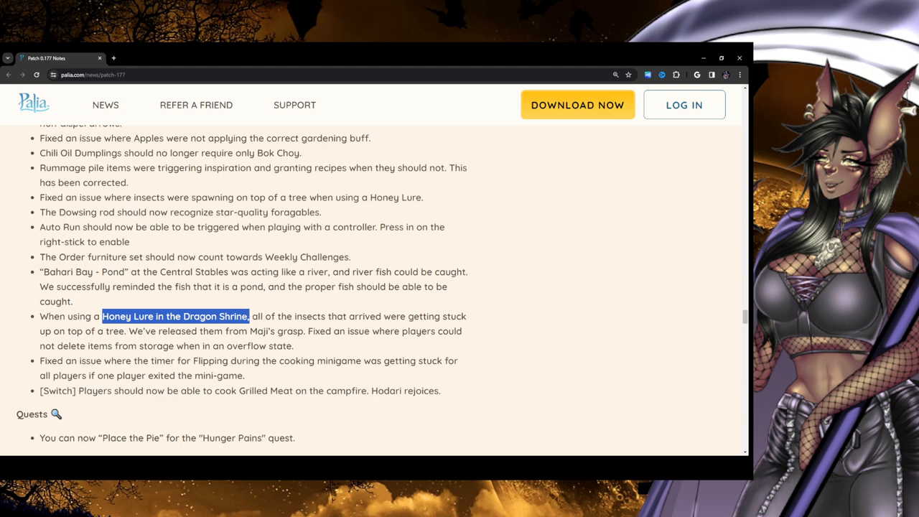
pyautogui.click(290, 341)
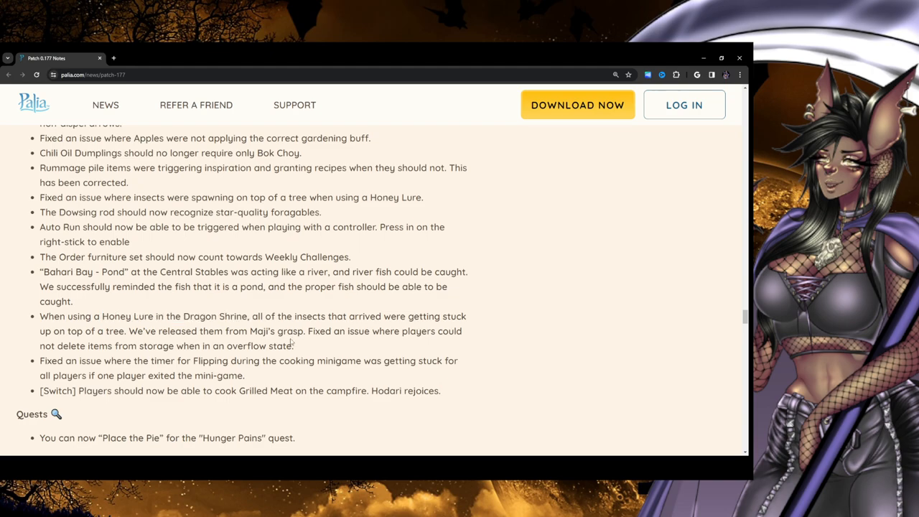
pyautogui.moveTo(314, 345)
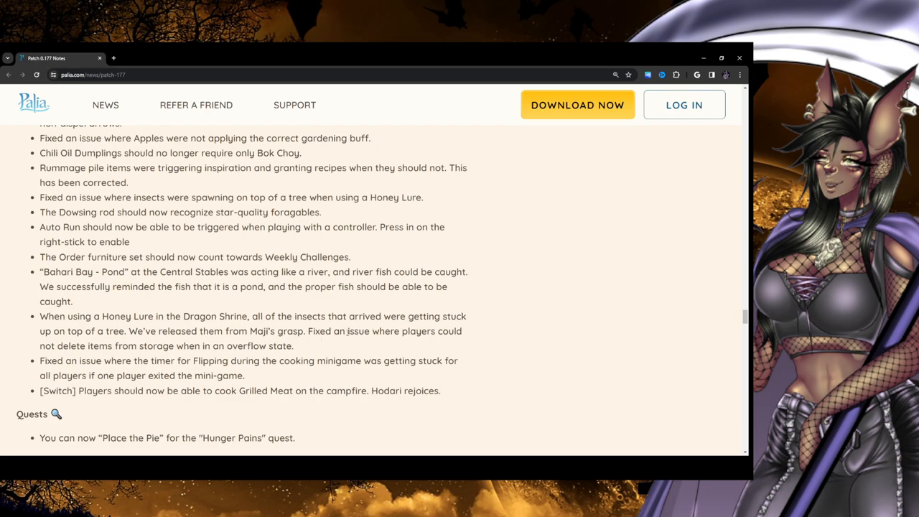
pyautogui.moveTo(30, 351)
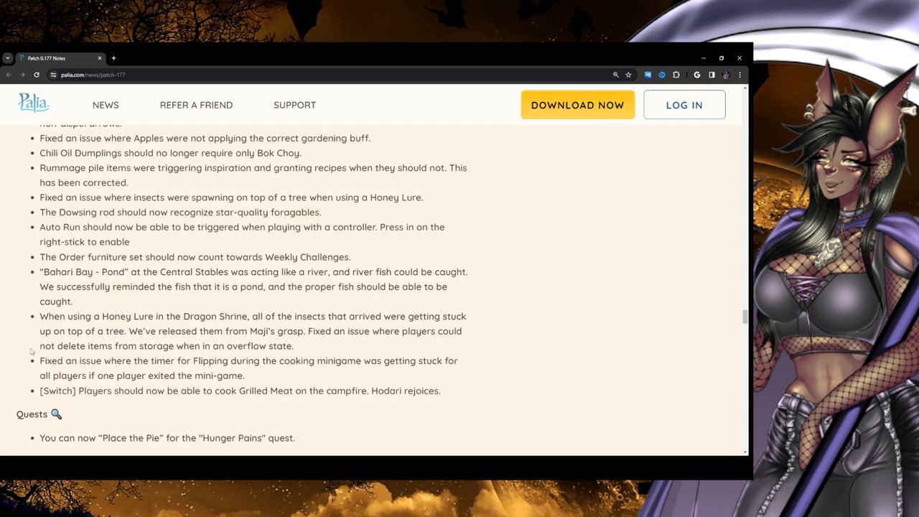
pyautogui.moveTo(312, 350)
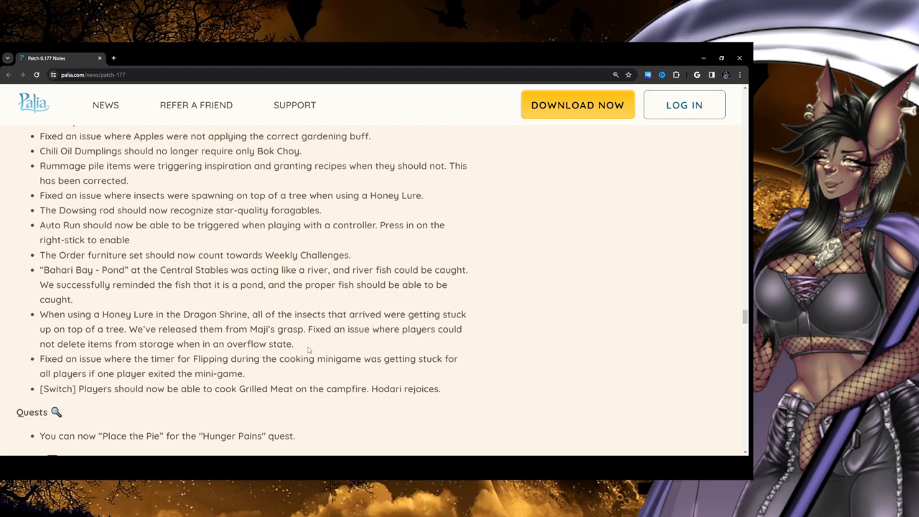
# Highlight the Flipping timer and Grilled Meat fixes, then scroll to the Social and Housing lists
pyautogui.scroll(-3)
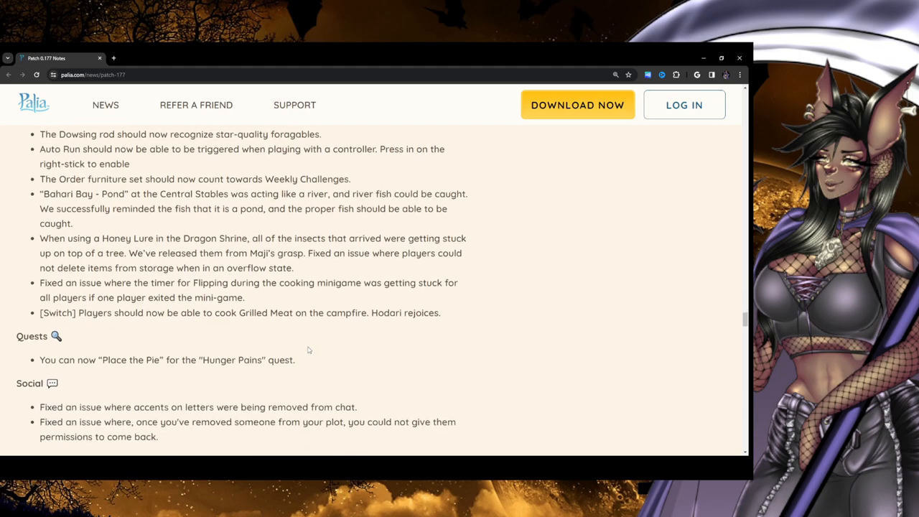
pyautogui.scroll(-3)
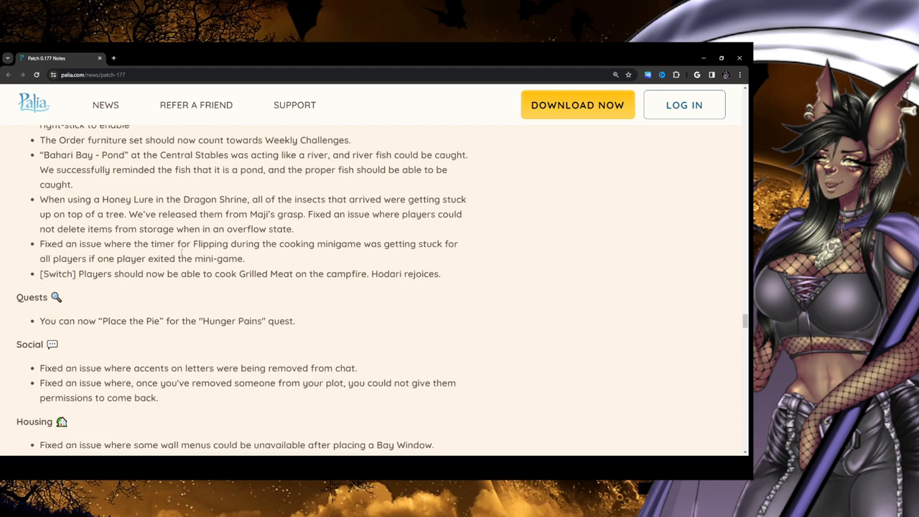
pyautogui.moveTo(298, 228)
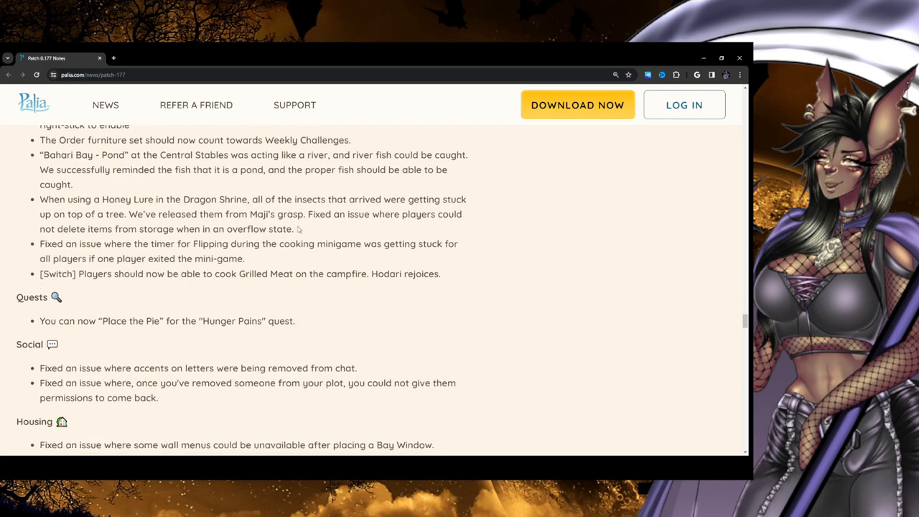
pyautogui.doubleClick(259, 229)
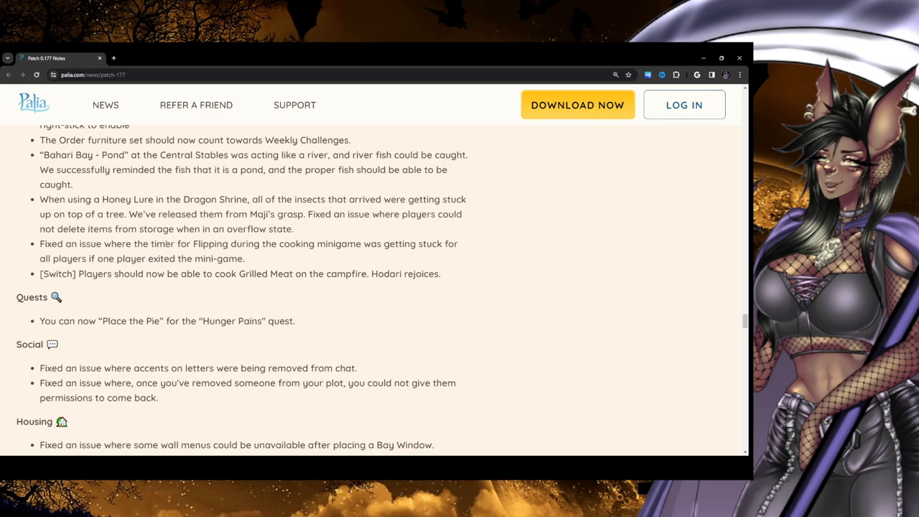
pyautogui.moveTo(310, 256)
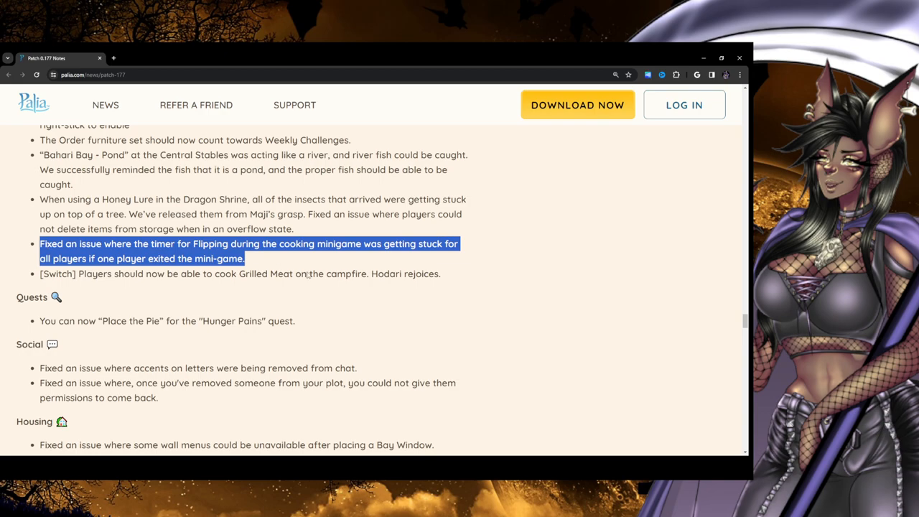
pyautogui.moveTo(265, 283)
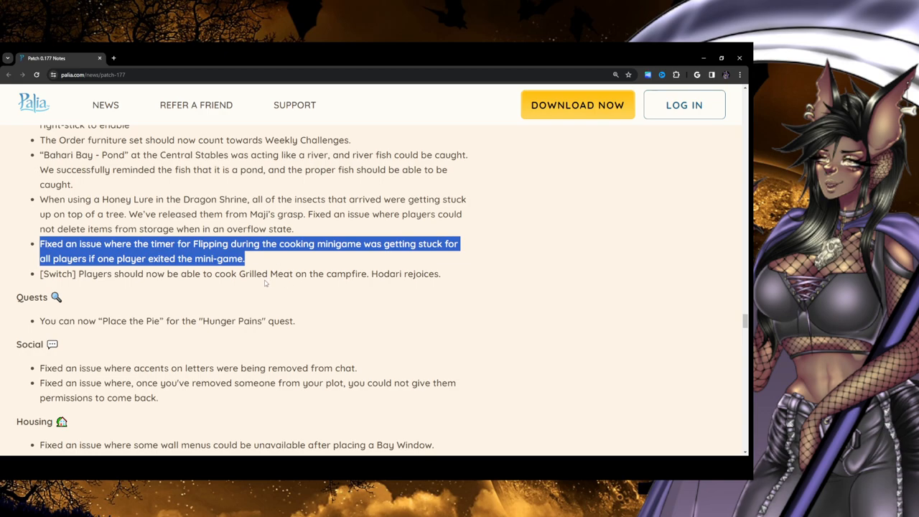
pyautogui.click(266, 283)
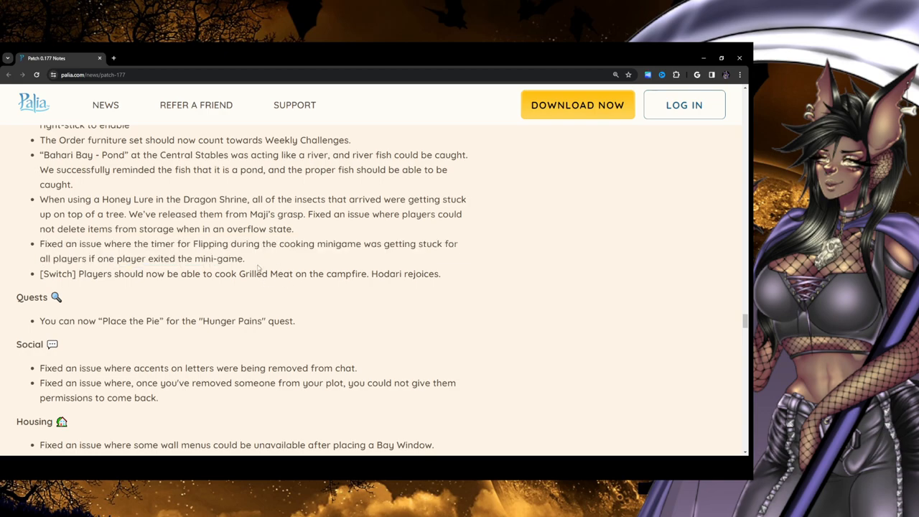
pyautogui.moveTo(351, 232)
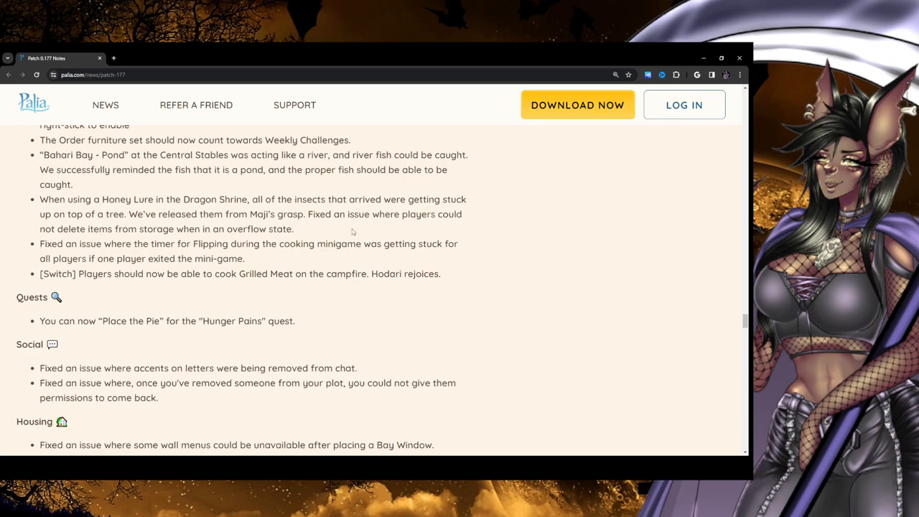
pyautogui.moveTo(364, 255)
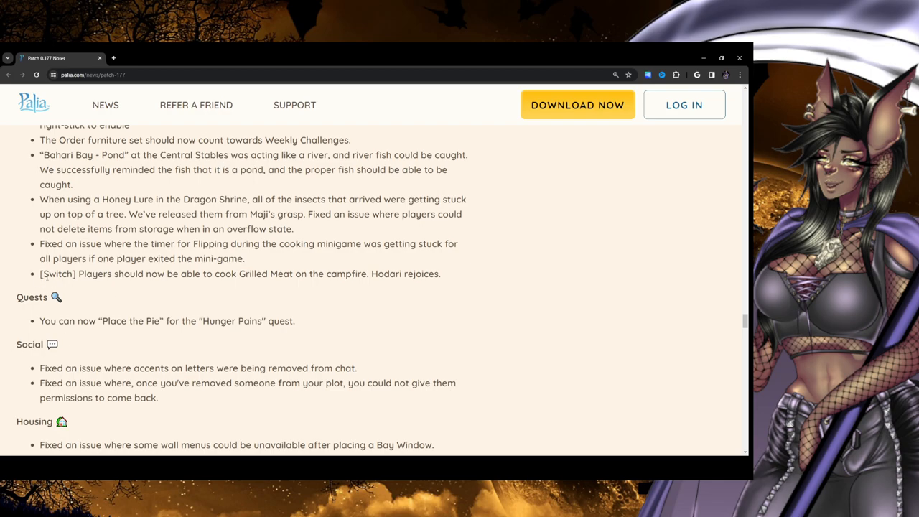
pyautogui.moveTo(39, 273); pyautogui.dragTo(239, 273)
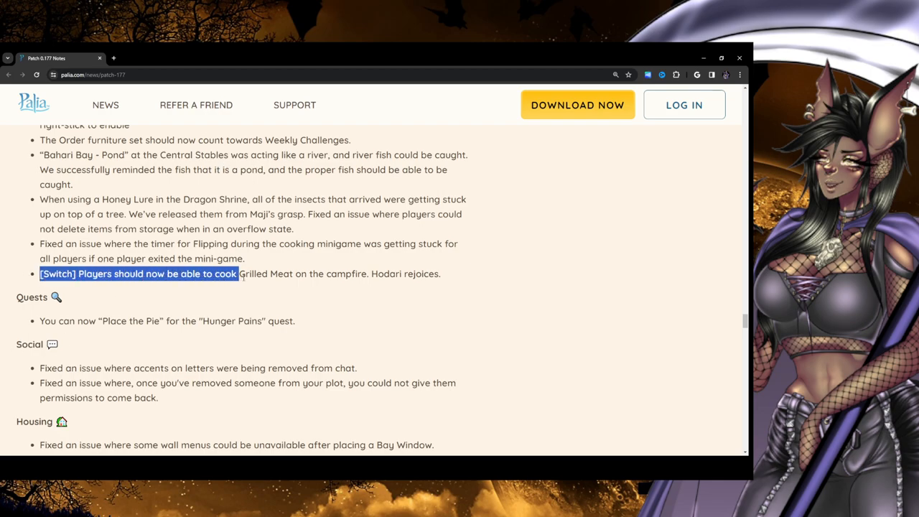
pyautogui.click(476, 284)
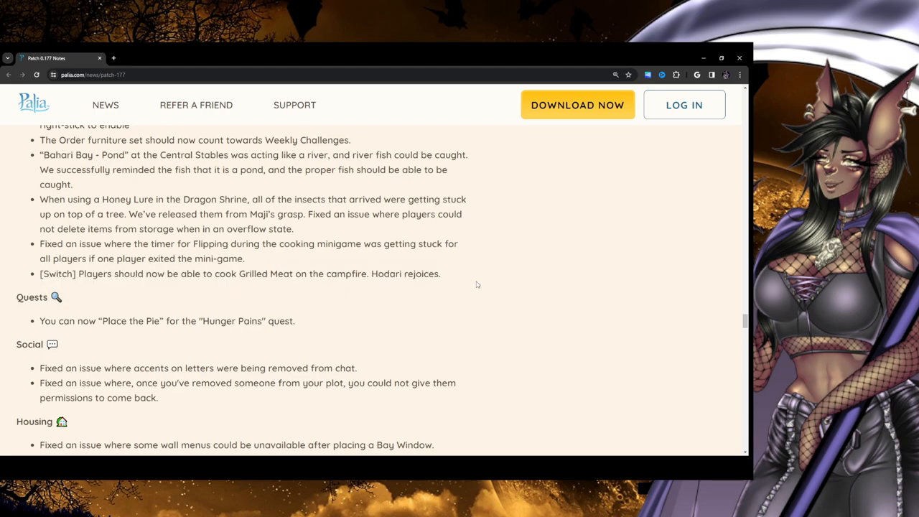
pyautogui.scroll(-3)
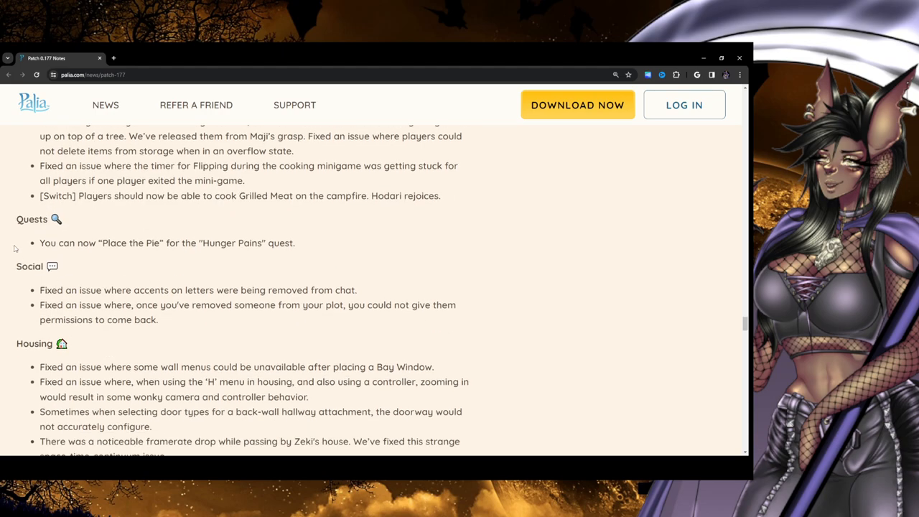
pyautogui.moveTo(82, 253)
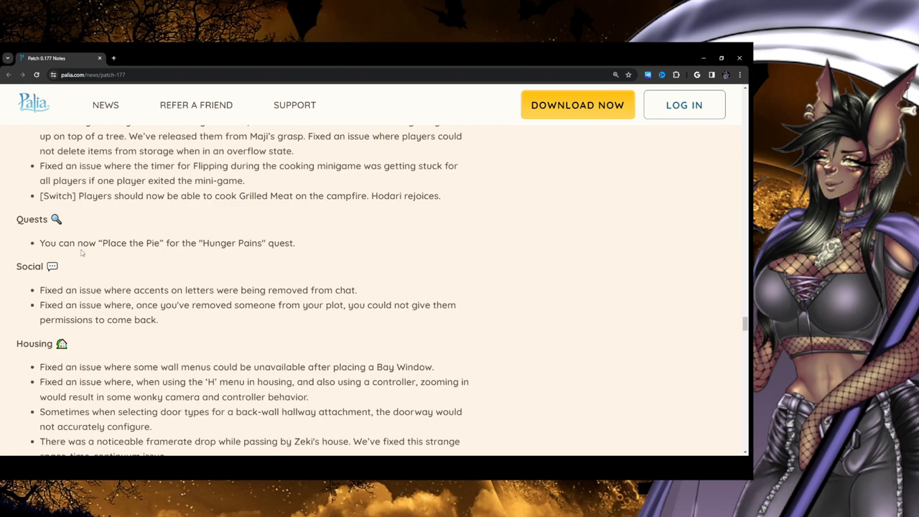
pyautogui.moveTo(179, 264)
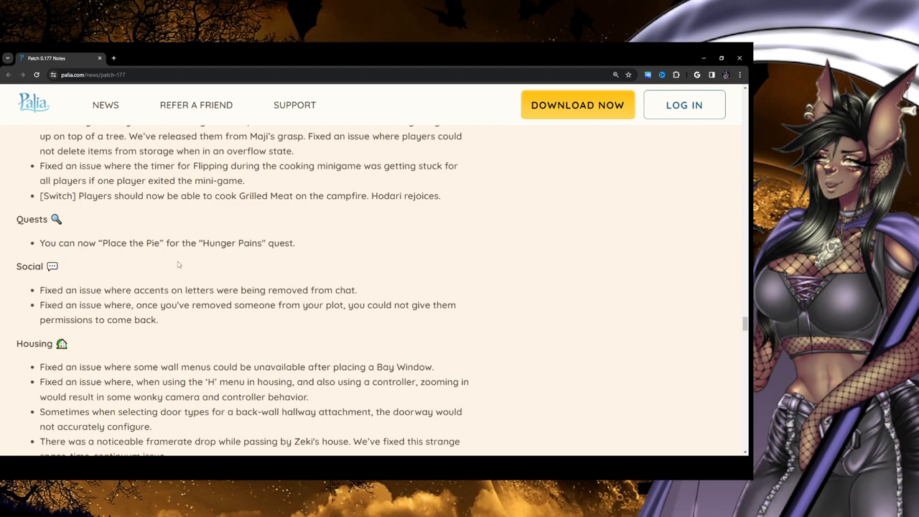
pyautogui.scroll(-3)
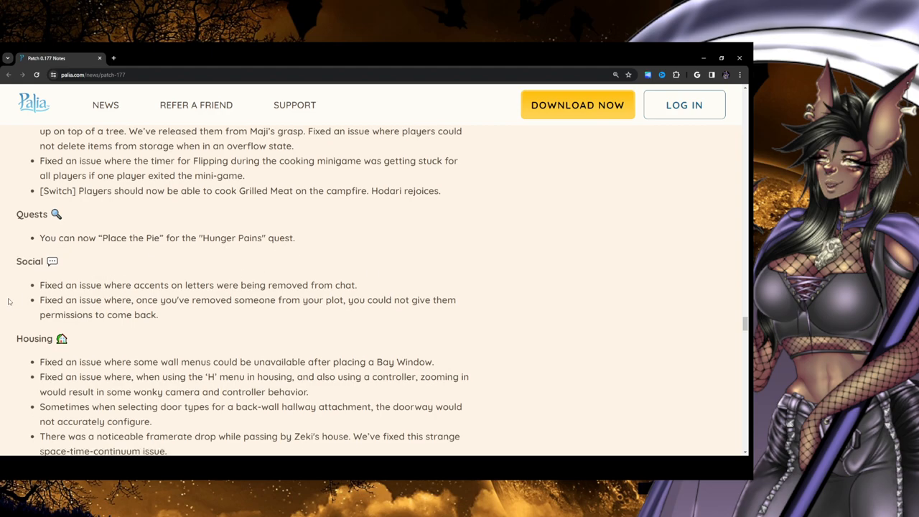
pyautogui.scroll(-3)
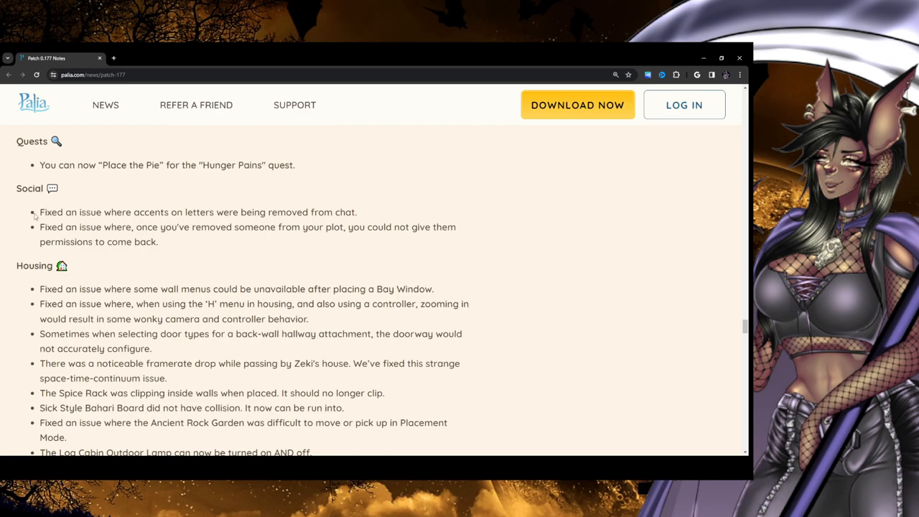
pyautogui.moveTo(358, 224)
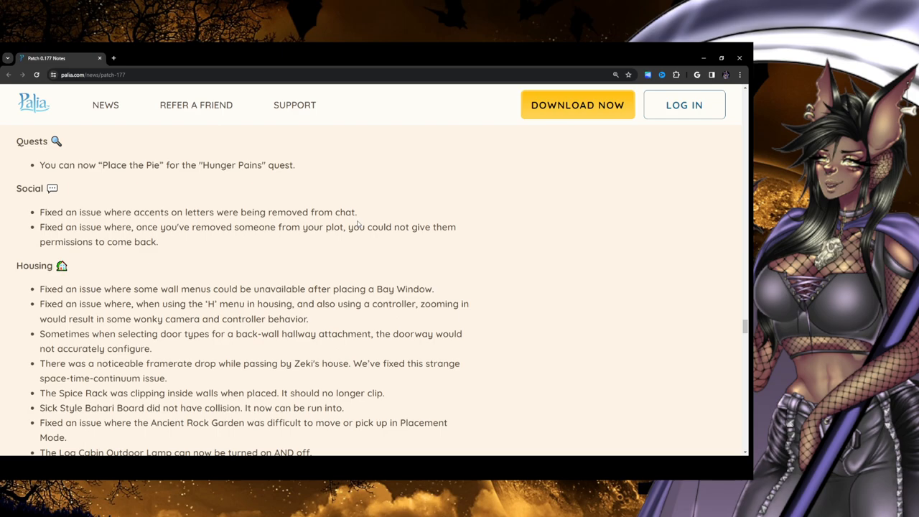
pyautogui.moveTo(210, 237)
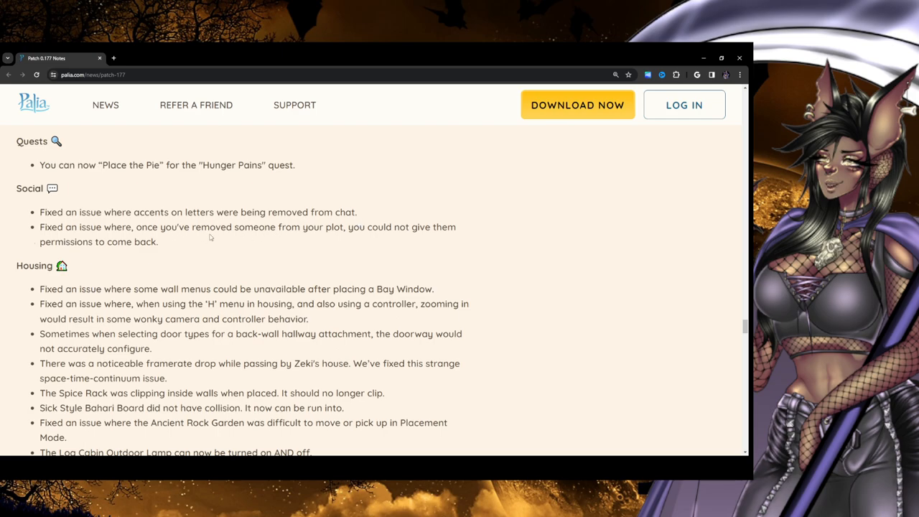
pyautogui.moveTo(352, 240)
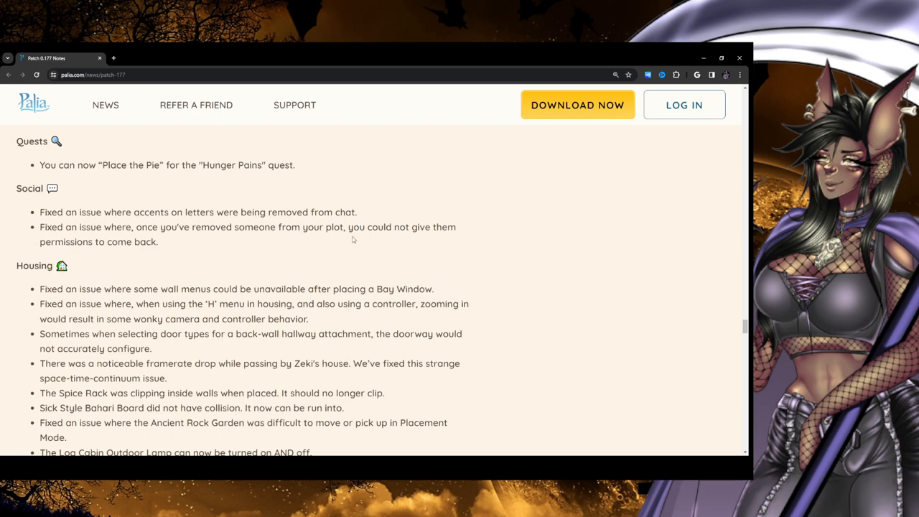
pyautogui.moveTo(259, 247)
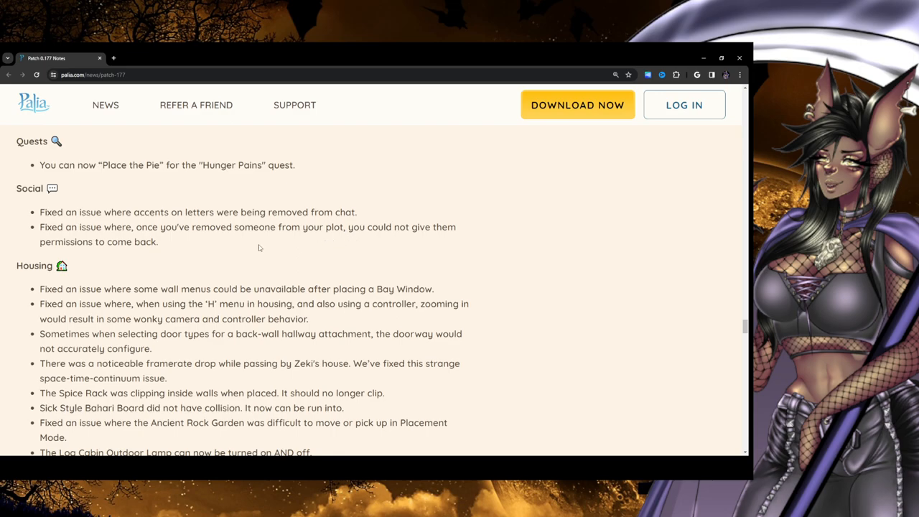
pyautogui.moveTo(181, 237)
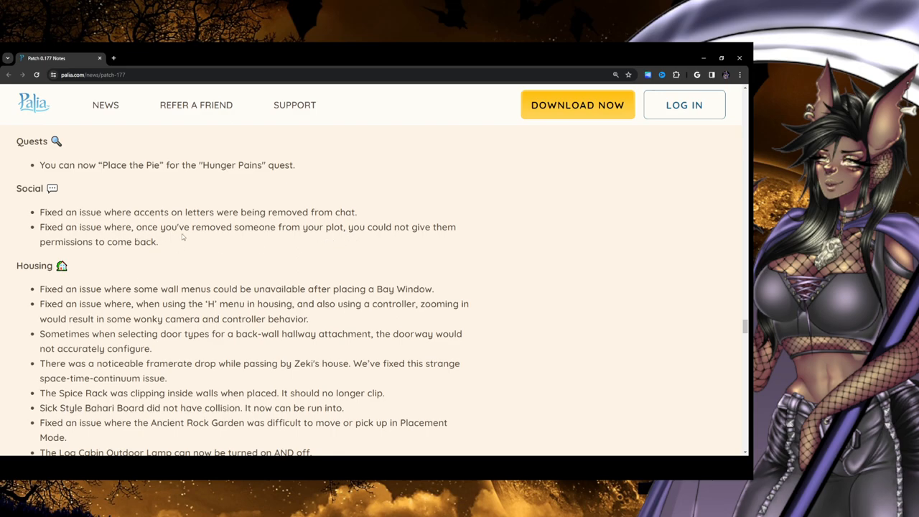
pyautogui.moveTo(429, 230)
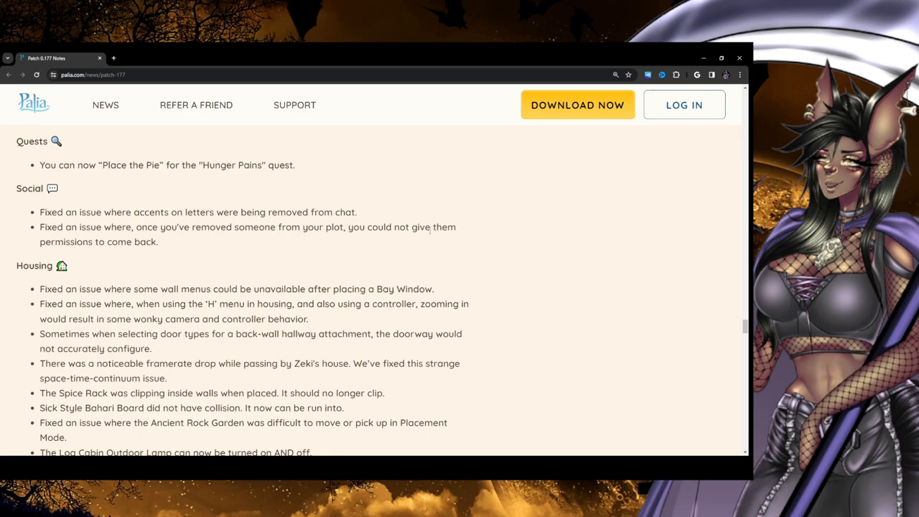
pyautogui.moveTo(210, 251)
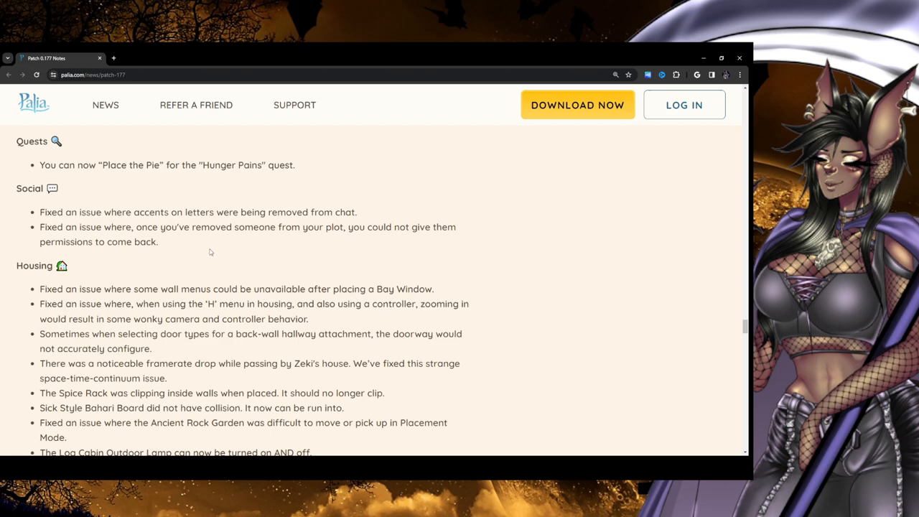
# Scroll through the remaining Housing fixes down to Game Events' Luna New Year dishes
pyautogui.scroll(-3)
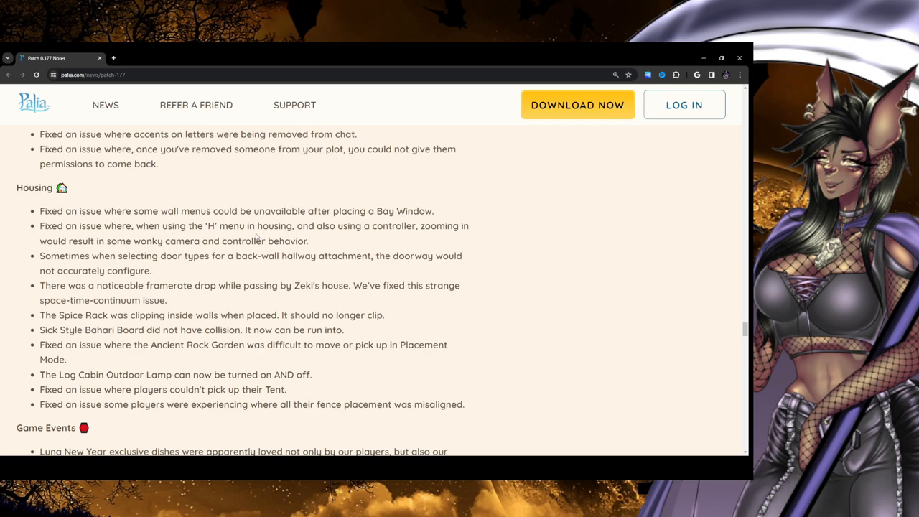
pyautogui.moveTo(372, 244)
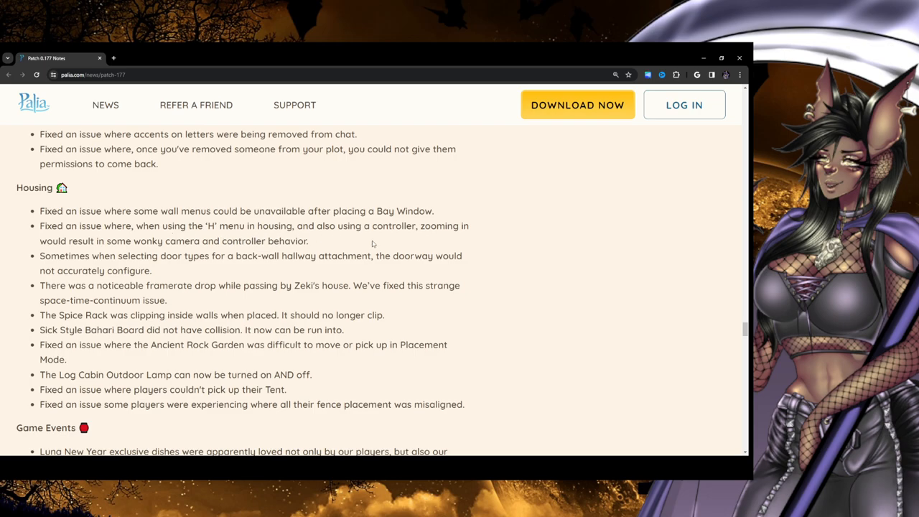
pyautogui.moveTo(486, 251)
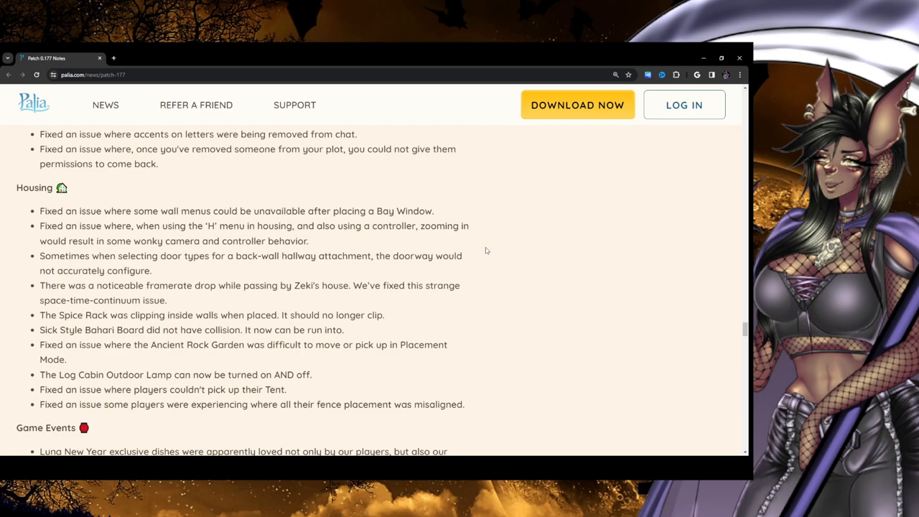
pyautogui.moveTo(311, 242)
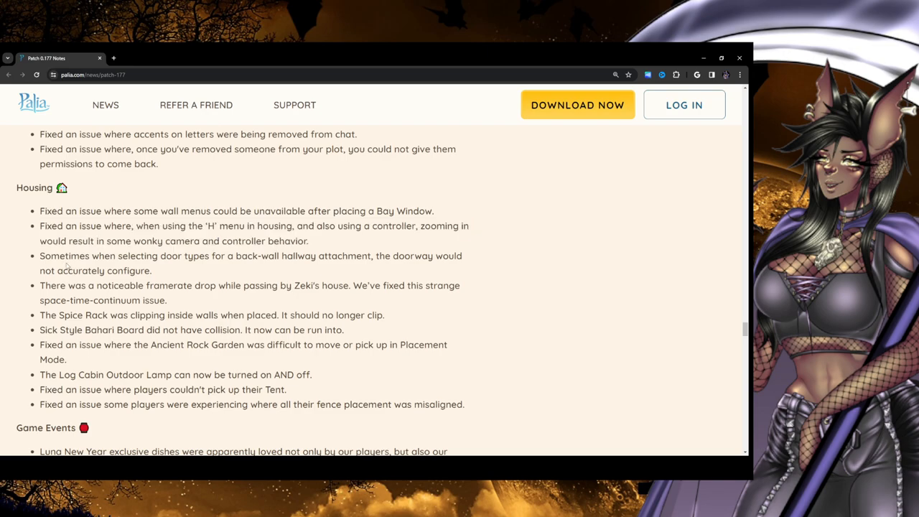
pyautogui.moveTo(424, 271)
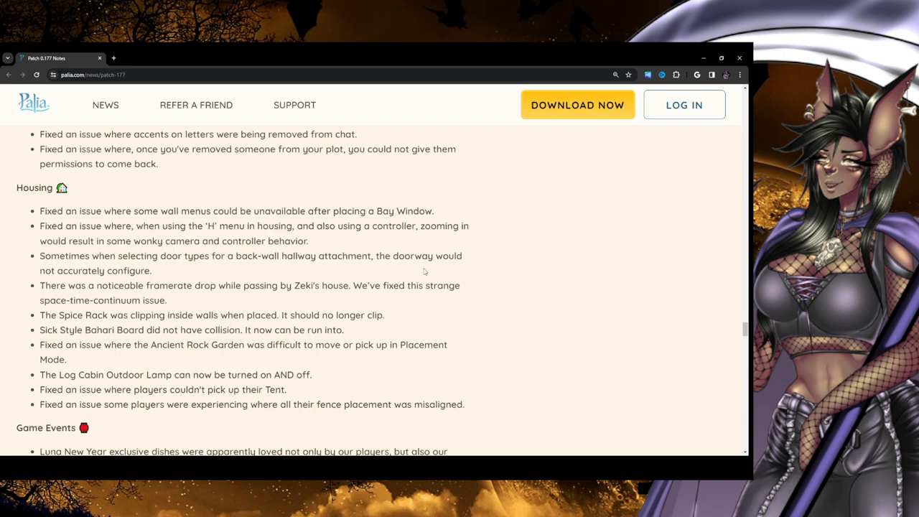
pyautogui.moveTo(533, 269)
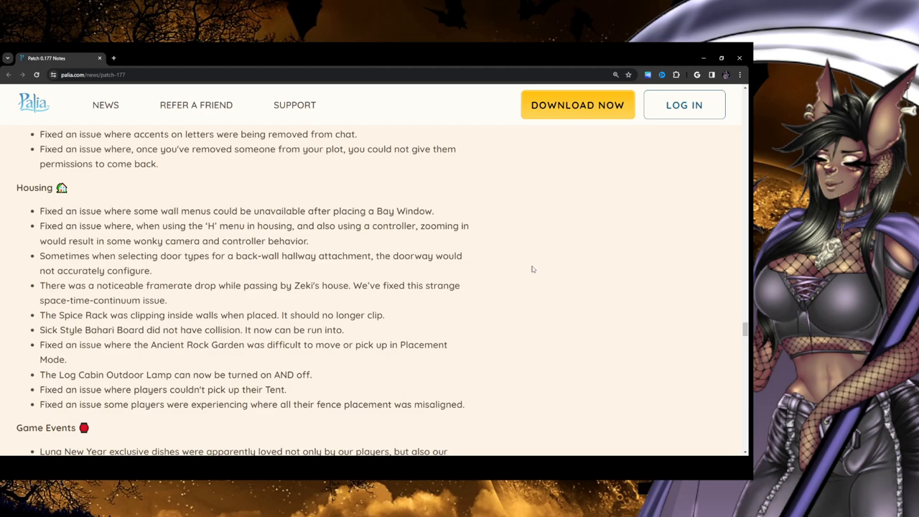
pyautogui.scroll(-3)
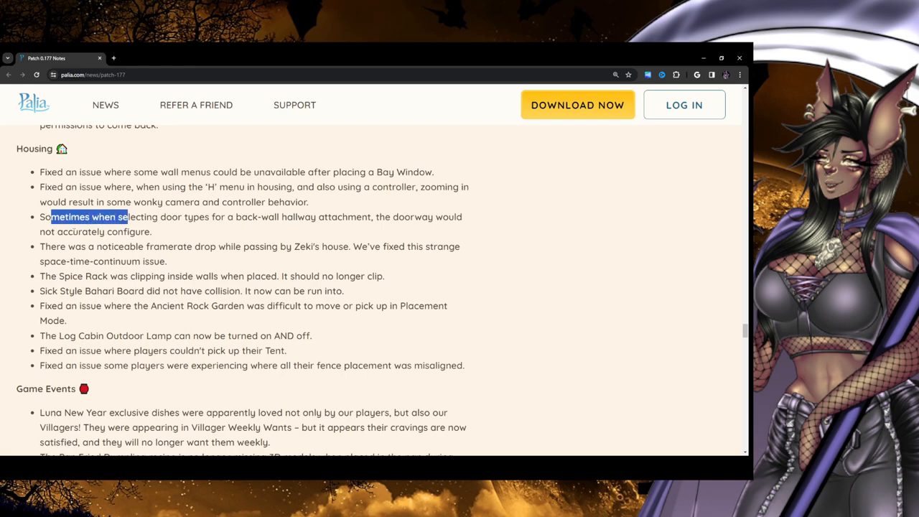
pyautogui.click(227, 259)
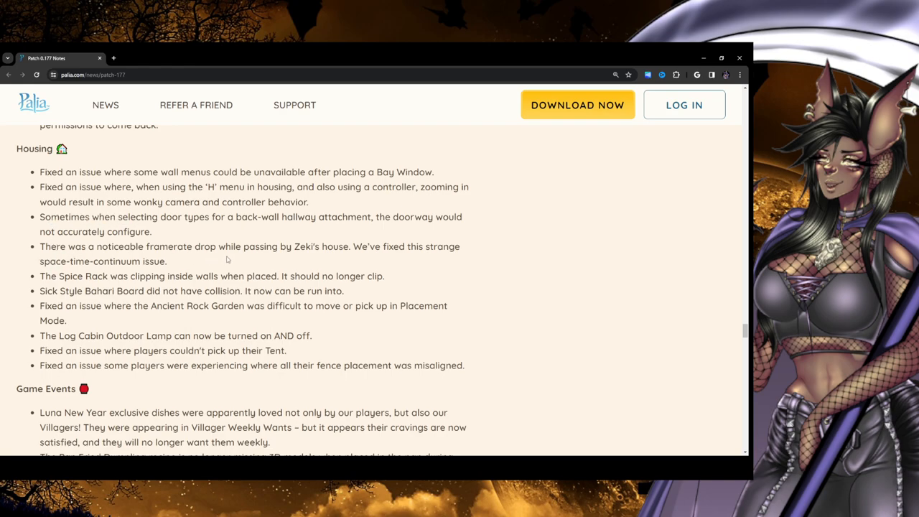
pyautogui.moveTo(310, 259)
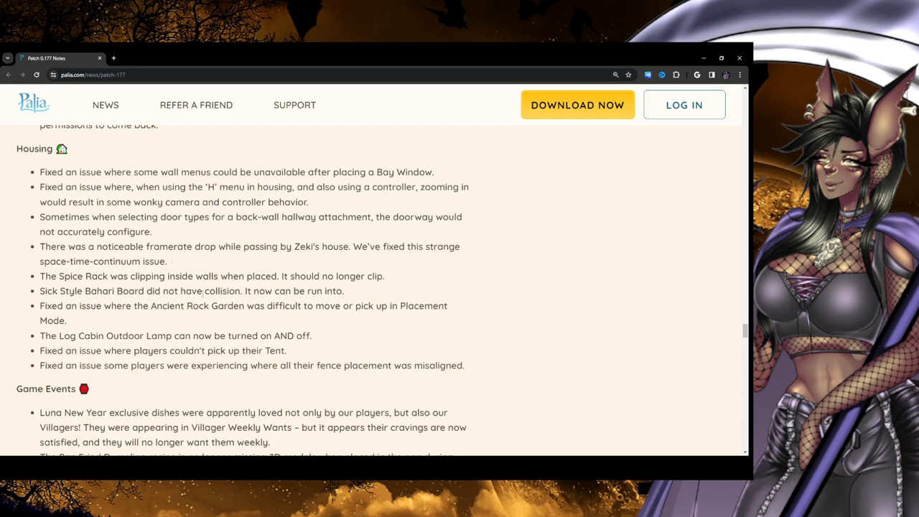
pyautogui.moveTo(206, 261)
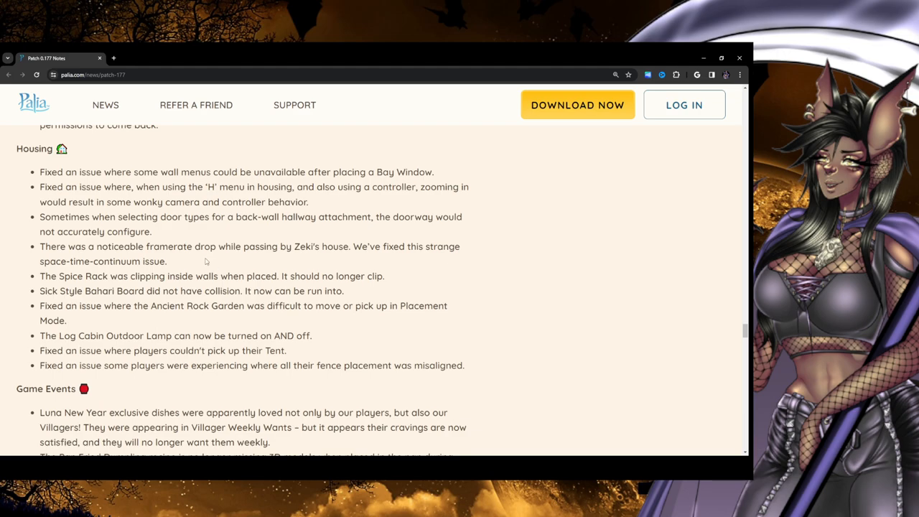
pyautogui.moveTo(39, 278)
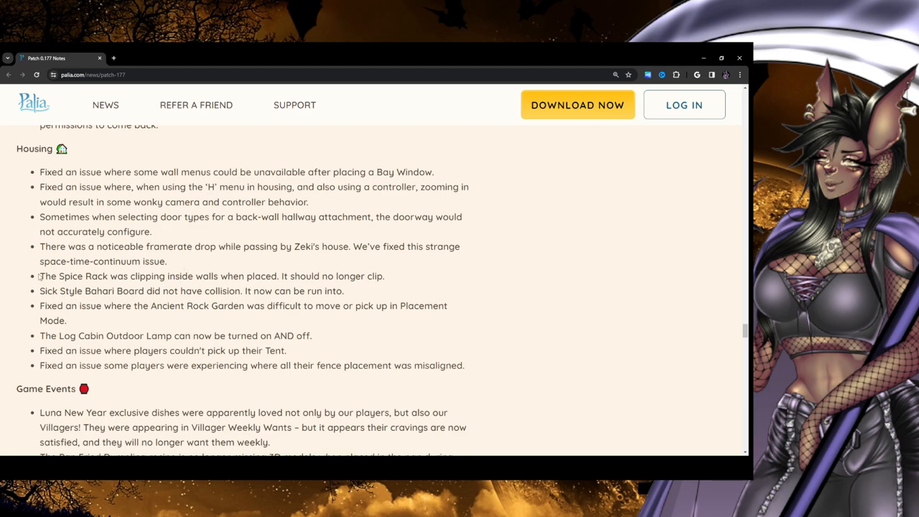
pyautogui.doubleClick(60, 275)
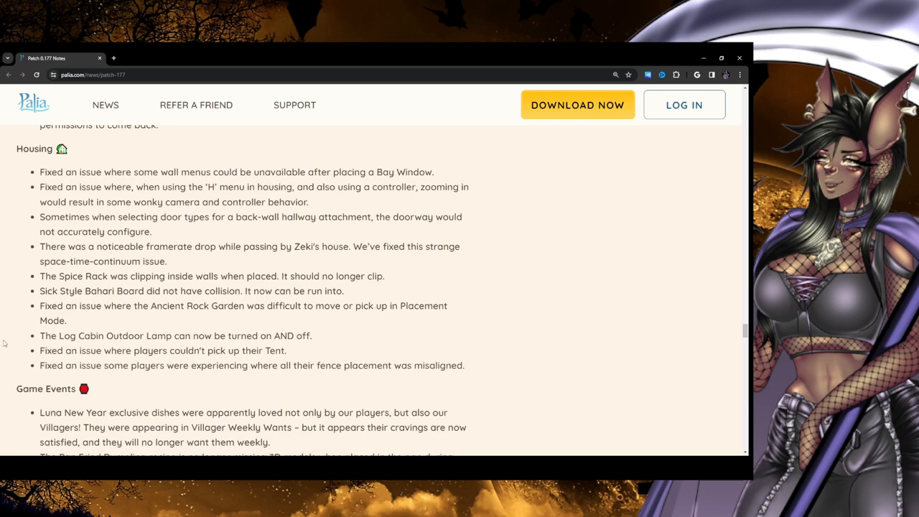
# Highlight and clear the Luna New Year and Pan Fried Dumpling entries in Game Events
pyautogui.scroll(-3)
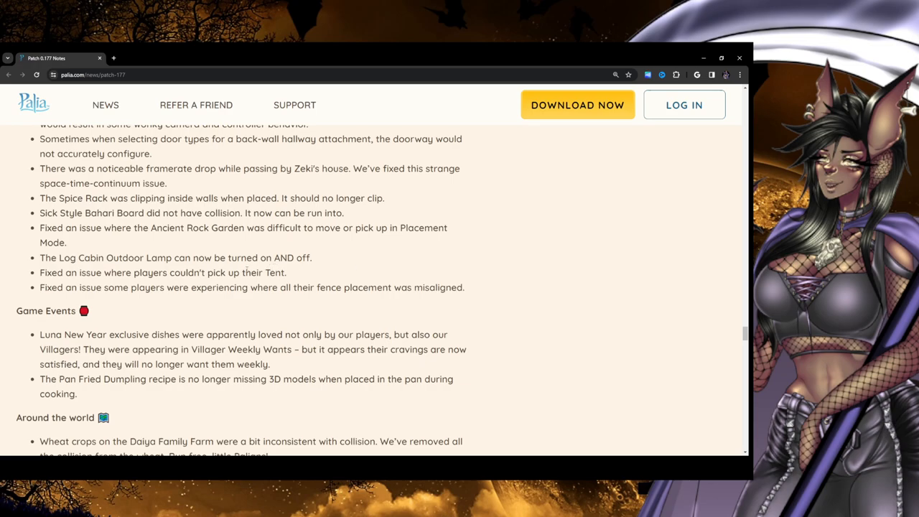
pyautogui.scroll(-3)
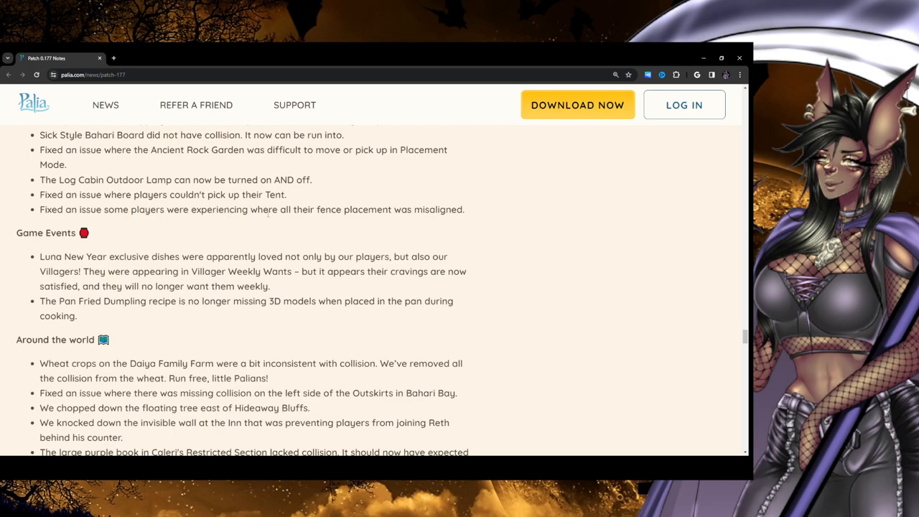
pyautogui.moveTo(424, 220)
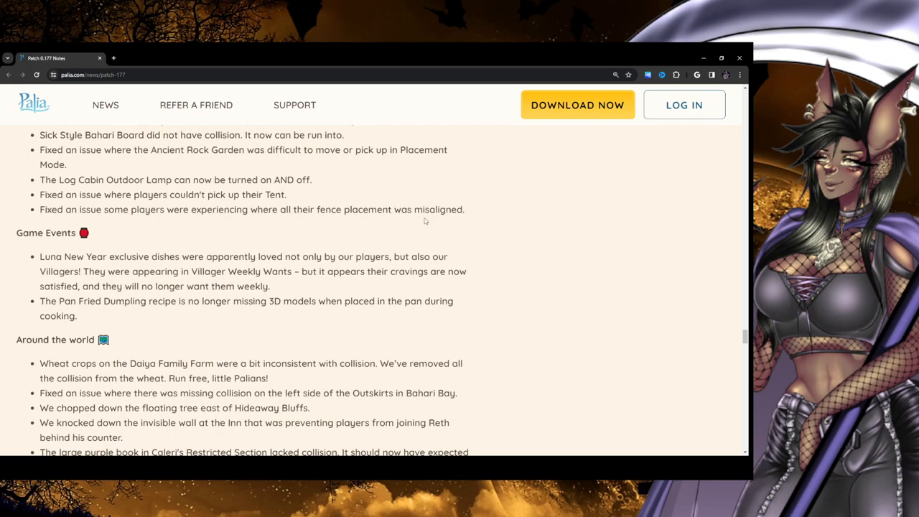
pyautogui.moveTo(465, 222)
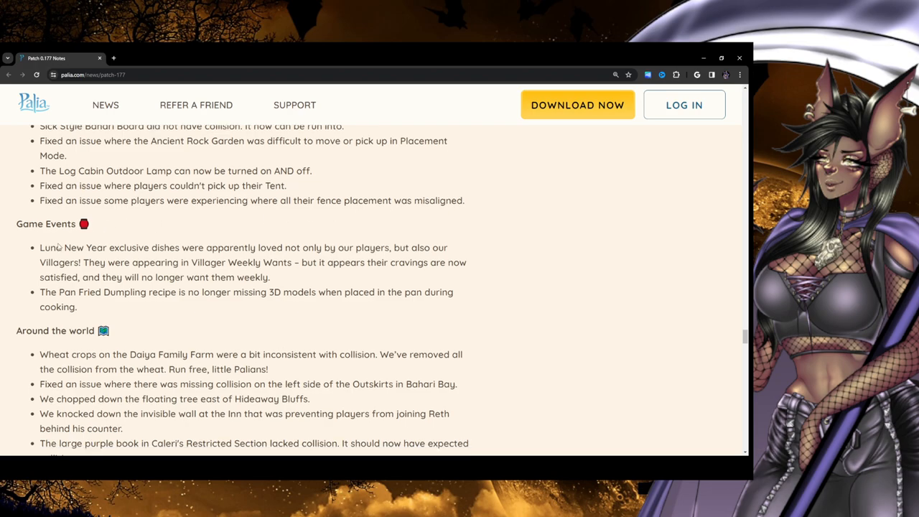
pyautogui.scroll(-3)
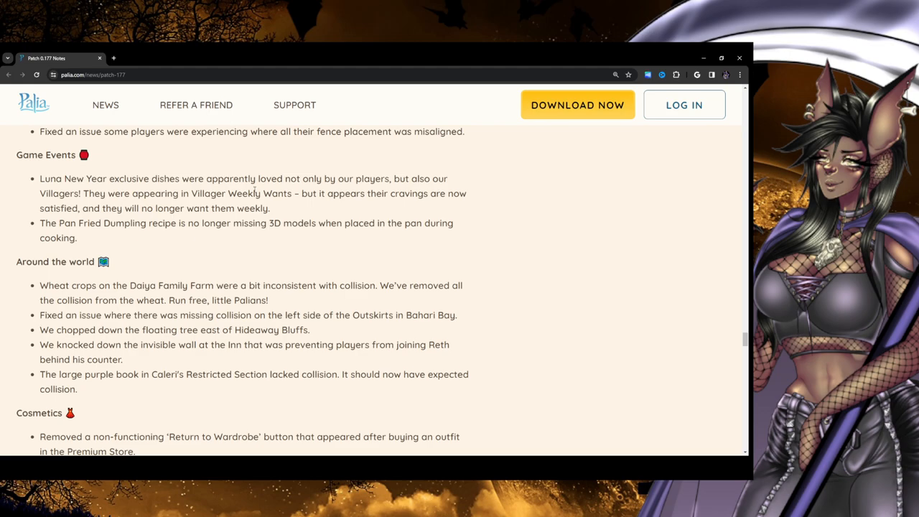
pyautogui.moveTo(440, 170)
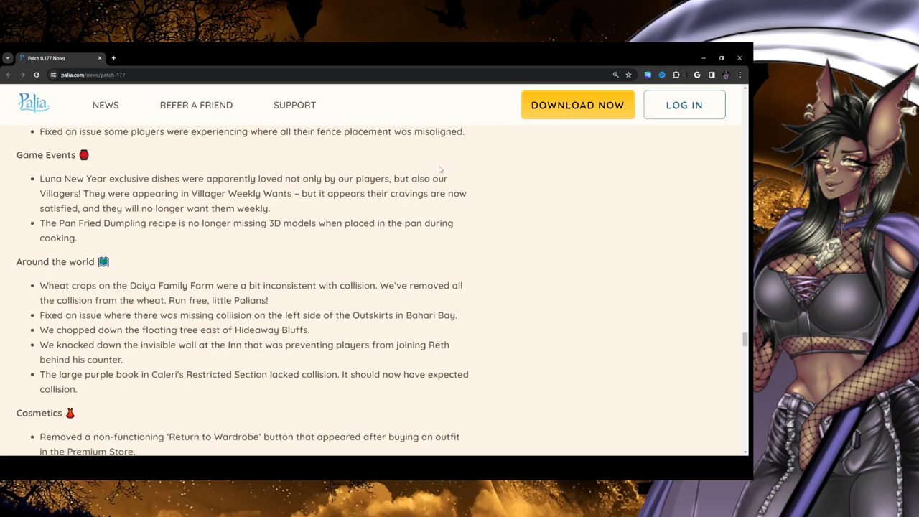
pyautogui.moveTo(92, 203)
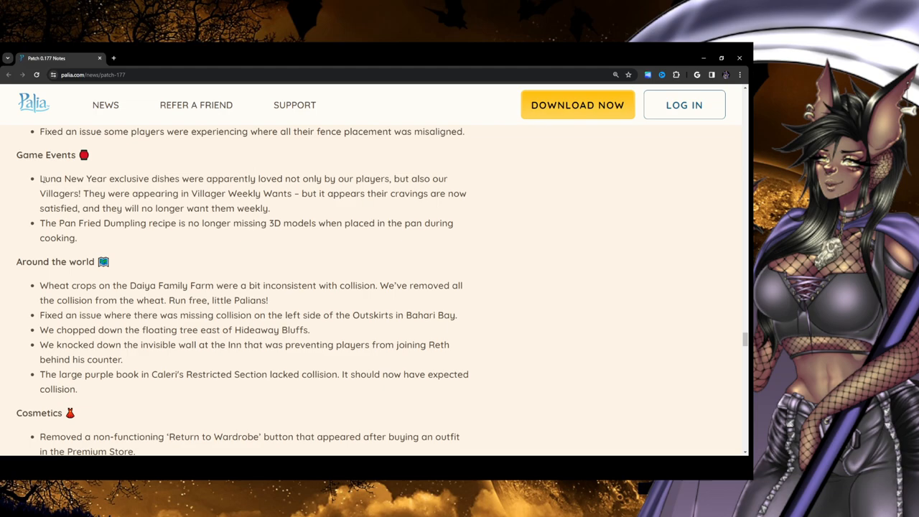
pyautogui.moveTo(40, 179); pyautogui.dragTo(271, 179)
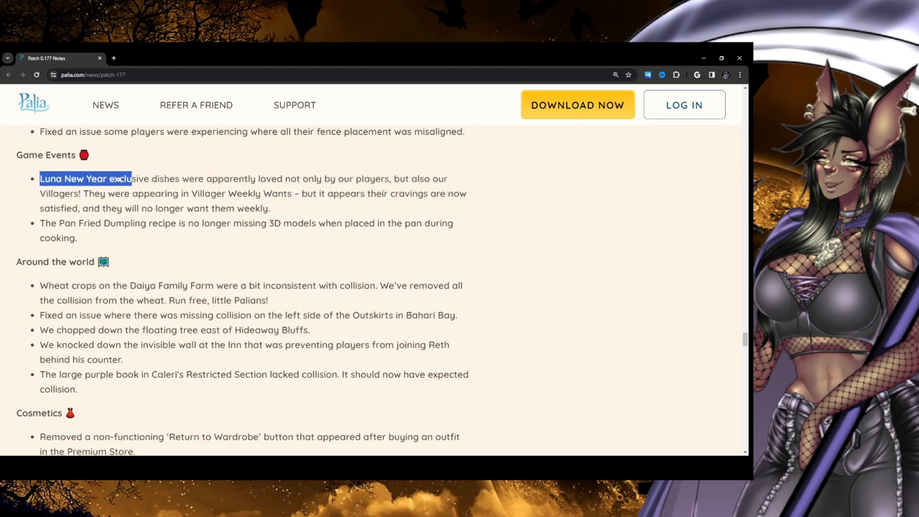
pyautogui.moveTo(132, 178); pyautogui.dragTo(215, 193)
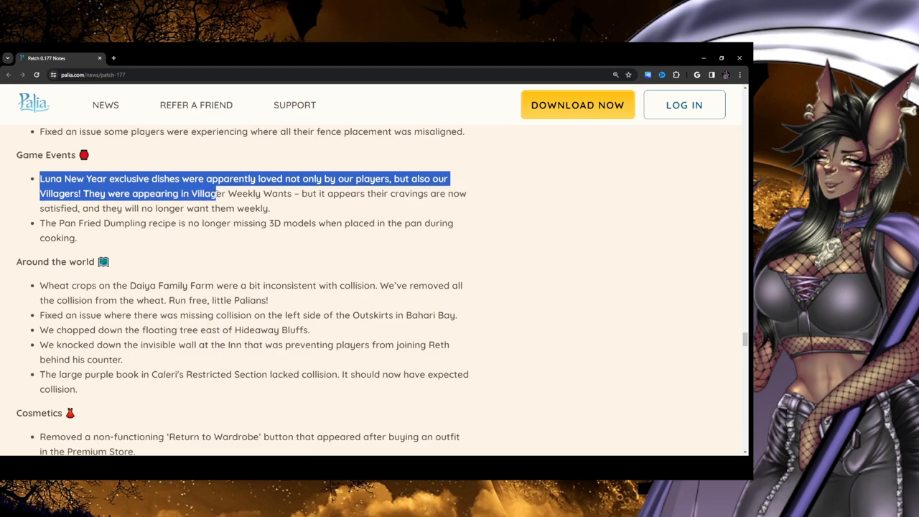
pyautogui.click(316, 193)
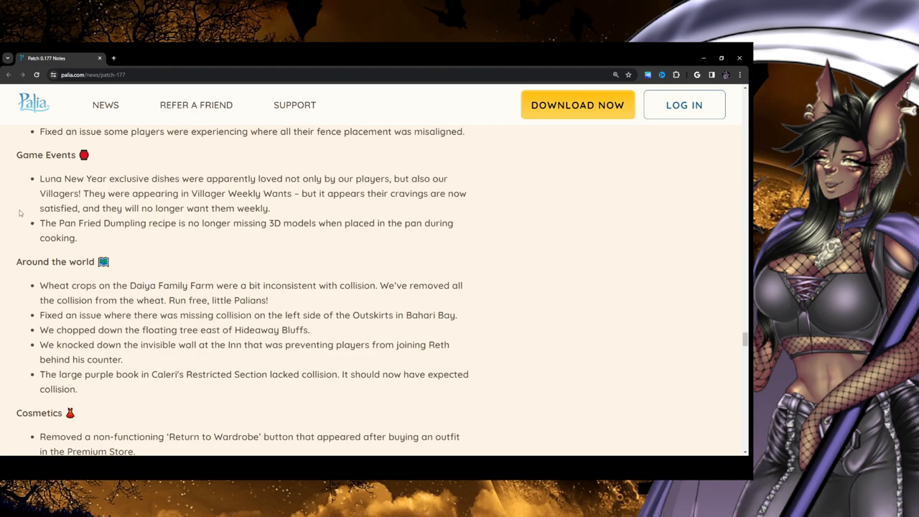
pyautogui.moveTo(286, 213)
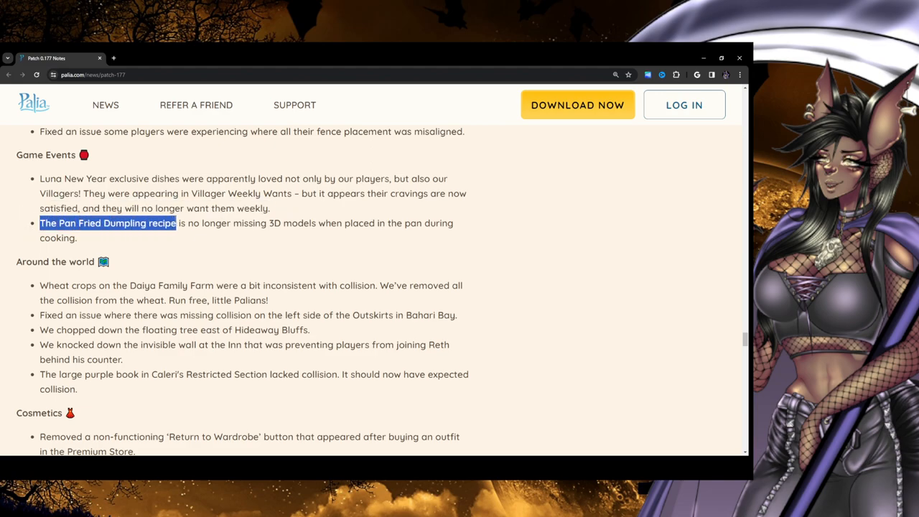
pyautogui.moveTo(175, 222); pyautogui.dragTo(78, 238)
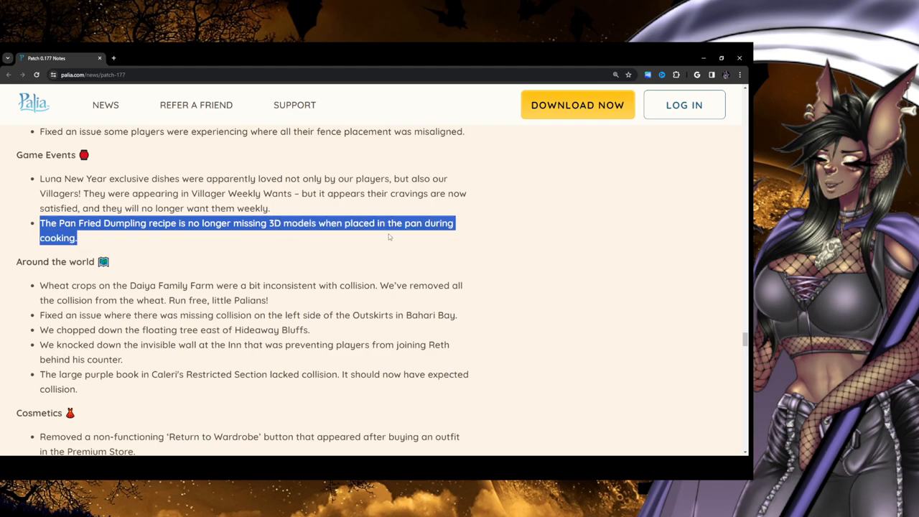
pyautogui.moveTo(447, 239)
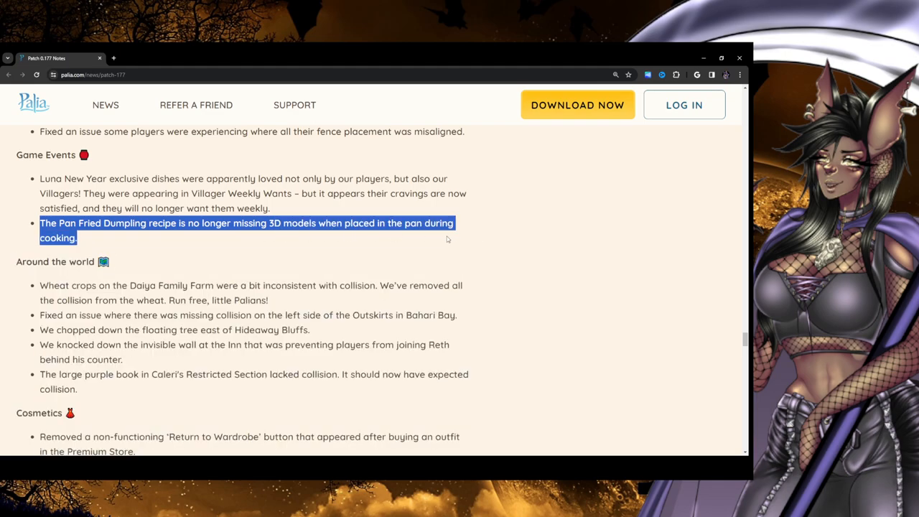
pyautogui.click(176, 243)
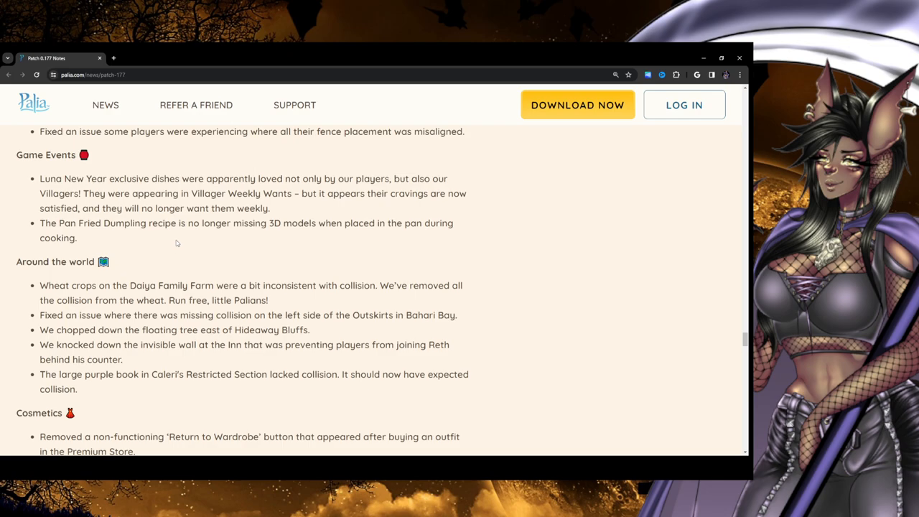
# Scroll to the five Around the world fixes and the first Cosmetics entries
pyautogui.scroll(-3)
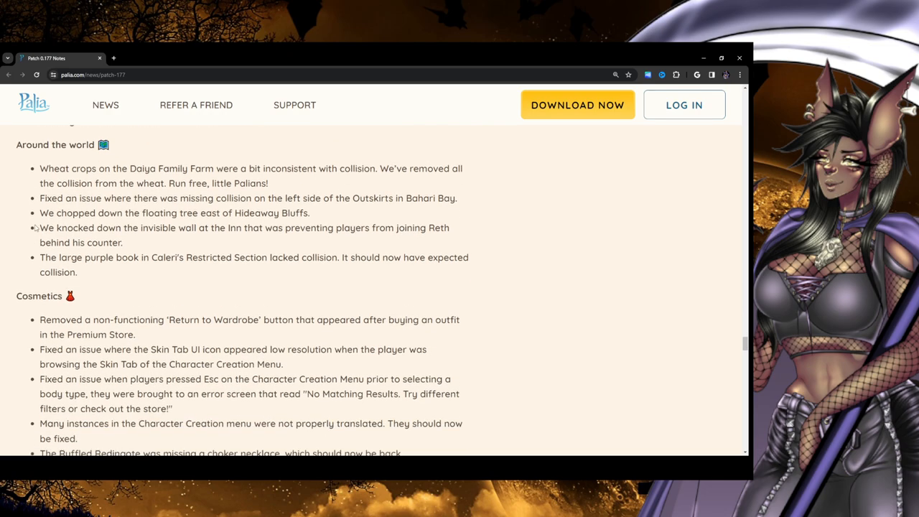
pyautogui.moveTo(28, 170)
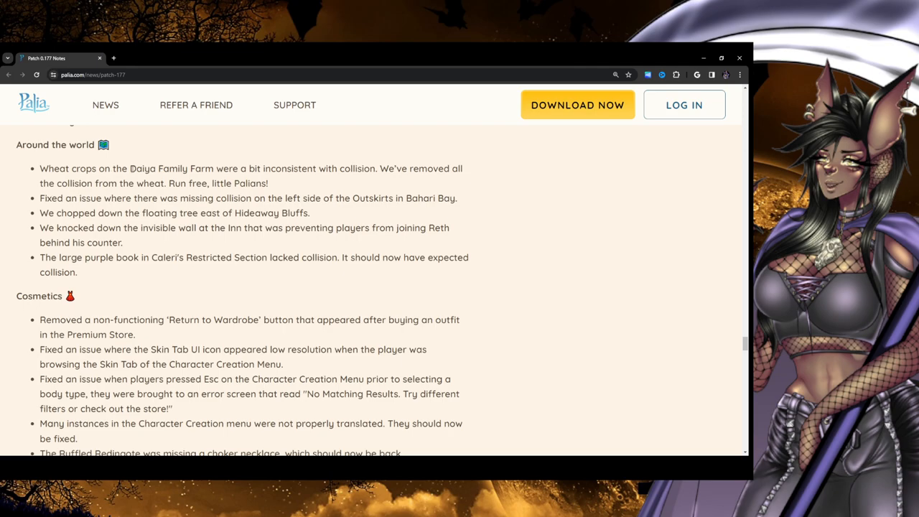
pyautogui.moveTo(352, 177)
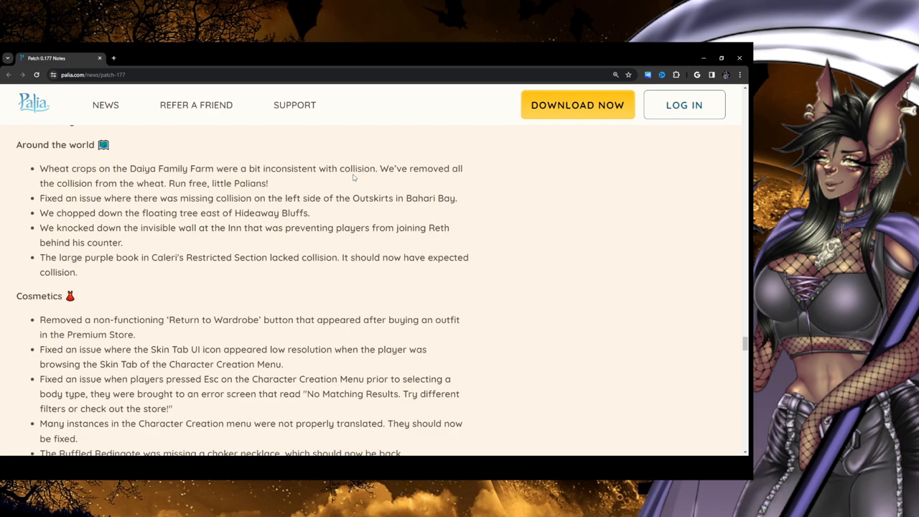
pyautogui.moveTo(436, 174)
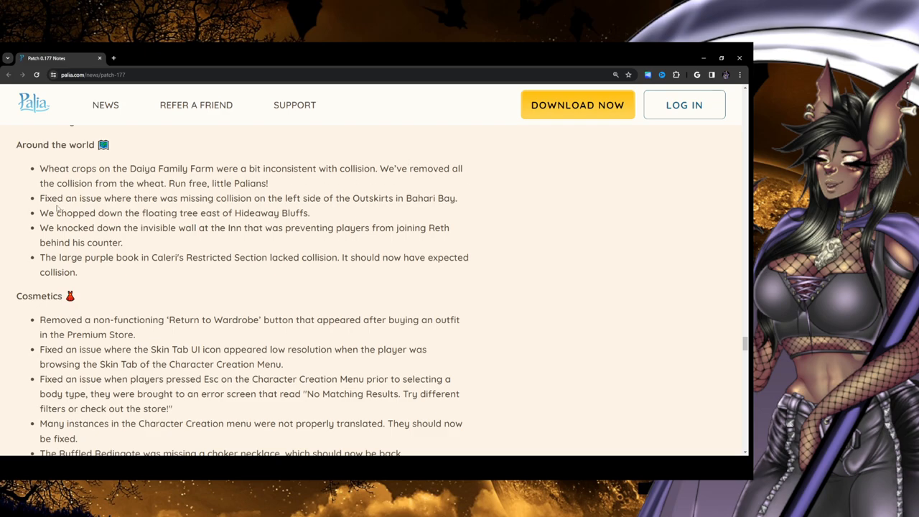
pyautogui.moveTo(207, 183)
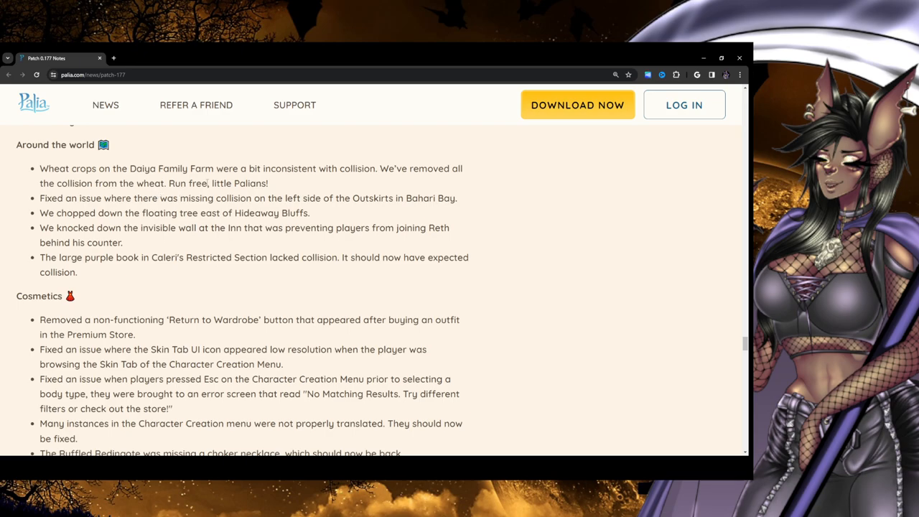
pyautogui.moveTo(17, 211)
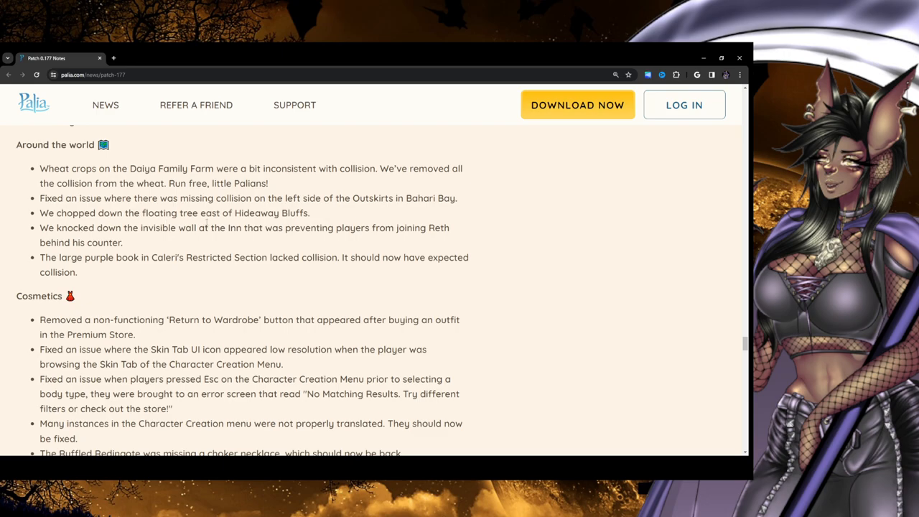
pyautogui.moveTo(330, 219)
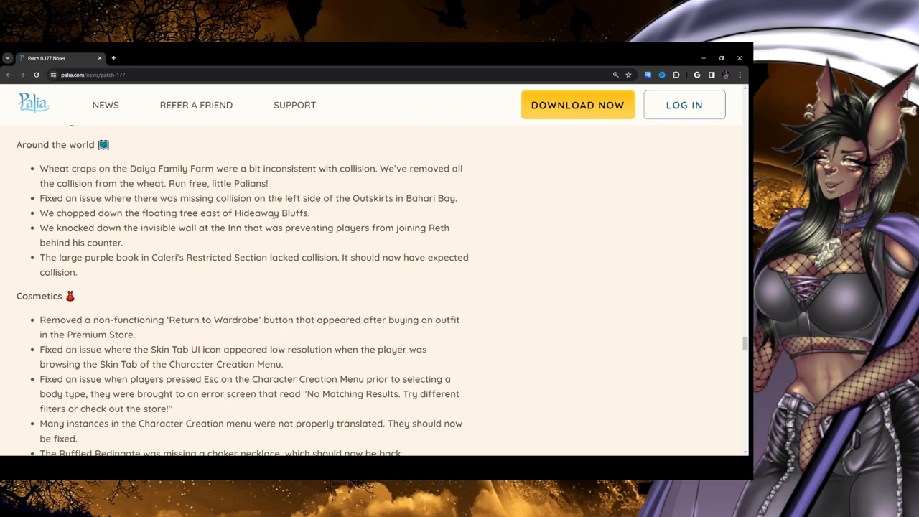
pyautogui.doubleClick(270, 212)
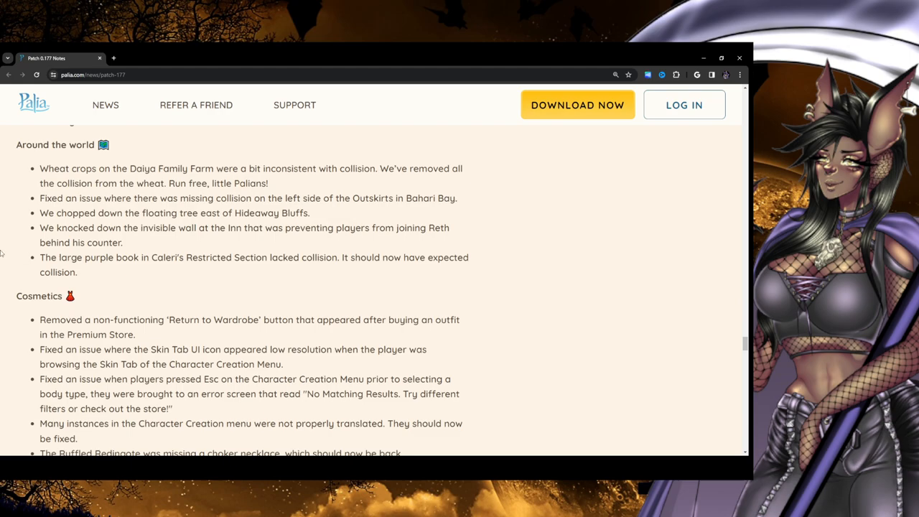
pyautogui.moveTo(169, 267)
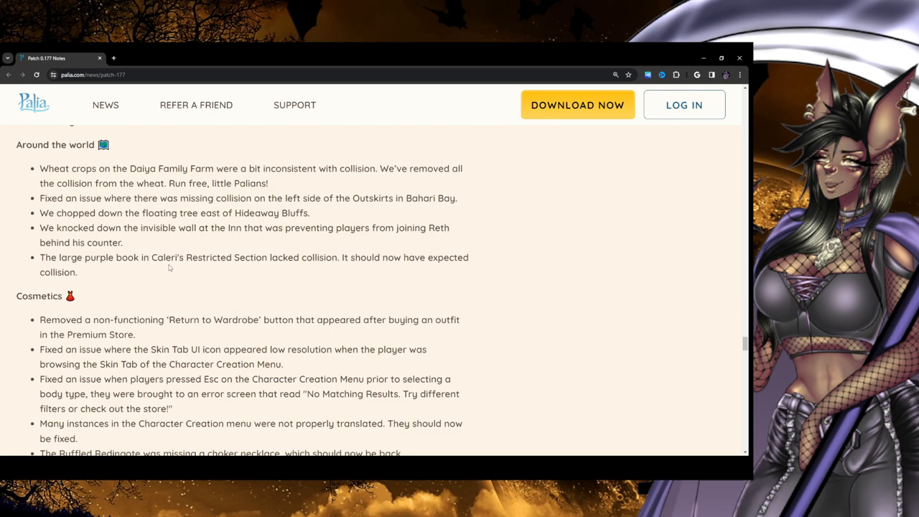
pyautogui.moveTo(269, 267)
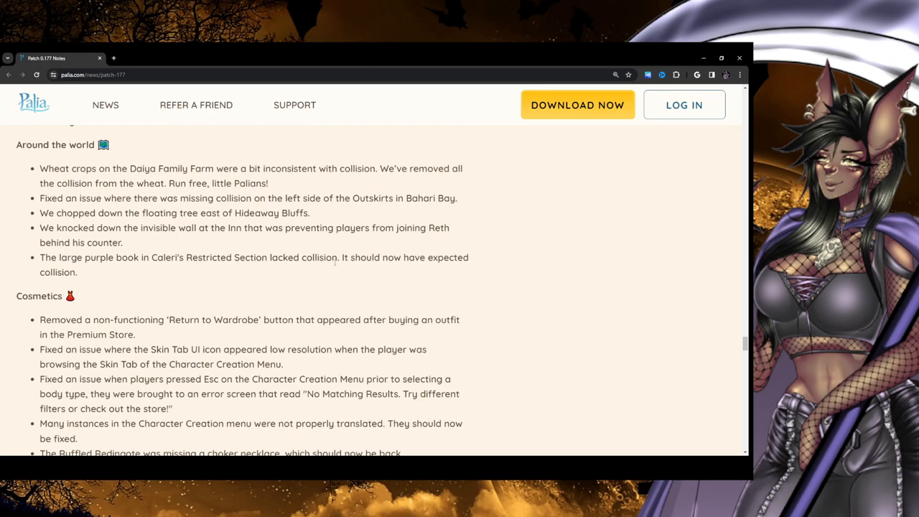
pyautogui.moveTo(387, 272)
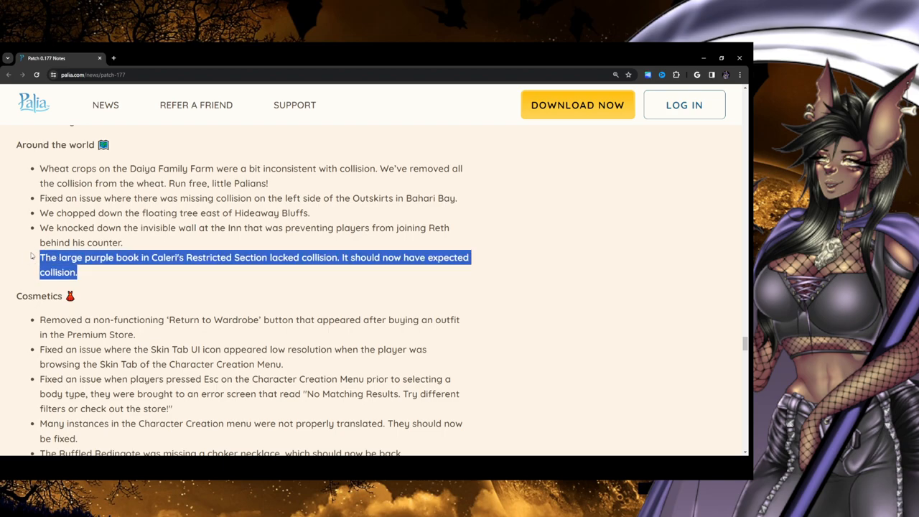
# Scroll through the Cosmetics fixes down to the Switch appearance-selection fix
pyautogui.scroll(-3)
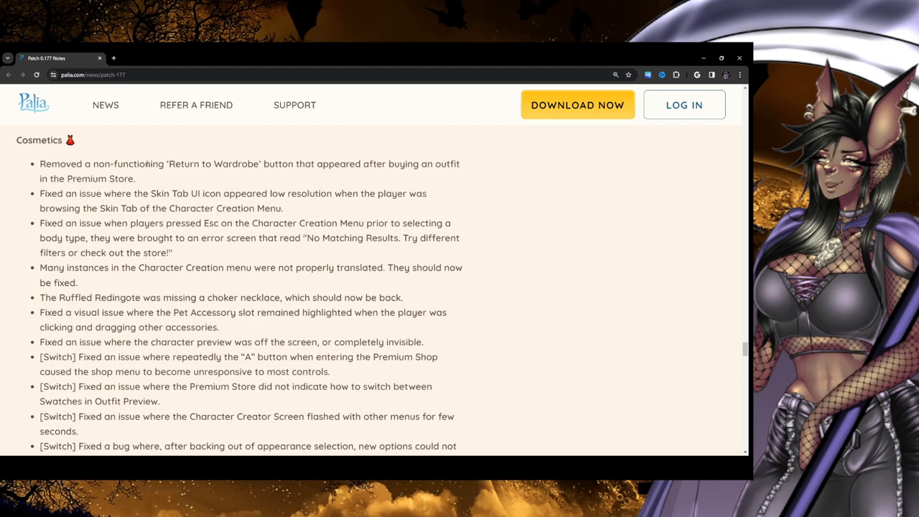
pyautogui.moveTo(457, 174)
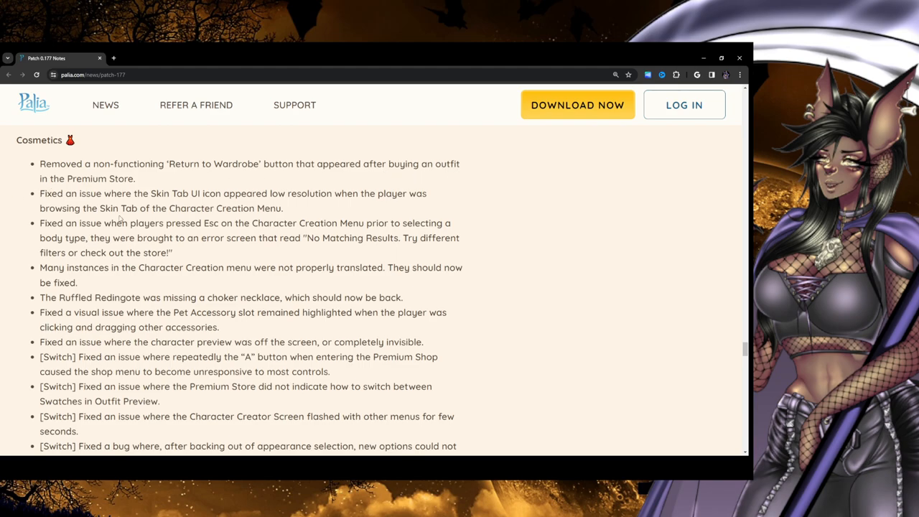
pyautogui.moveTo(244, 206)
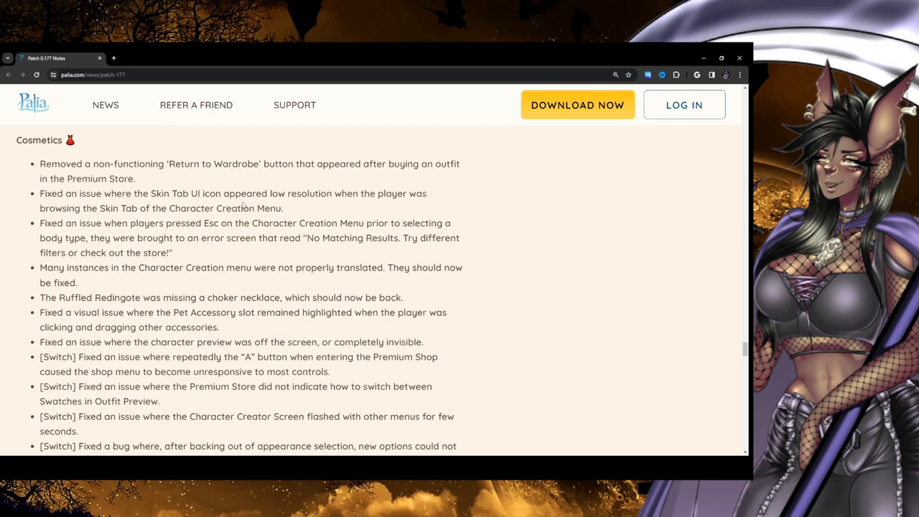
pyautogui.moveTo(403, 207)
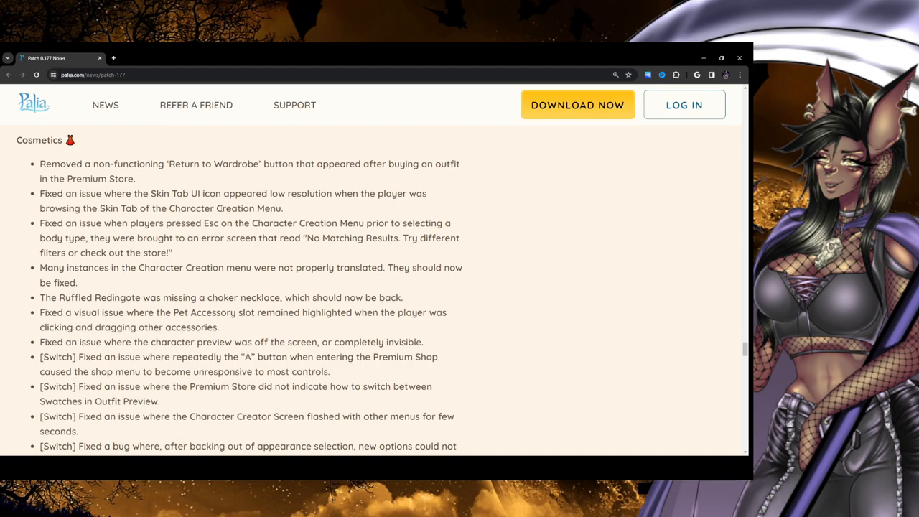
pyautogui.scroll(-3)
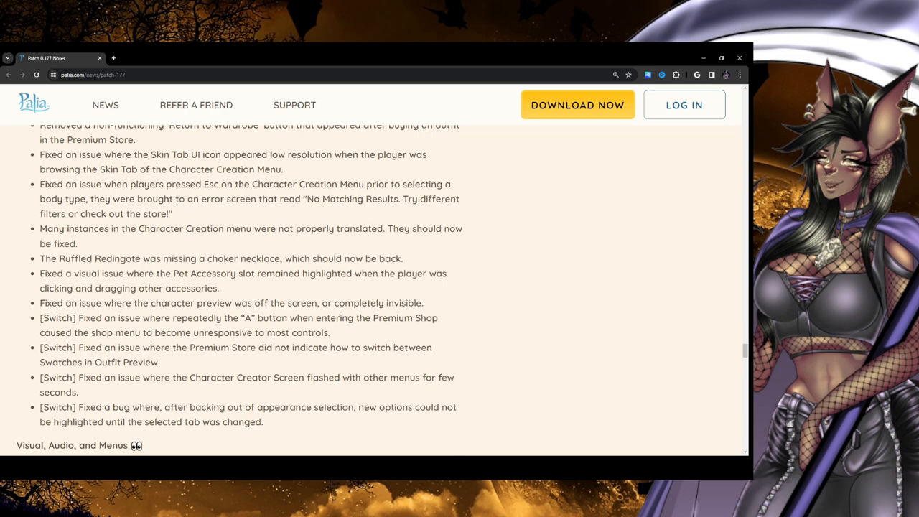
# Scroll into Visual, Audio, and Menus, from the Subira cinematic loop to duplicate relationship tooltips
pyautogui.scroll(-3)
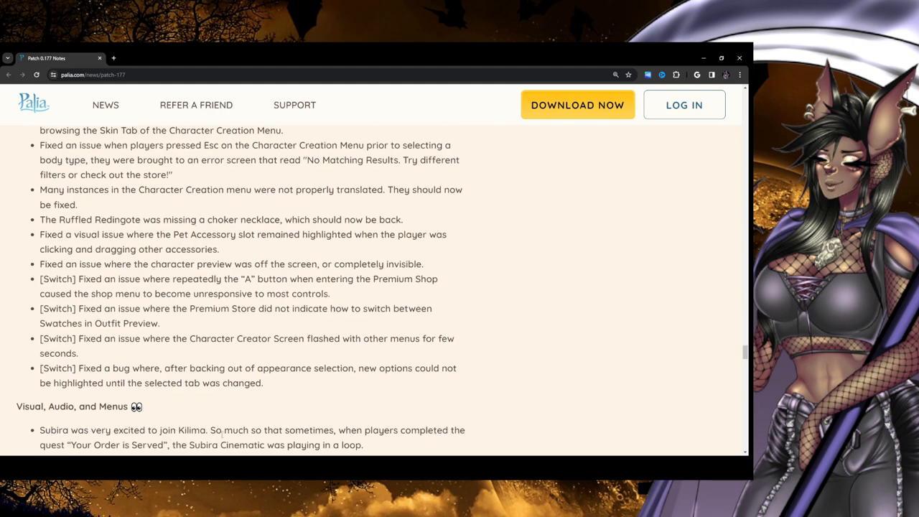
pyautogui.scroll(-3)
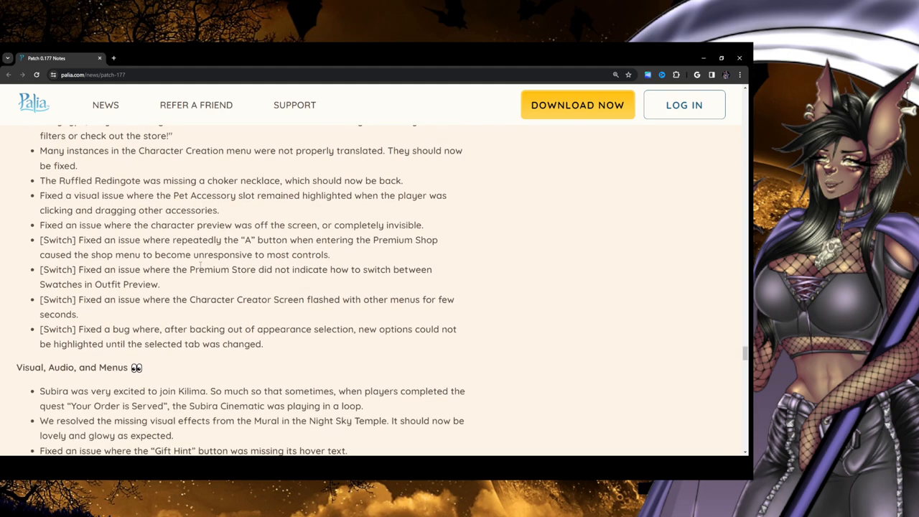
pyautogui.moveTo(520, 160)
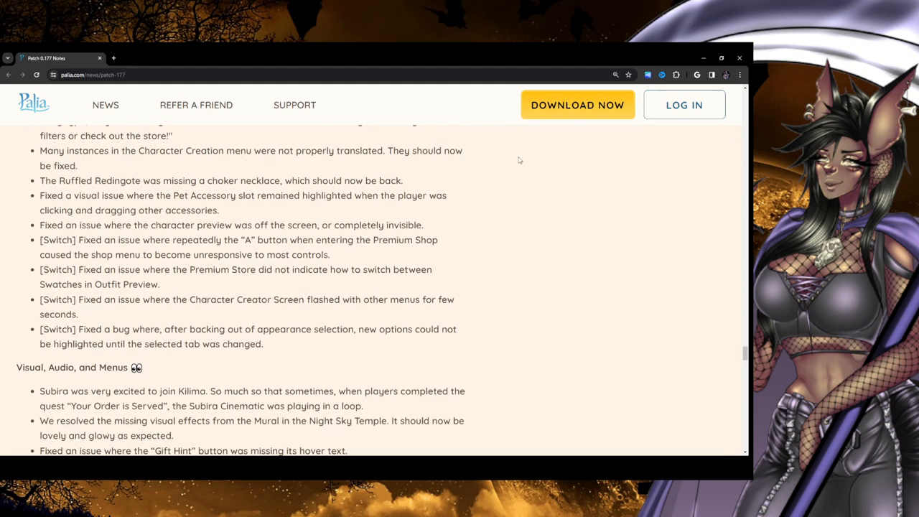
pyautogui.moveTo(43, 157)
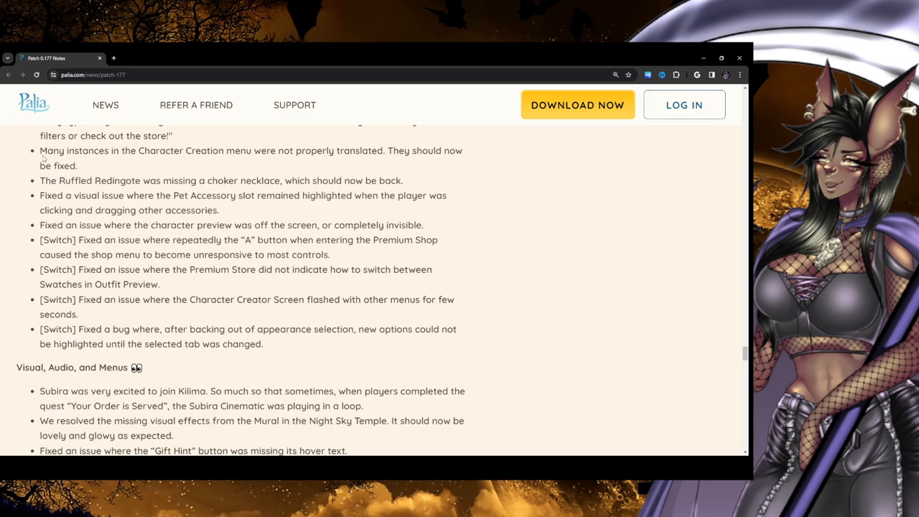
pyautogui.scroll(-3)
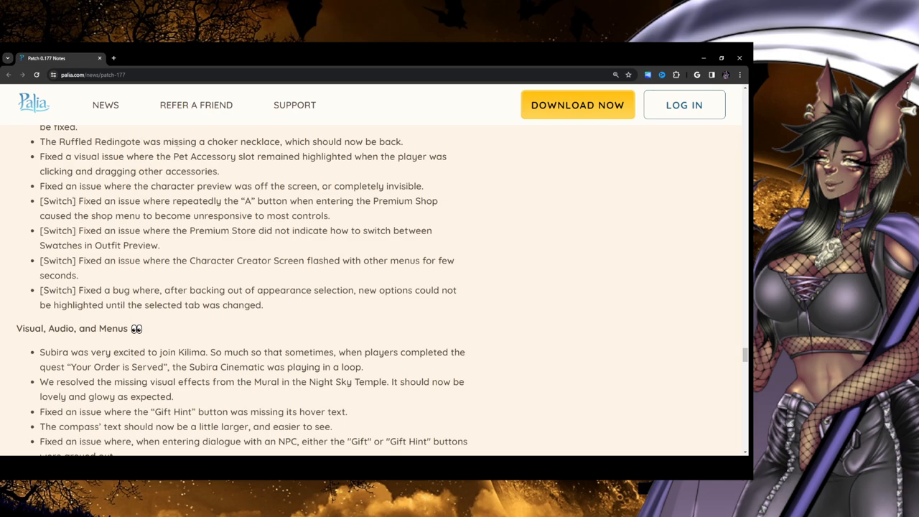
pyautogui.moveTo(422, 147)
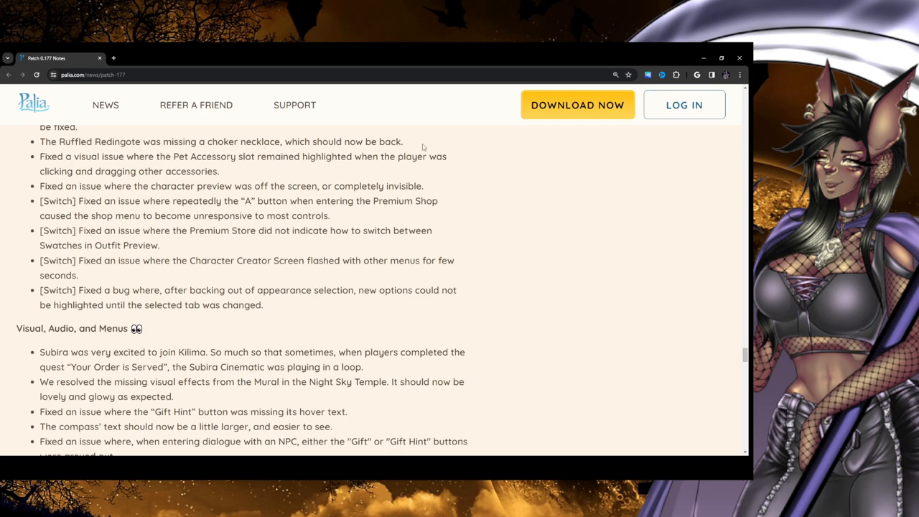
pyautogui.moveTo(197, 166)
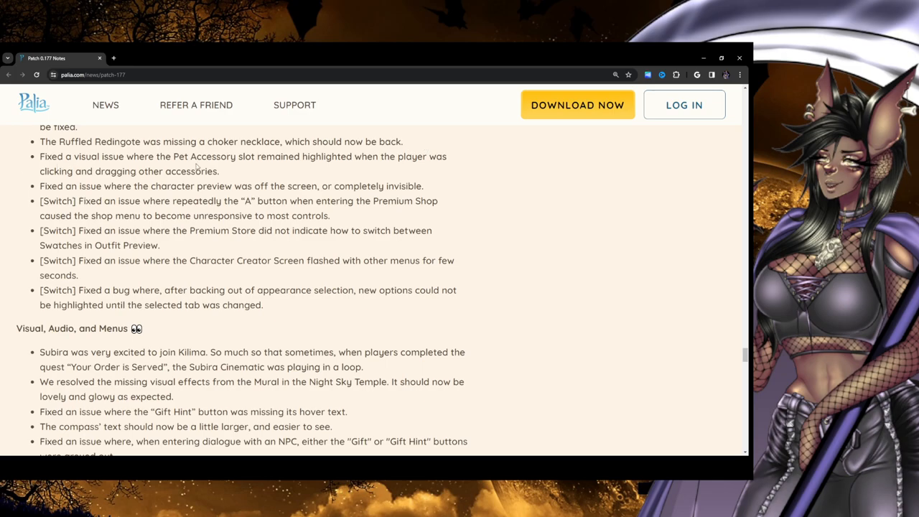
pyautogui.moveTo(334, 166)
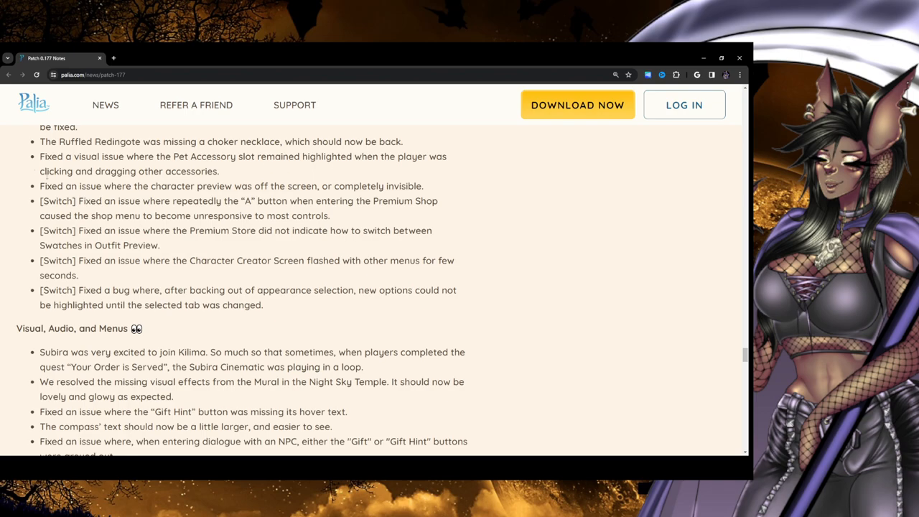
pyautogui.scroll(-3)
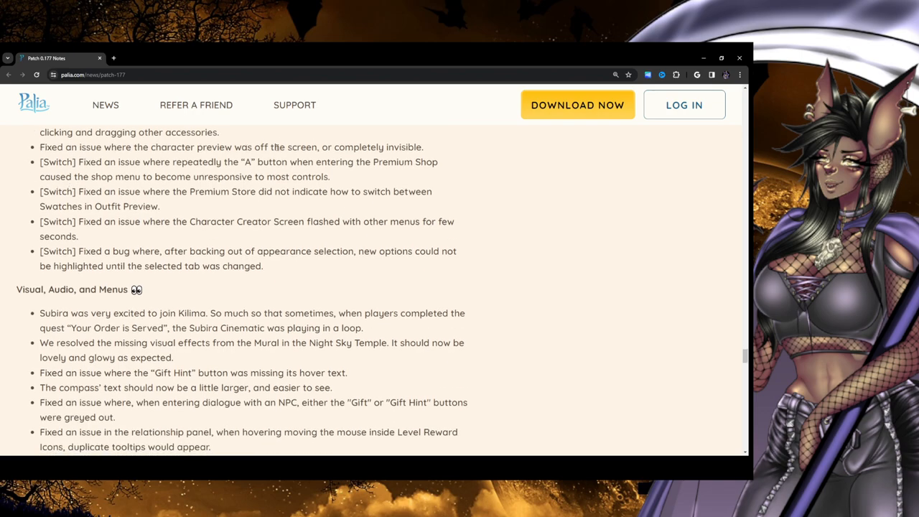
pyautogui.moveTo(513, 153)
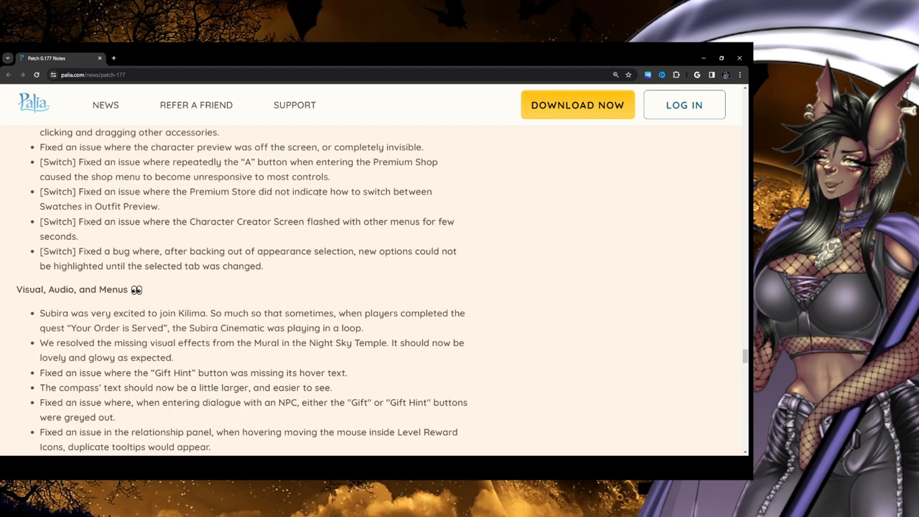
pyautogui.moveTo(373, 182)
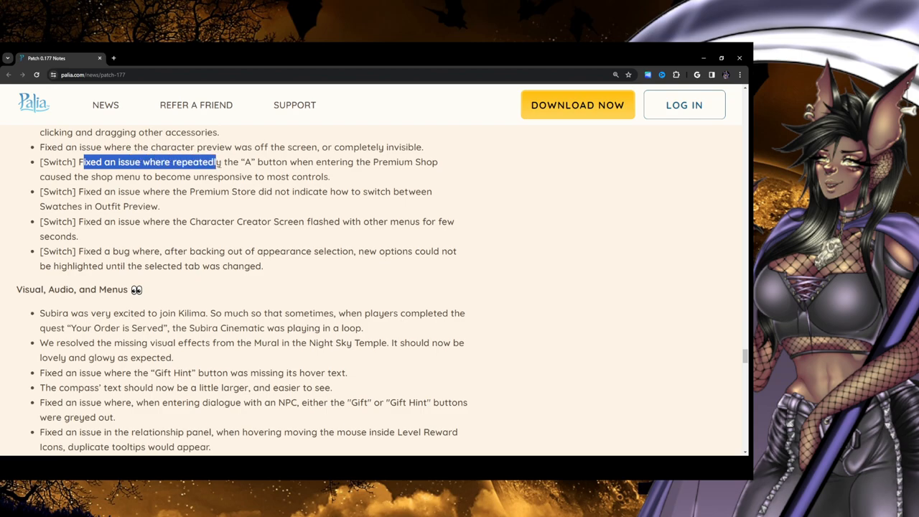
pyautogui.moveTo(215, 161); pyautogui.dragTo(330, 176)
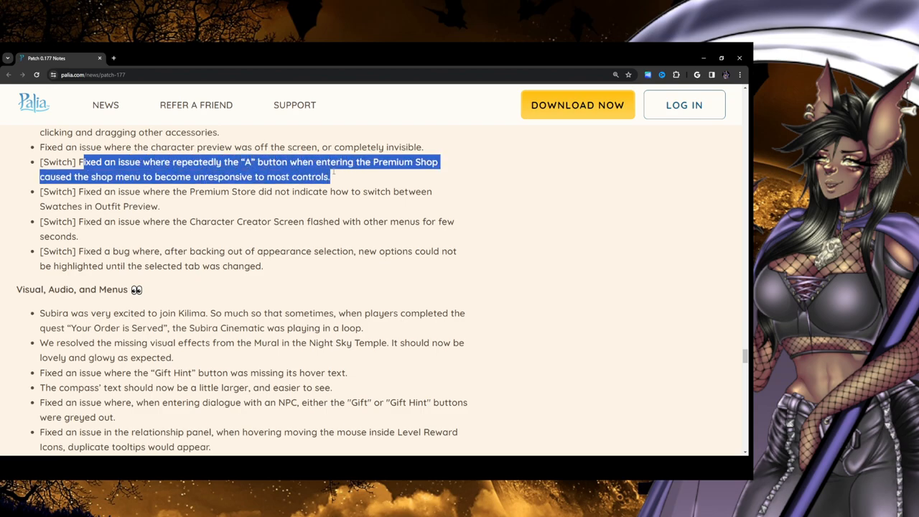
pyautogui.click(240, 162)
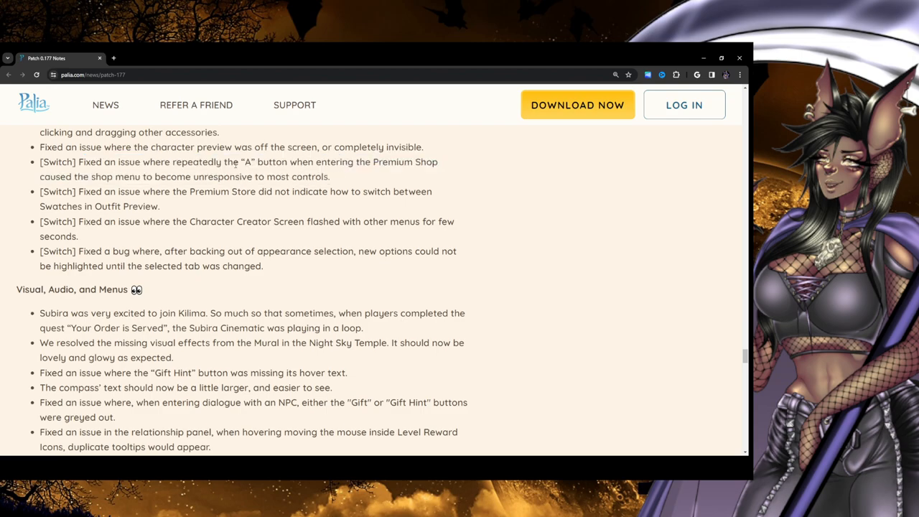
pyautogui.moveTo(432, 174)
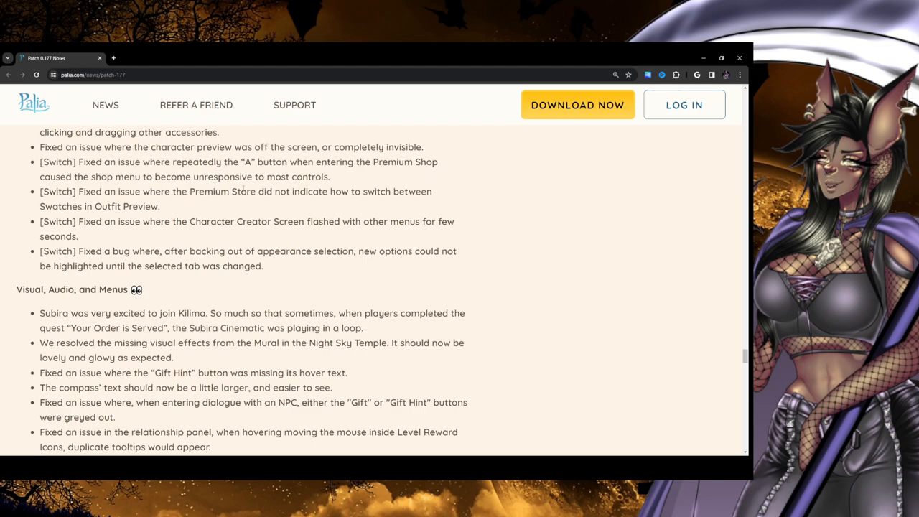
pyautogui.moveTo(390, 178)
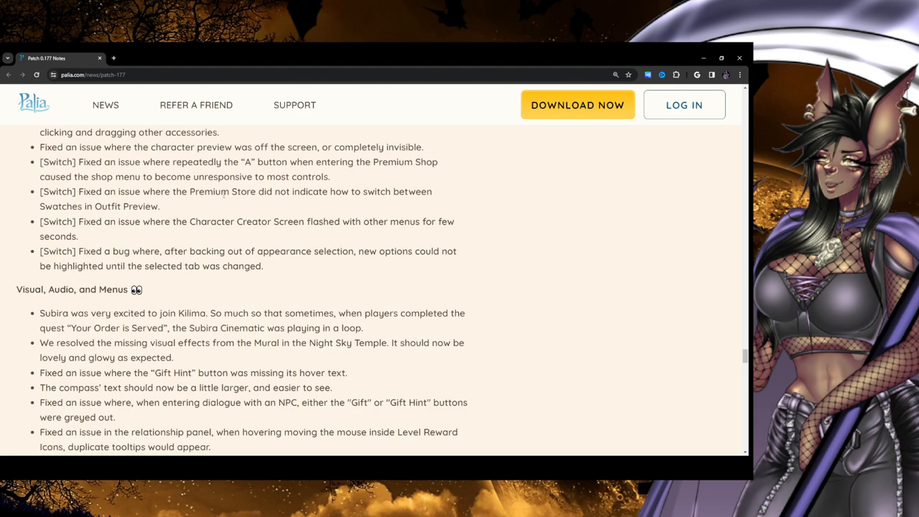
pyautogui.moveTo(422, 201)
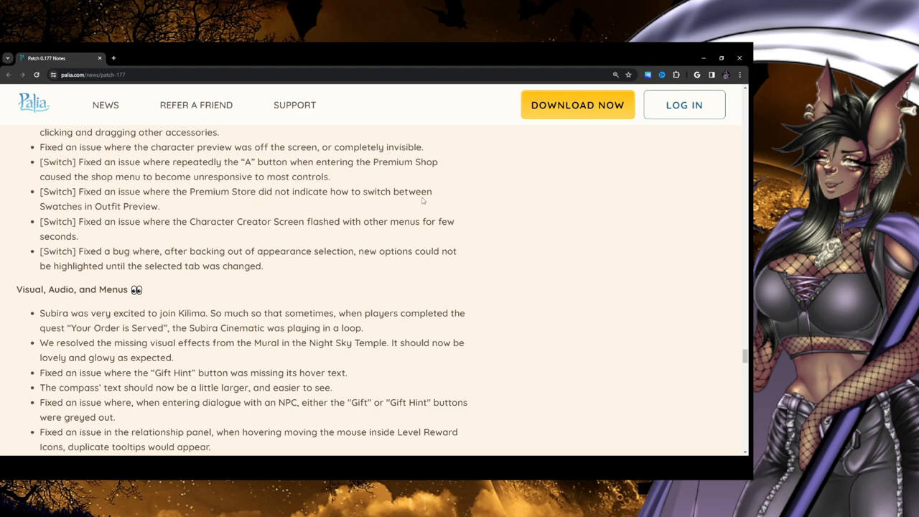
pyautogui.moveTo(201, 214)
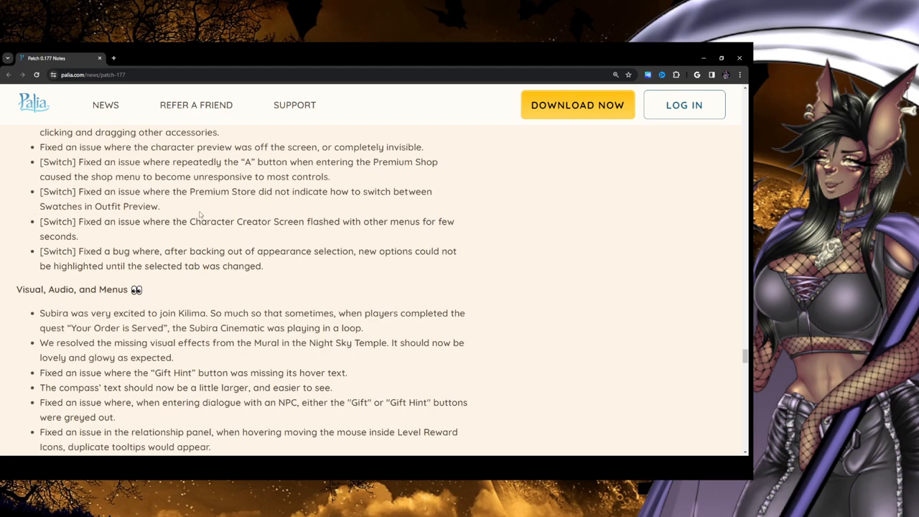
pyautogui.moveTo(72, 191); pyautogui.dragTo(160, 206)
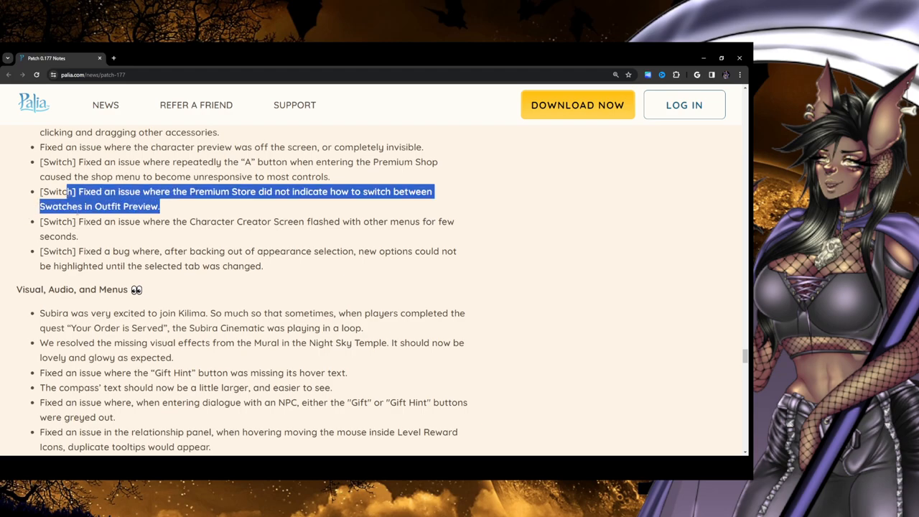
pyautogui.click(469, 265)
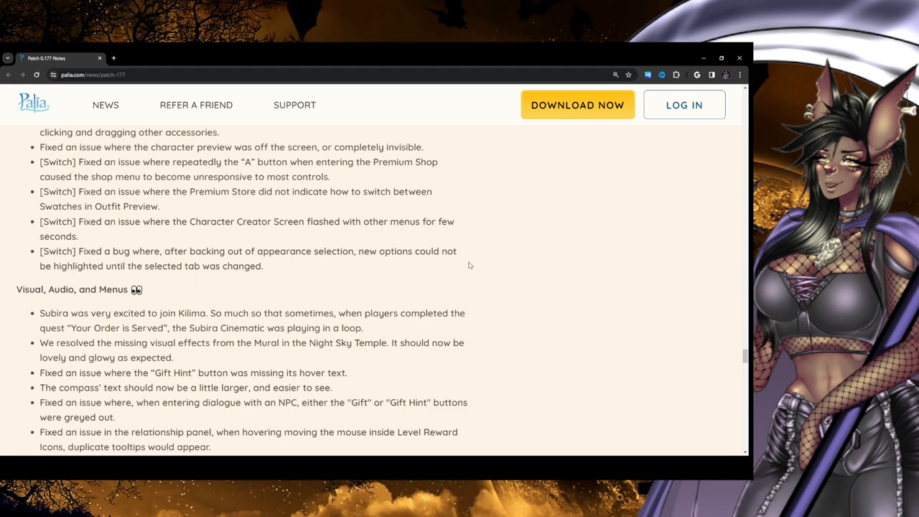
pyautogui.moveTo(476, 239)
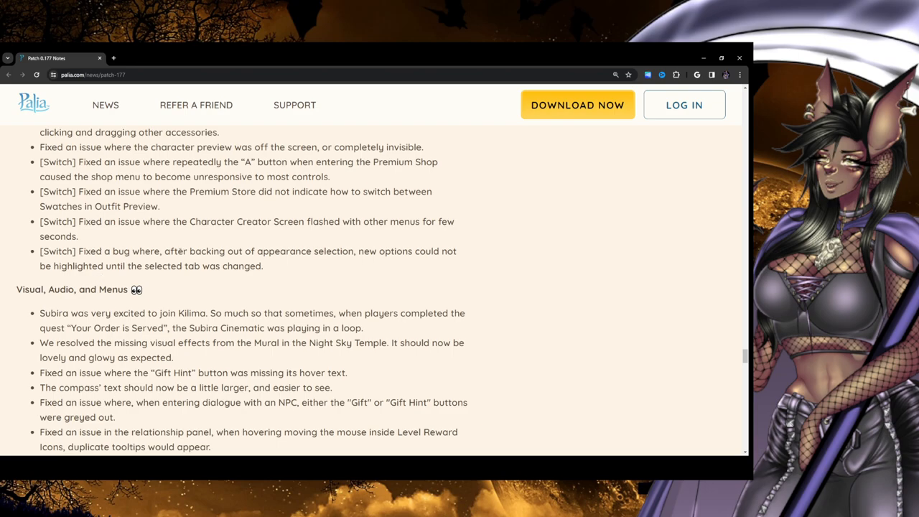
pyautogui.moveTo(314, 261)
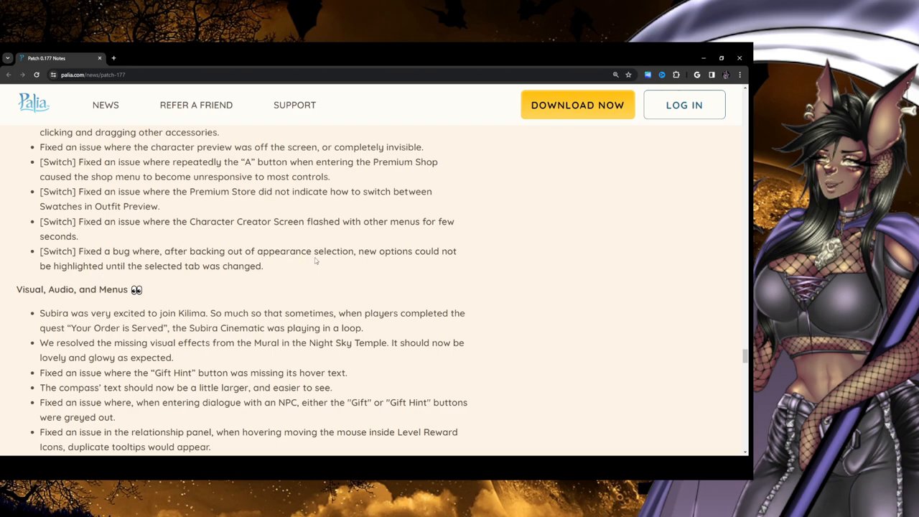
pyautogui.moveTo(41, 302)
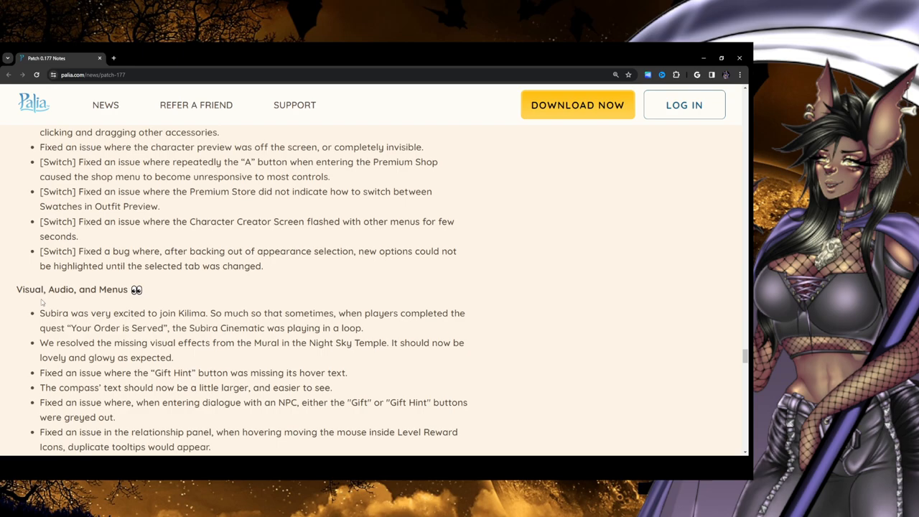
pyautogui.moveTo(385, 278)
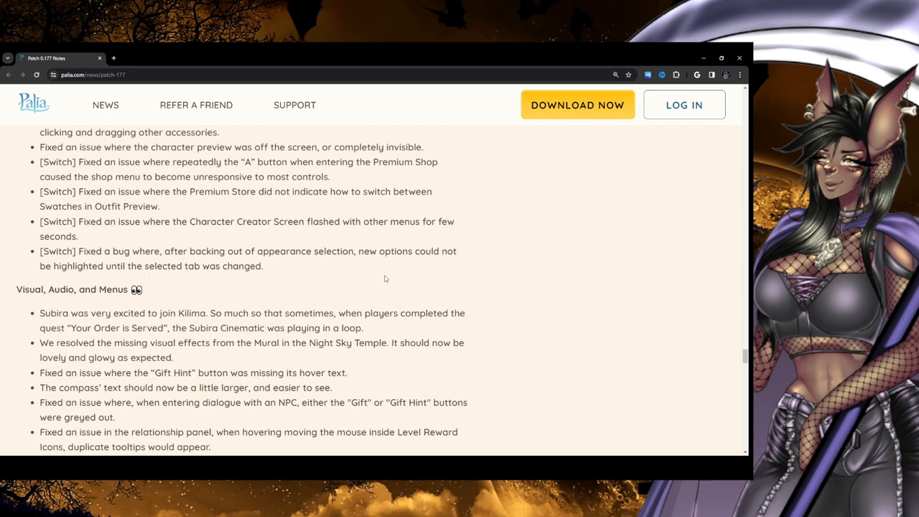
# Scroll on to the world-map icons, Palcat Plushie, Building Limit and Modbench fixes
pyautogui.scroll(-3)
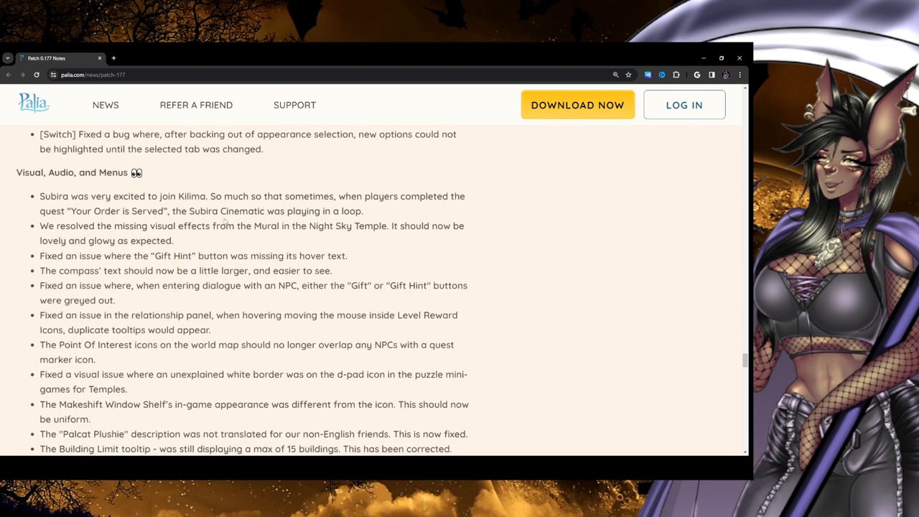
pyautogui.scroll(-3)
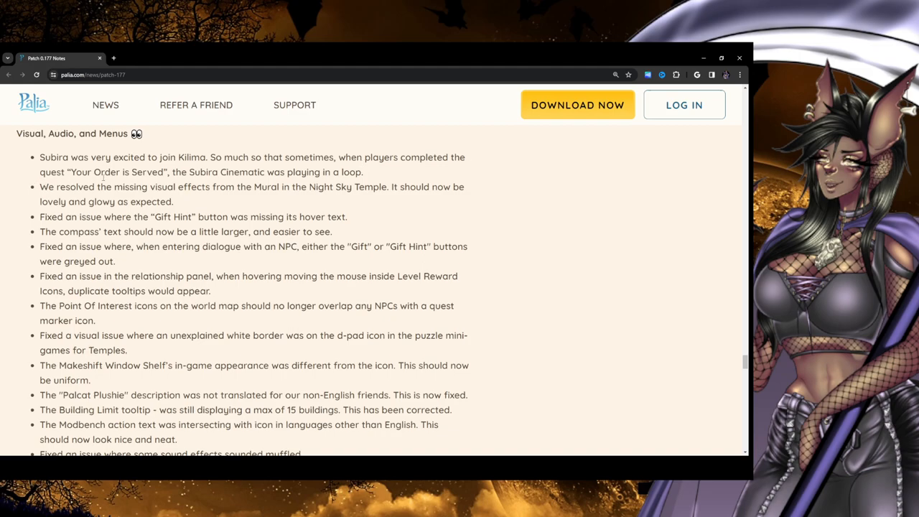
pyautogui.moveTo(364, 179)
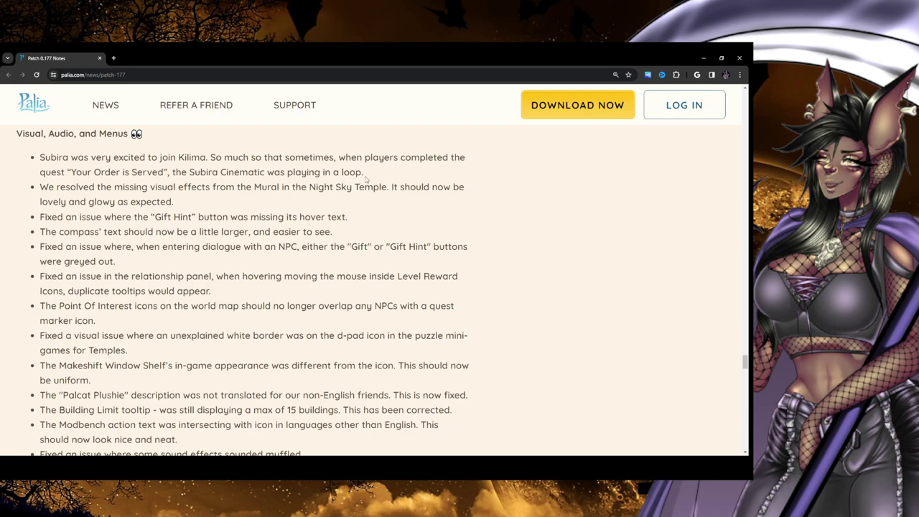
pyautogui.moveTo(40, 186); pyautogui.dragTo(170, 187)
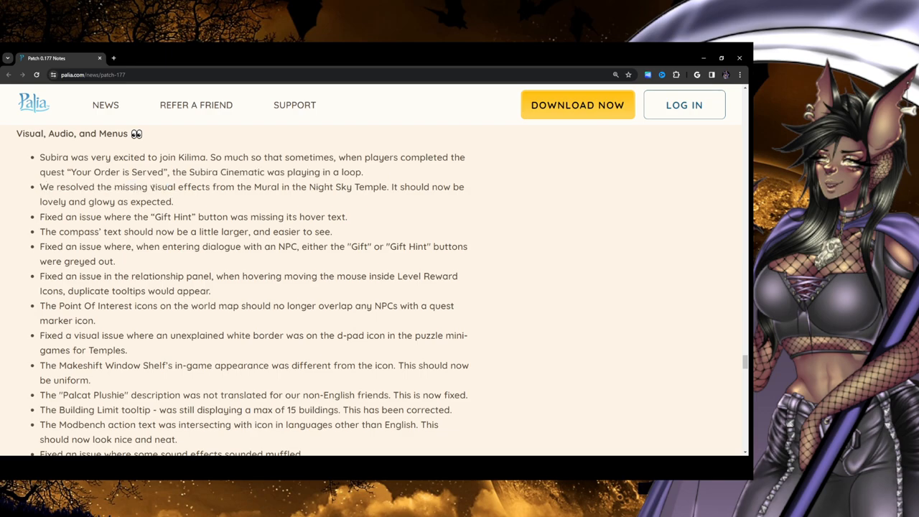
pyautogui.moveTo(421, 202)
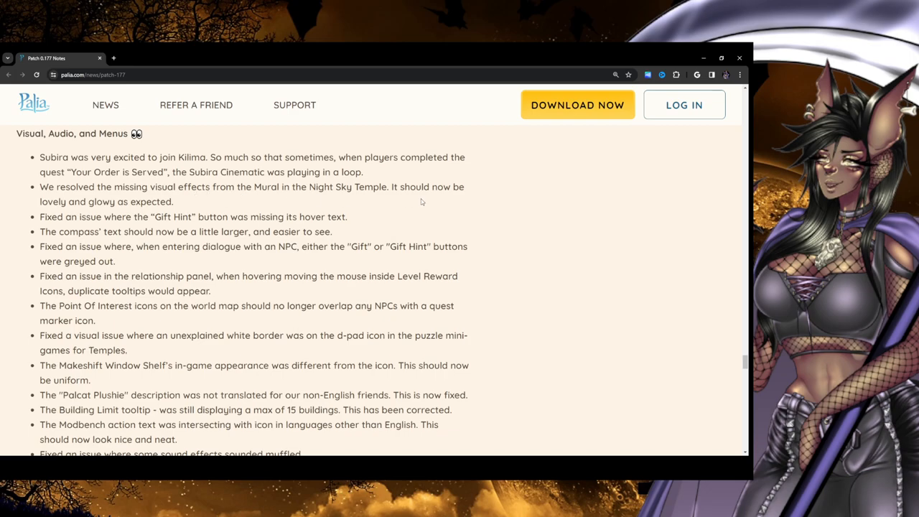
pyautogui.moveTo(411, 203)
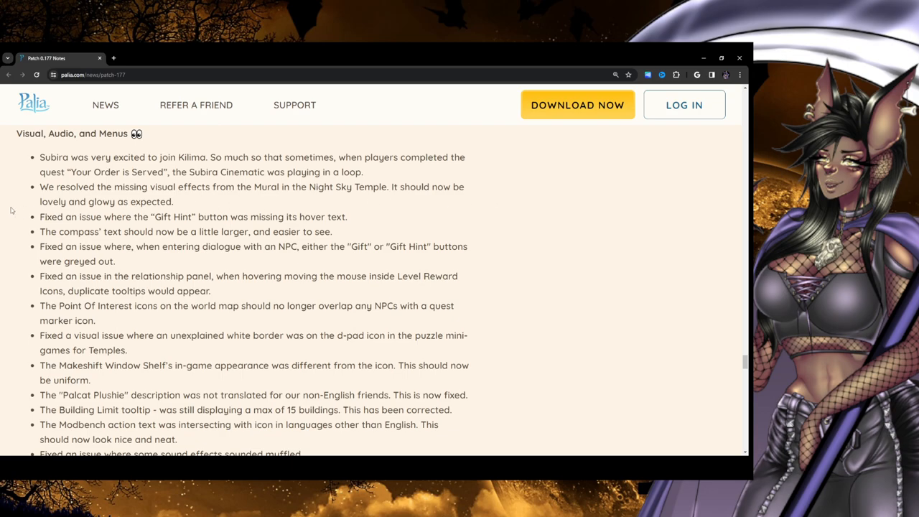
# Scroll to the greyed-out Gift Hint fix and briefly highlight its text
pyautogui.scroll(-3)
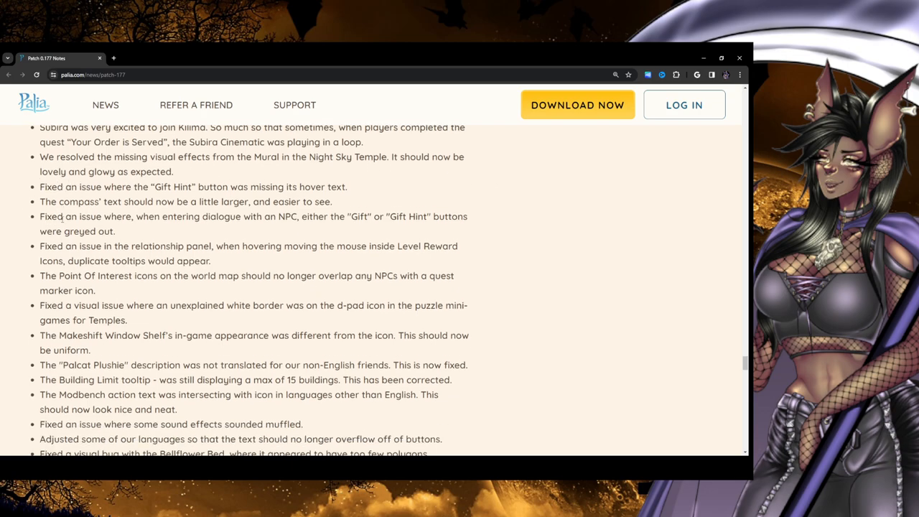
pyautogui.scroll(-3)
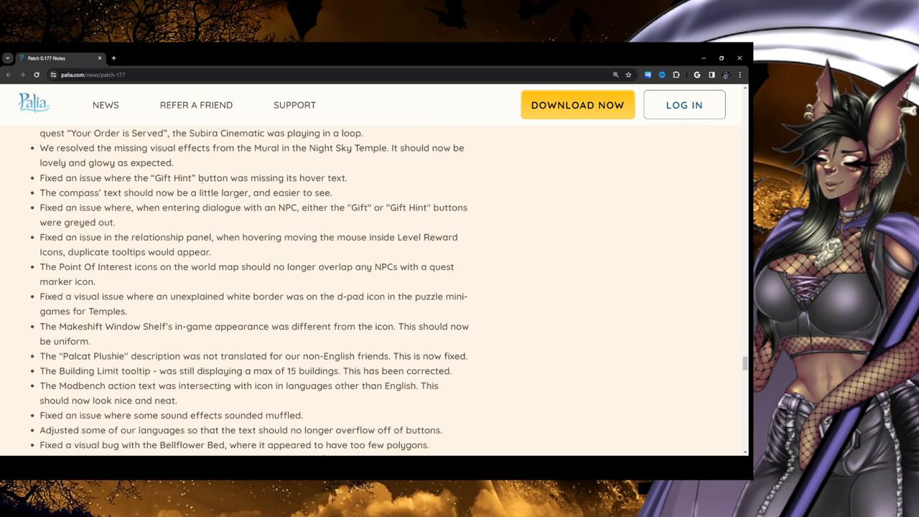
pyautogui.moveTo(363, 221)
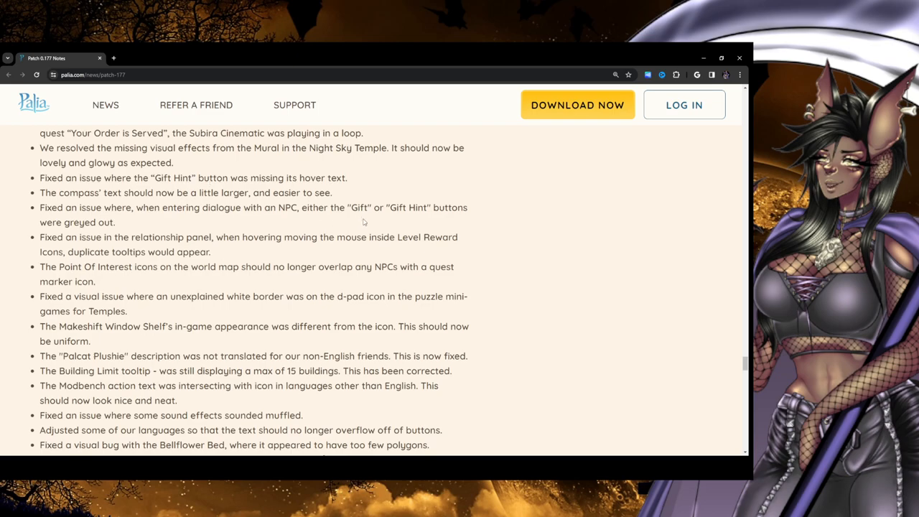
pyautogui.moveTo(344, 219)
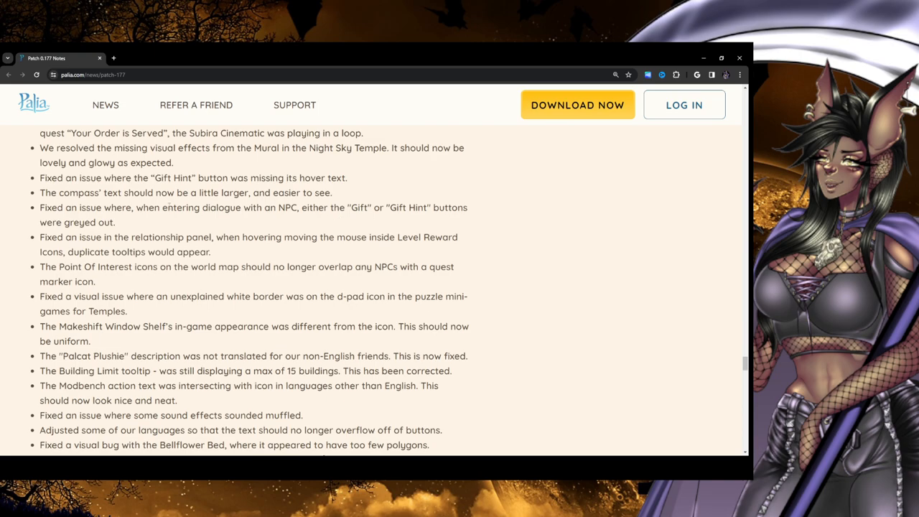
pyautogui.moveTo(182, 218)
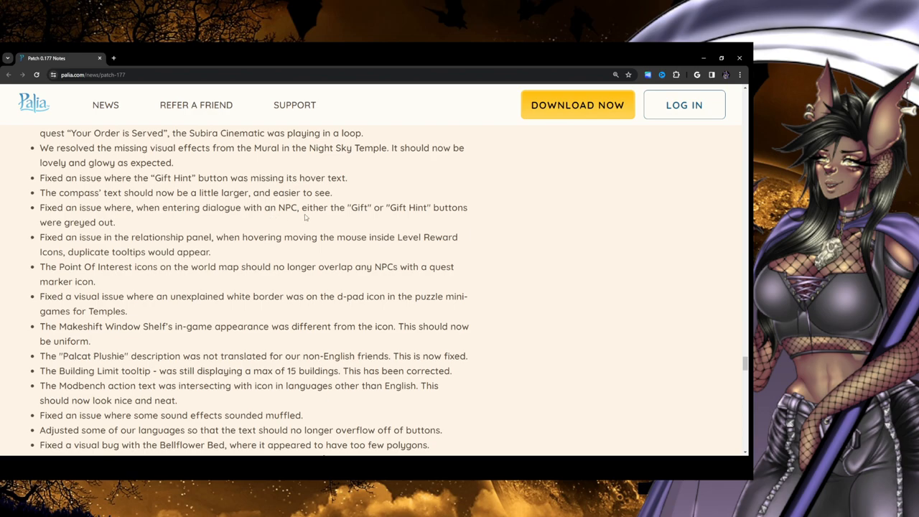
pyautogui.moveTo(408, 224)
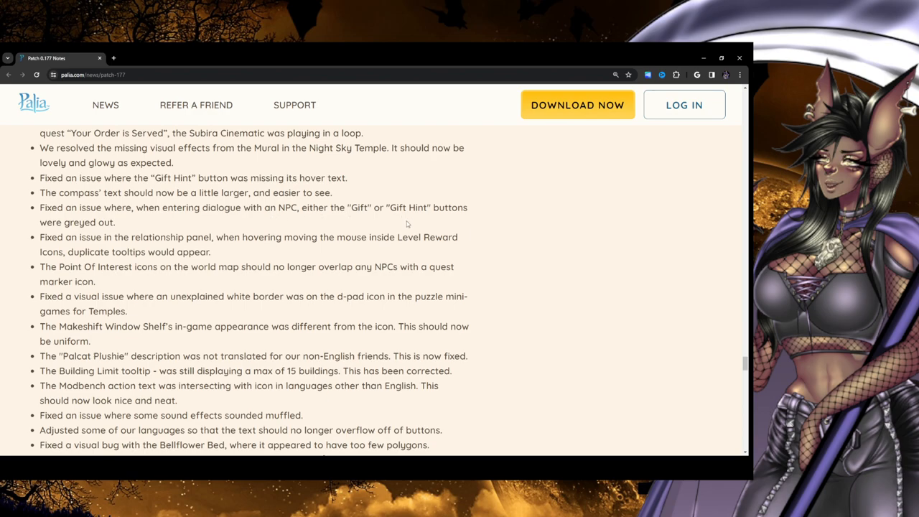
pyautogui.moveTo(137, 221)
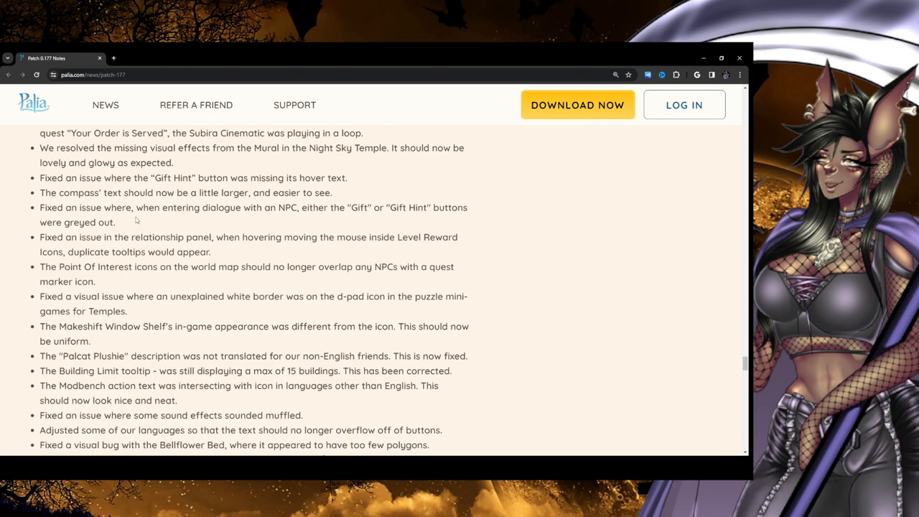
pyautogui.moveTo(388, 207); pyautogui.dragTo(115, 222)
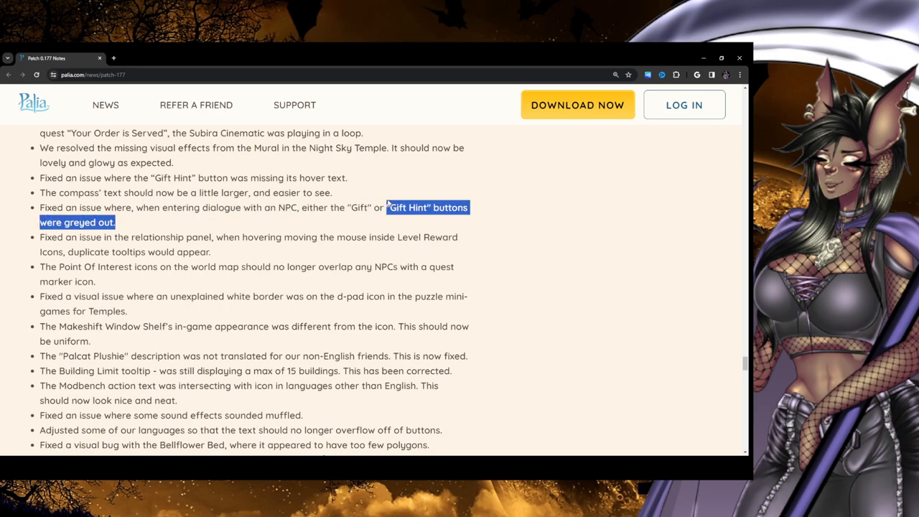
pyautogui.click(301, 212)
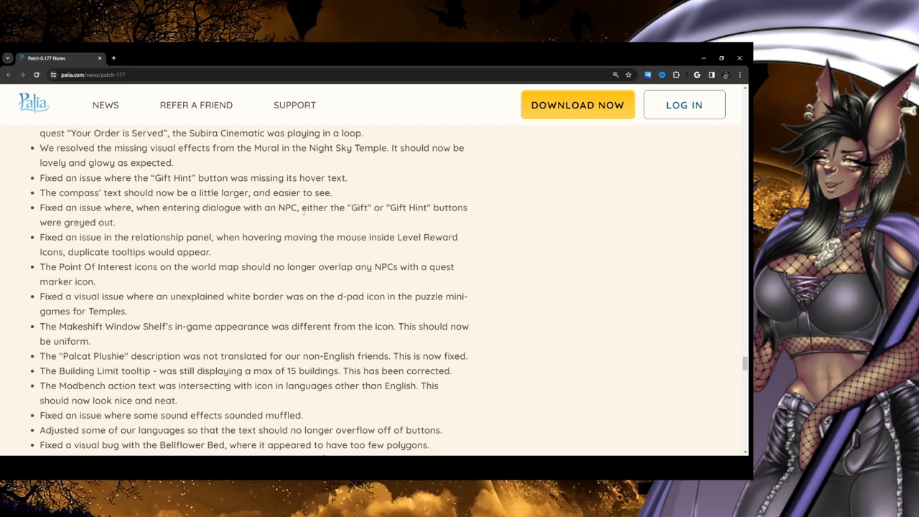
pyautogui.moveTo(132, 227)
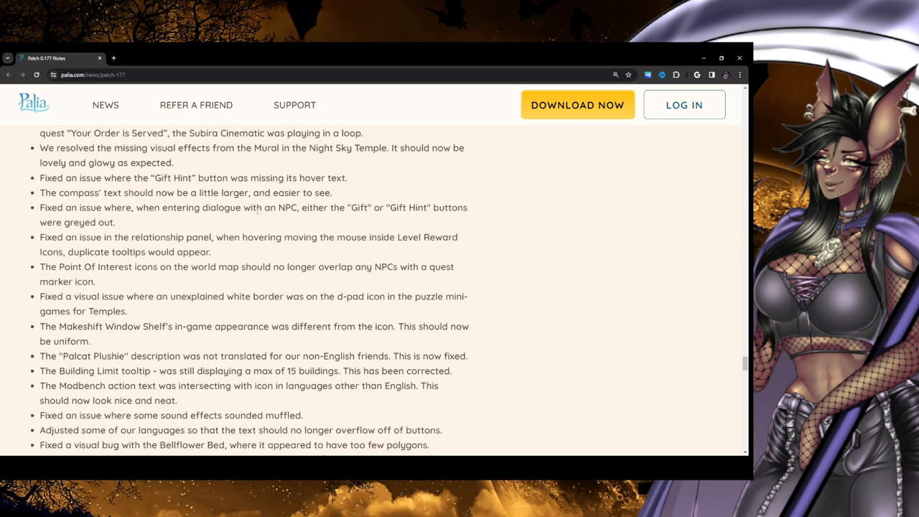
# Scroll on and highlight the Point Of Interest icons fix, then clear the highlight
pyautogui.scroll(-3)
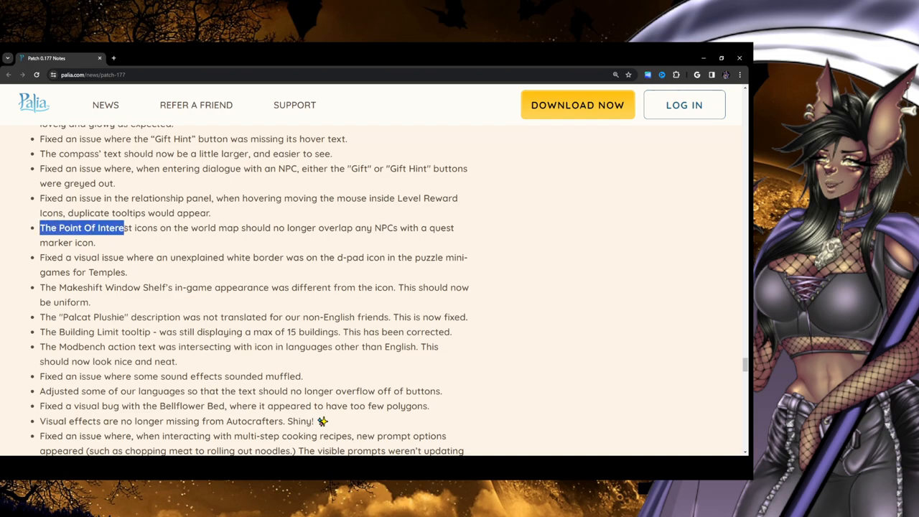
pyautogui.moveTo(123, 227); pyautogui.dragTo(176, 228)
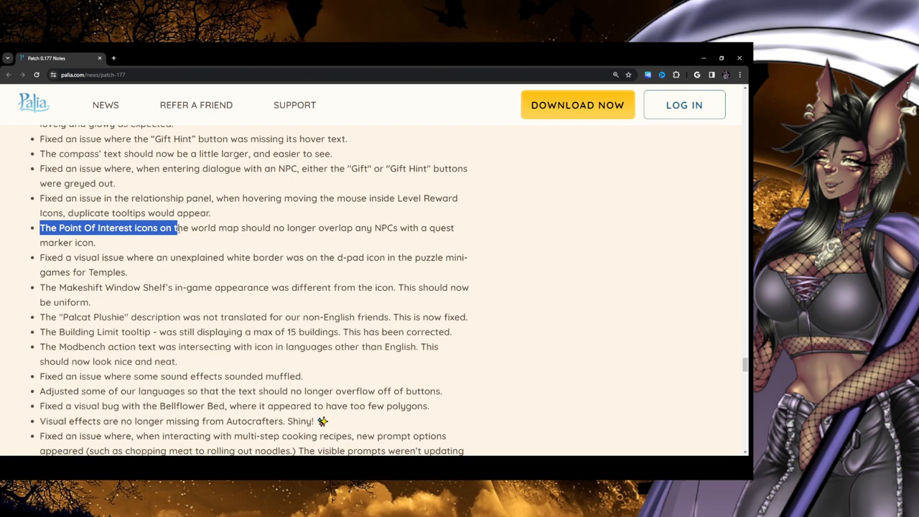
pyautogui.moveTo(175, 227); pyautogui.dragTo(305, 227)
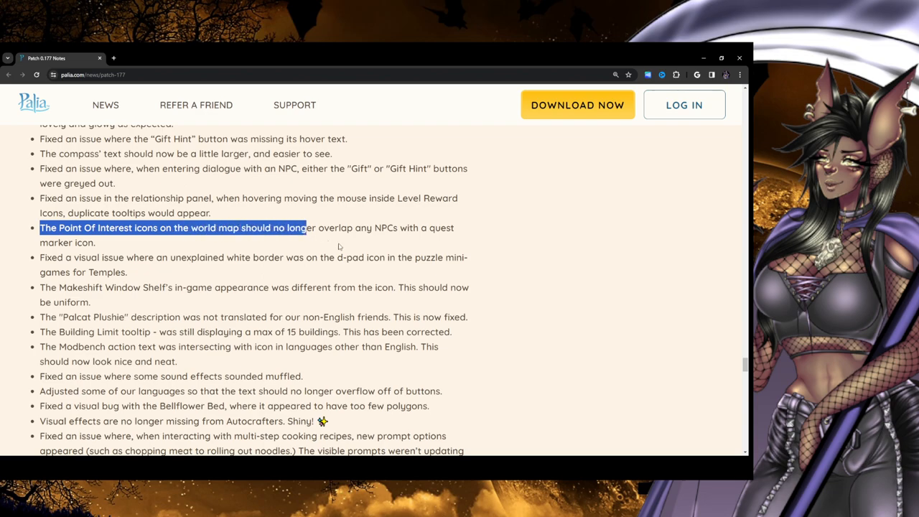
pyautogui.click(469, 237)
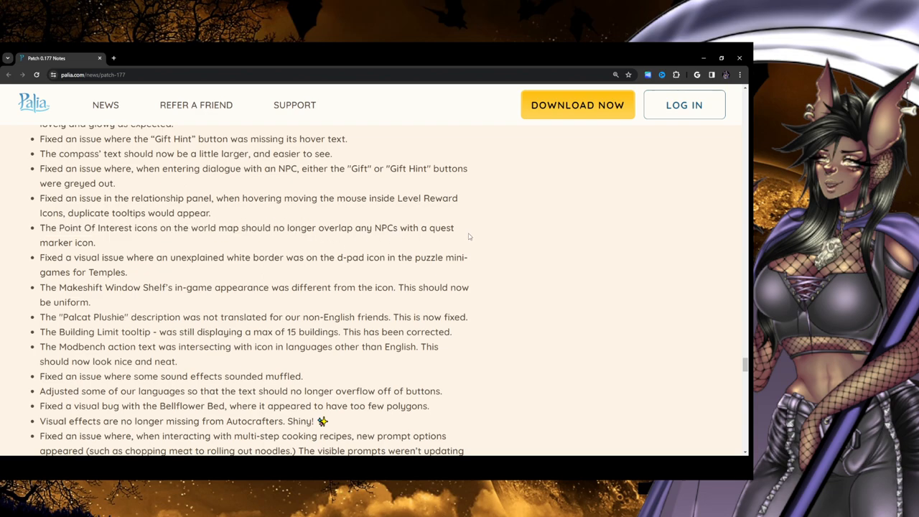
# Adjust the scroll position and briefly highlight the Palcat Plushie translation fix
pyautogui.scroll(-3)
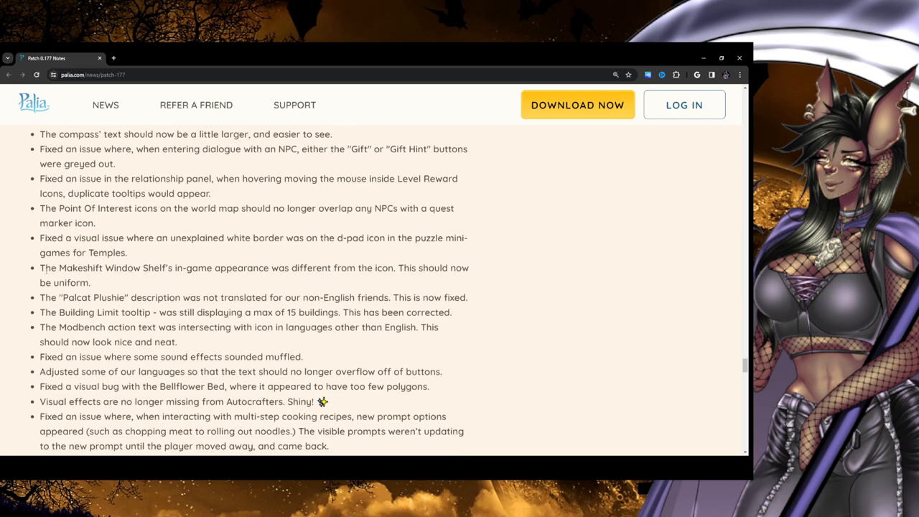
pyautogui.scroll(-3)
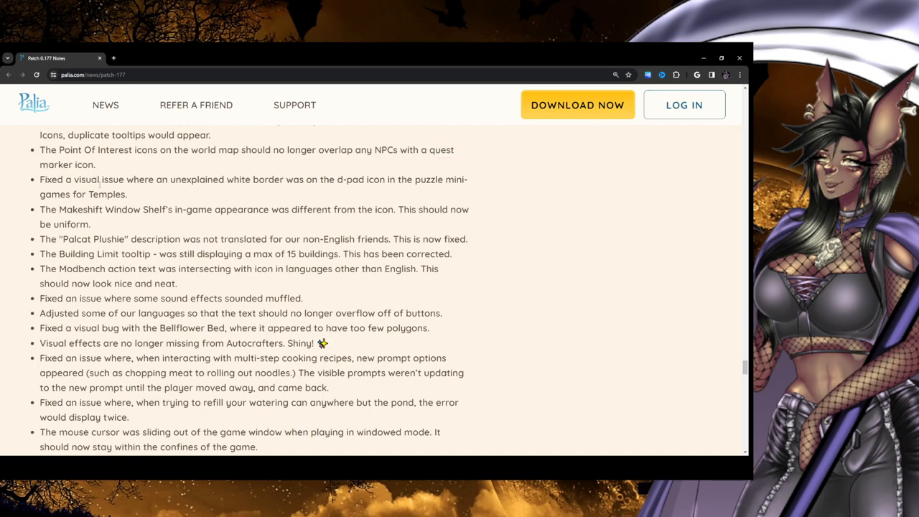
pyautogui.moveTo(280, 195)
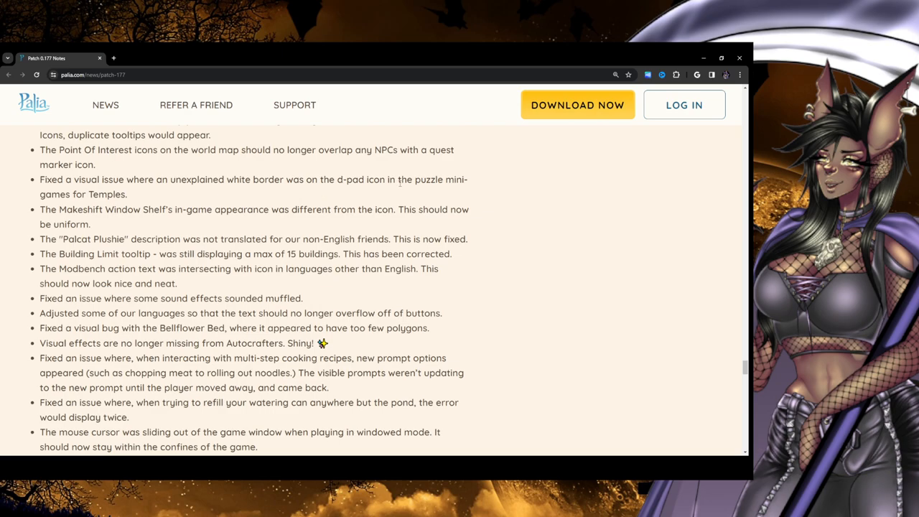
pyautogui.moveTo(470, 199)
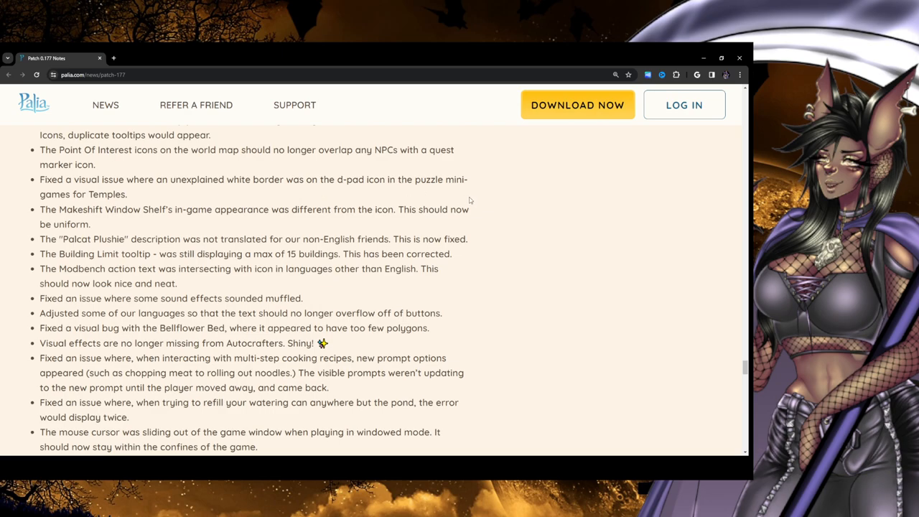
pyautogui.scroll(3)
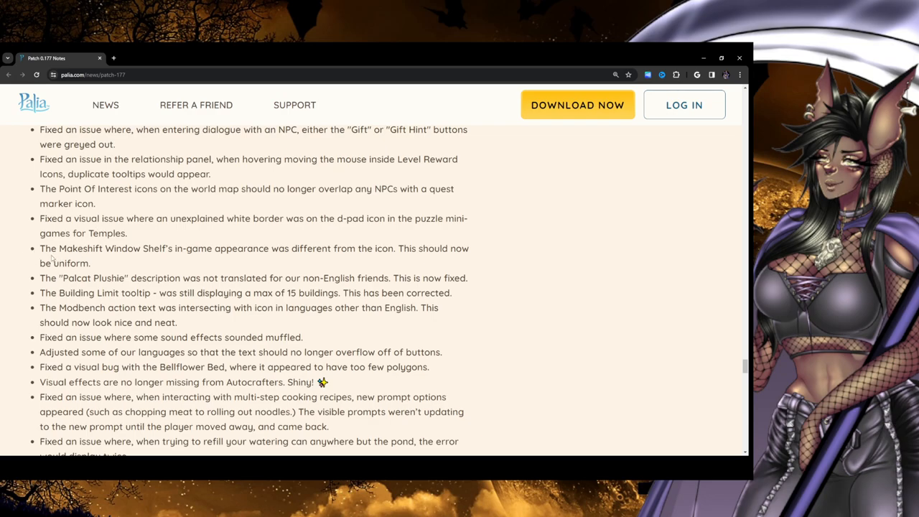
pyautogui.moveTo(168, 253)
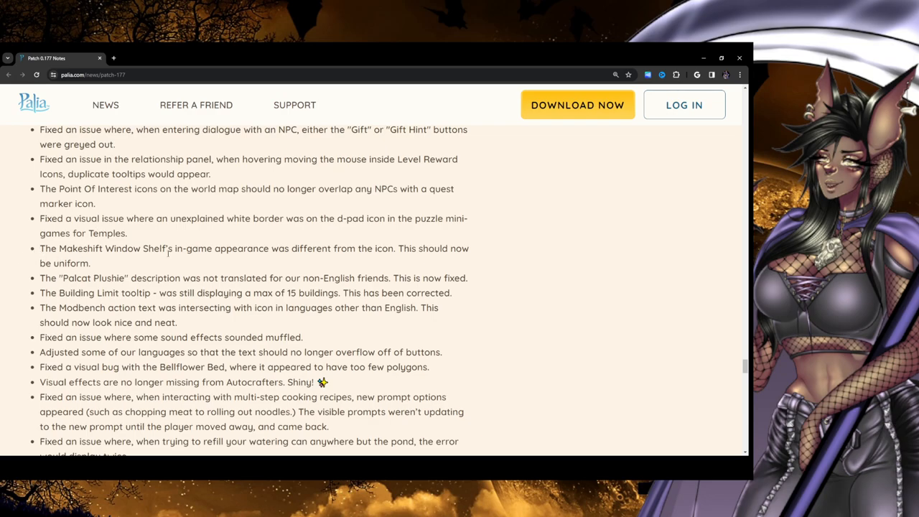
pyautogui.moveTo(294, 257)
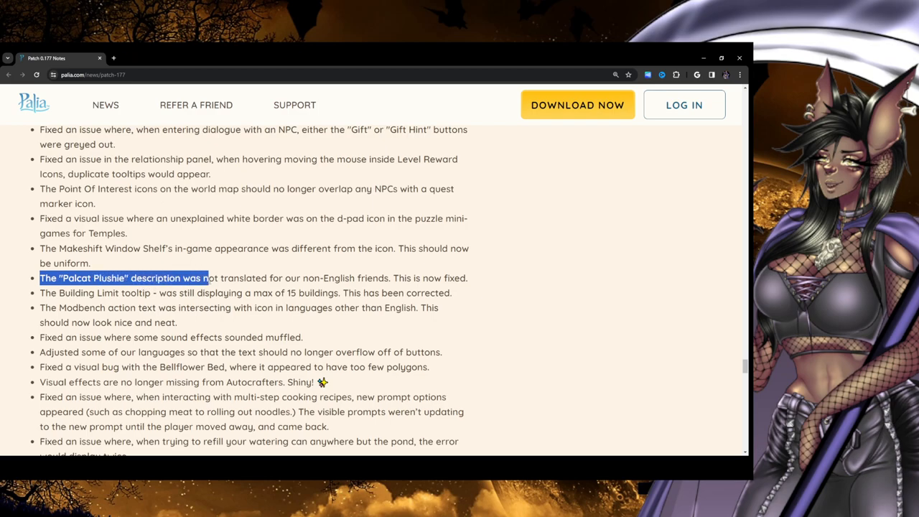
pyautogui.moveTo(208, 278); pyautogui.dragTo(328, 277)
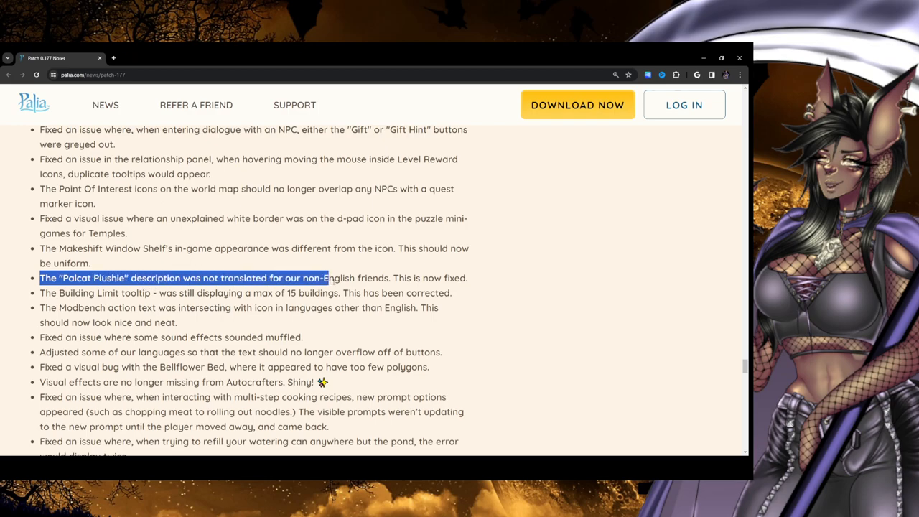
pyautogui.click(191, 265)
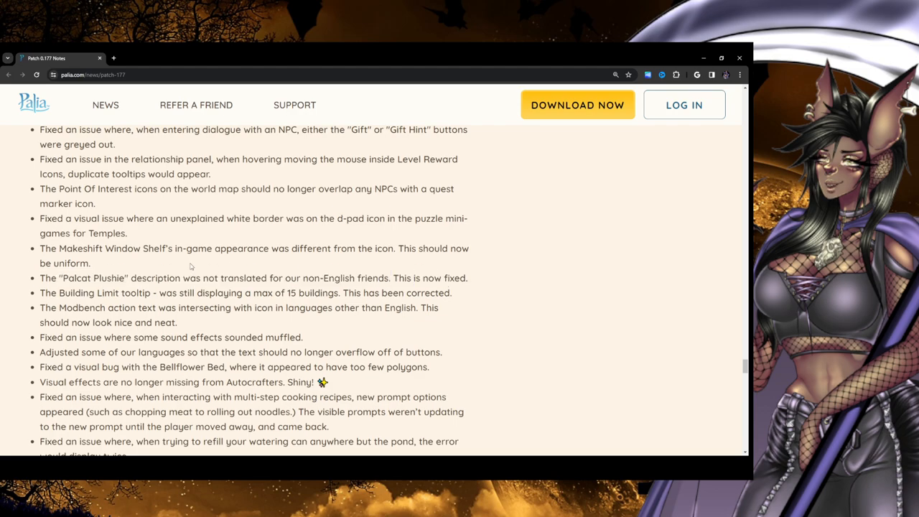
# Scroll down and briefly highlight the Building Limit tooltip fix
pyautogui.scroll(-3)
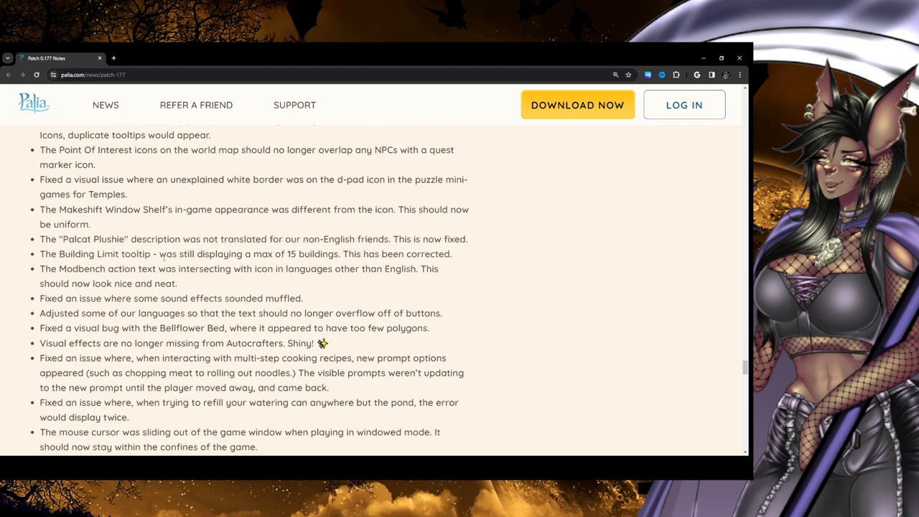
pyautogui.moveTo(167, 253); pyautogui.dragTo(363, 253)
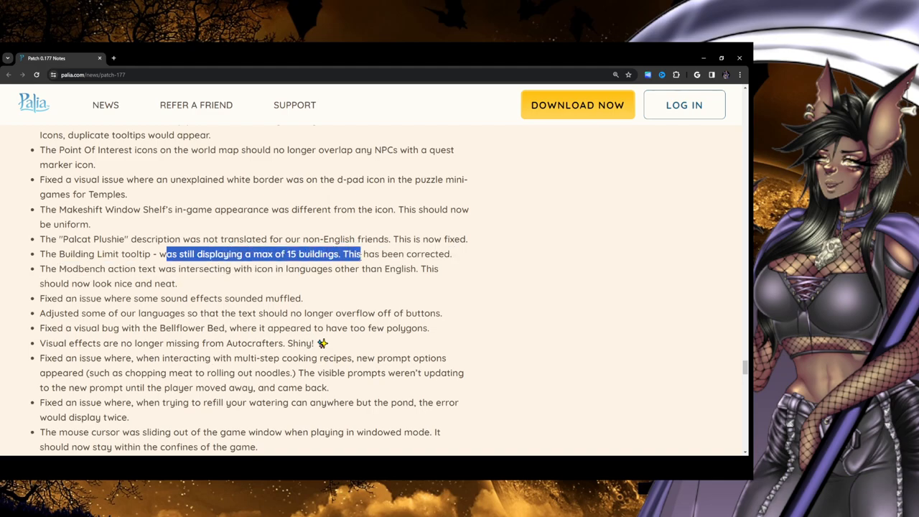
pyautogui.click(434, 263)
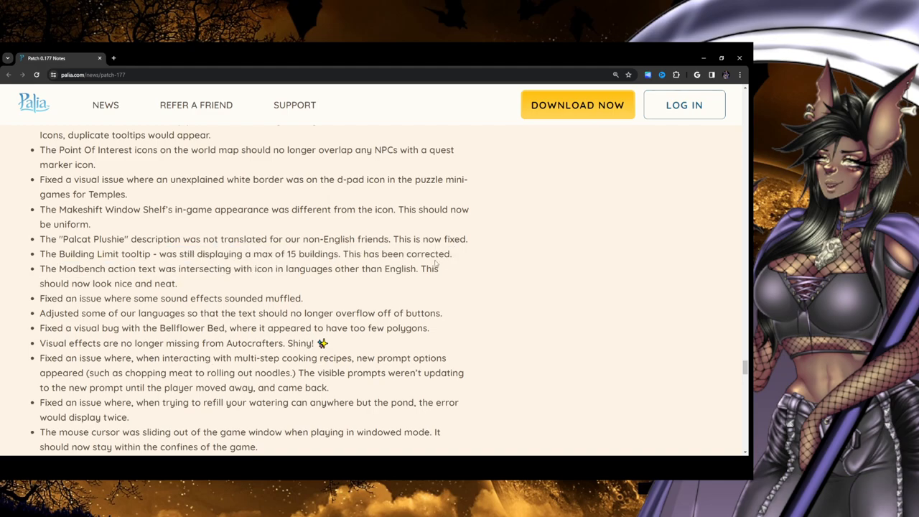
# Scroll to the weekly challenge, jump animation, display Buttons and Pavilion beam fixes
pyautogui.scroll(-3)
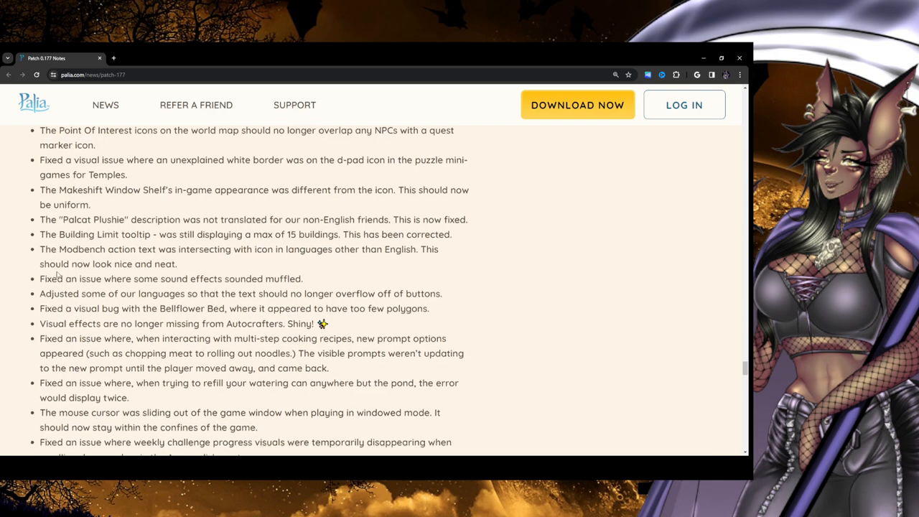
pyautogui.scroll(-3)
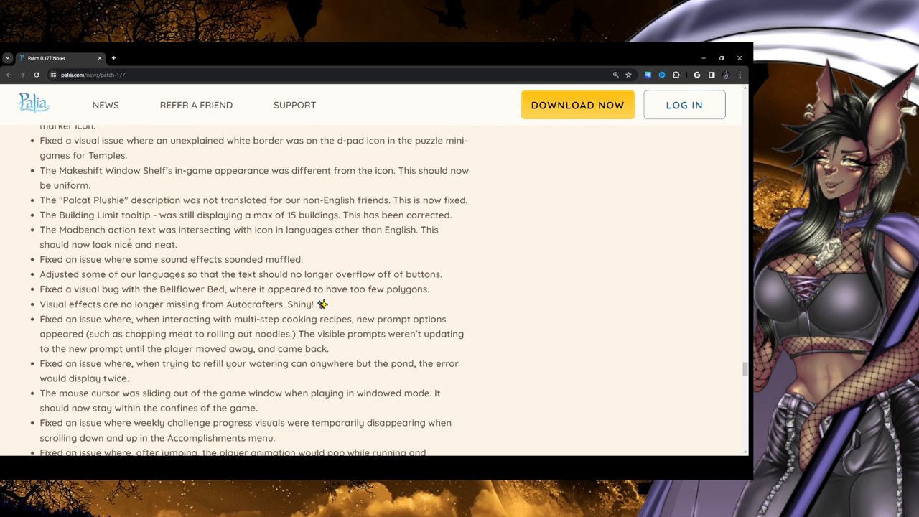
pyautogui.moveTo(250, 243)
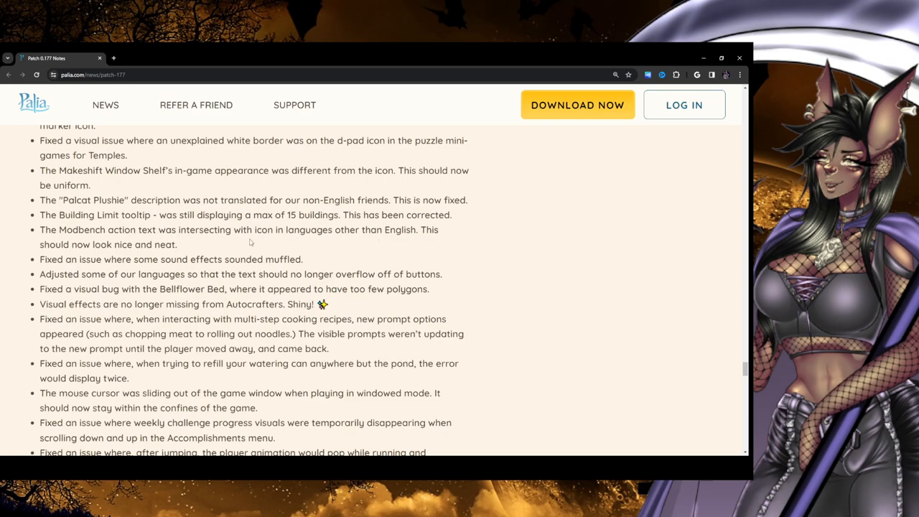
pyautogui.moveTo(4, 265)
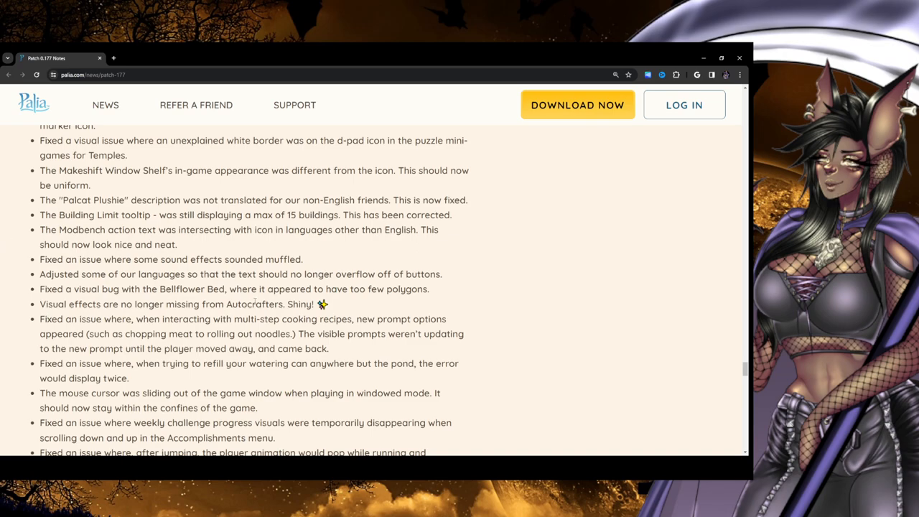
pyautogui.scroll(-3)
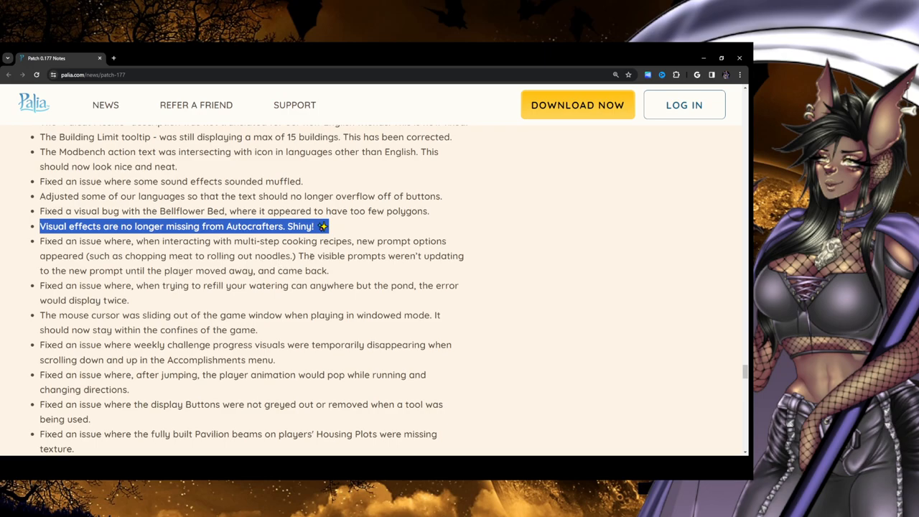
pyautogui.moveTo(40, 279)
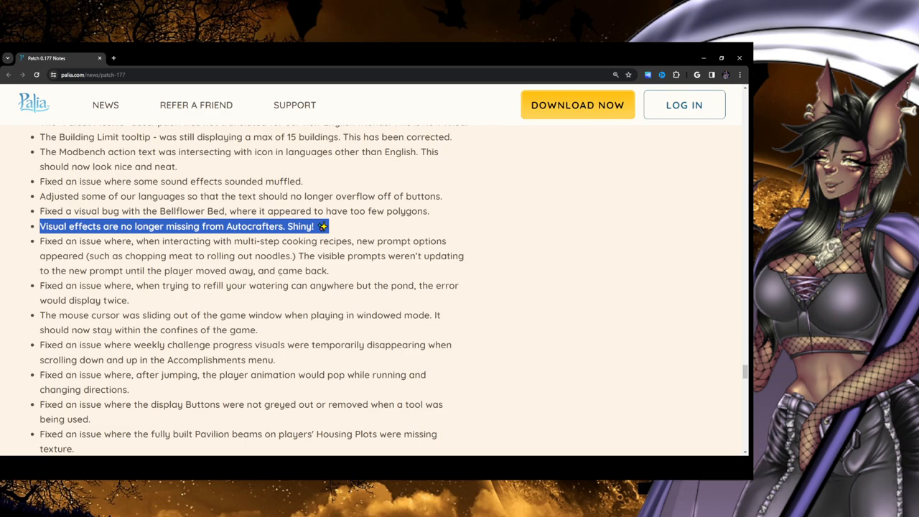
pyautogui.moveTo(18, 311)
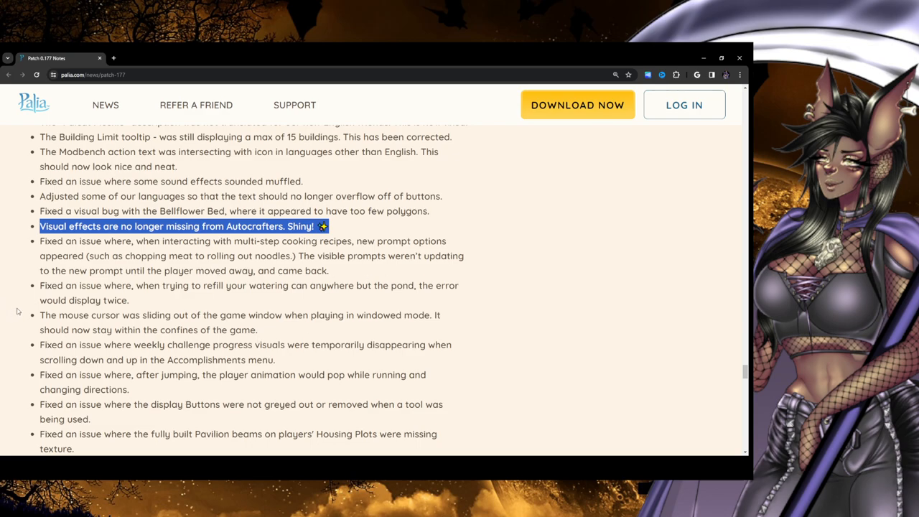
# Highlight the weekly challenge progress fix, then scroll to the Chapaa and floating-villager fixes
pyautogui.scroll(-3)
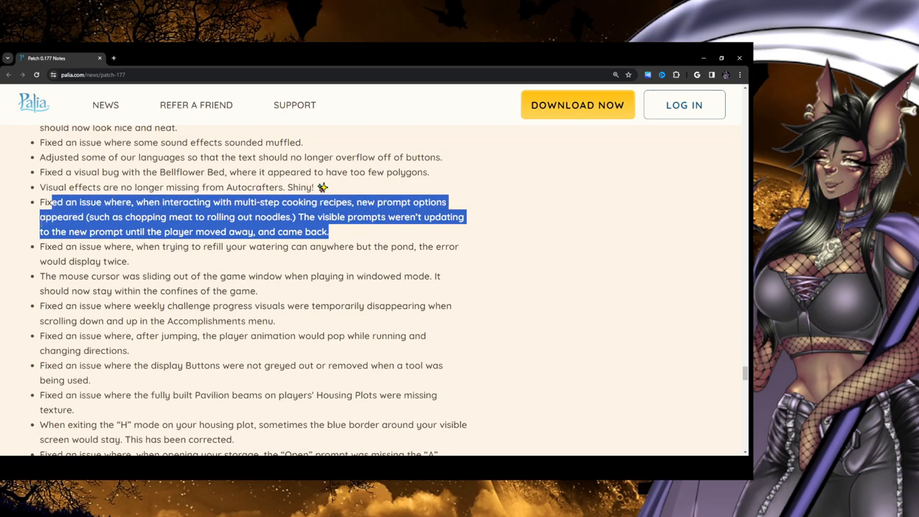
pyautogui.scroll(-3)
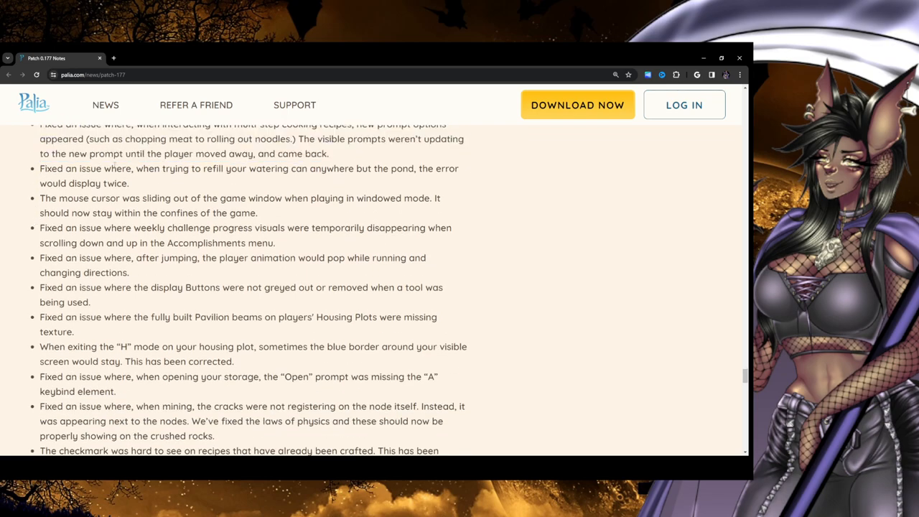
pyautogui.moveTo(357, 184)
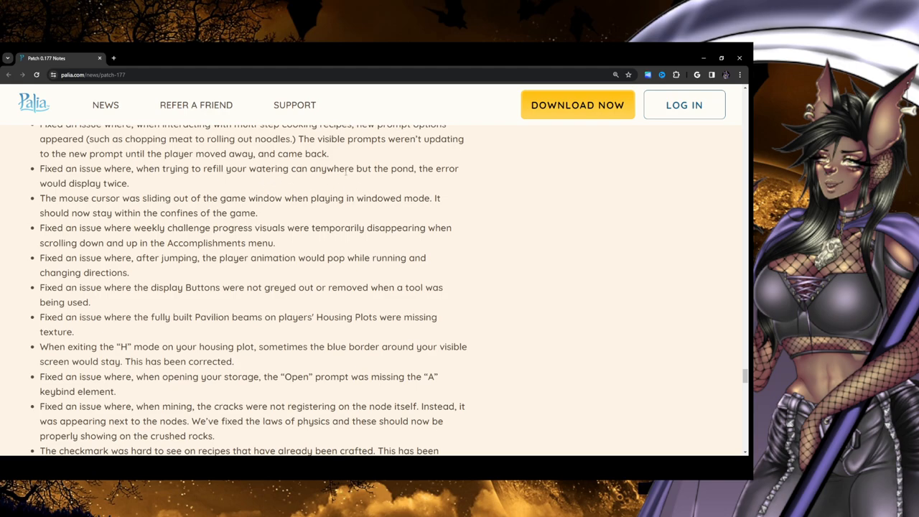
pyautogui.moveTo(24, 188)
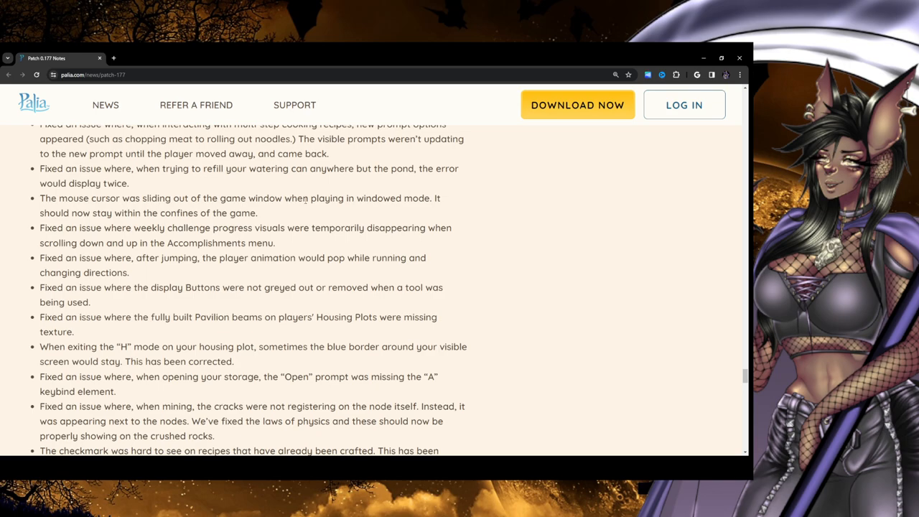
pyautogui.moveTo(493, 209)
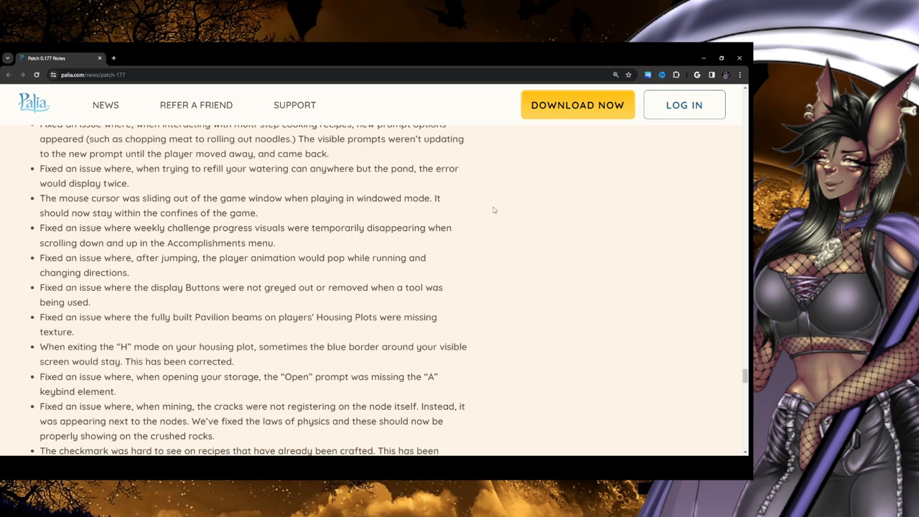
pyautogui.moveTo(271, 219)
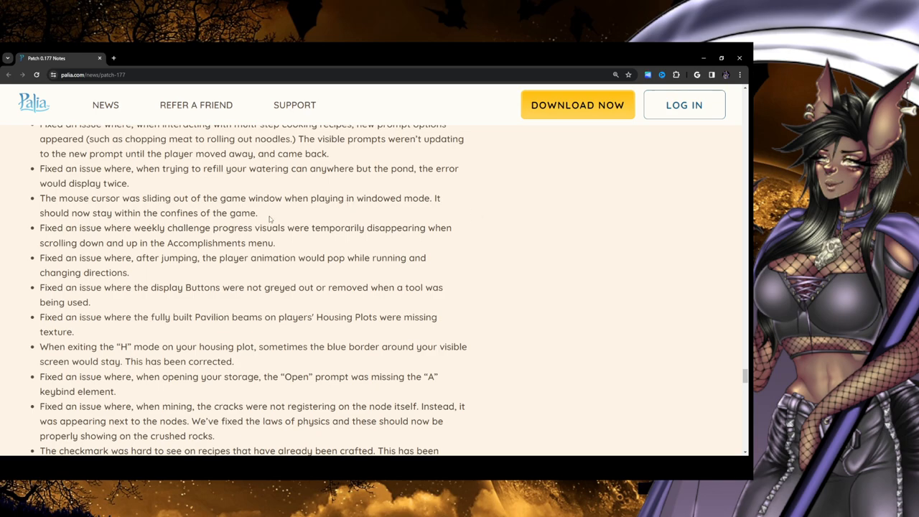
pyautogui.moveTo(303, 236)
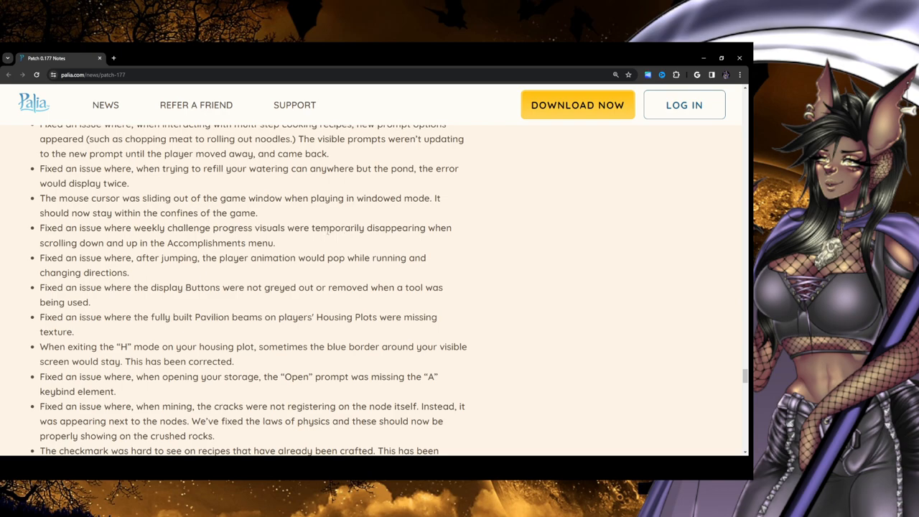
pyautogui.moveTo(414, 237)
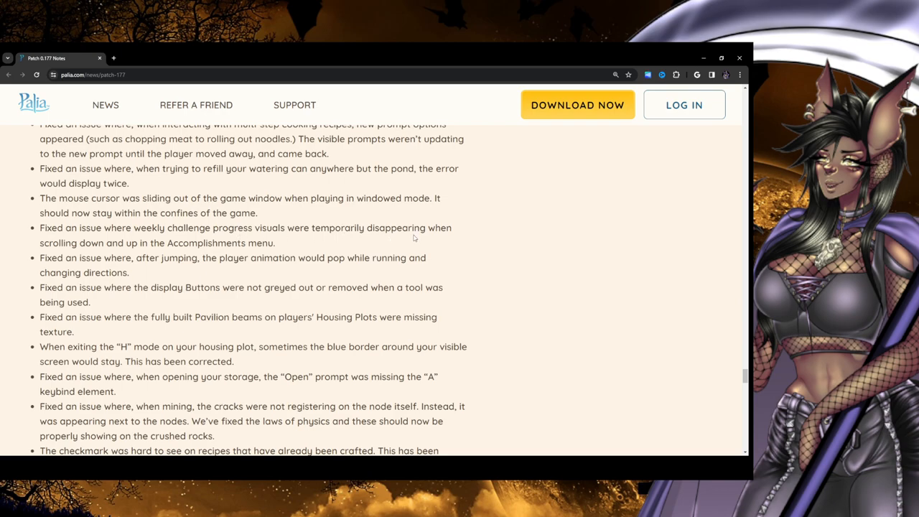
pyautogui.moveTo(32, 249)
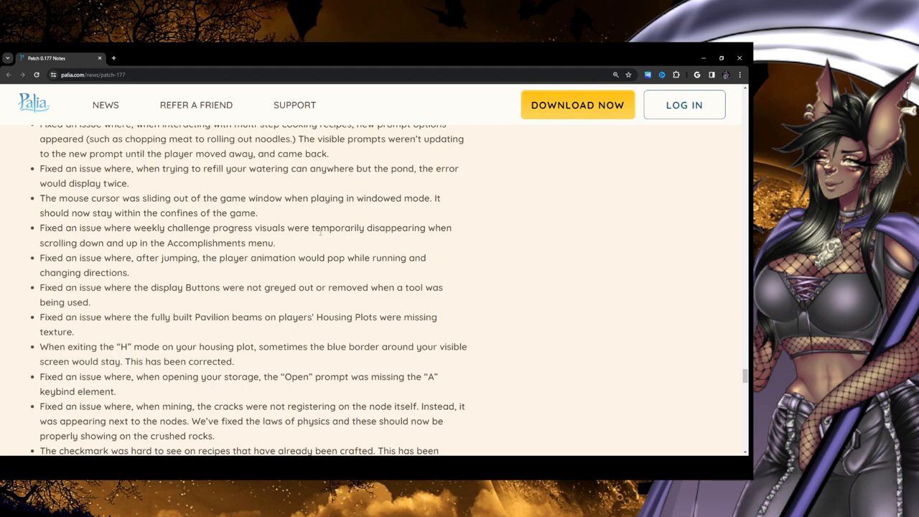
pyautogui.moveTo(296, 248)
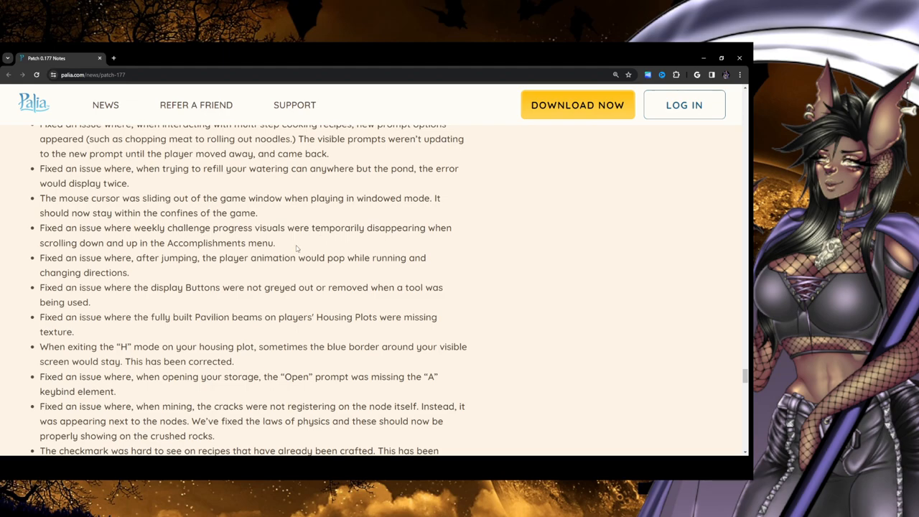
pyautogui.moveTo(39, 228); pyautogui.dragTo(274, 242)
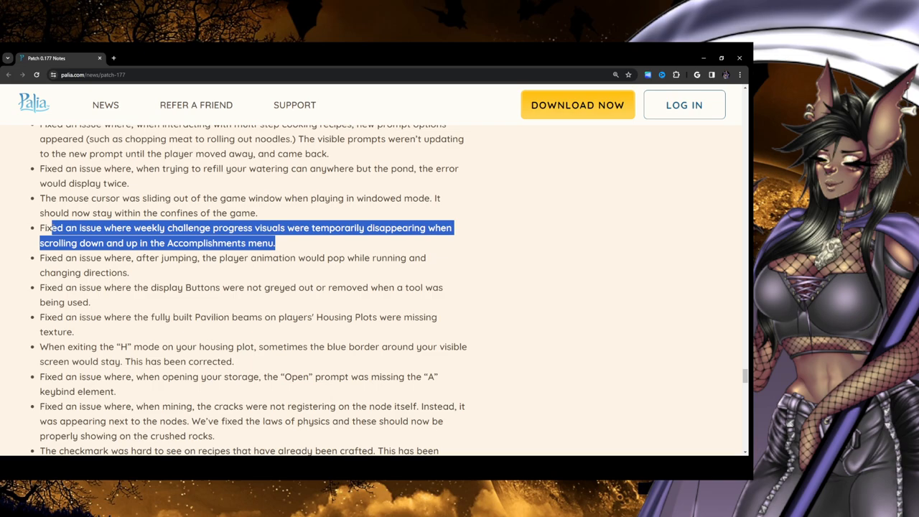
pyautogui.scroll(-3)
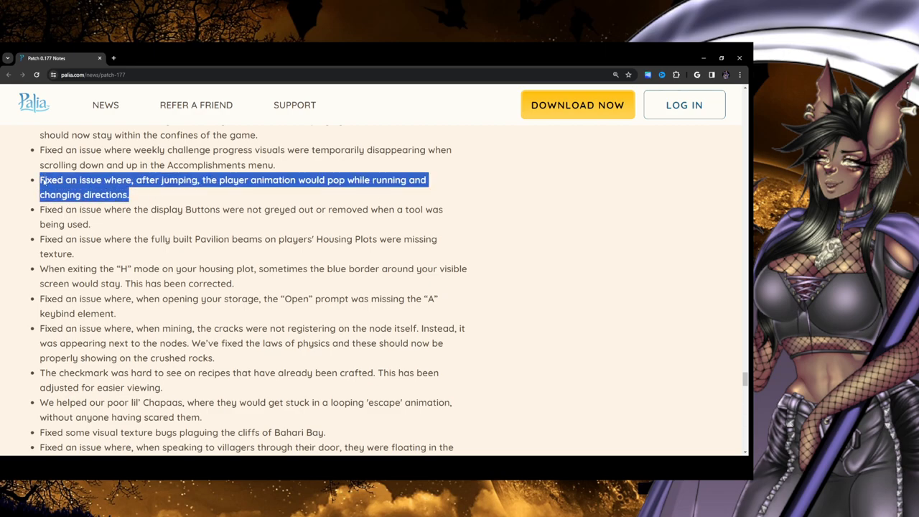
# Scroll down to the Switch fishing-buff fix and highlight the mining cracks sentence
pyautogui.scroll(-3)
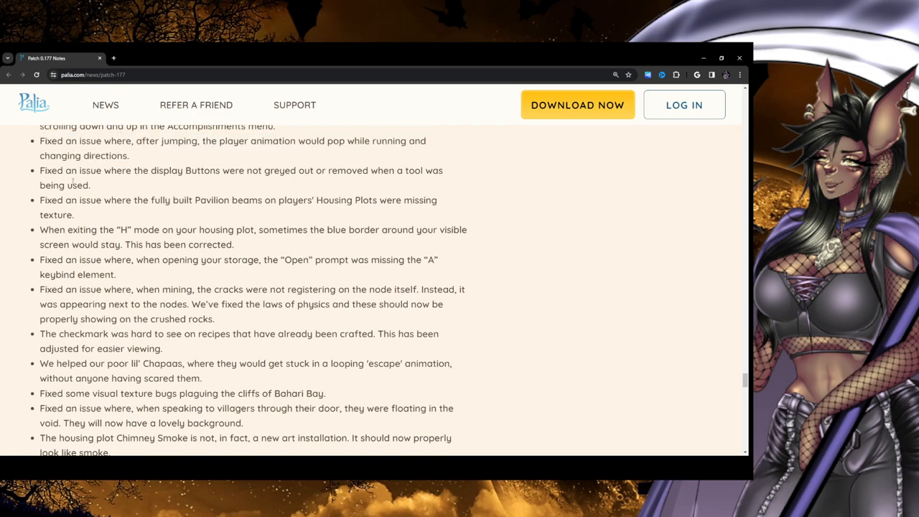
pyautogui.moveTo(301, 180)
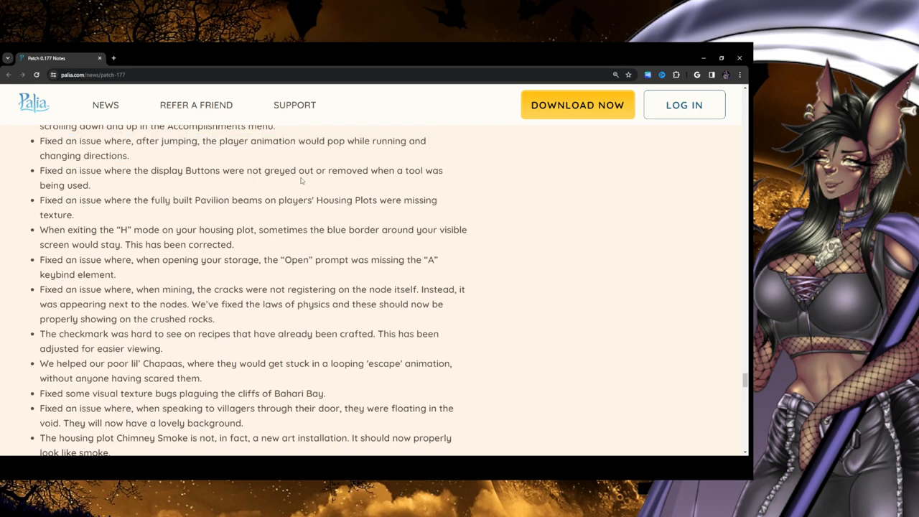
pyautogui.moveTo(413, 183)
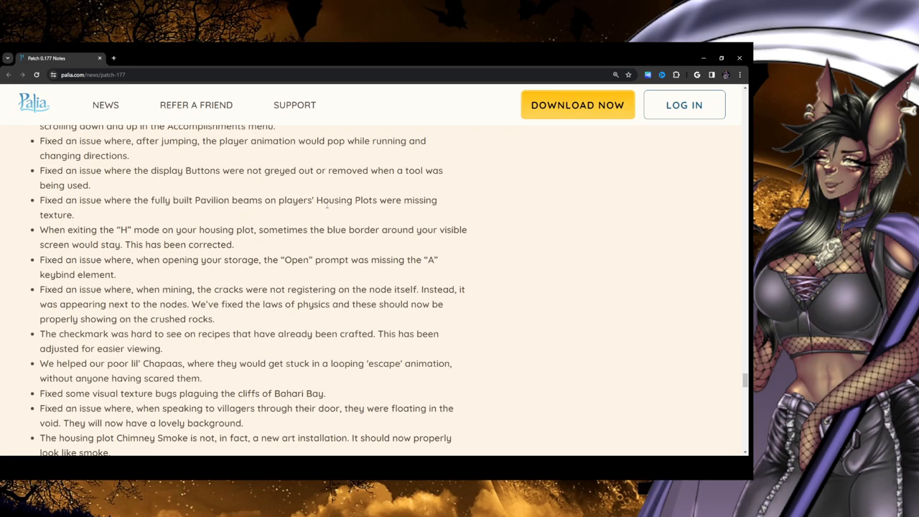
pyautogui.moveTo(2, 242)
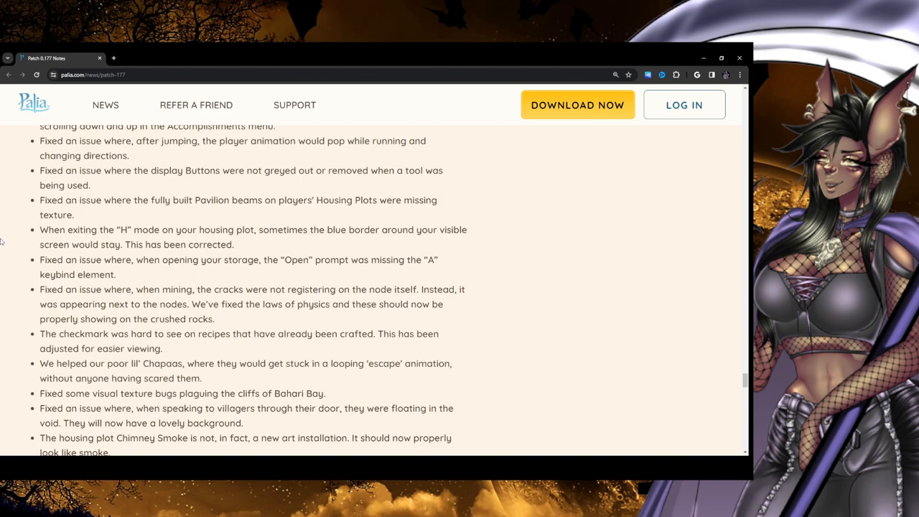
pyautogui.scroll(-3)
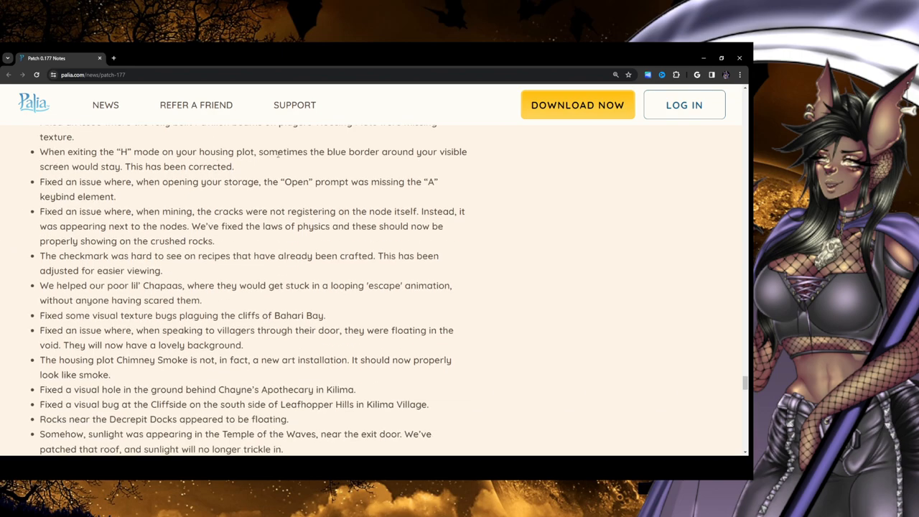
pyautogui.moveTo(440, 162)
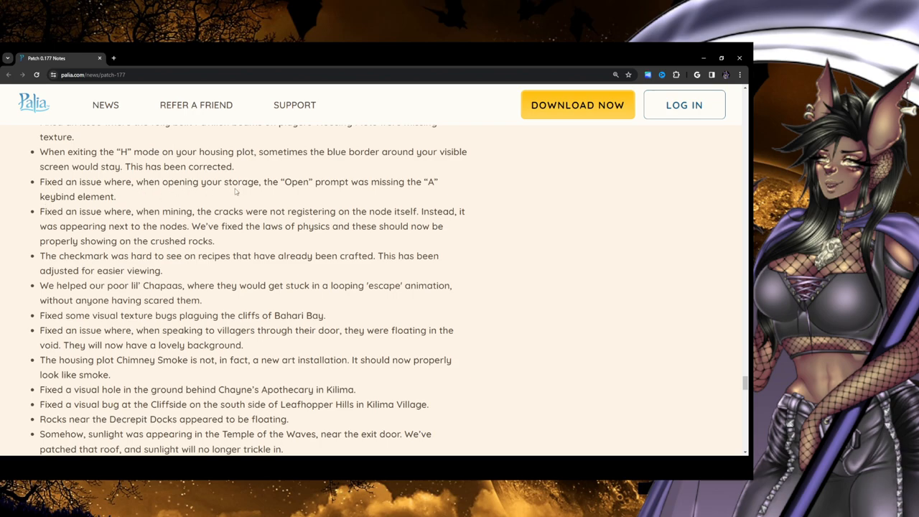
pyautogui.moveTo(438, 195)
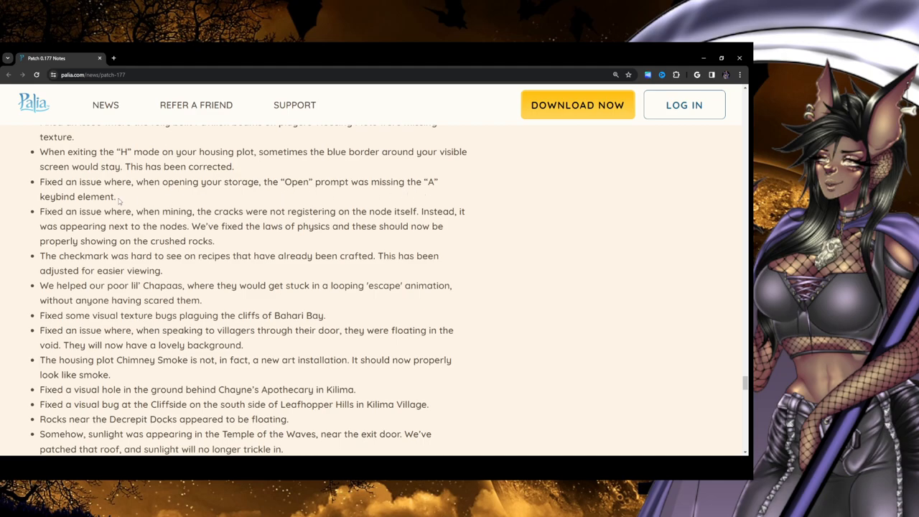
pyautogui.scroll(-3)
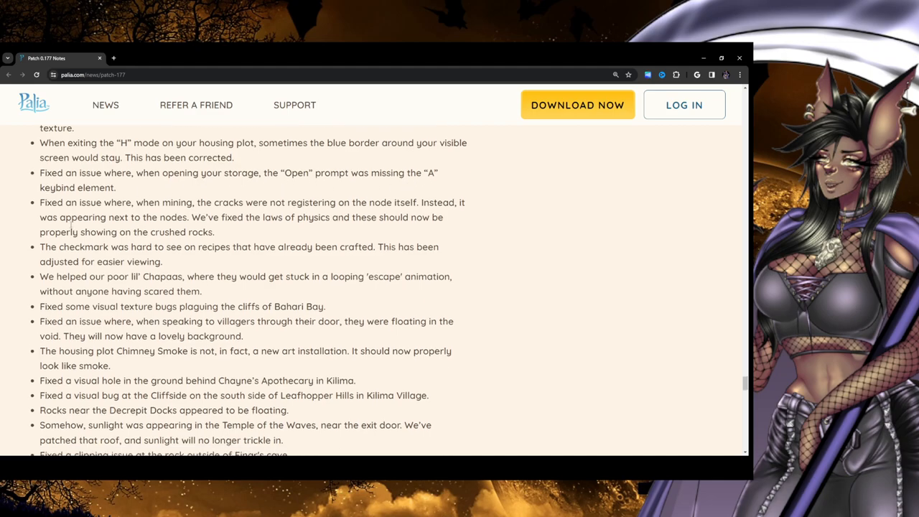
pyautogui.scroll(-3)
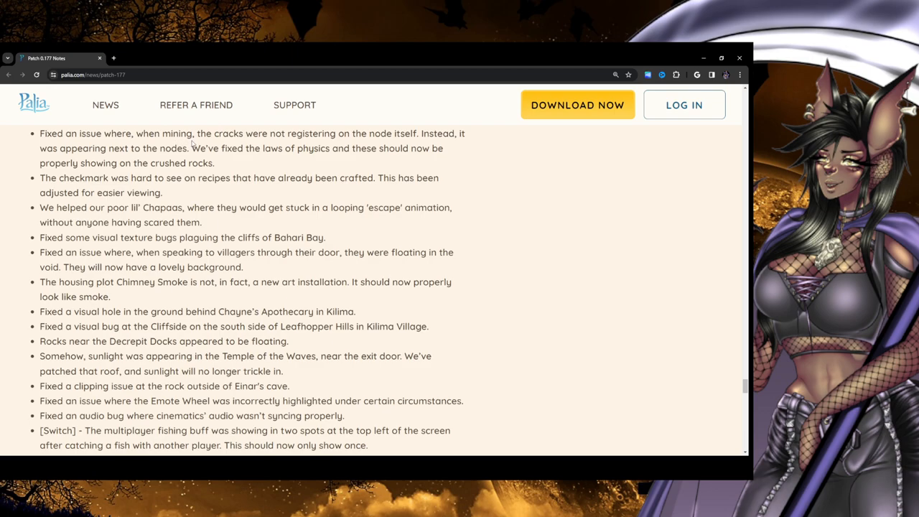
pyautogui.moveTo(443, 151)
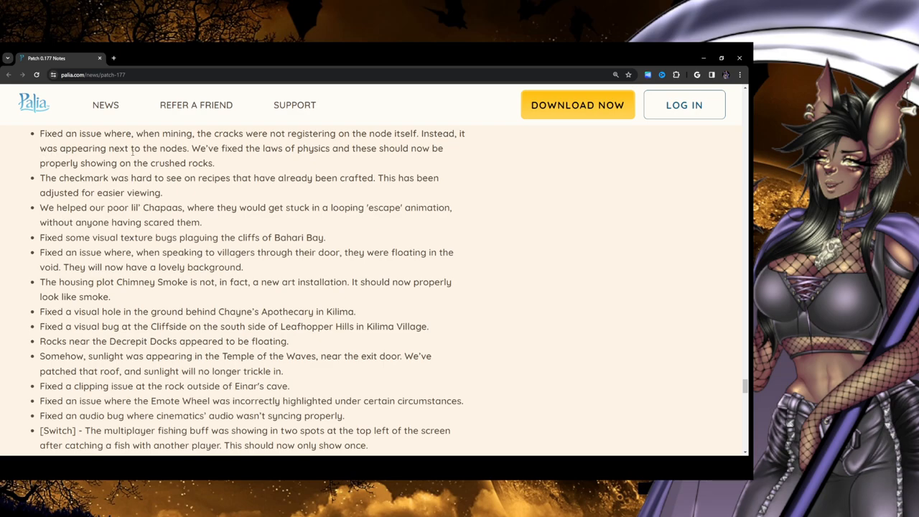
pyautogui.moveTo(136, 134); pyautogui.dragTo(186, 148)
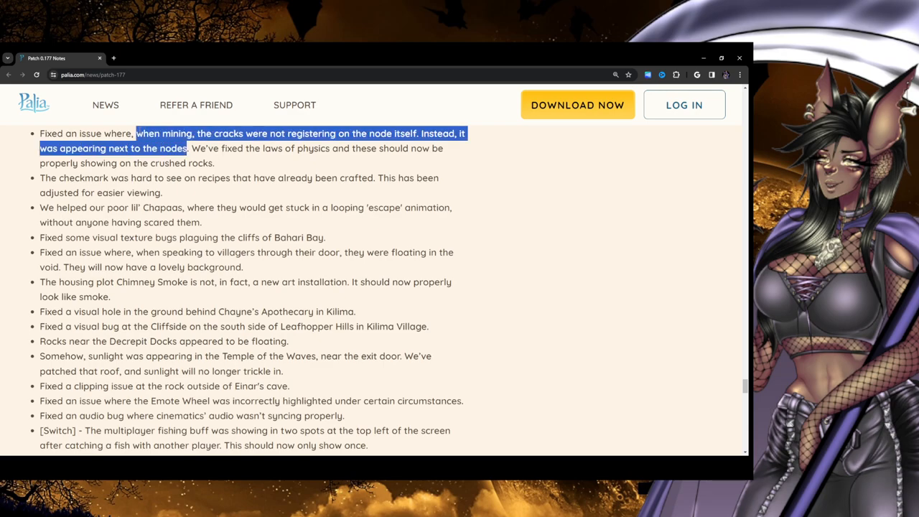
pyautogui.moveTo(225, 172)
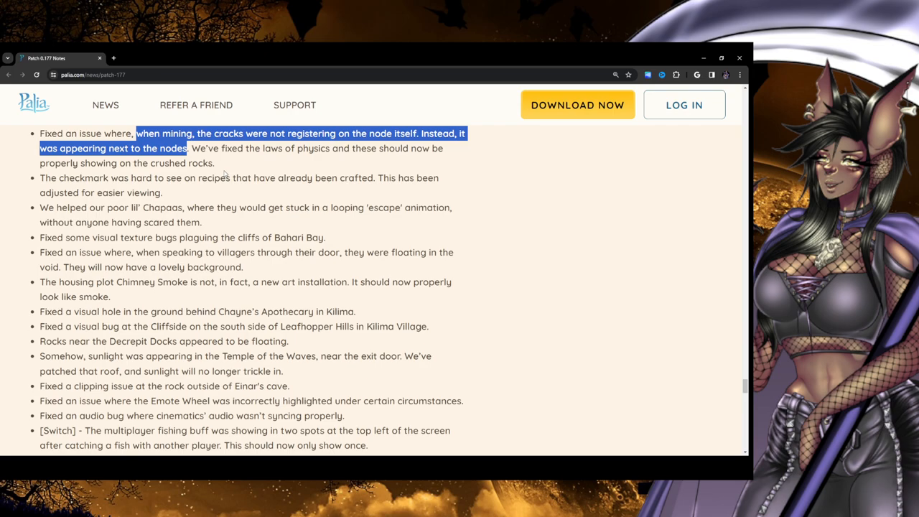
pyautogui.moveTo(252, 165)
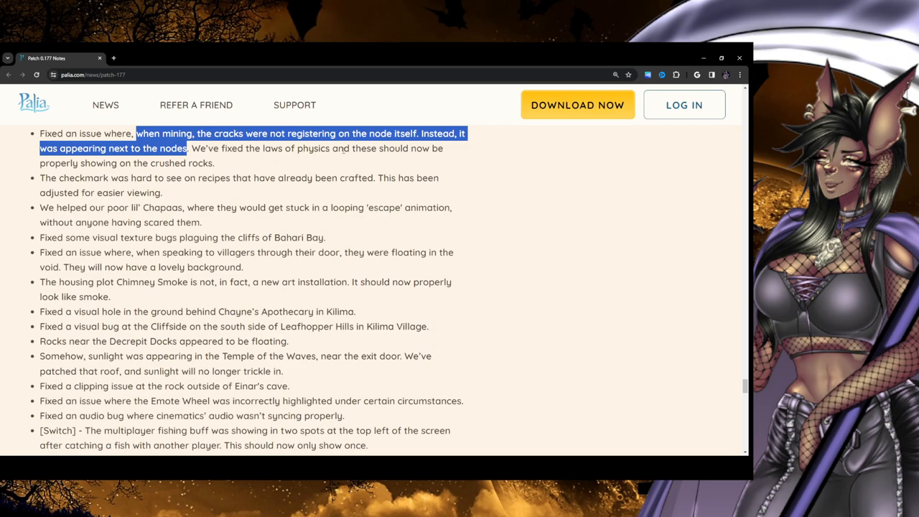
pyautogui.moveTo(30, 170)
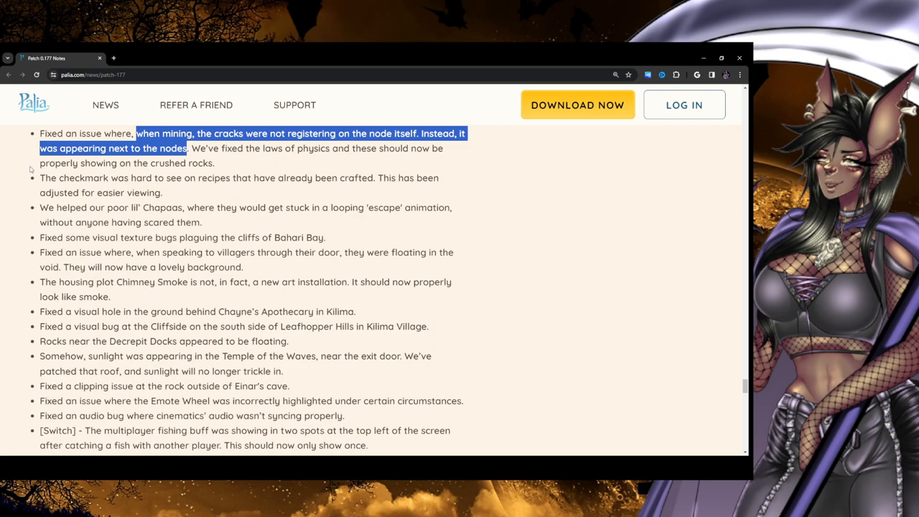
pyautogui.scroll(-3)
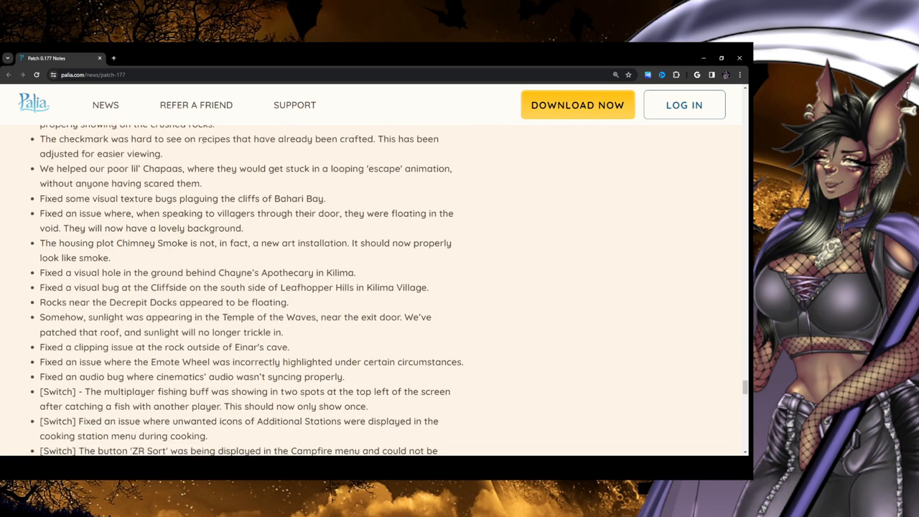
pyautogui.moveTo(6, 162)
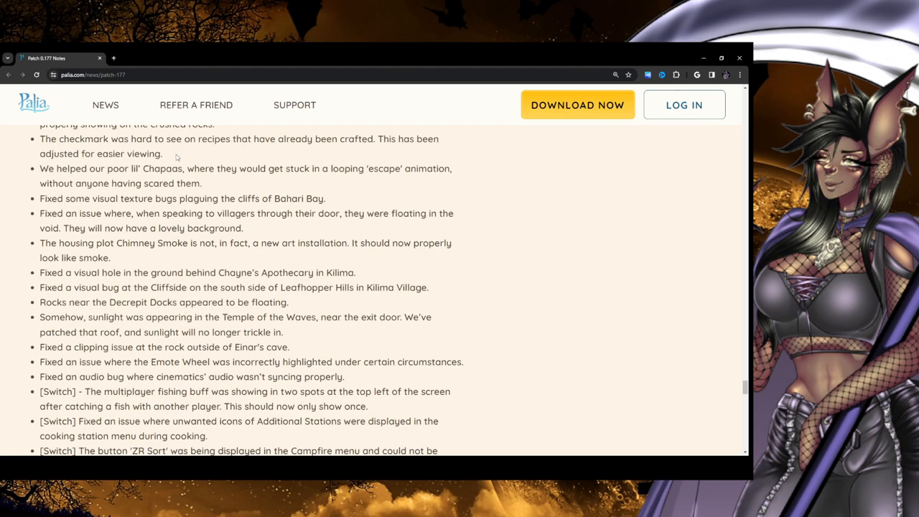
pyautogui.scroll(-3)
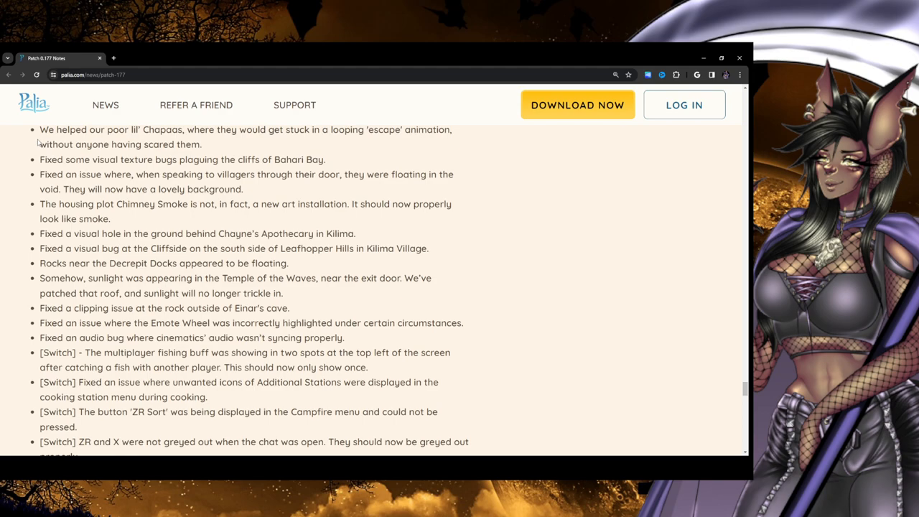
pyautogui.scroll(3)
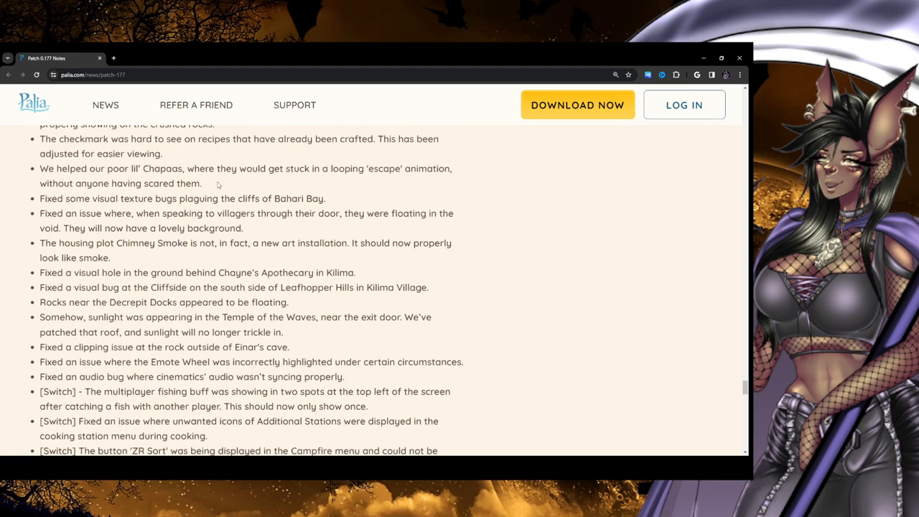
pyautogui.moveTo(470, 180)
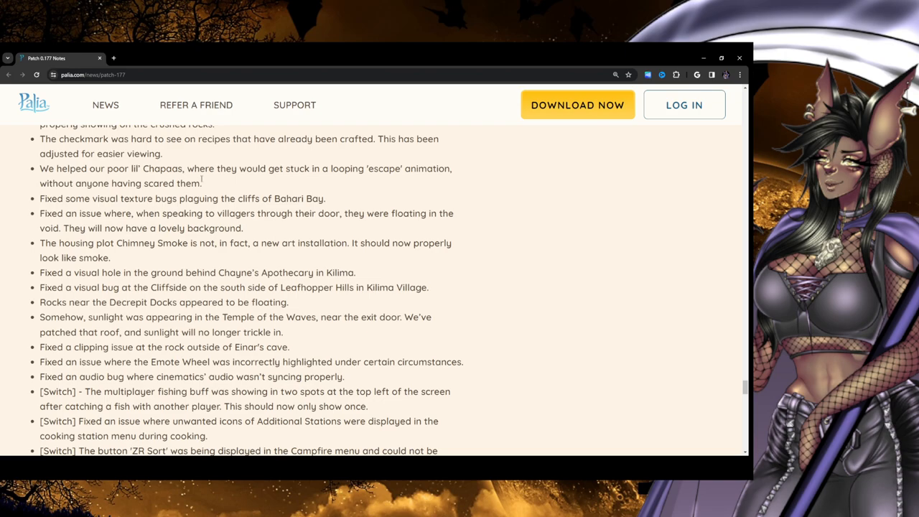
pyautogui.moveTo(52, 208)
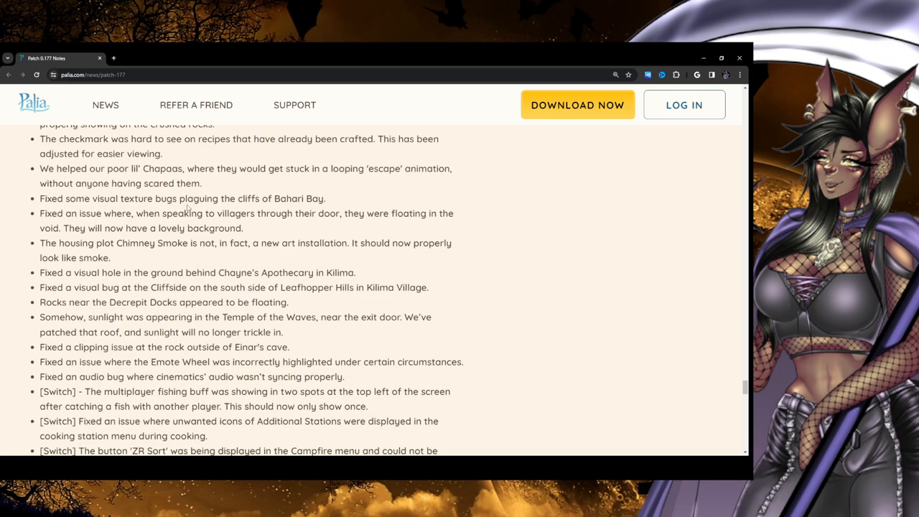
pyautogui.moveTo(391, 228)
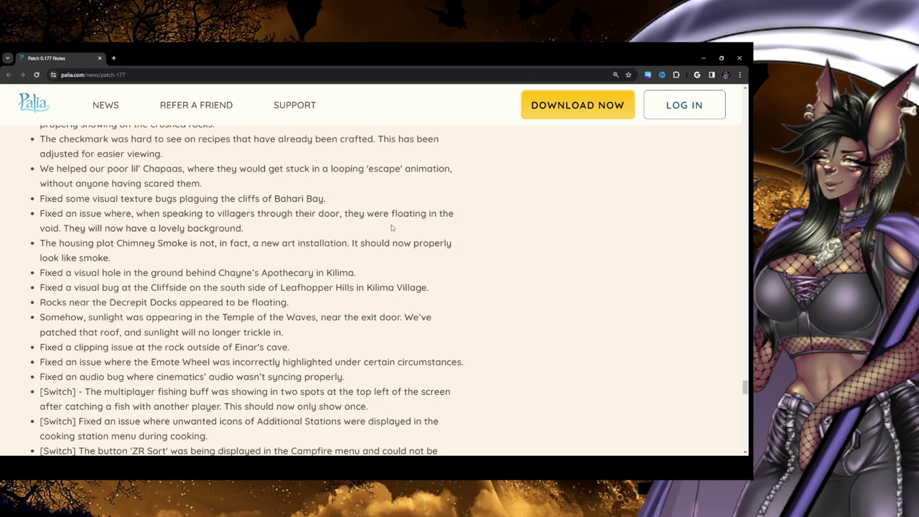
pyautogui.moveTo(441, 225)
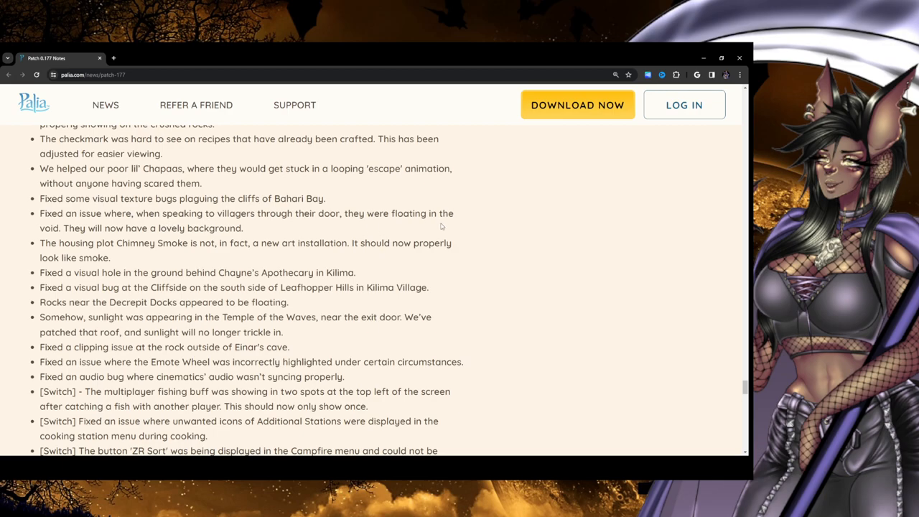
pyautogui.moveTo(49, 239)
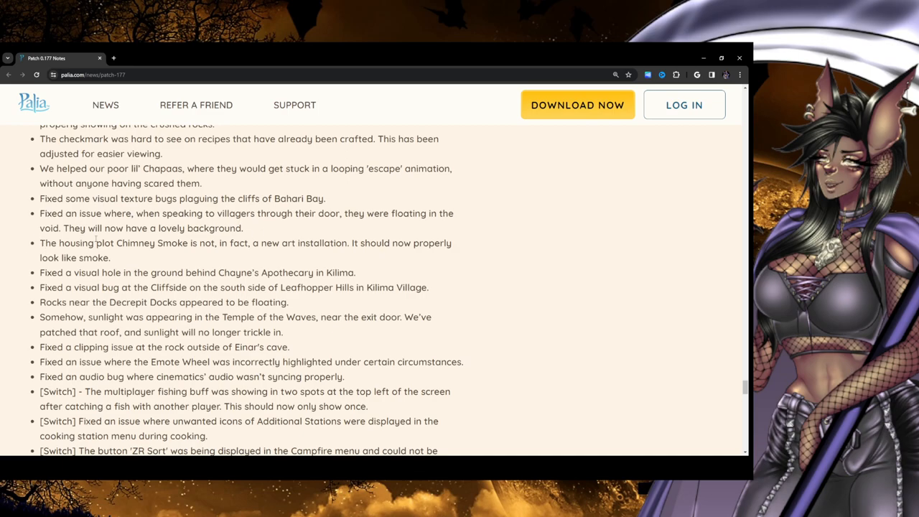
pyautogui.moveTo(331, 257)
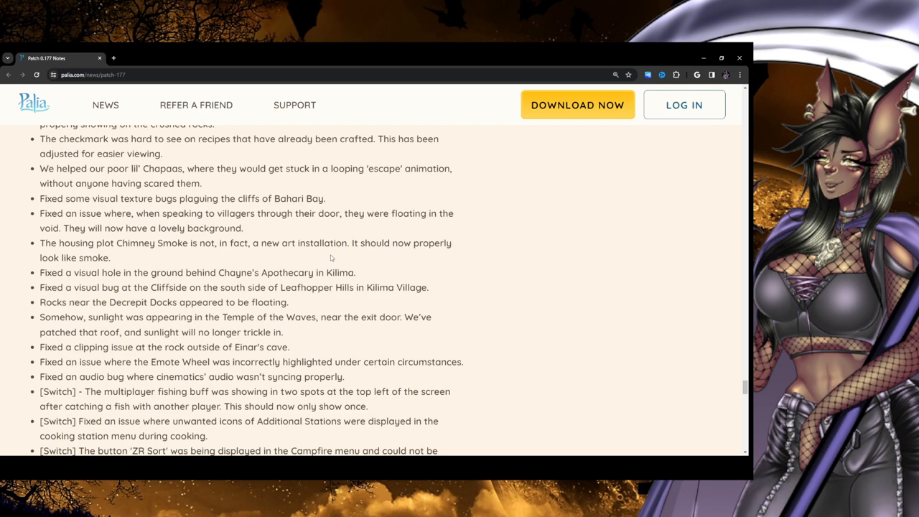
pyautogui.moveTo(401, 282)
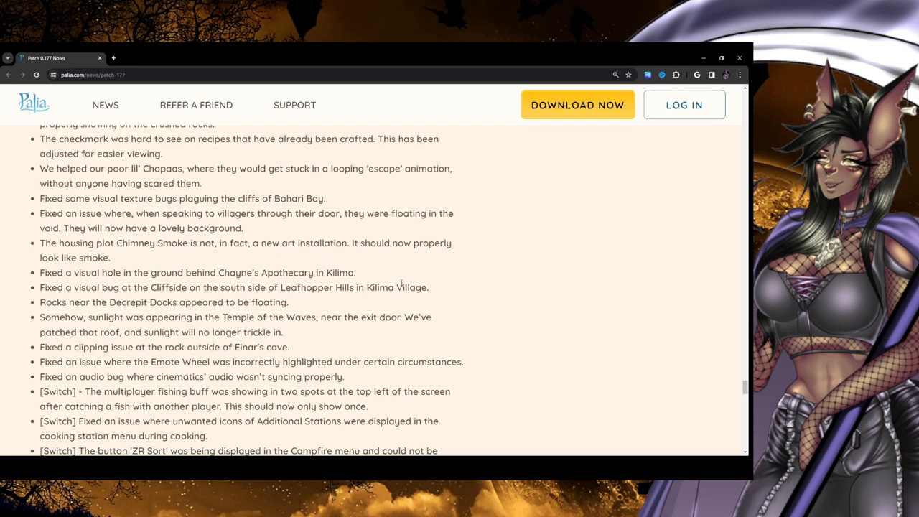
pyautogui.moveTo(192, 257)
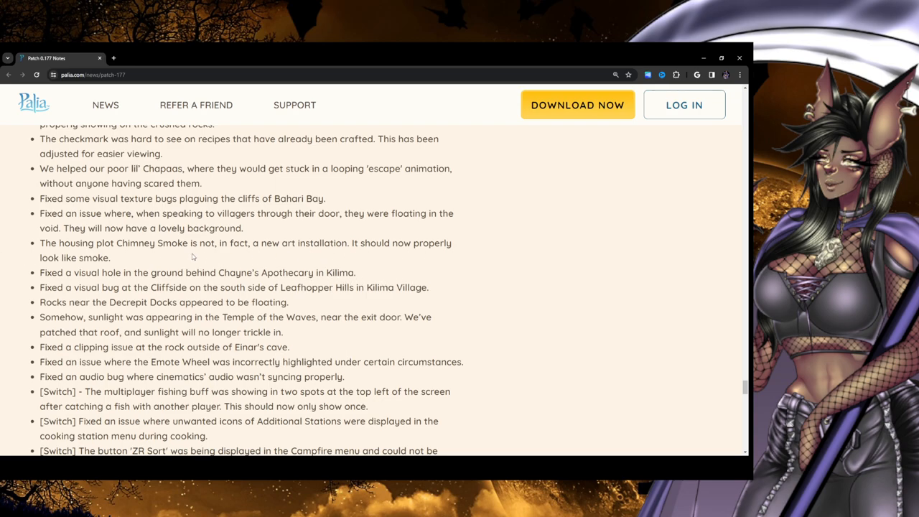
pyautogui.moveTo(192, 257)
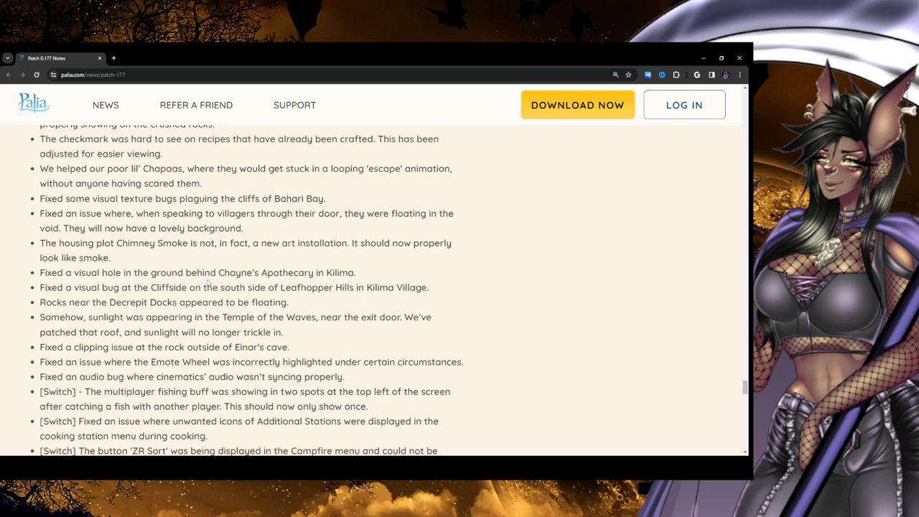
pyautogui.moveTo(409, 278)
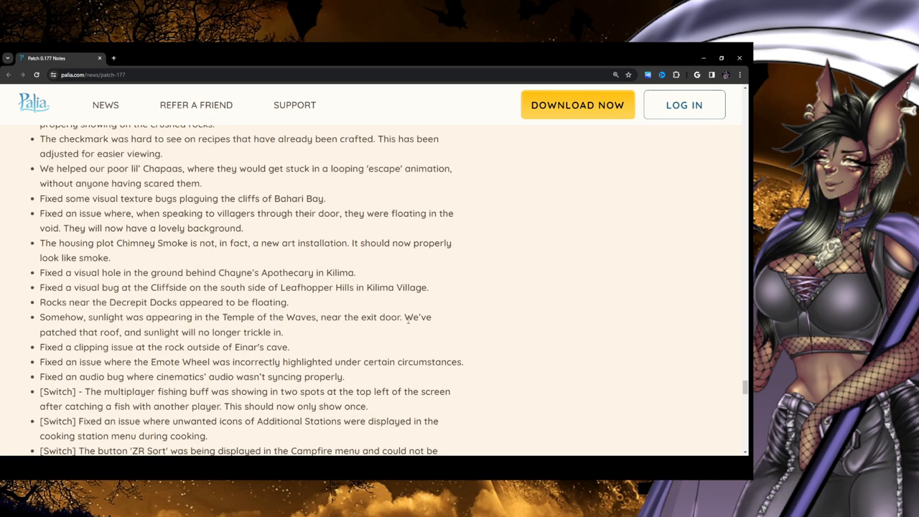
pyautogui.moveTo(434, 306)
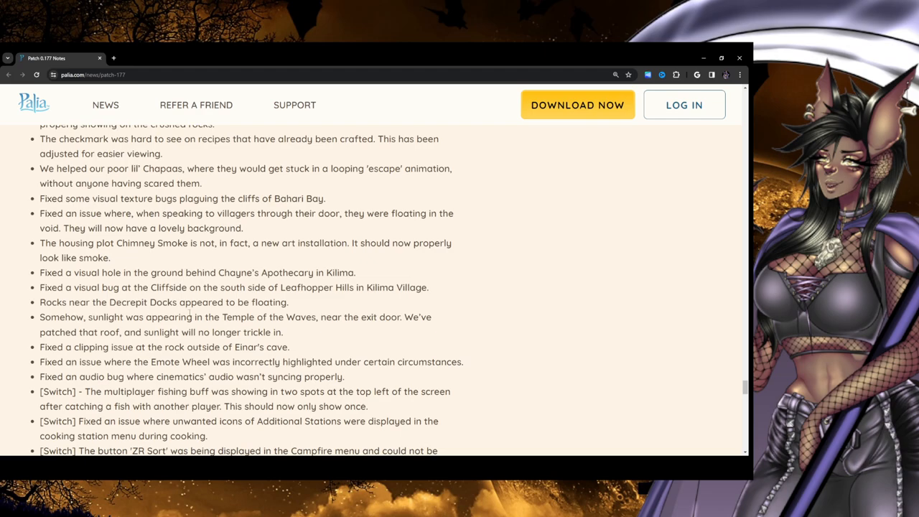
pyautogui.moveTo(385, 328)
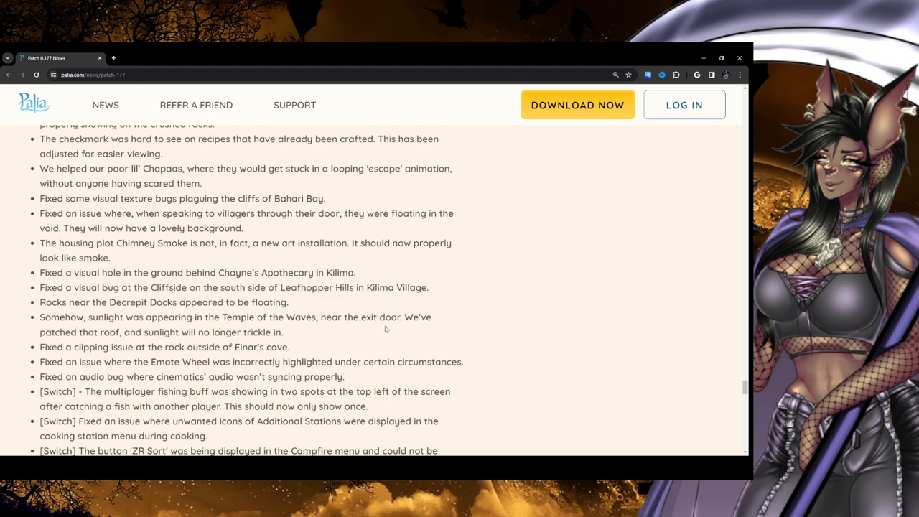
pyautogui.moveTo(40, 316); pyautogui.dragTo(153, 316)
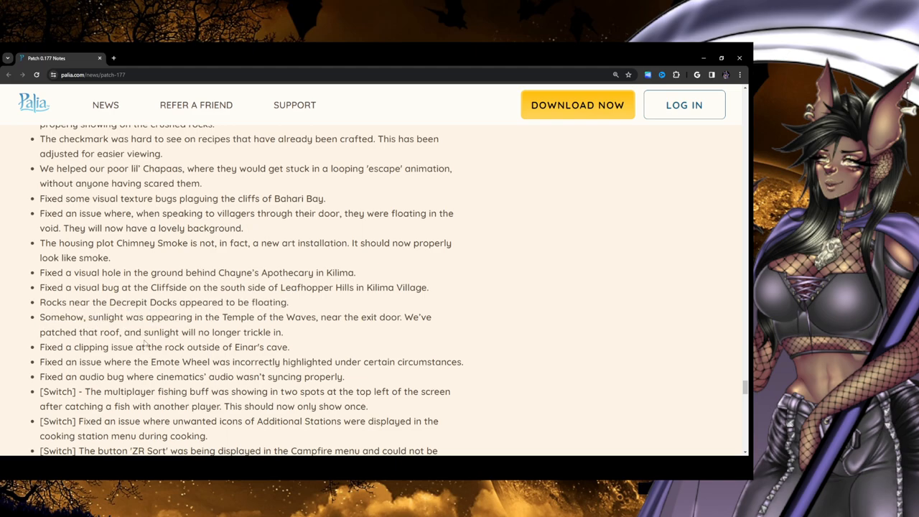
pyautogui.moveTo(282, 325)
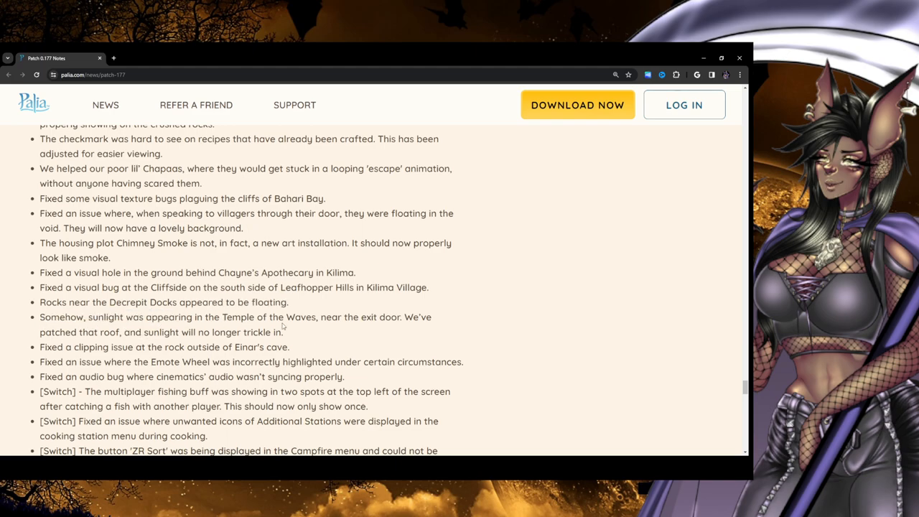
pyautogui.moveTo(400, 331)
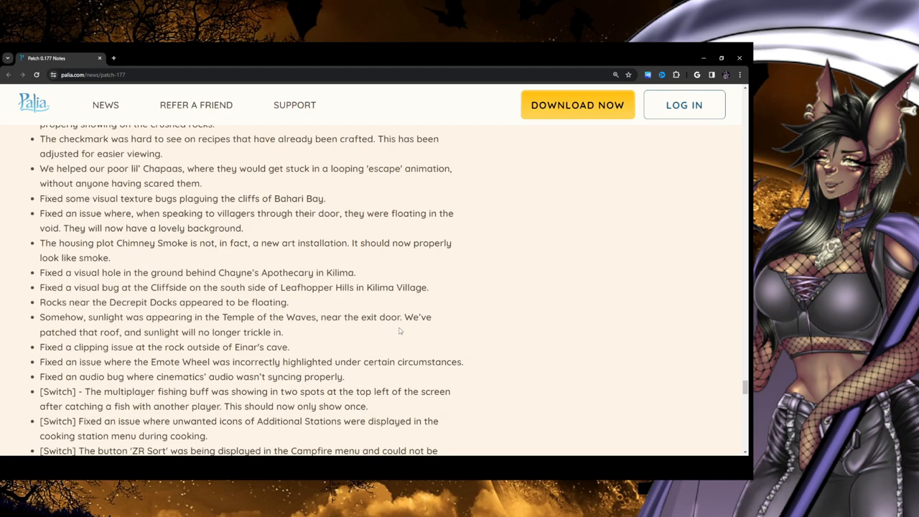
pyautogui.moveTo(122, 343)
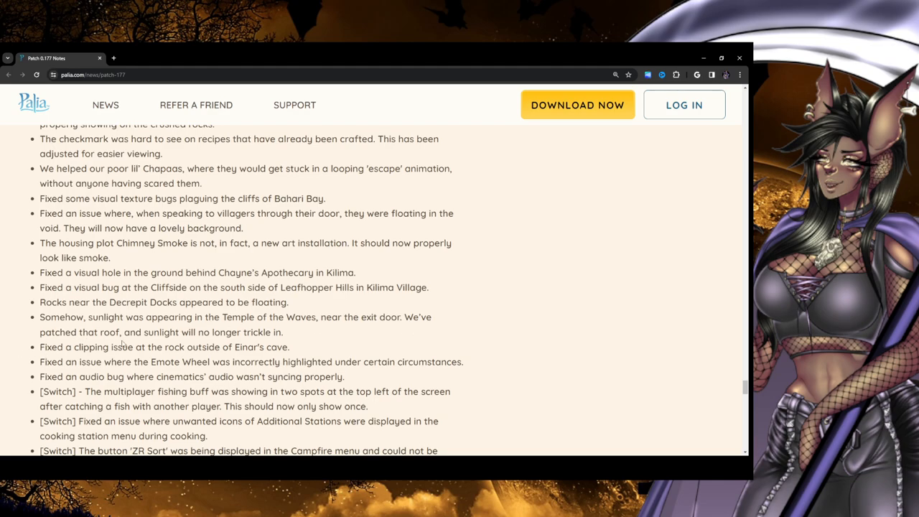
# Scroll to the Switch chat ZR/X fix and select the cinematics audio-sync line
pyautogui.scroll(-3)
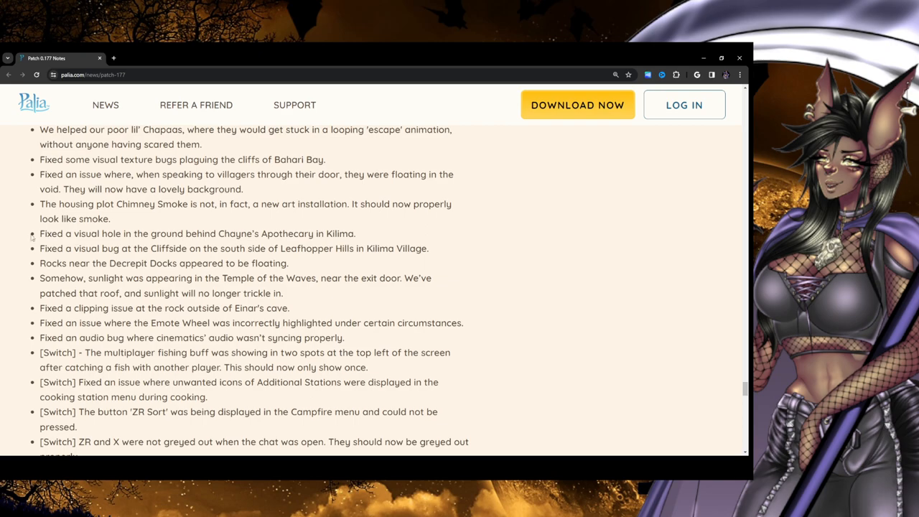
pyautogui.scroll(-3)
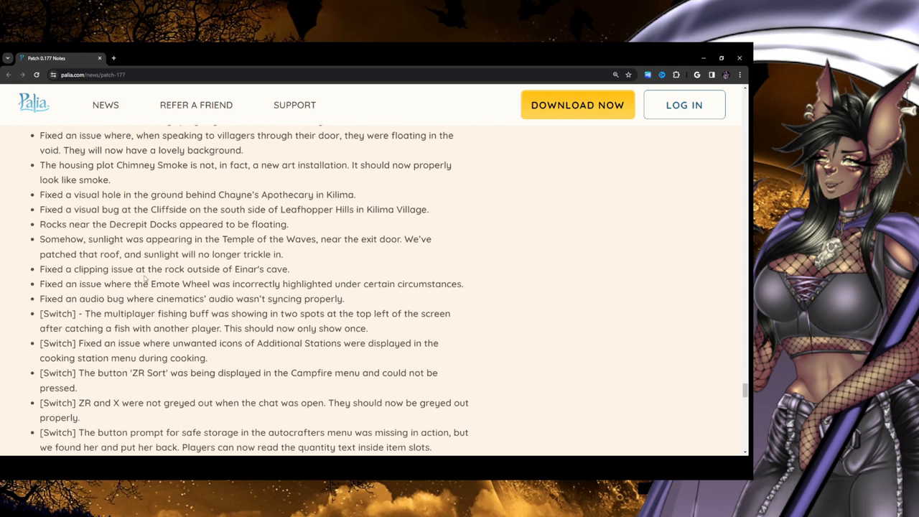
pyautogui.moveTo(281, 278)
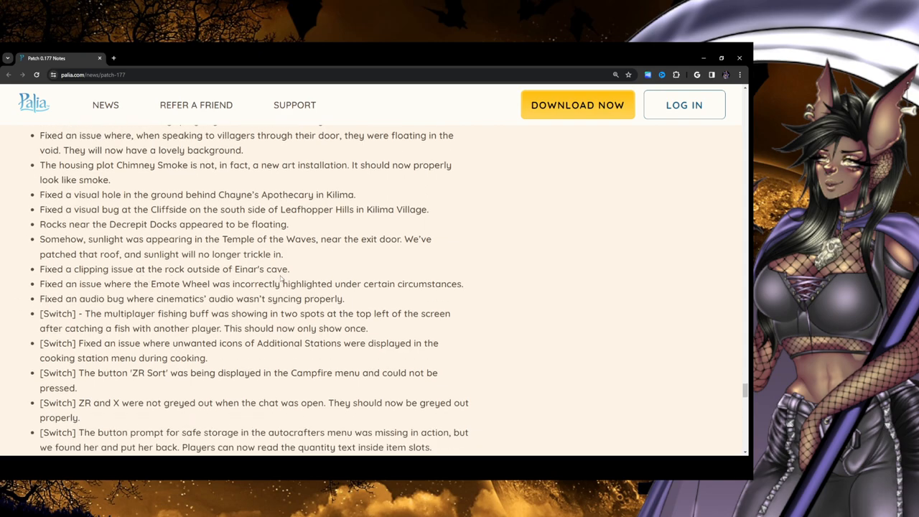
pyautogui.moveTo(216, 279)
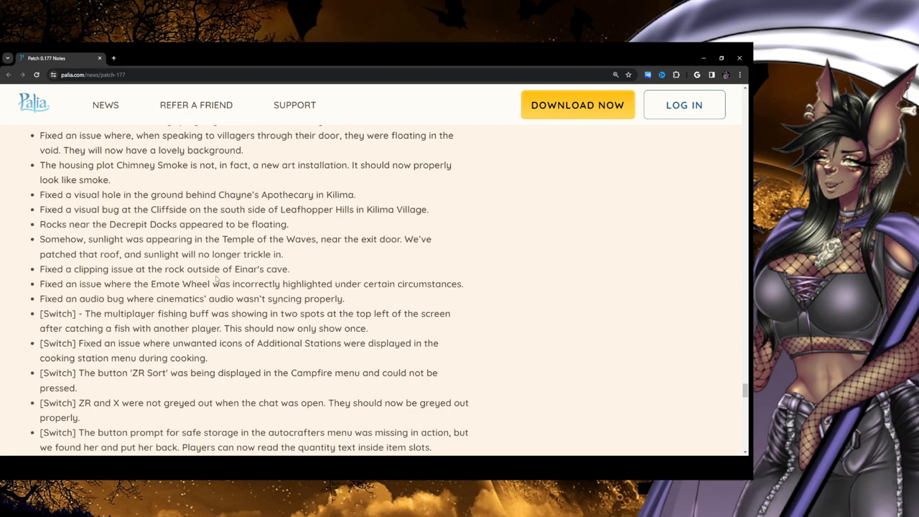
pyautogui.moveTo(359, 297)
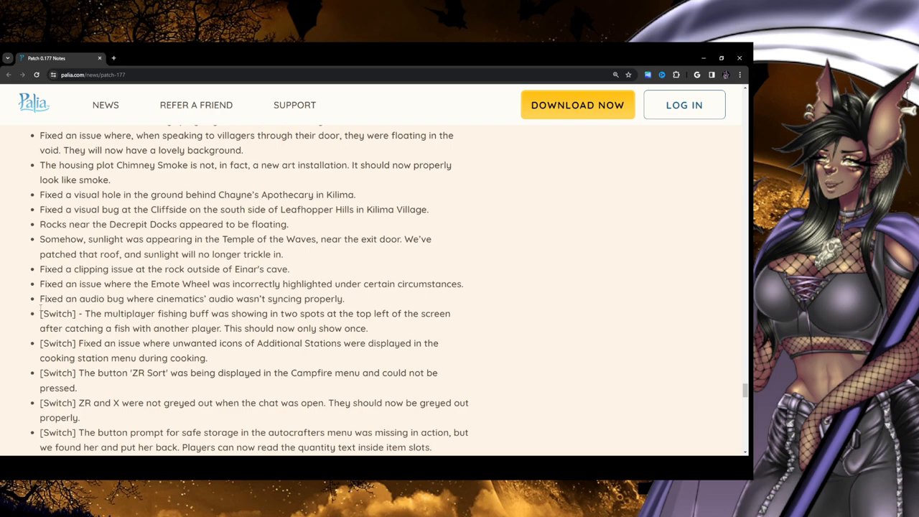
pyautogui.moveTo(381, 302)
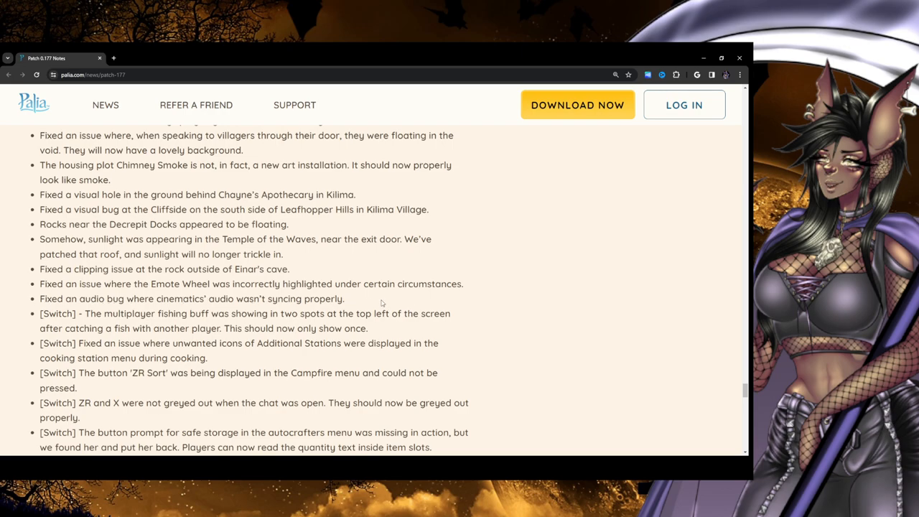
pyautogui.tripleClick(192, 299)
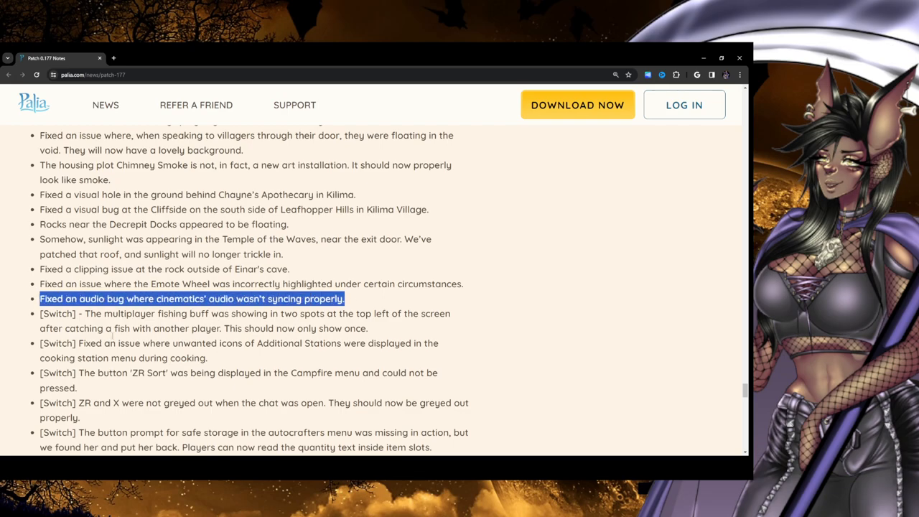
# Read the remaining Switch fixes, highlighting a line of fix text
pyautogui.scroll(-3)
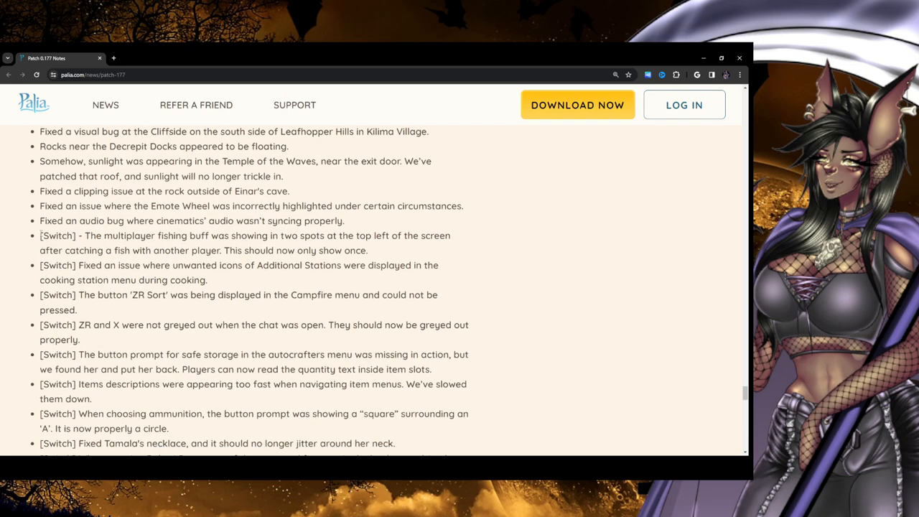
pyautogui.scroll(-3)
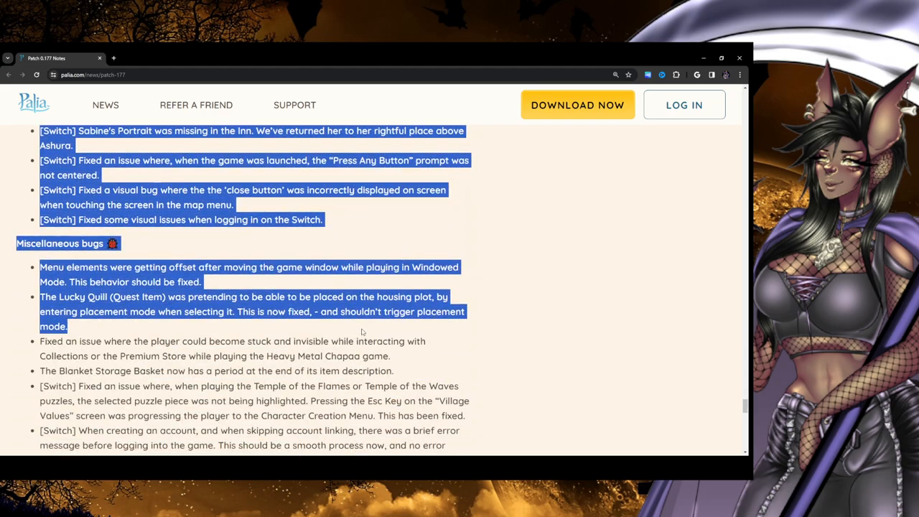
pyautogui.scroll(3)
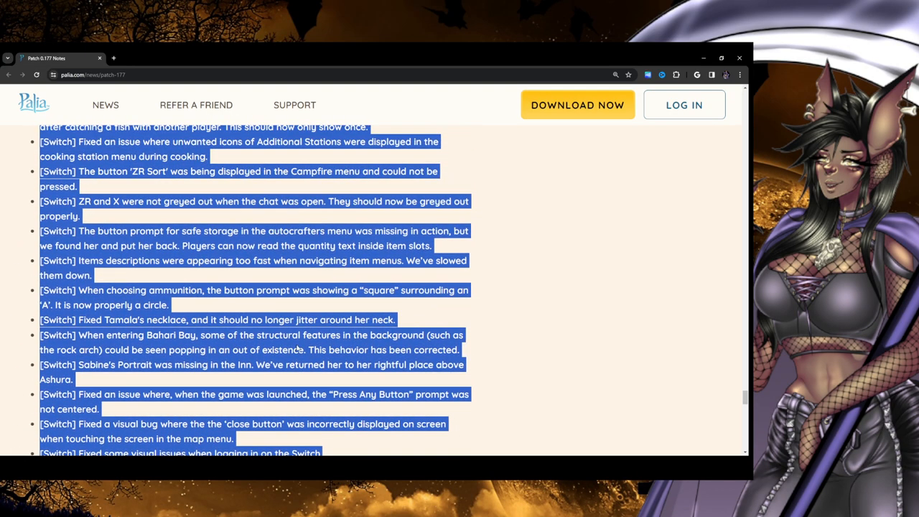
pyautogui.scroll(3)
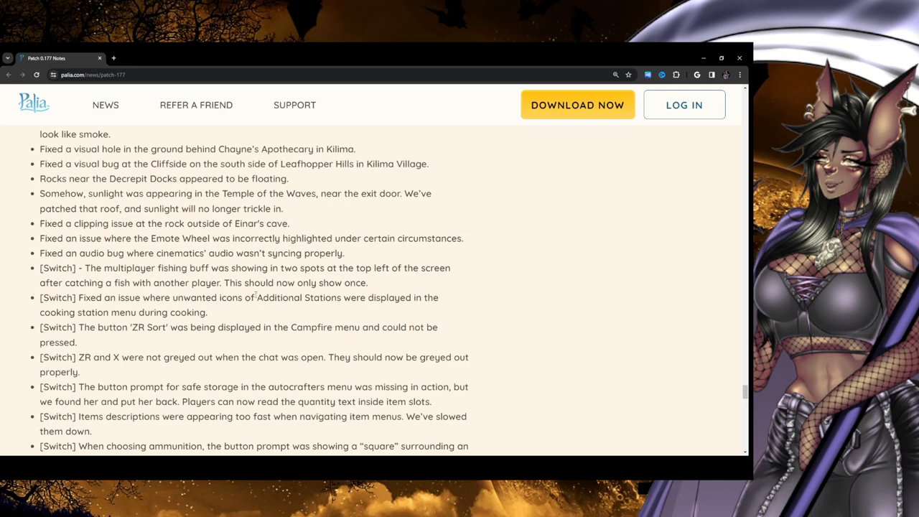
pyautogui.moveTo(417, 282)
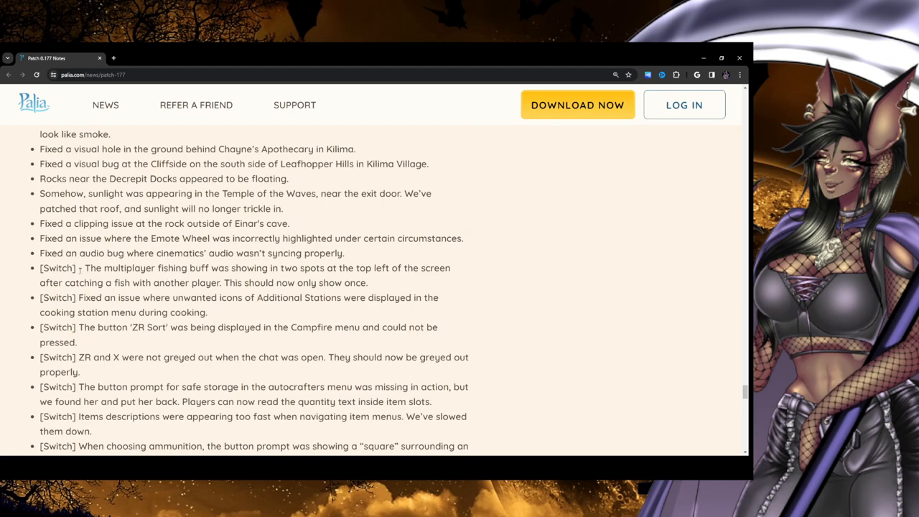
pyautogui.moveTo(84, 267); pyautogui.dragTo(368, 282)
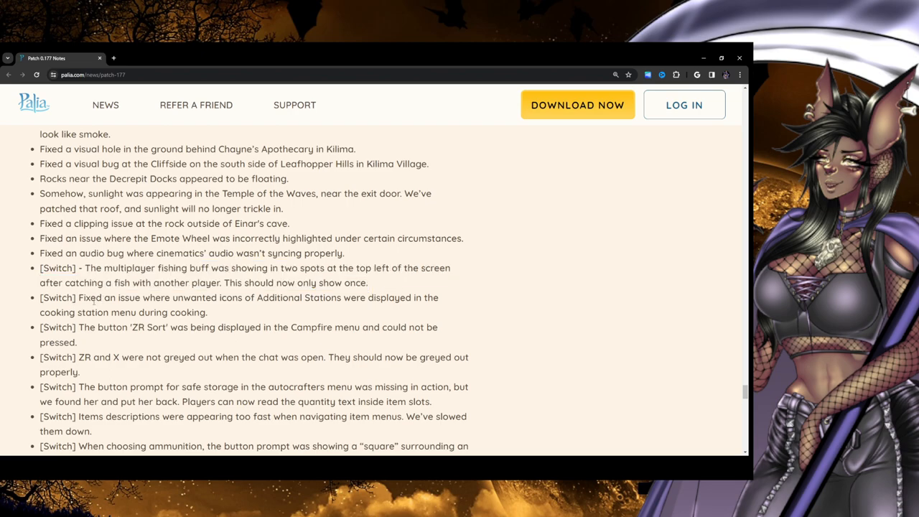
pyautogui.moveTo(302, 309)
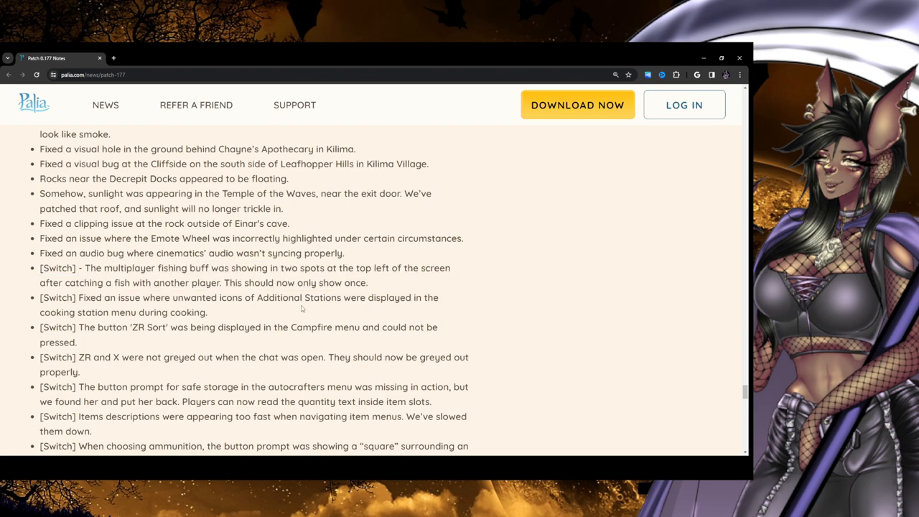
pyautogui.moveTo(484, 315)
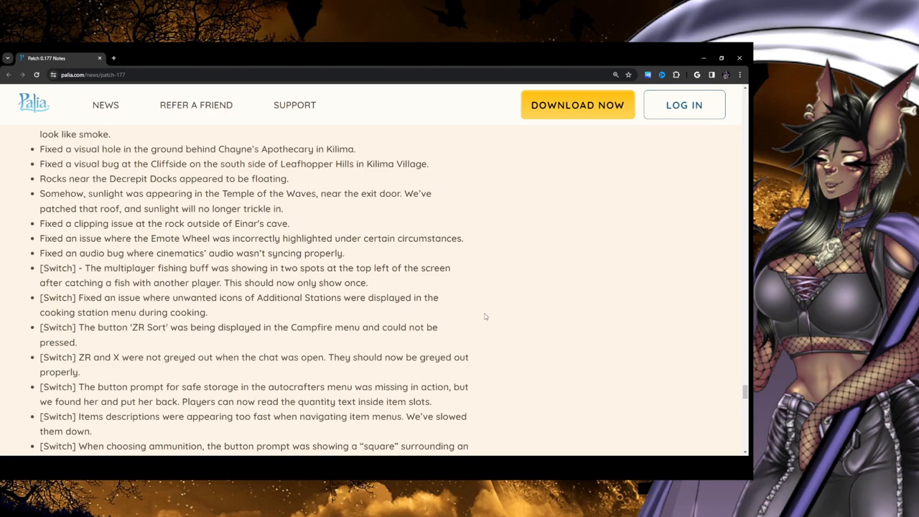
pyautogui.moveTo(484, 316)
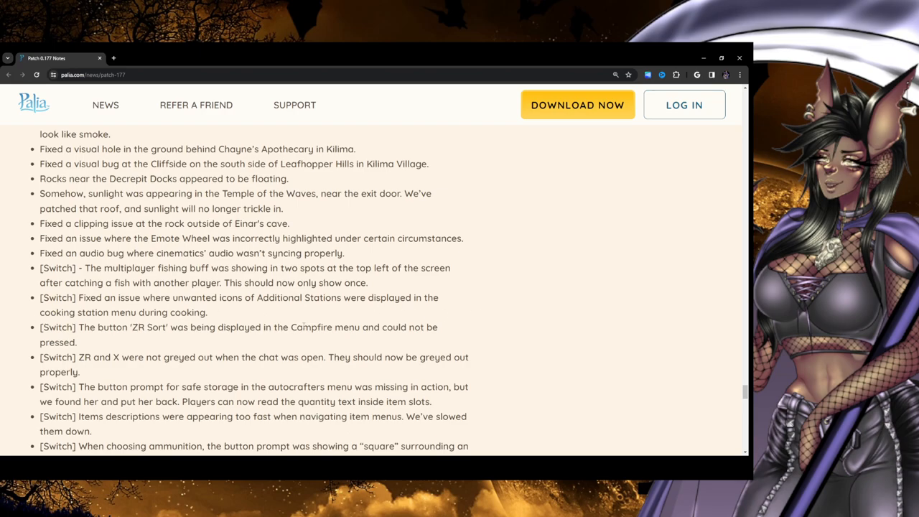
# Scroll to the Miscellaneous bugs heading and highlight a new line past Sabine's Portrait
pyautogui.scroll(-3)
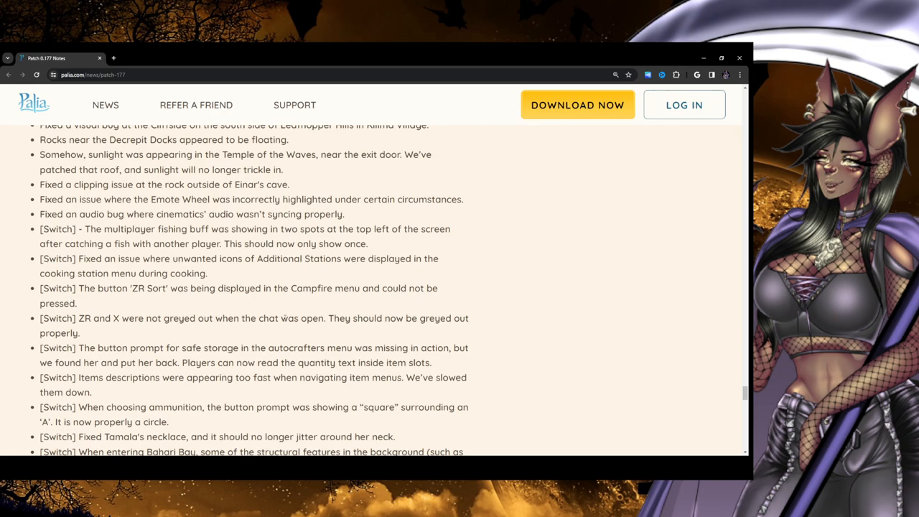
pyautogui.scroll(-3)
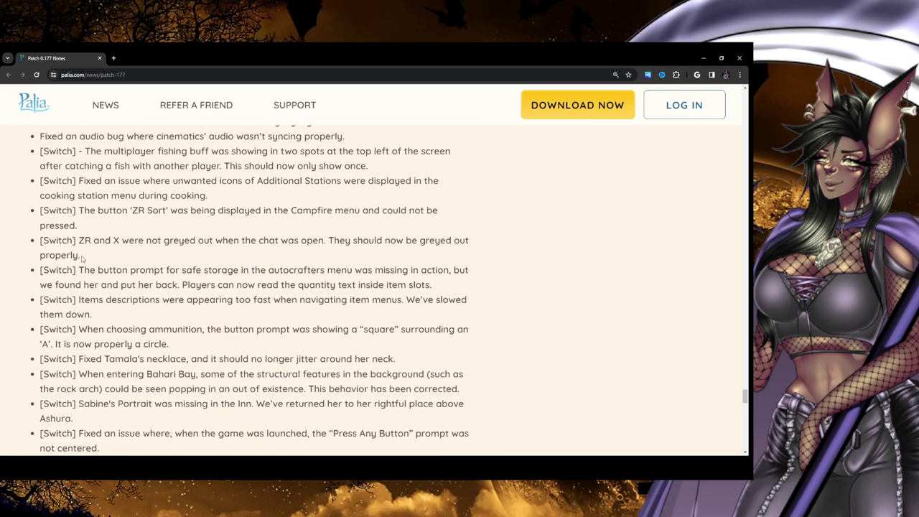
pyautogui.moveTo(194, 259)
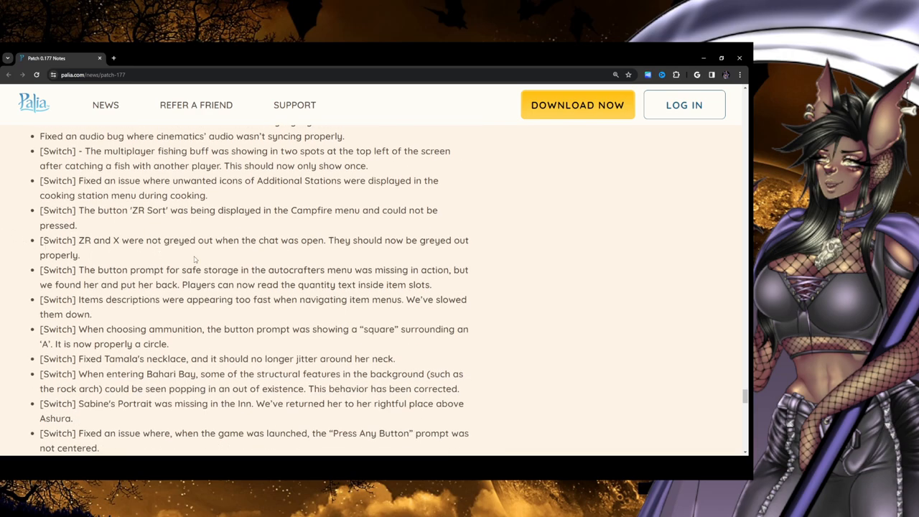
pyautogui.moveTo(275, 256)
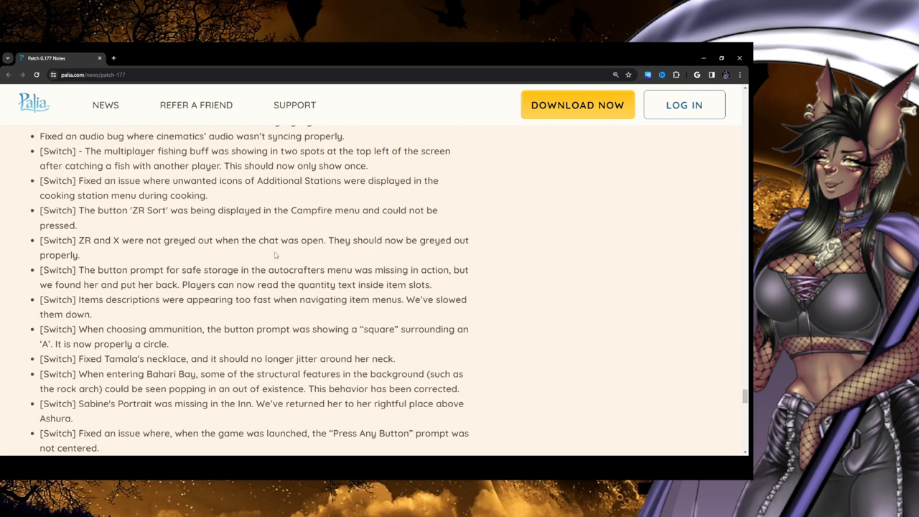
pyautogui.moveTo(515, 264)
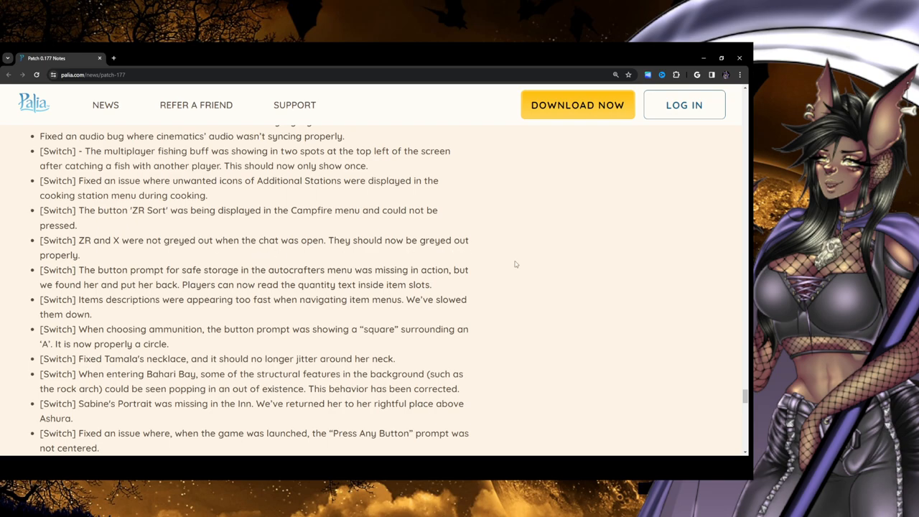
pyautogui.scroll(-3)
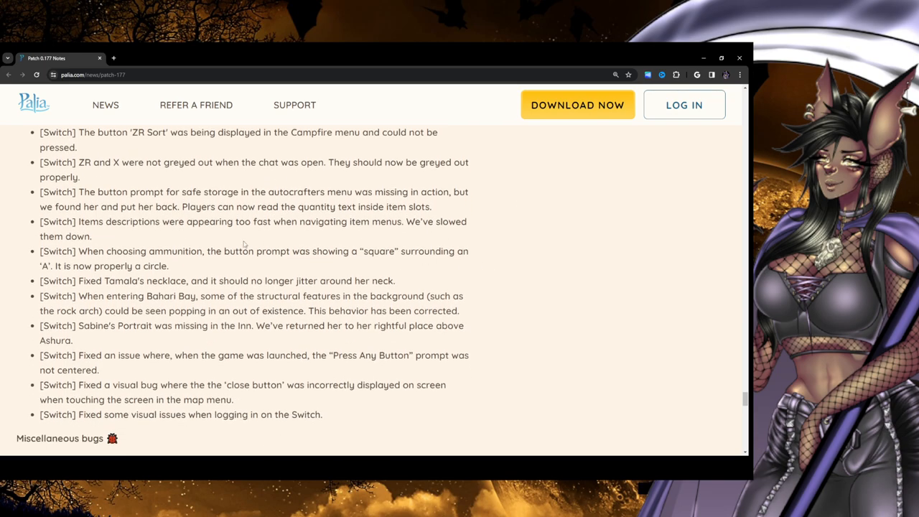
pyautogui.moveTo(15, 182)
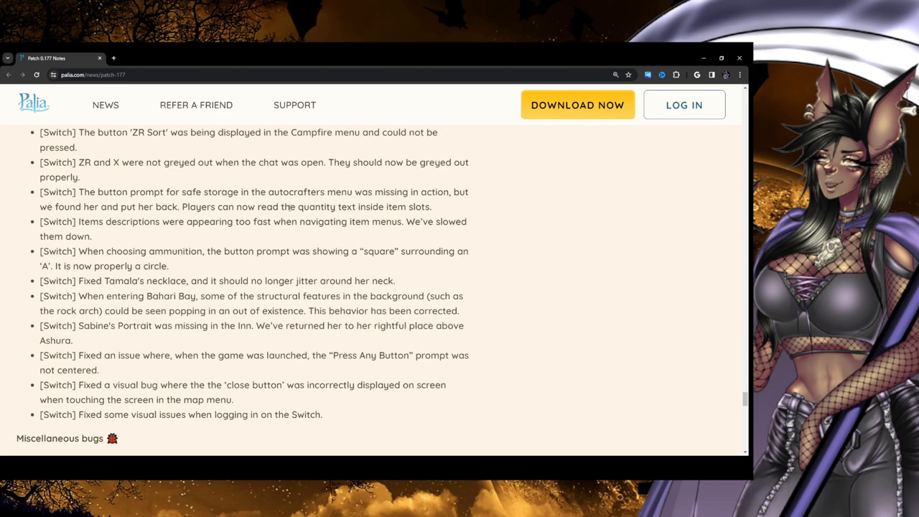
pyautogui.moveTo(492, 208)
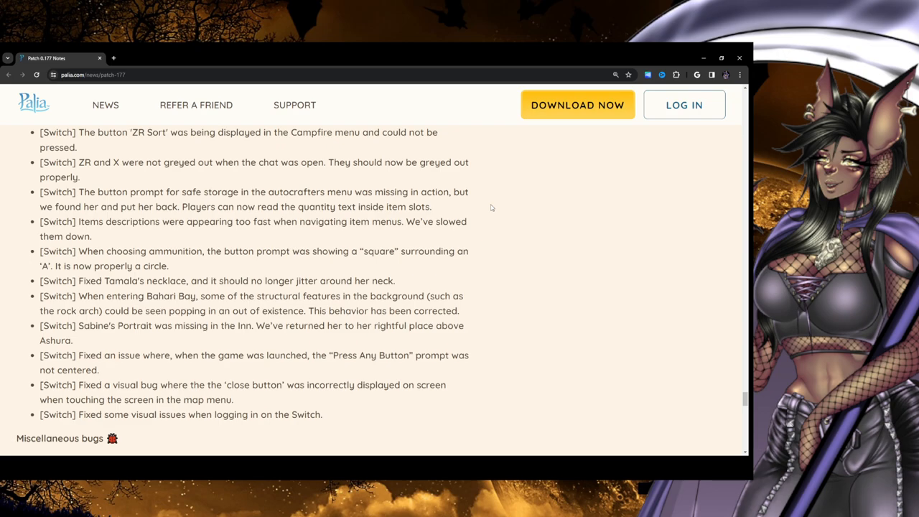
pyautogui.moveTo(258, 226)
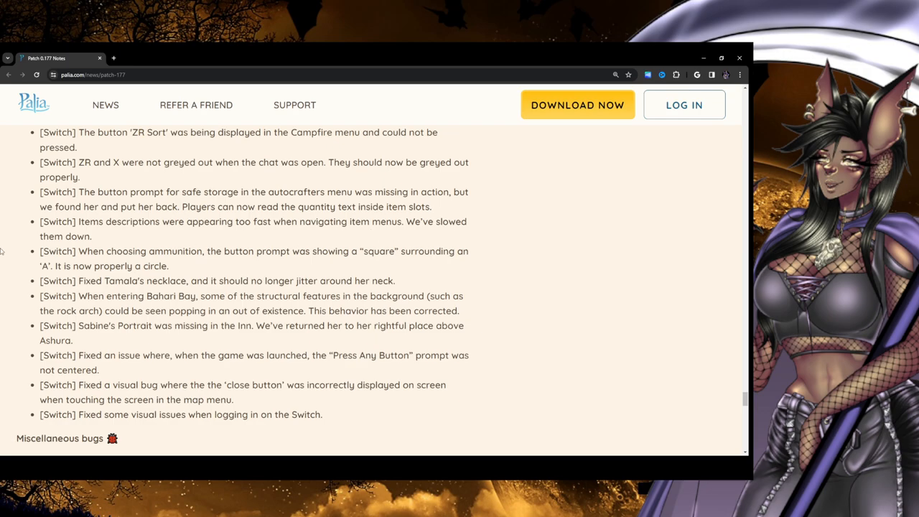
pyautogui.scroll(-3)
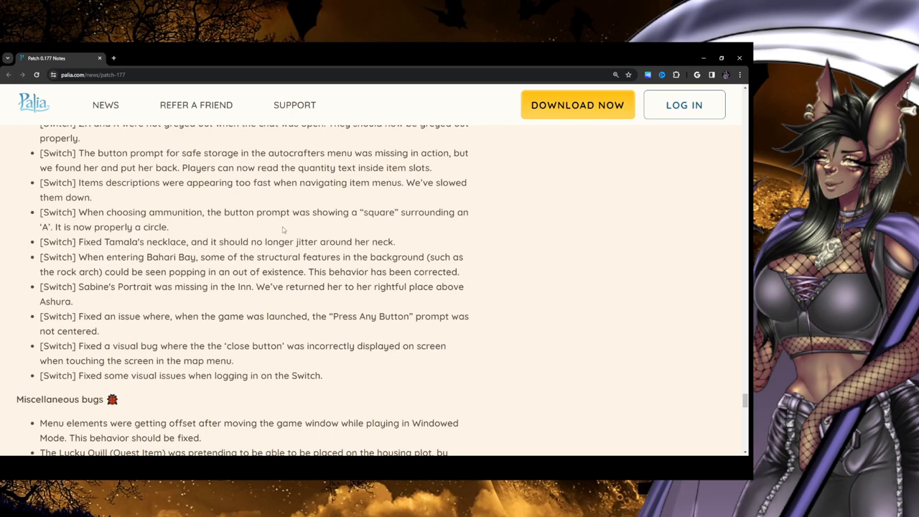
pyautogui.moveTo(421, 242)
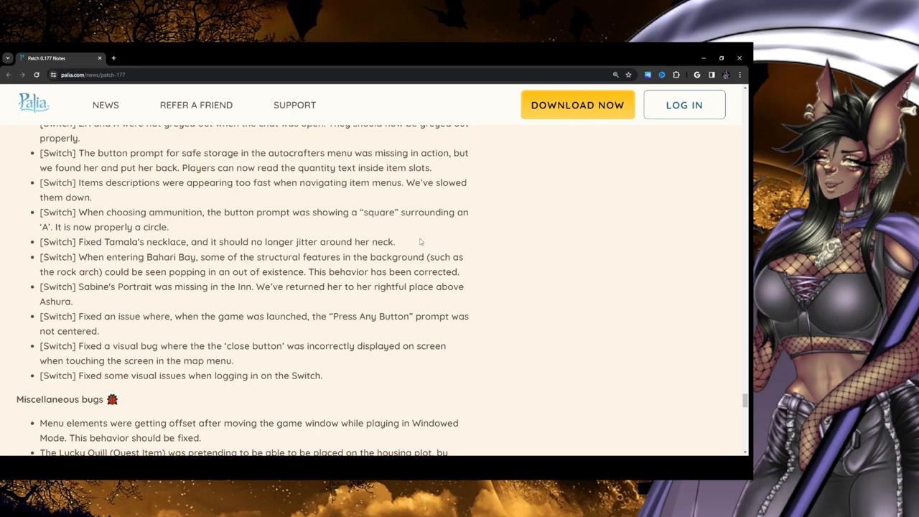
pyautogui.moveTo(481, 241)
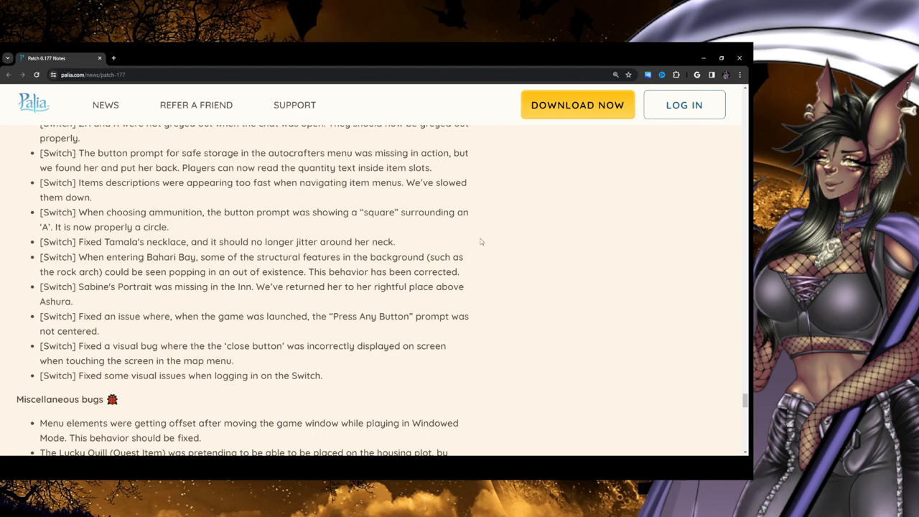
pyautogui.moveTo(470, 220)
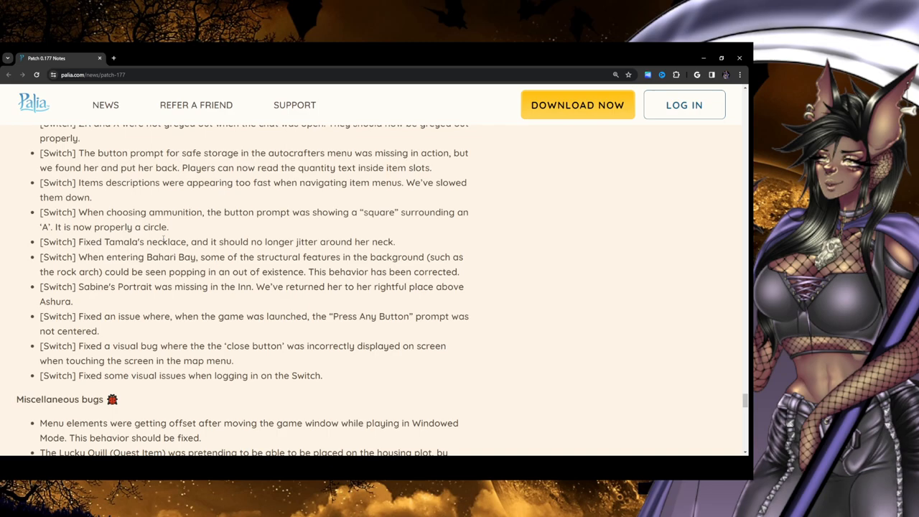
pyautogui.scroll(-3)
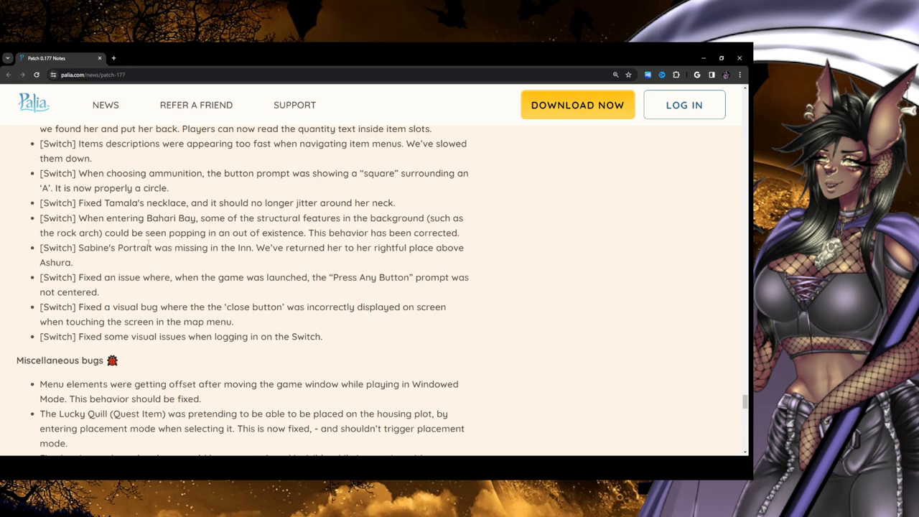
pyautogui.moveTo(211, 261)
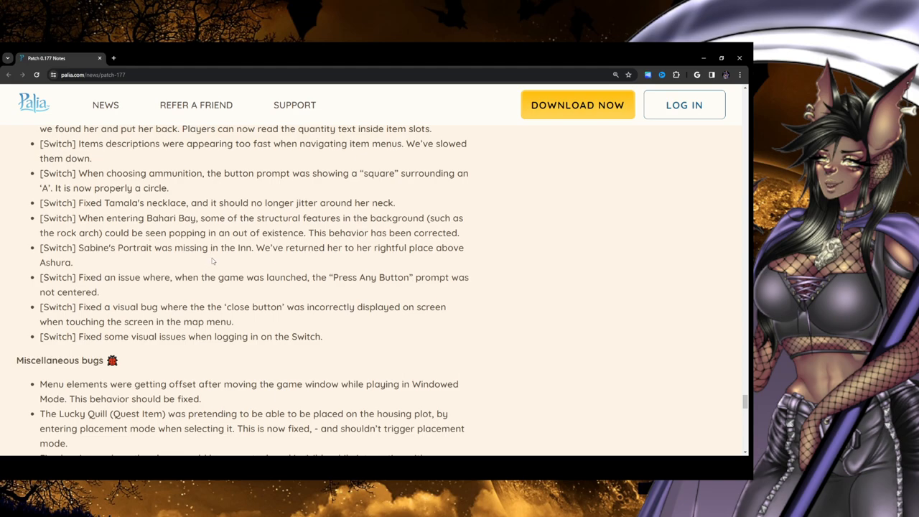
pyautogui.moveTo(220, 246)
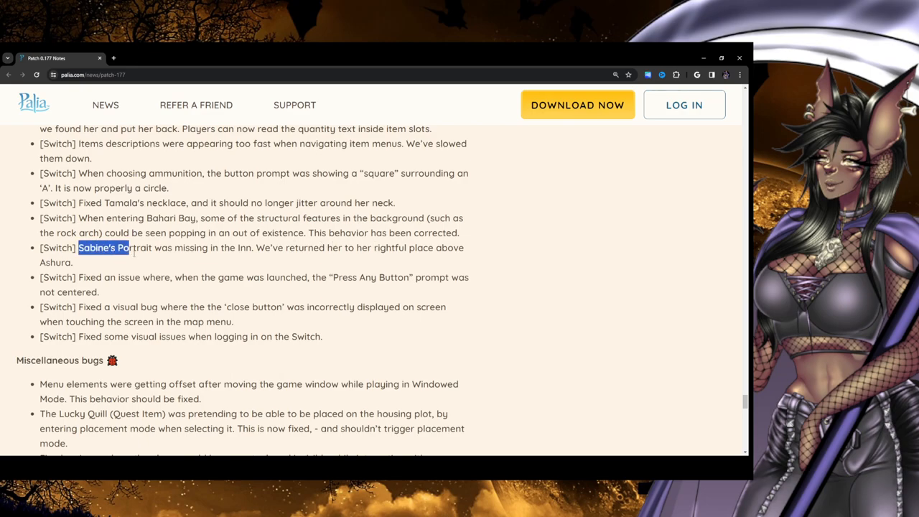
pyautogui.click(252, 249)
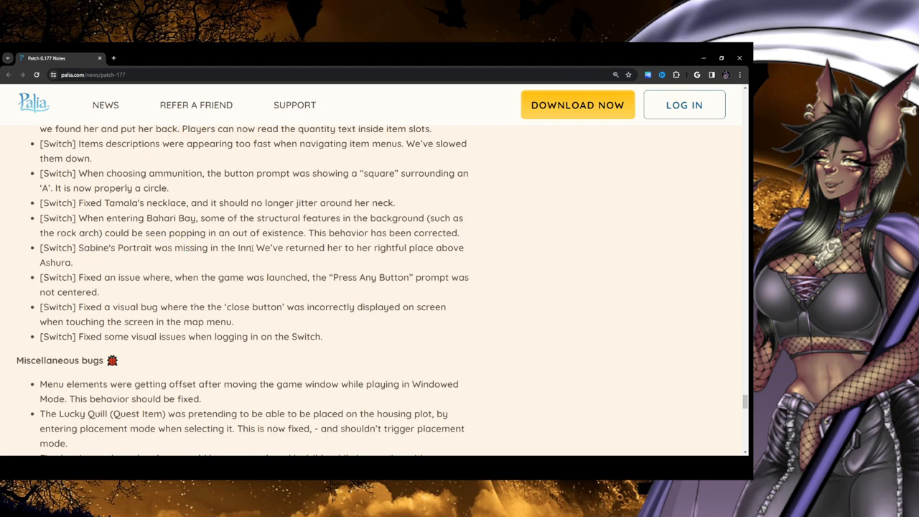
pyautogui.moveTo(255, 248); pyautogui.dragTo(446, 248)
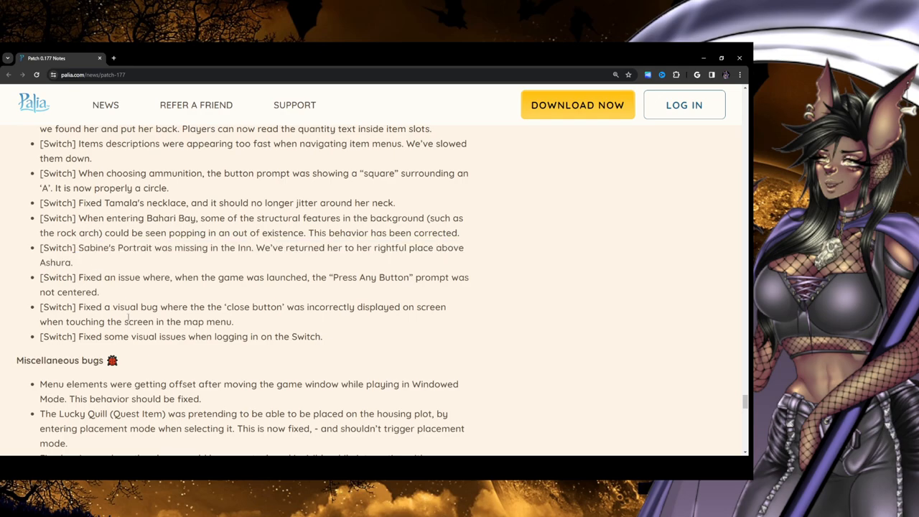
pyautogui.moveTo(327, 300)
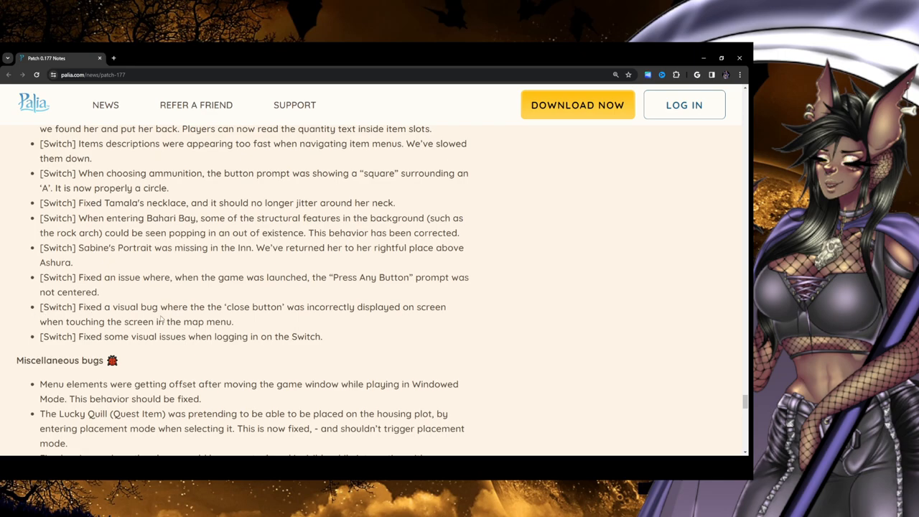
pyautogui.moveTo(281, 323)
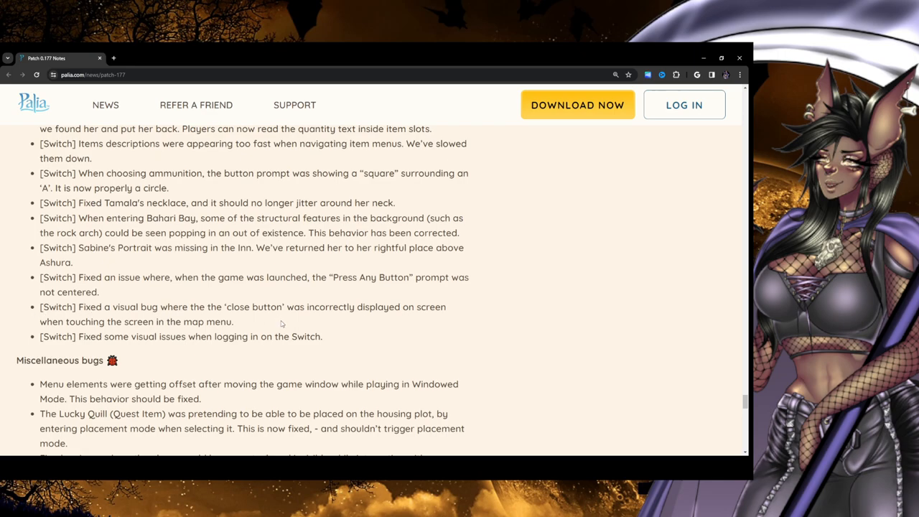
pyautogui.moveTo(442, 329)
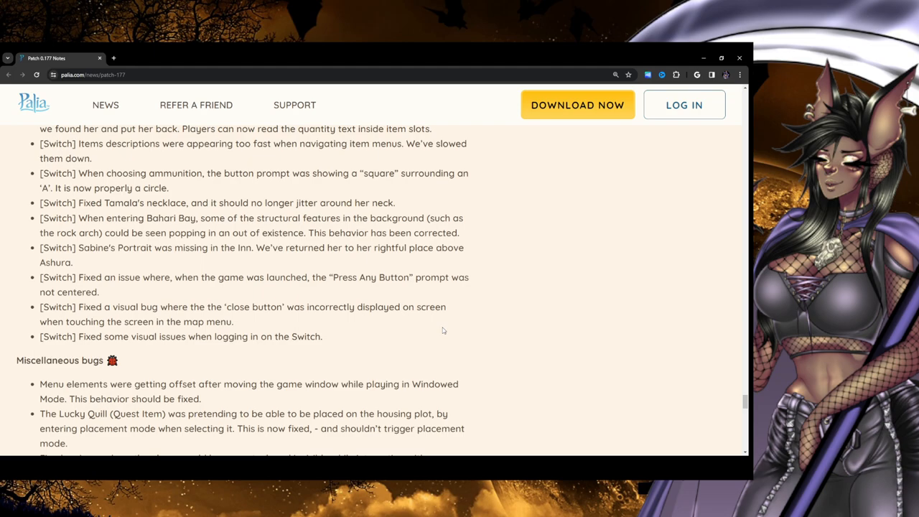
pyautogui.moveTo(135, 358)
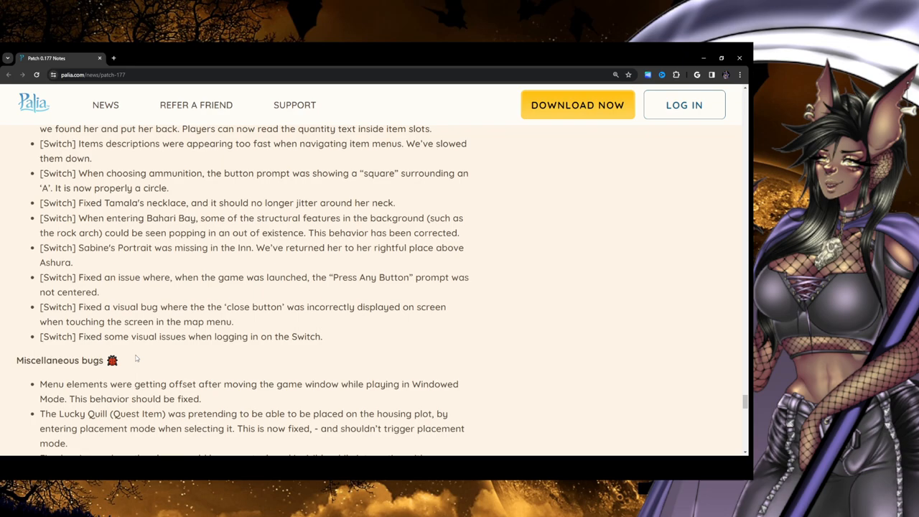
pyautogui.moveTo(227, 251)
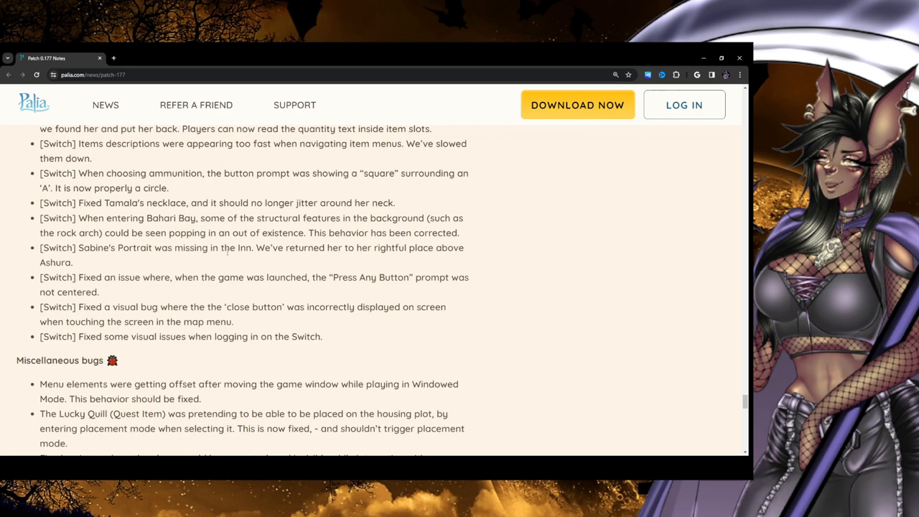
# Read down past the Switch A/B swap fix to Top Known Issues, highlighting 'become stuck'
pyautogui.scroll(-3)
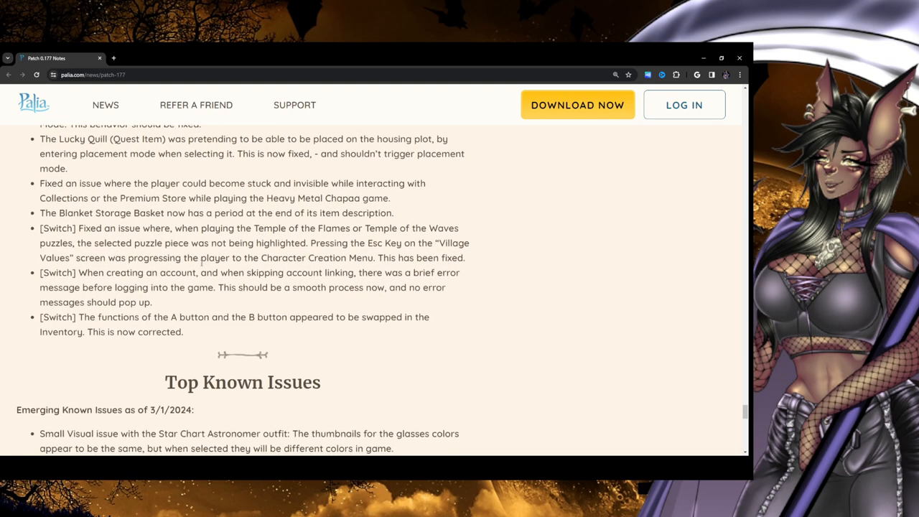
pyautogui.scroll(3)
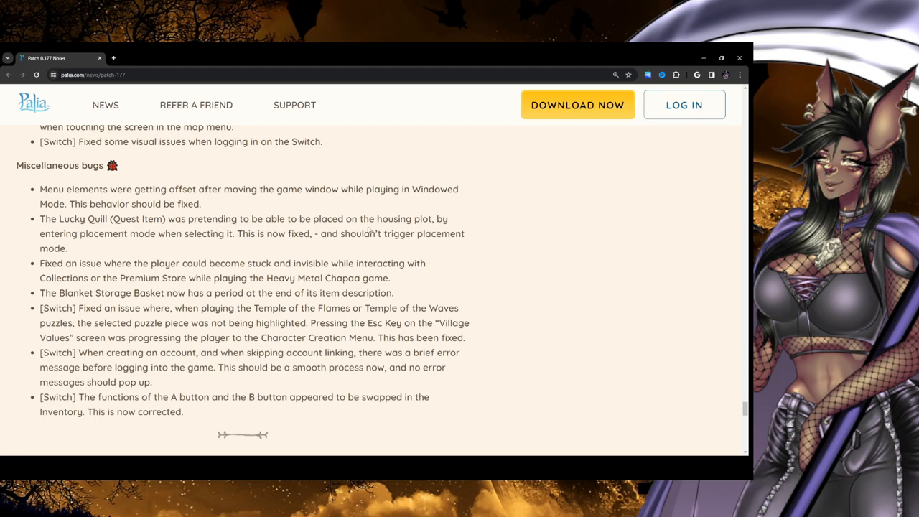
pyautogui.moveTo(152, 243)
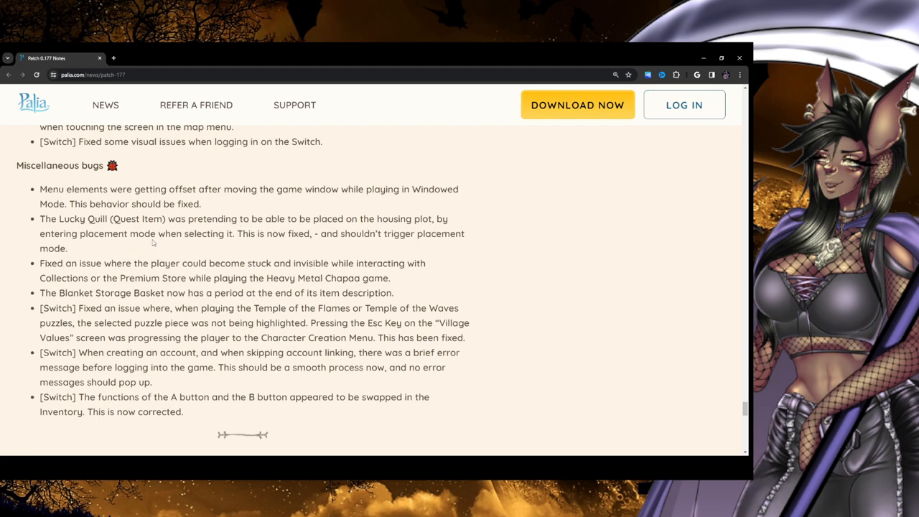
pyautogui.moveTo(311, 250)
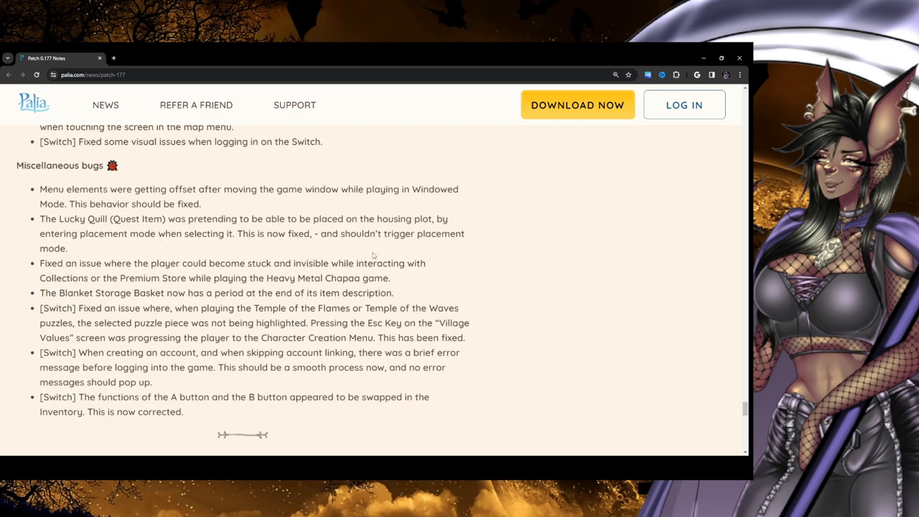
pyautogui.moveTo(2, 280)
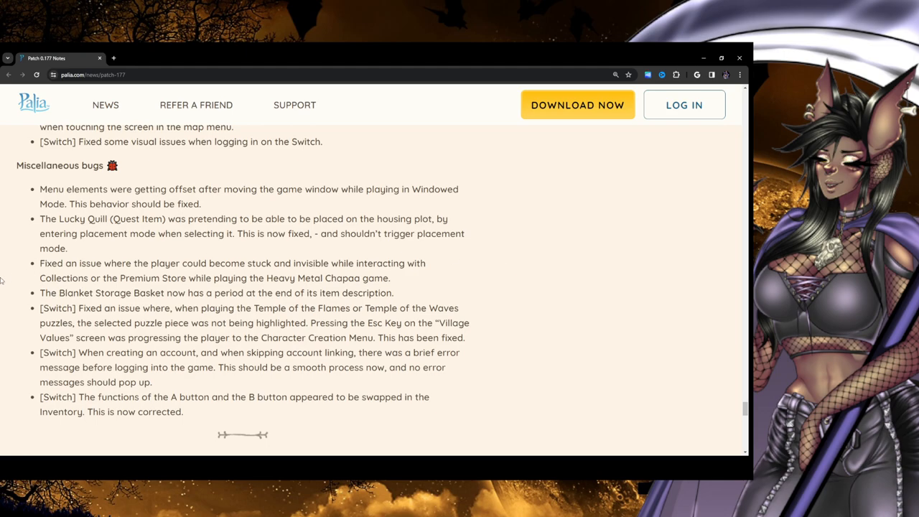
pyautogui.scroll(-3)
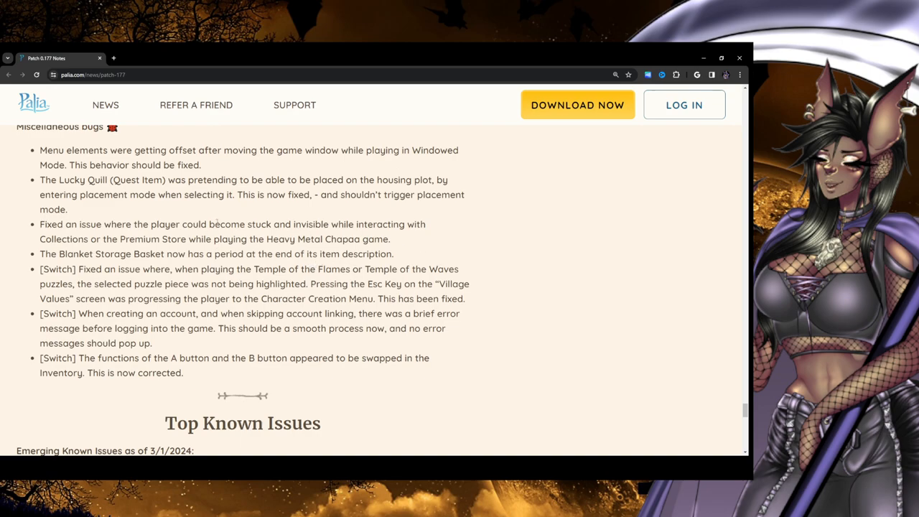
pyautogui.doubleClick(239, 224)
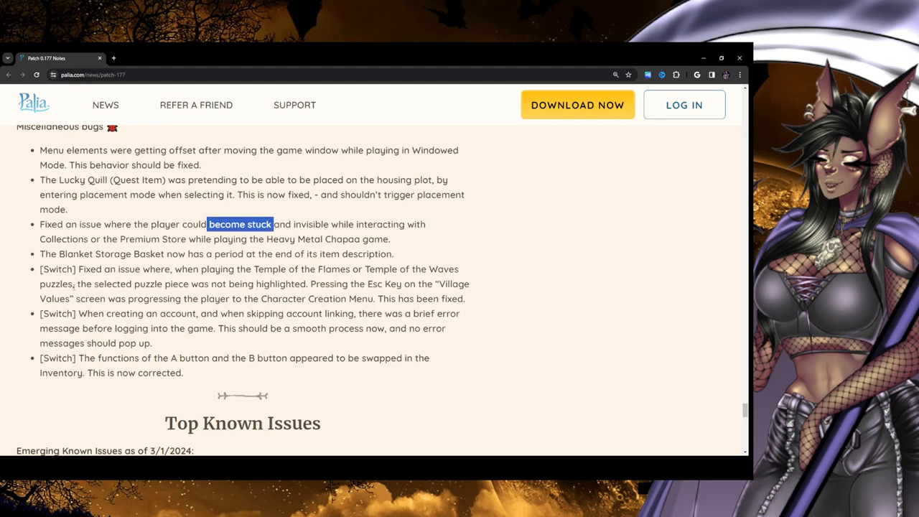
pyautogui.scroll(-3)
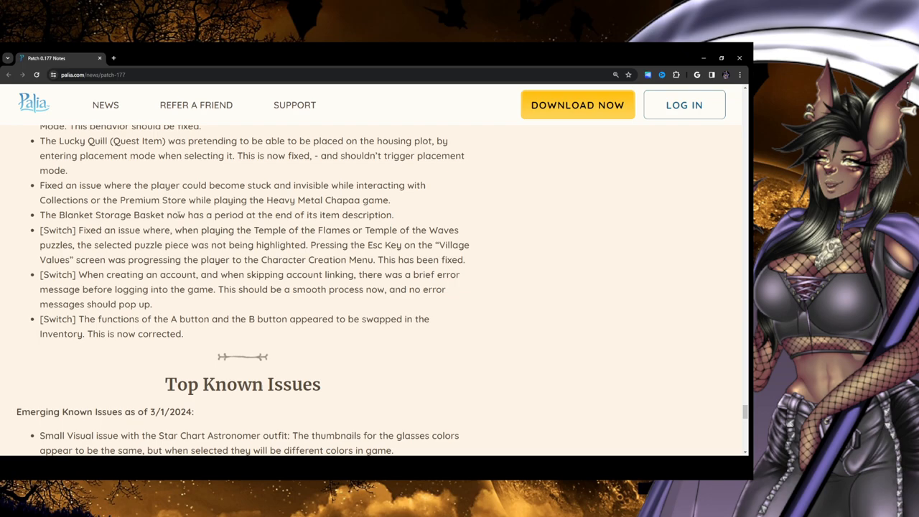
pyautogui.tripleClick(215, 215)
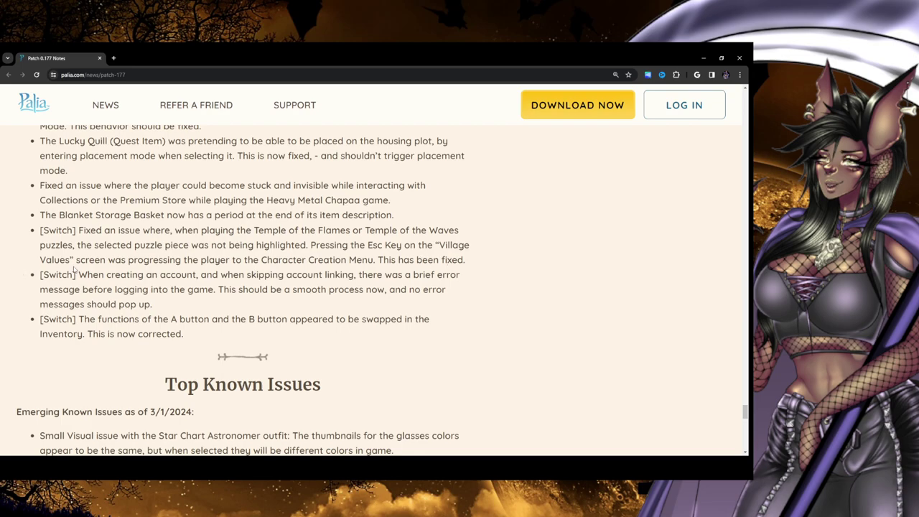
pyautogui.moveTo(386, 271)
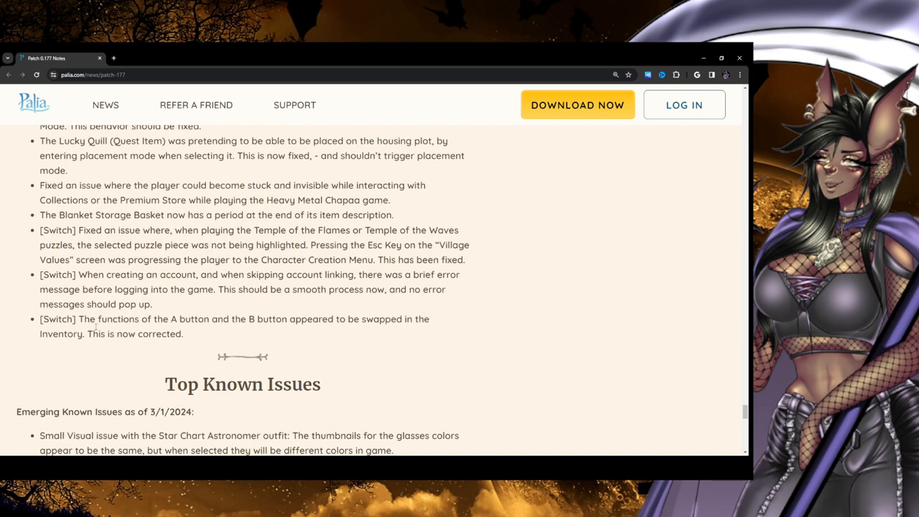
pyautogui.scroll(-3)
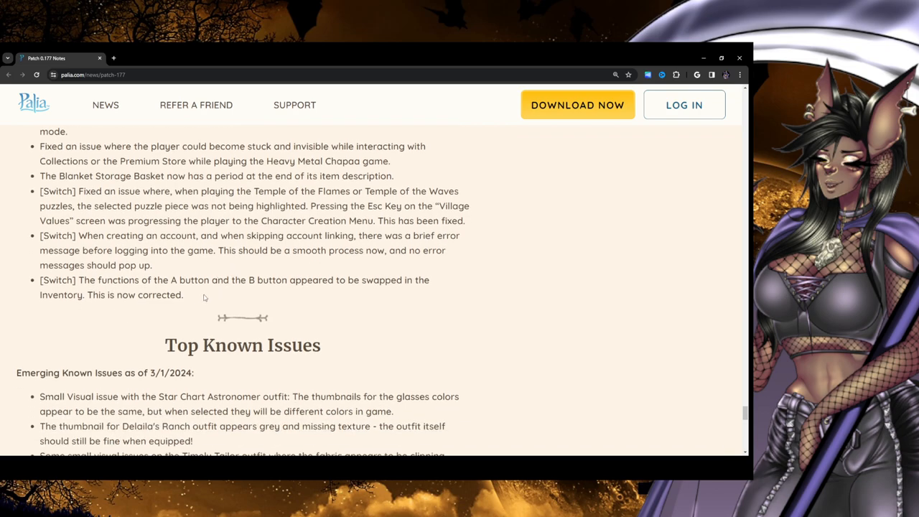
pyautogui.moveTo(453, 298)
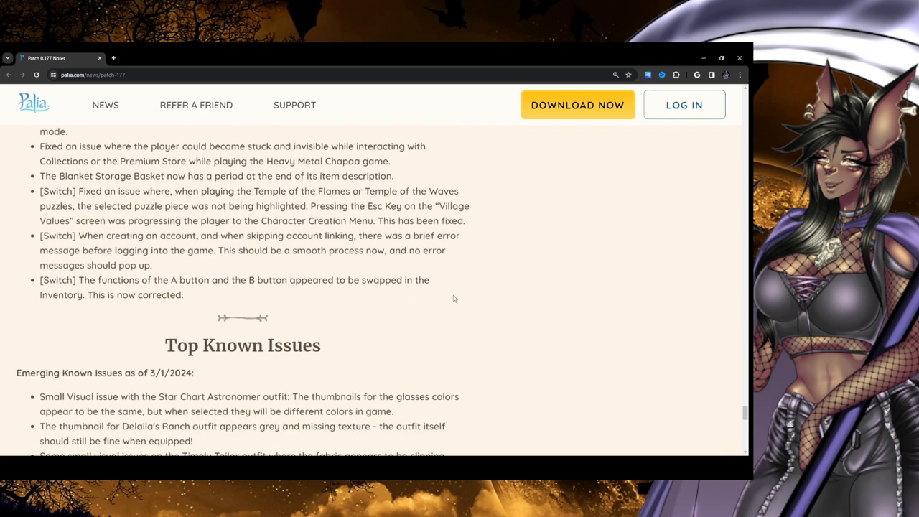
pyautogui.moveTo(139, 305)
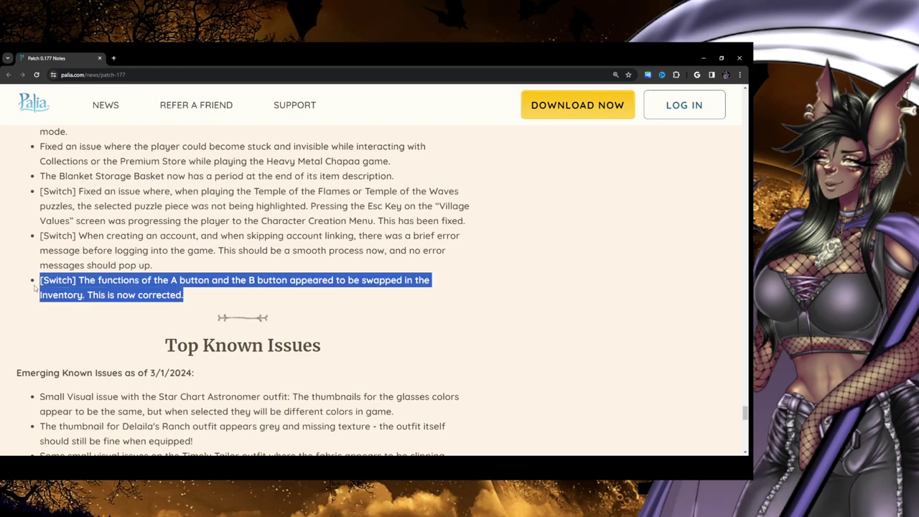
pyautogui.scroll(-3)
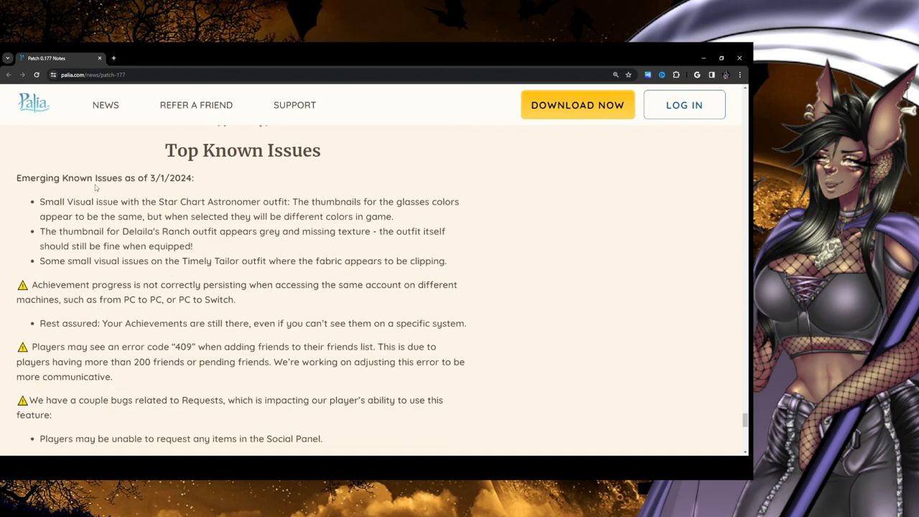
pyautogui.moveTo(169, 187)
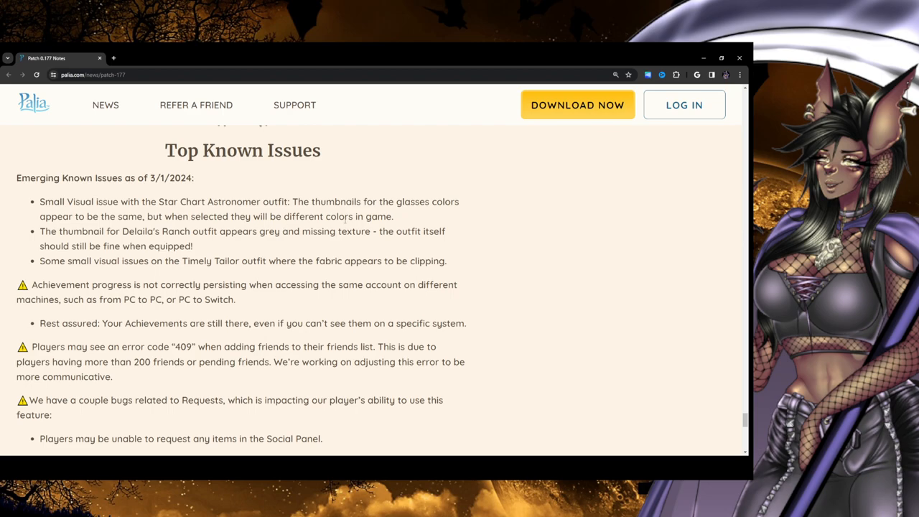
pyautogui.moveTo(494, 210)
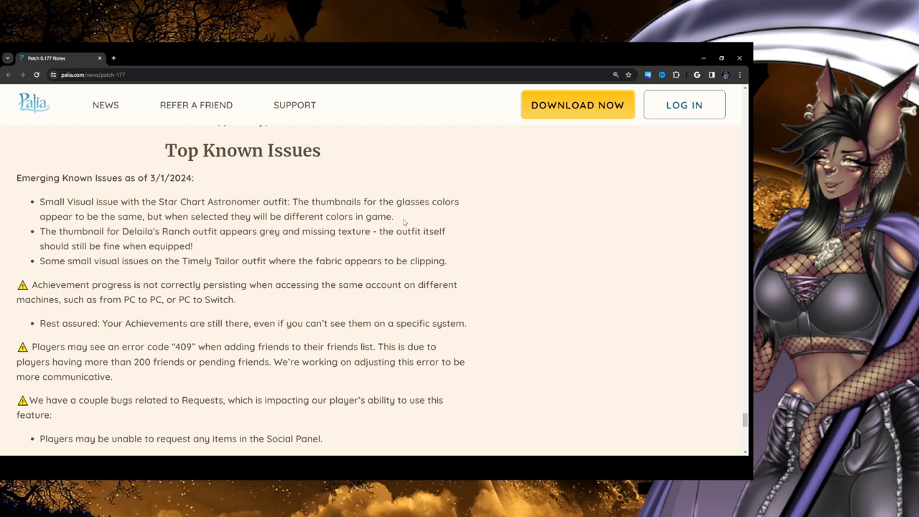
pyautogui.scroll(-3)
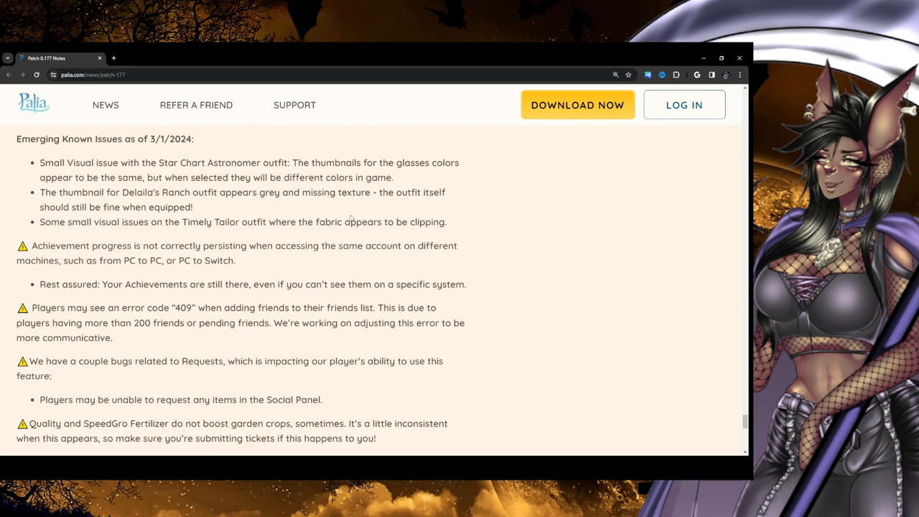
pyautogui.scroll(-3)
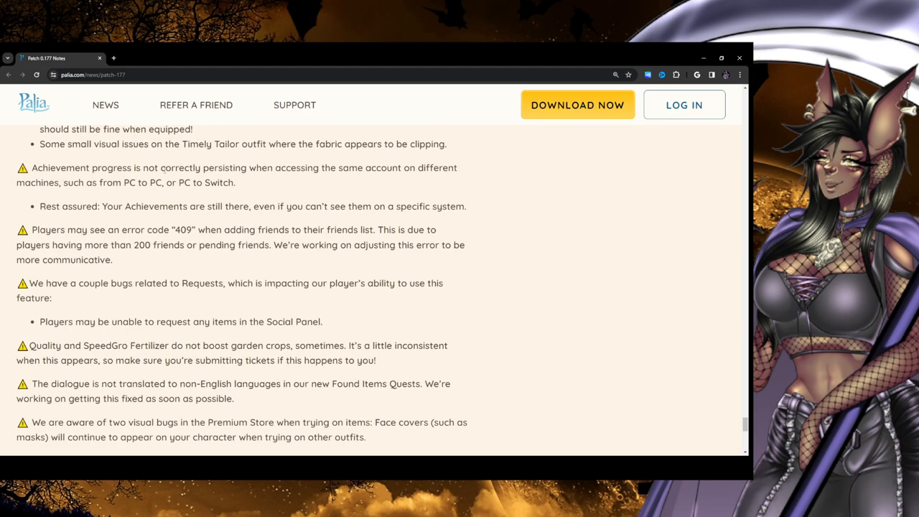
pyautogui.moveTo(262, 187)
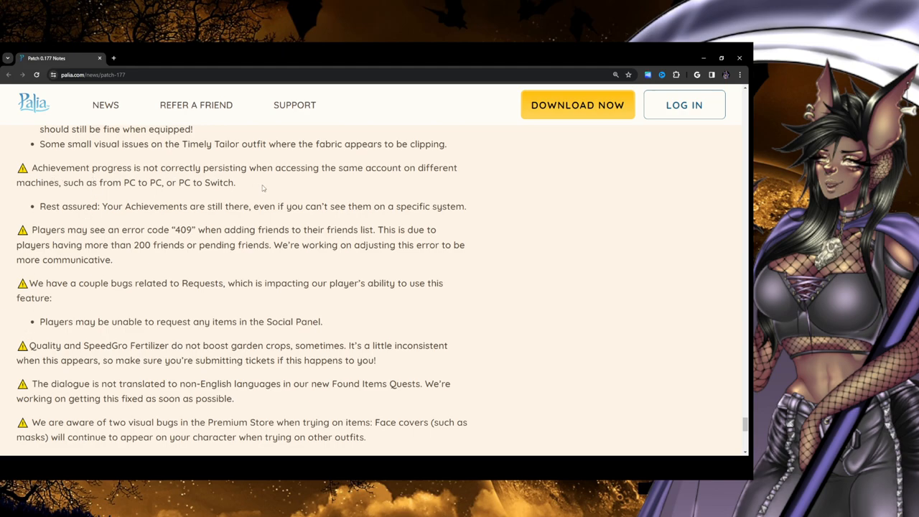
pyautogui.moveTo(280, 182)
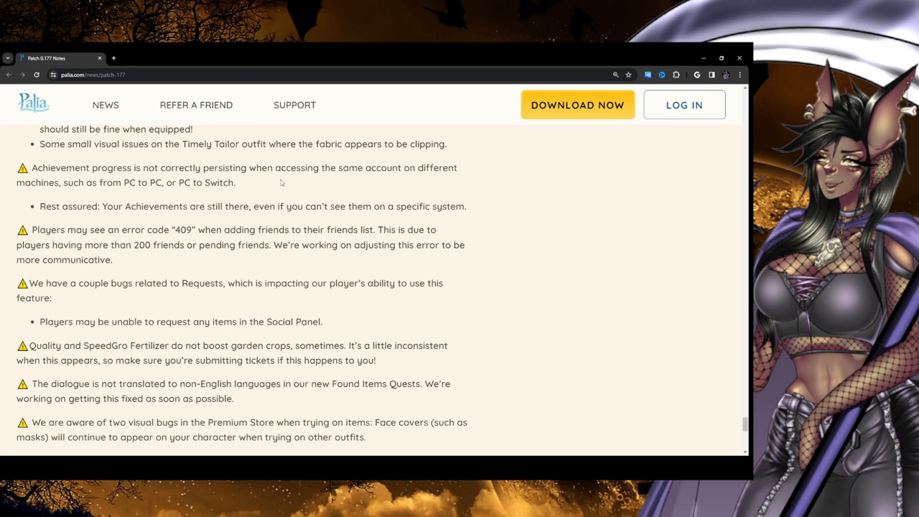
pyautogui.doubleClick(143, 183)
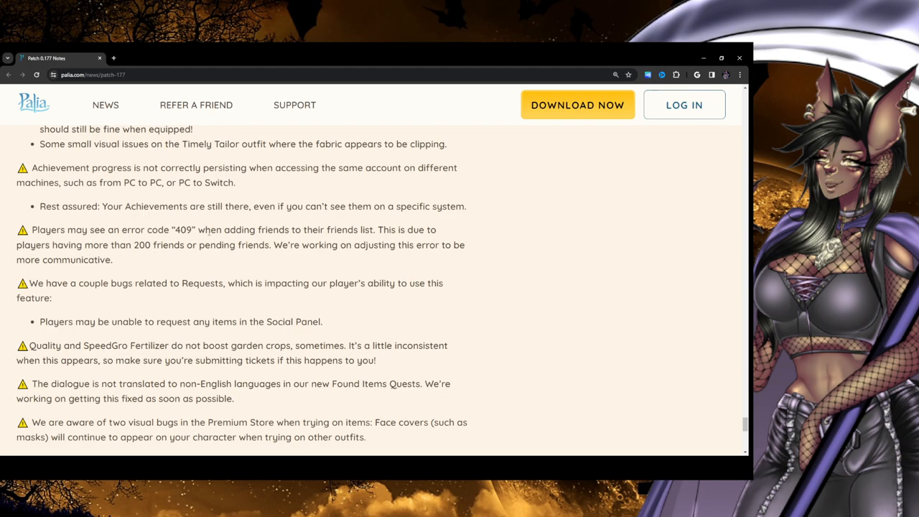
pyautogui.moveTo(447, 244)
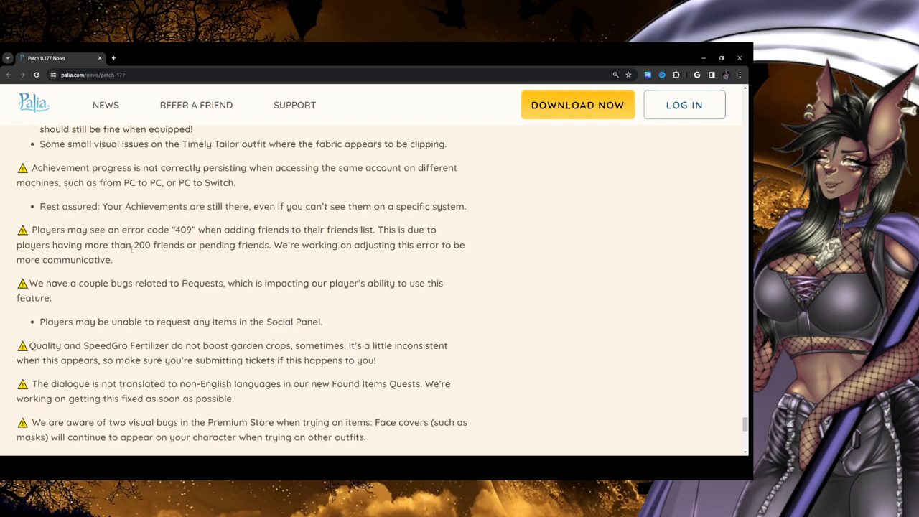
pyautogui.moveTo(265, 262)
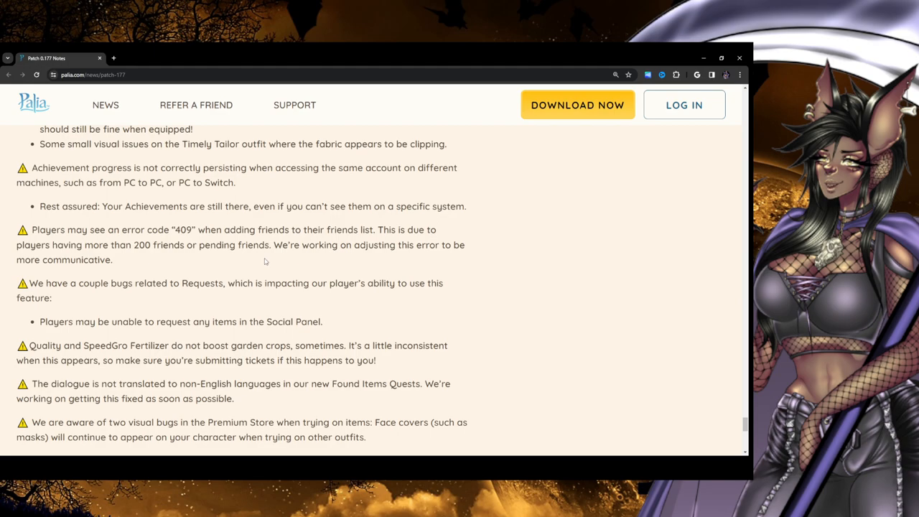
pyautogui.moveTo(442, 261)
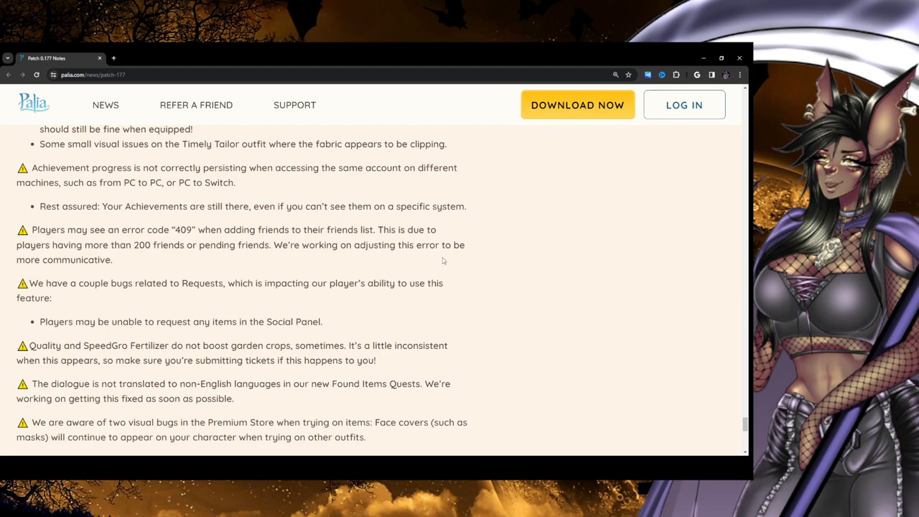
pyautogui.moveTo(148, 257)
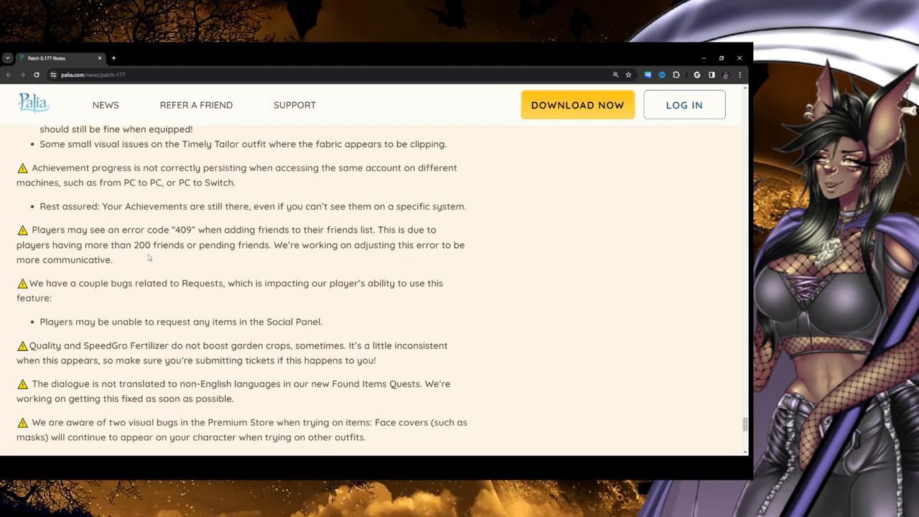
# Scroll to the last known issue and Go Back link, highlighting two issue lines
pyautogui.scroll(-3)
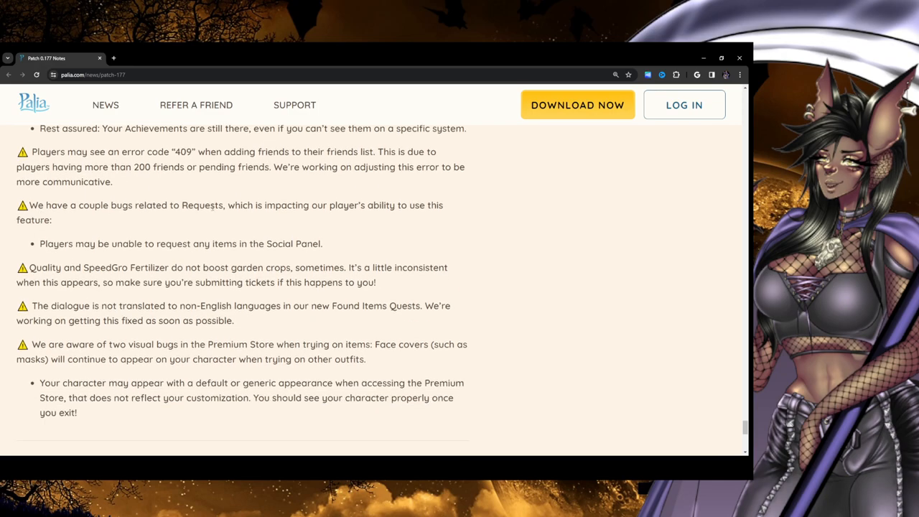
pyautogui.moveTo(411, 223)
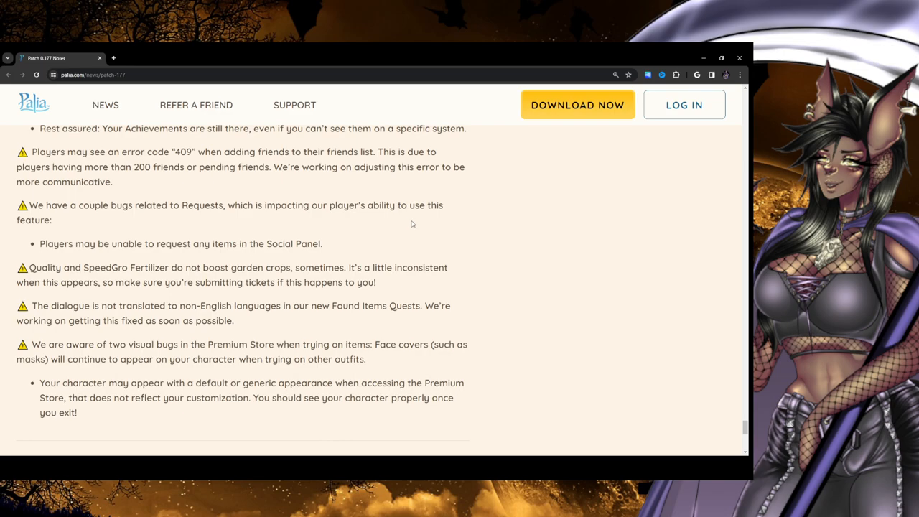
pyautogui.moveTo(79, 282)
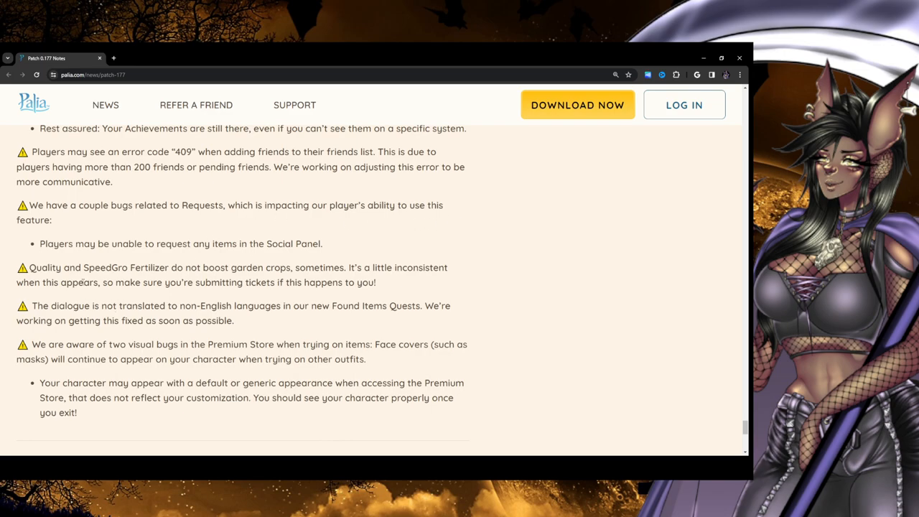
pyautogui.moveTo(255, 261)
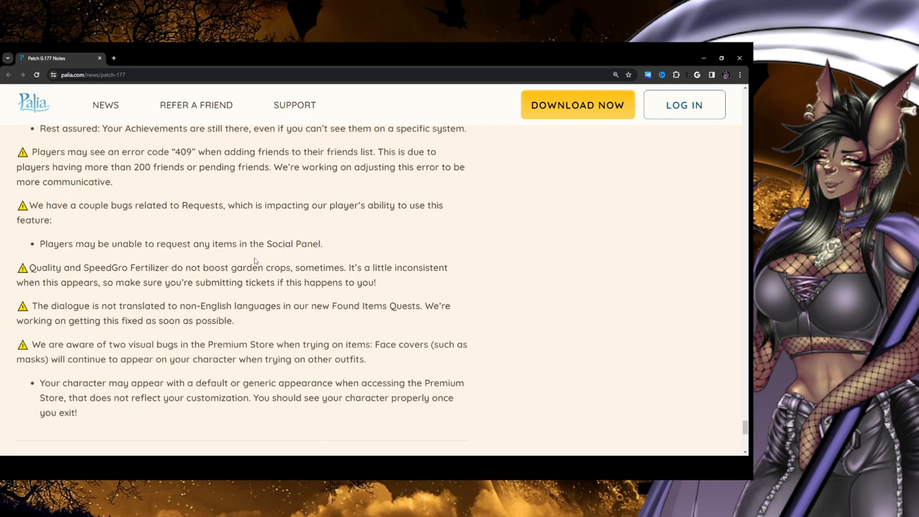
pyautogui.scroll(-3)
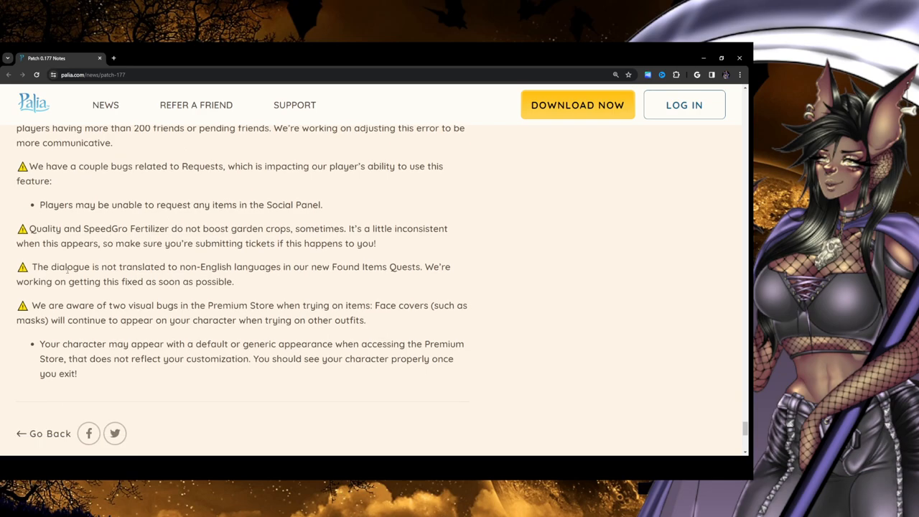
pyautogui.scroll(-3)
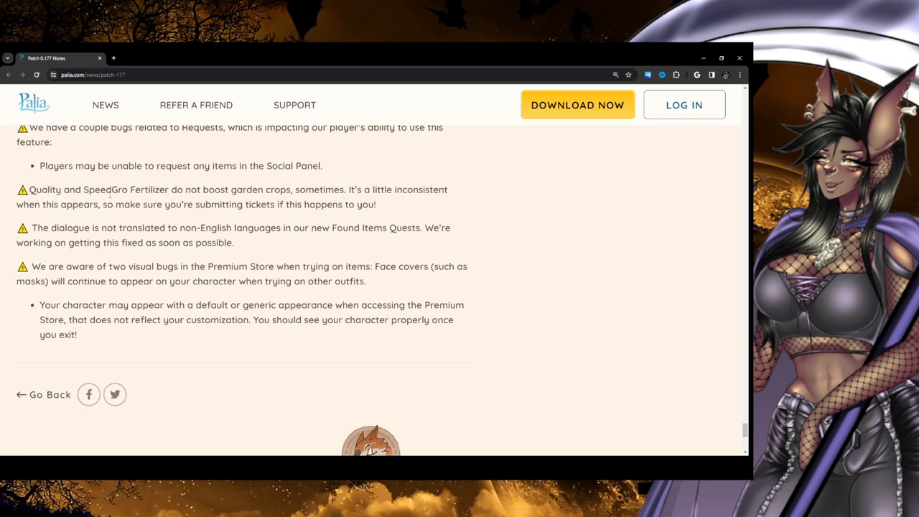
pyautogui.moveTo(167, 222)
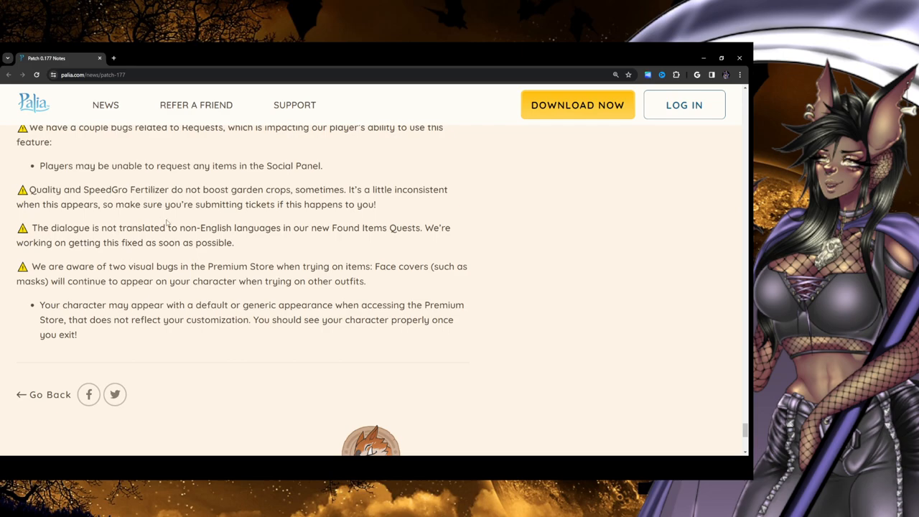
pyautogui.moveTo(352, 216)
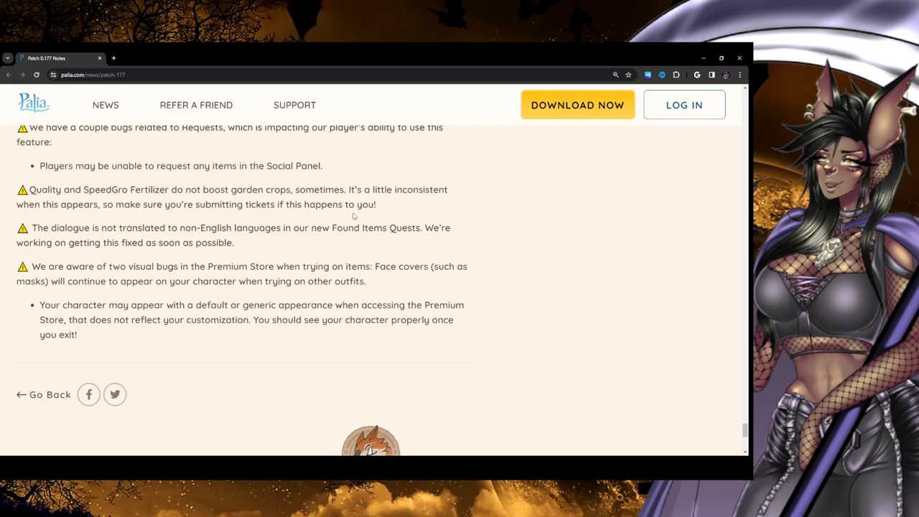
pyautogui.moveTo(402, 194)
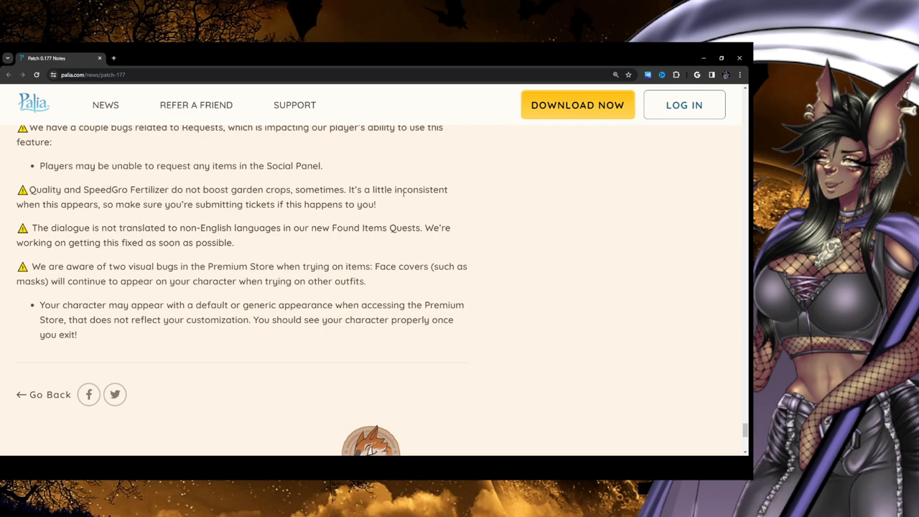
pyautogui.moveTo(163, 219)
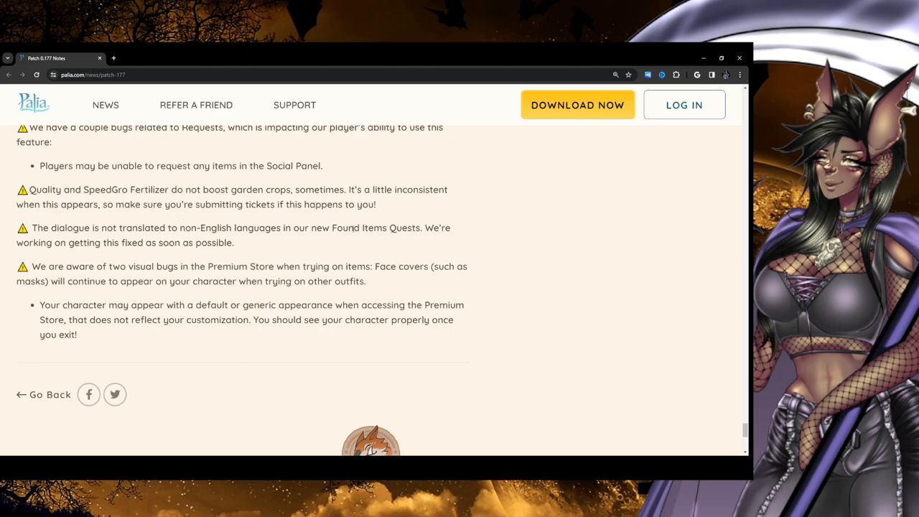
pyautogui.moveTo(17, 205); pyautogui.dragTo(376, 204)
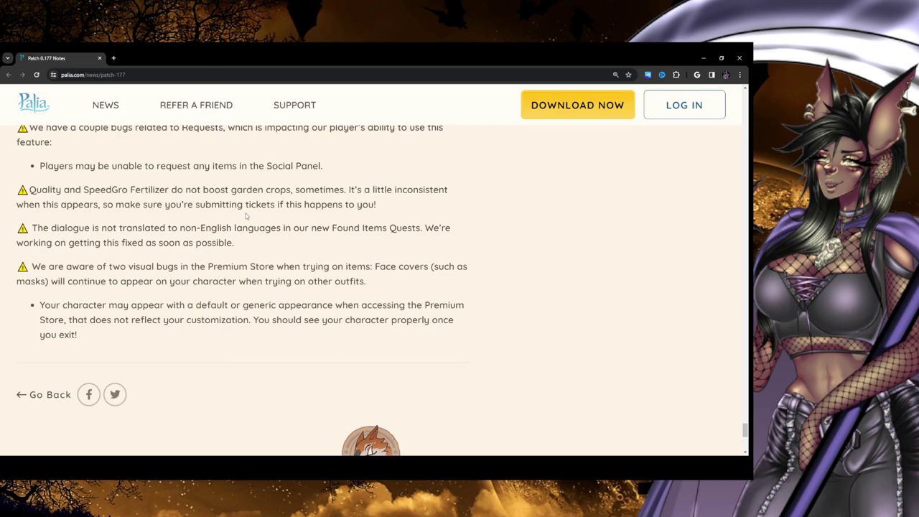
pyautogui.moveTo(63, 217)
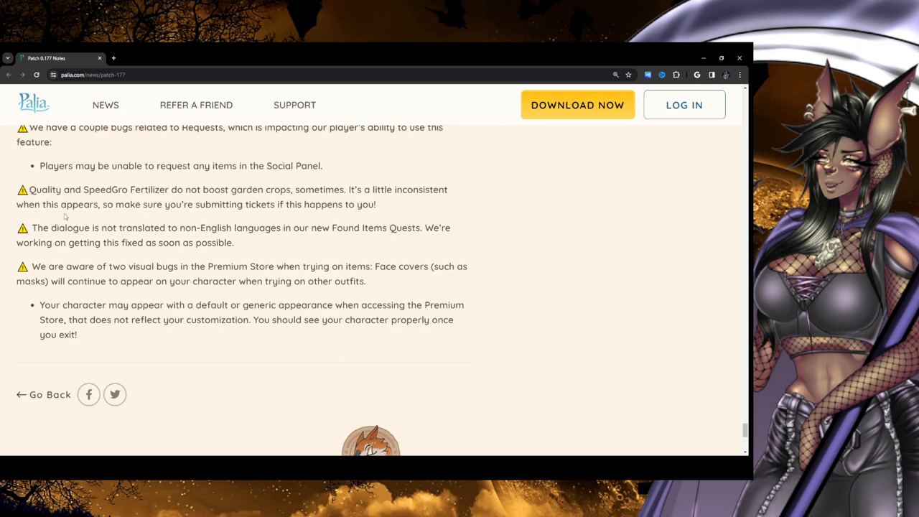
pyautogui.scroll(-3)
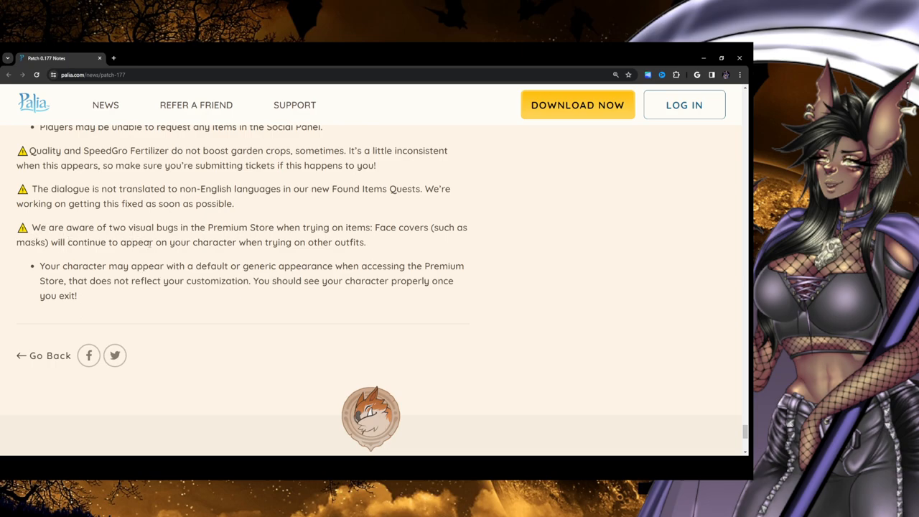
pyautogui.moveTo(421, 245)
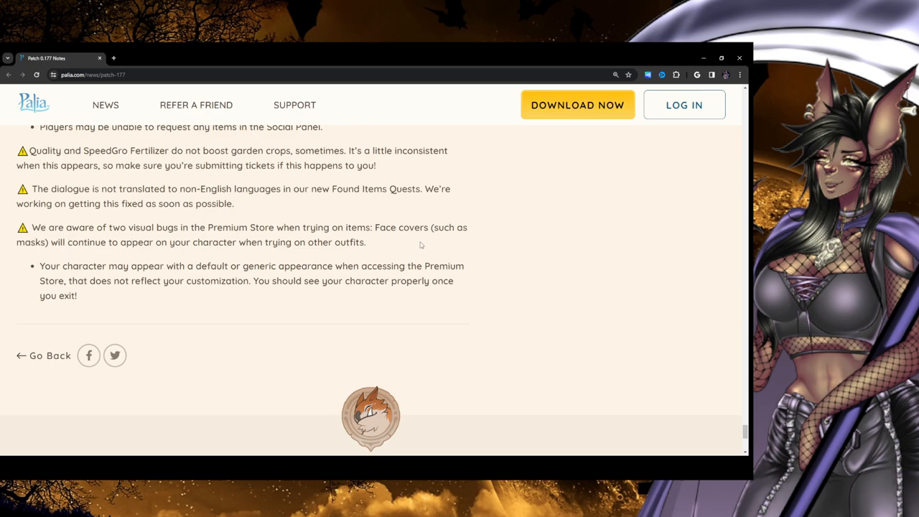
pyautogui.moveTo(287, 237)
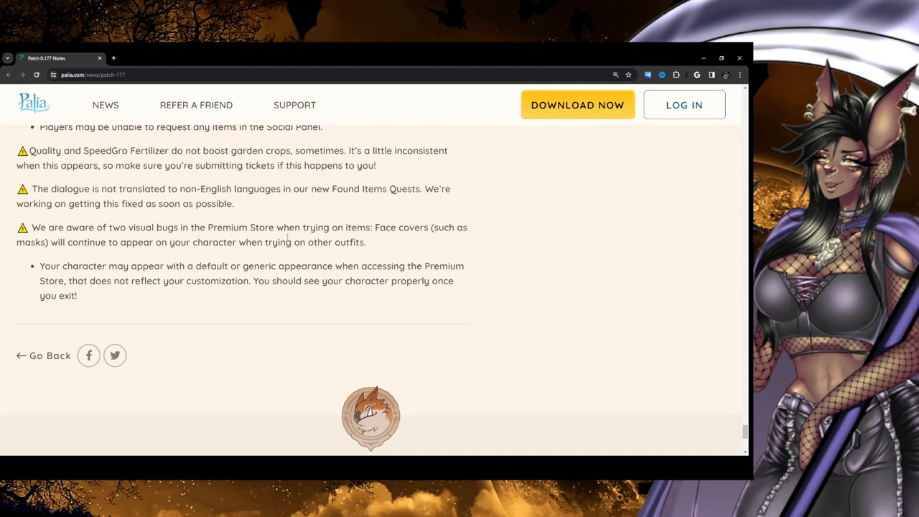
pyautogui.moveTo(182, 261)
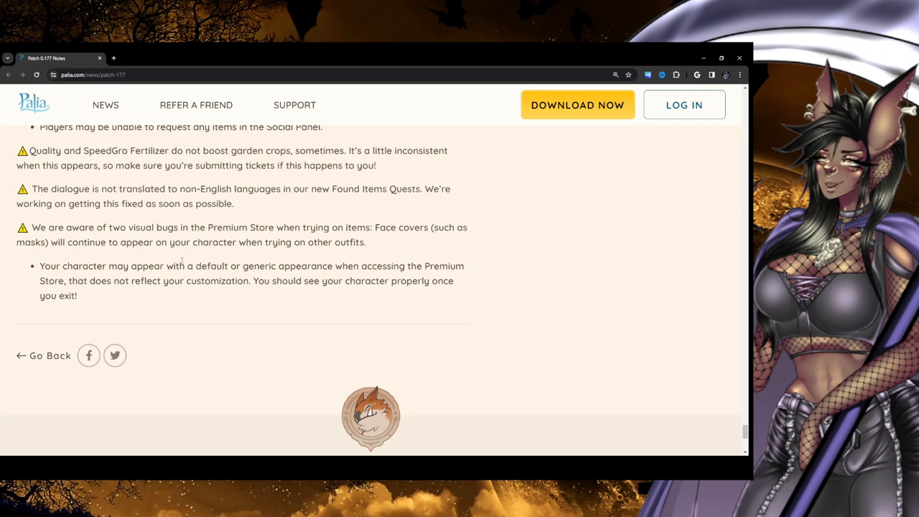
pyautogui.moveTo(372, 265)
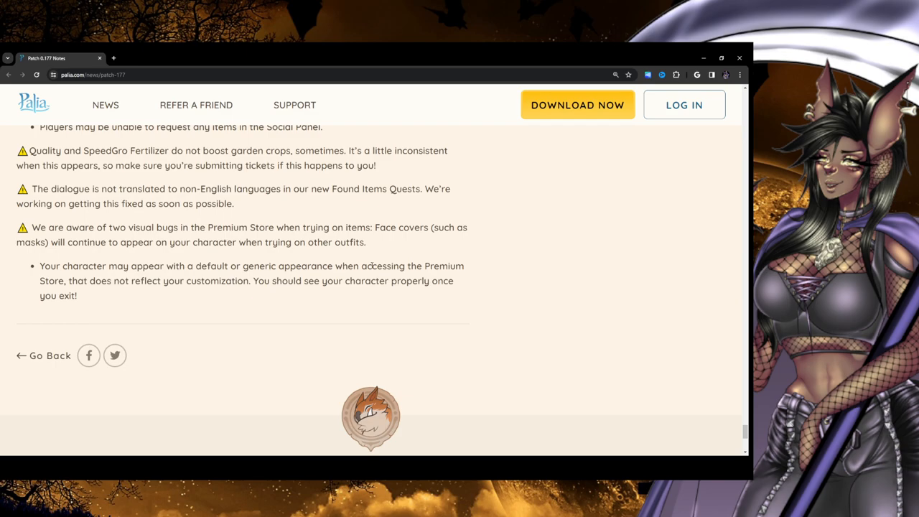
pyautogui.moveTo(17, 228); pyautogui.dragTo(365, 242)
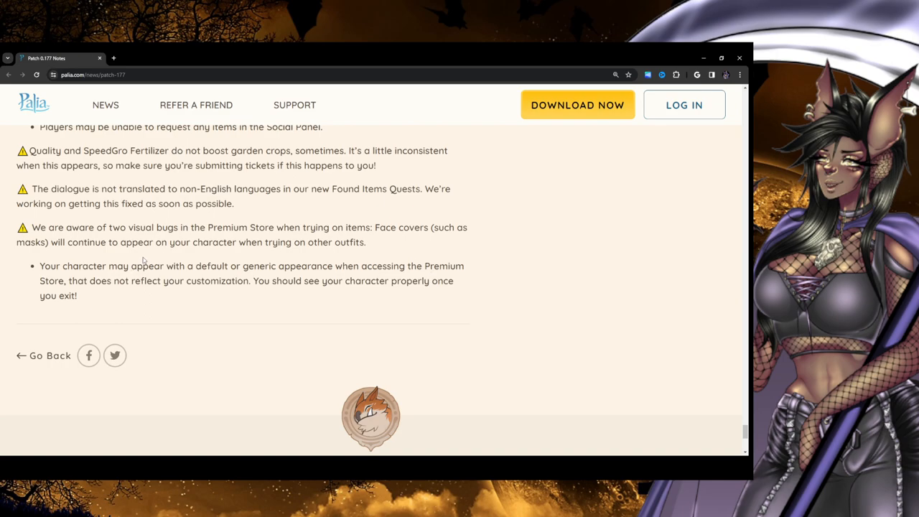
pyautogui.moveTo(326, 294)
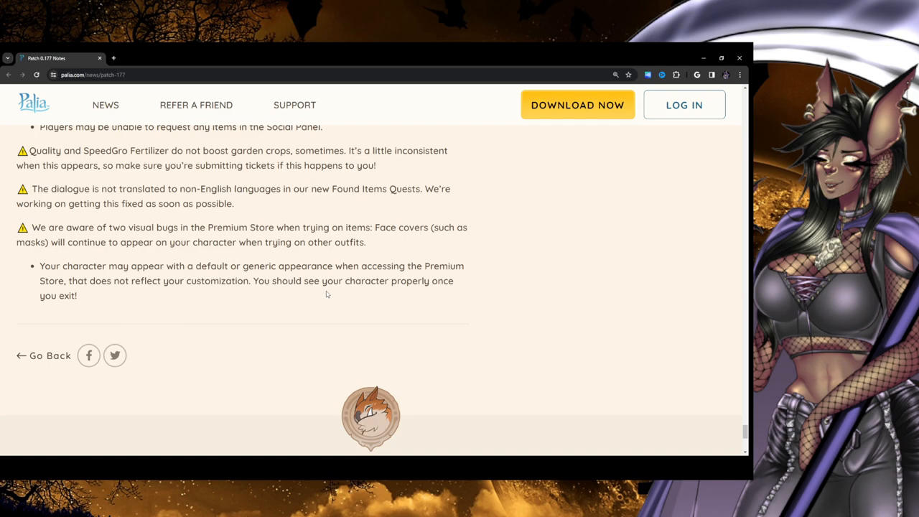
pyautogui.moveTo(449, 329)
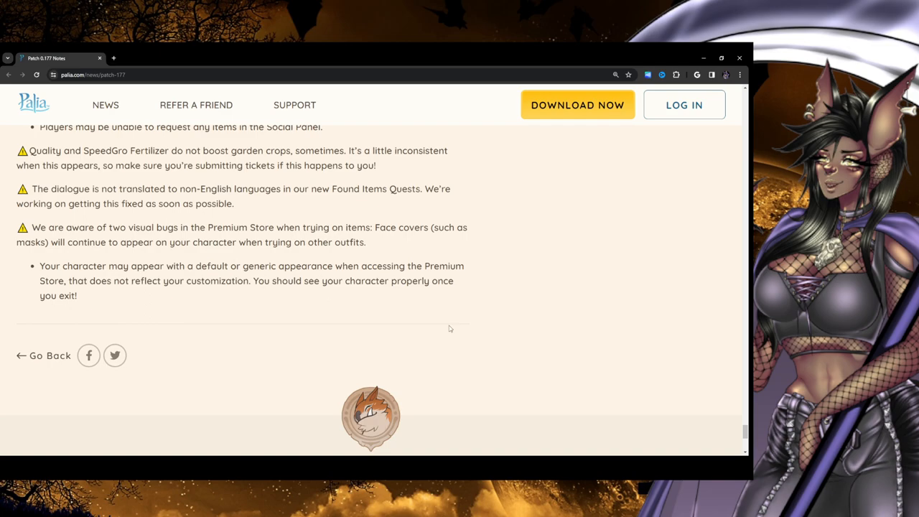
# Scroll past the Pavilion, PalTech, Gourmet and Rummage Pile sections to the Bahari Bay shortcut
pyautogui.scroll(-3)
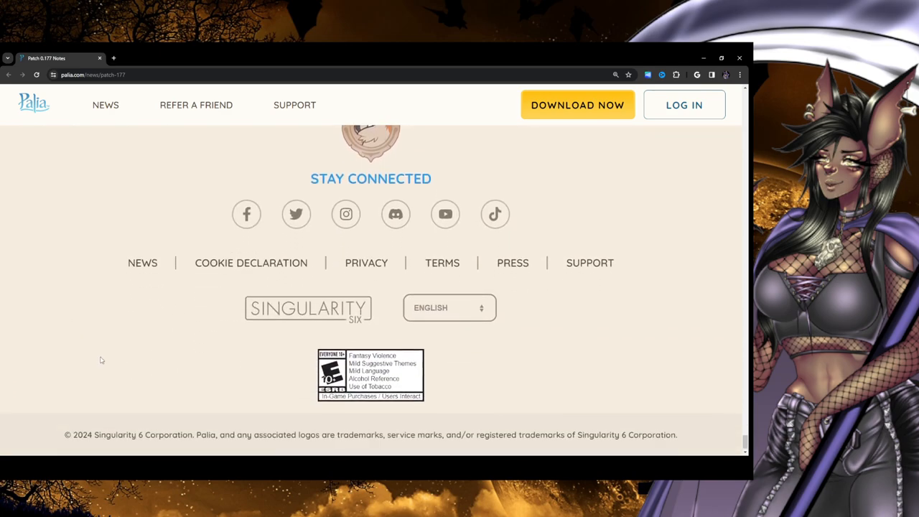
pyautogui.scroll(3)
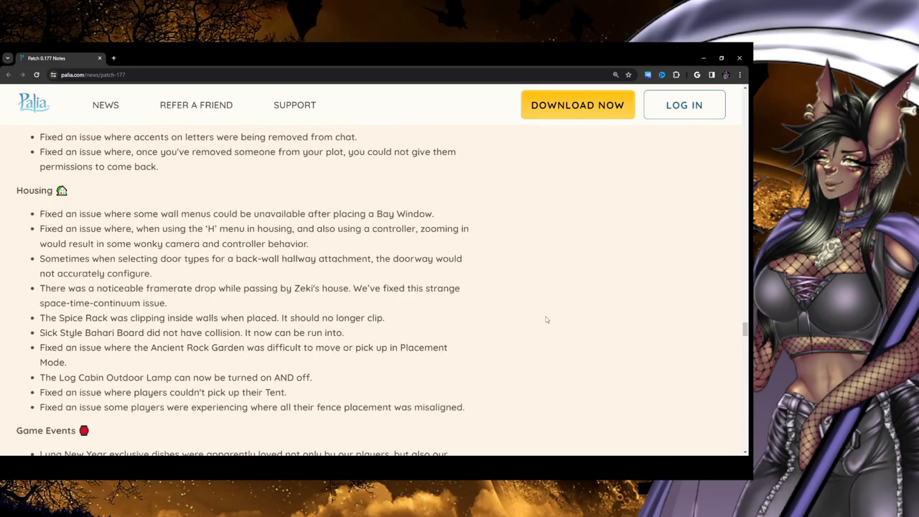
pyautogui.scroll(-3)
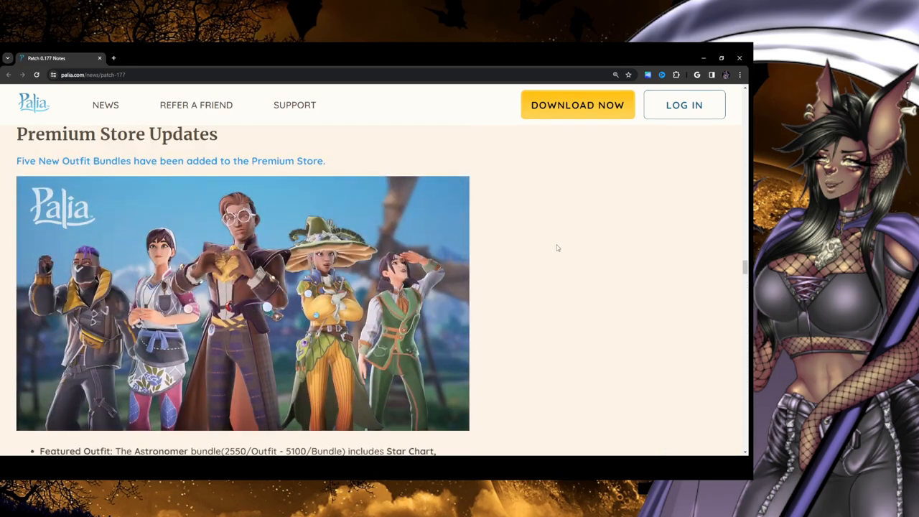
pyautogui.scroll(-3)
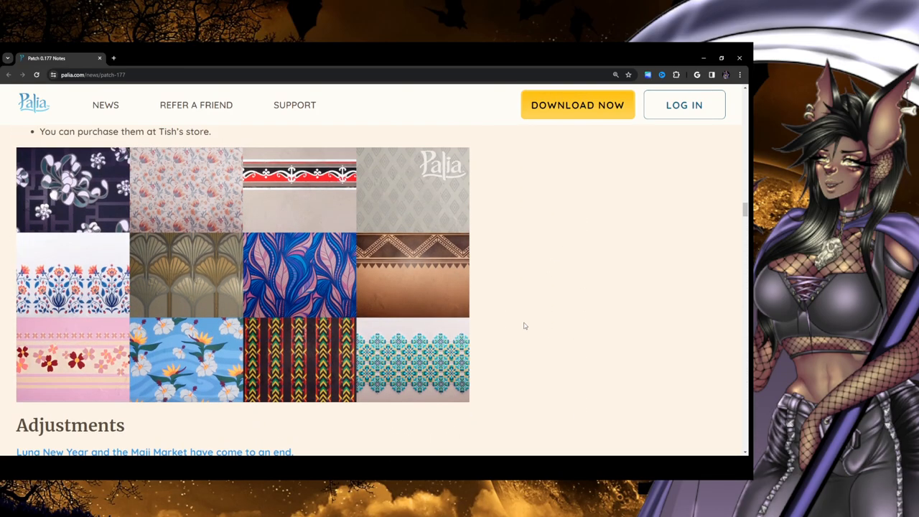
pyautogui.scroll(3)
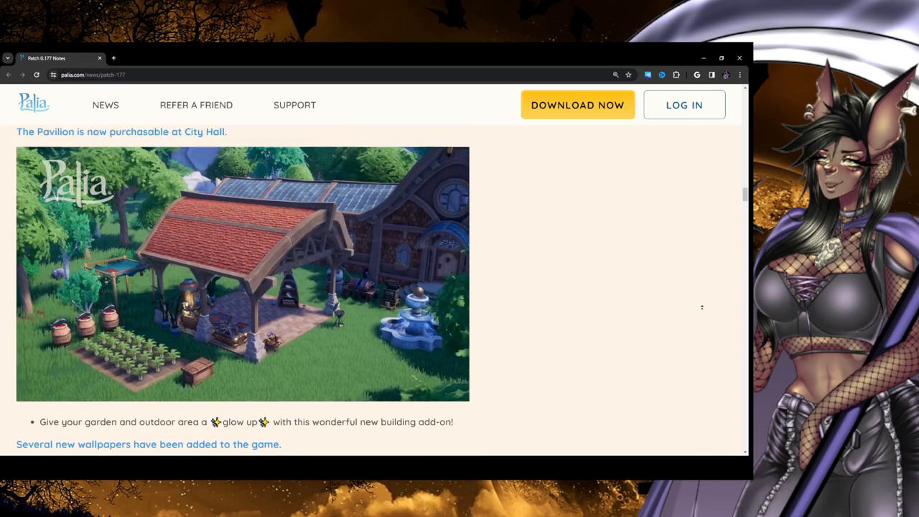
pyautogui.scroll(-3)
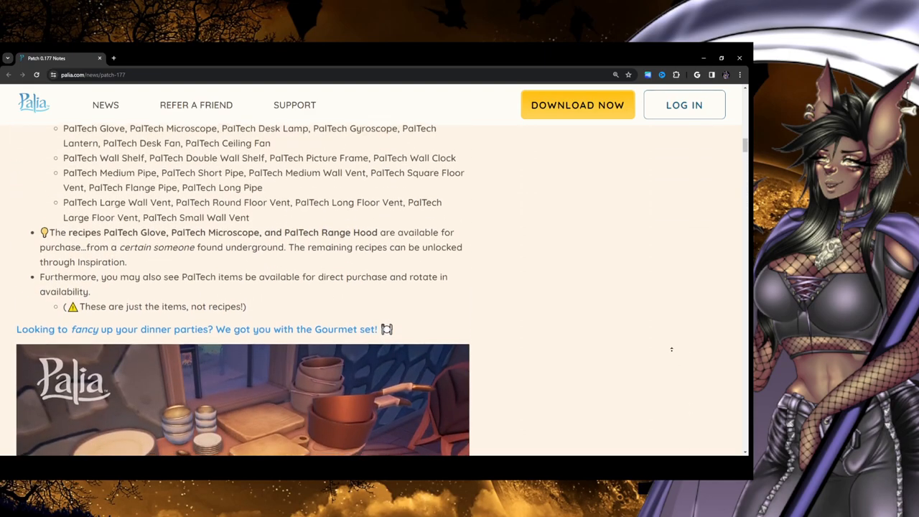
pyautogui.scroll(-3)
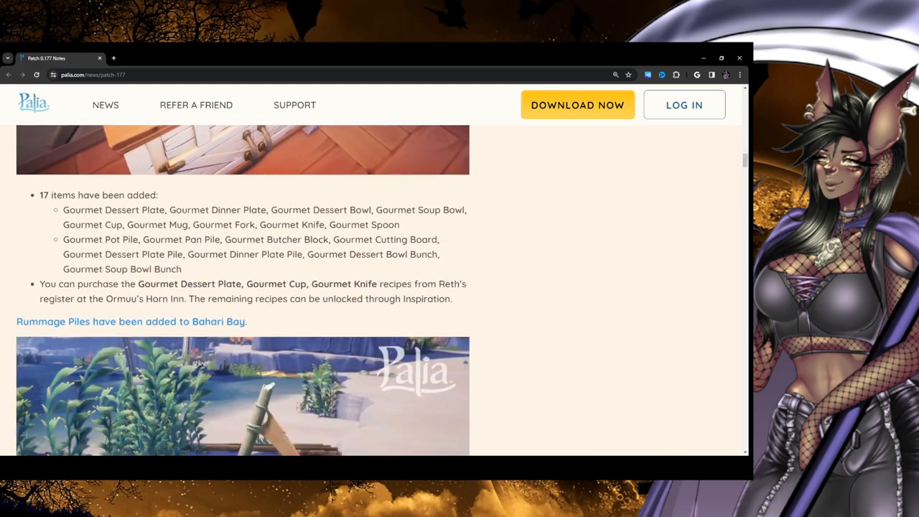
pyautogui.scroll(-3)
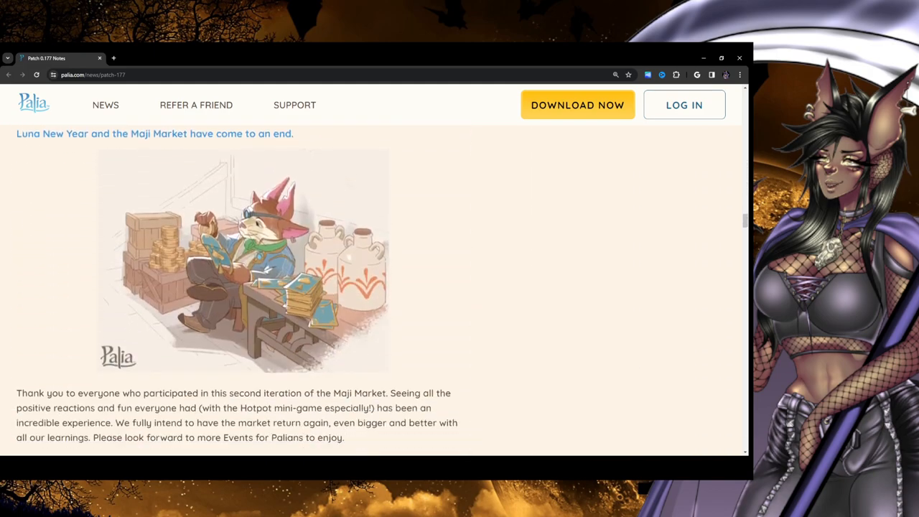
pyautogui.scroll(-3)
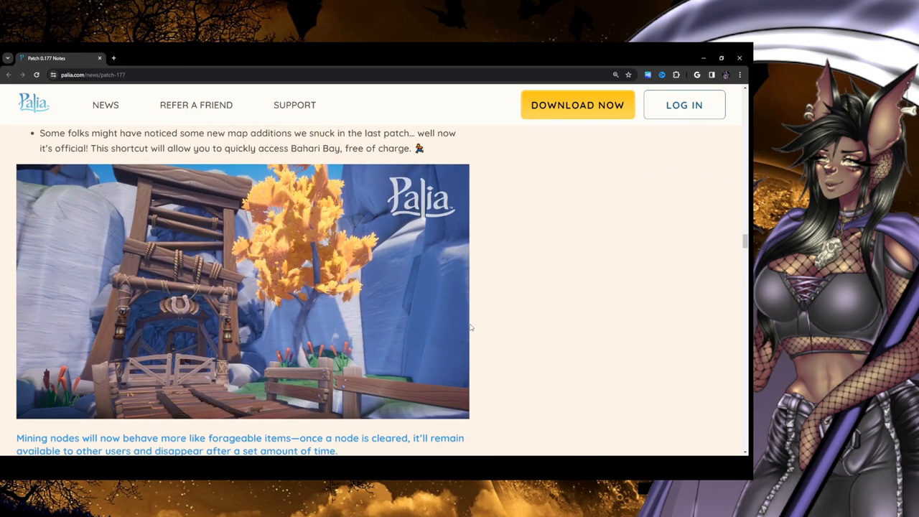
pyautogui.moveTo(406, 286)
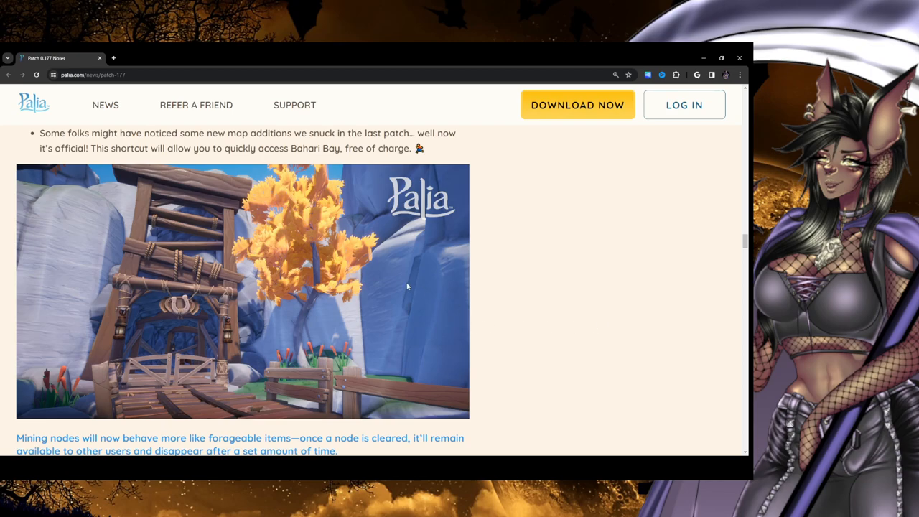
pyautogui.moveTo(355, 264)
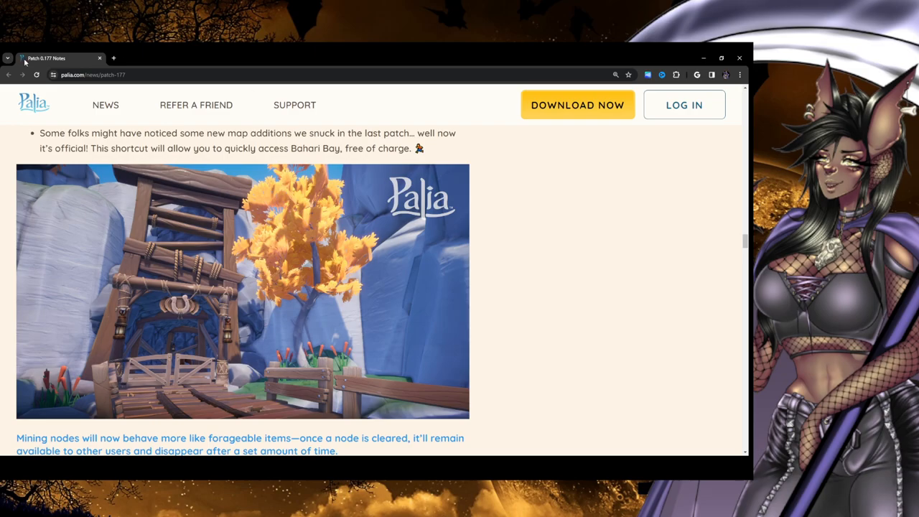
# Scroll through mining node changes and Premium Store Updates to the Housing fixes
pyautogui.scroll(-3)
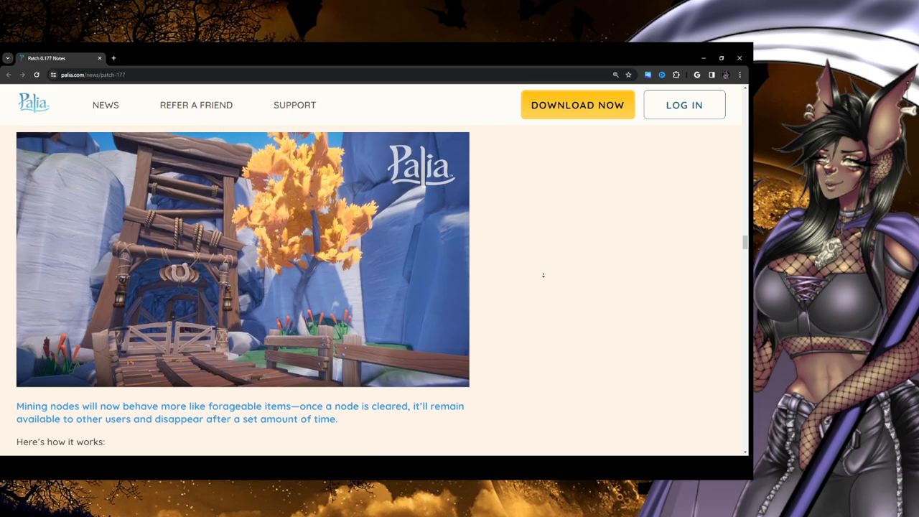
pyautogui.scroll(-3)
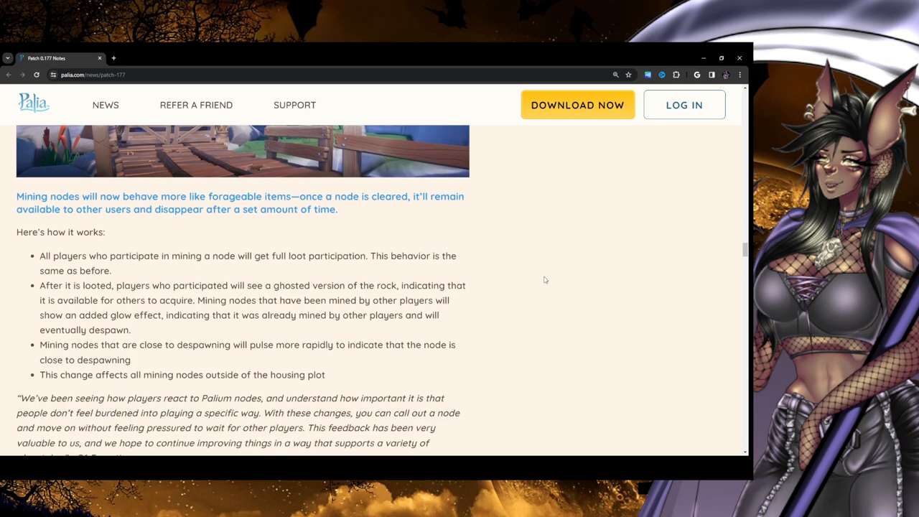
pyautogui.scroll(-3)
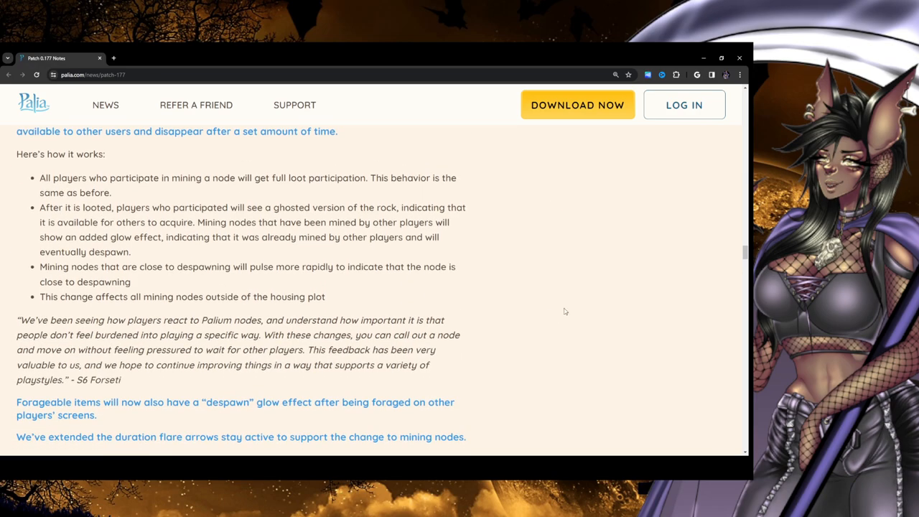
pyautogui.scroll(-3)
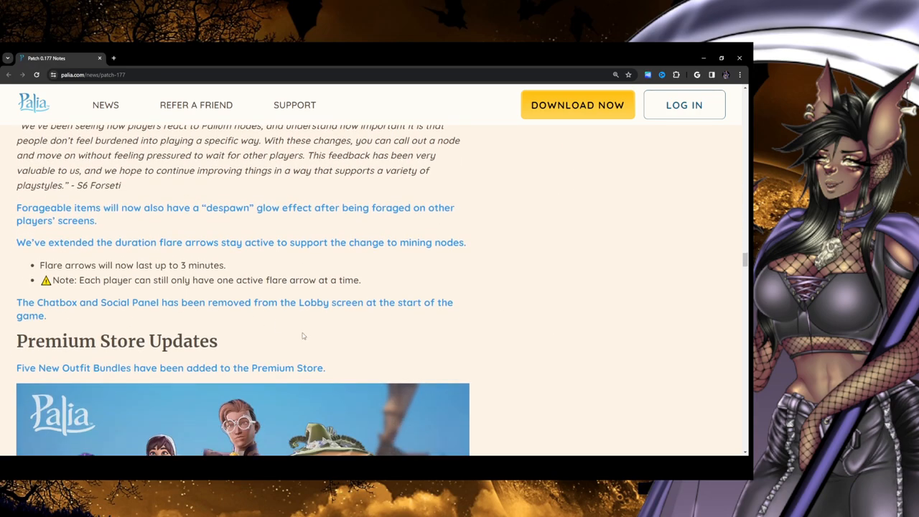
pyautogui.scroll(3)
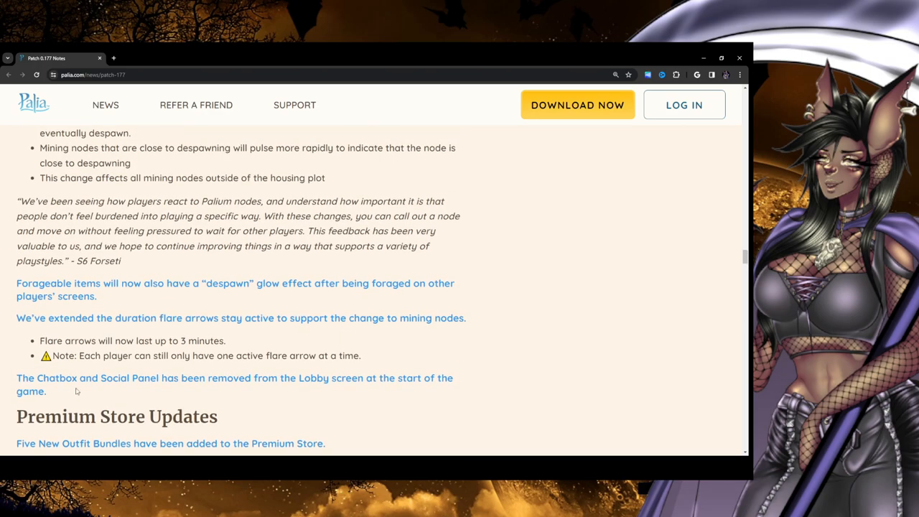
pyautogui.scroll(3)
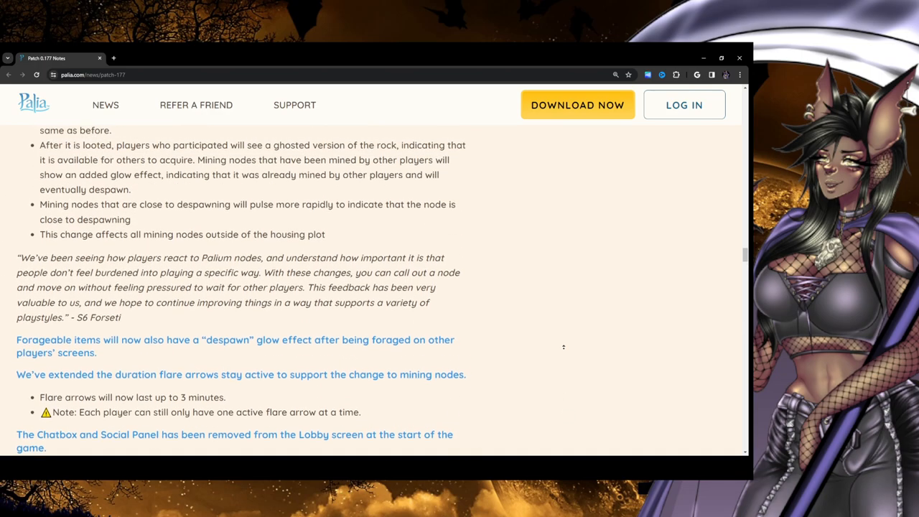
pyautogui.scroll(3)
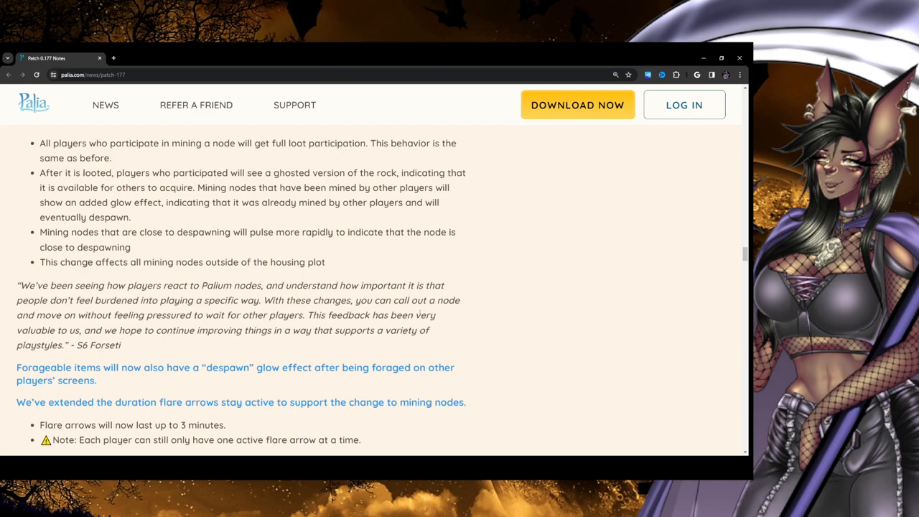
pyautogui.moveTo(533, 254)
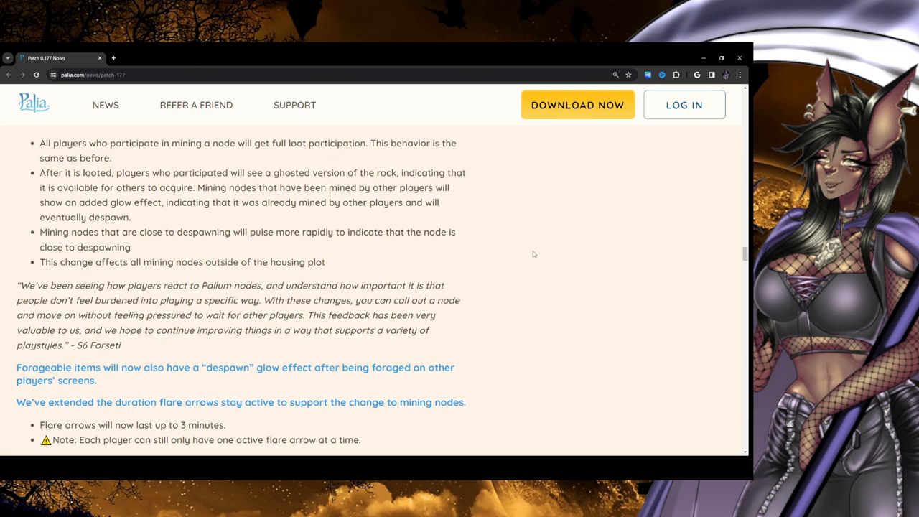
pyautogui.scroll(-3)
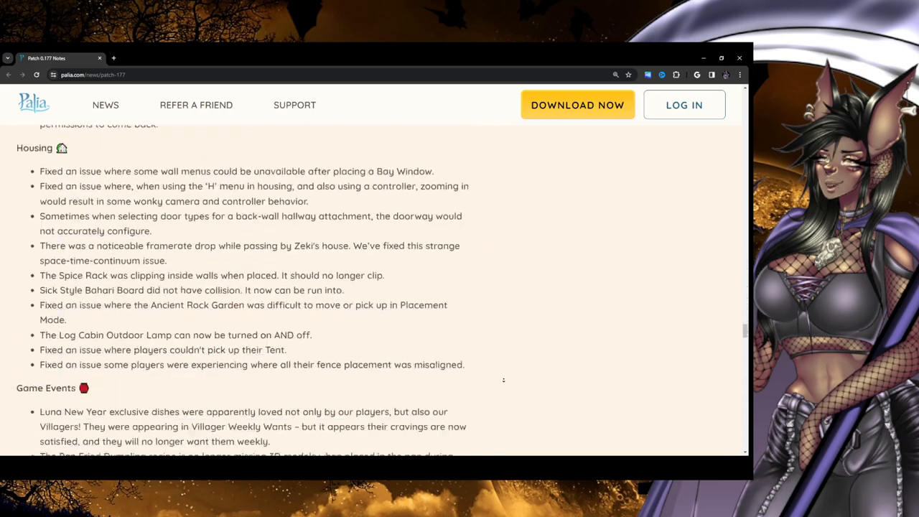
# Scroll to the footer, then back up to the Patch 0.177 title and intro
pyautogui.scroll(-3)
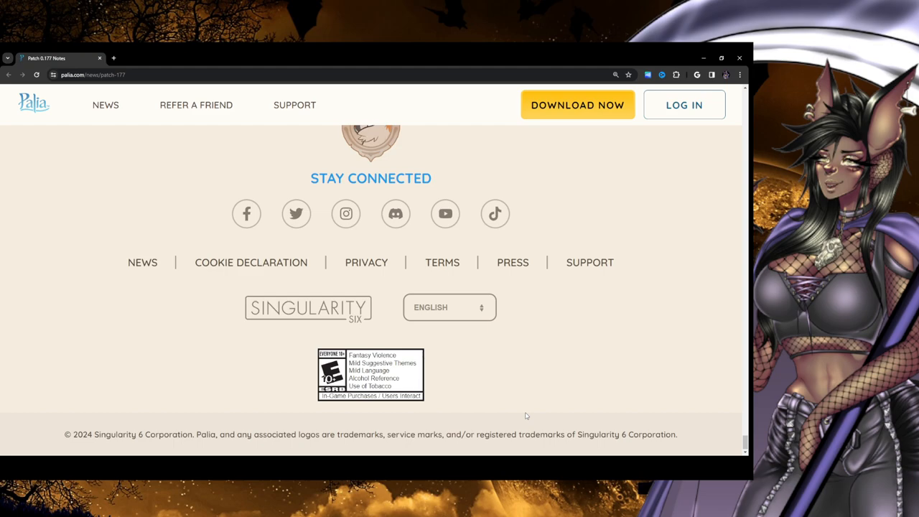
pyautogui.scroll(3)
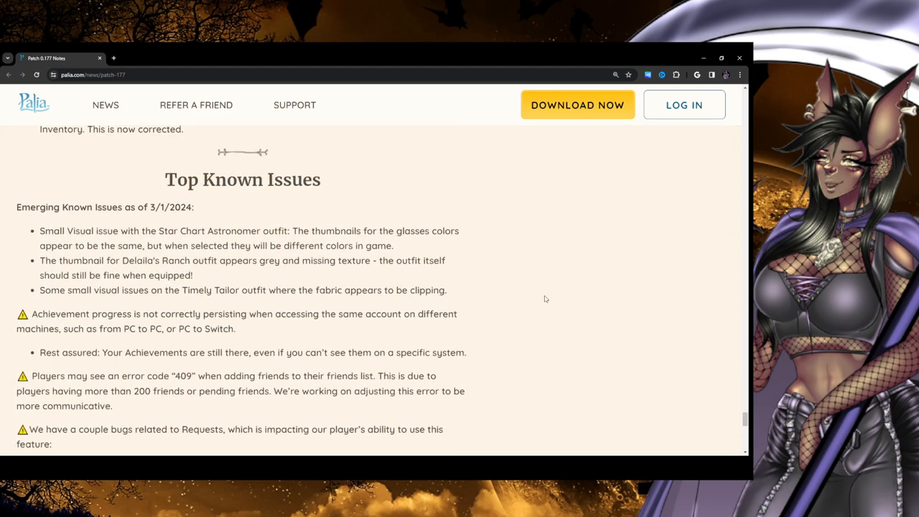
pyautogui.scroll(3)
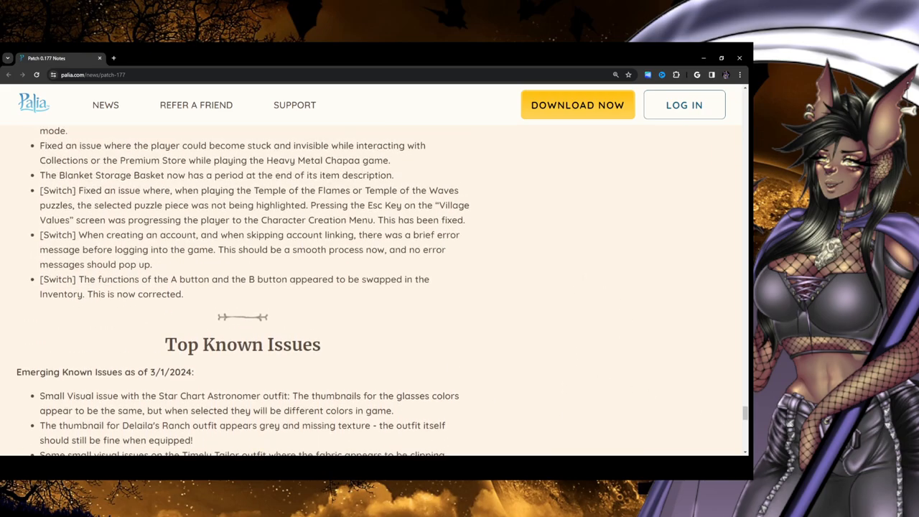
pyautogui.scroll(3)
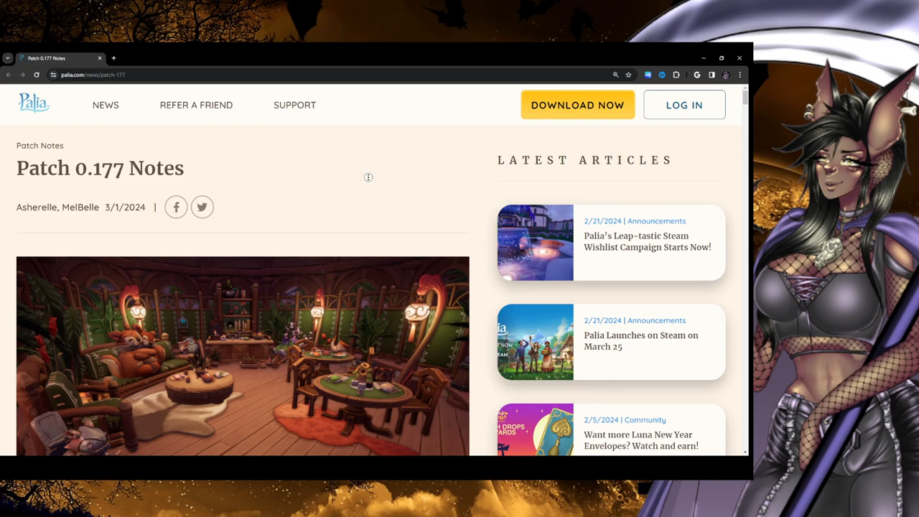
pyautogui.scroll(-3)
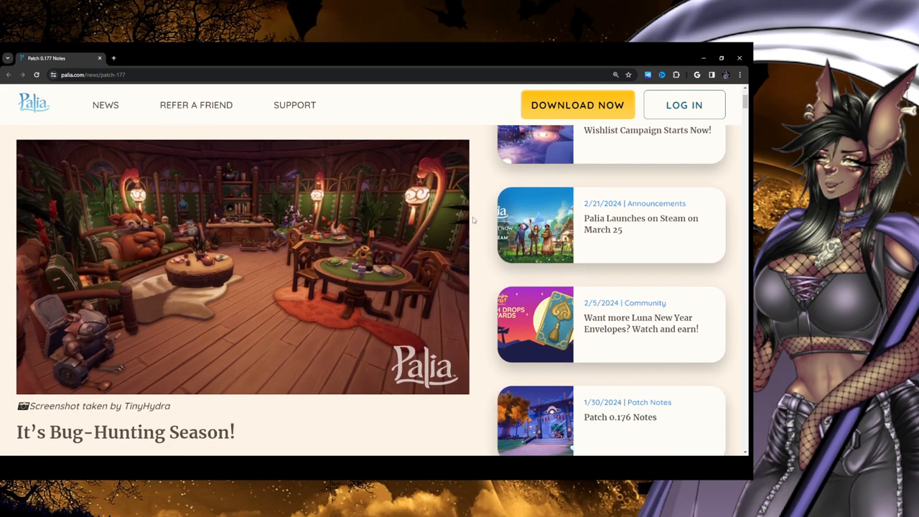
pyautogui.moveTo(312, 419)
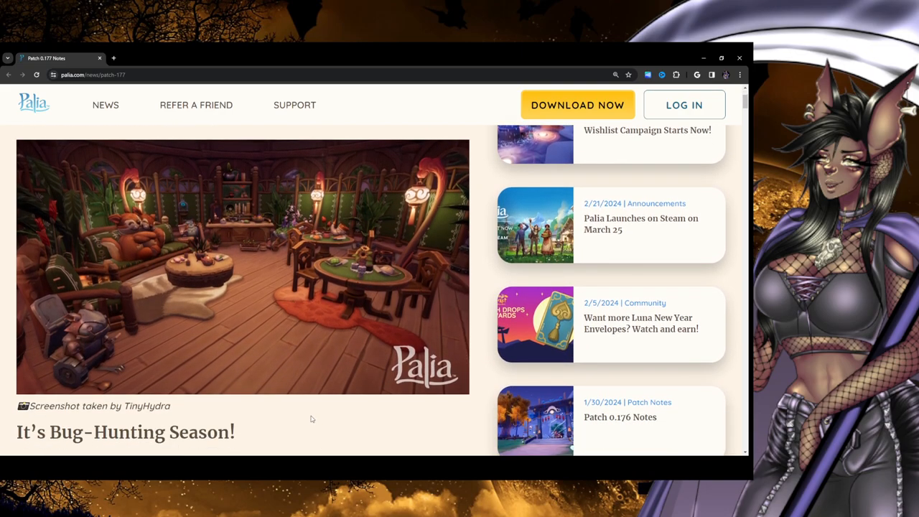